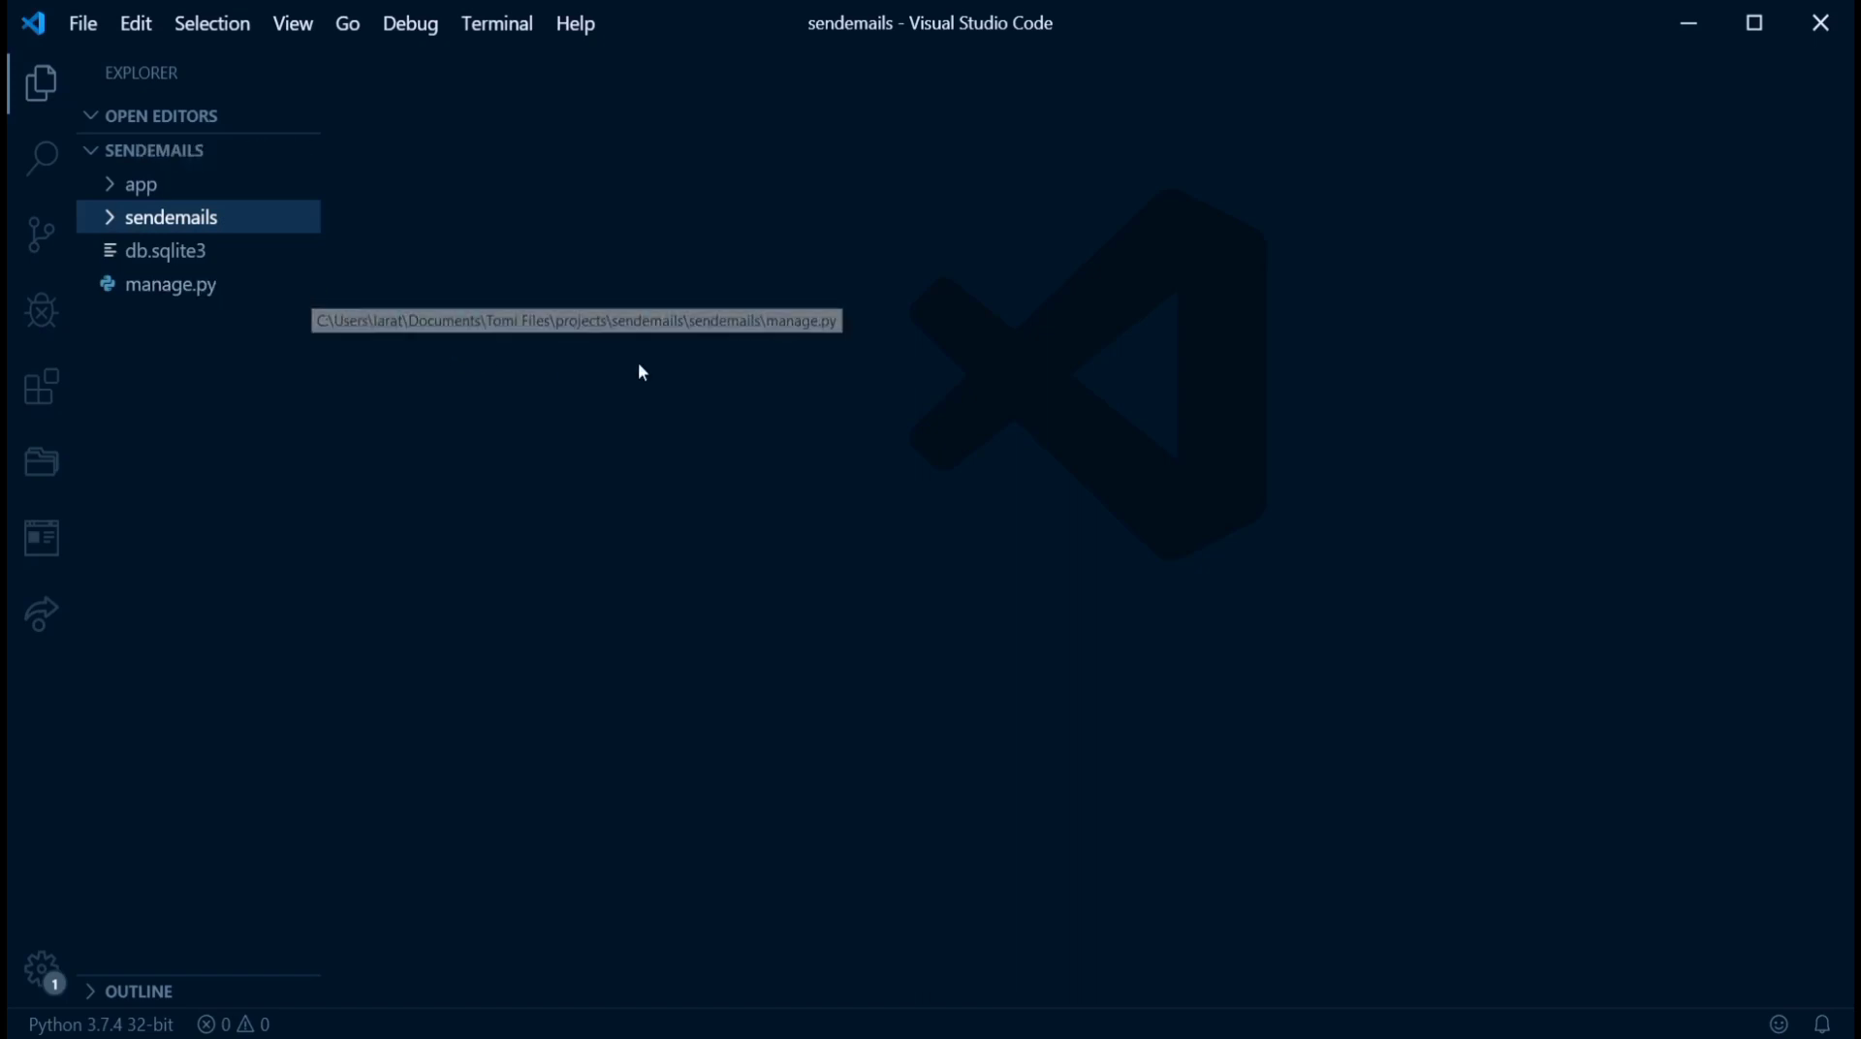
mouse_move(486, 316)
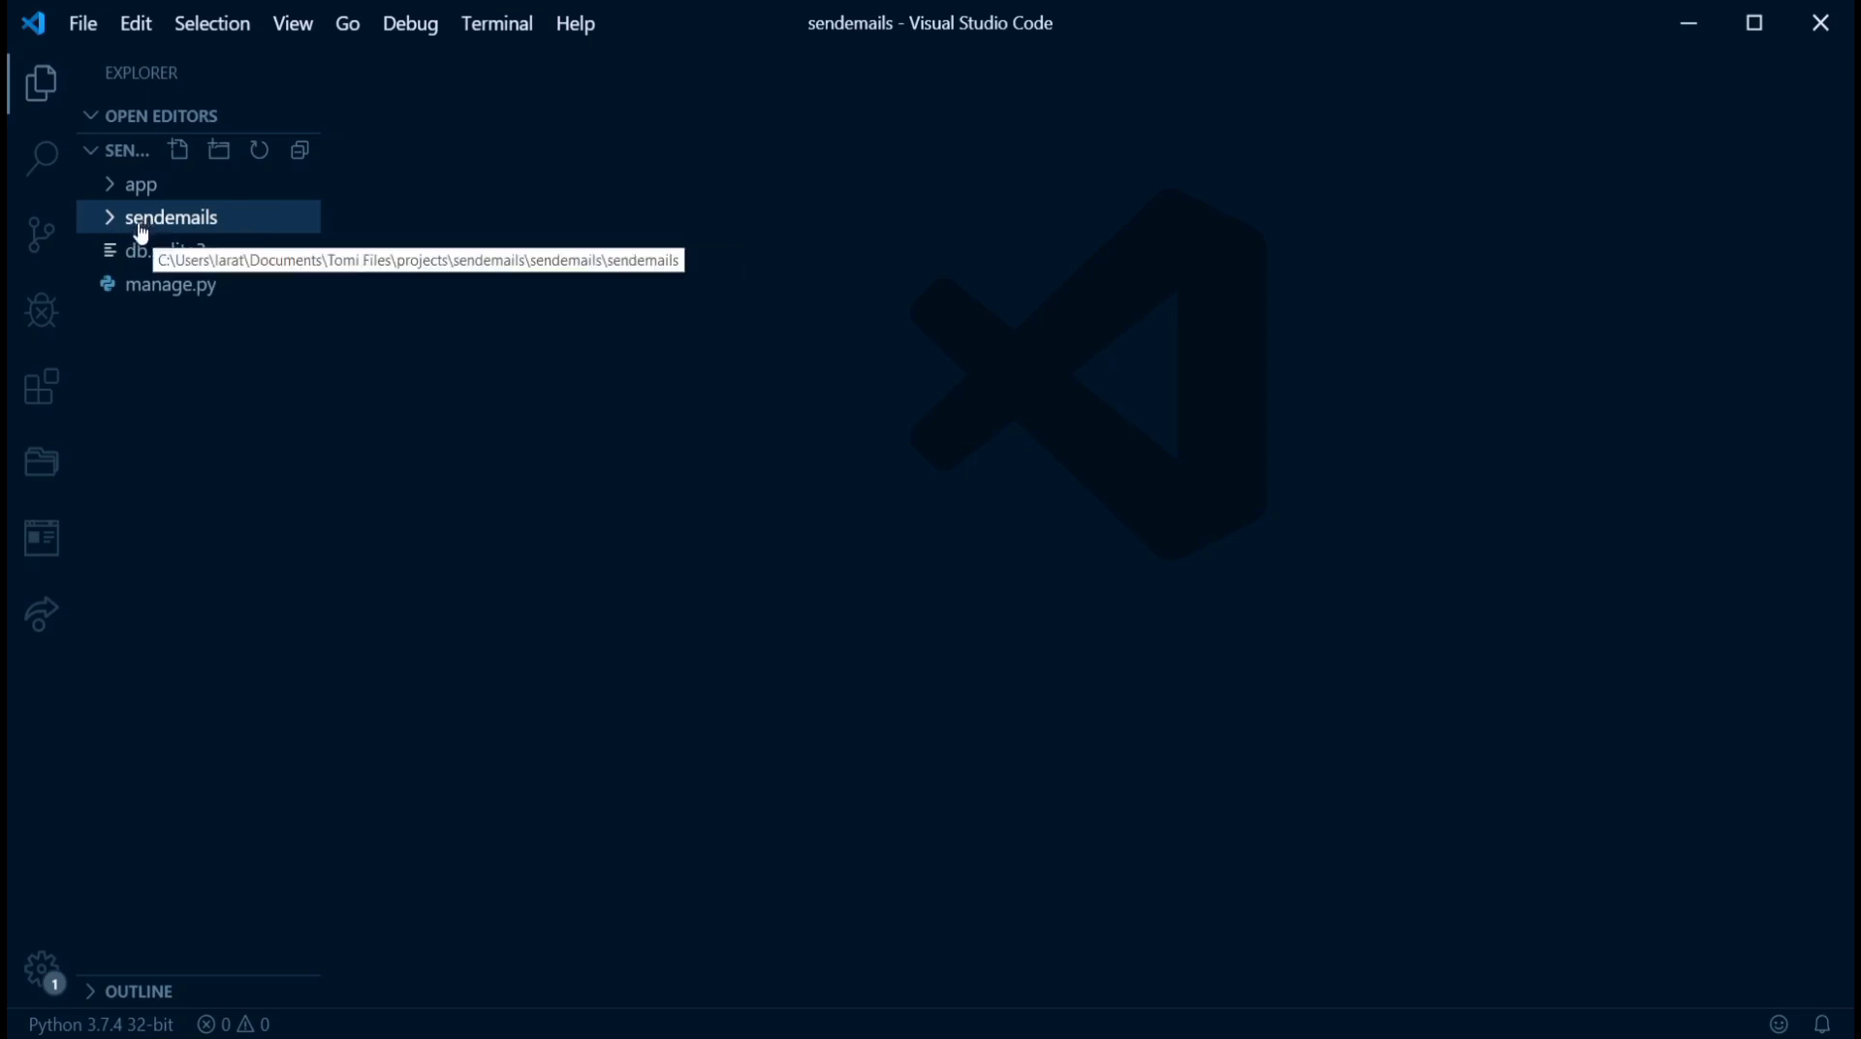
mouse_move(161, 201)
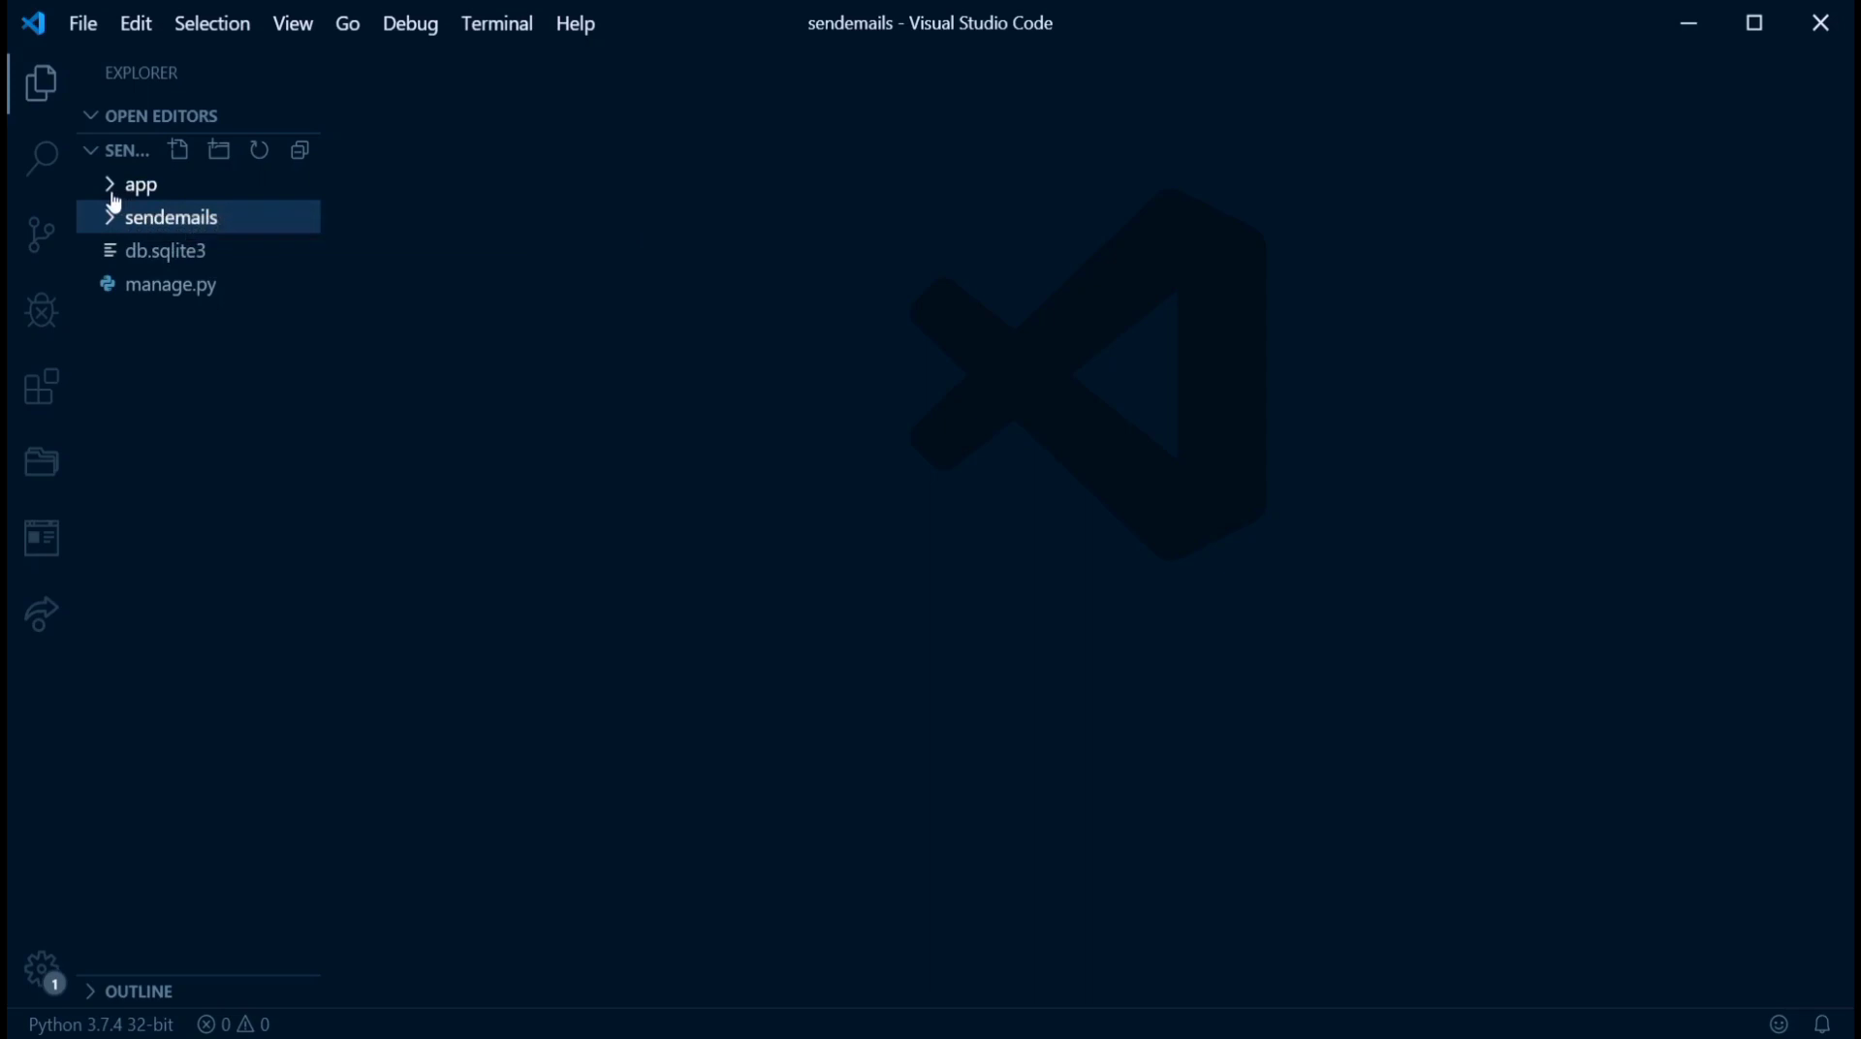
mouse_move(178, 231)
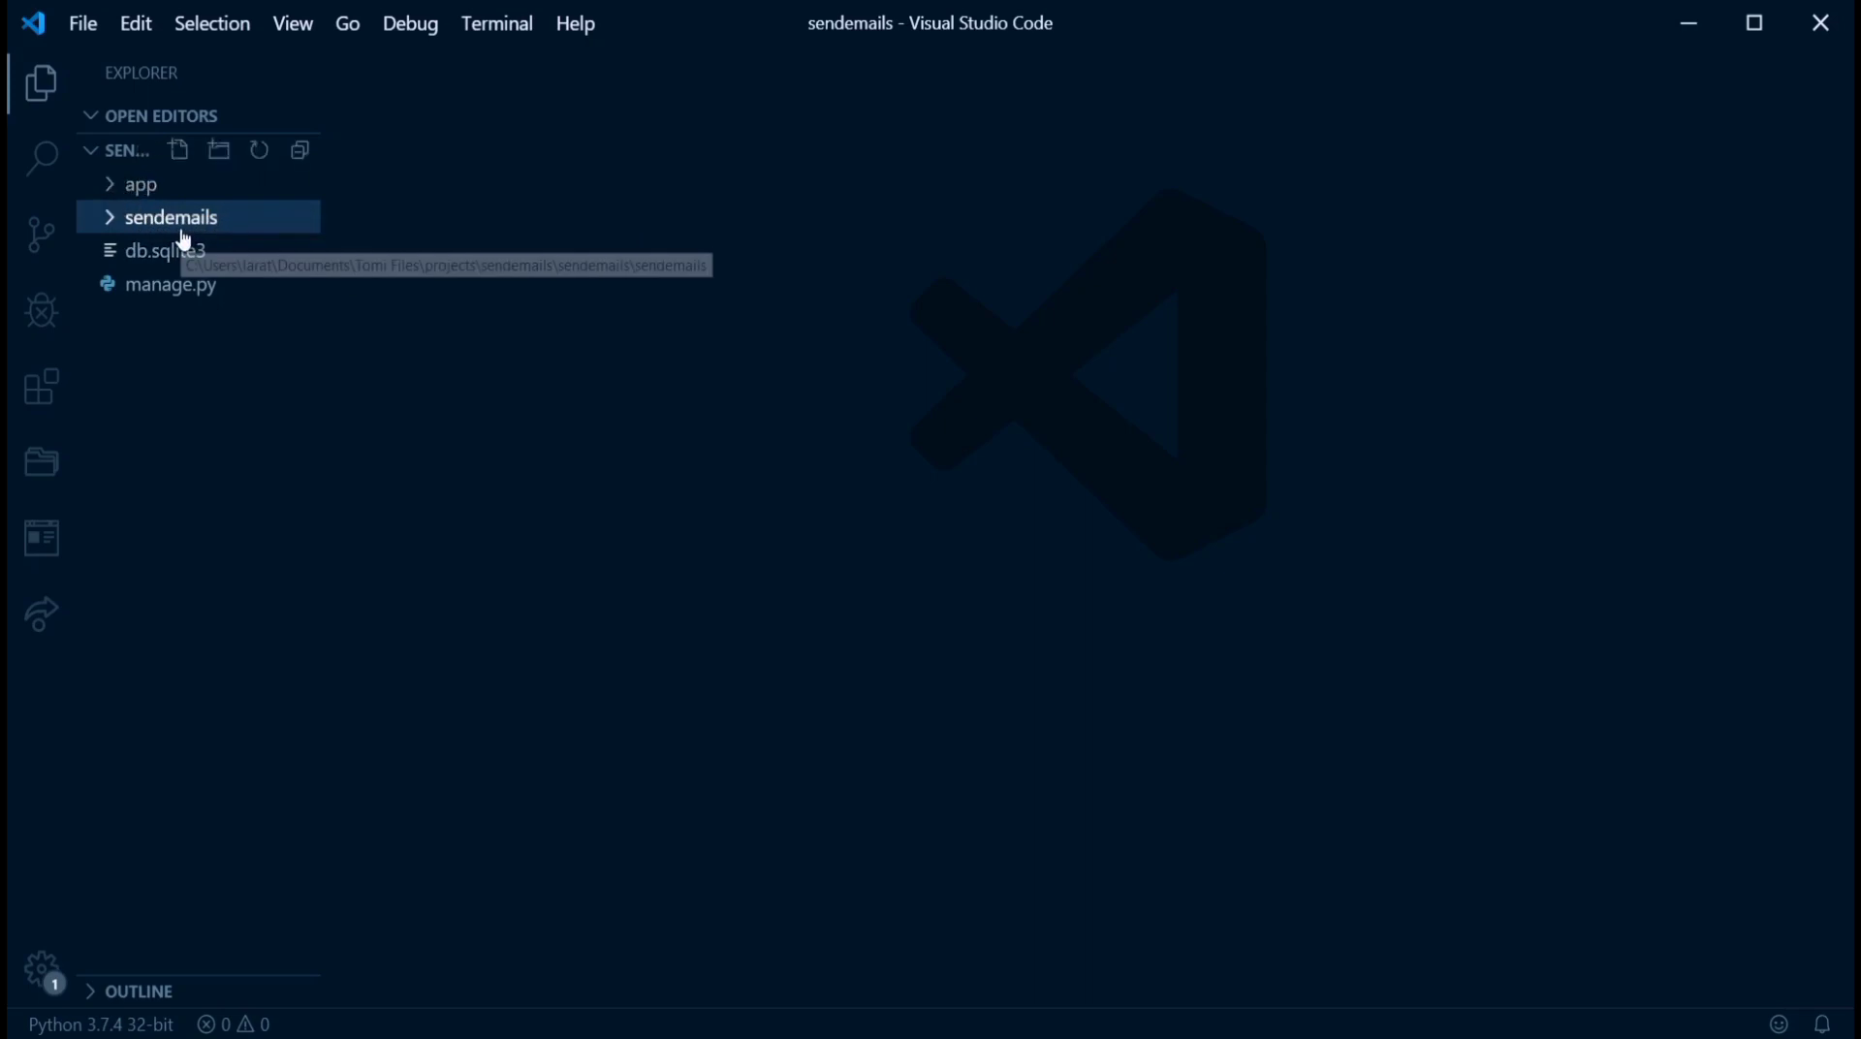
mouse_move(626, 485)
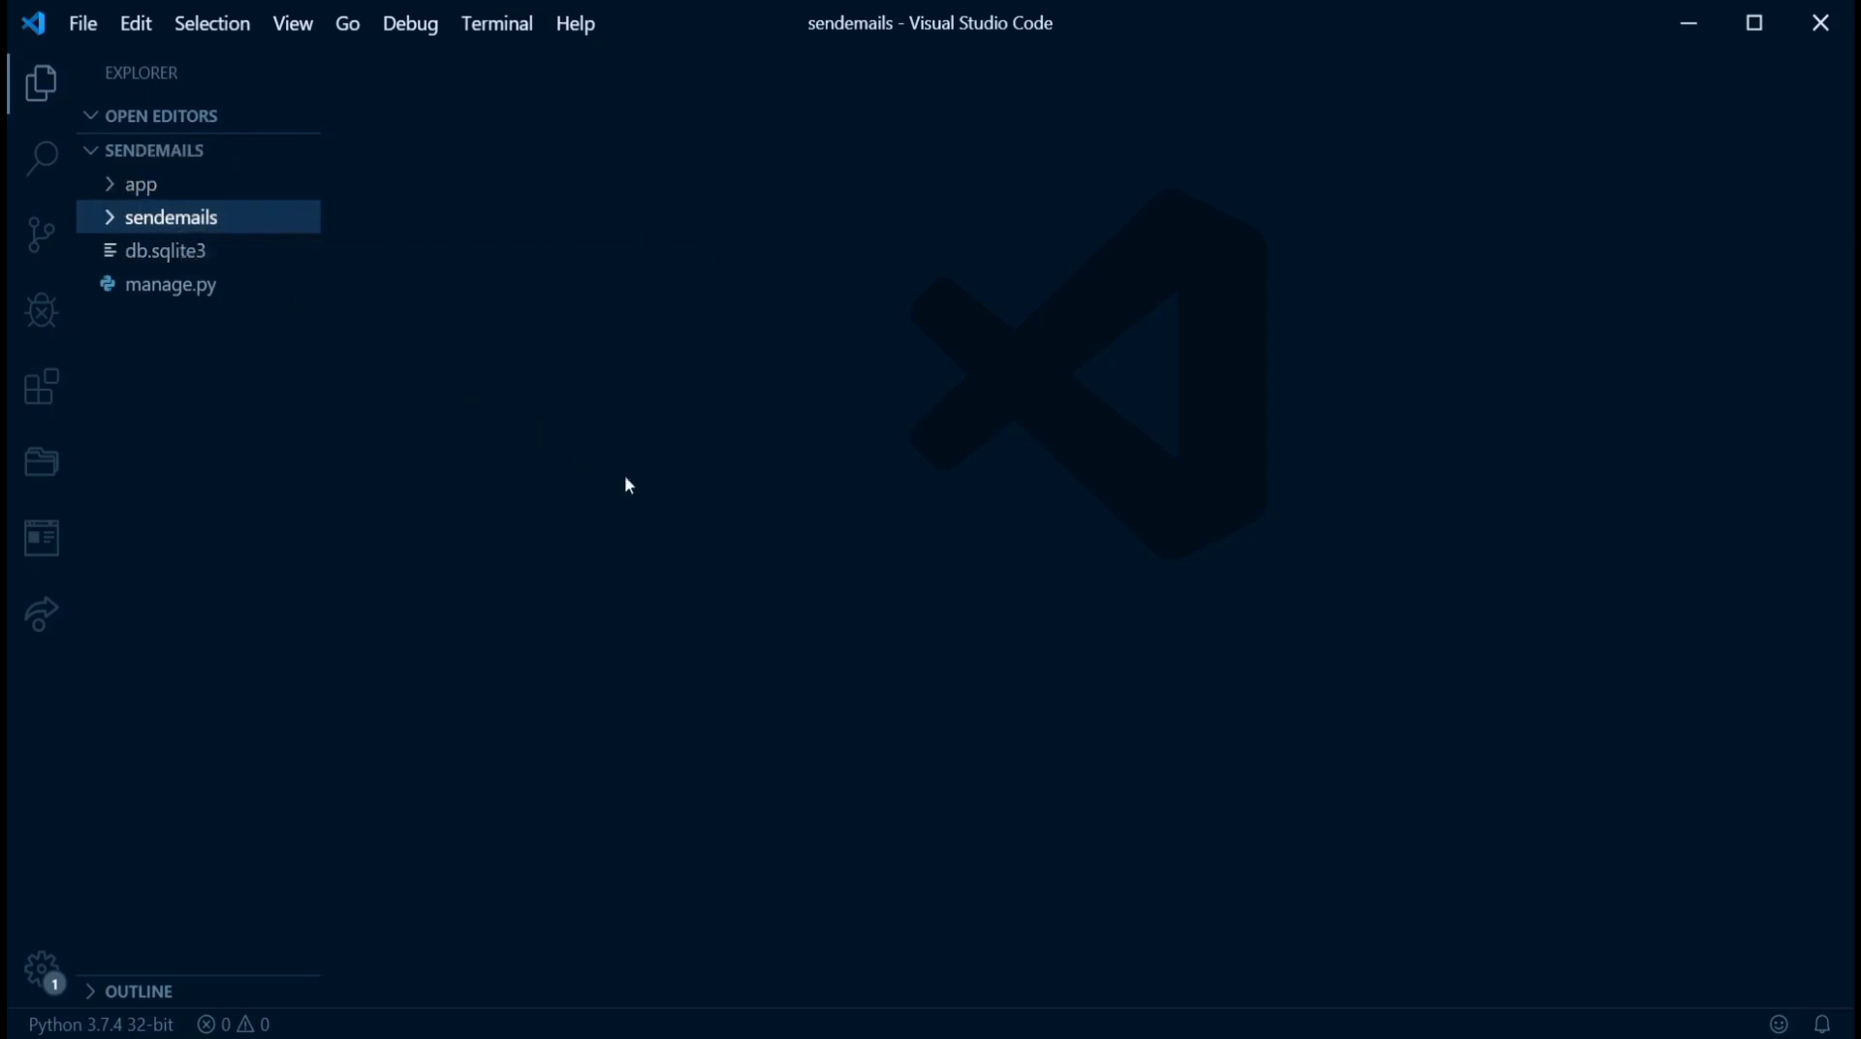
mouse_move(261, 263)
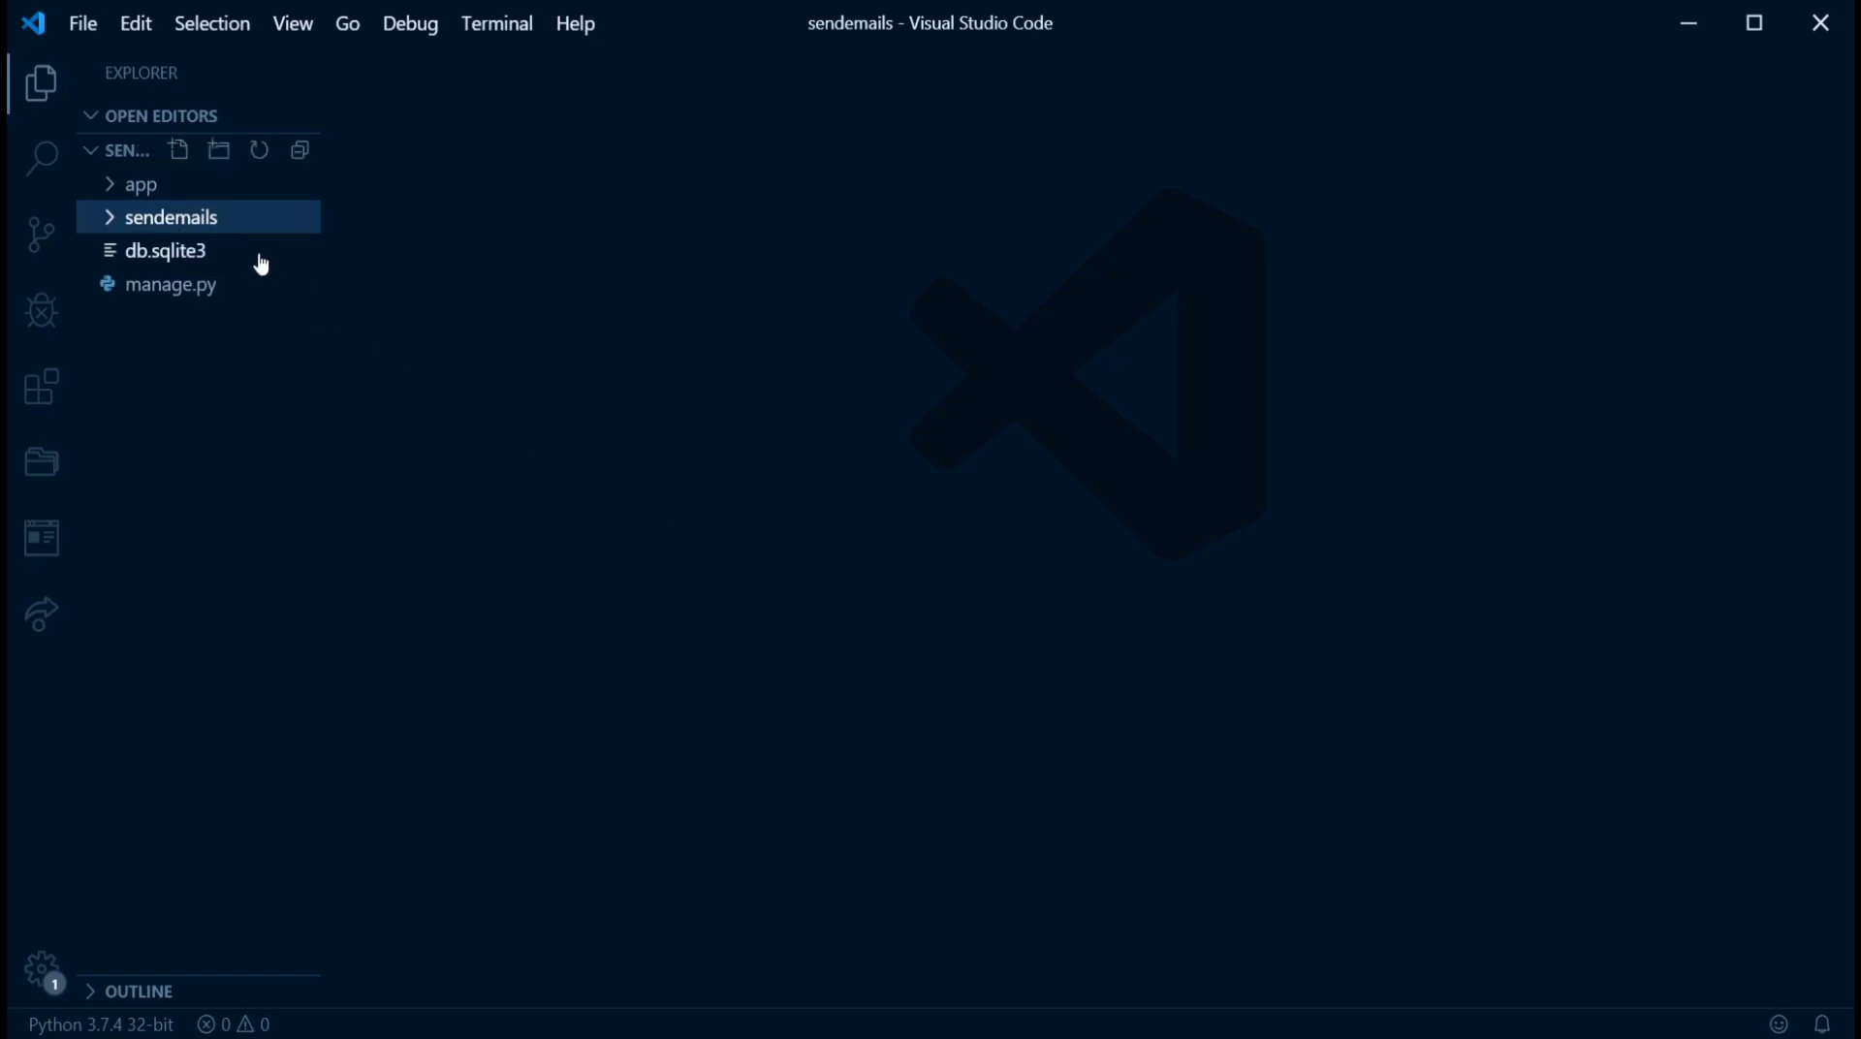
mouse_move(494, 312)
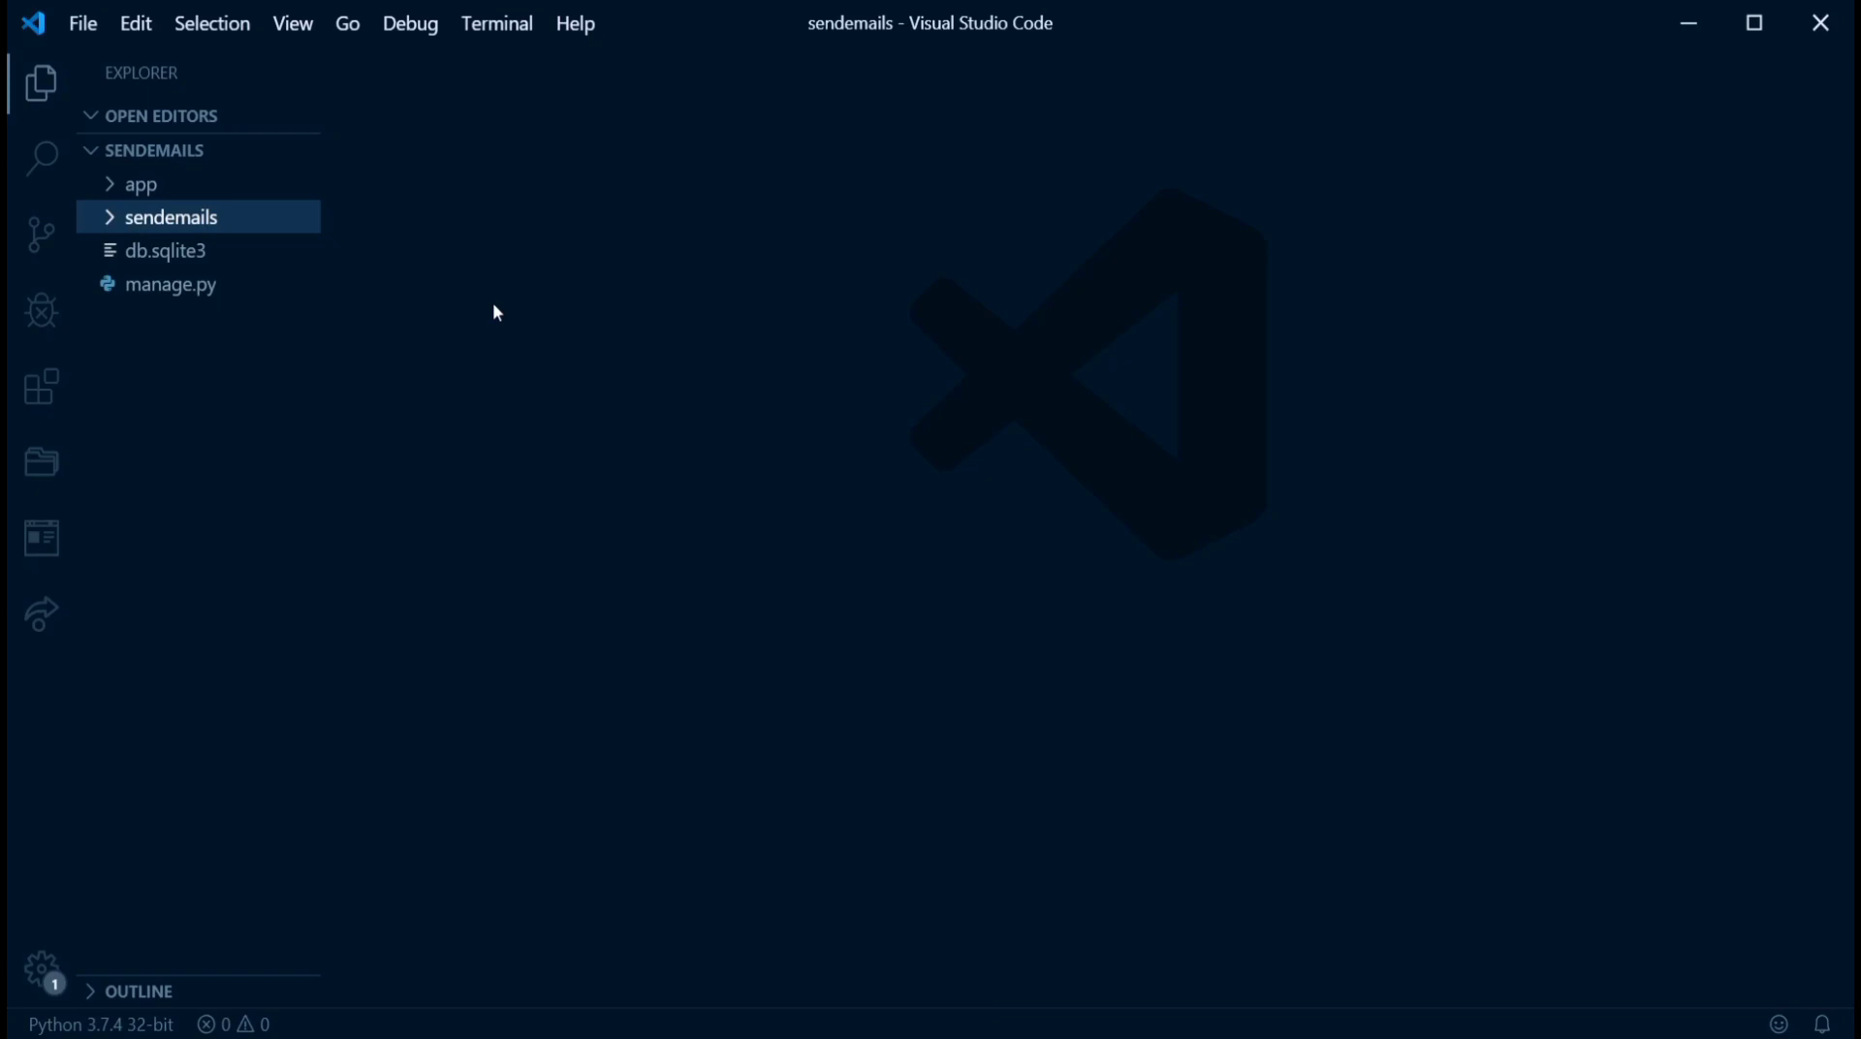
mouse_move(394, 271)
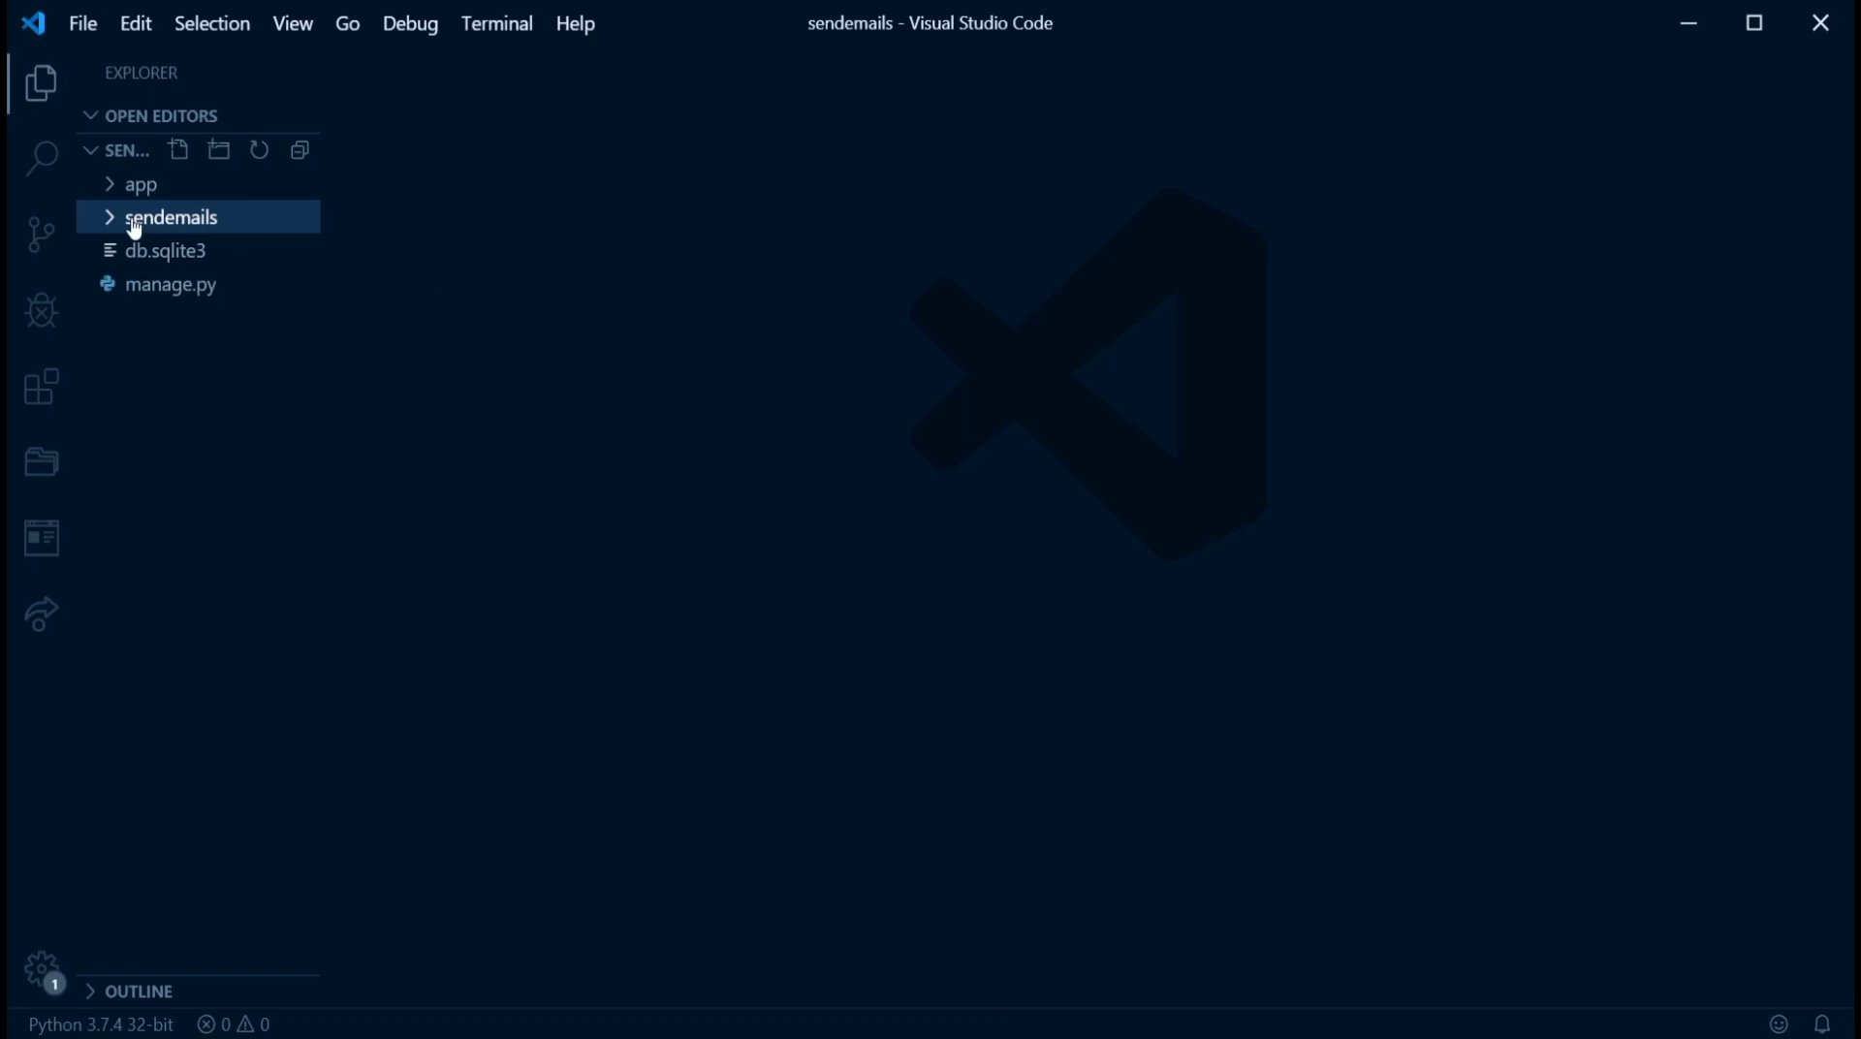
- In the project's urls.py, add include to the django.urls import
left_click(173, 216)
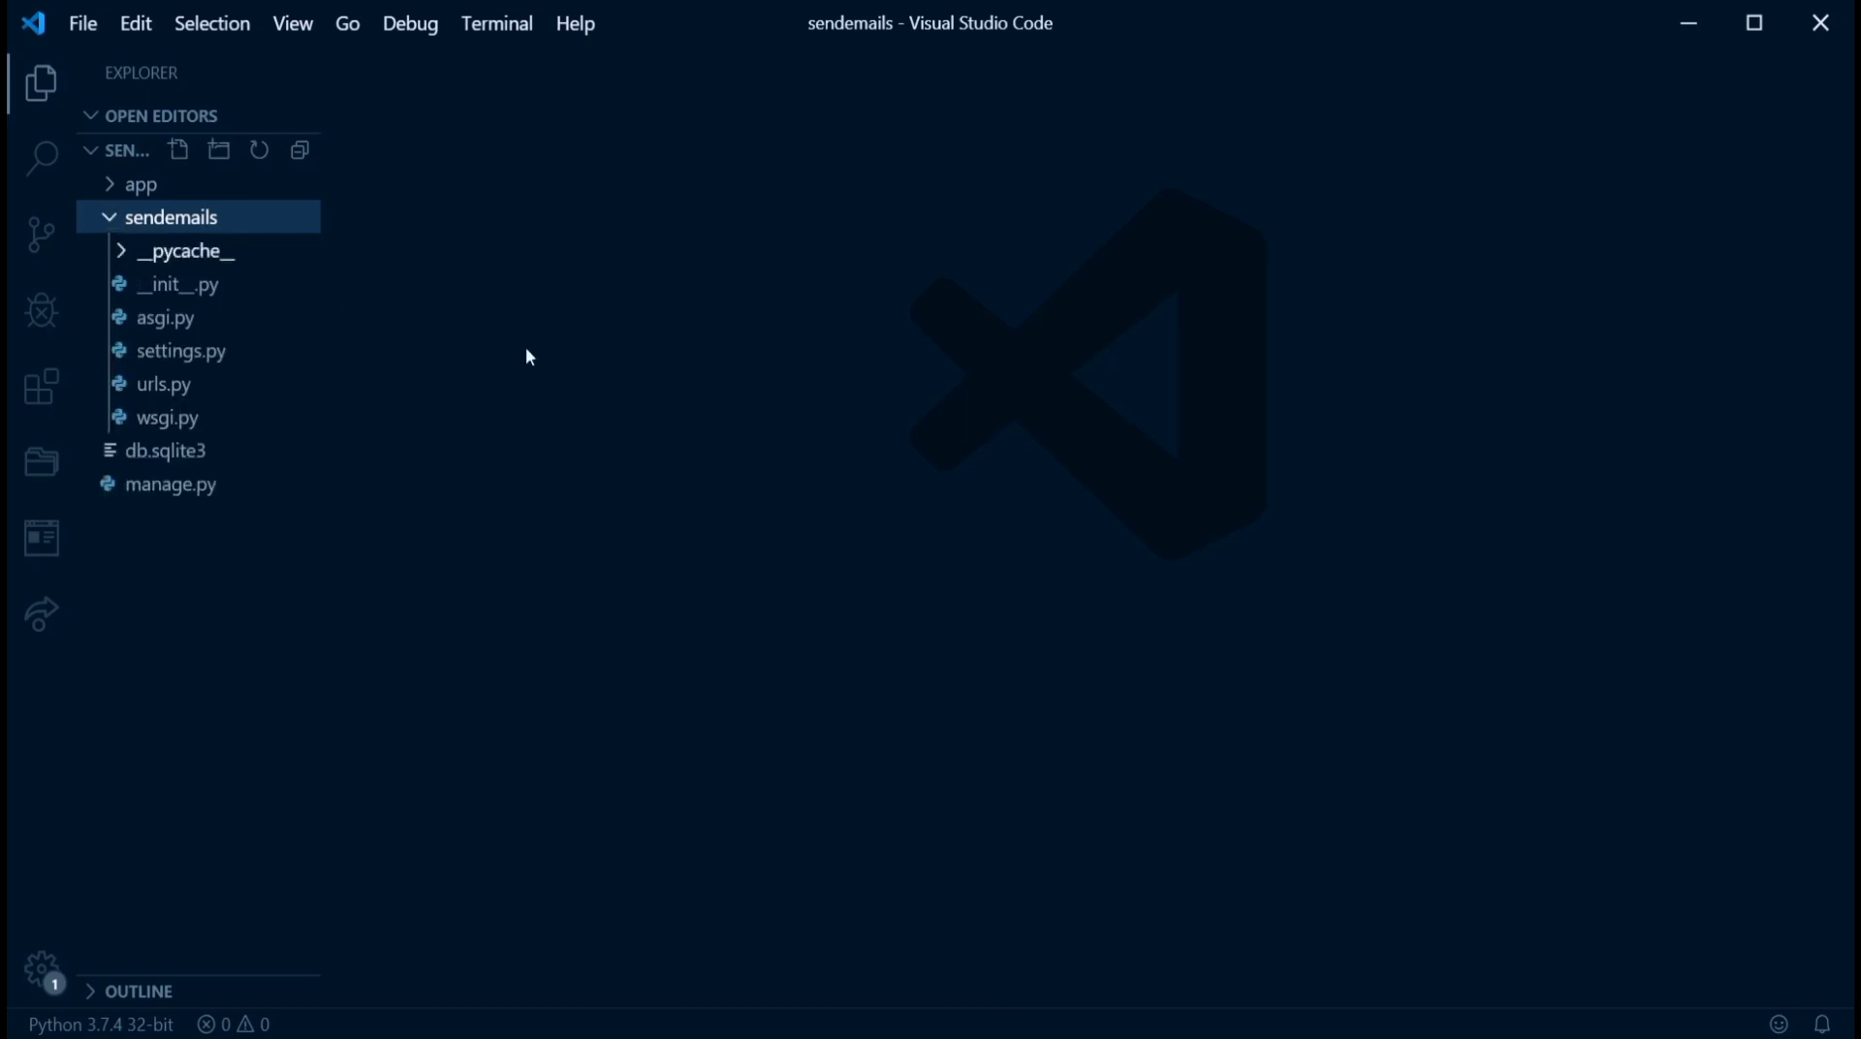
mouse_move(661, 413)
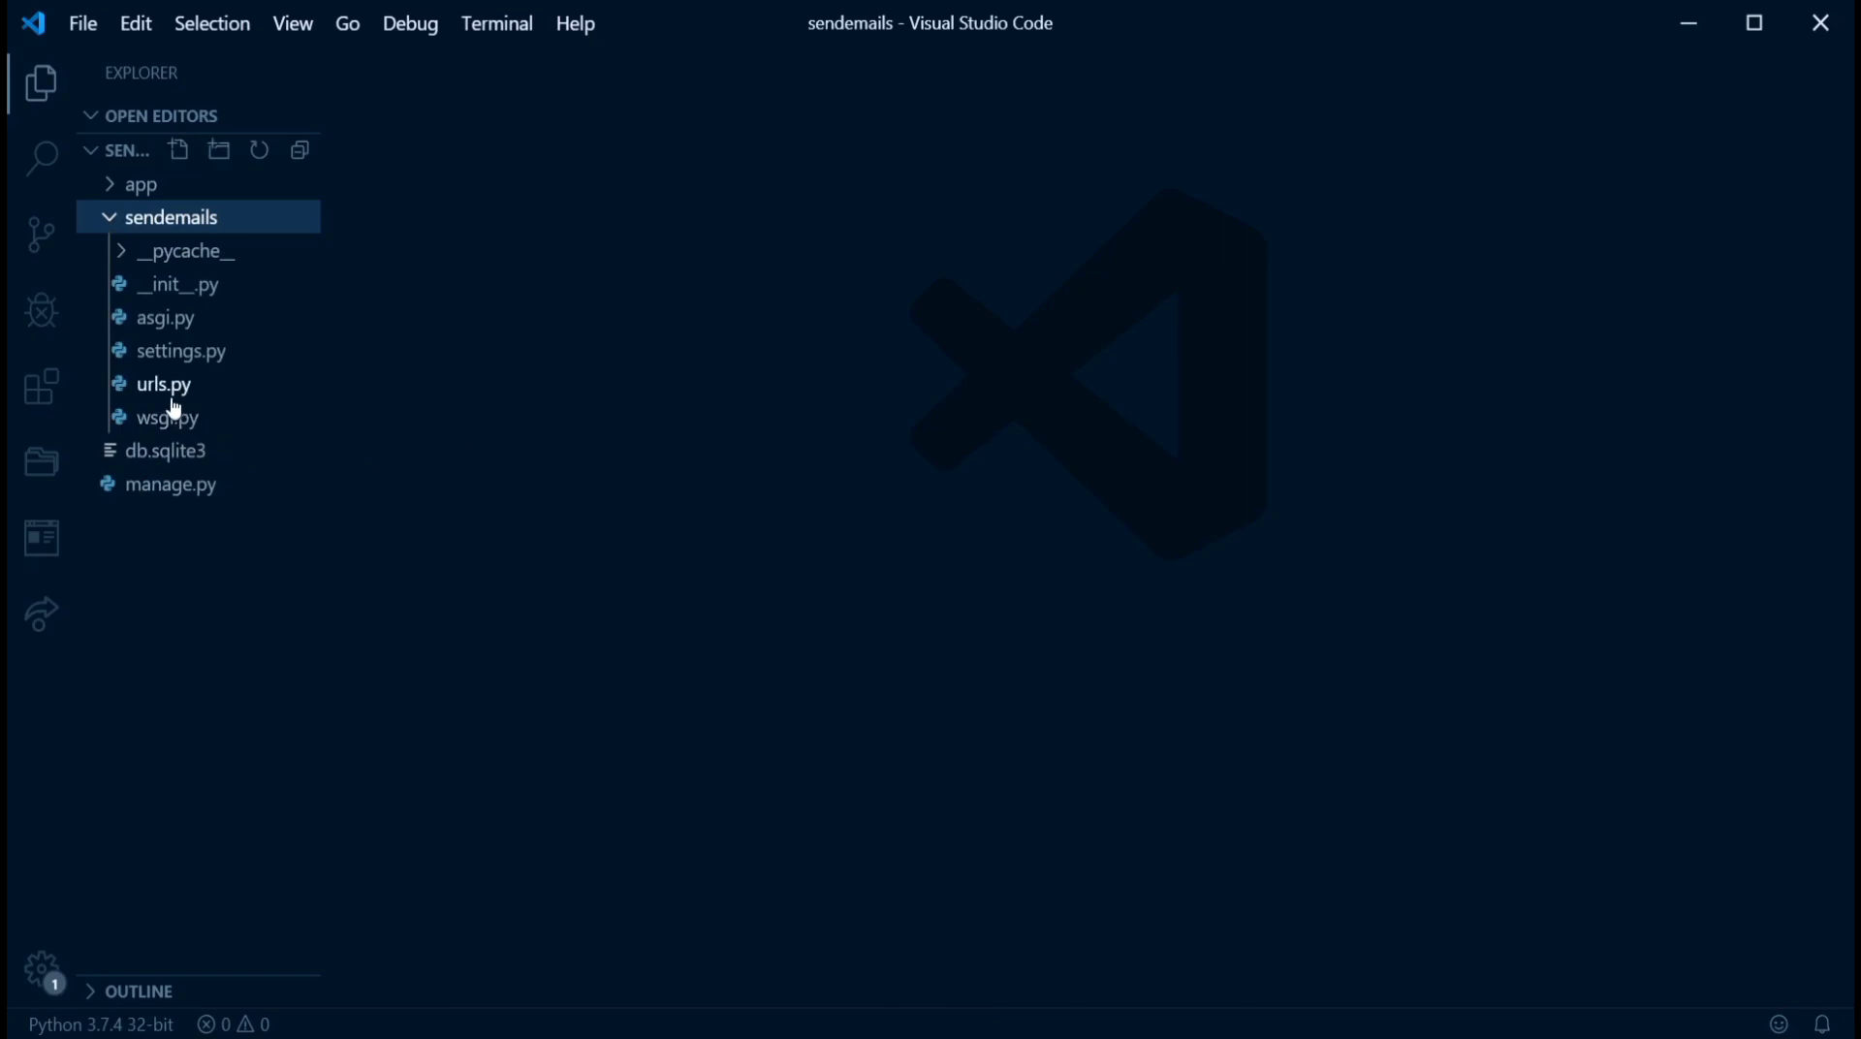
left_click(163, 384)
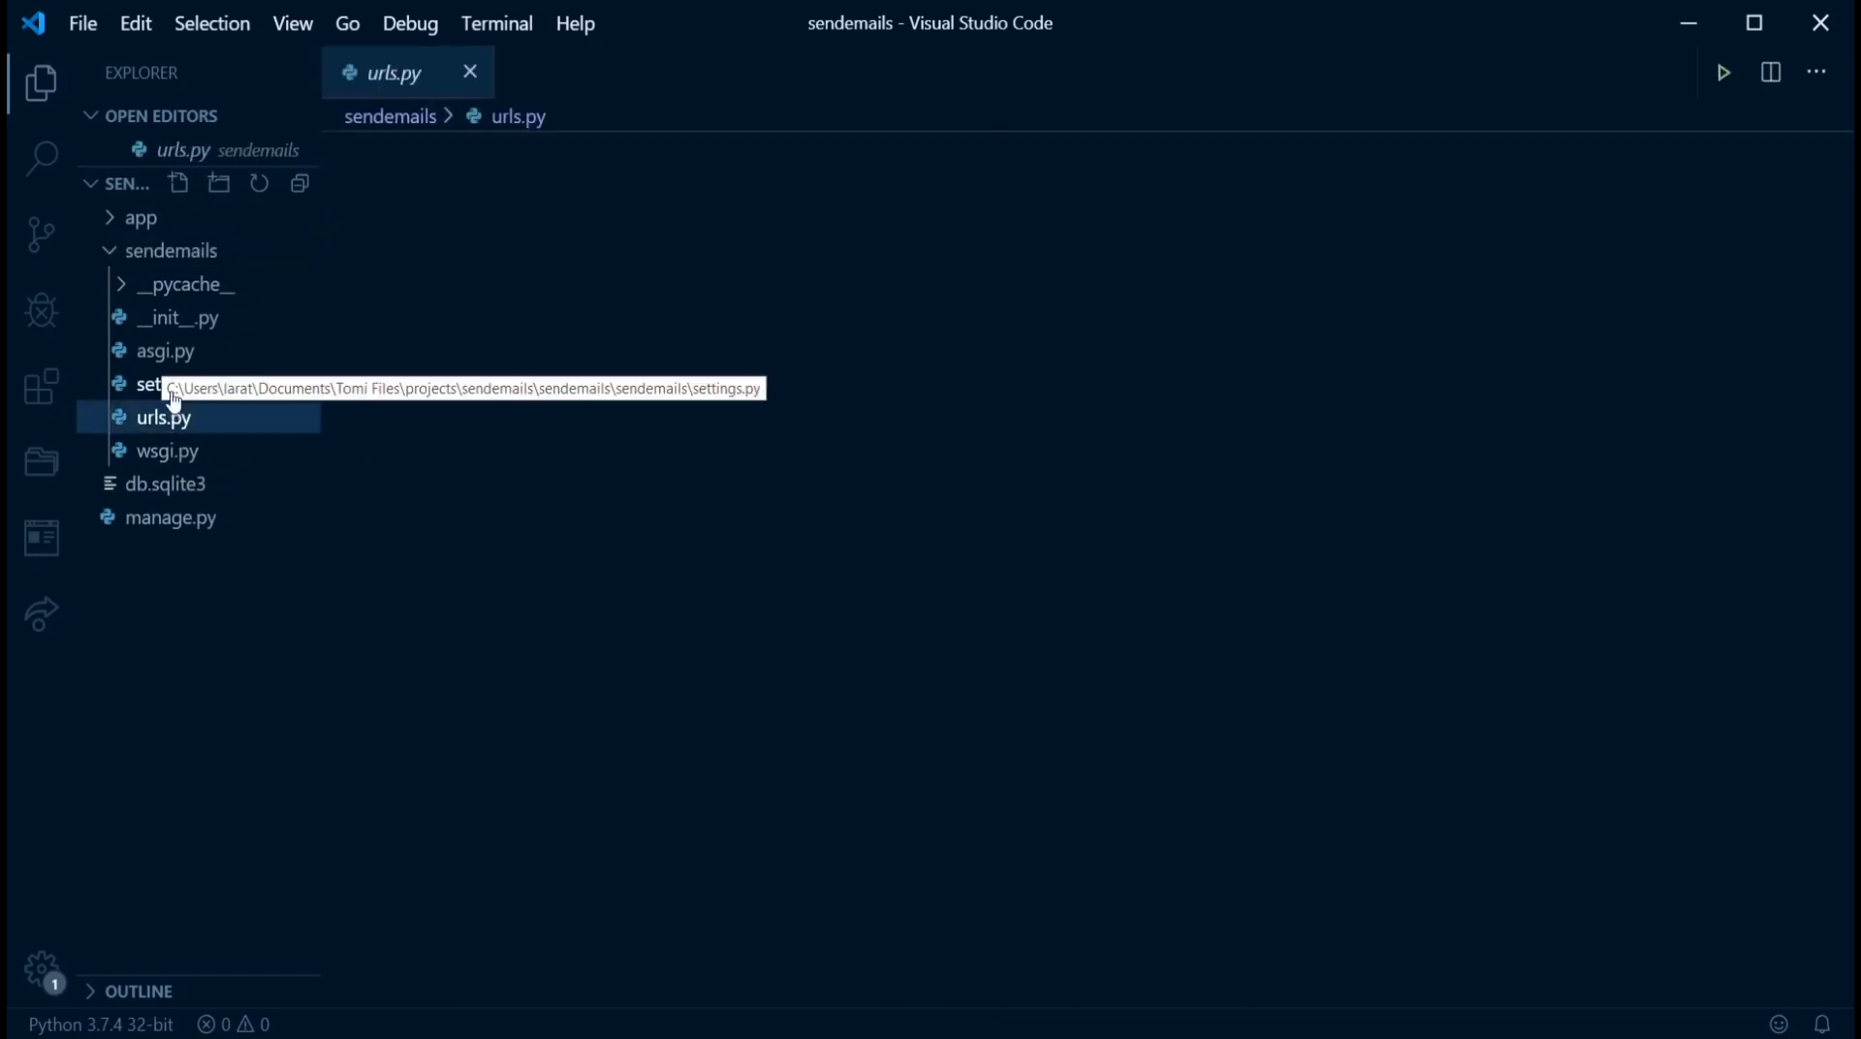
left_click(163, 417)
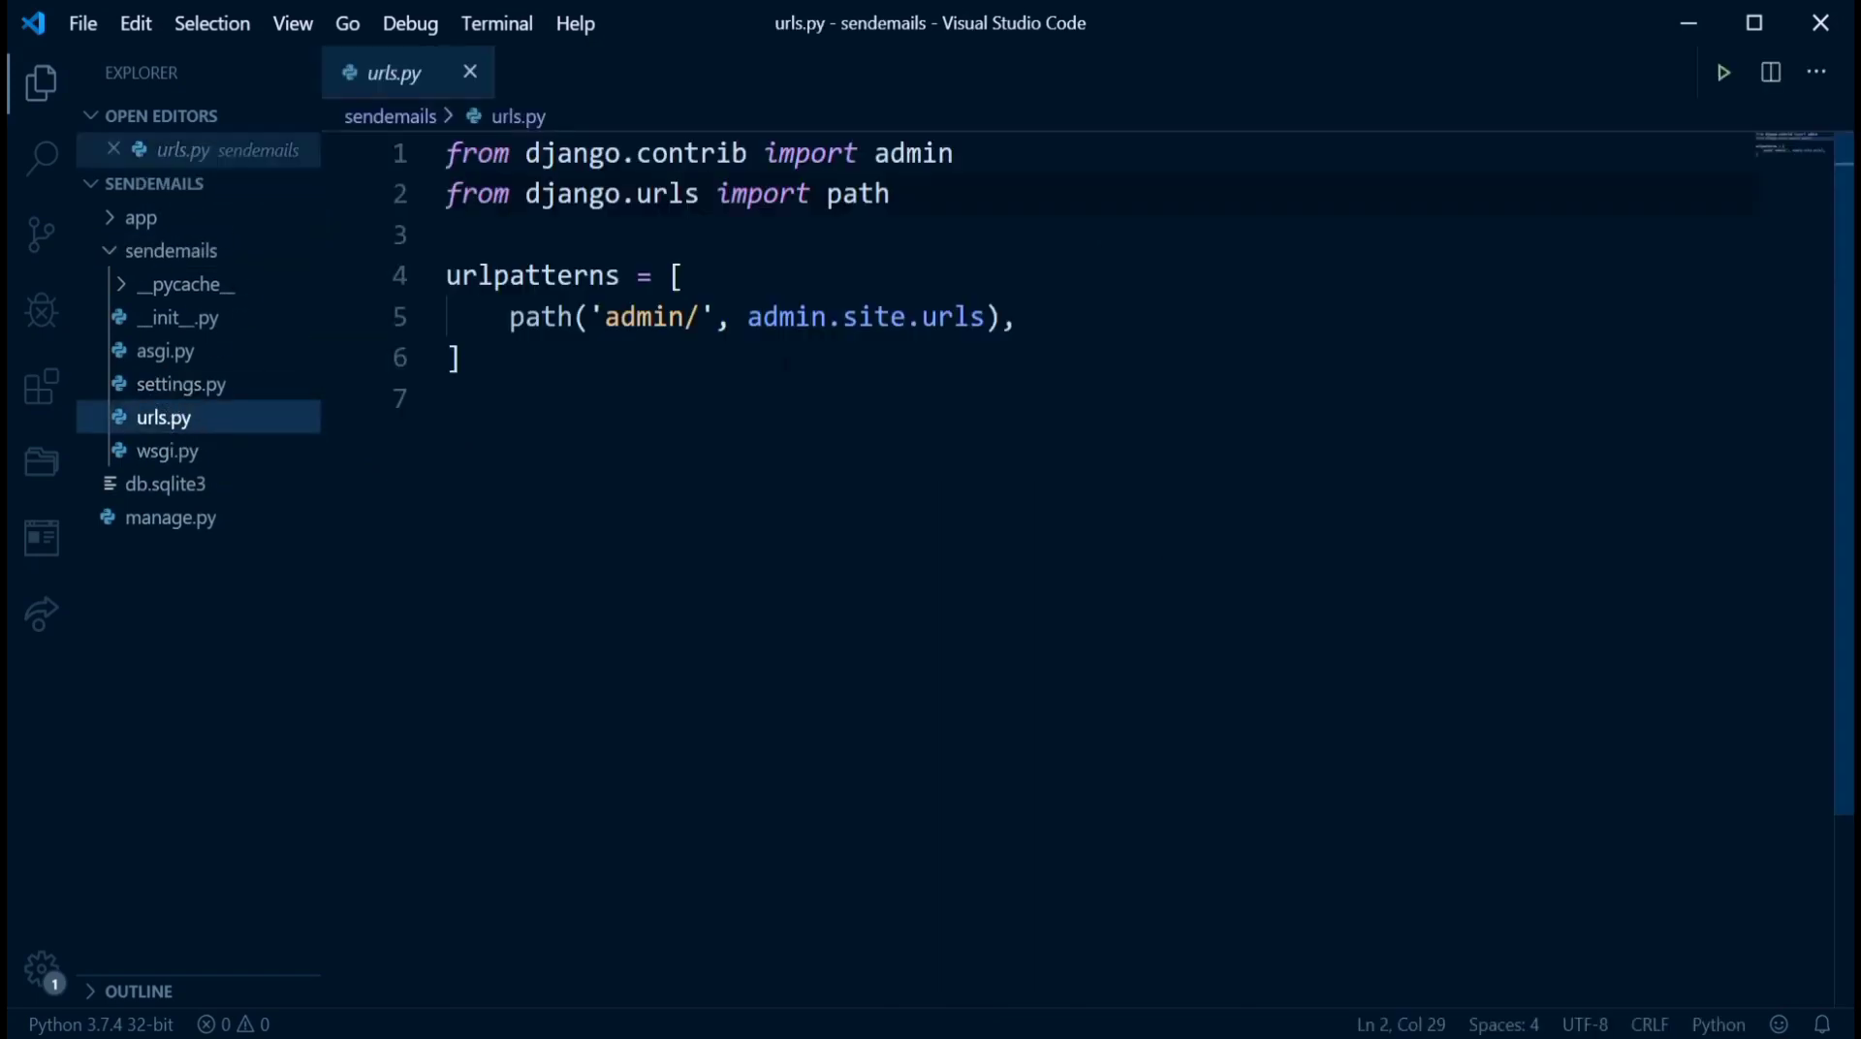
left_click(1014, 318)
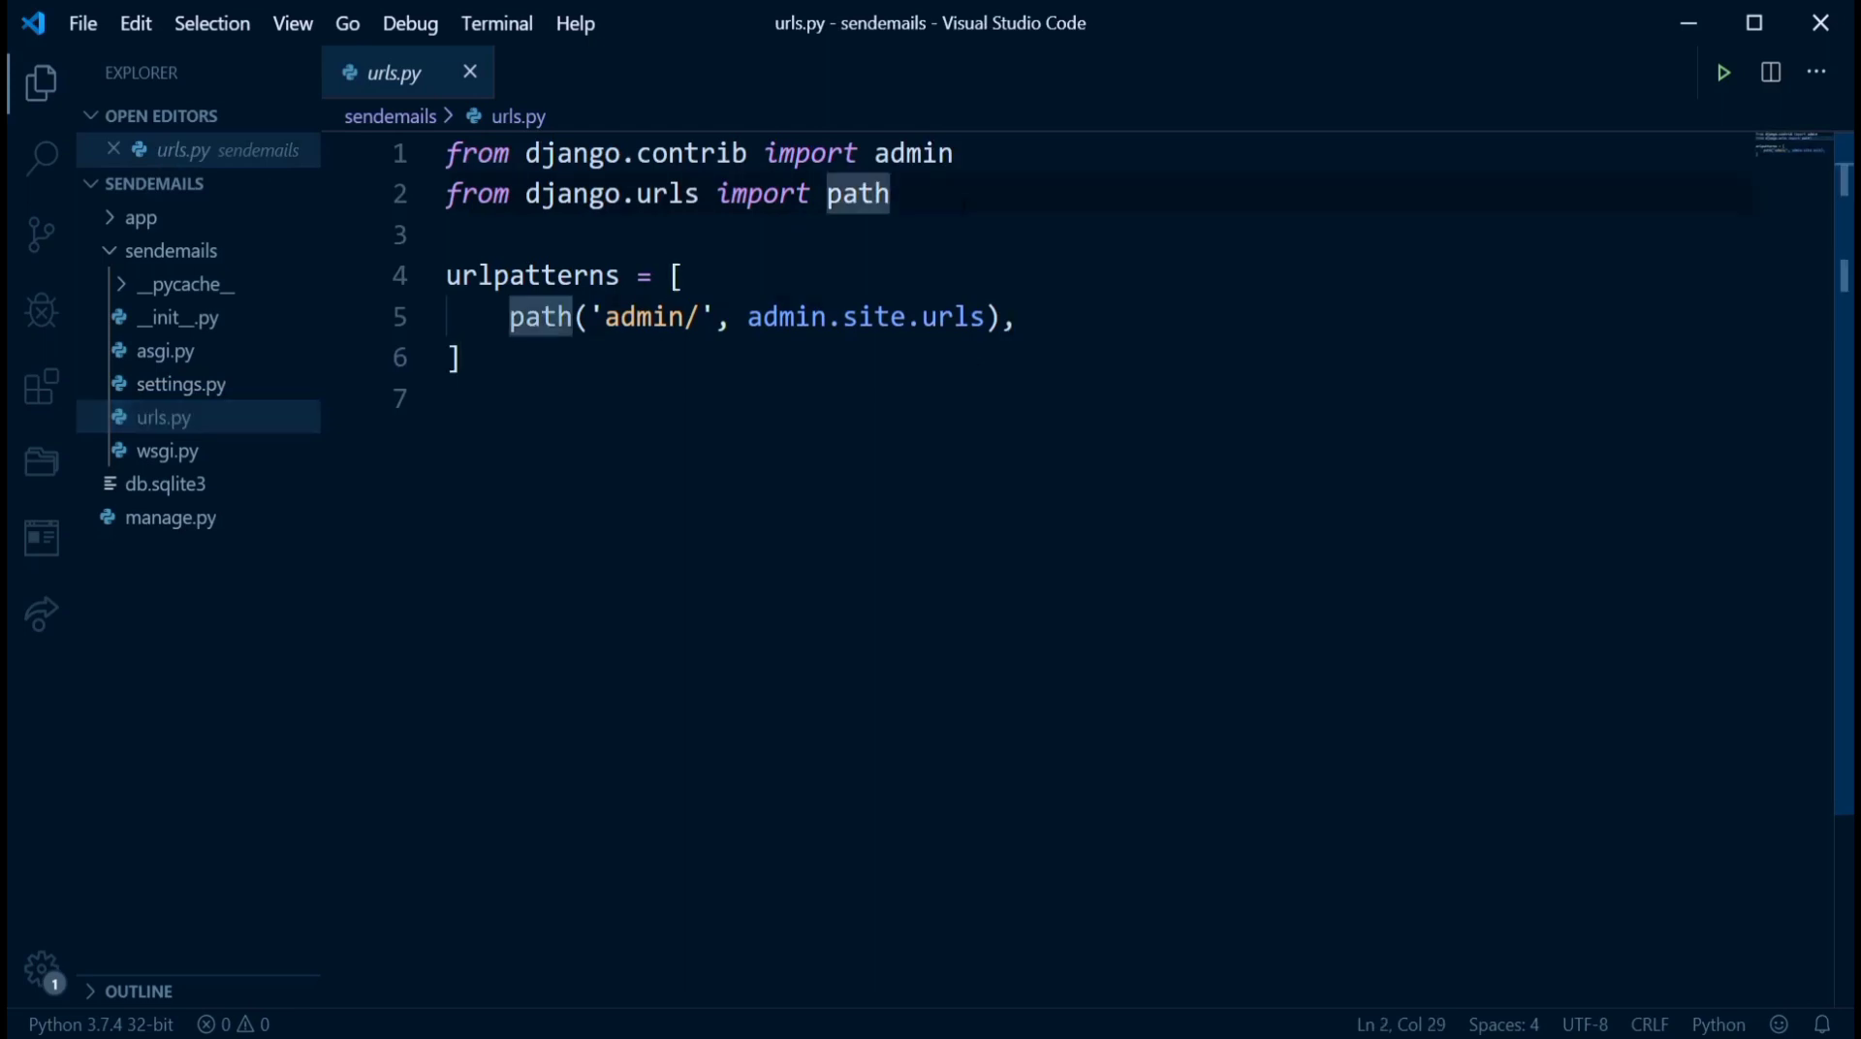
type(", include")
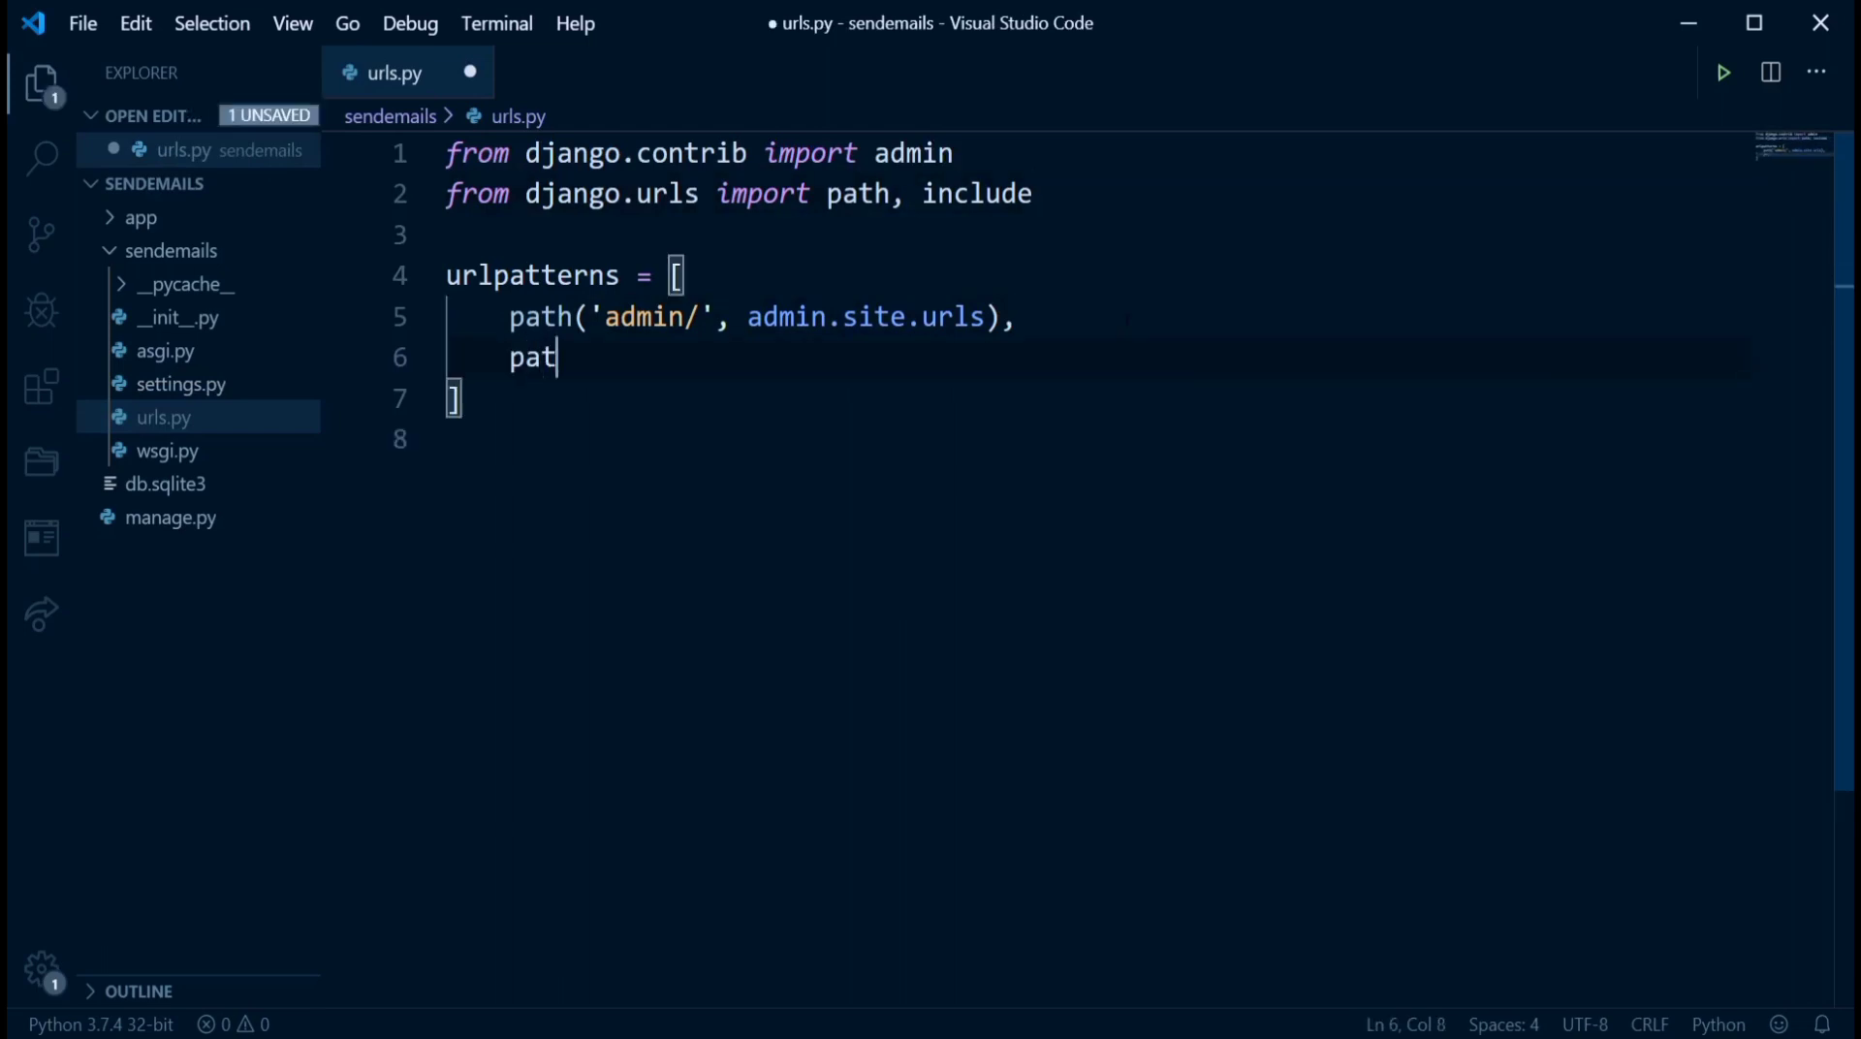
- Add path('', include('app.urls')) to urlpatterns, save and close the file
type("h('')")
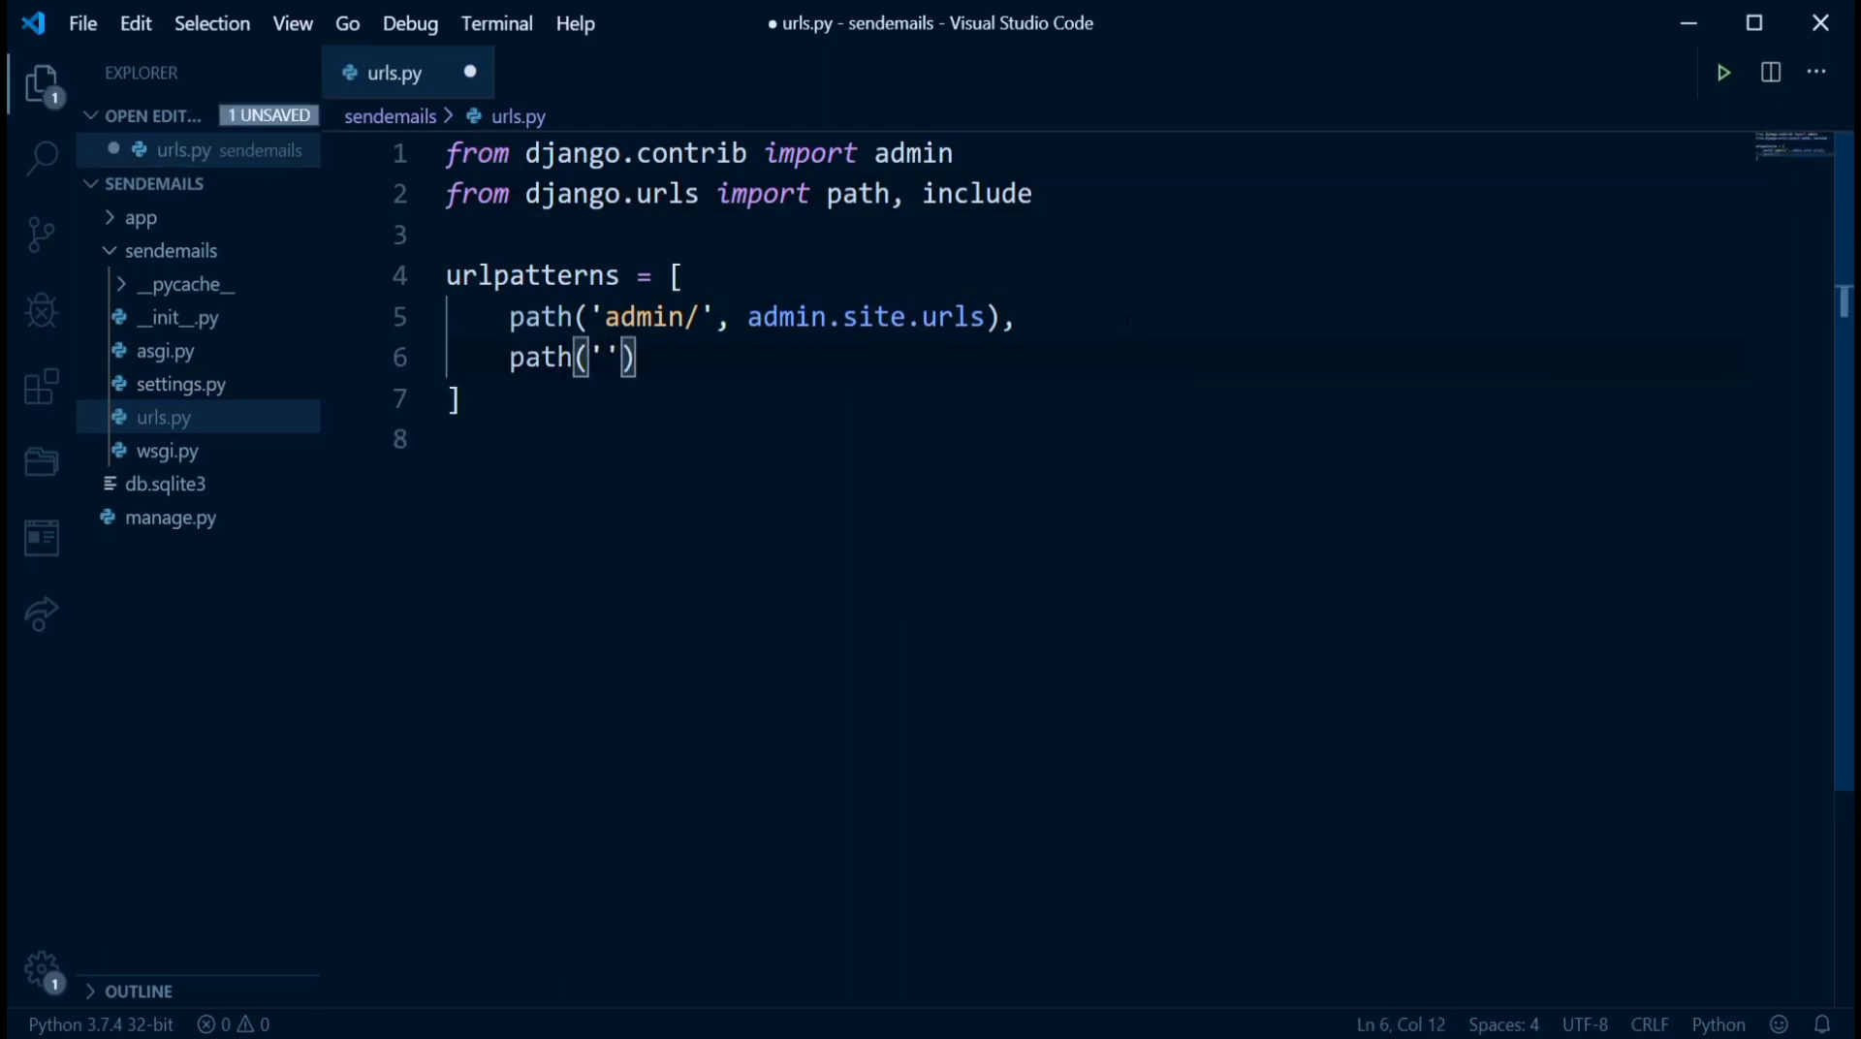
type(", '")
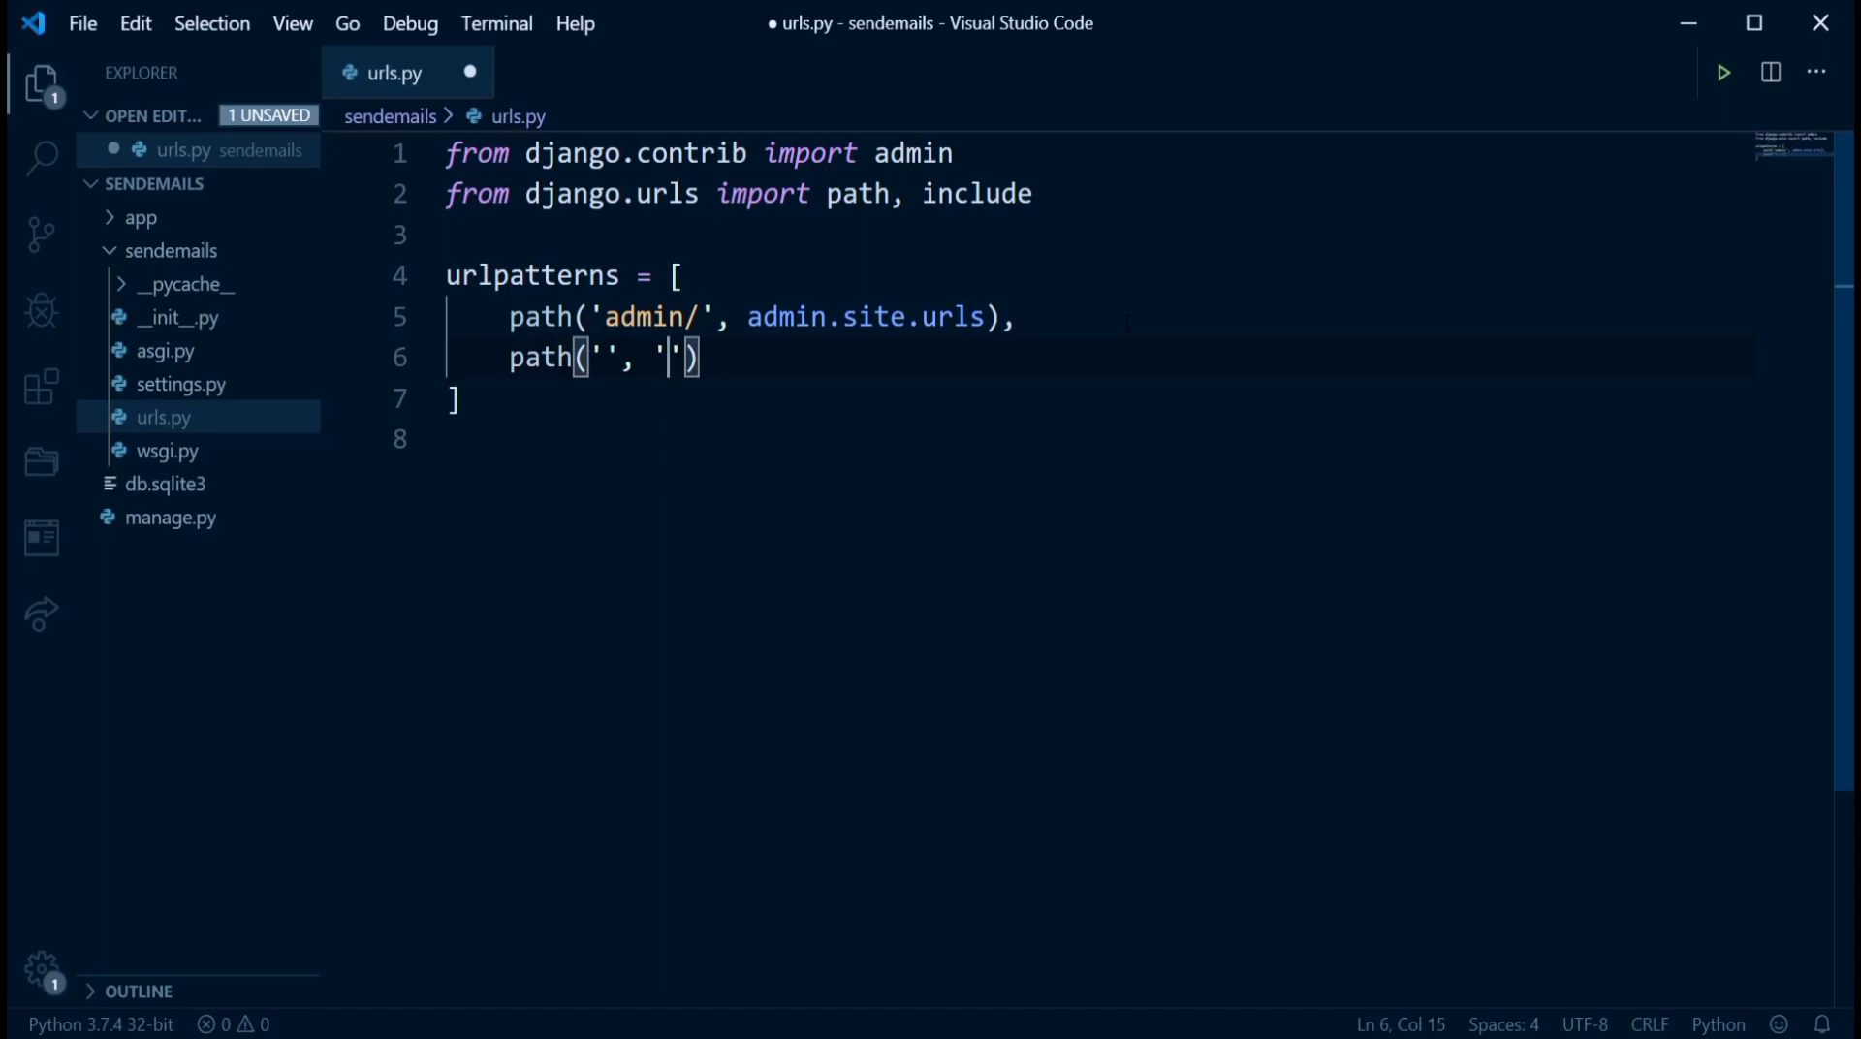
type("inc;")
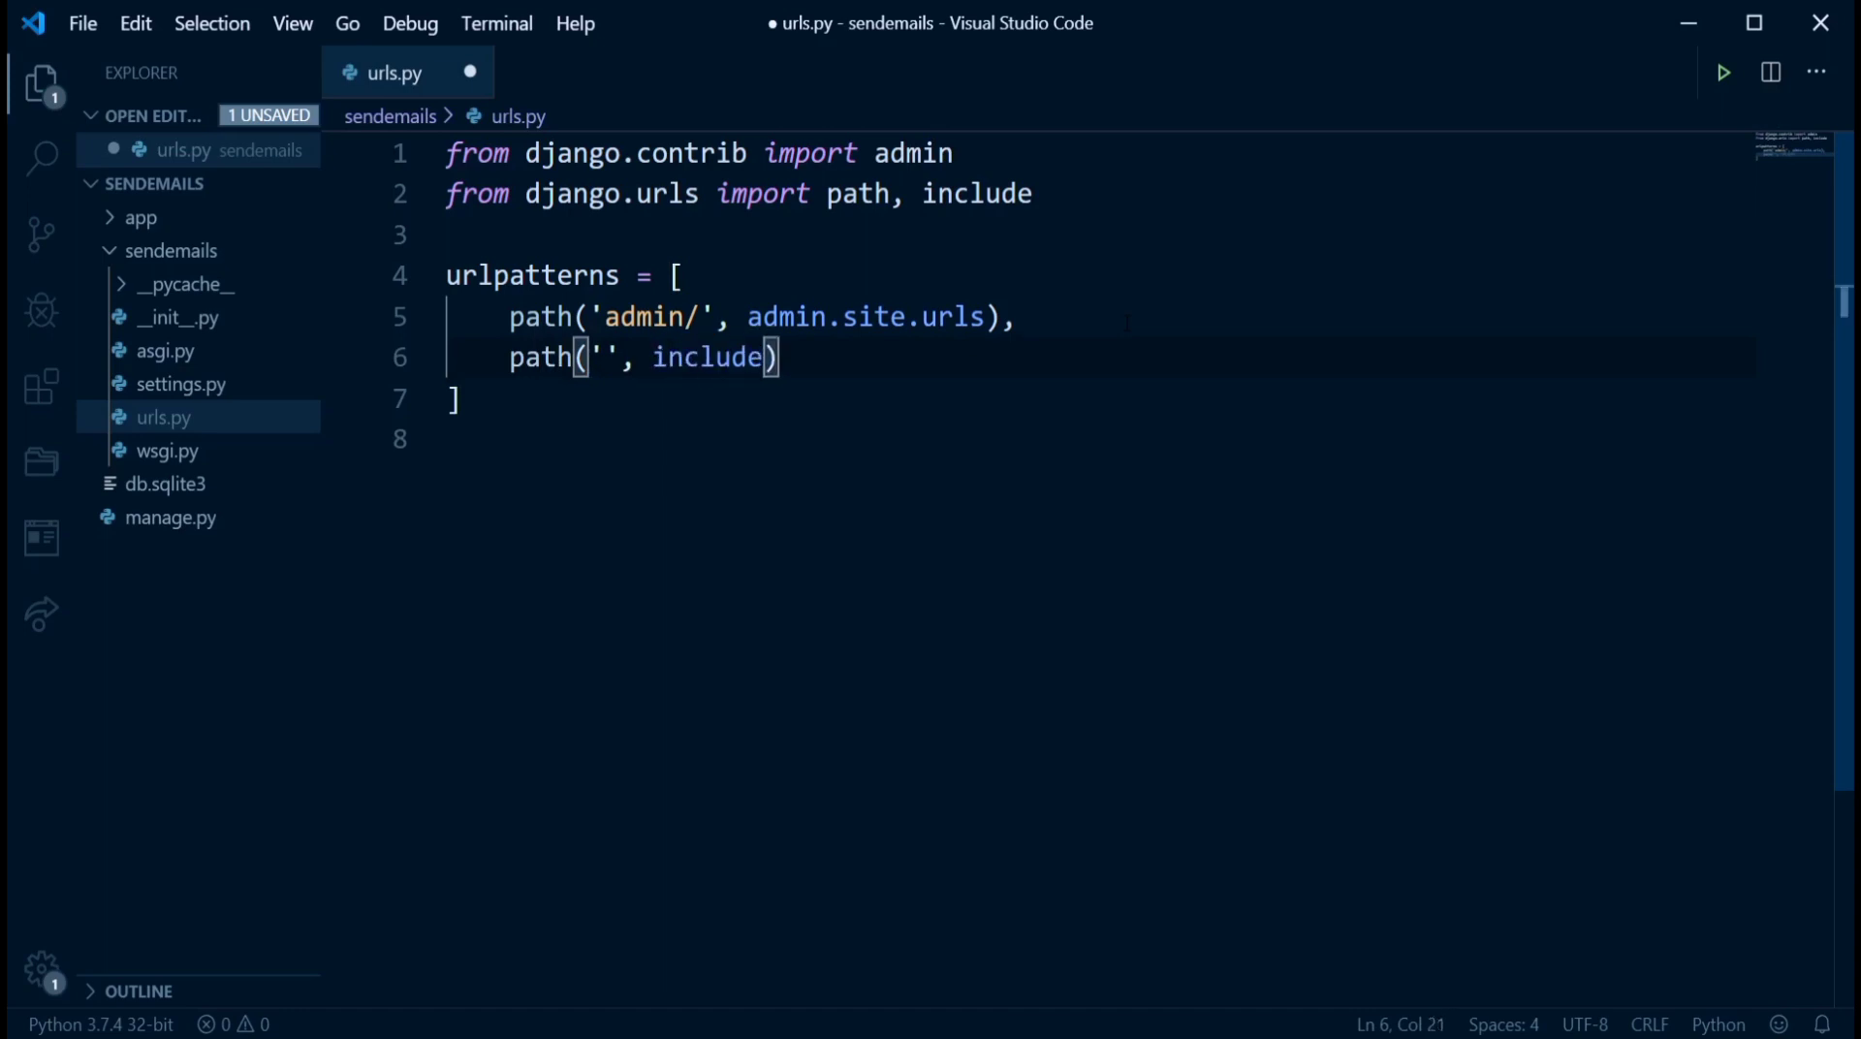
type("('app.u'")
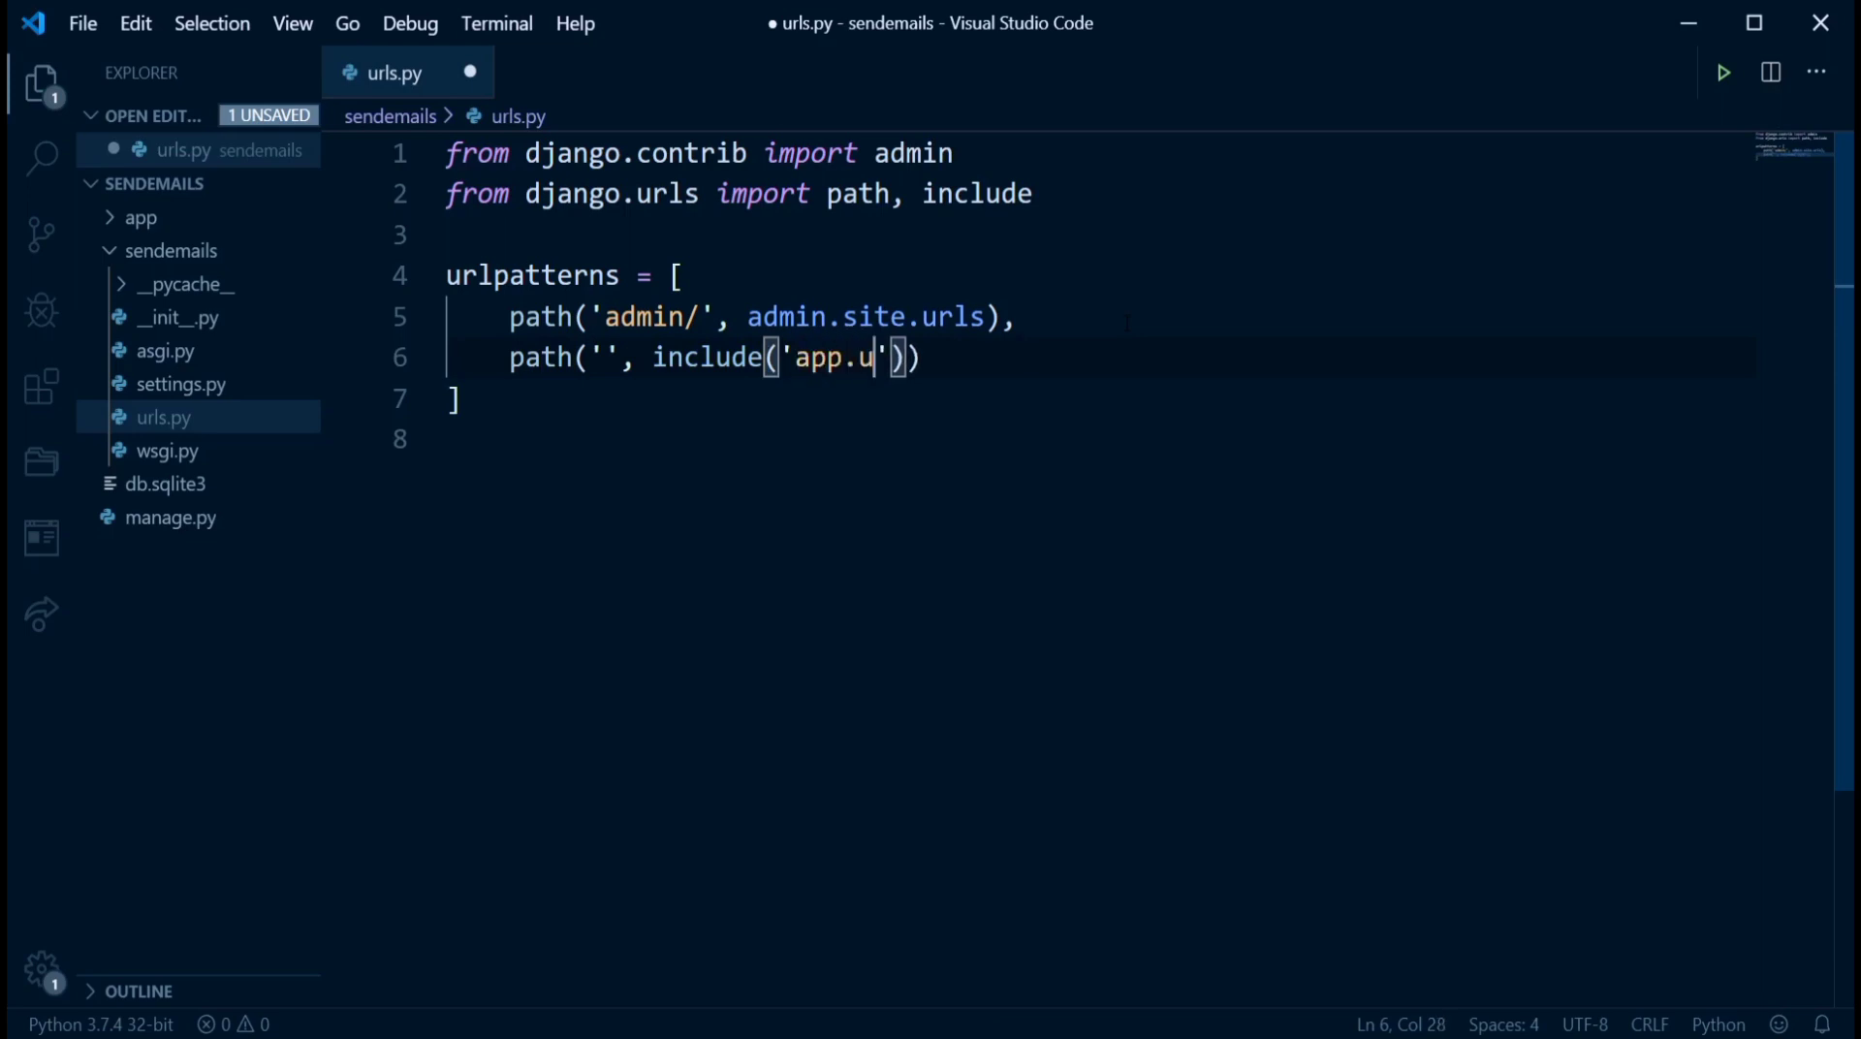
type("rls")
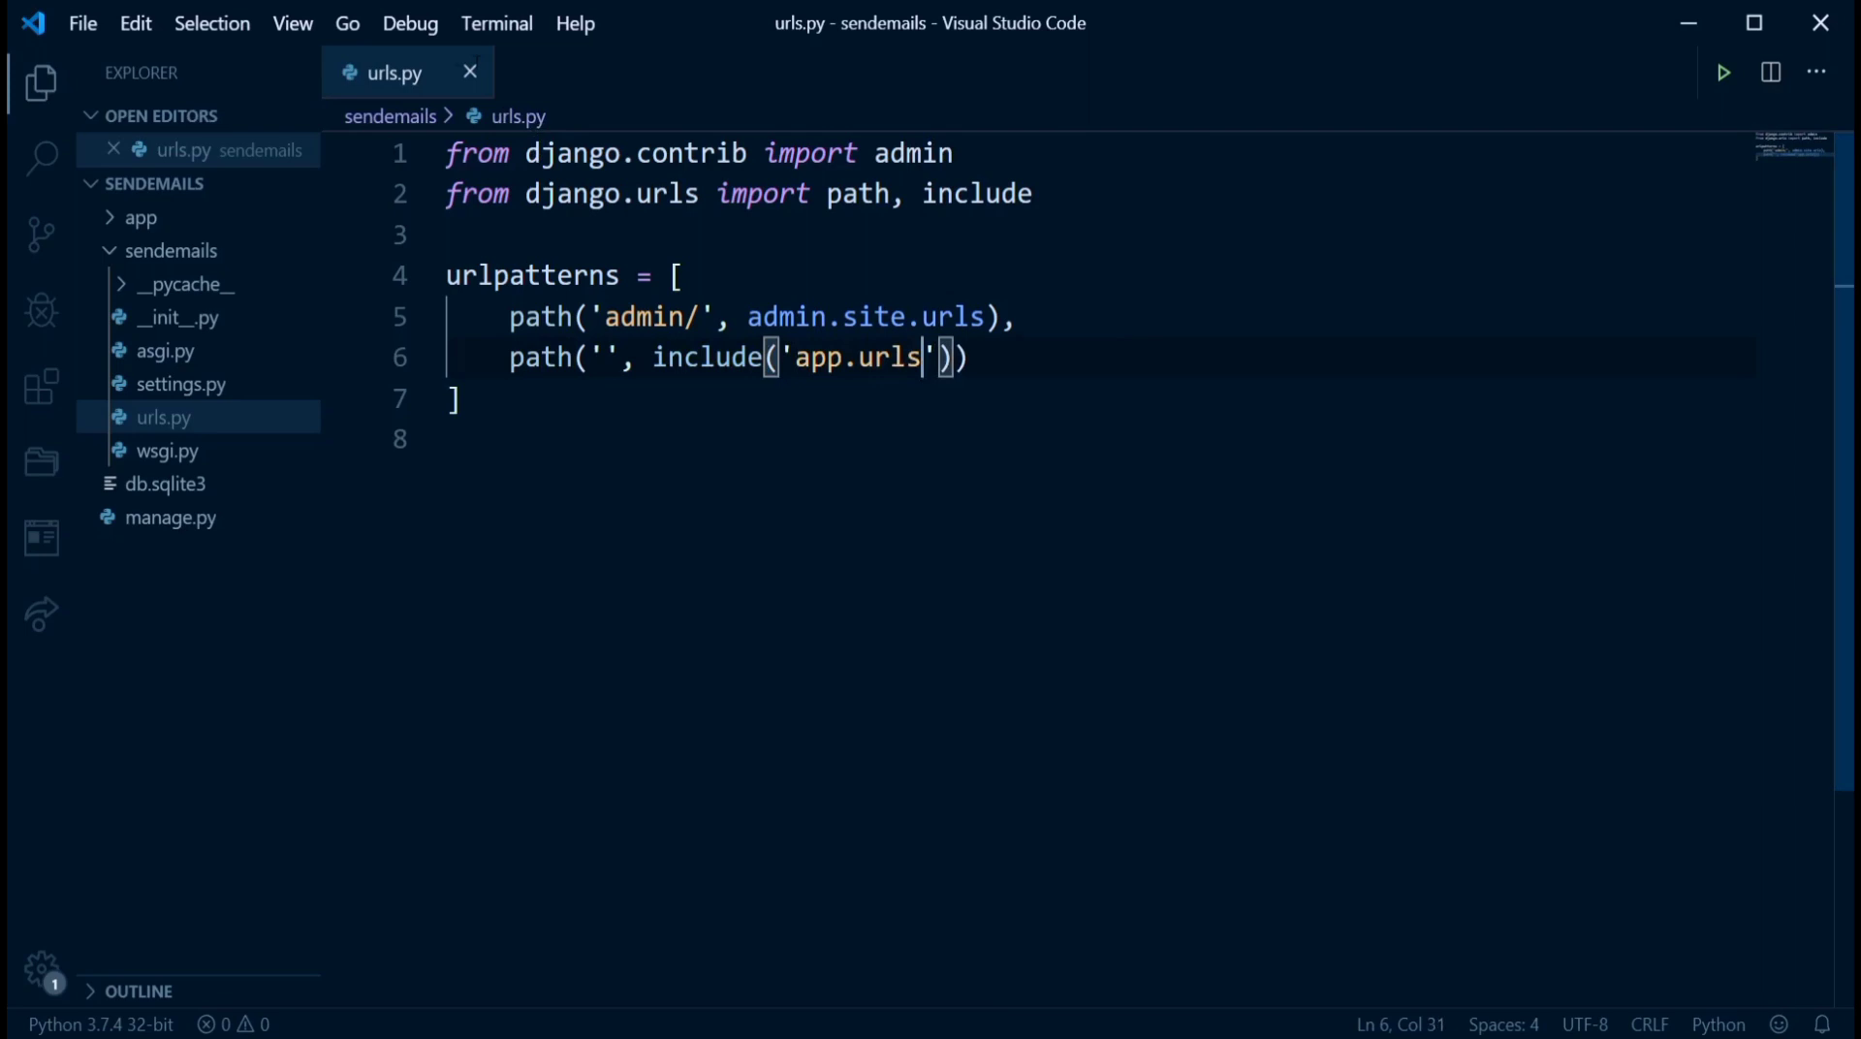
left_click(469, 72)
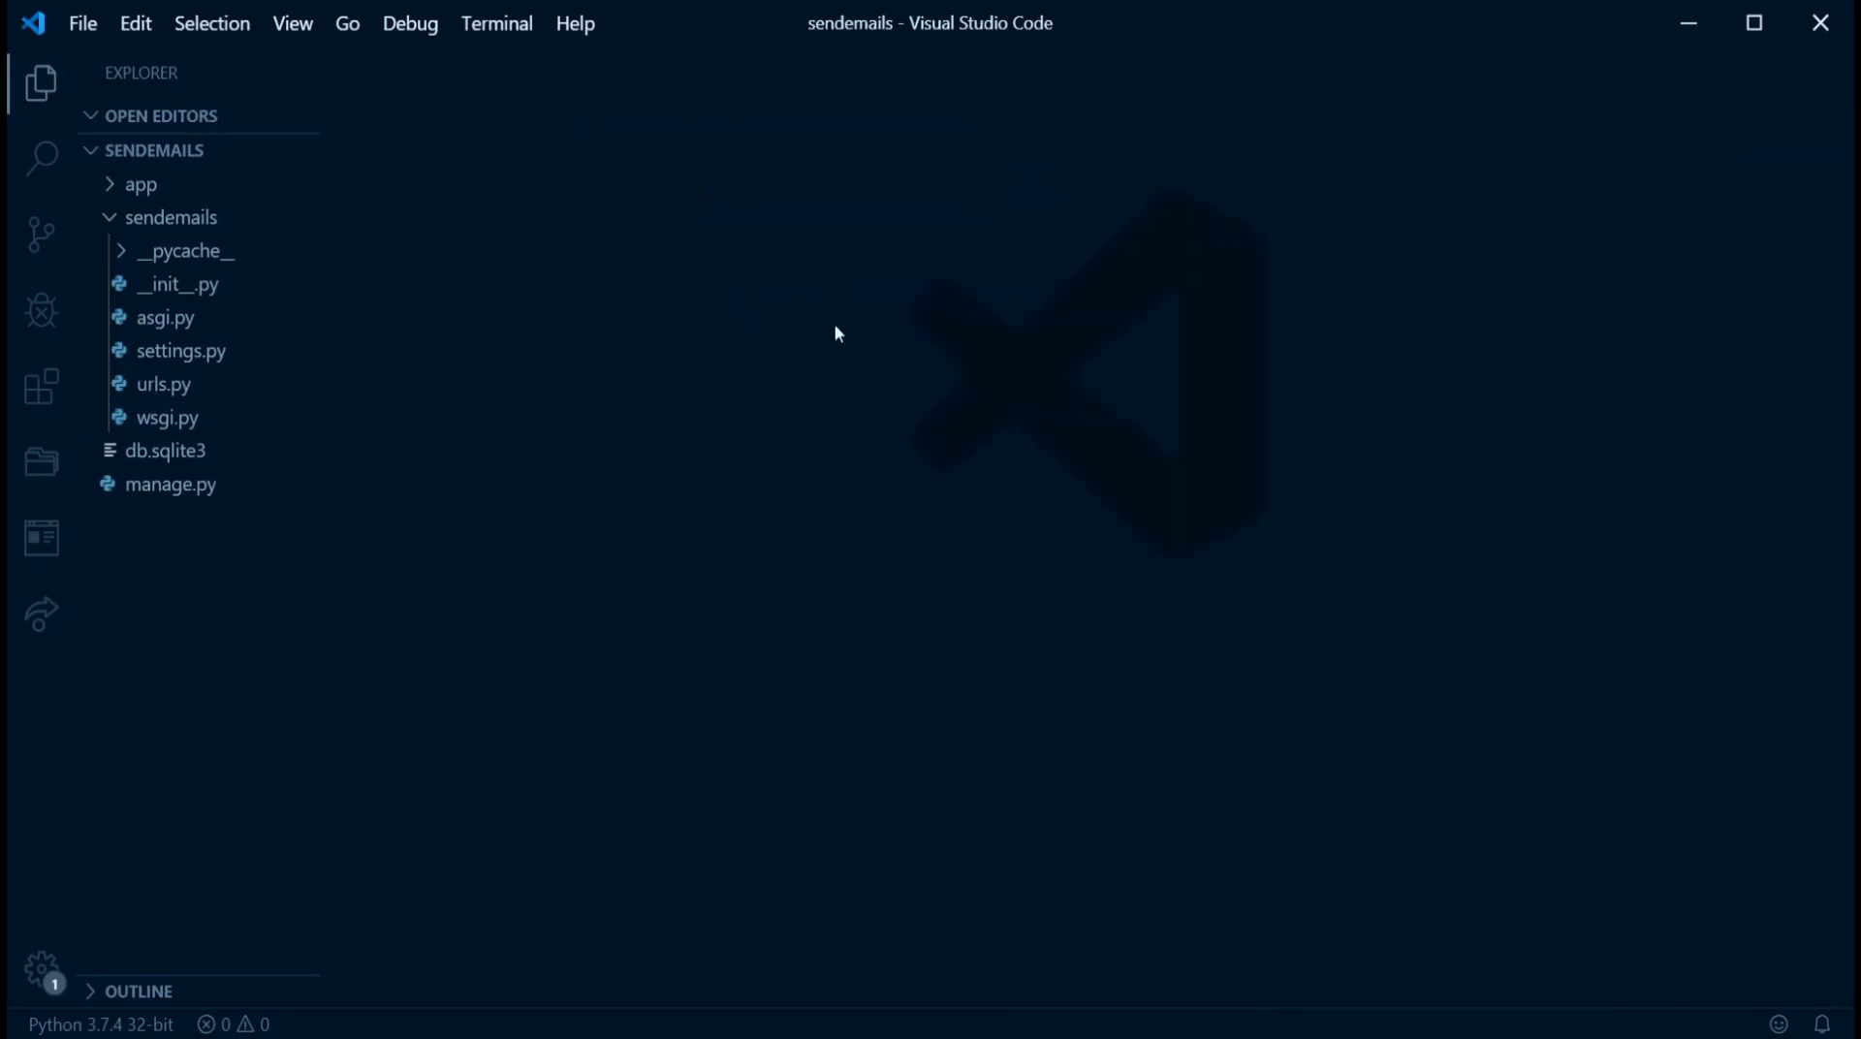
- Create app/urls.py and strip the admin lines and include call from the copied code
left_click(140, 184)
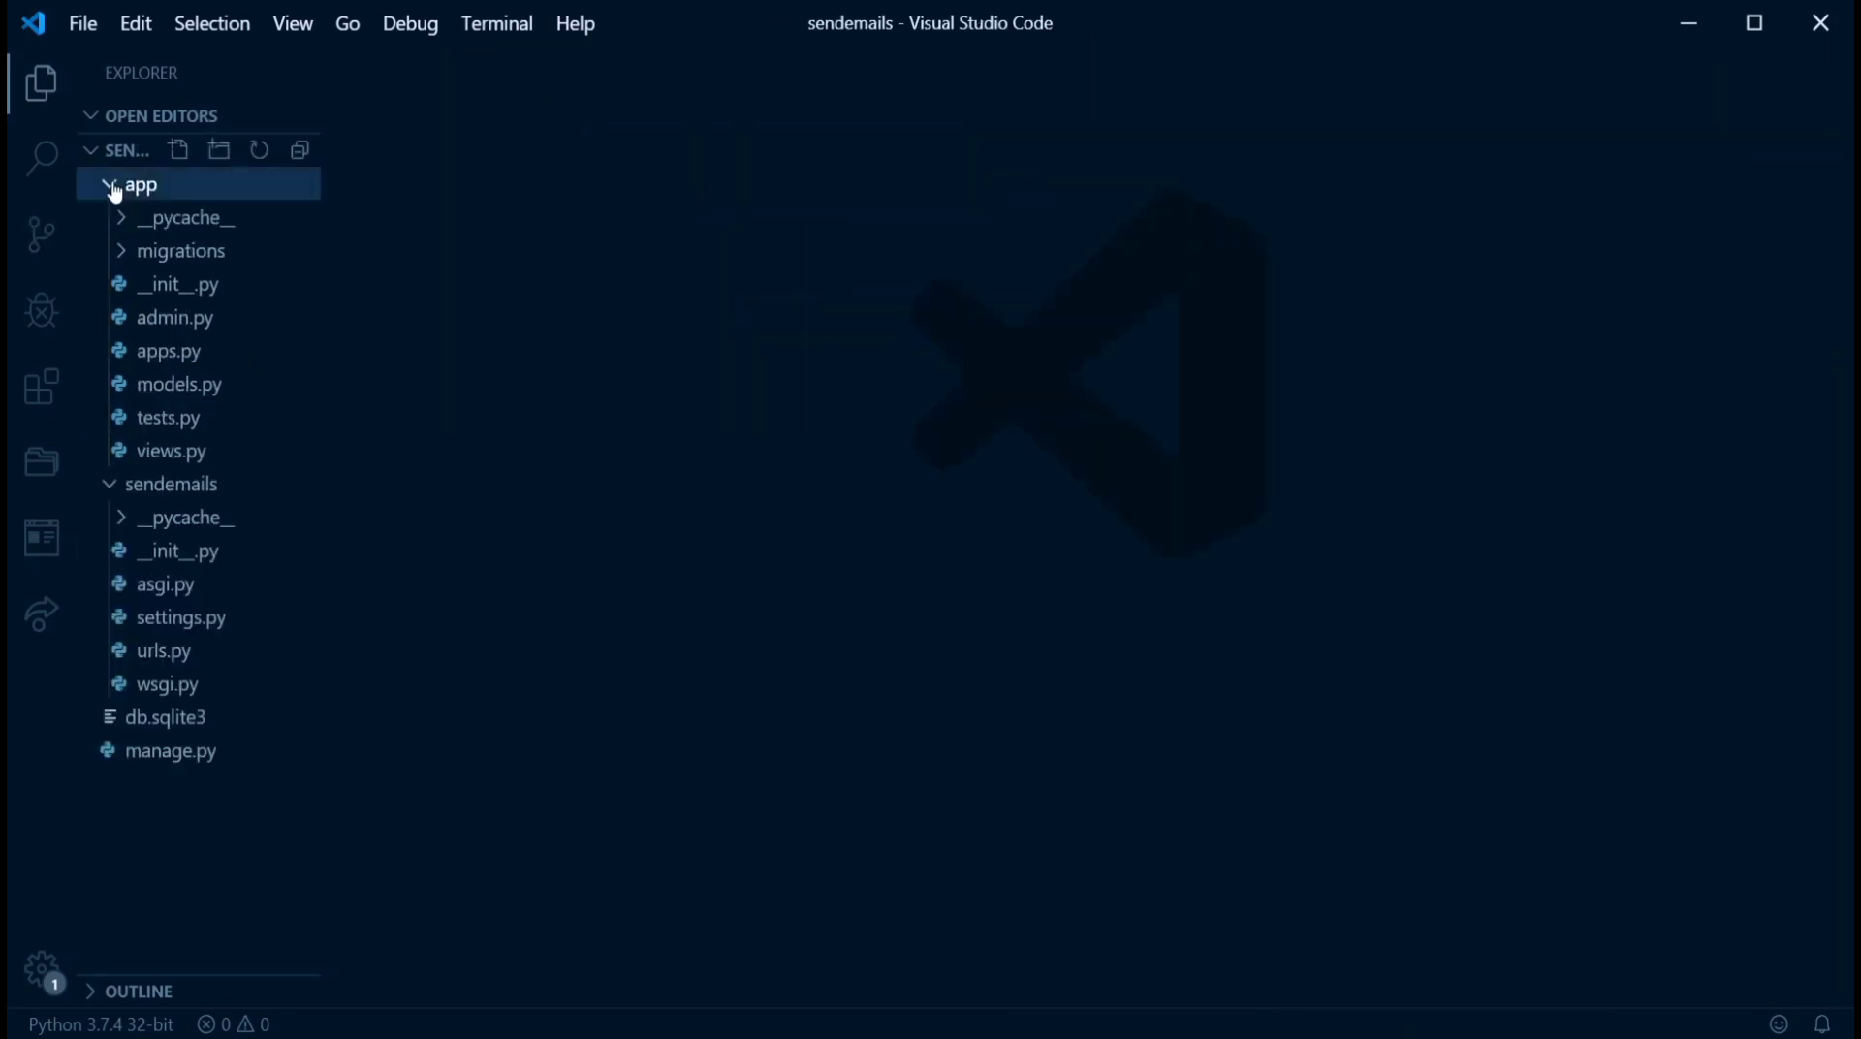
left_click(178, 149)
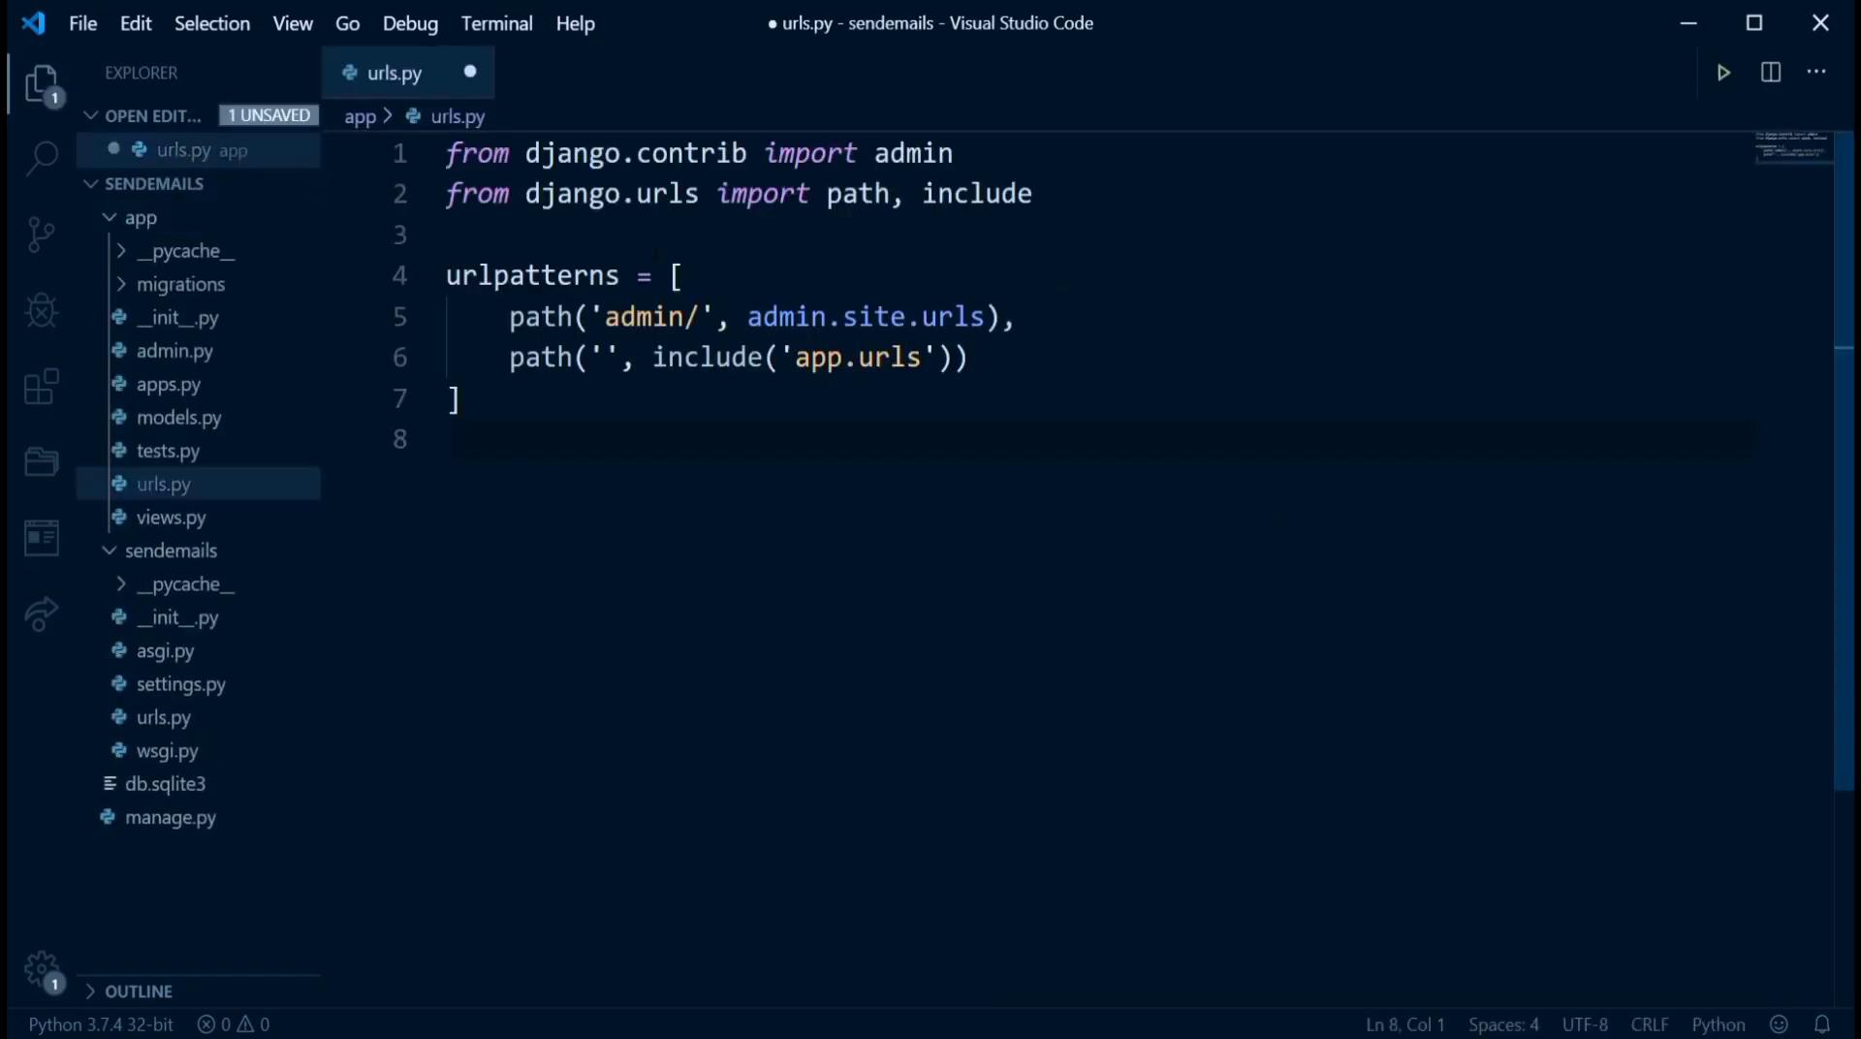
left_click(1030, 193)
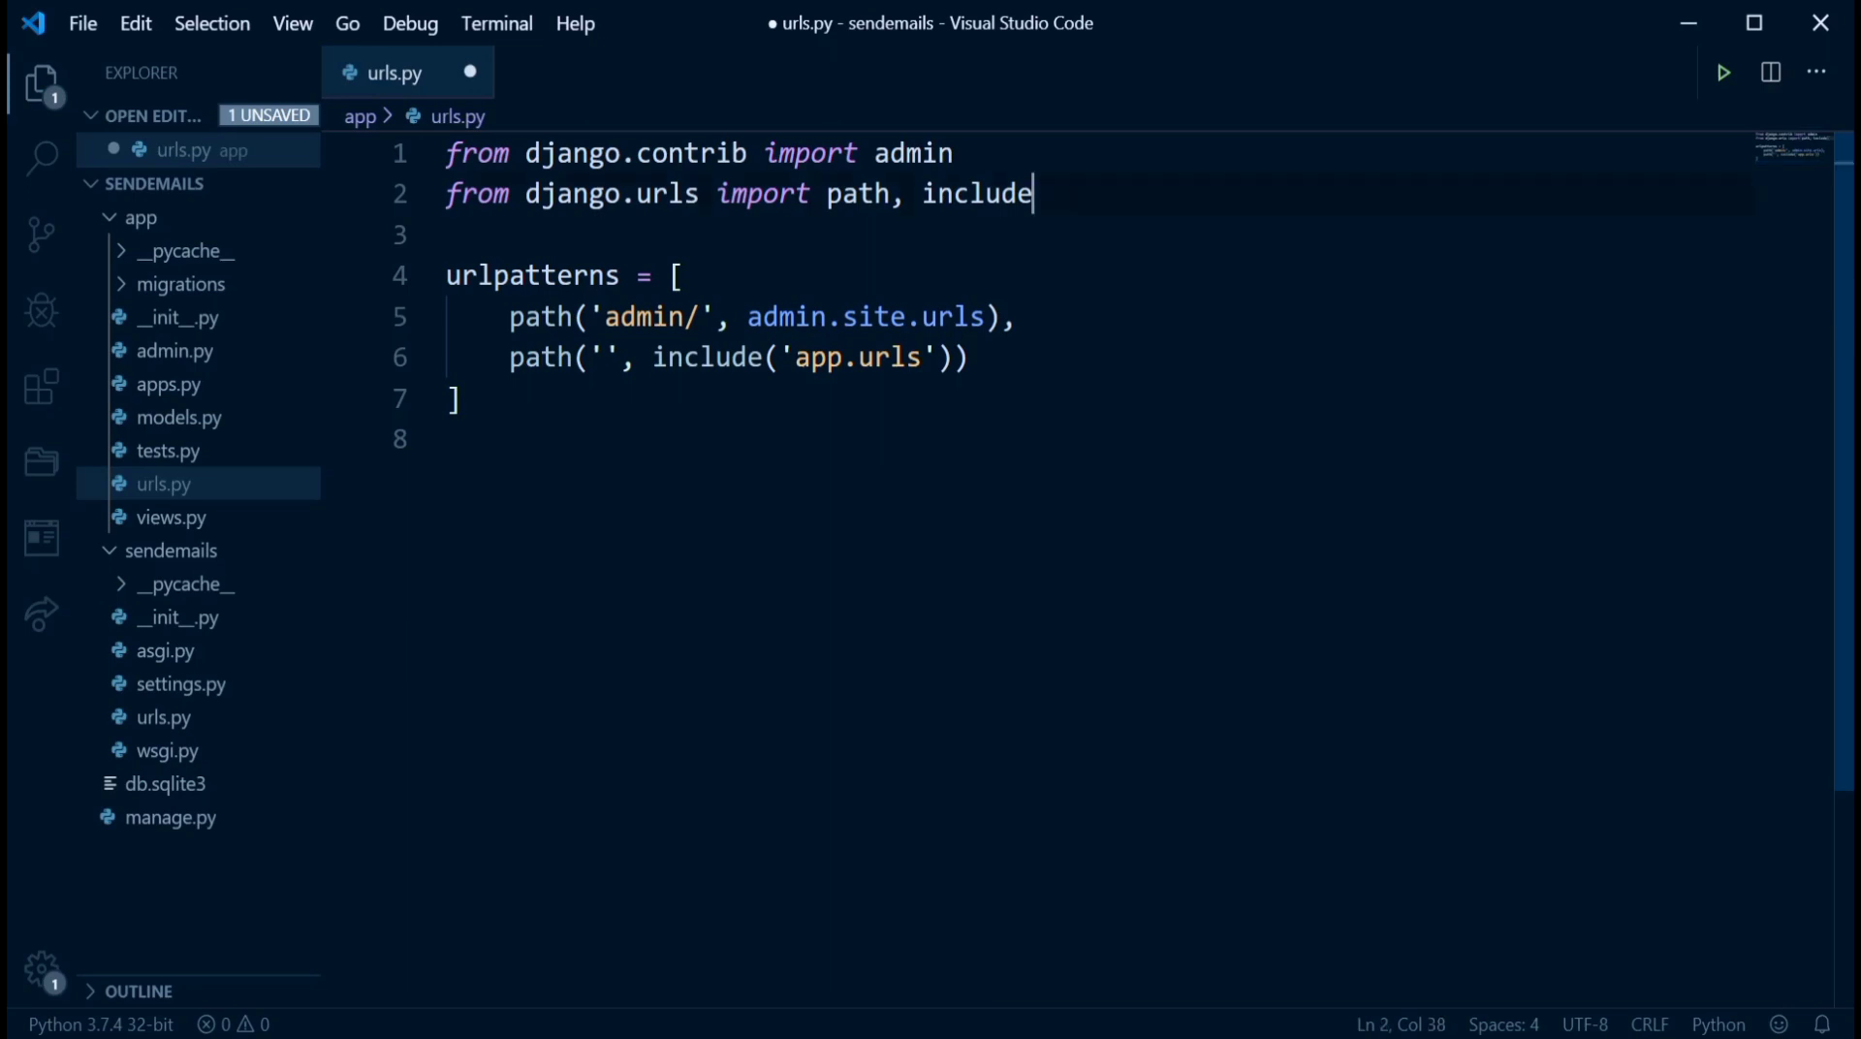
key("BackSpace")
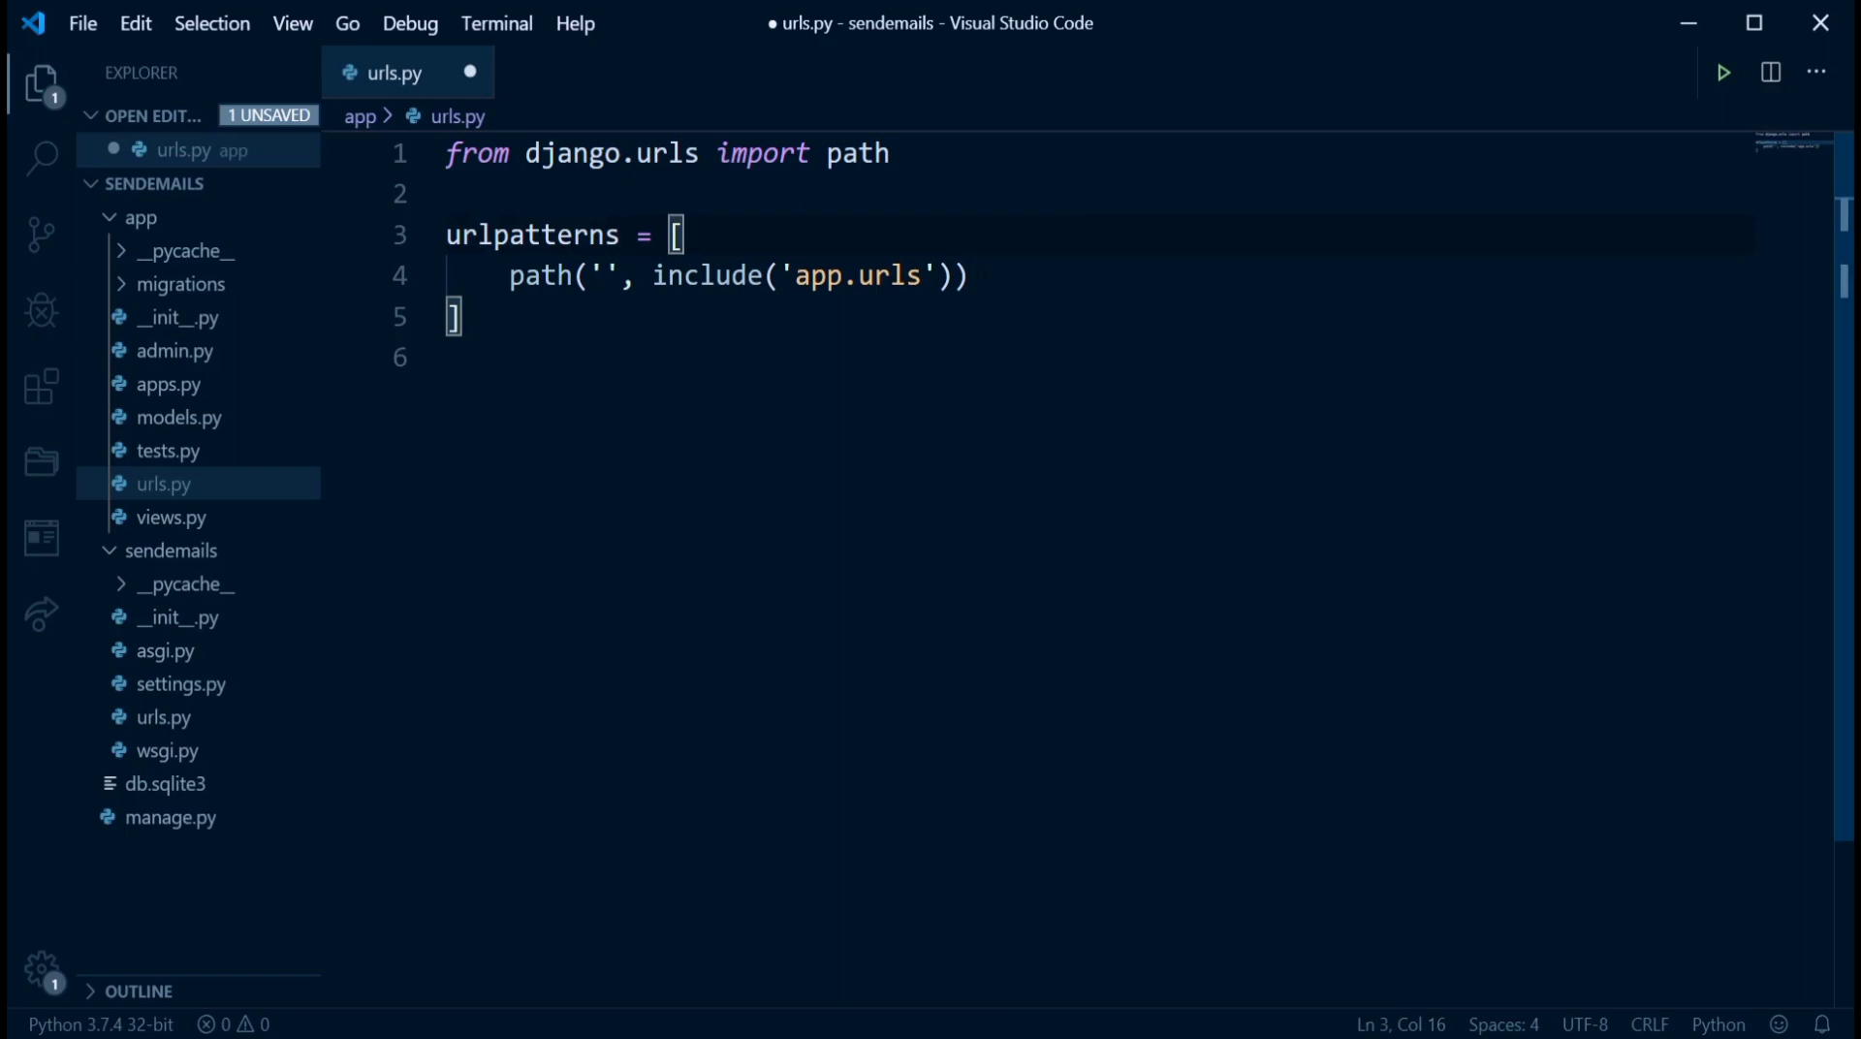
double_click(709, 275)
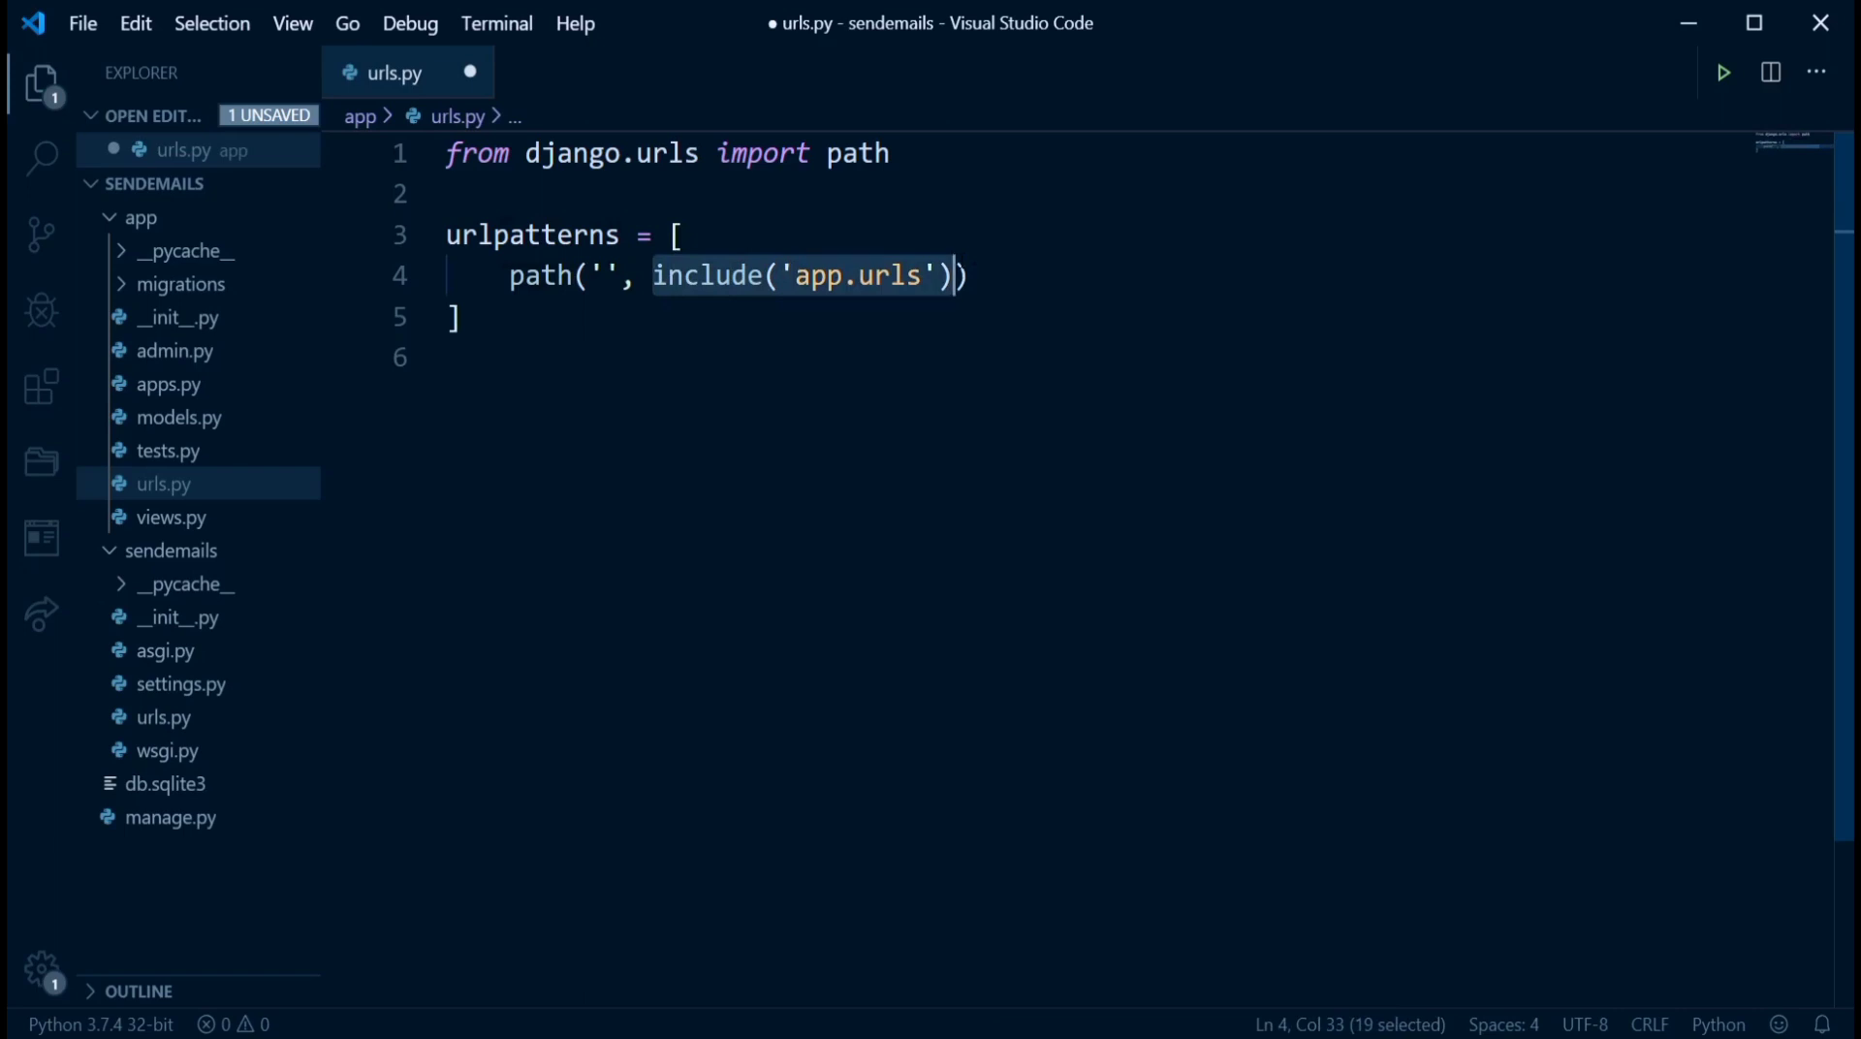
key("Delete")
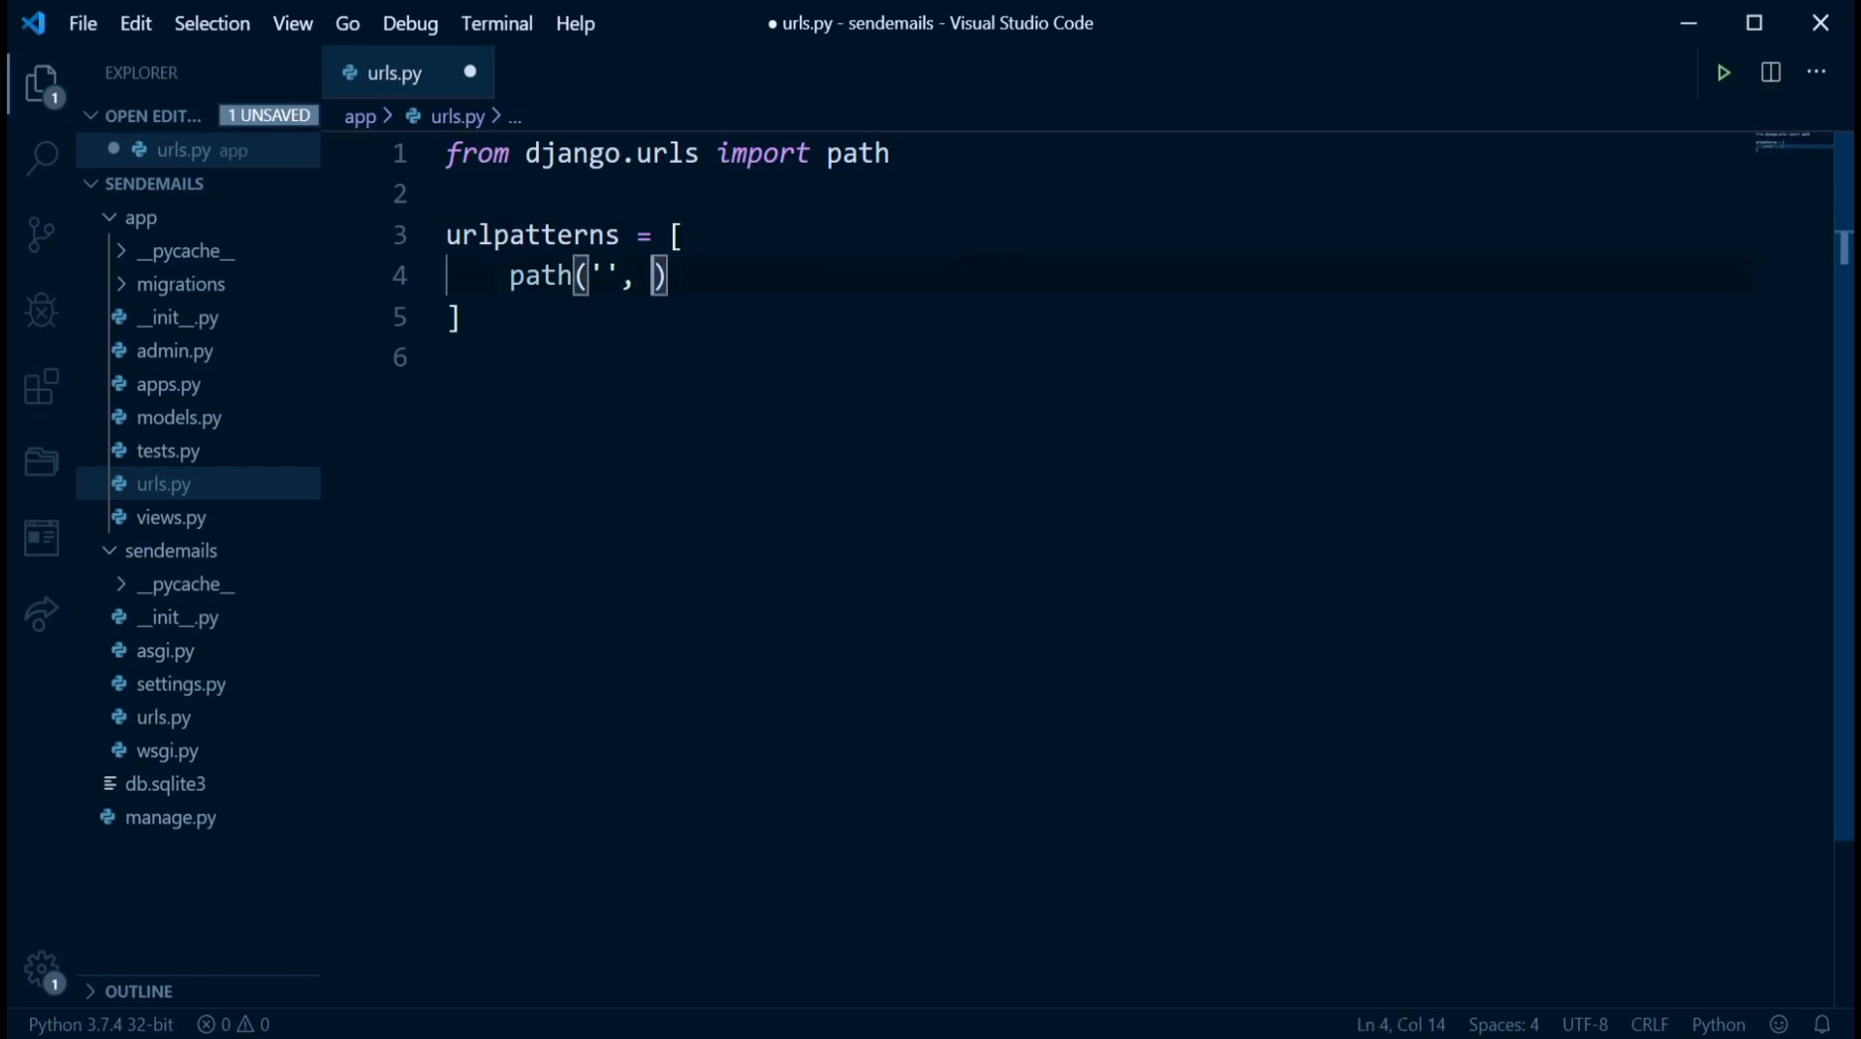
- Import views and add path('', views.home, name='jome'), then save urls.py
type("f")
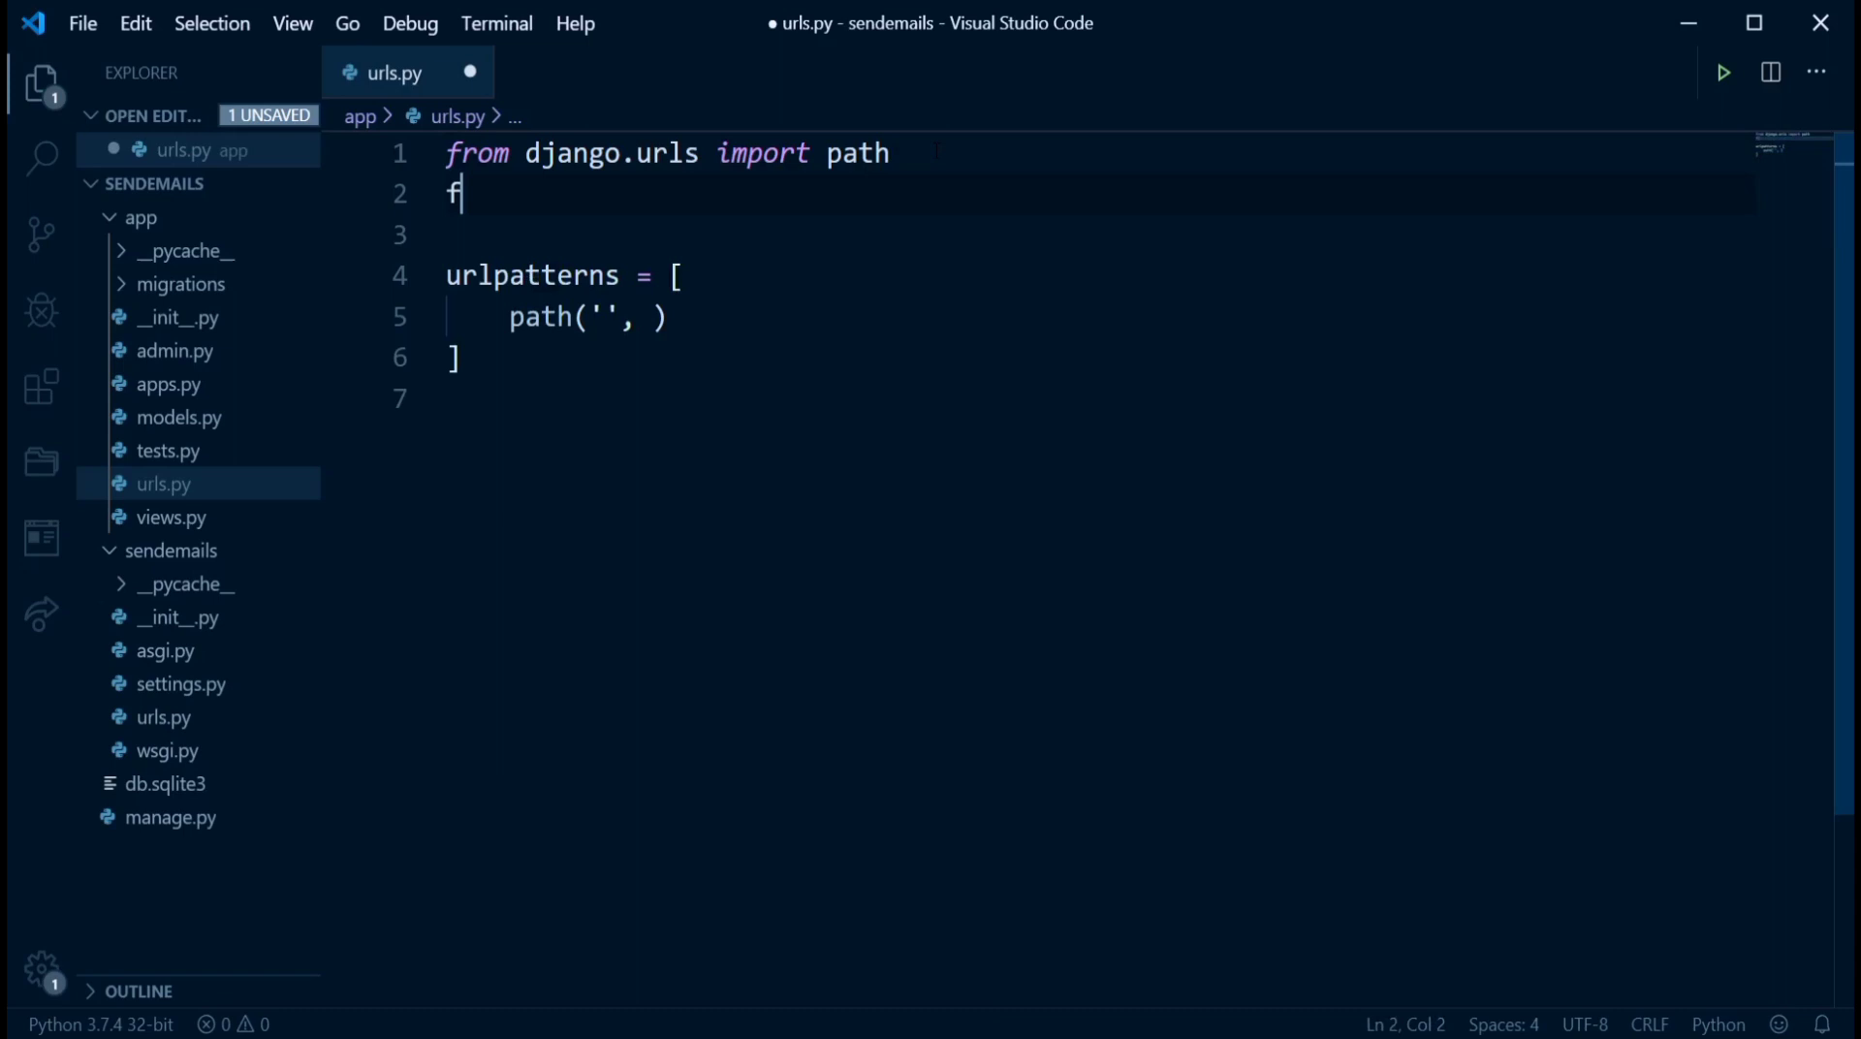
type("rom . imp")
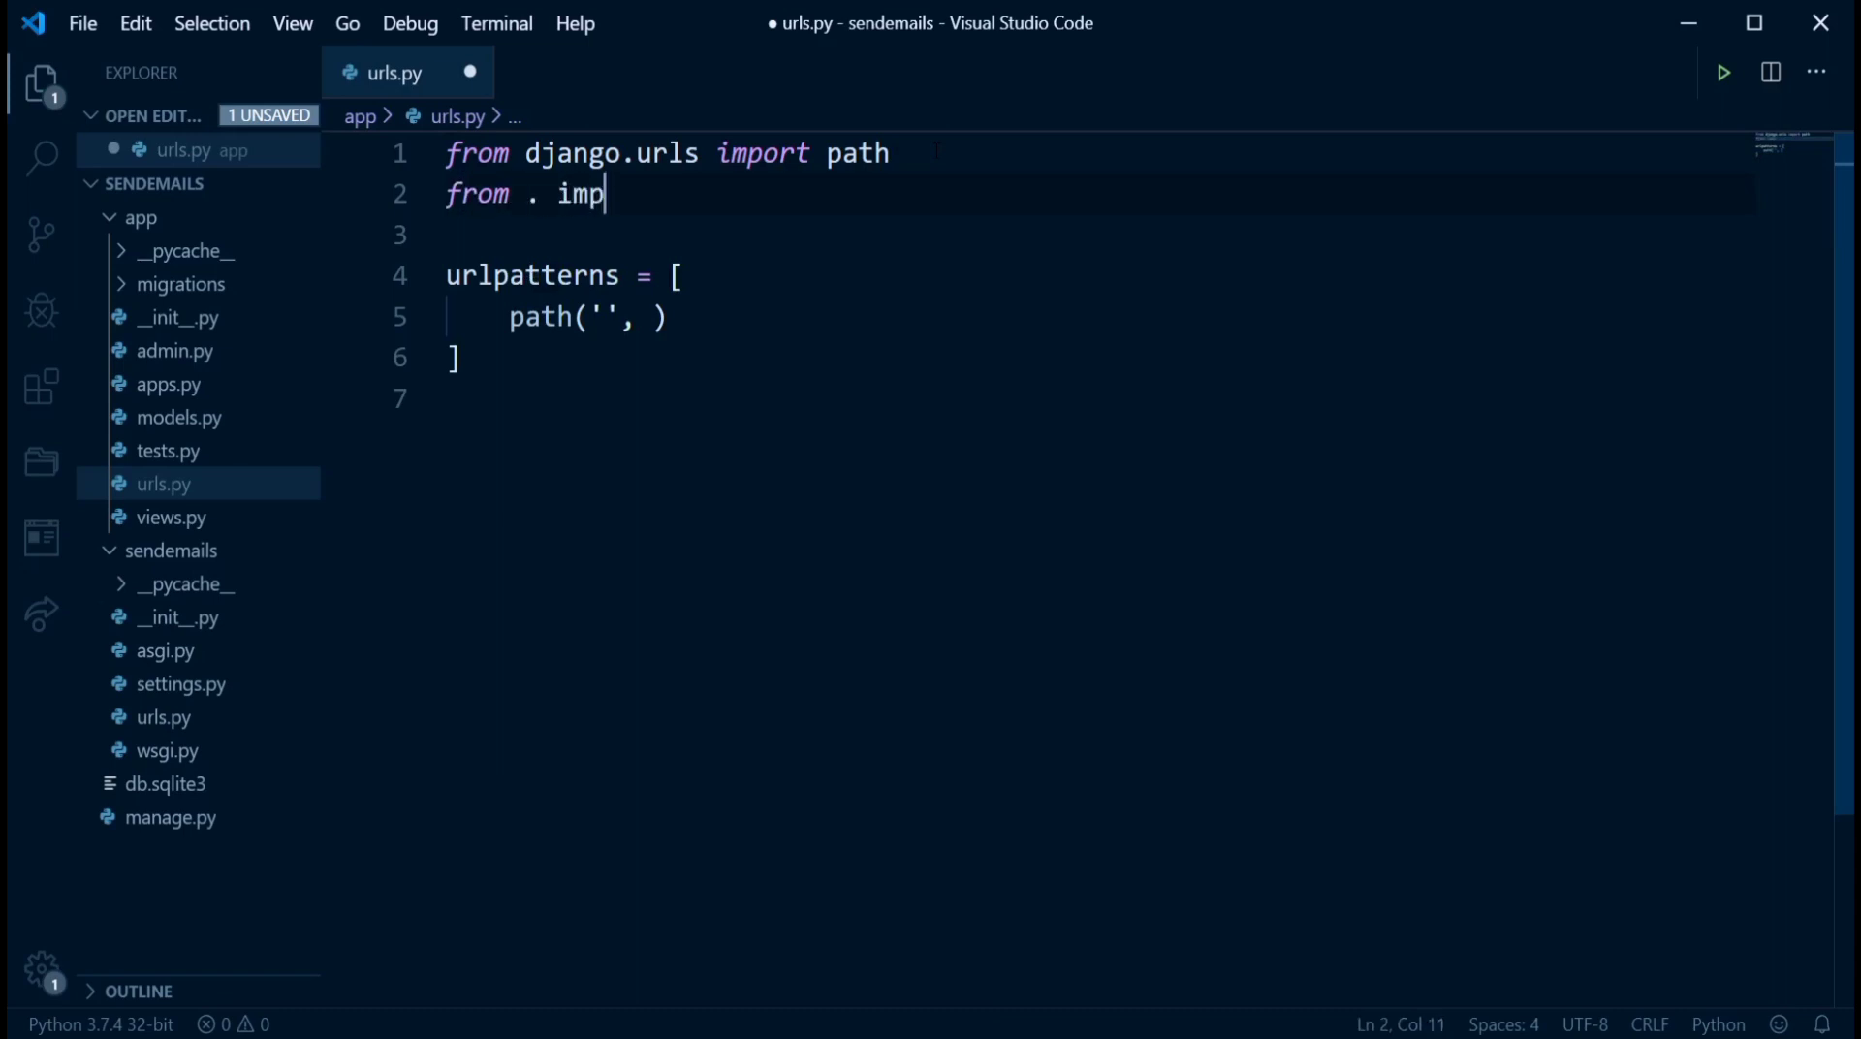
type("ort v")
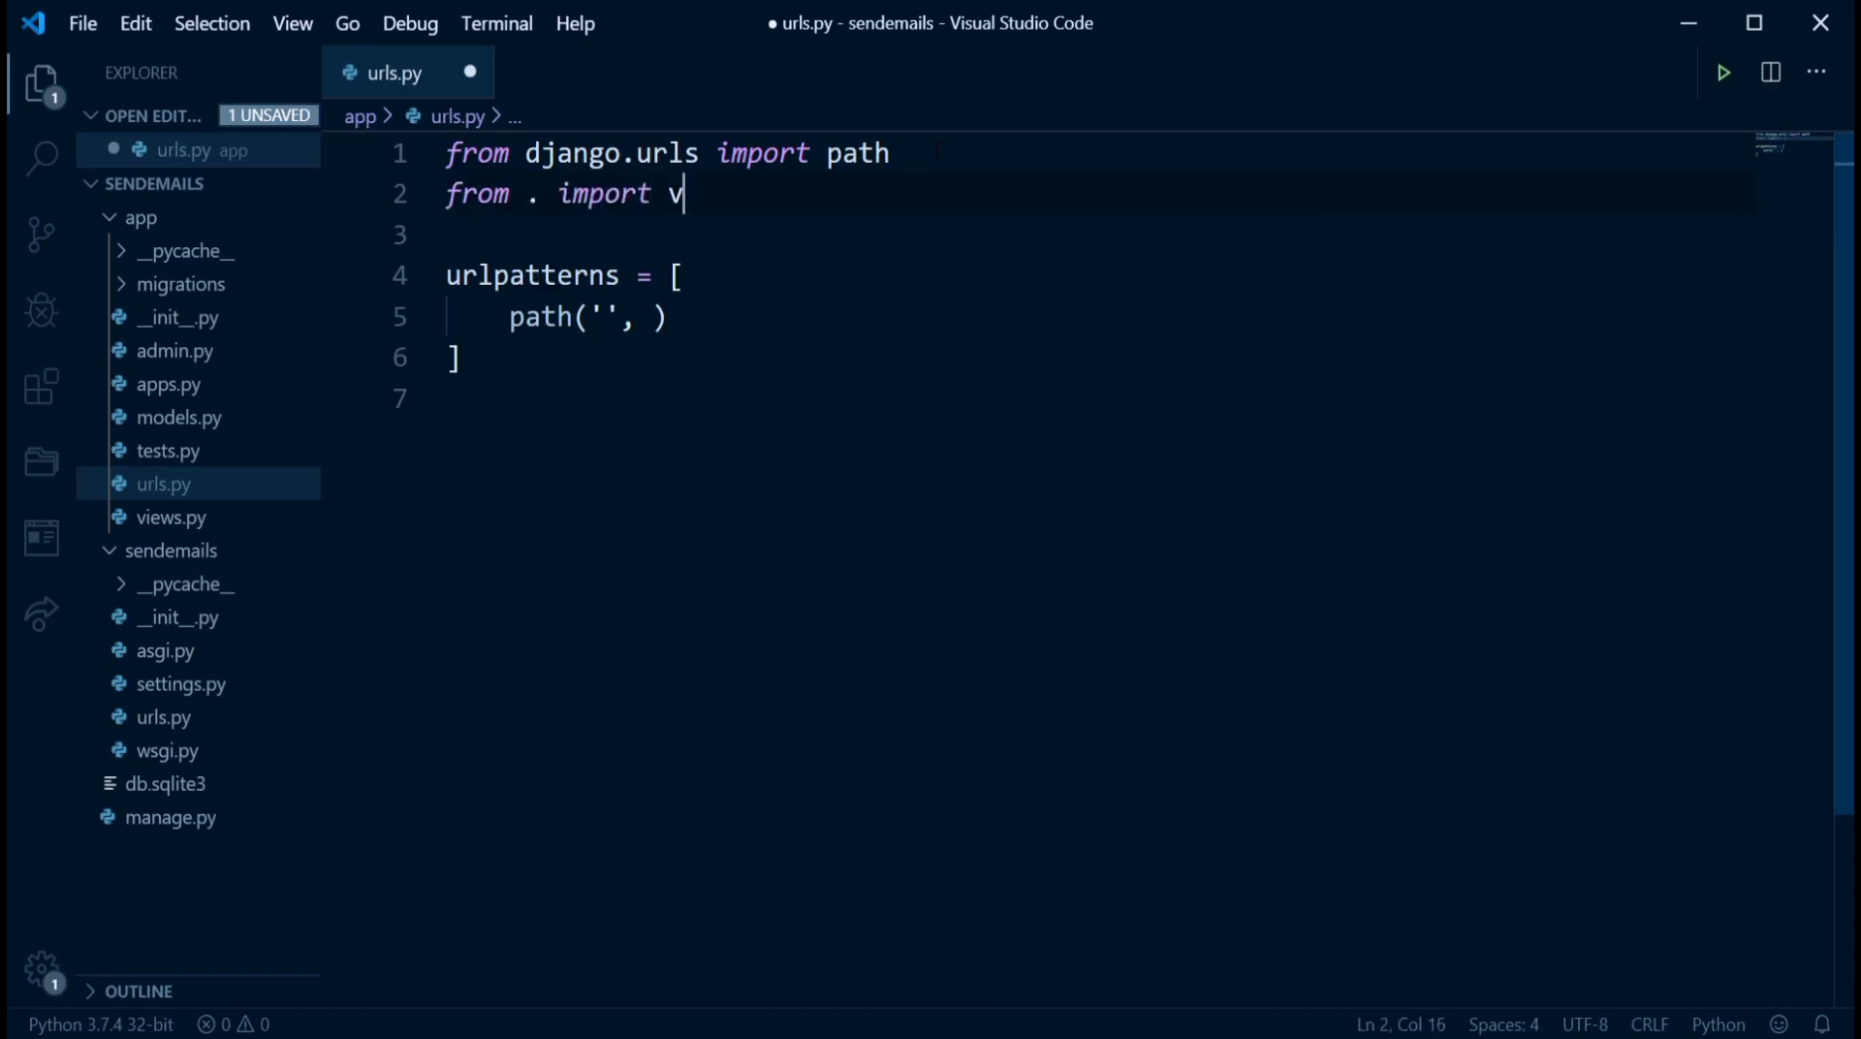
type("i")
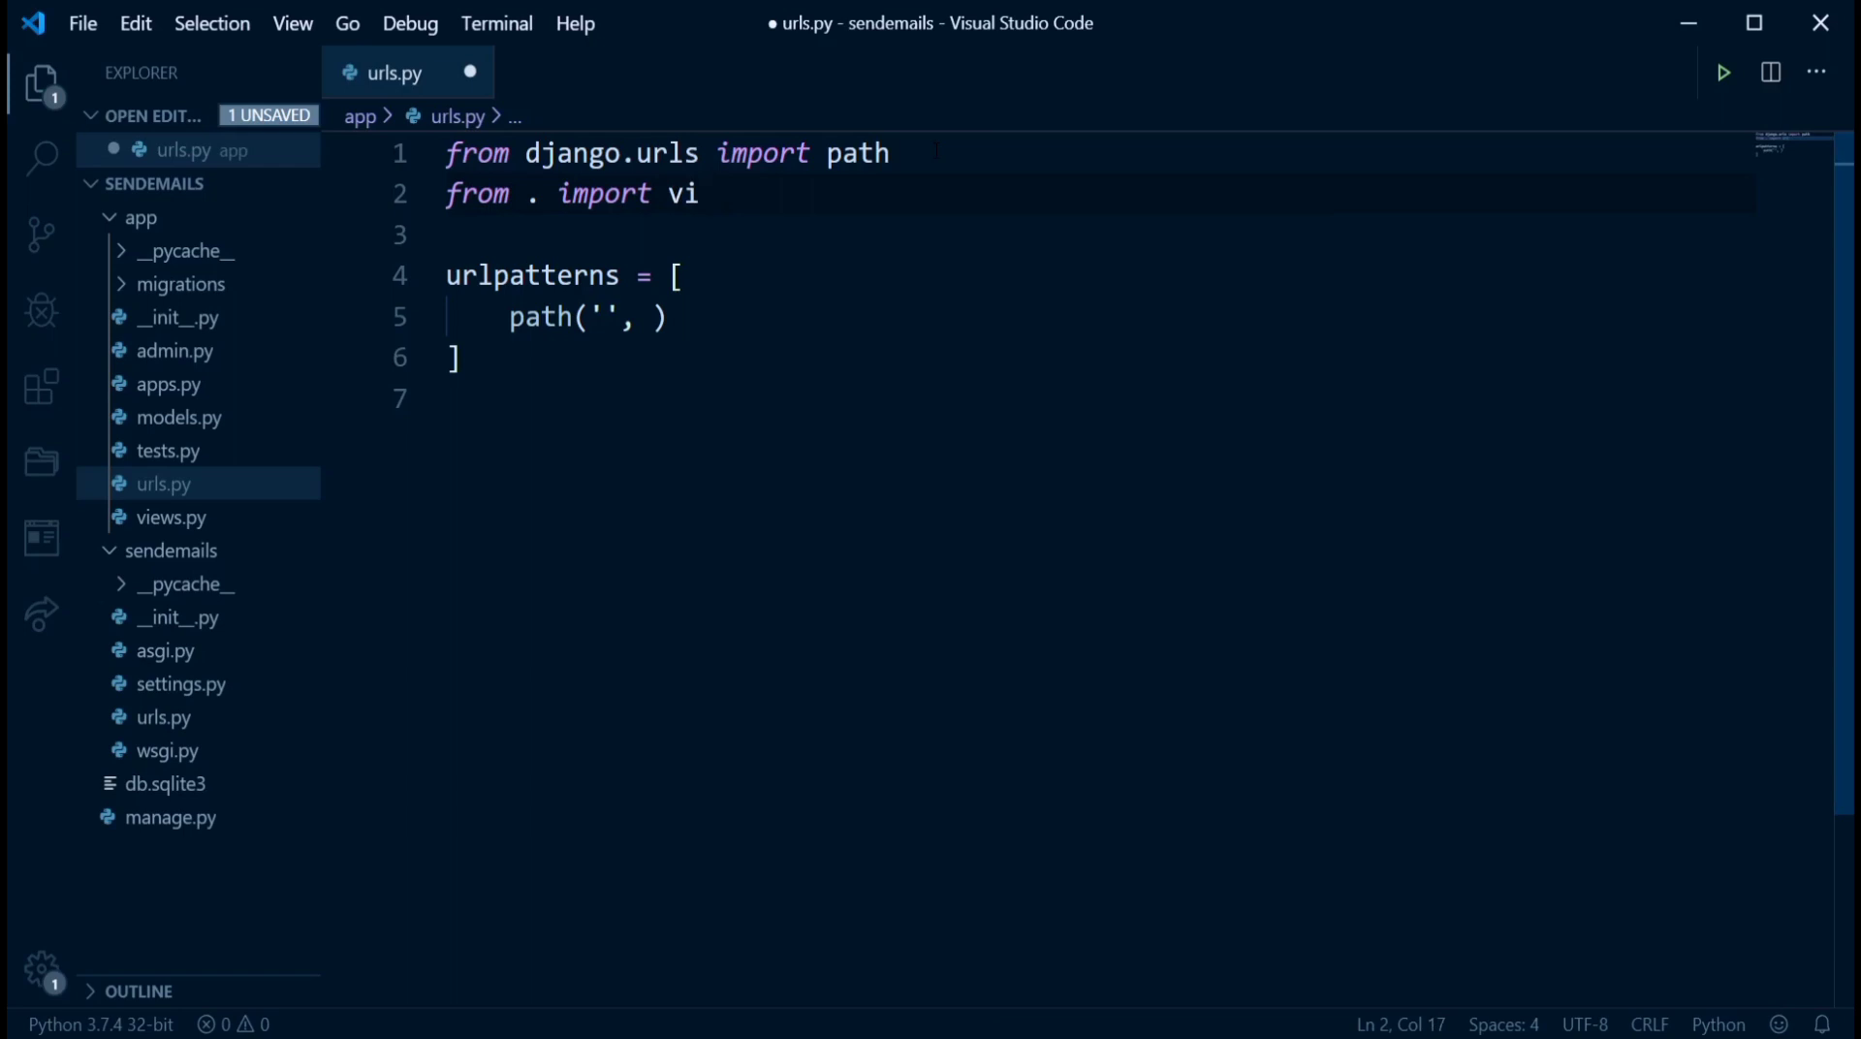
type("ews")
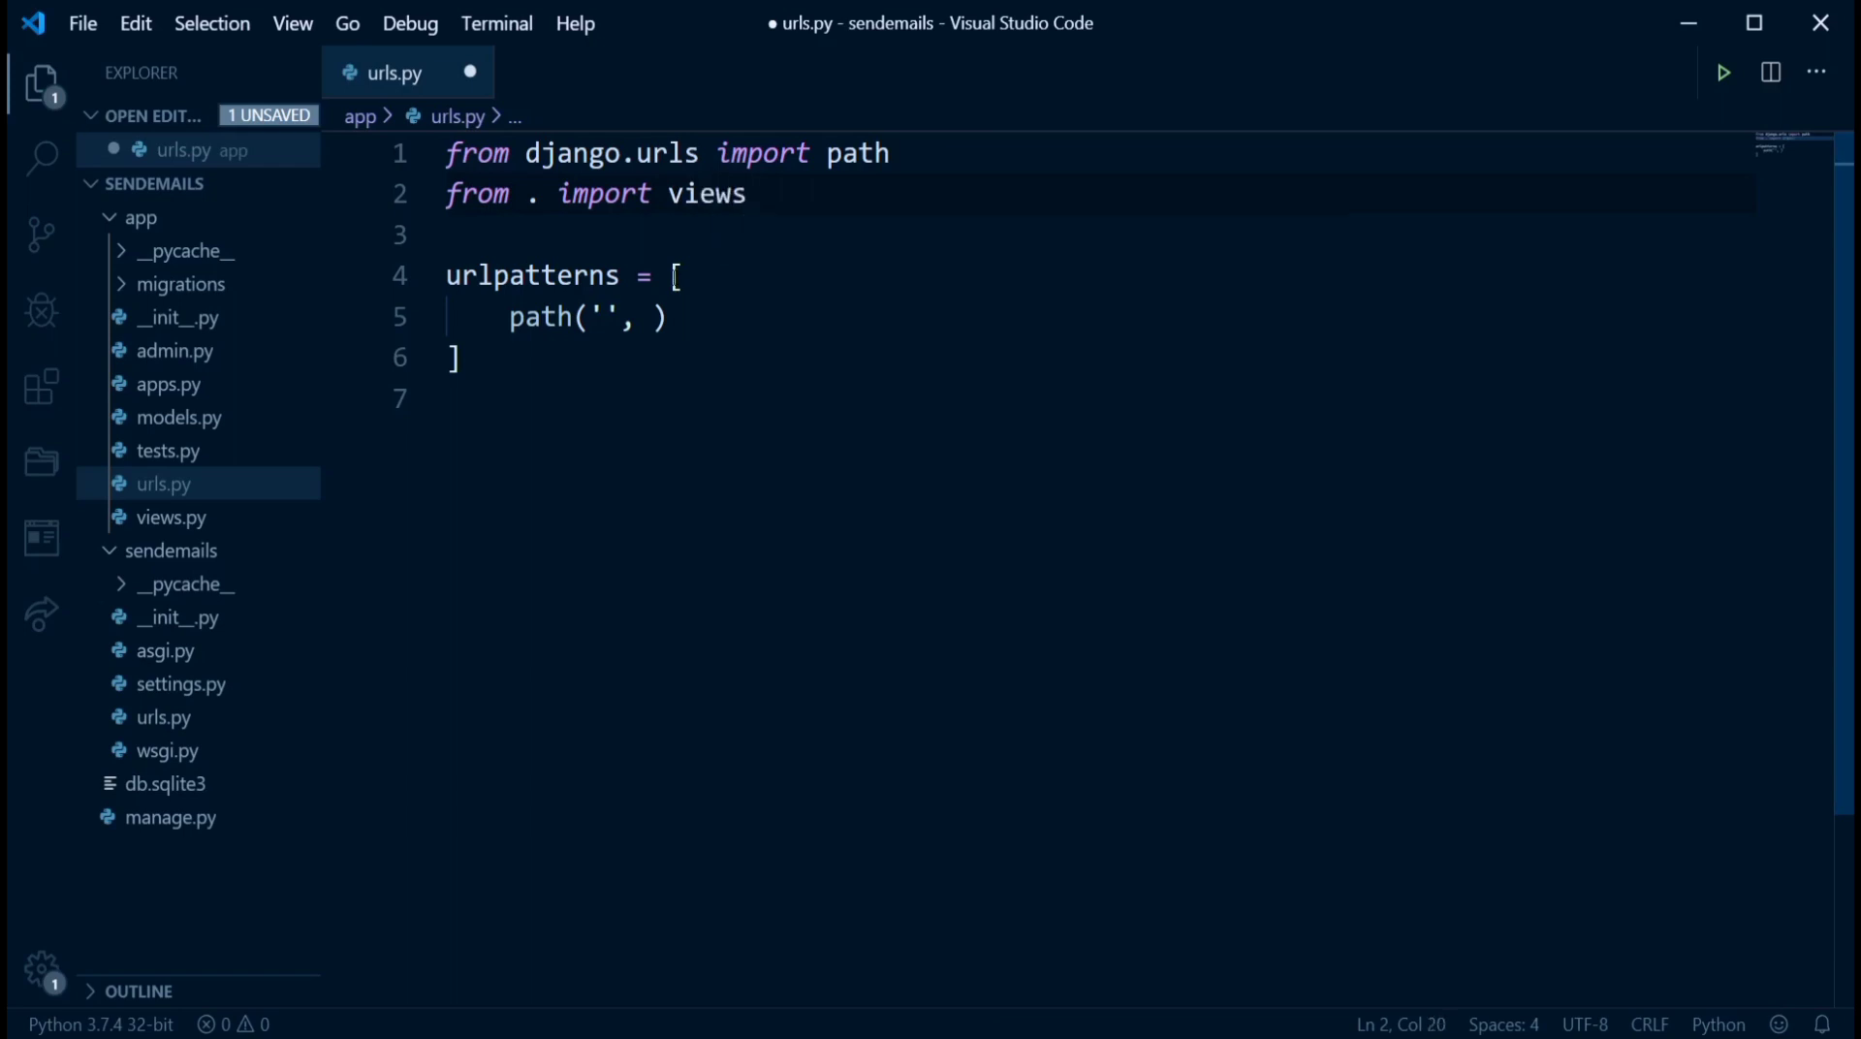
type("views.hom")
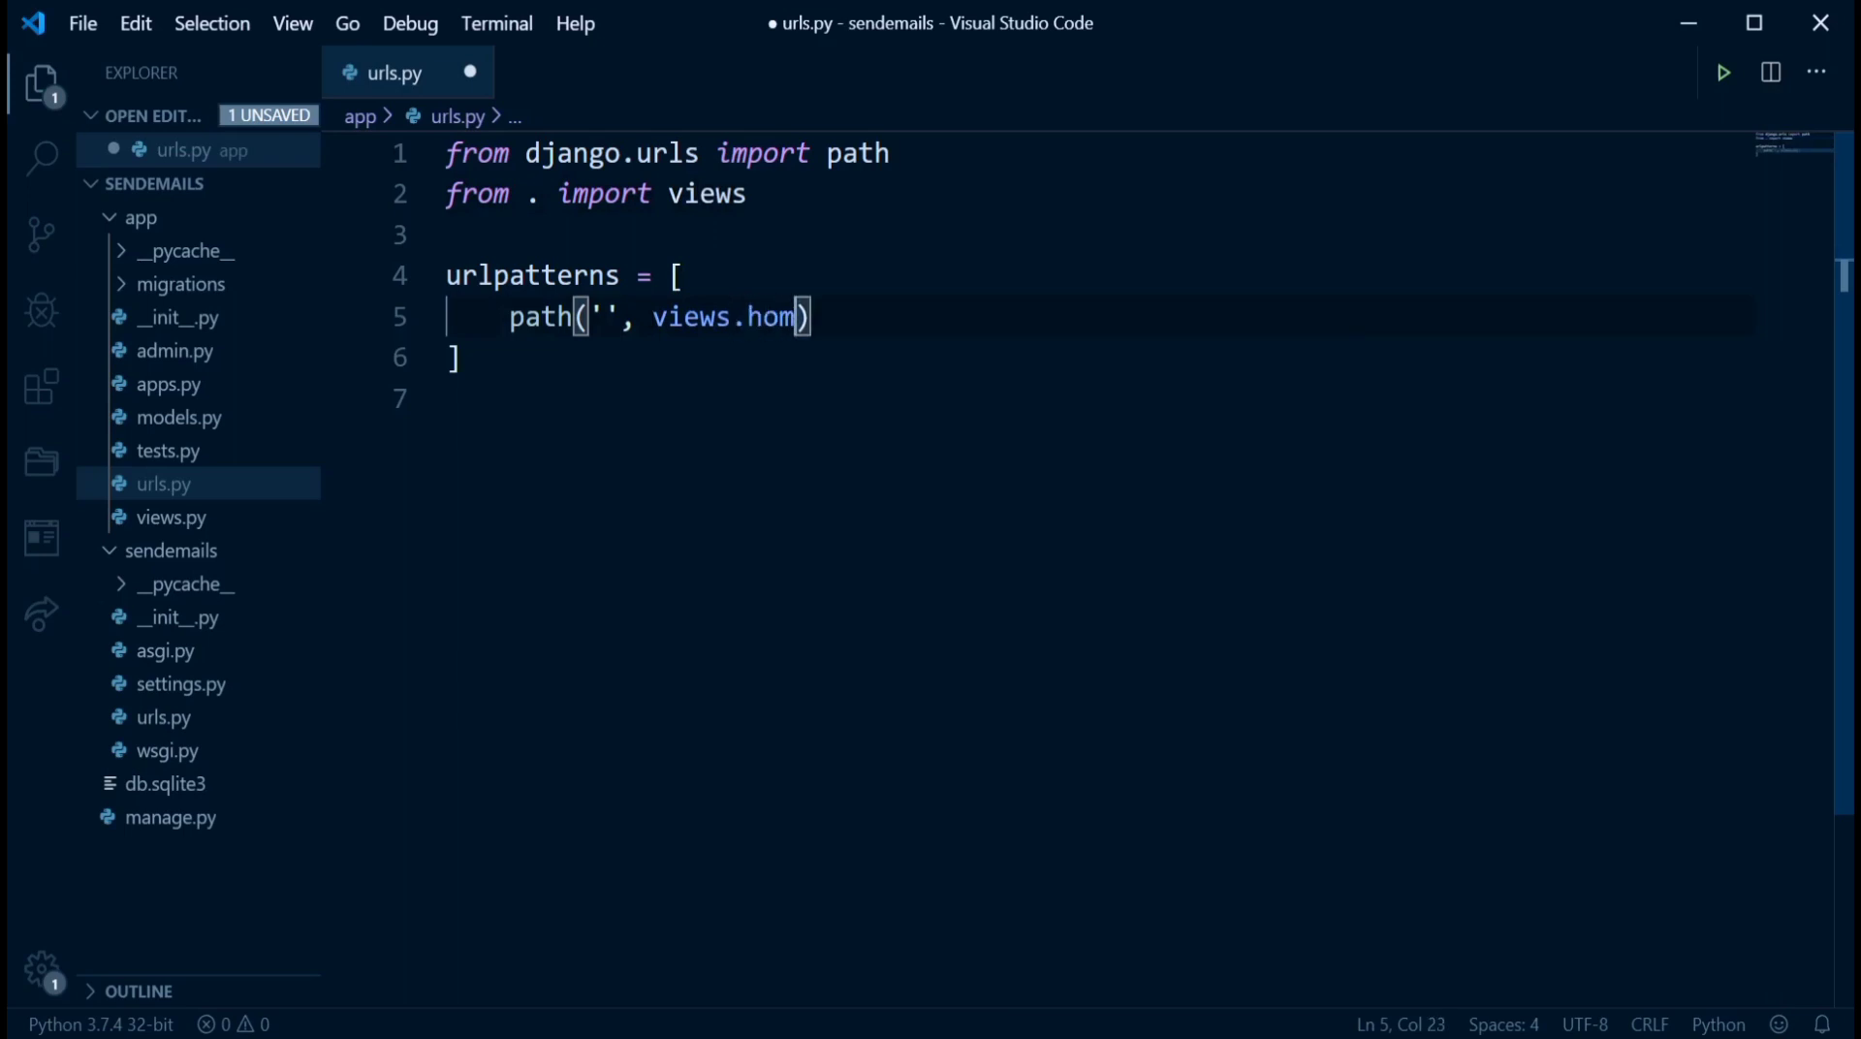
type(", name='")
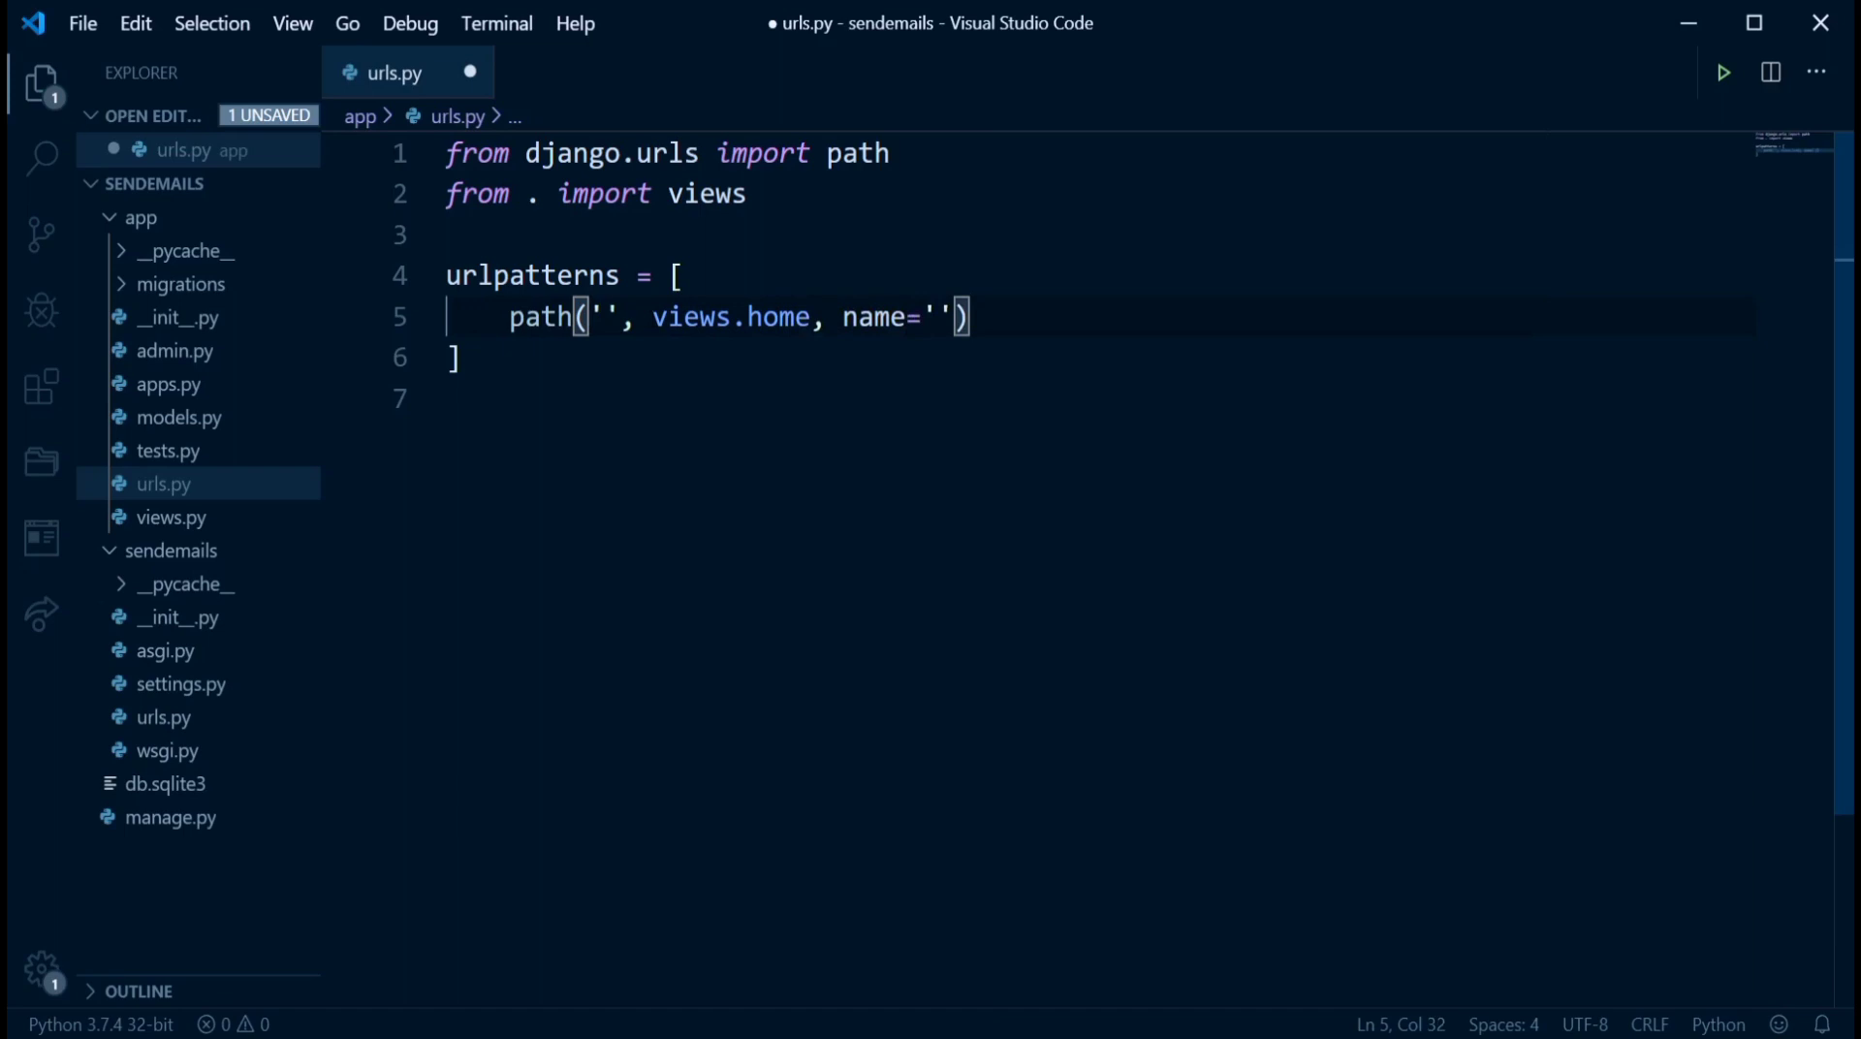
type("jome")
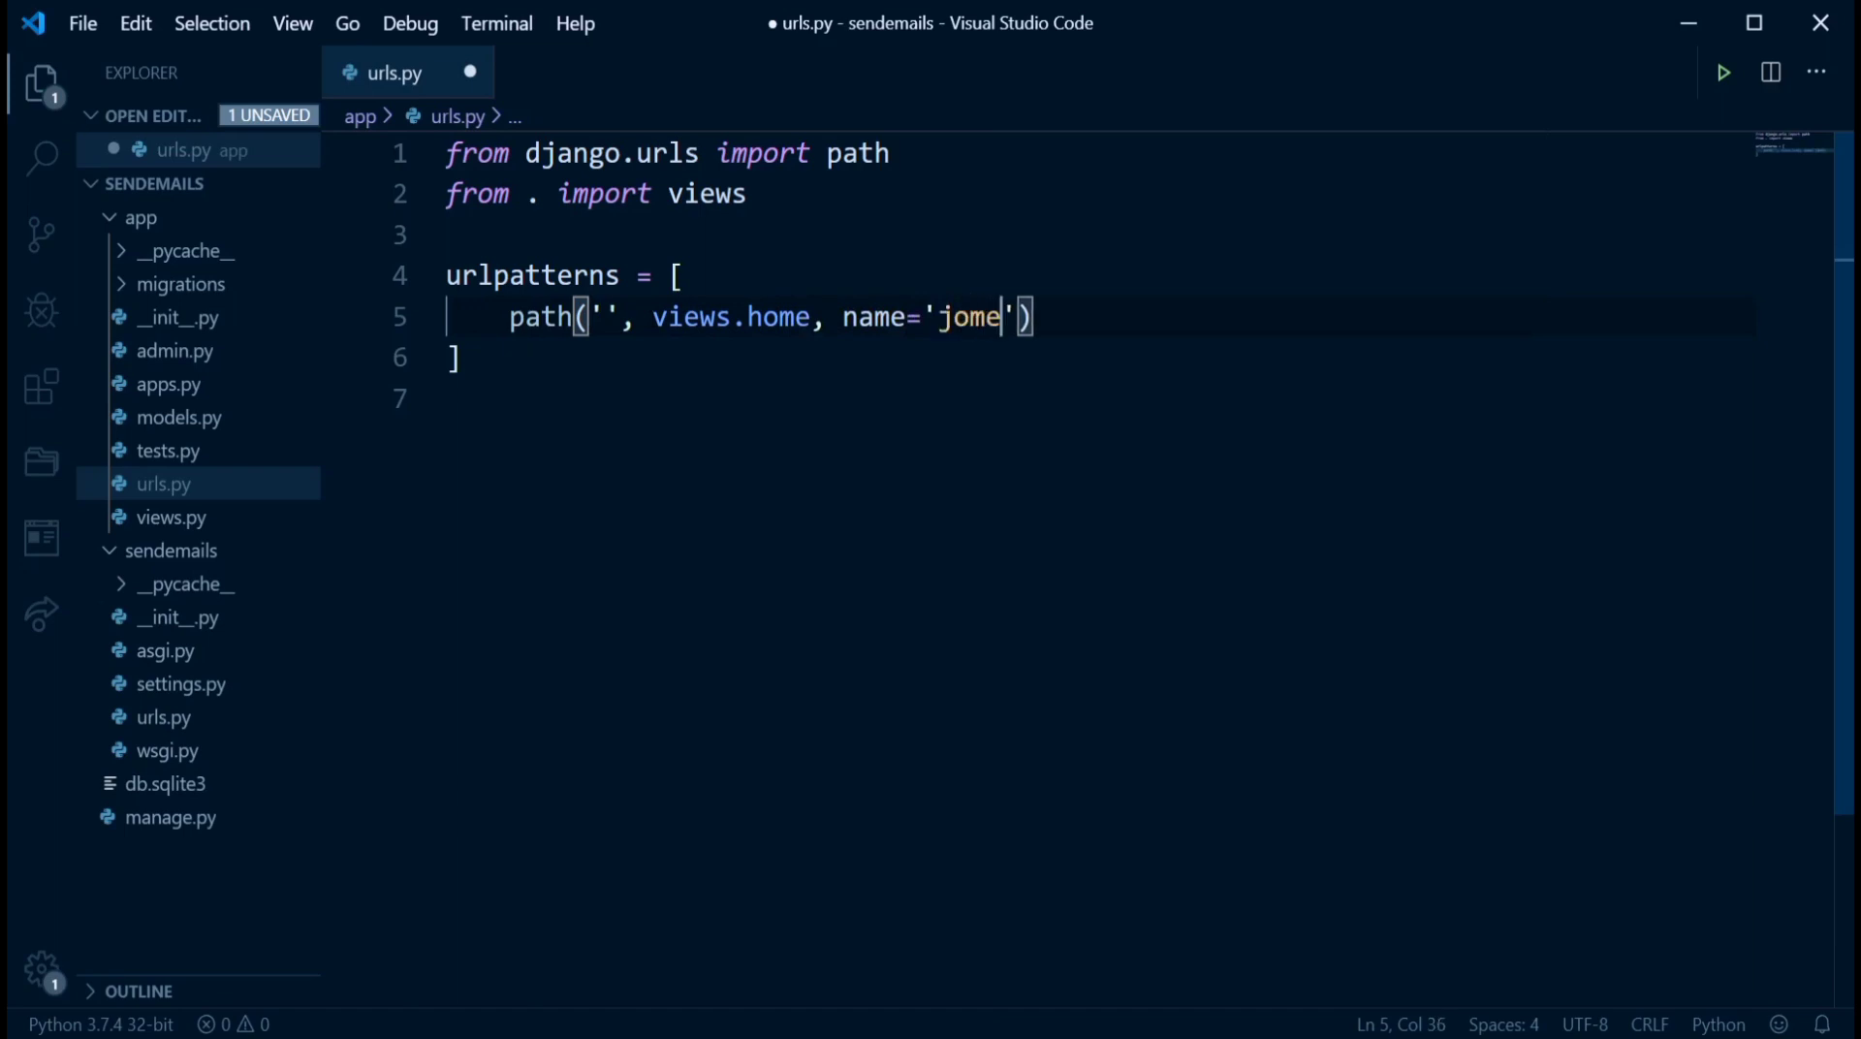
key("ctrl+s")
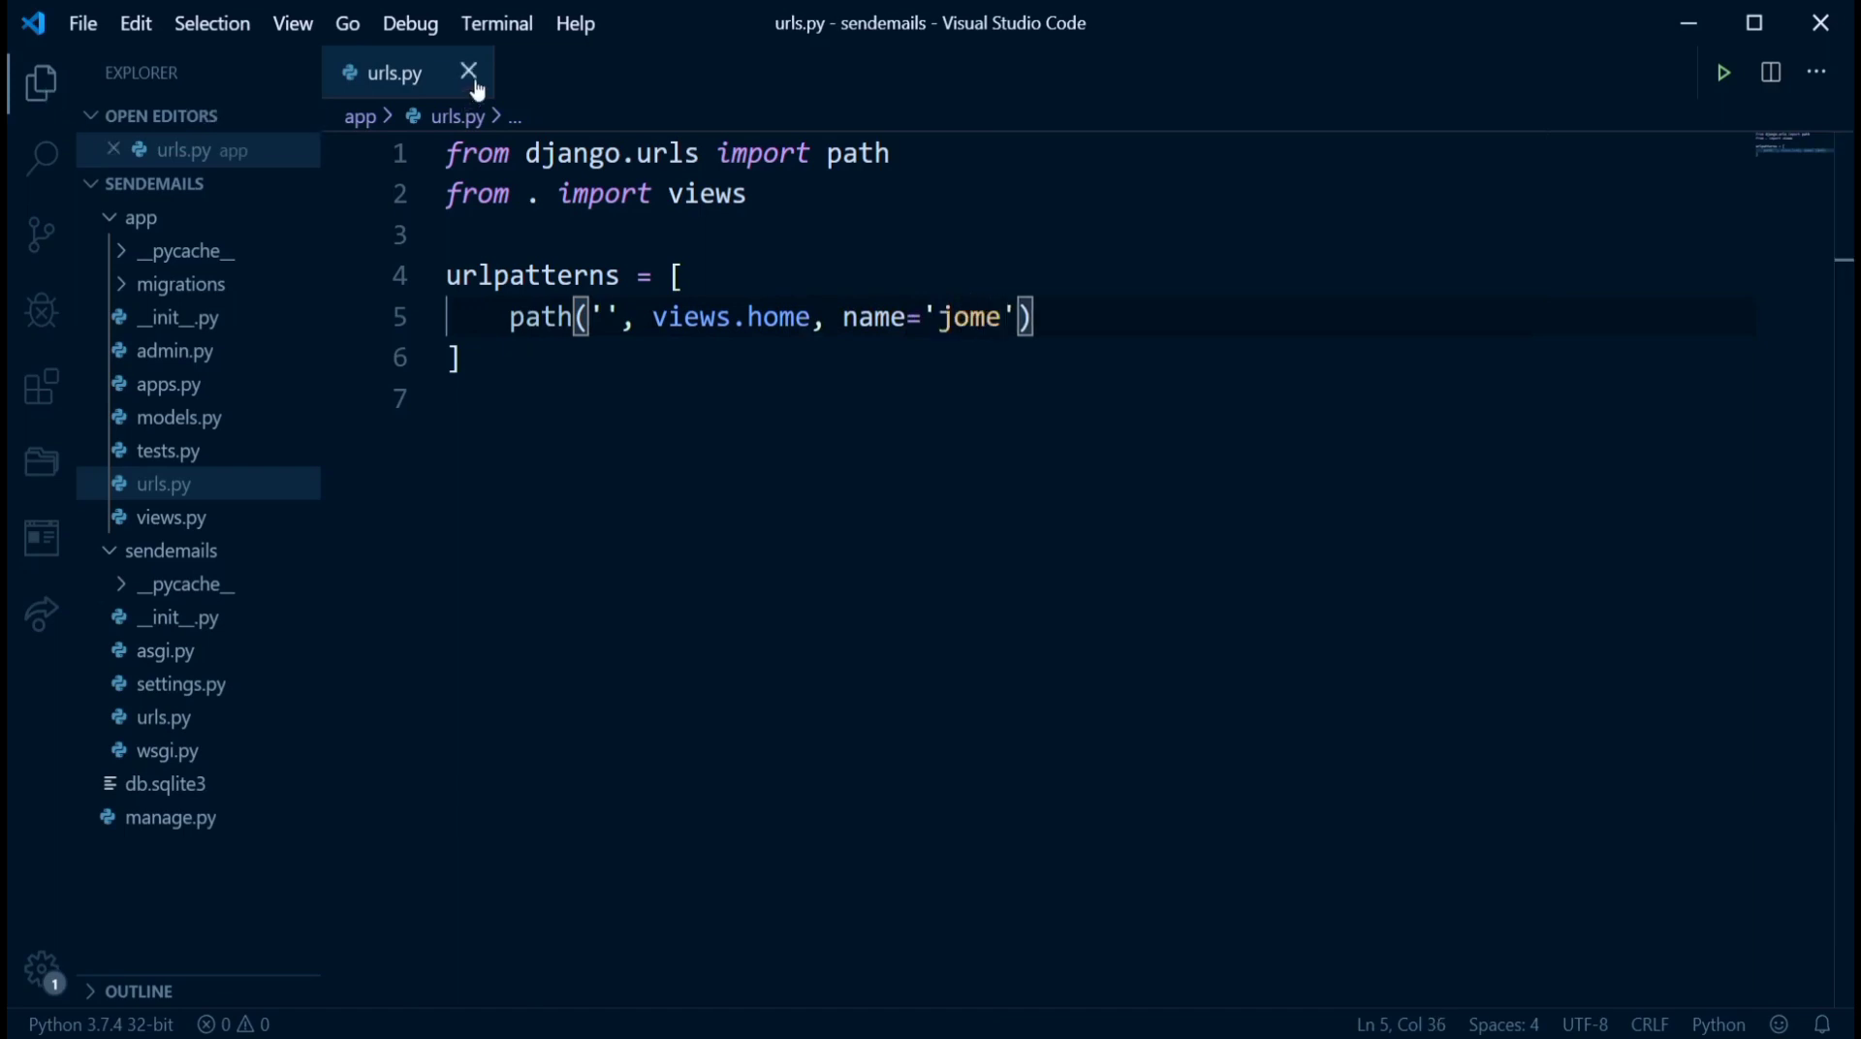
- Write def home(request): return render(request, 'home.html') in views.py and save
left_click(468, 71)
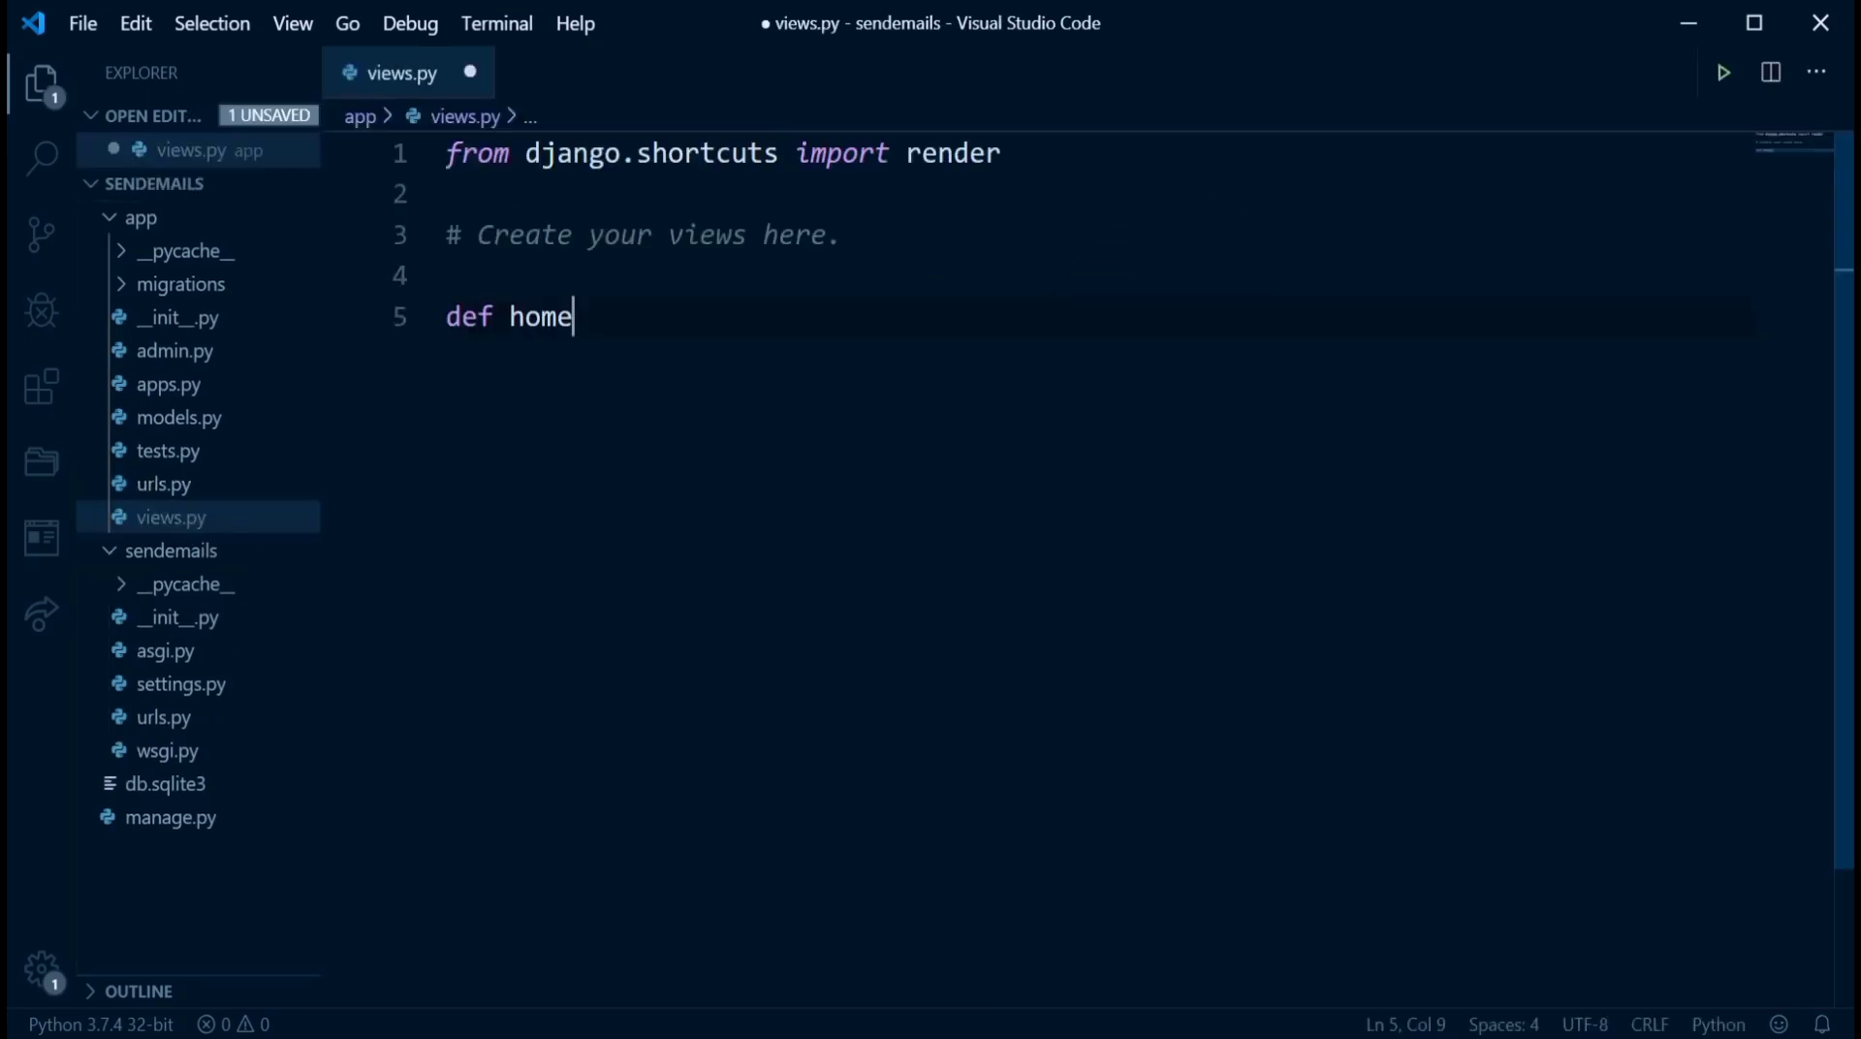
type("(")
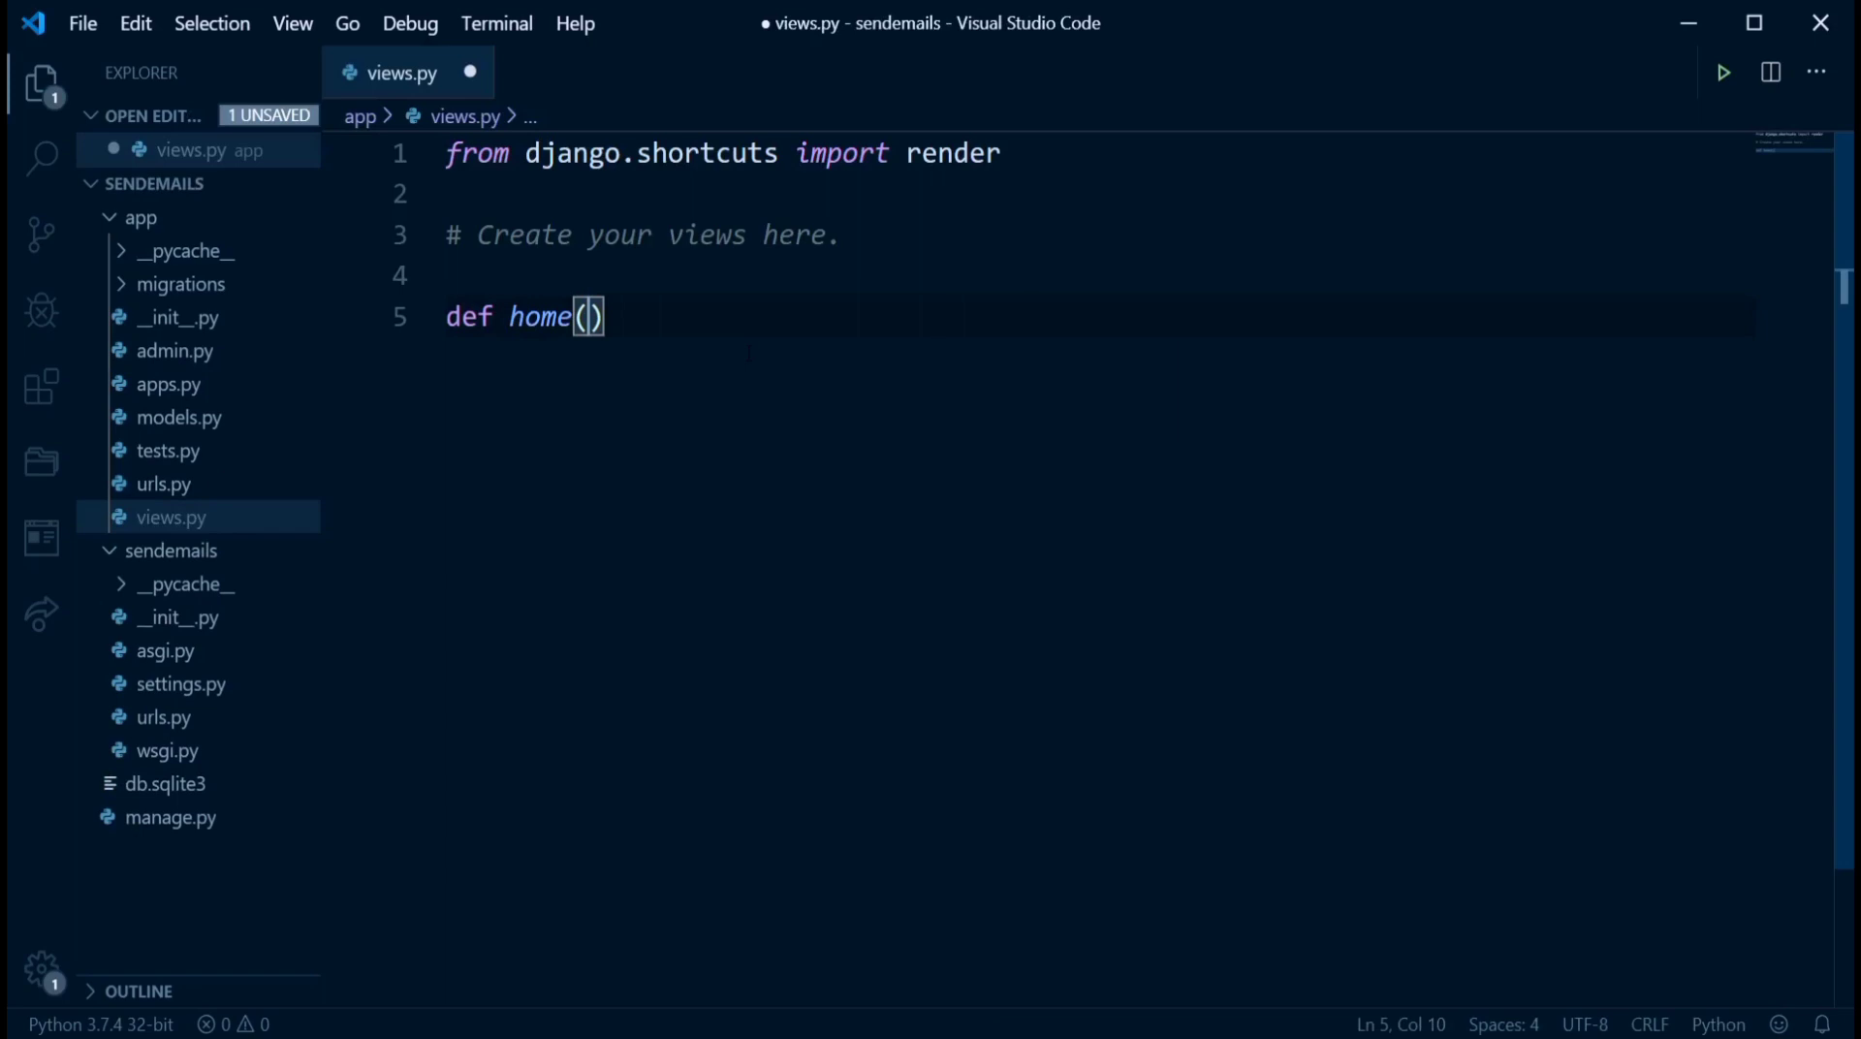
type("request):")
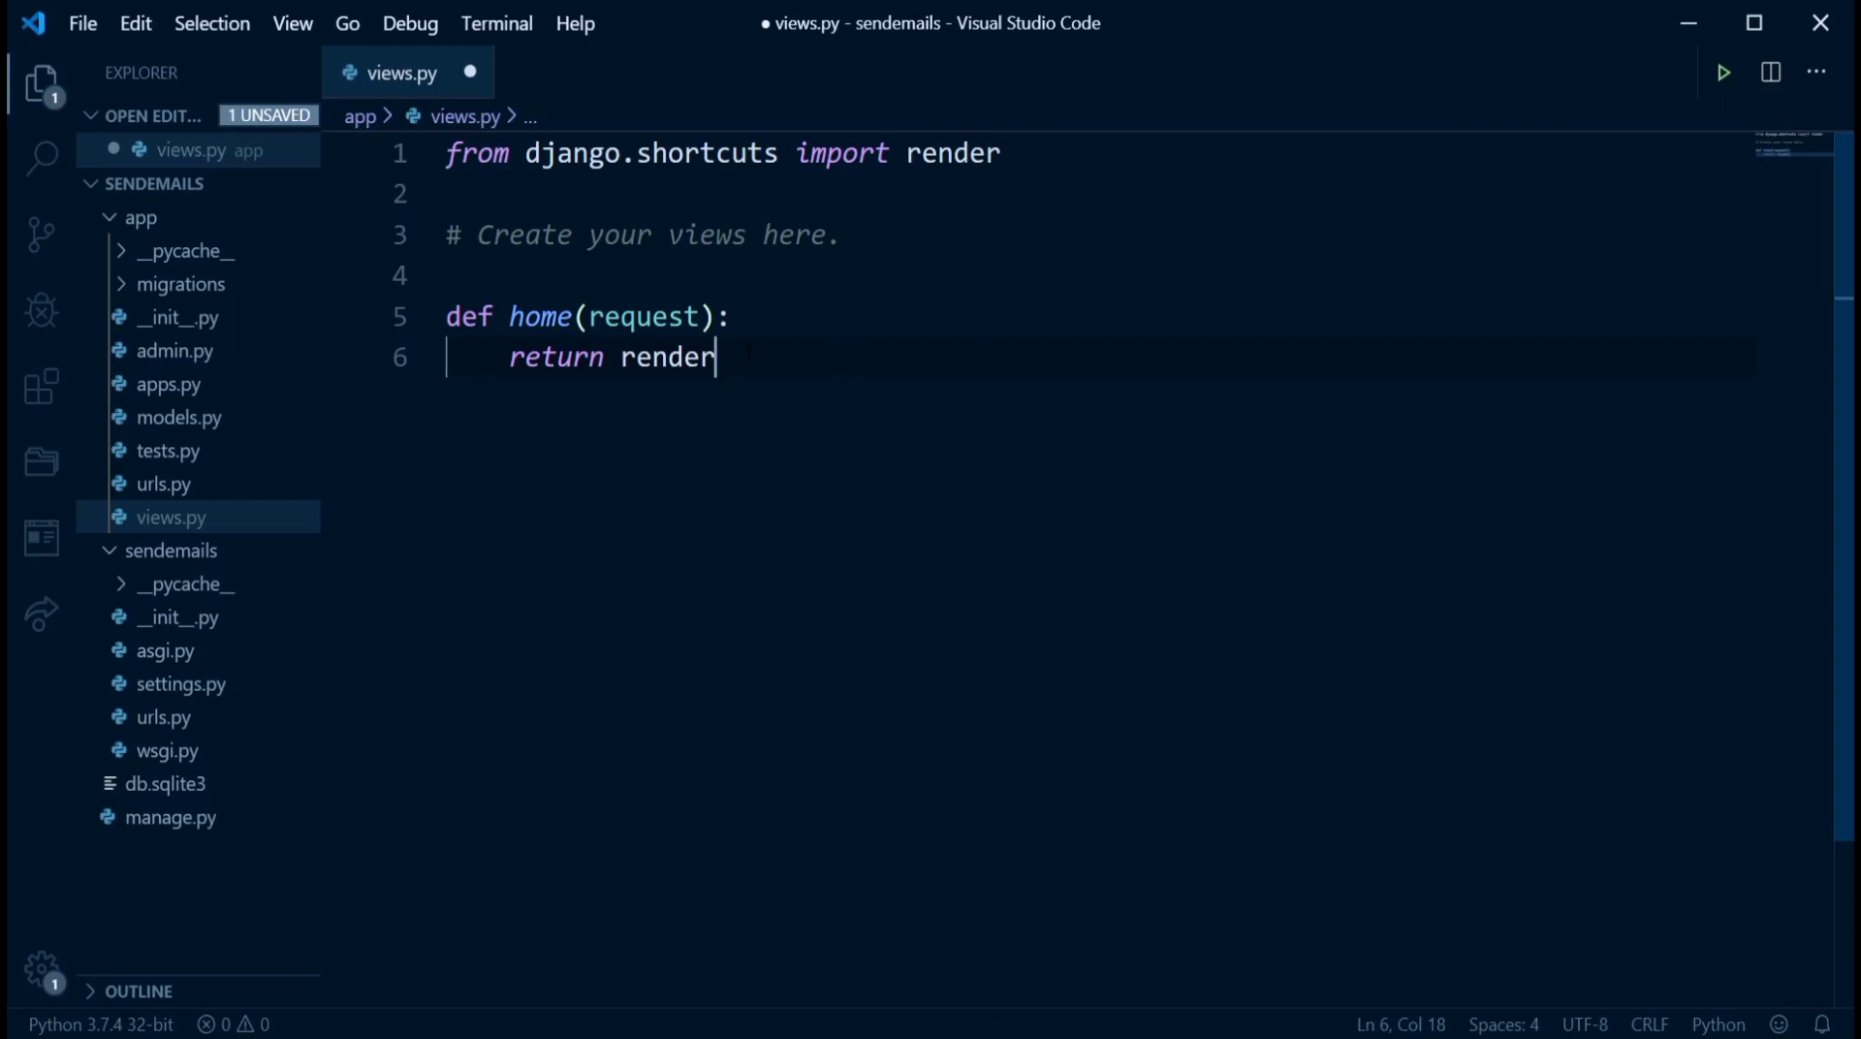
type("(request, home.")
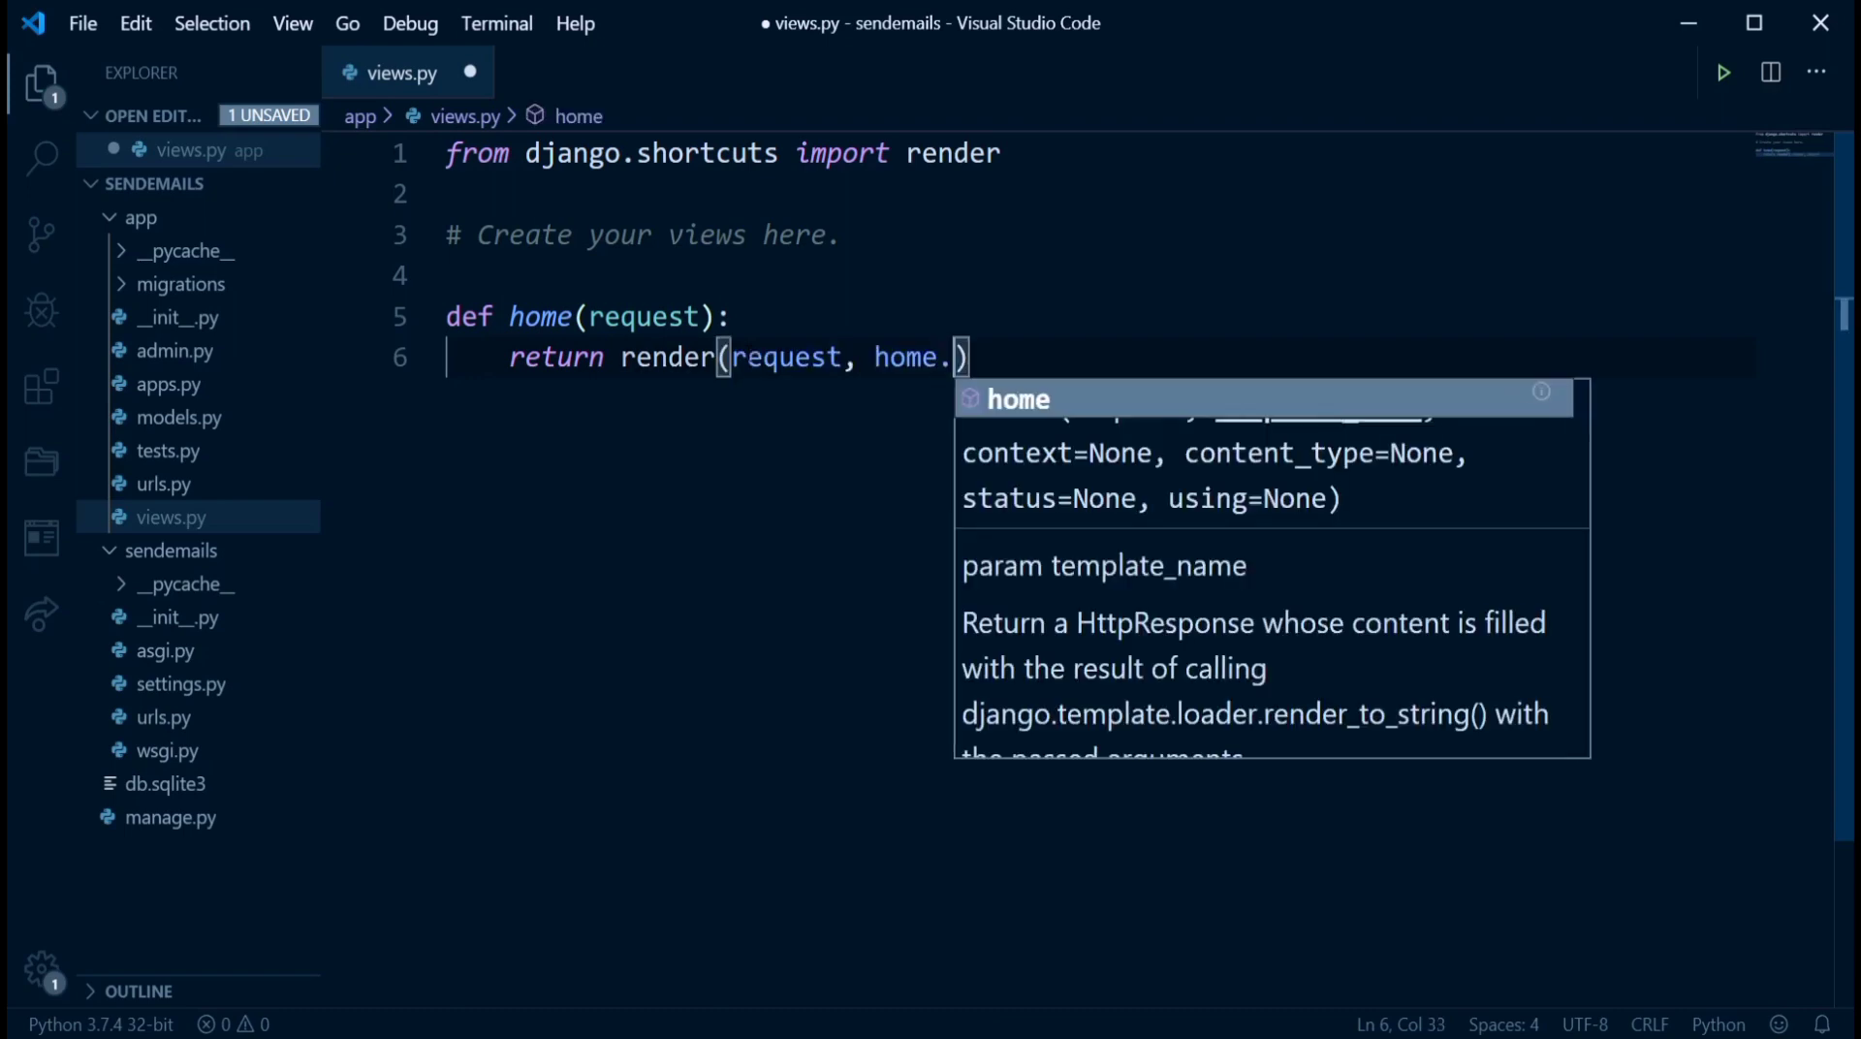
type("'home.html'")
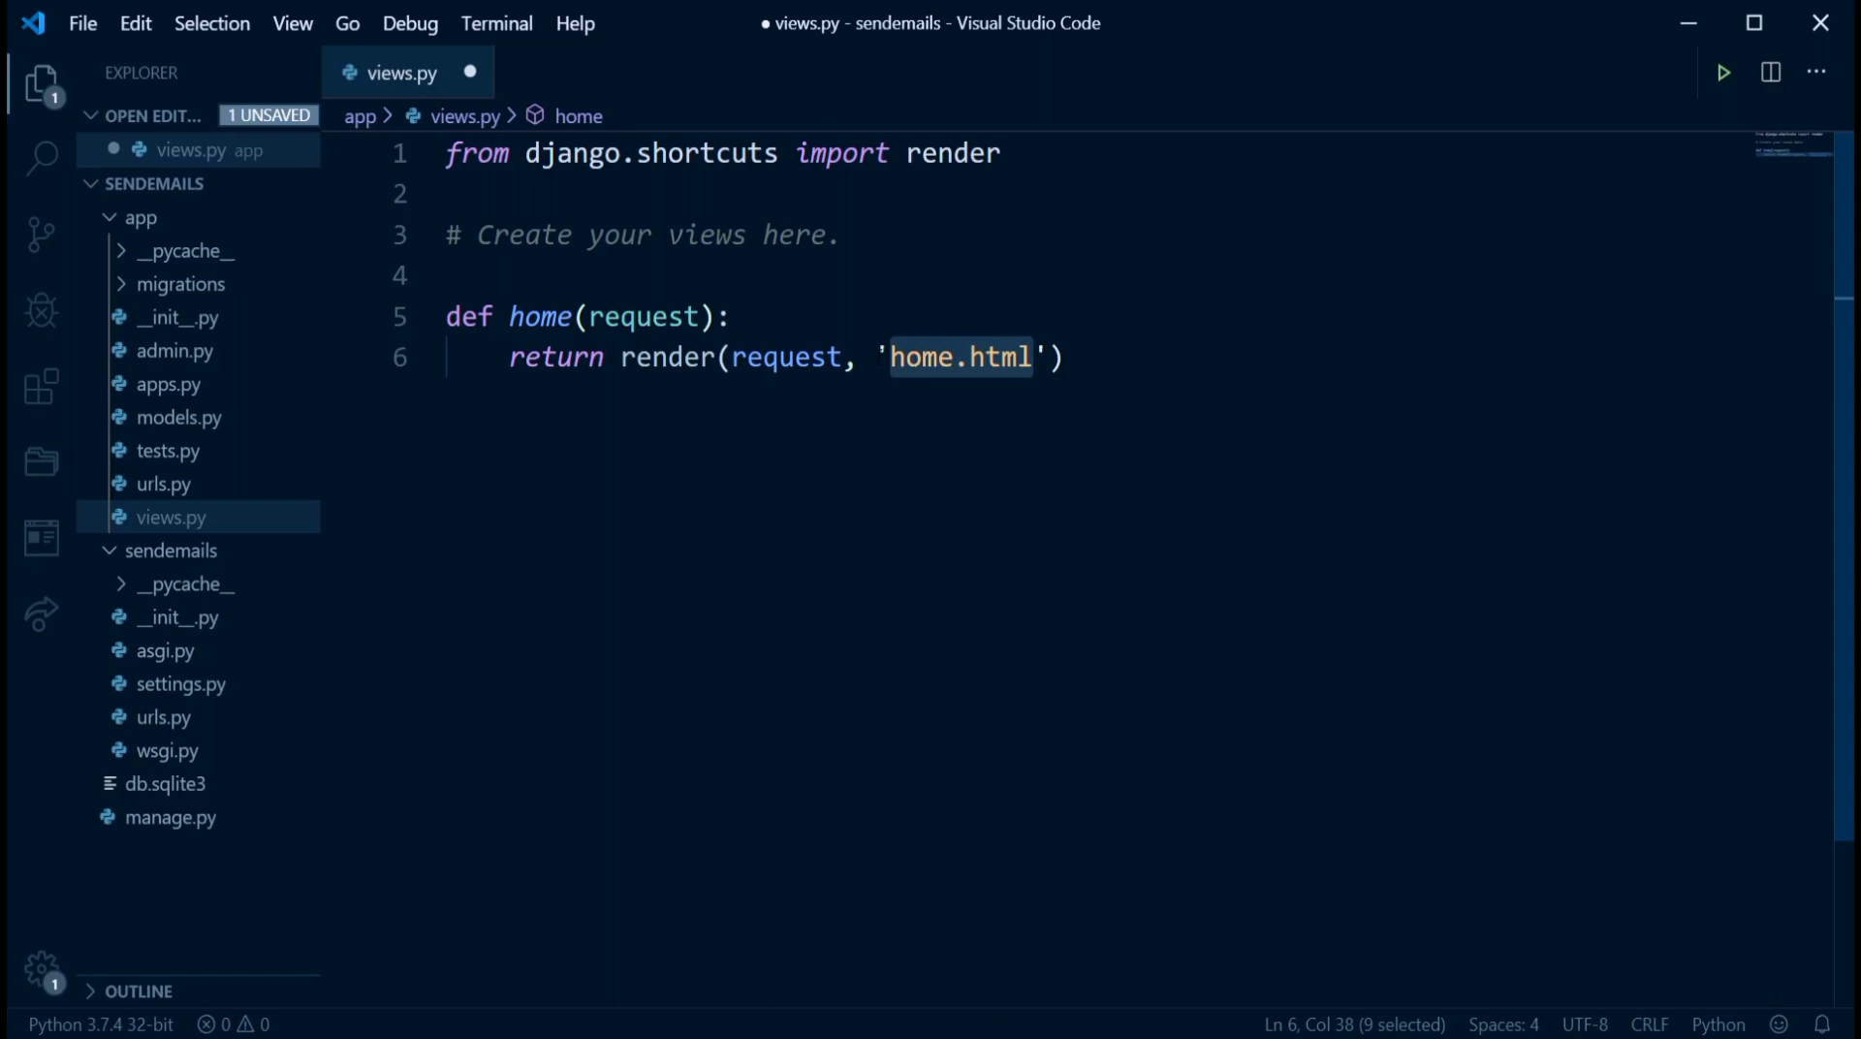
key("ctrl+s")
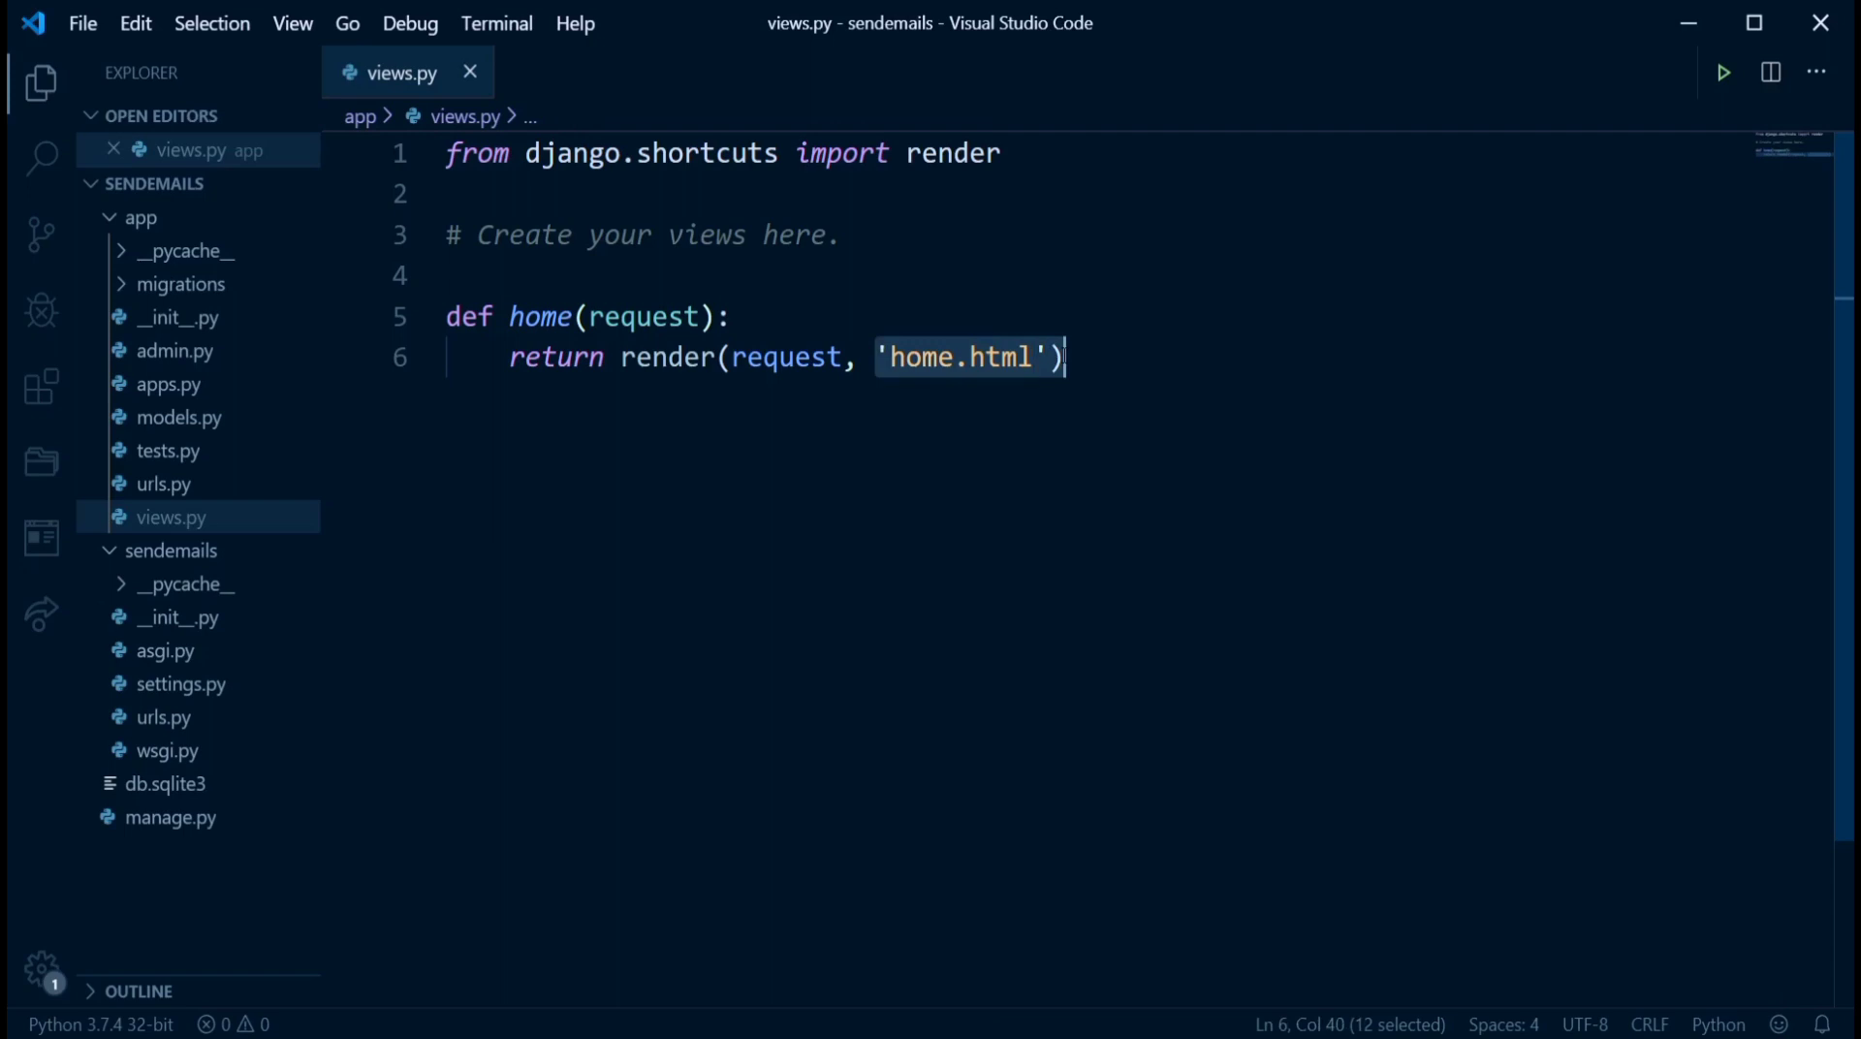
left_click(983, 357)
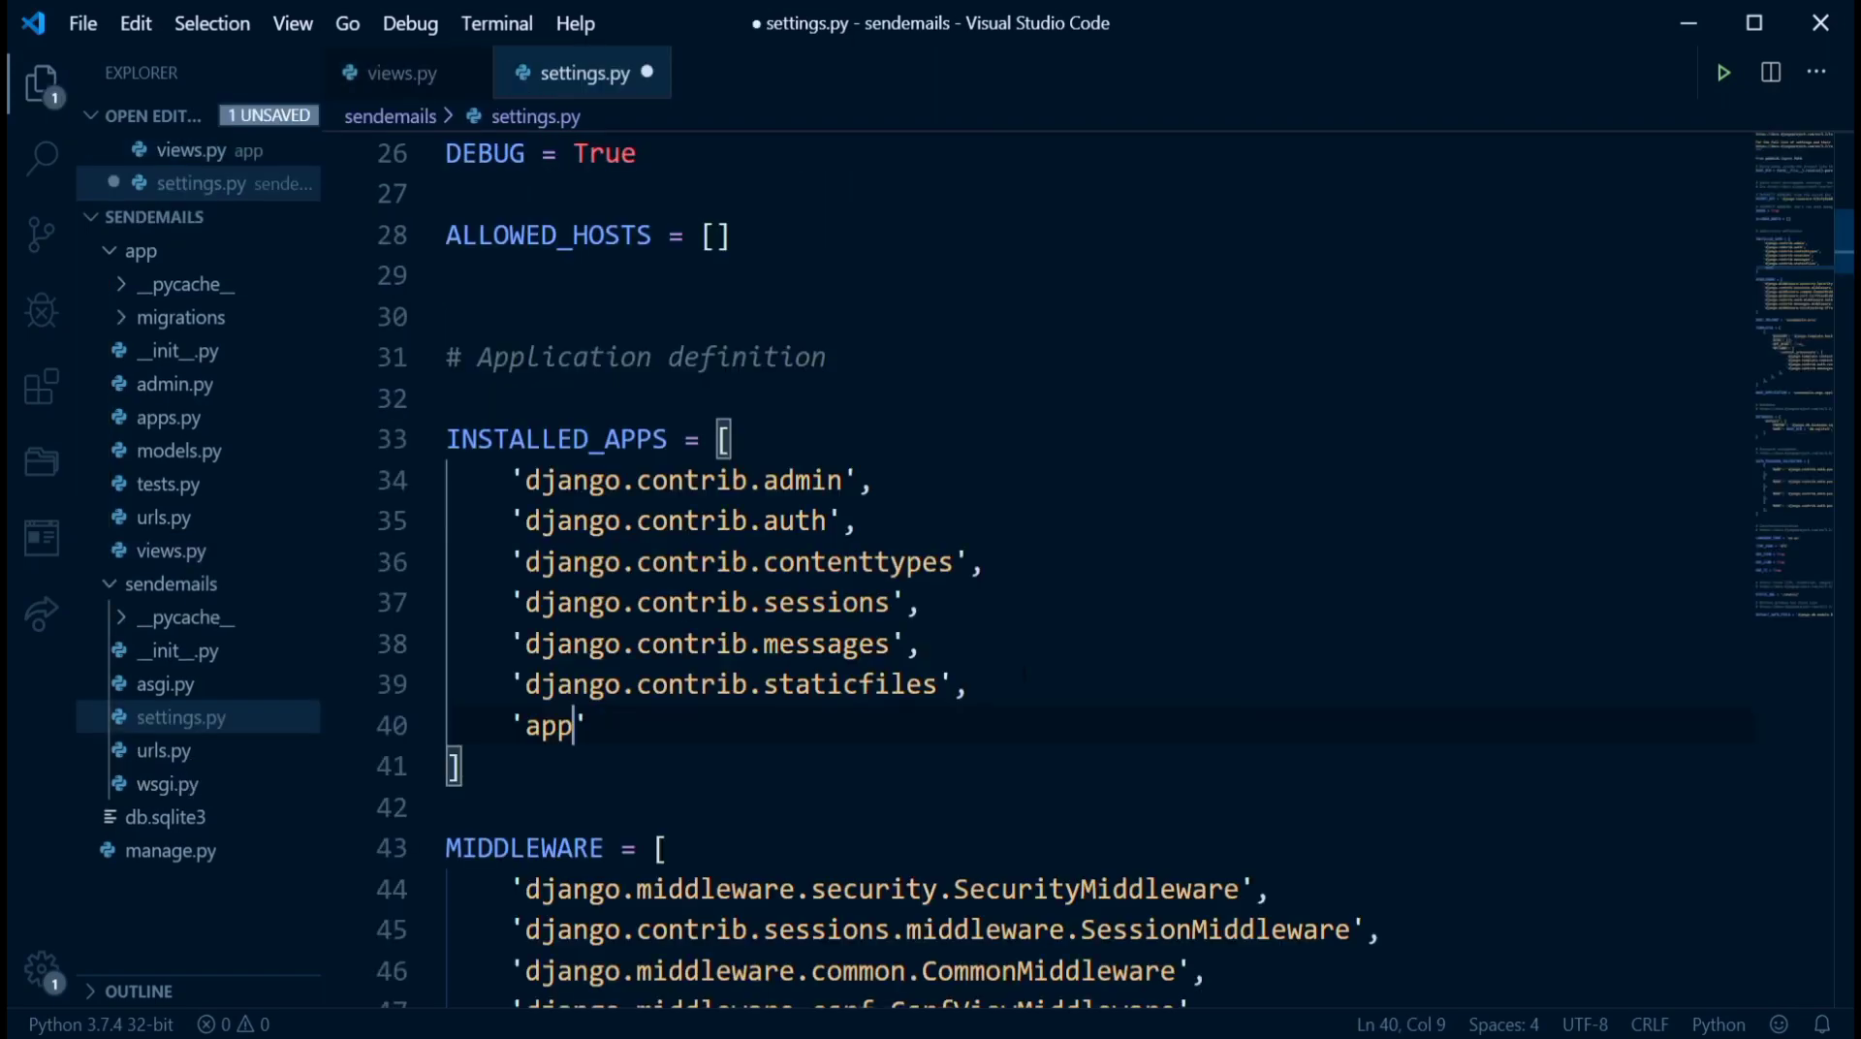
- Set template DIRS to [BASE_DIR/'templates'] in settings.py, save, and create a templates folder
scroll("down", 3)
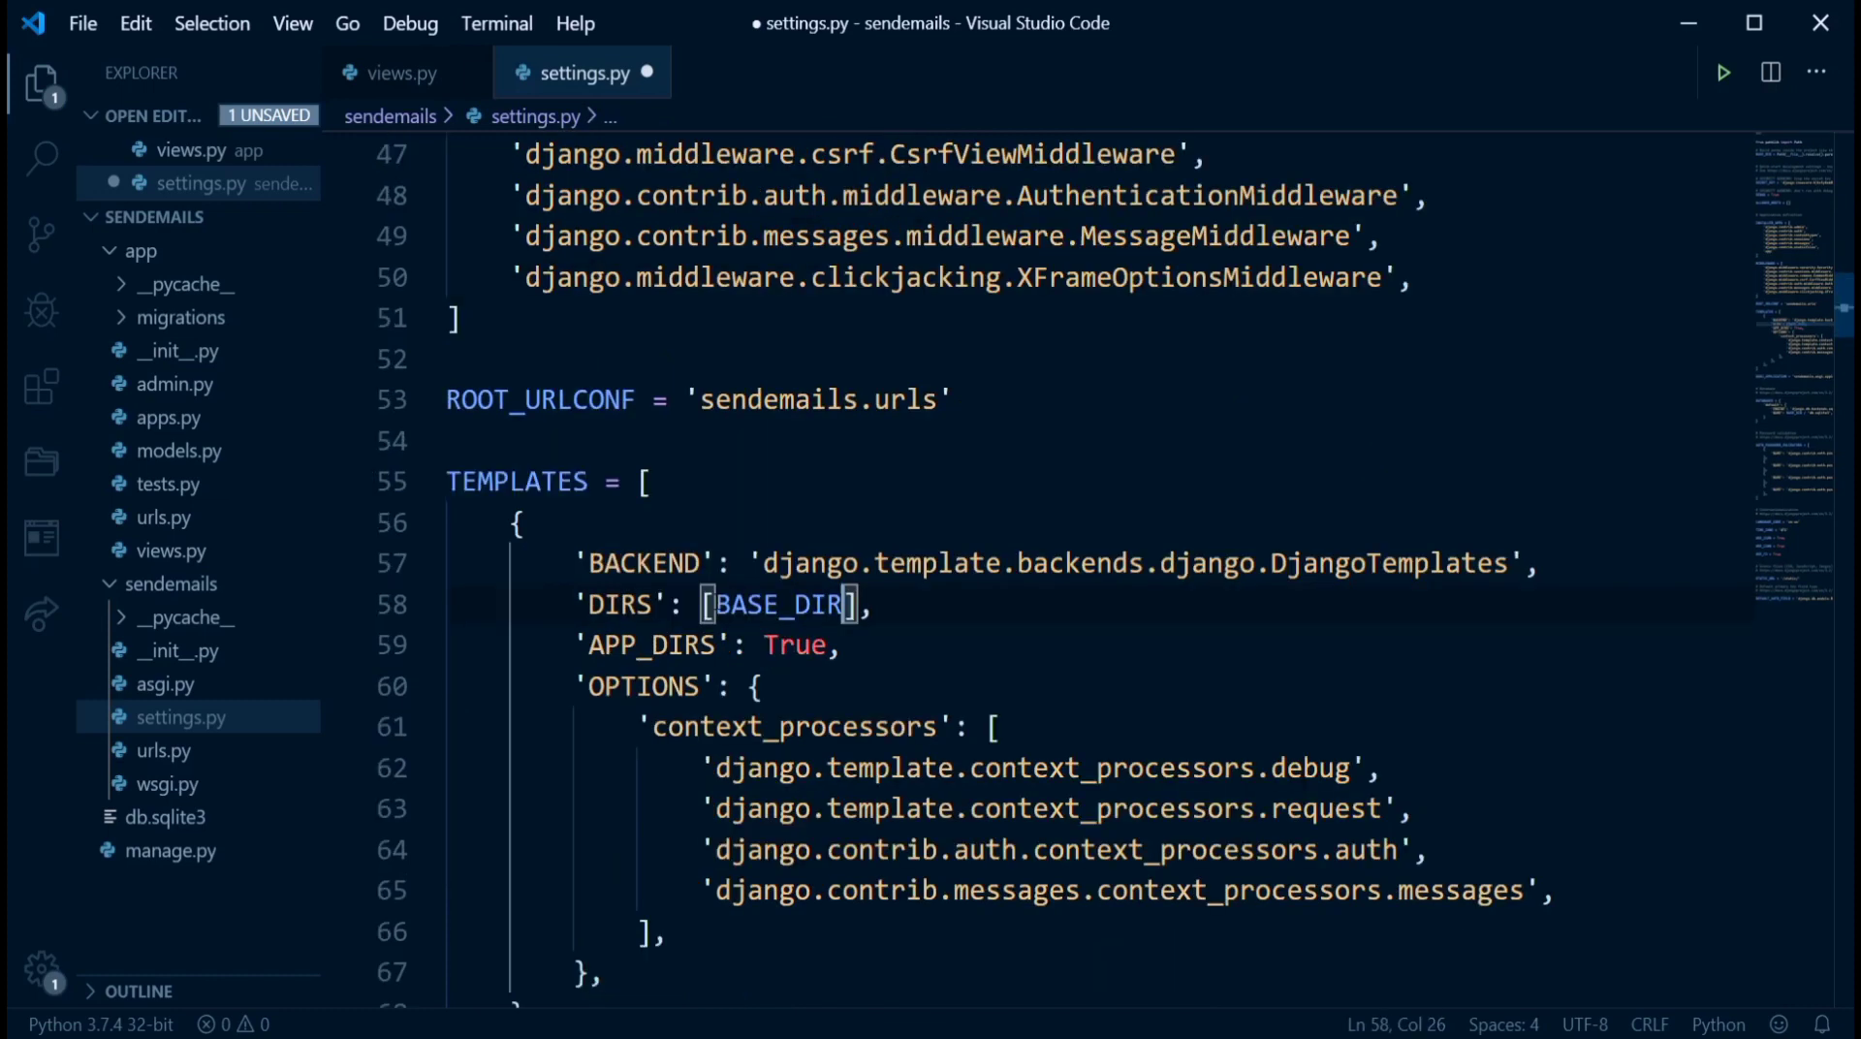
type("/'templates")
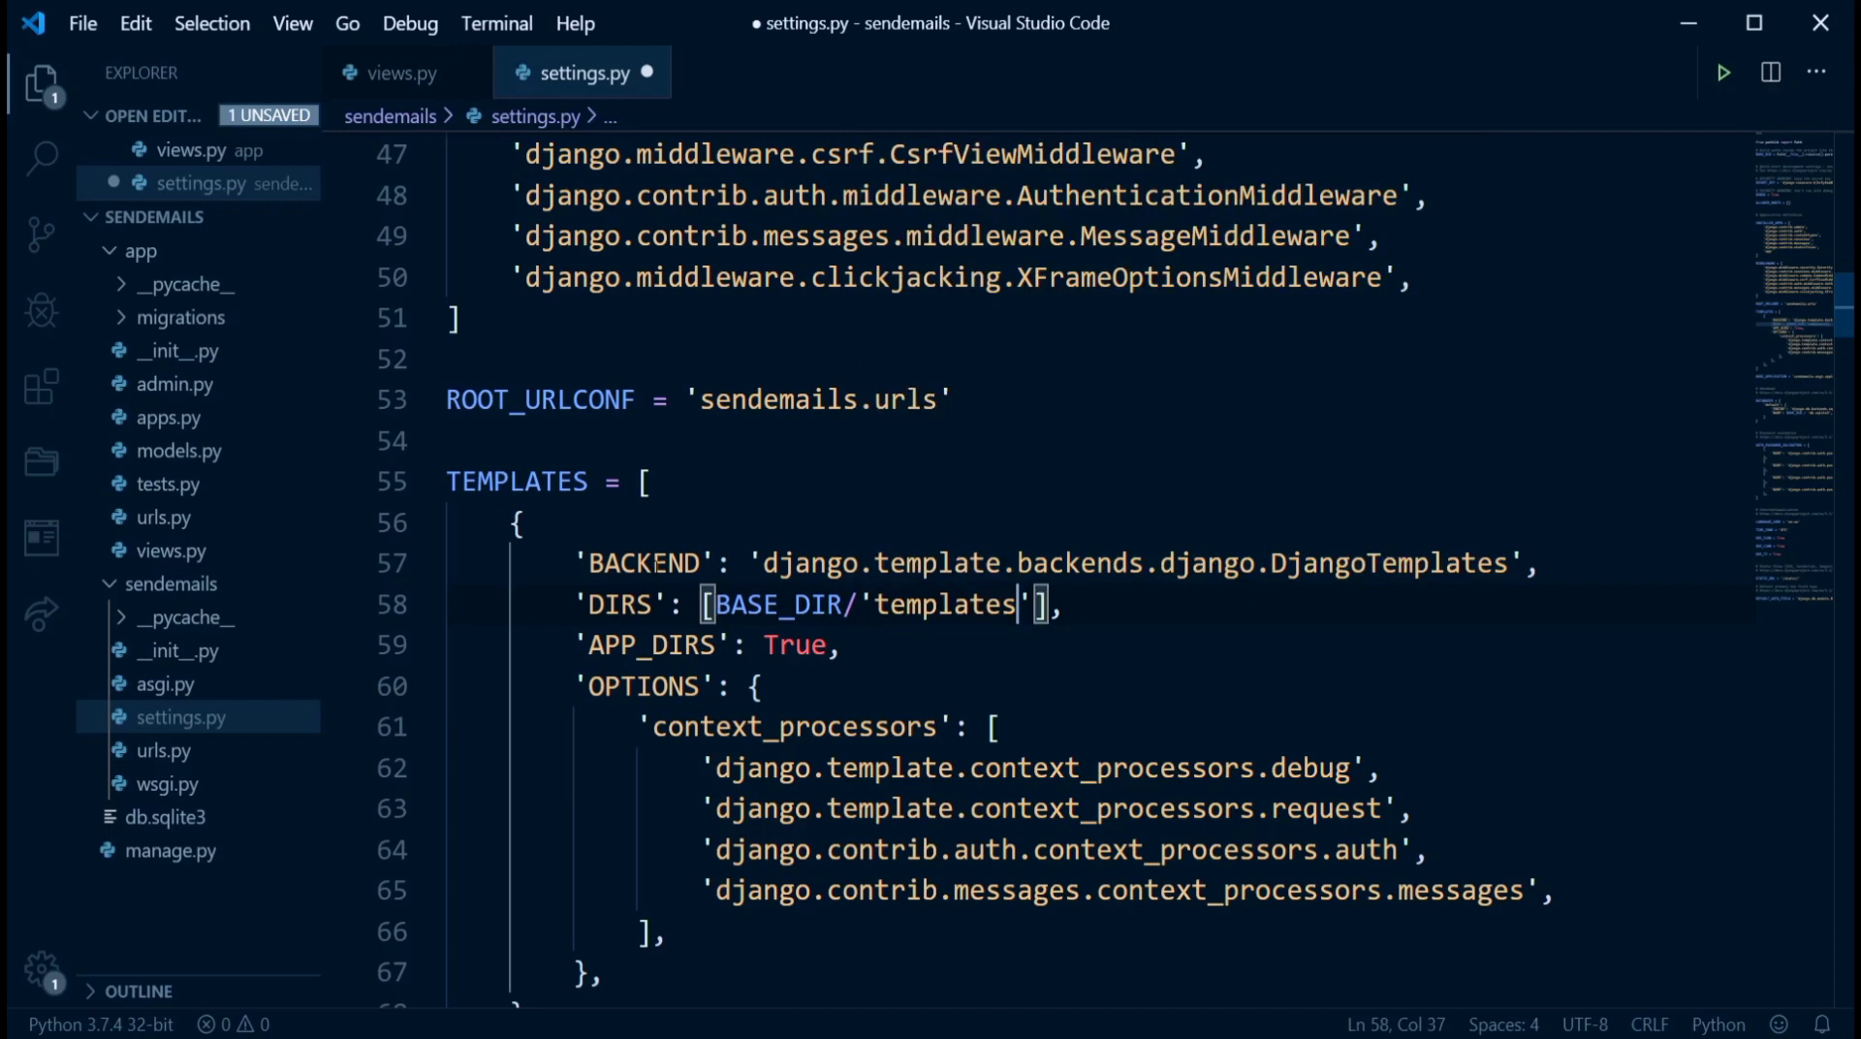
key("ctrl+s")
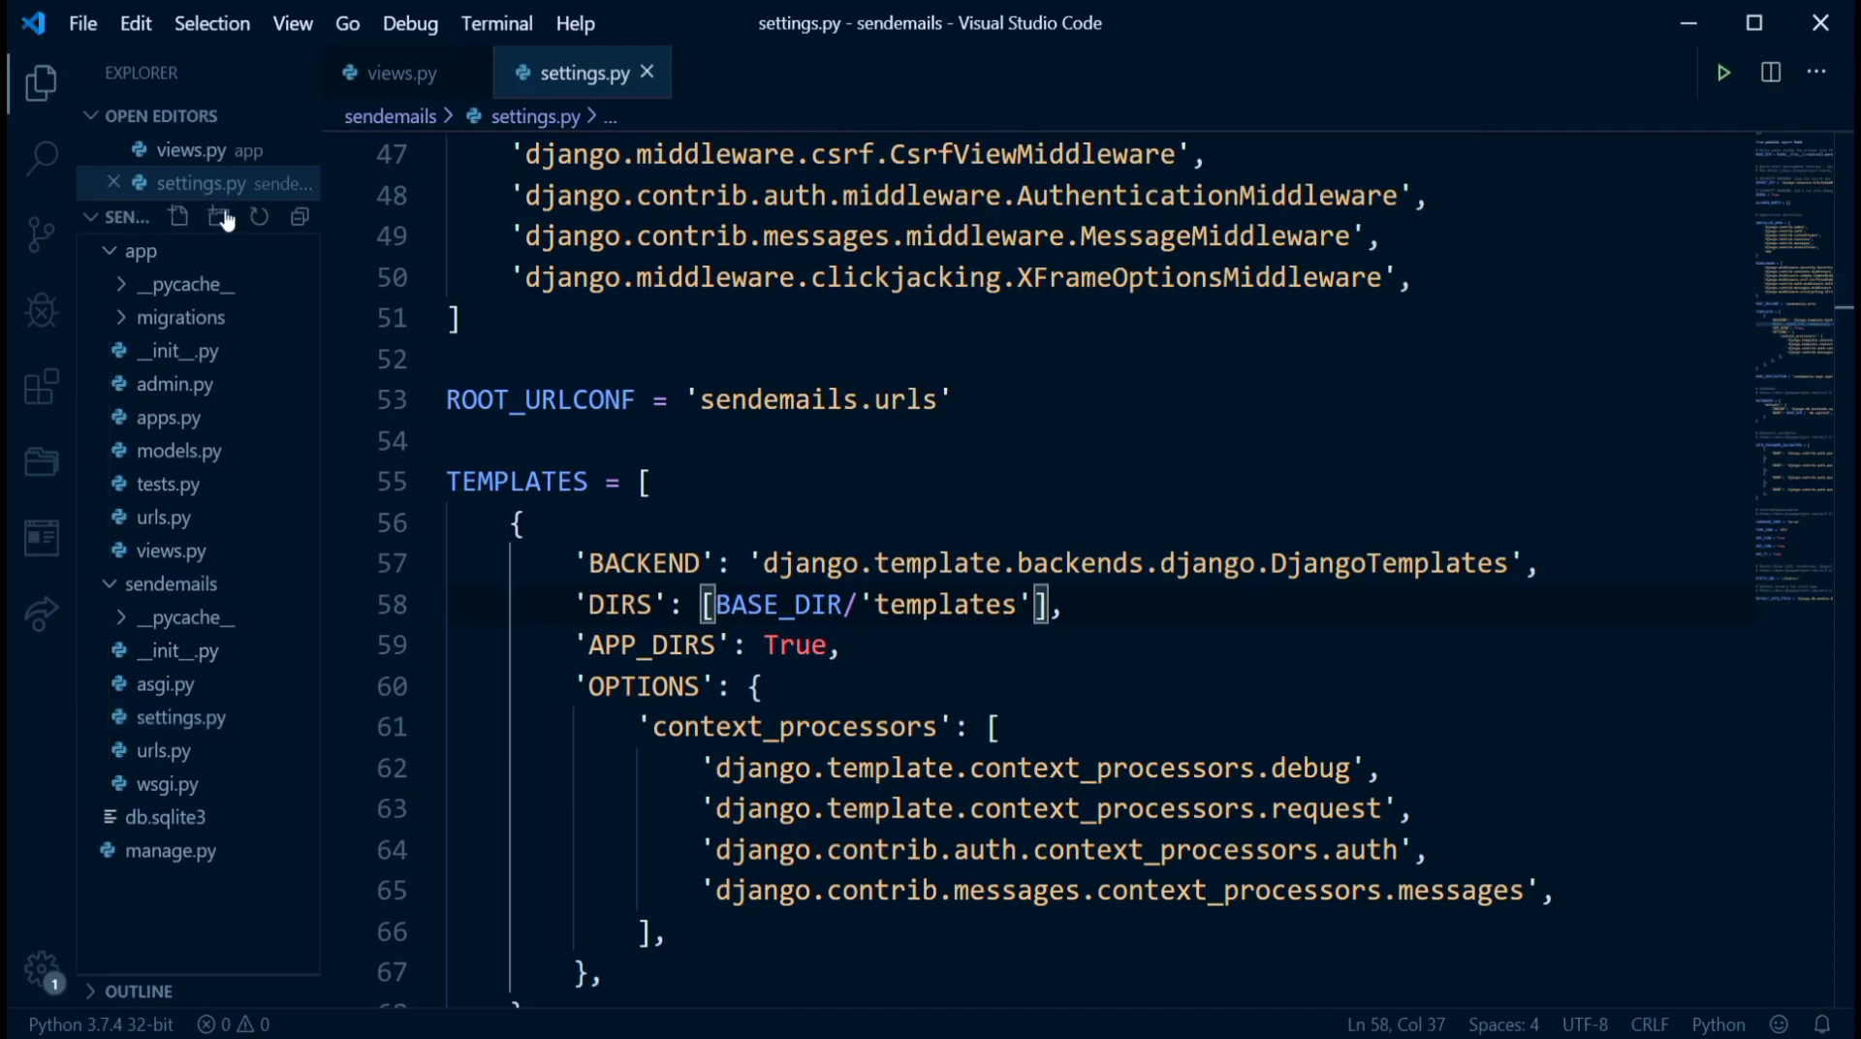
left_click(219, 215)
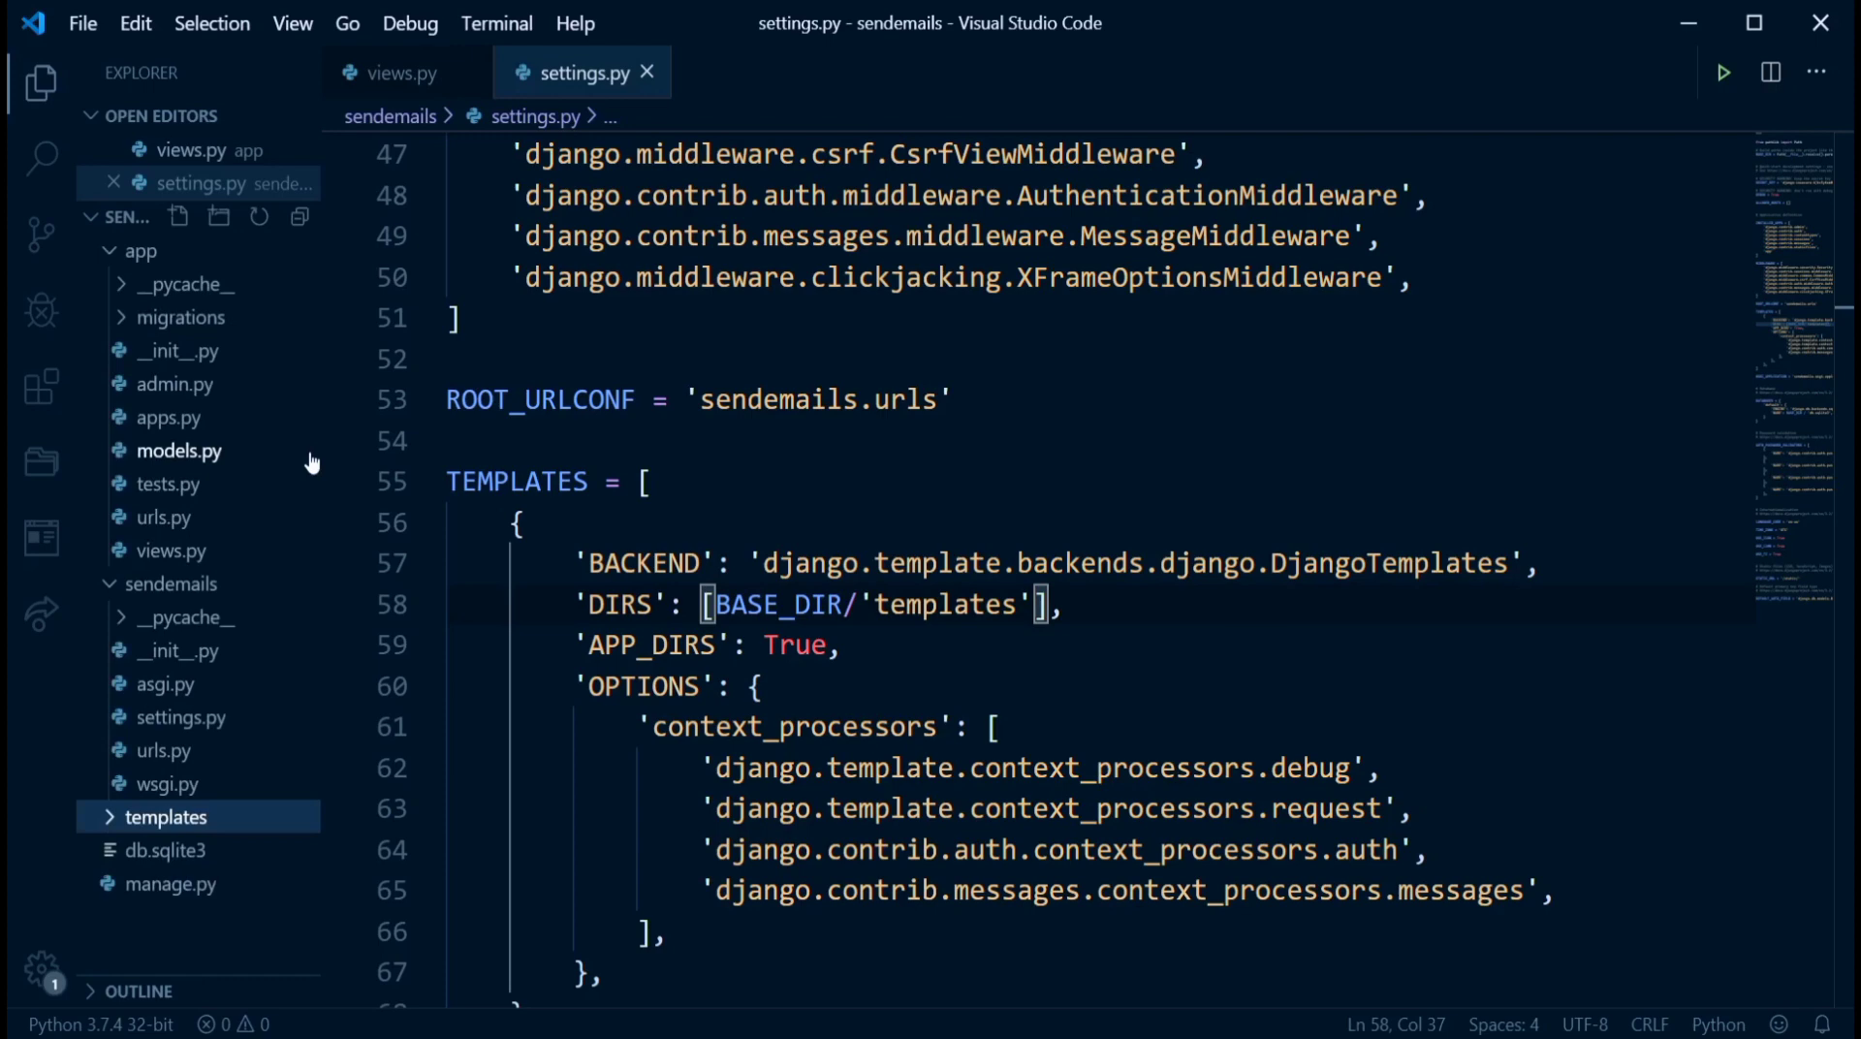
- Create templates/home.html from the ! boilerplate with title 'Send Mails'
left_click(178, 215)
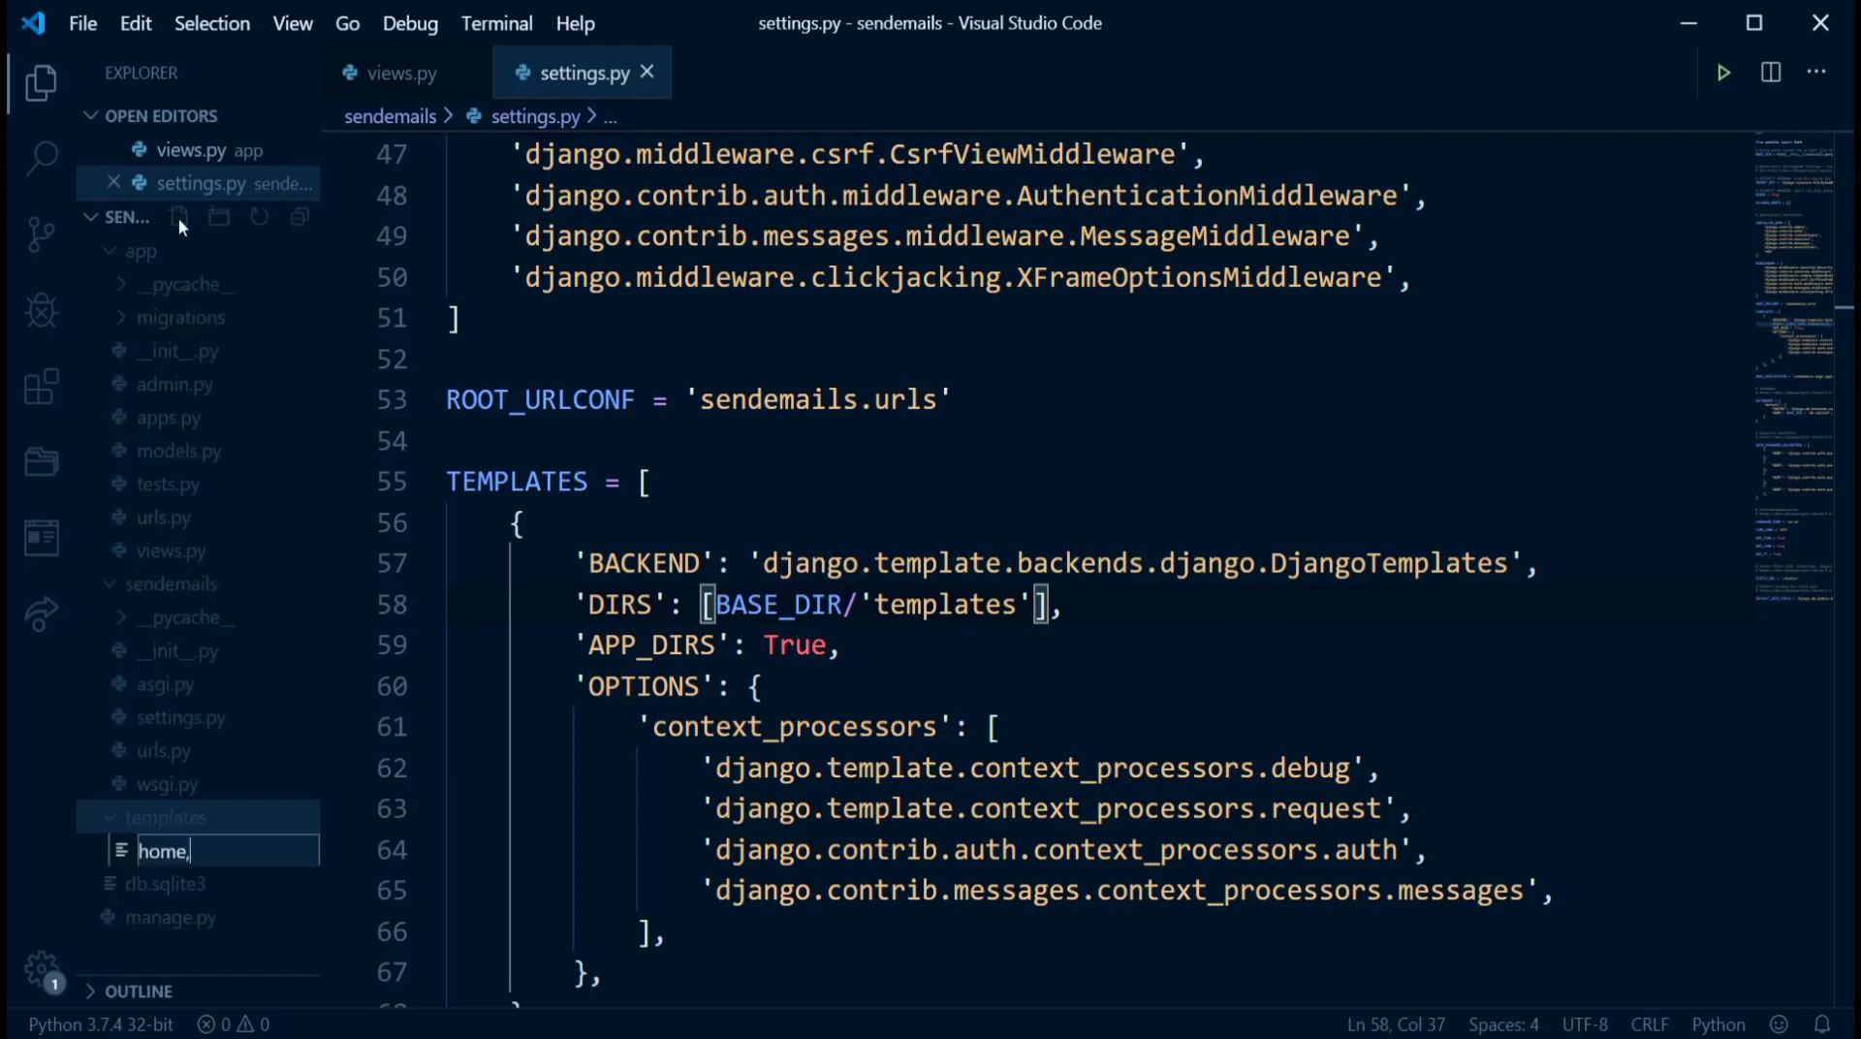
key("Return")
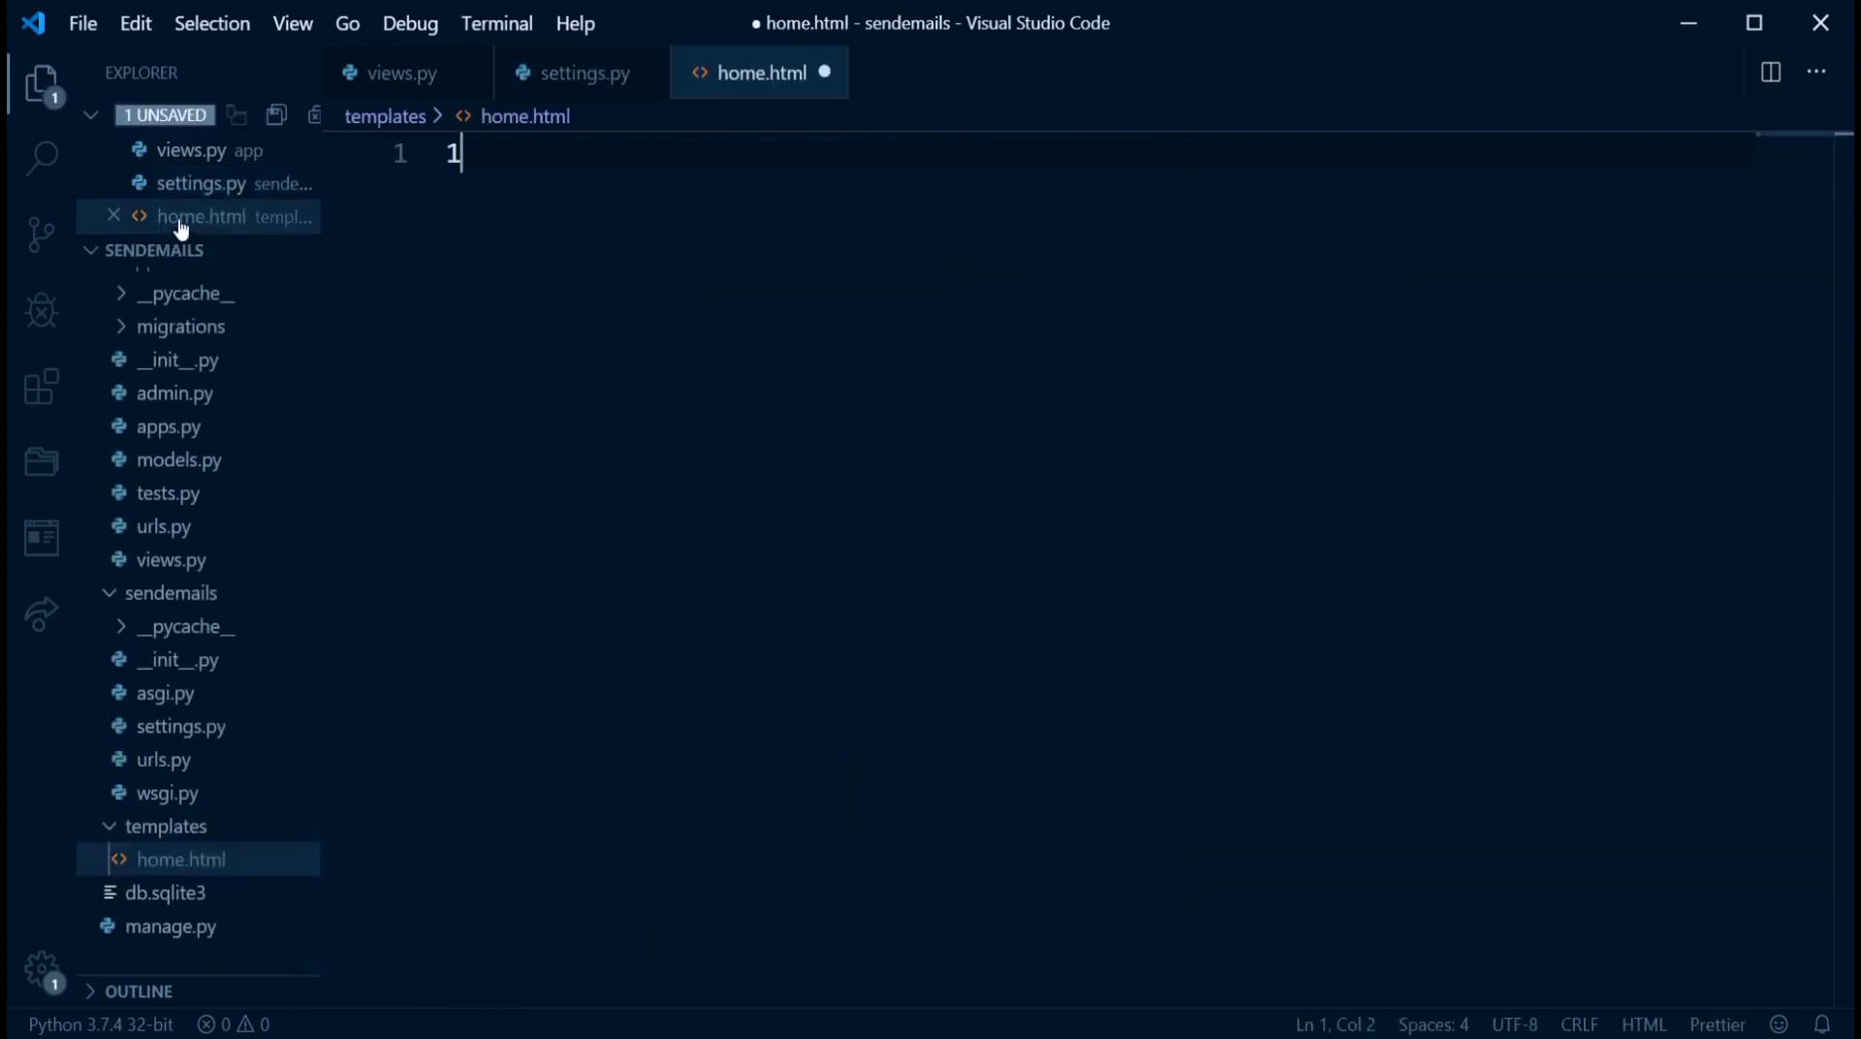
type("!")
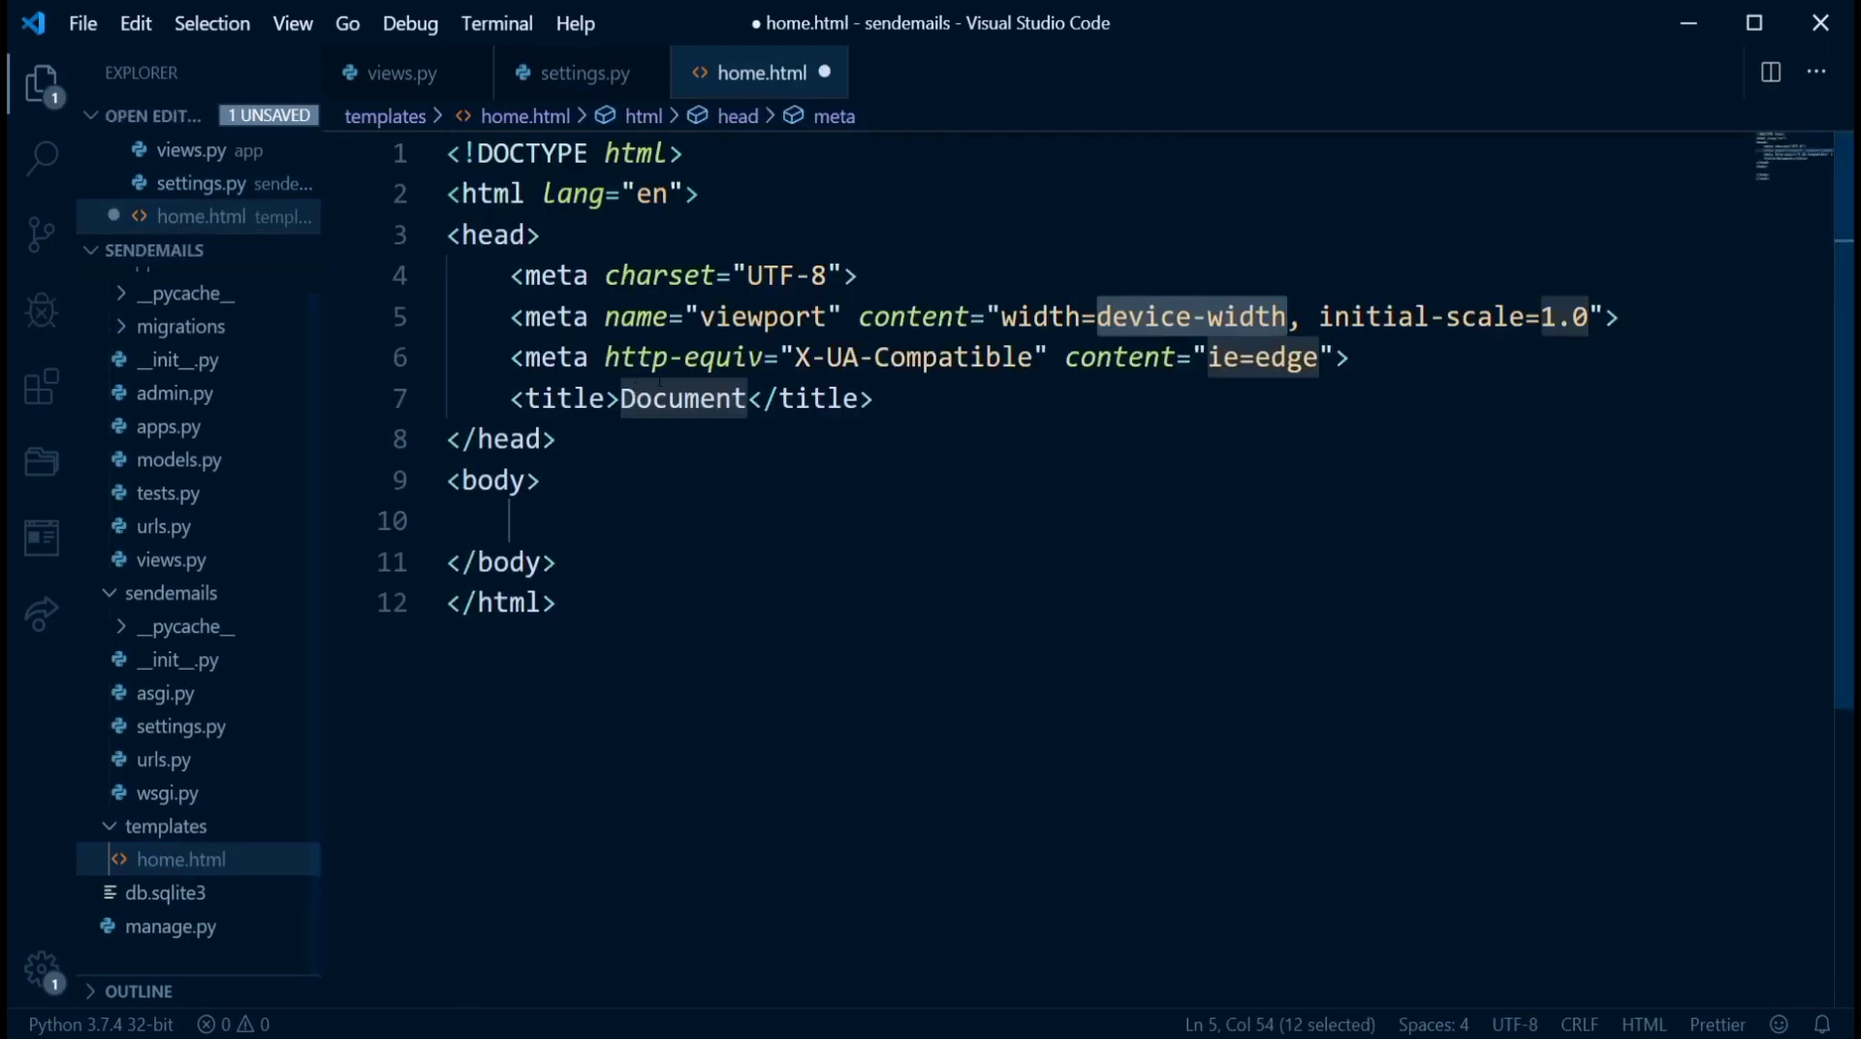
type("S")
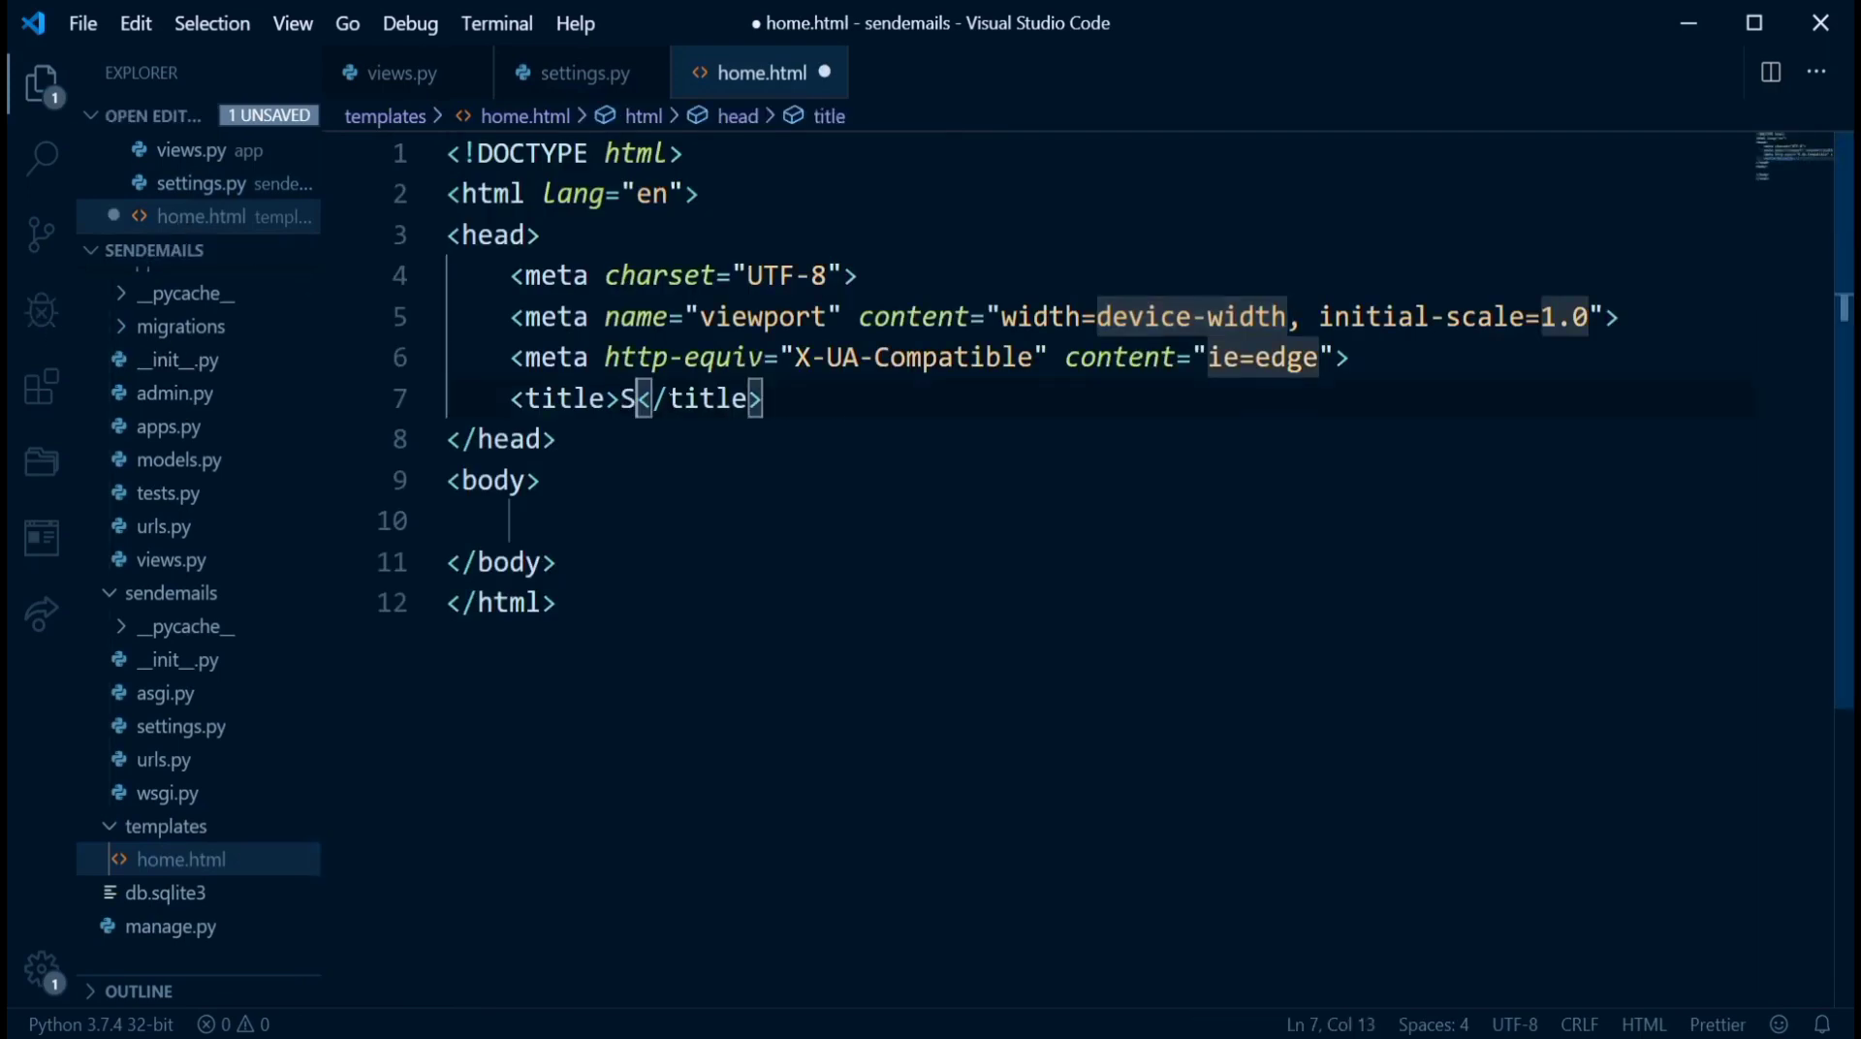
type("end Mails")
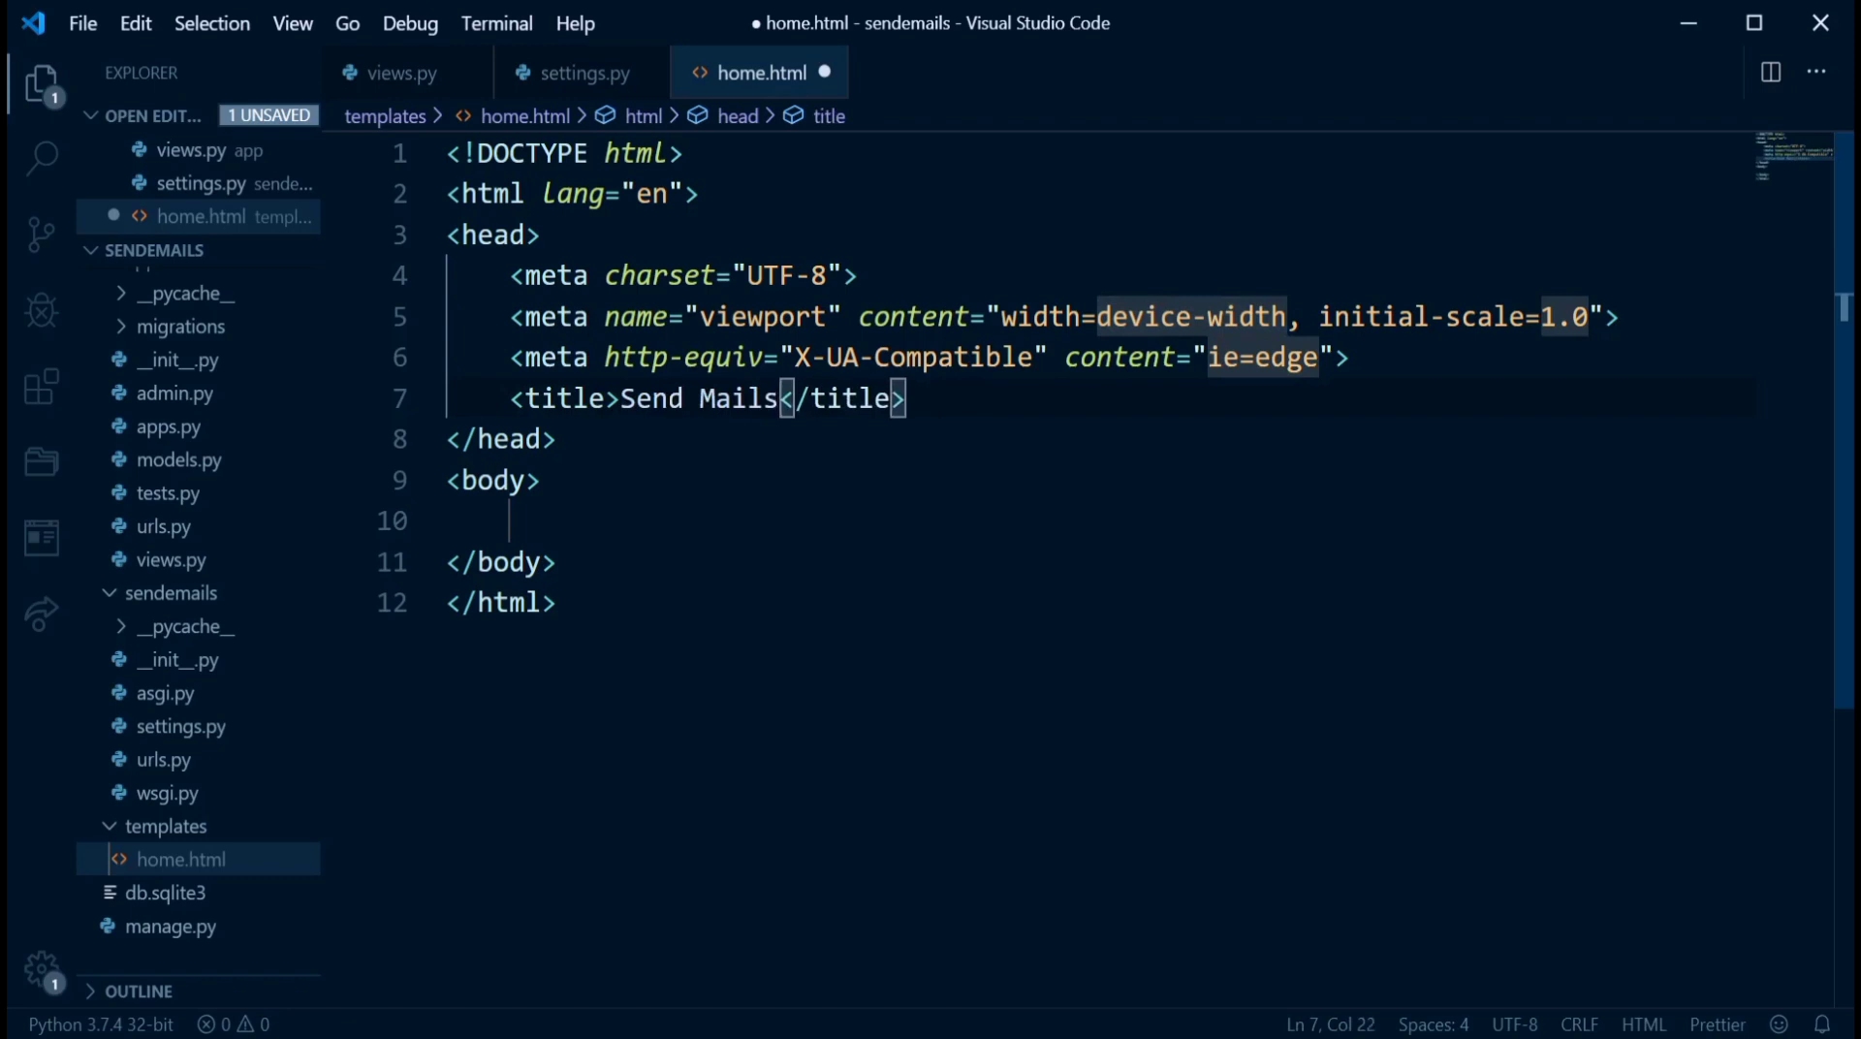
- Set the body text to 'Email Sent!' and save home.html
type("Em")
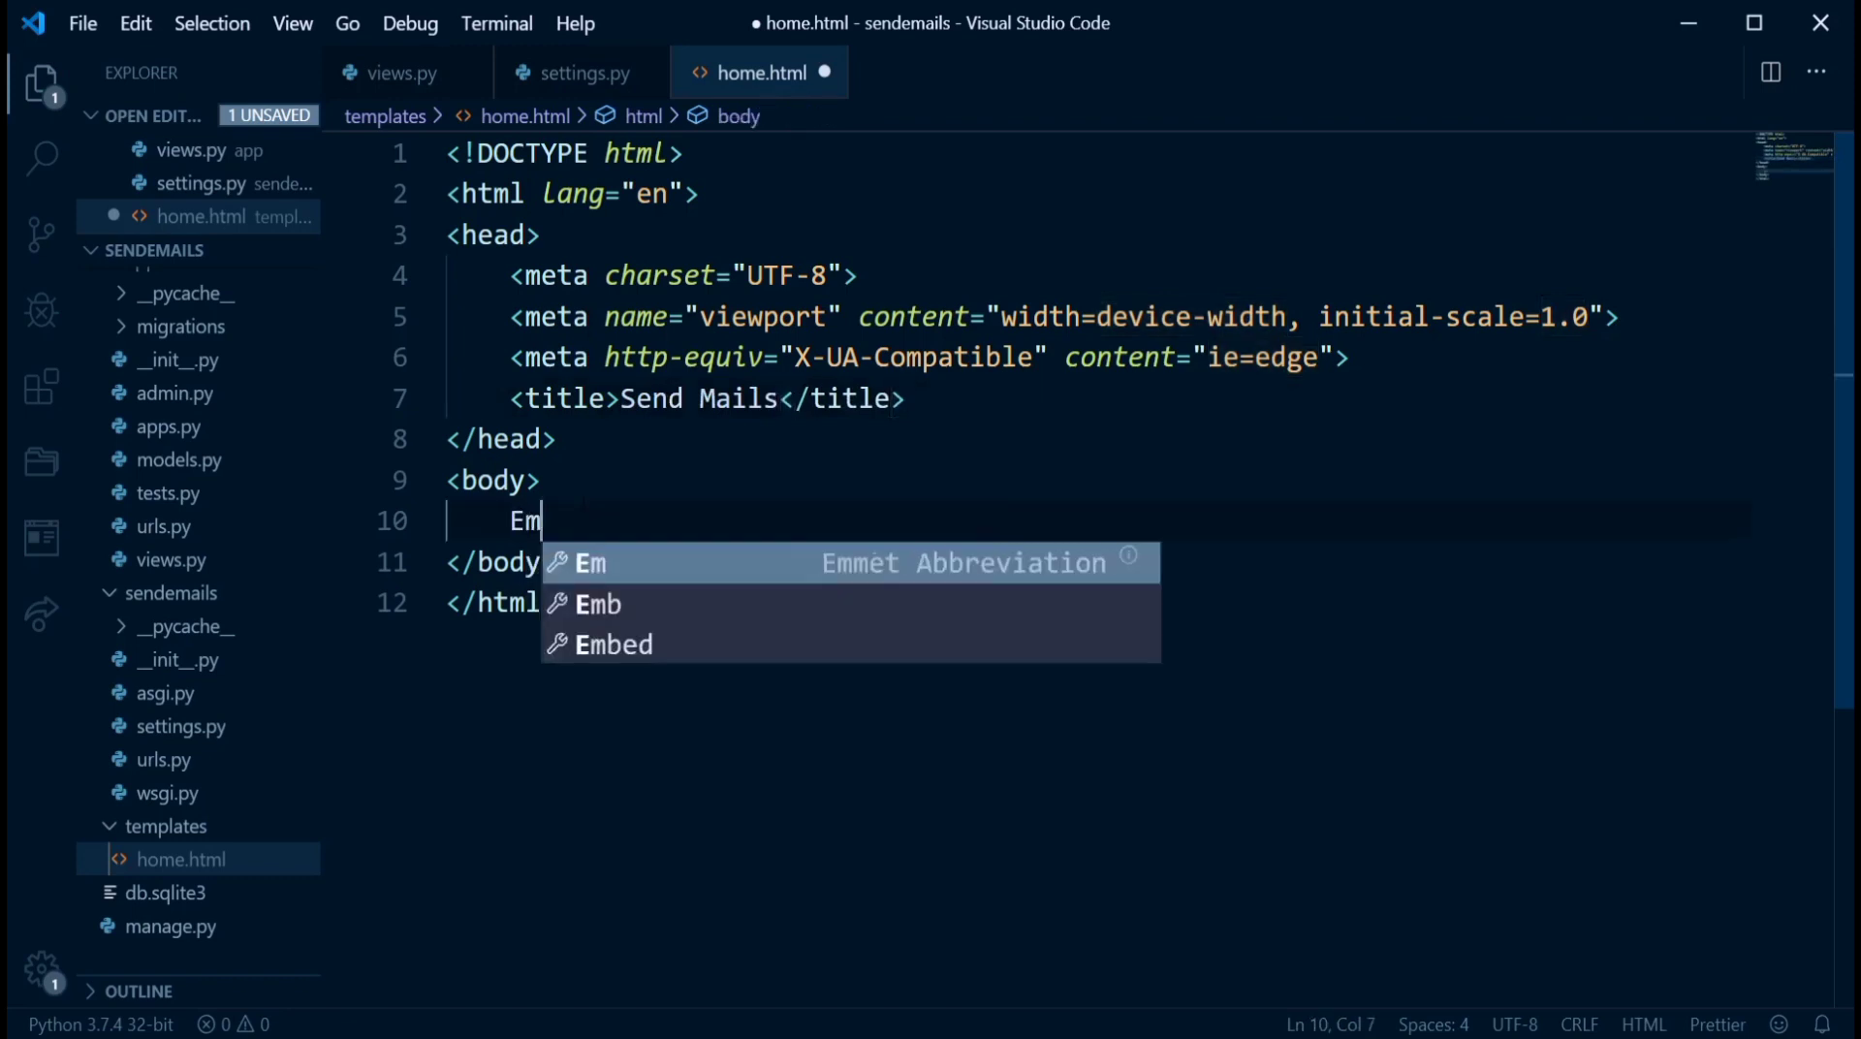
type("ail Sent!")
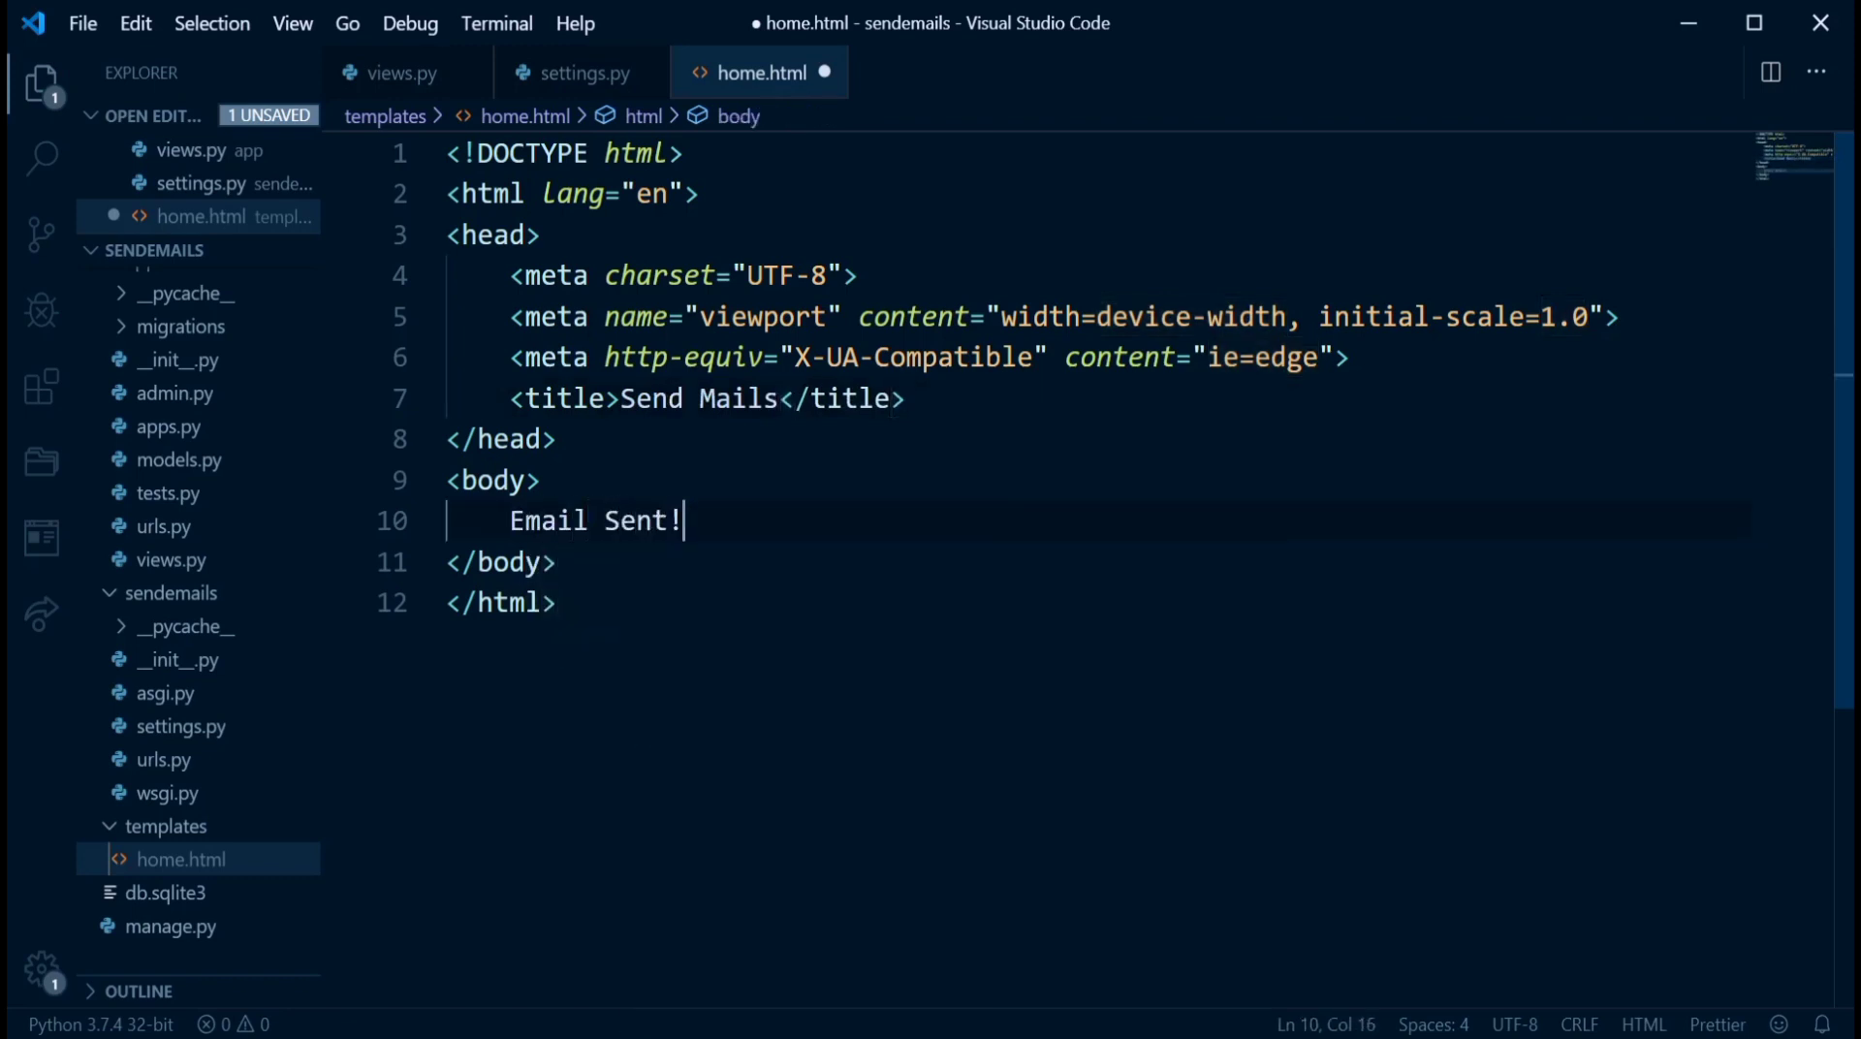
key("ctrl+s")
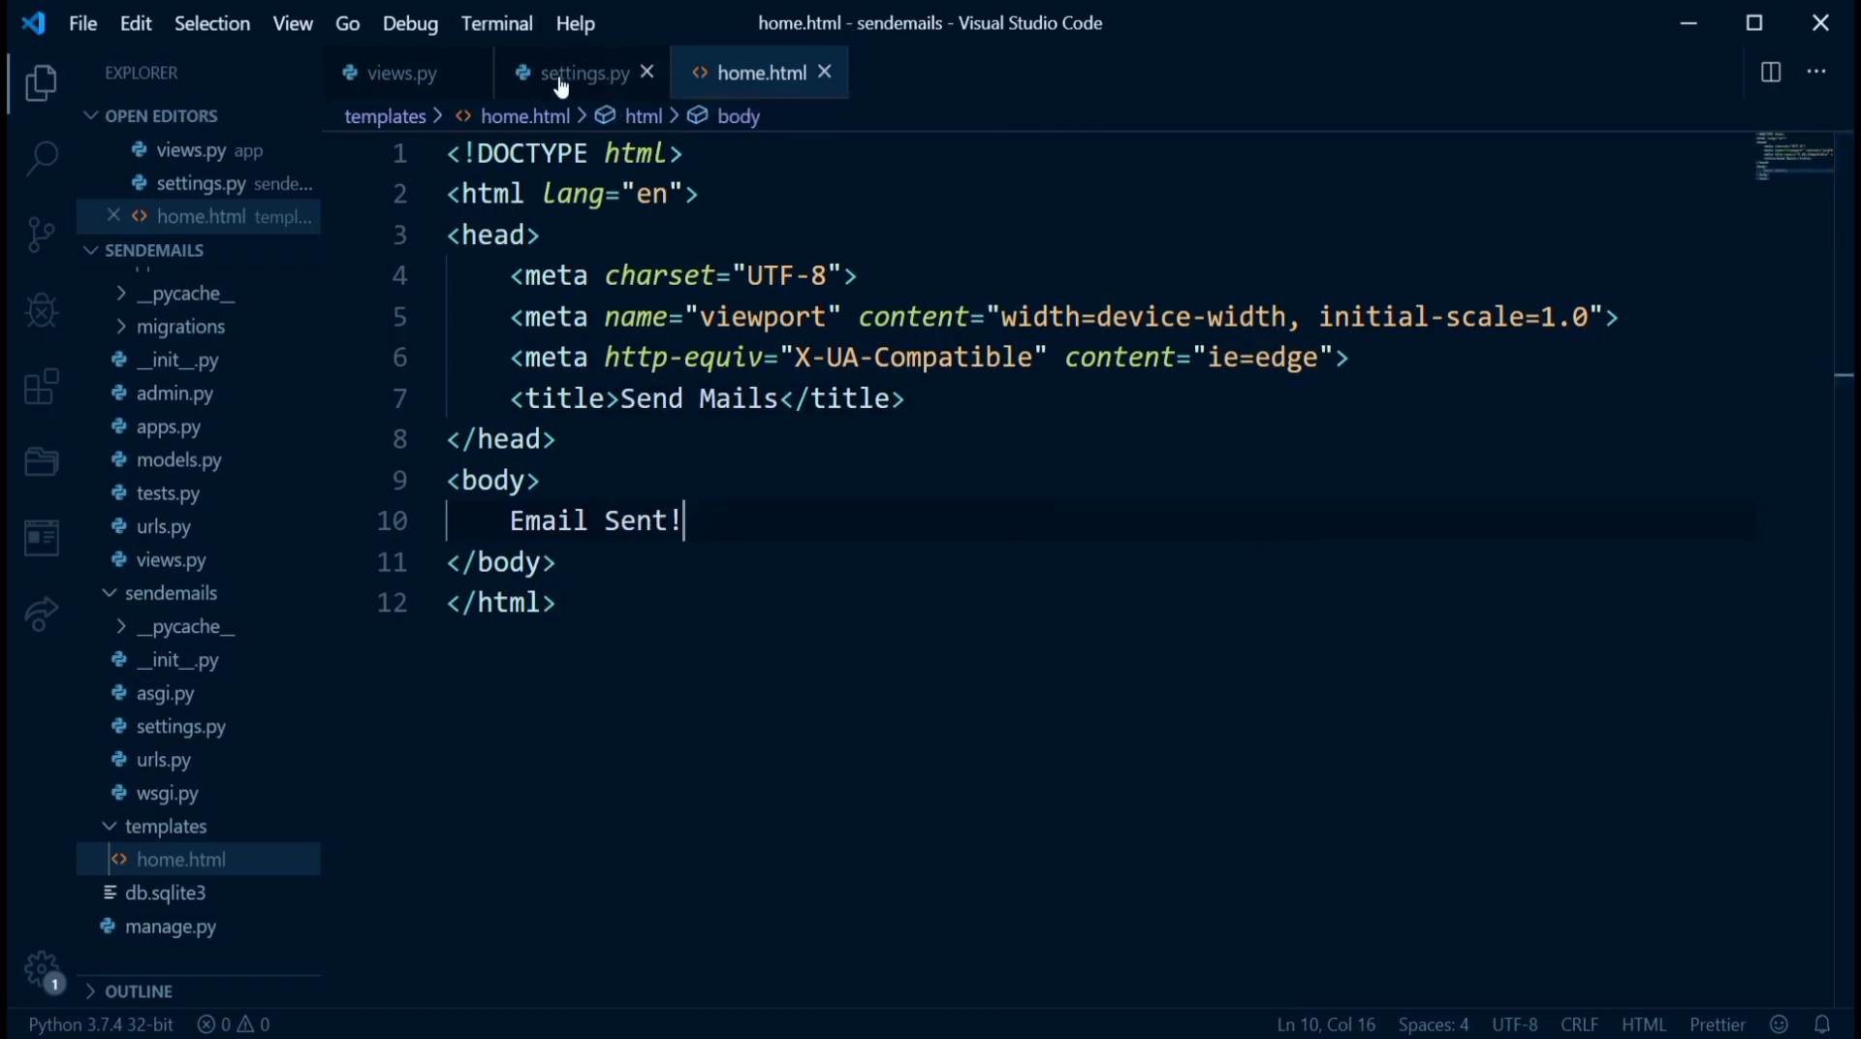
left_click(584, 72)
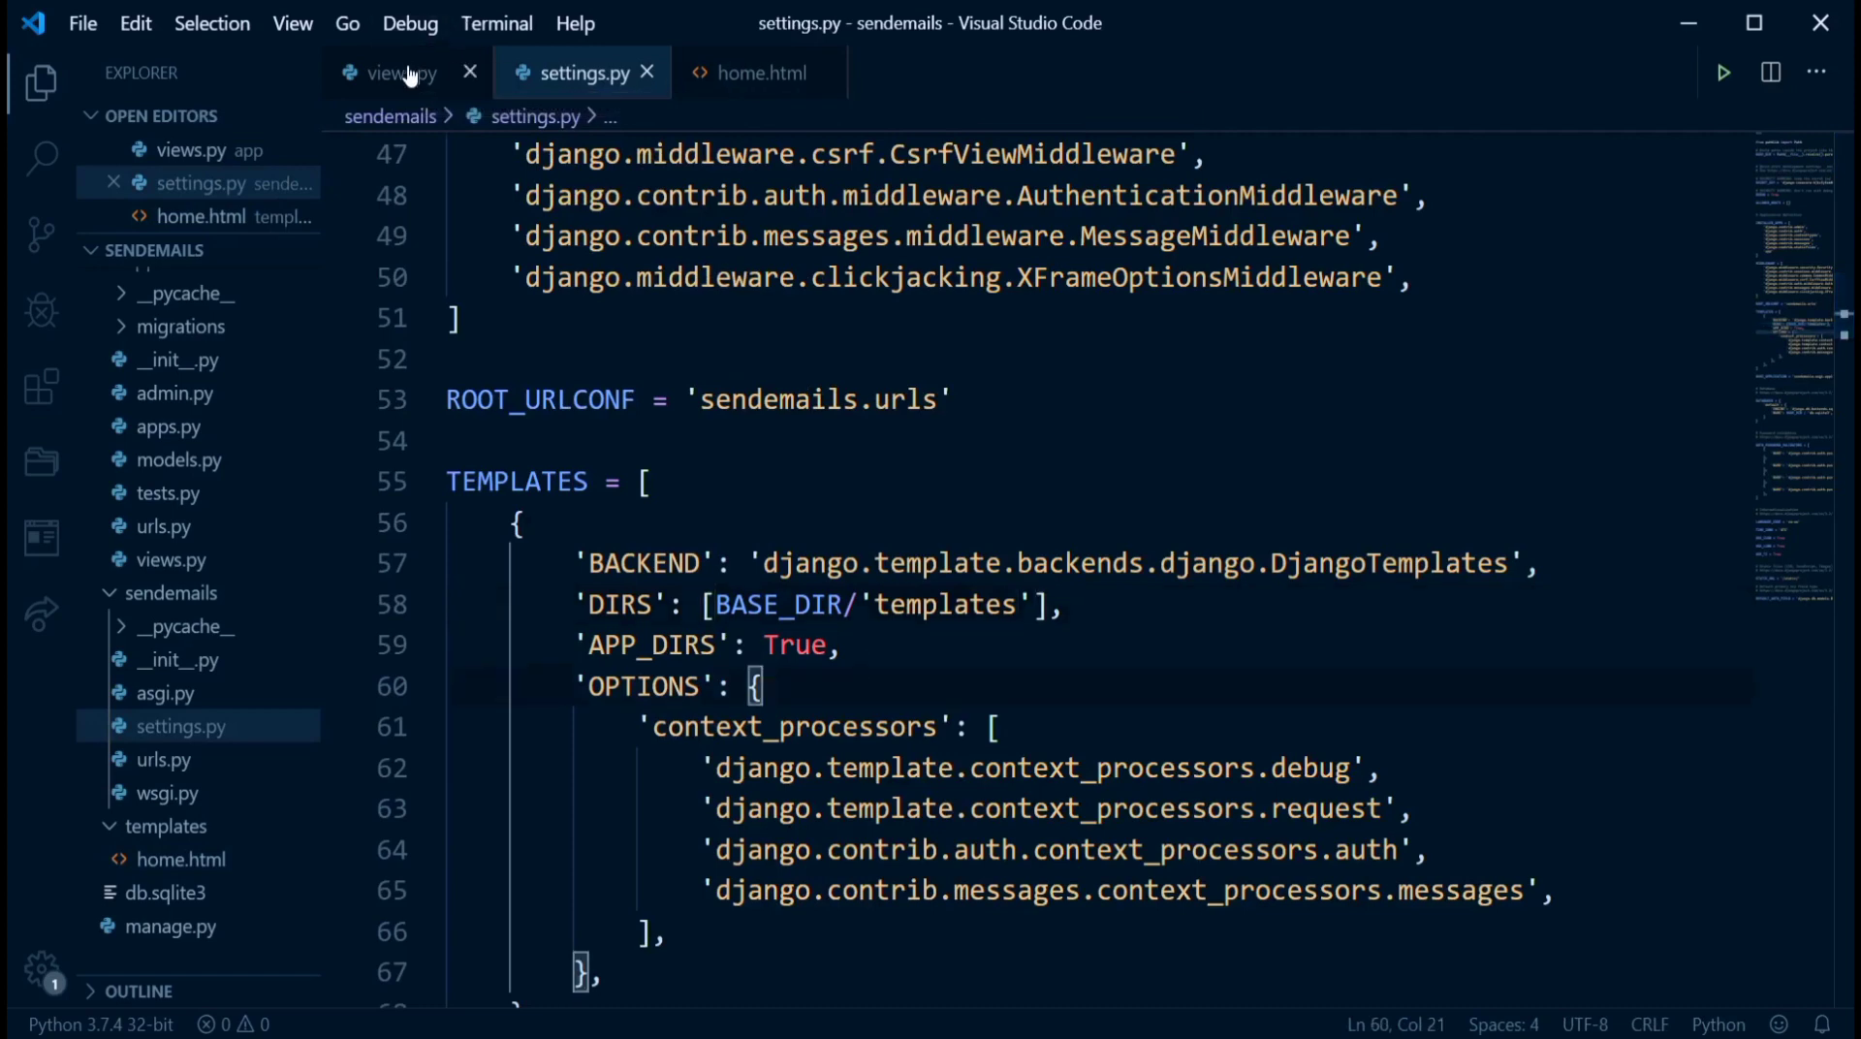
left_click(390, 72)
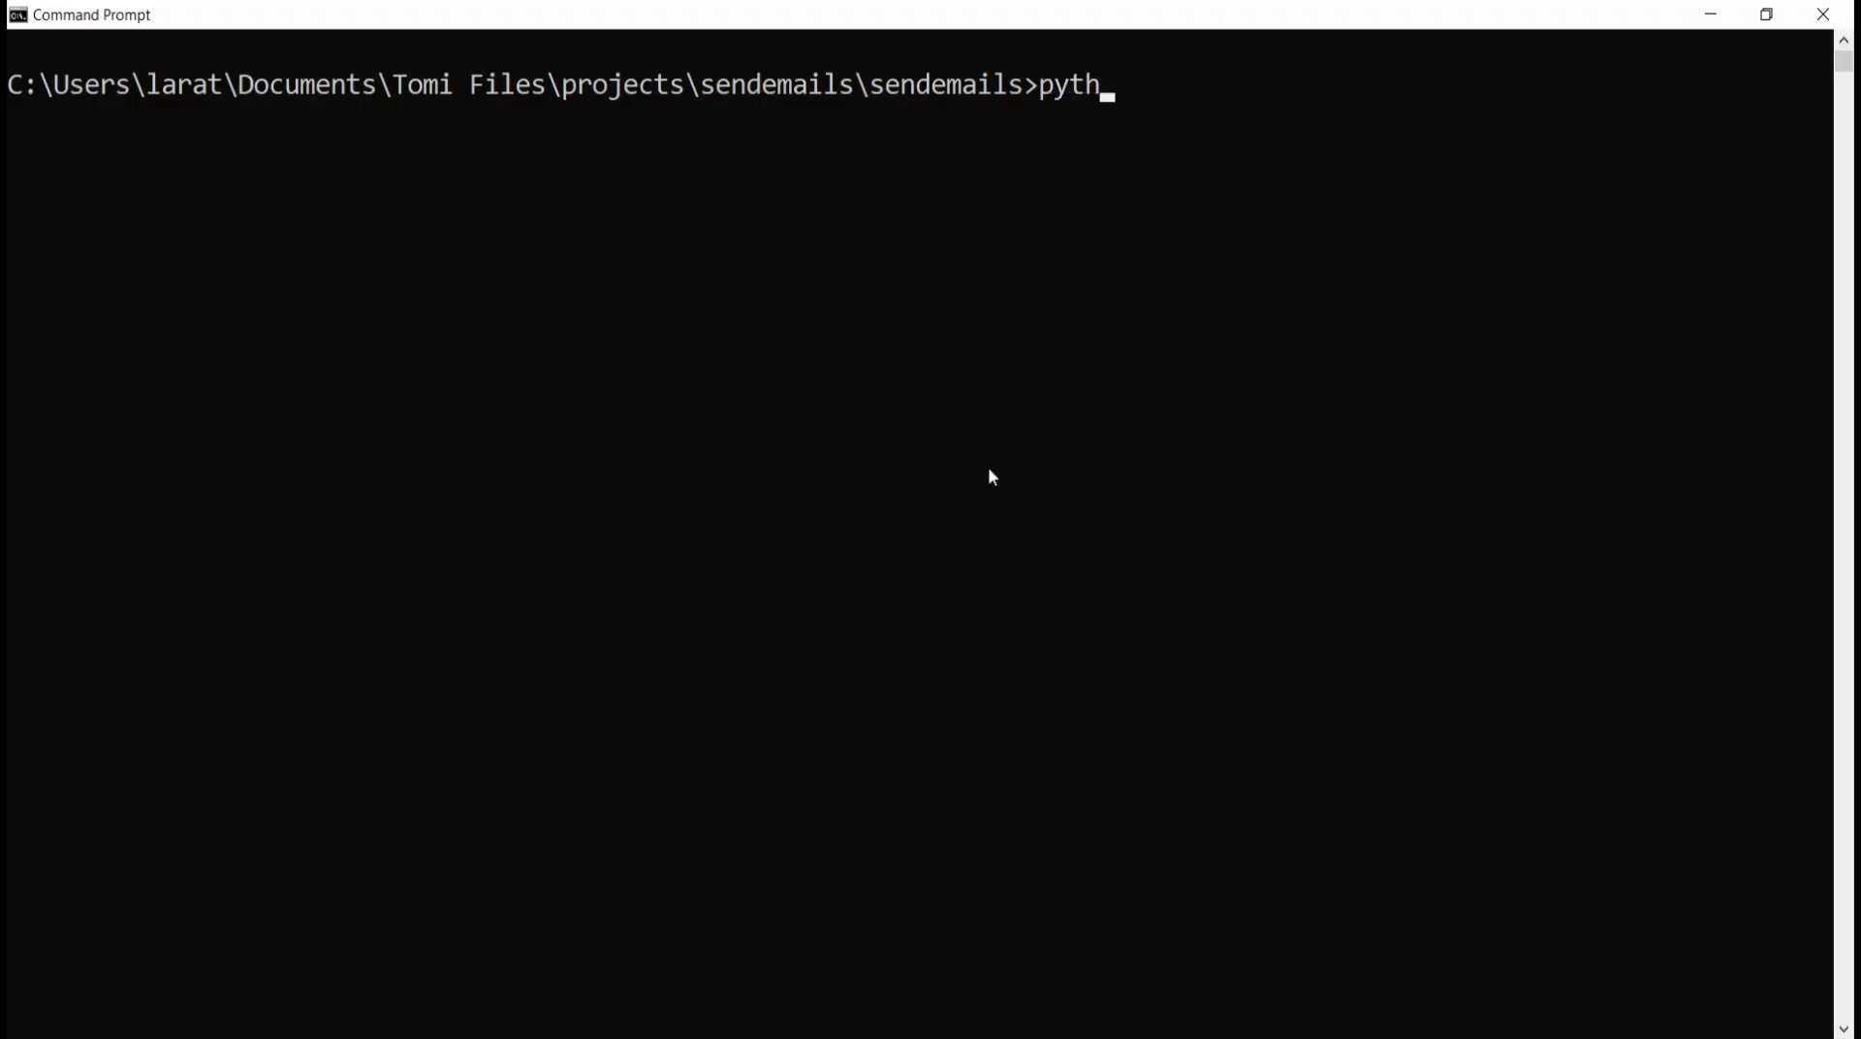
- Run python manage.py runserver in the sendemails project folder
type("on manage")
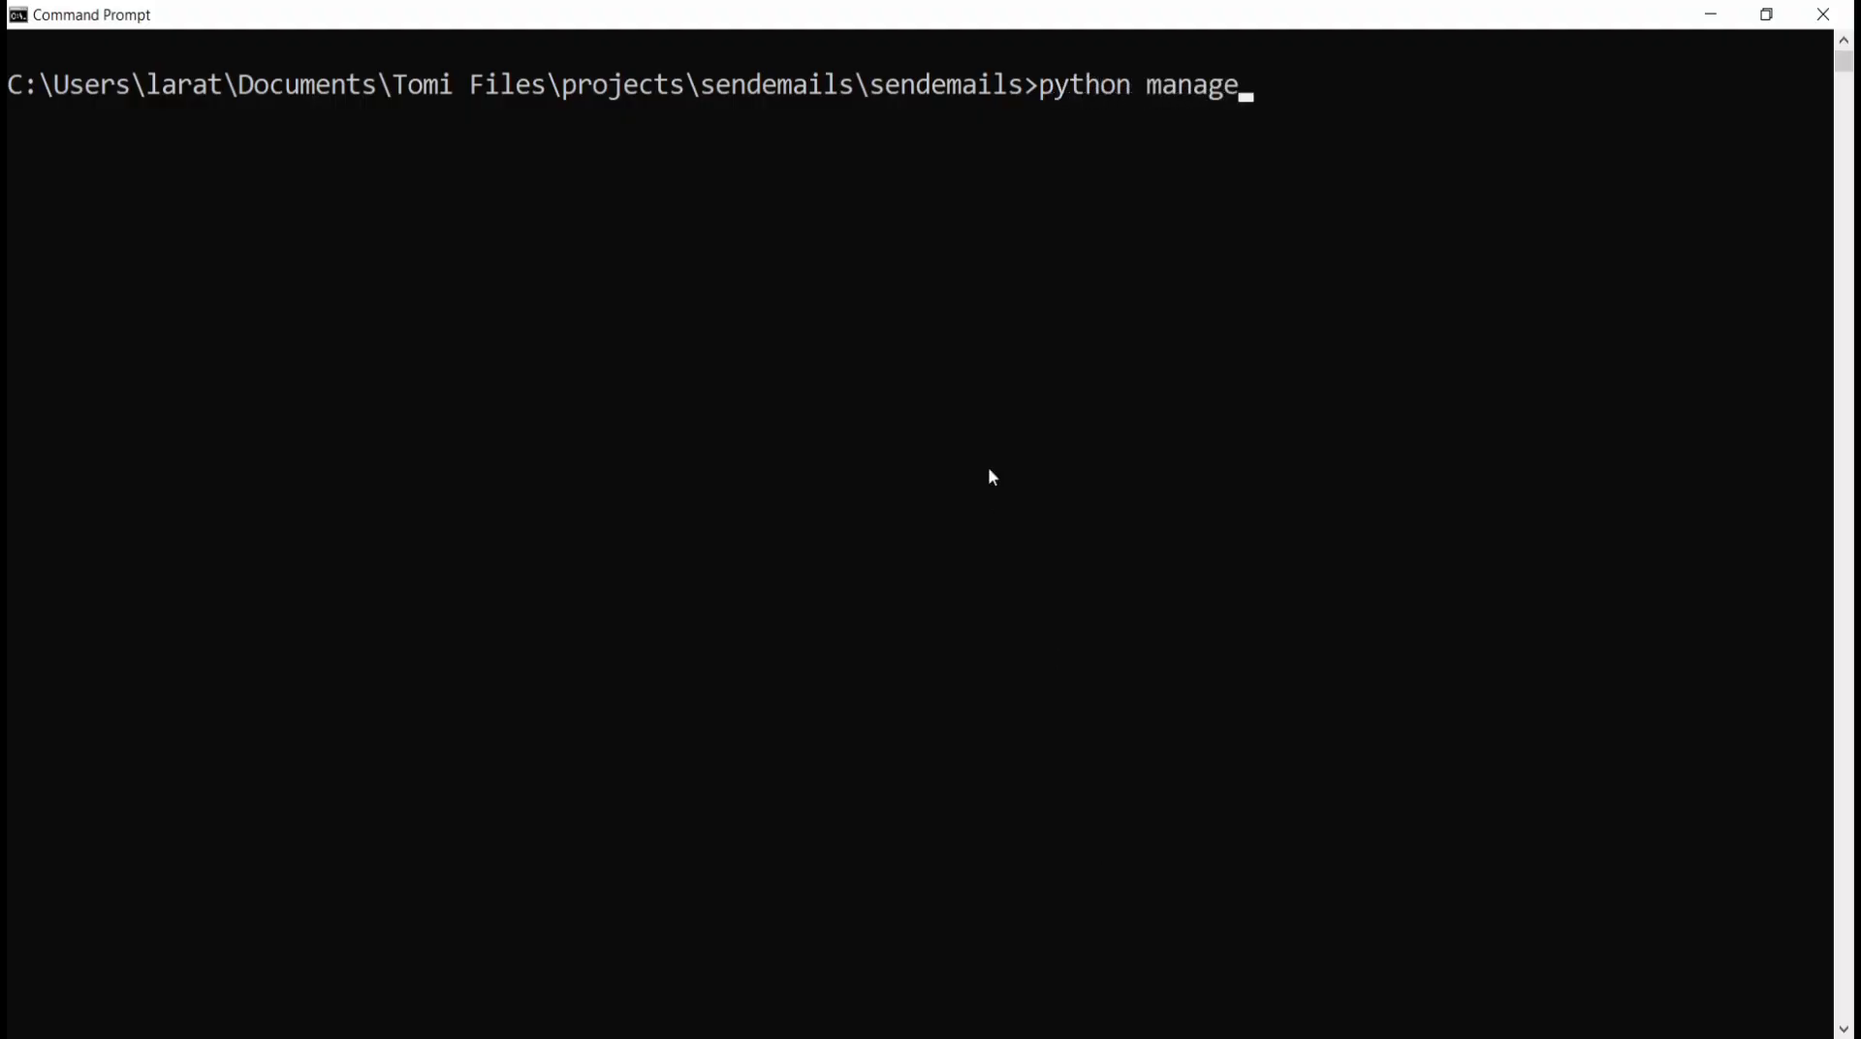
type(".py runsedr")
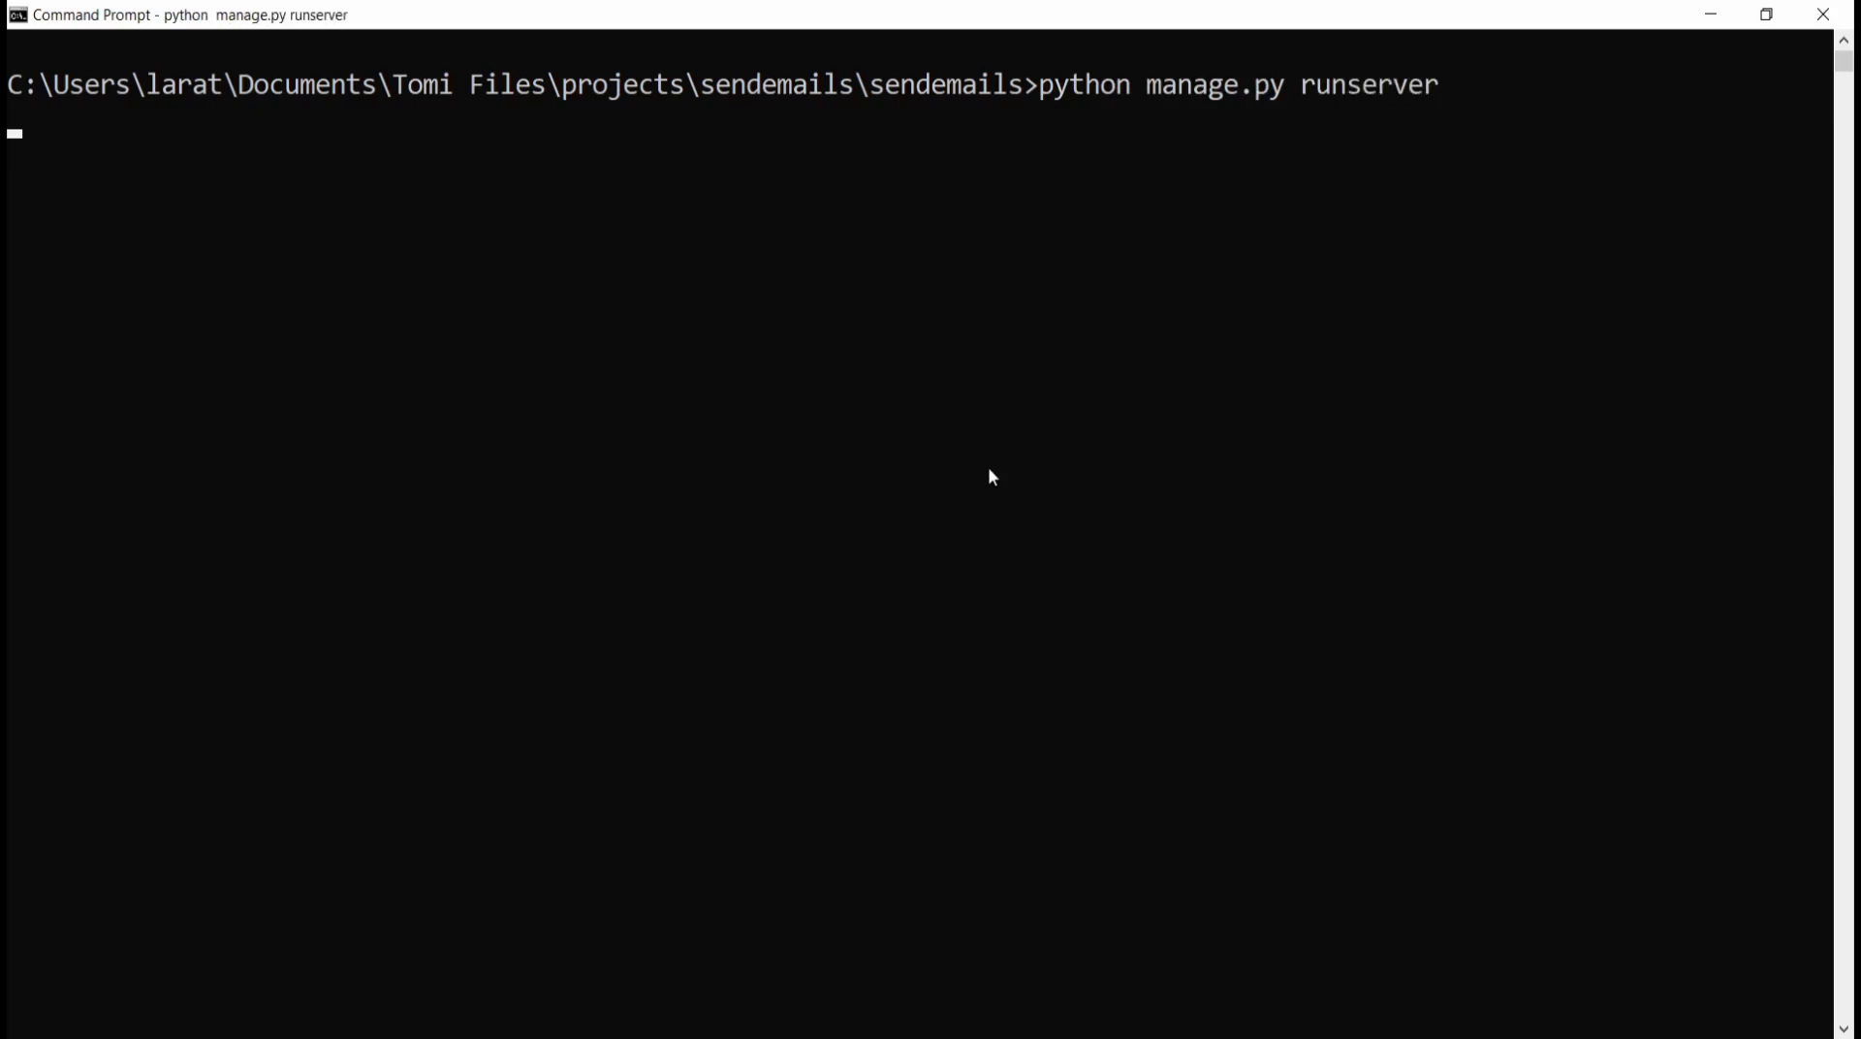
mouse_move(1196, 614)
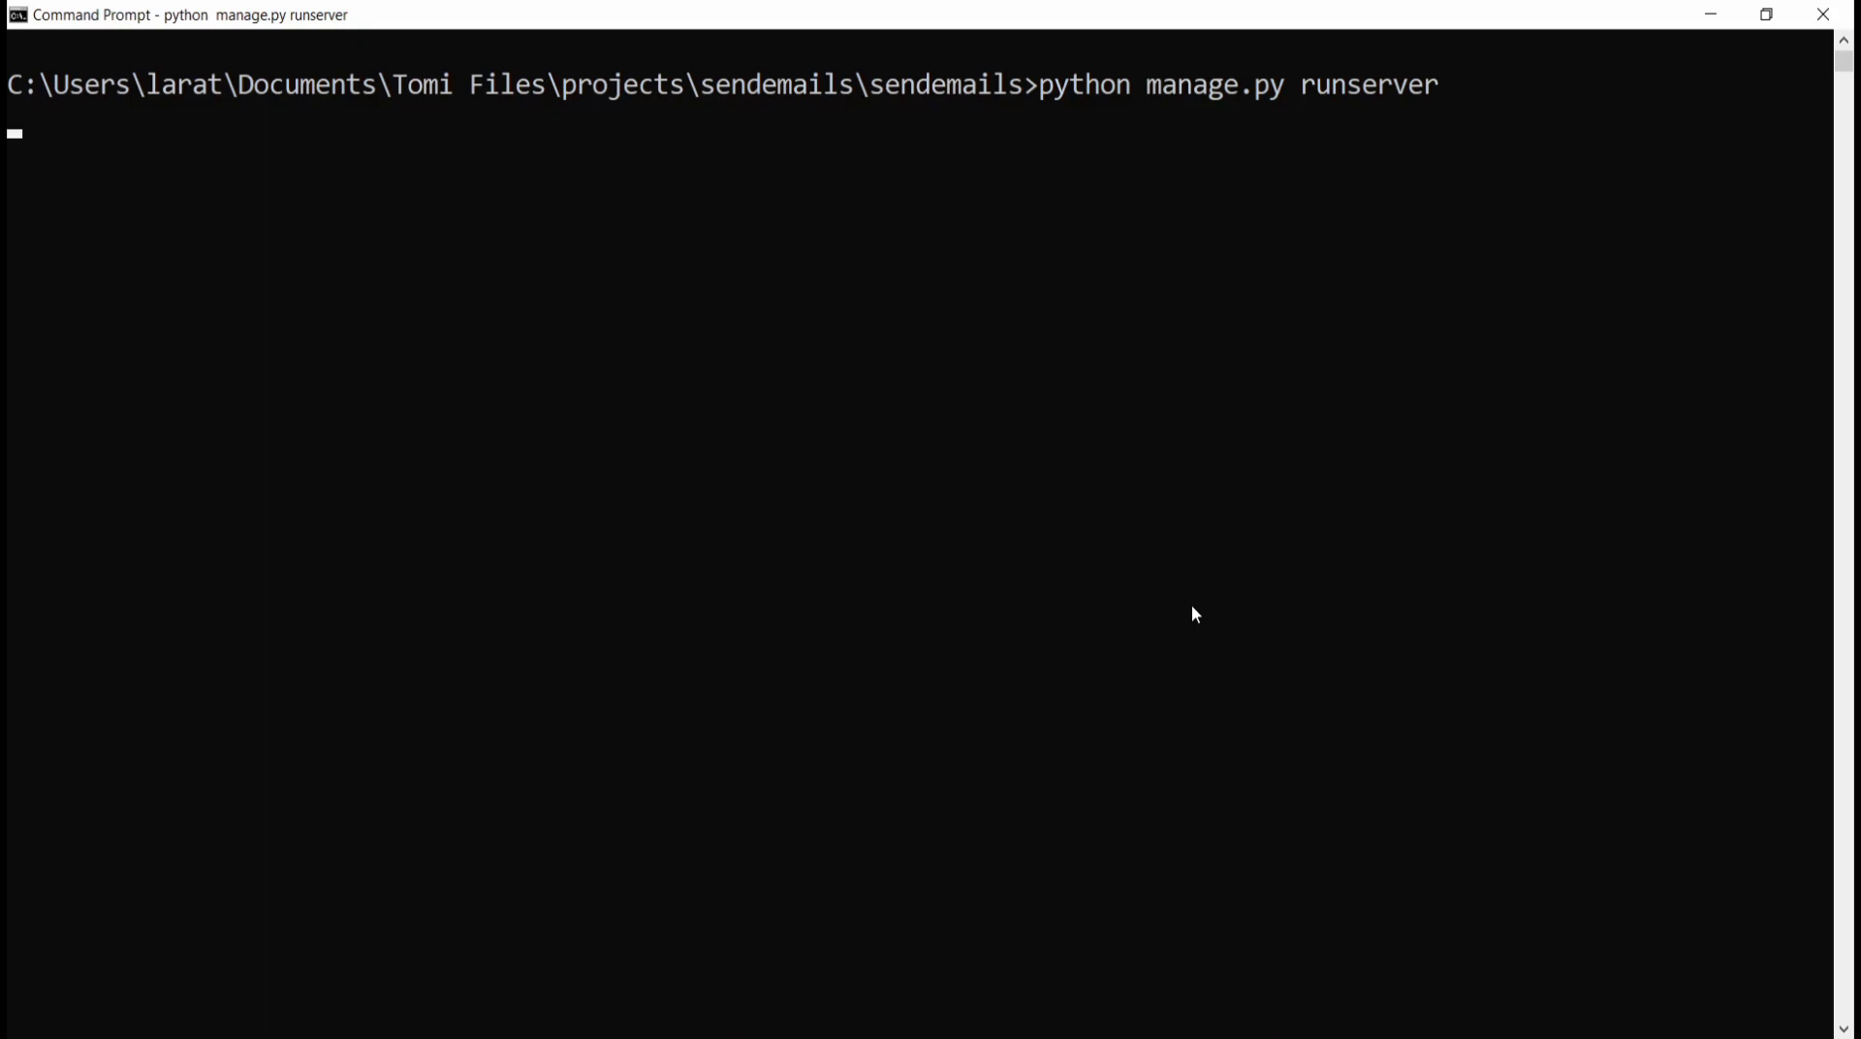
mouse_move(1146, 203)
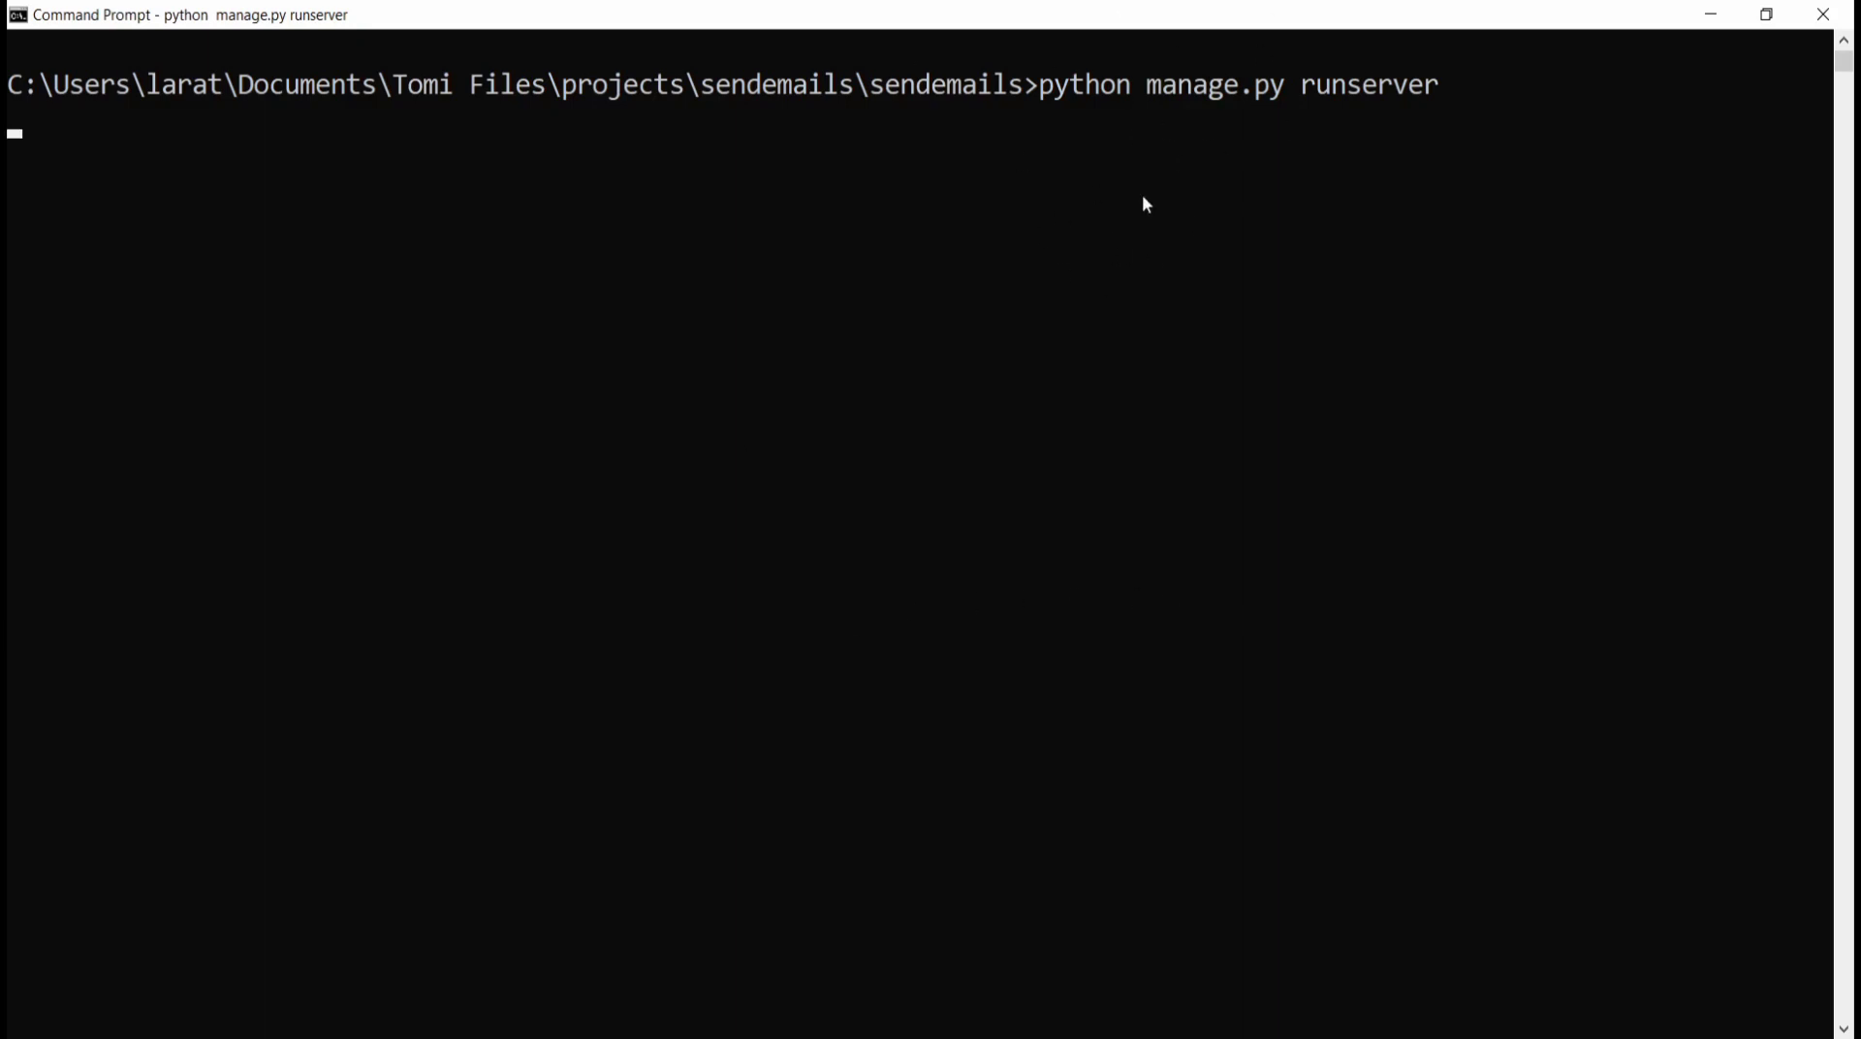
mouse_move(1153, 112)
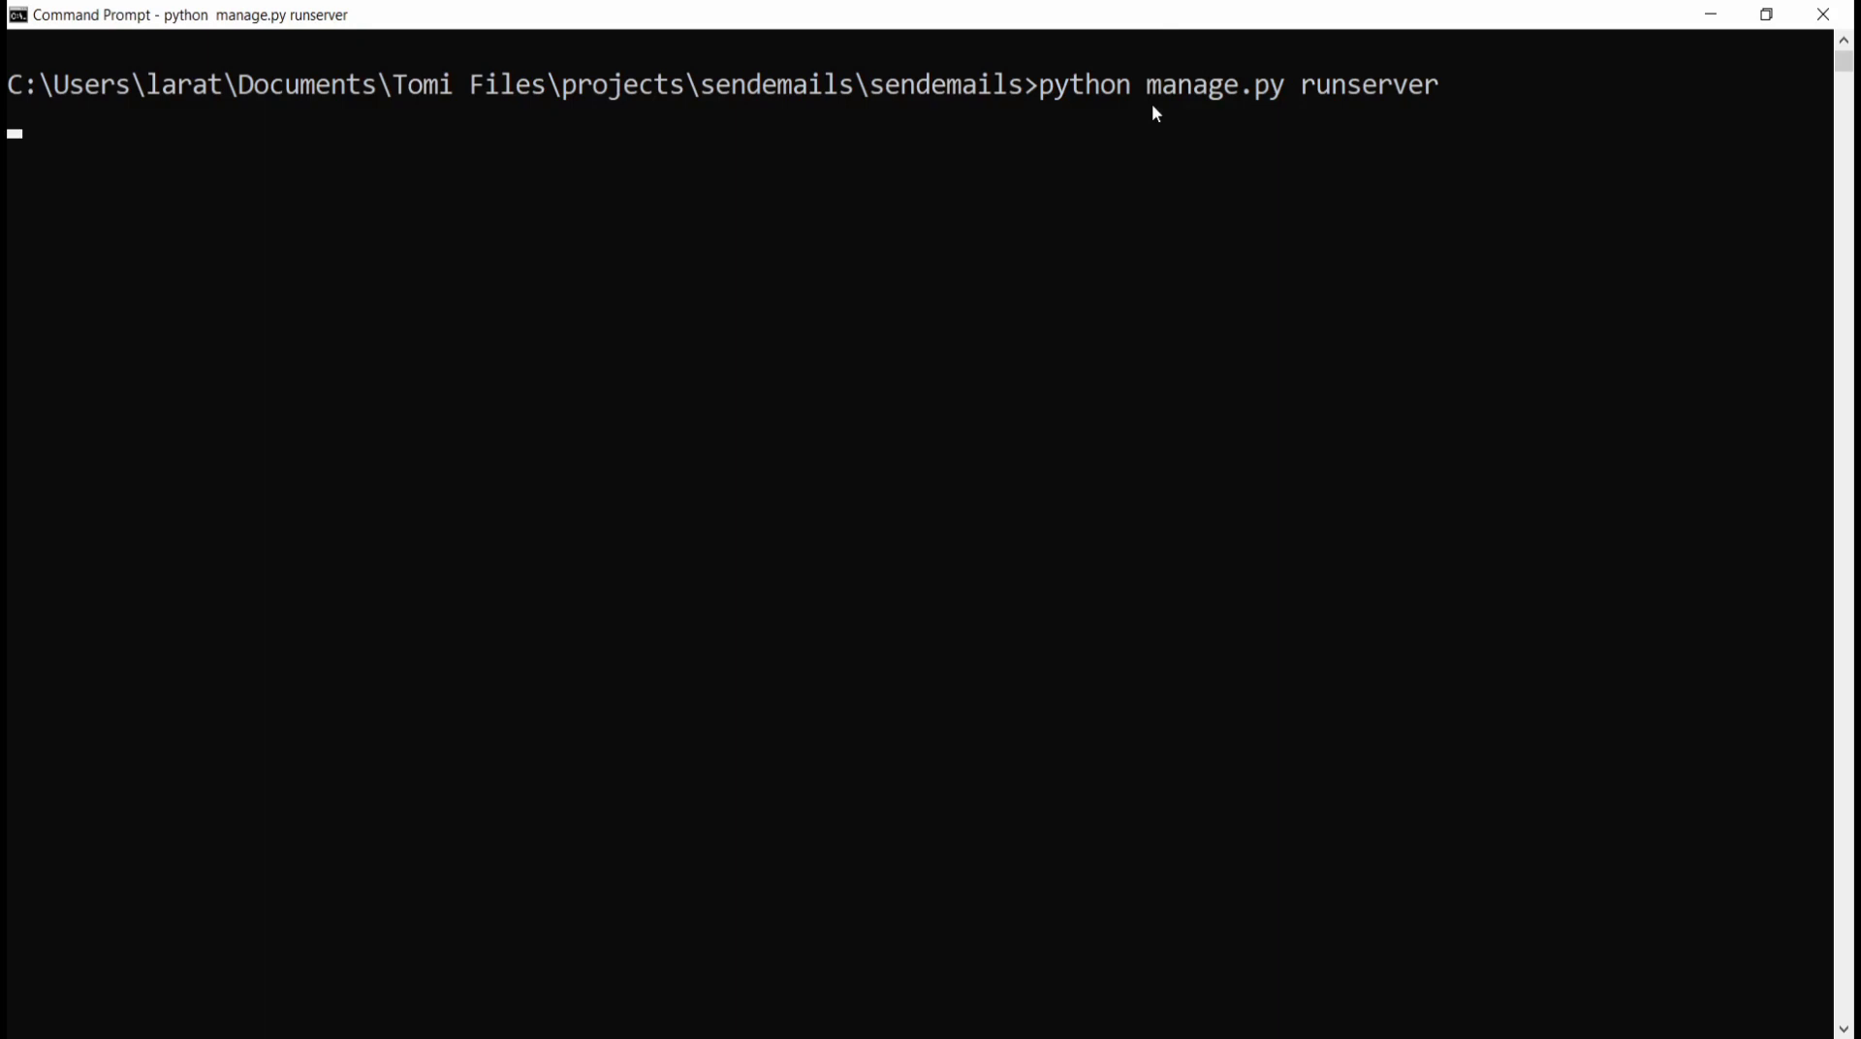
mouse_move(1087, 318)
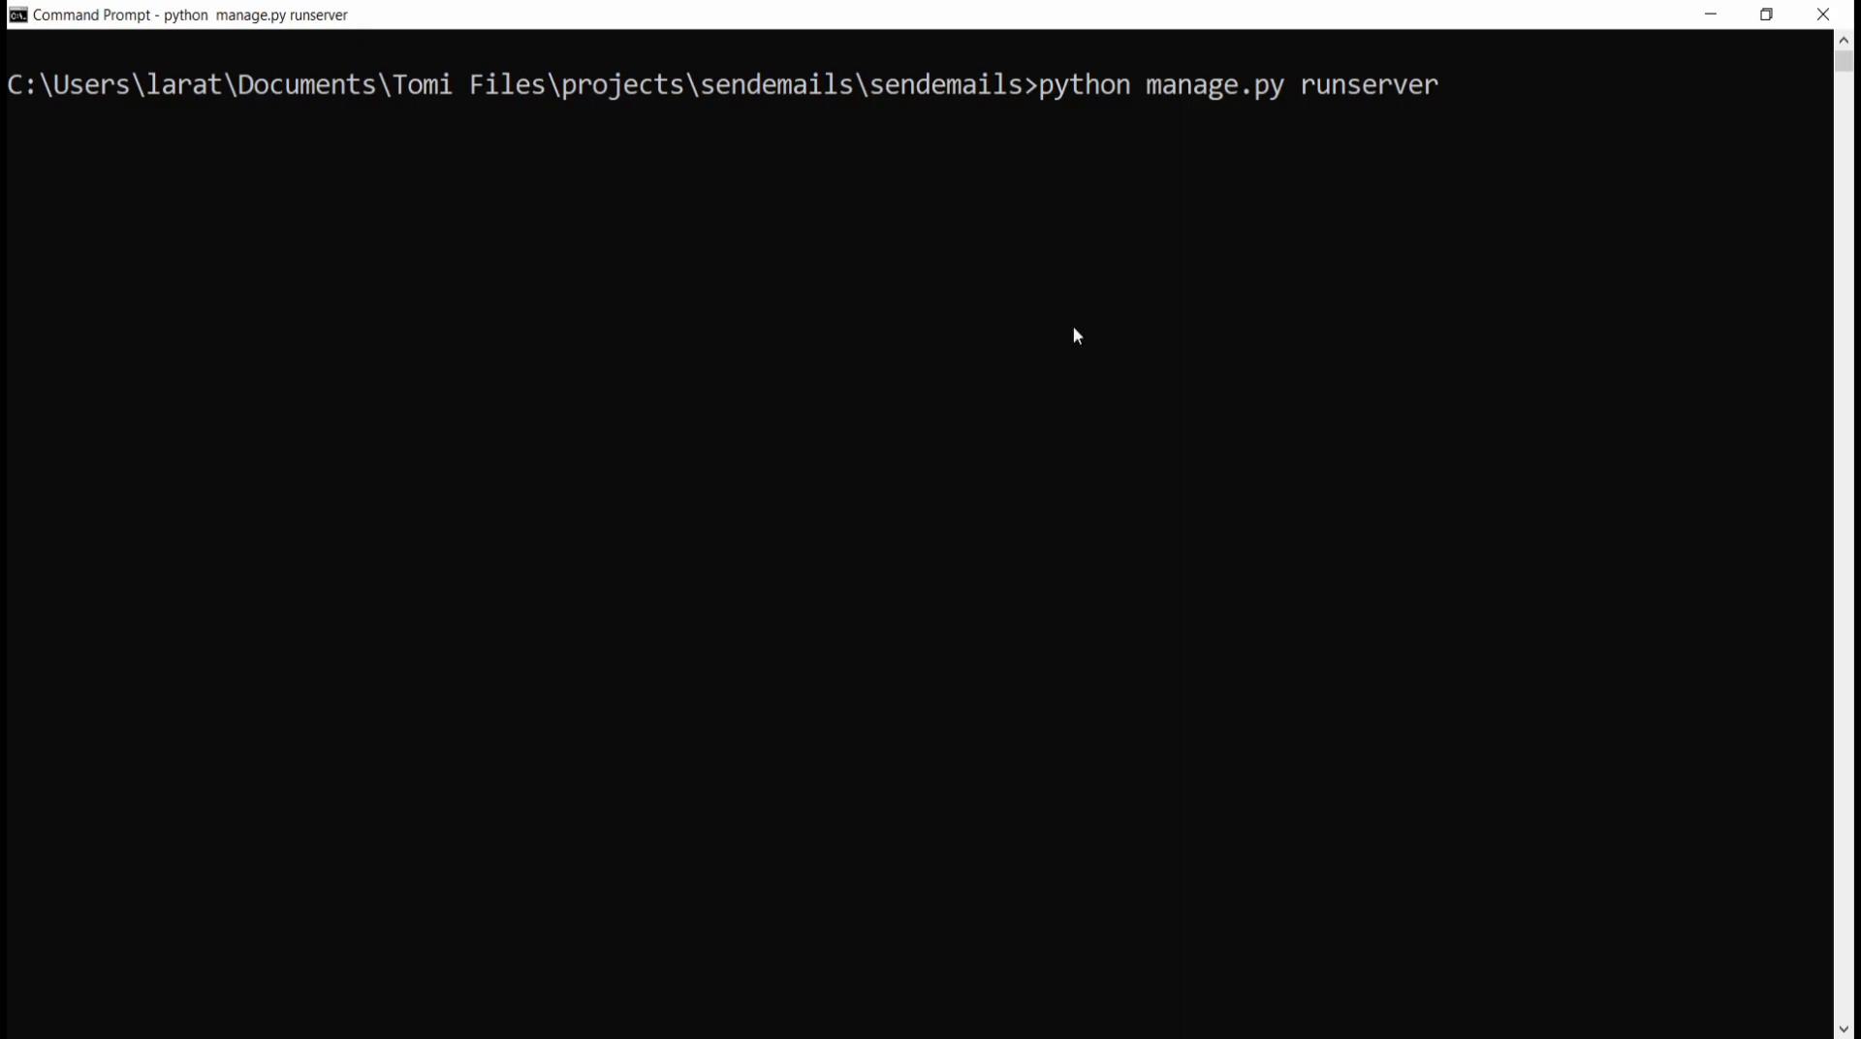
mouse_move(1116, 838)
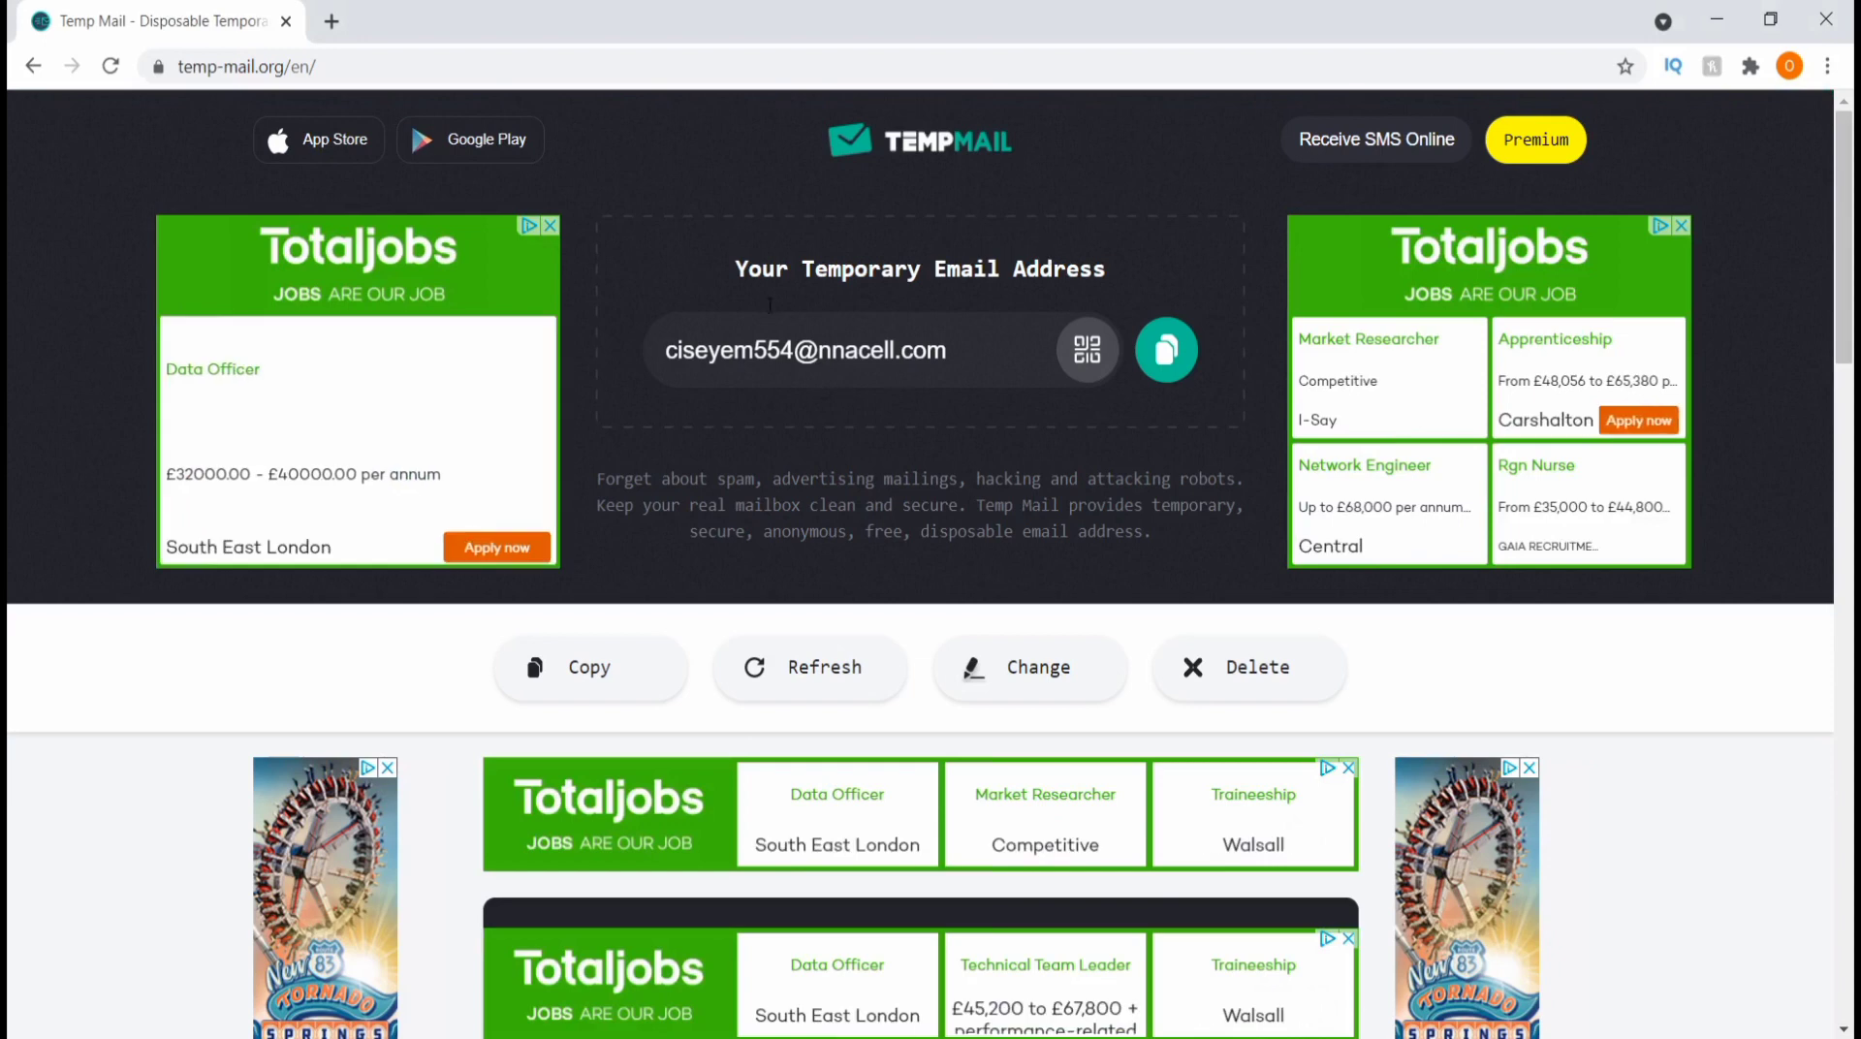
mouse_move(806, 349)
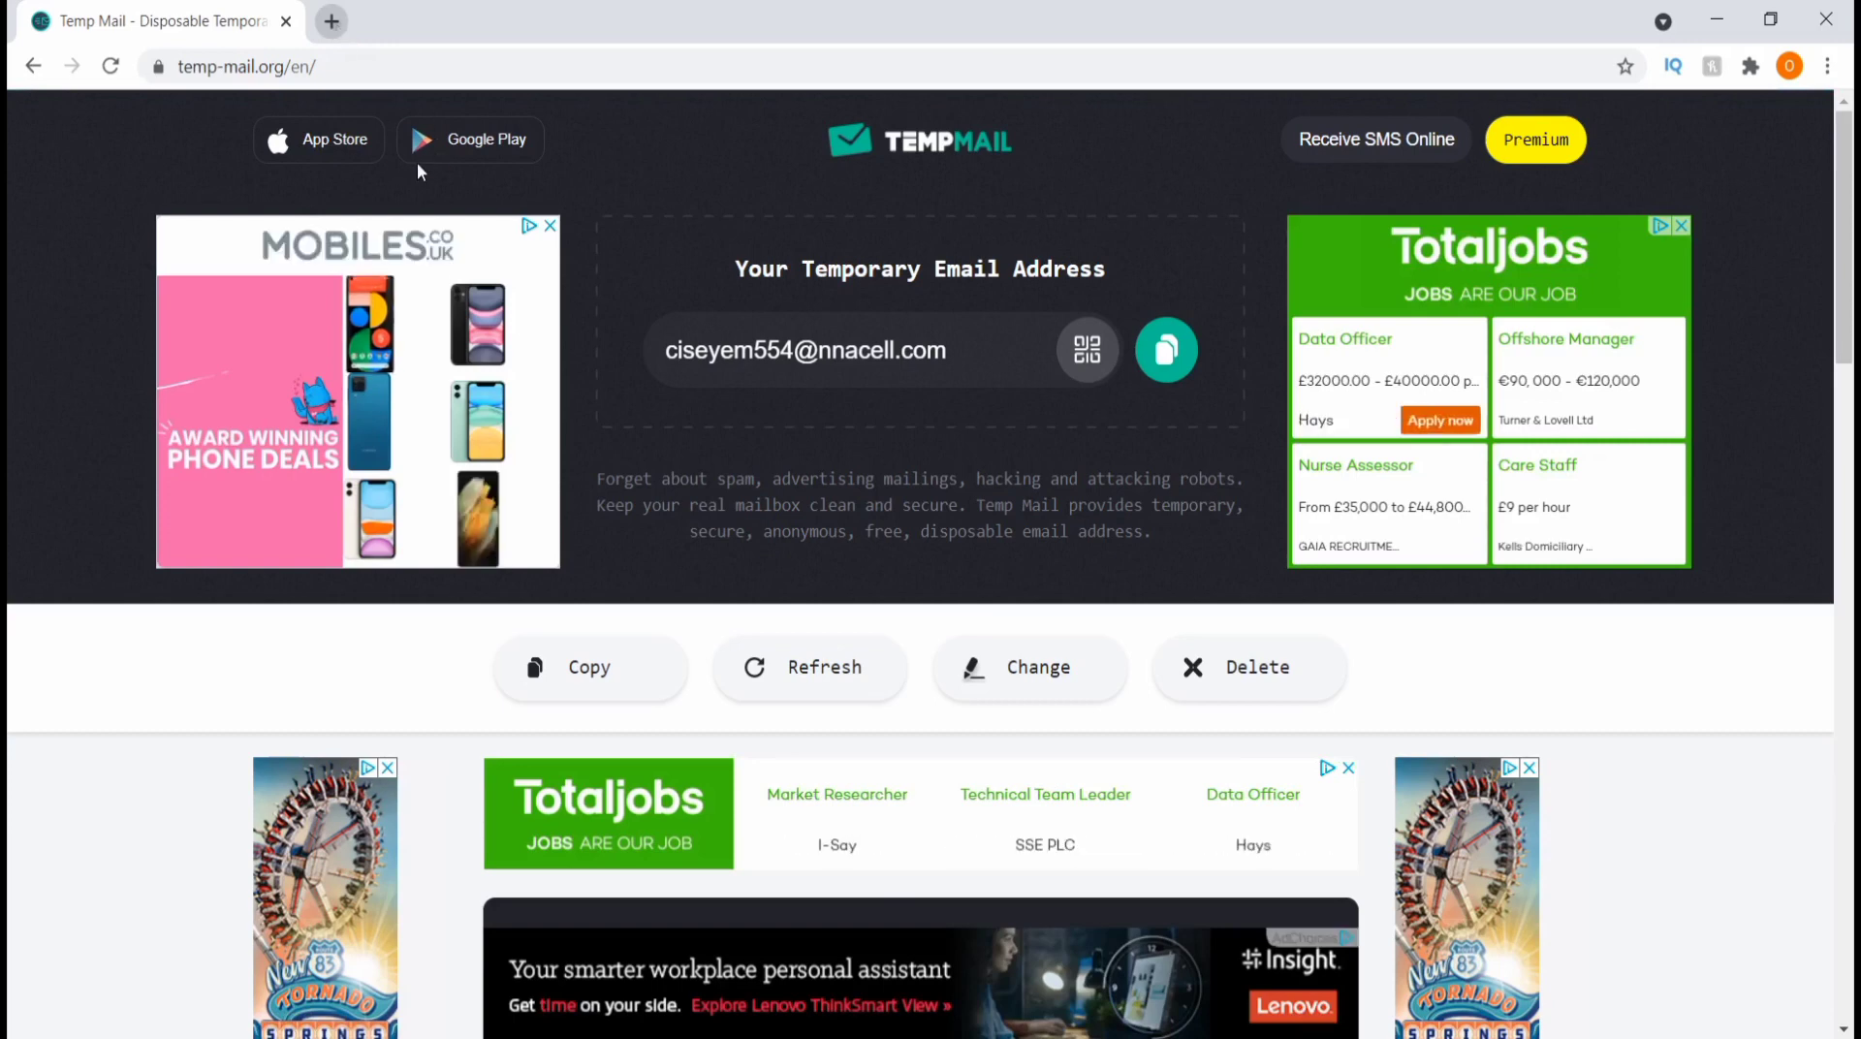
- Visit 127.0.0.1:8000 in a new Chrome tab beside the Temp Mail inbox
left_click(332, 21)
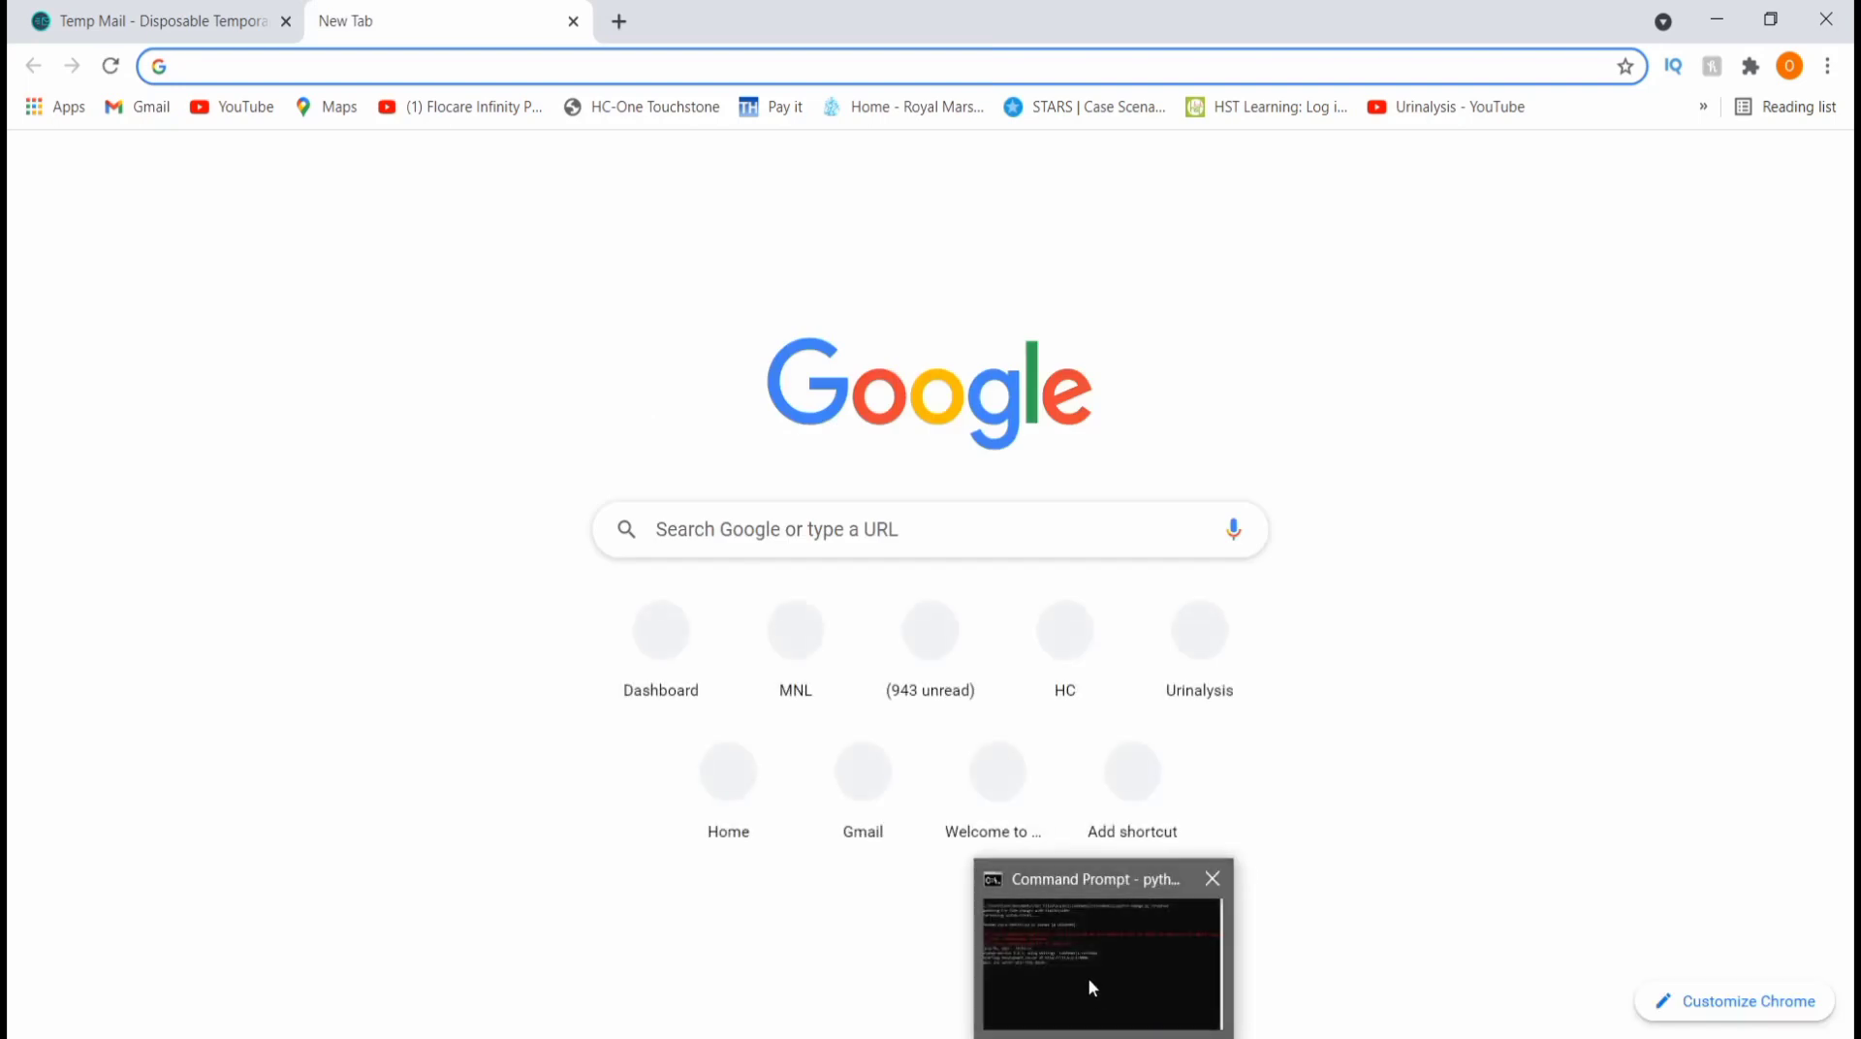
type("127.0.0.1:8000")
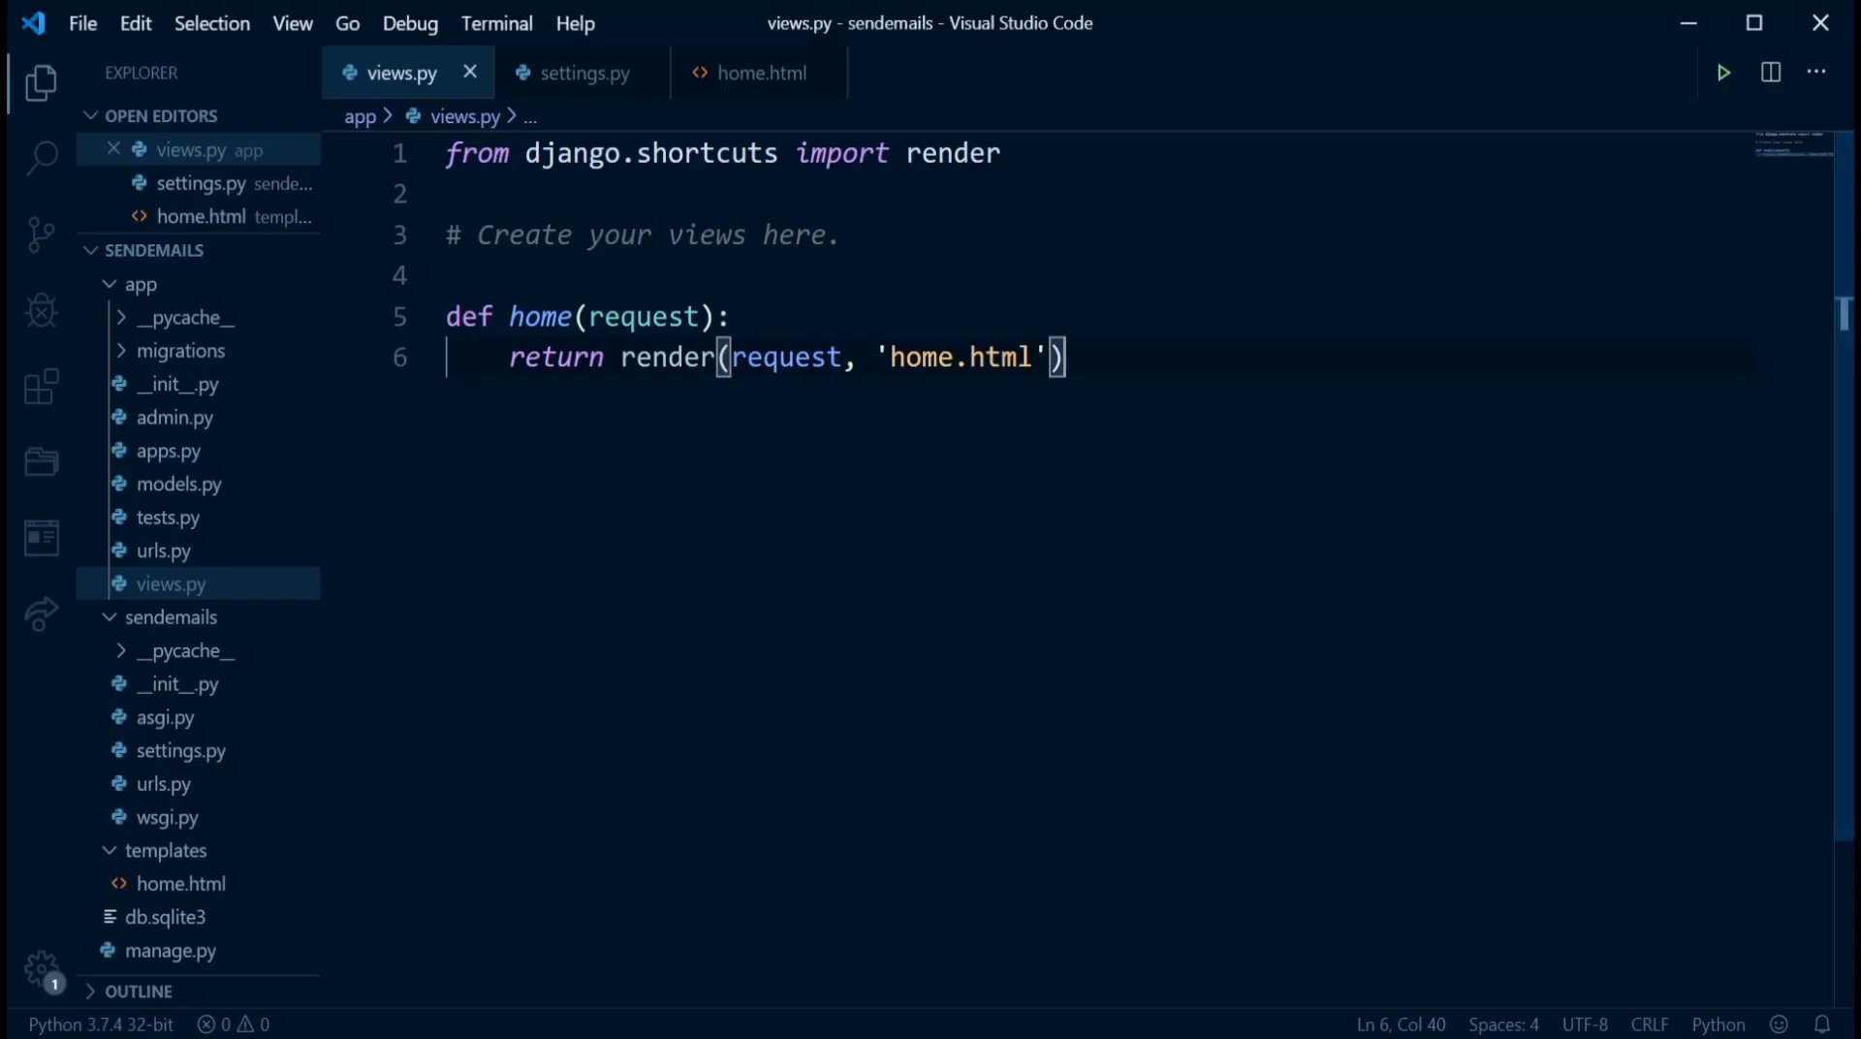
- Switch to the home.html tab showing the 'Email Sent!' body
left_click(760, 71)
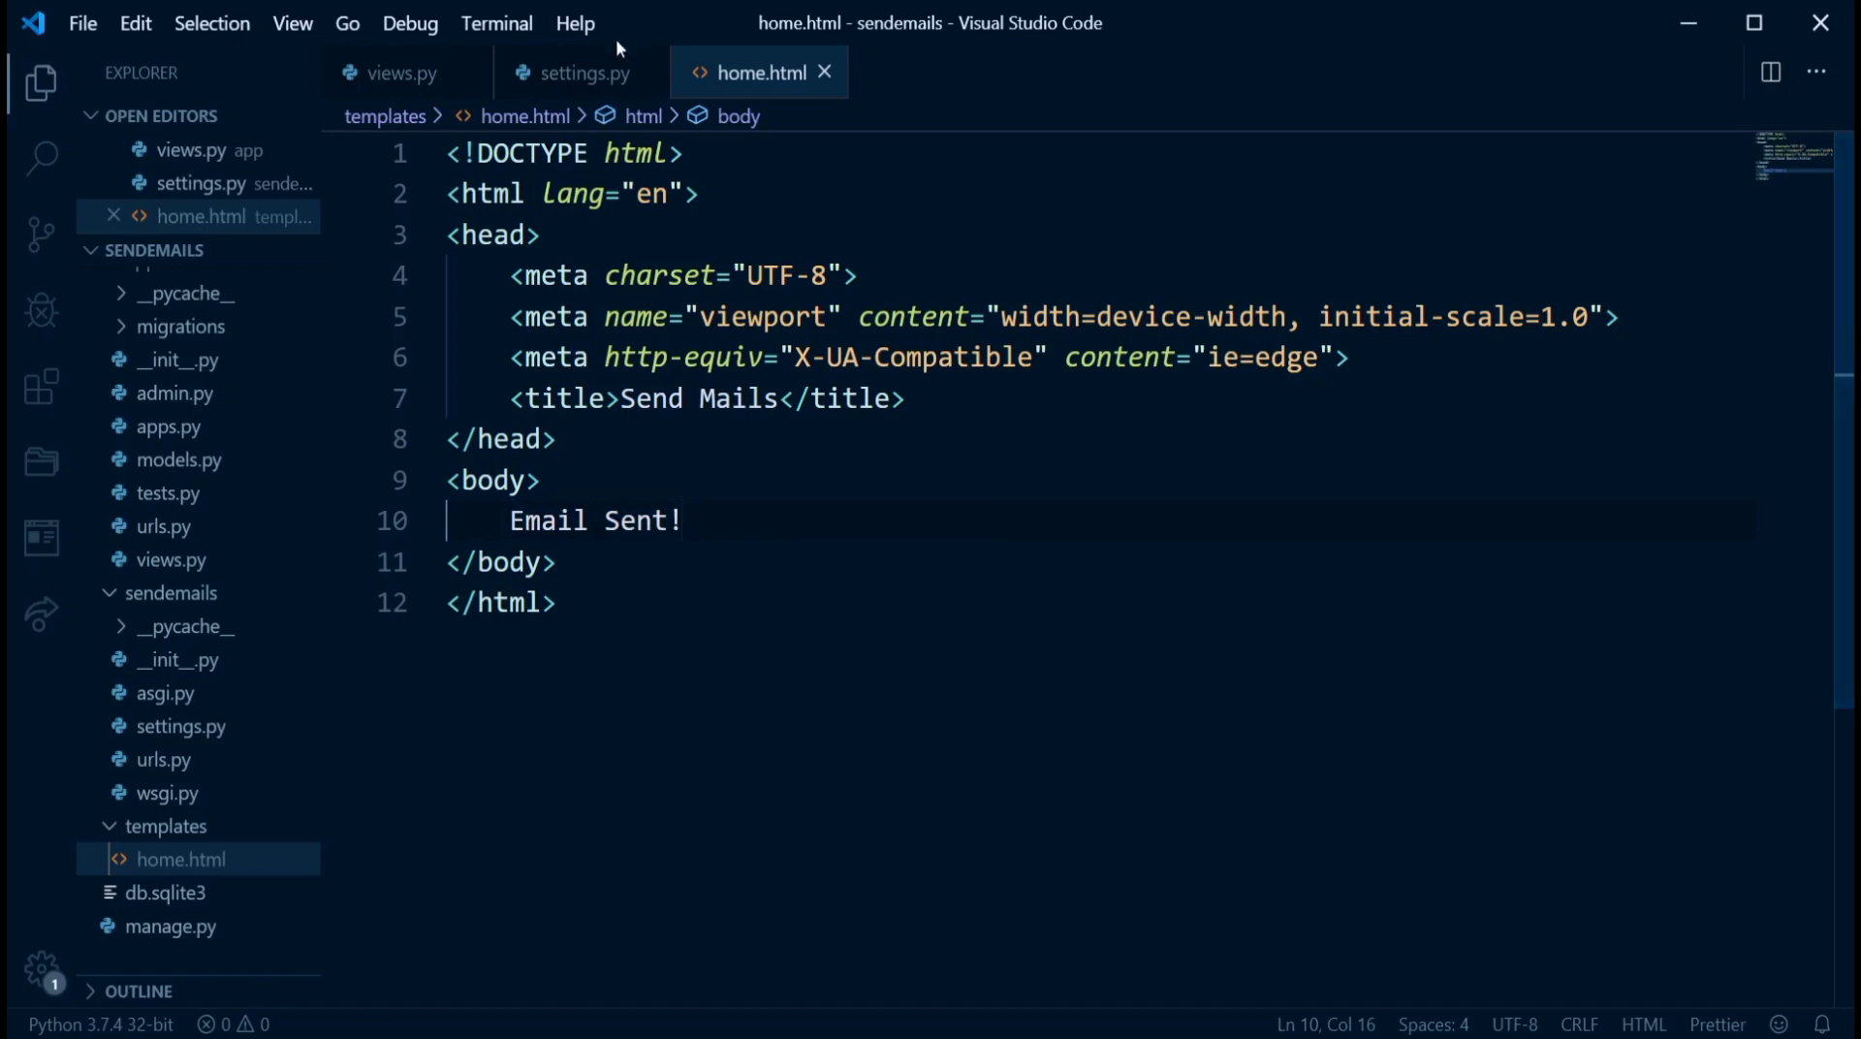
- Show settings.py scrolled to the blank lines below DEFAULT_AUTO_FIELD
left_click(584, 72)
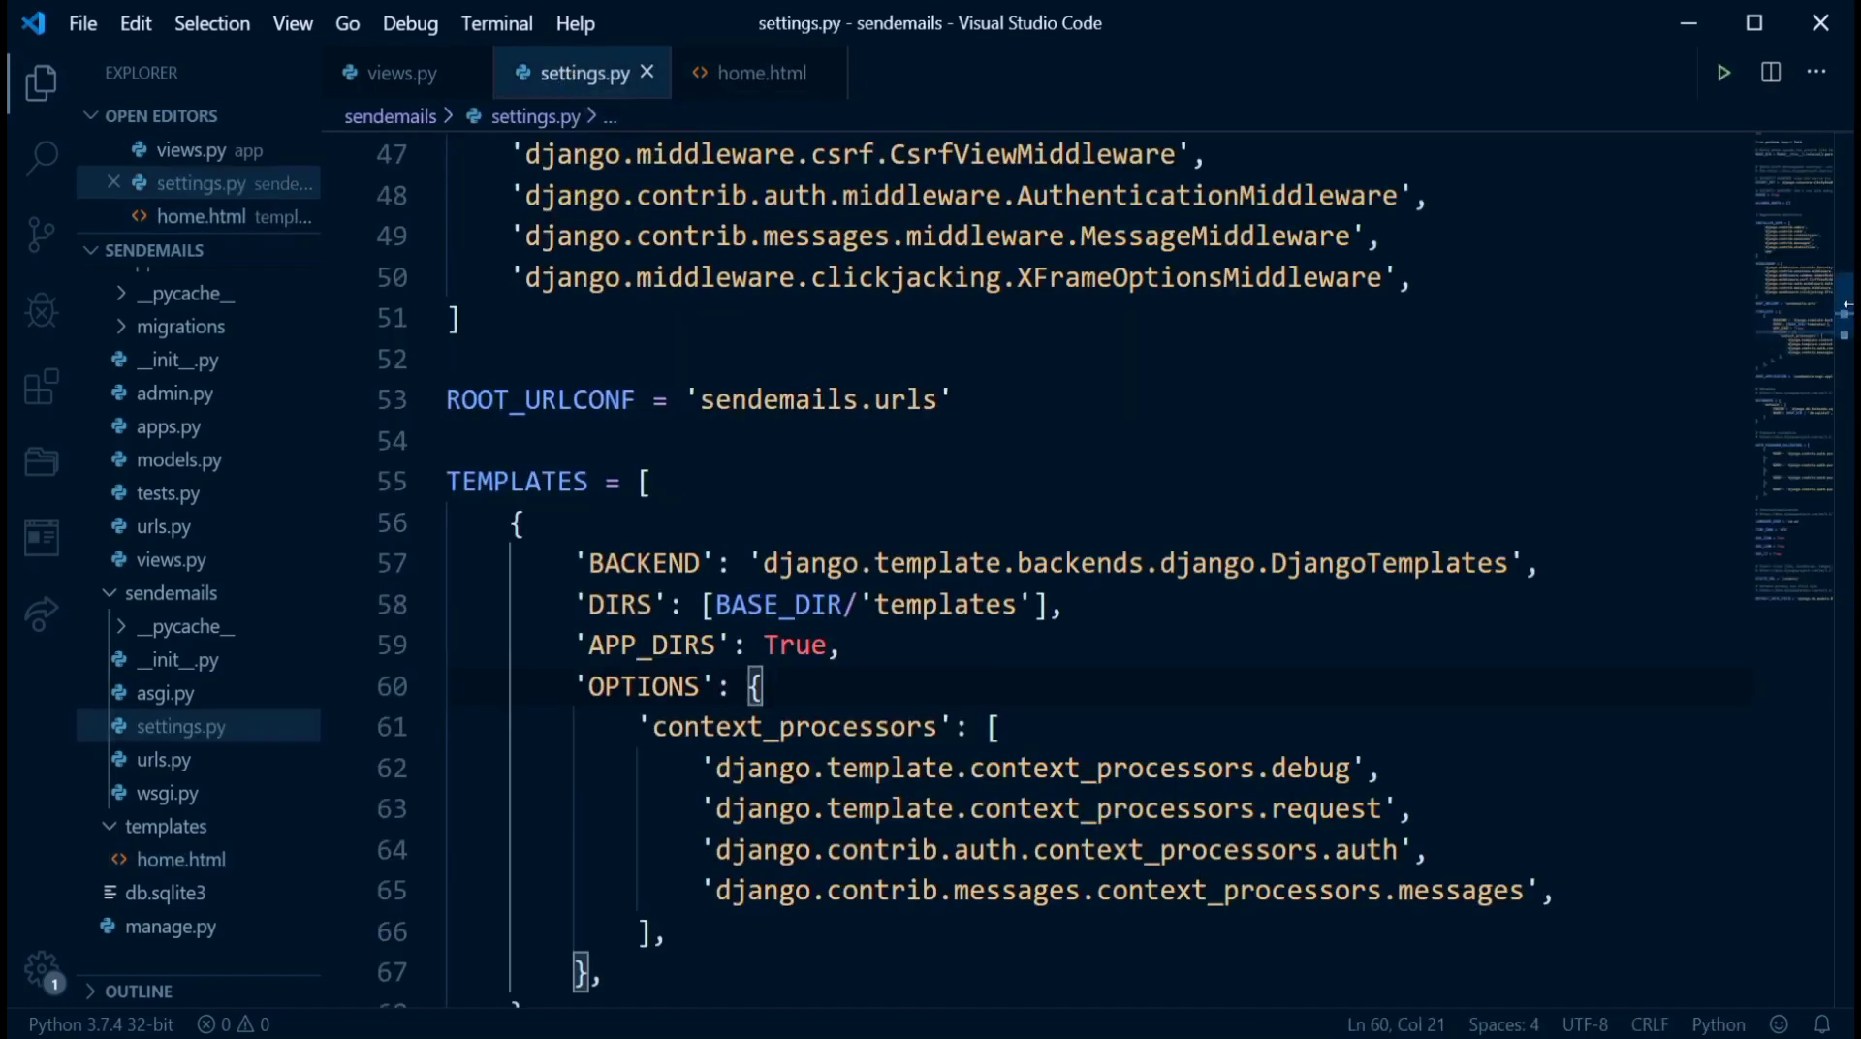
scroll("down", 3)
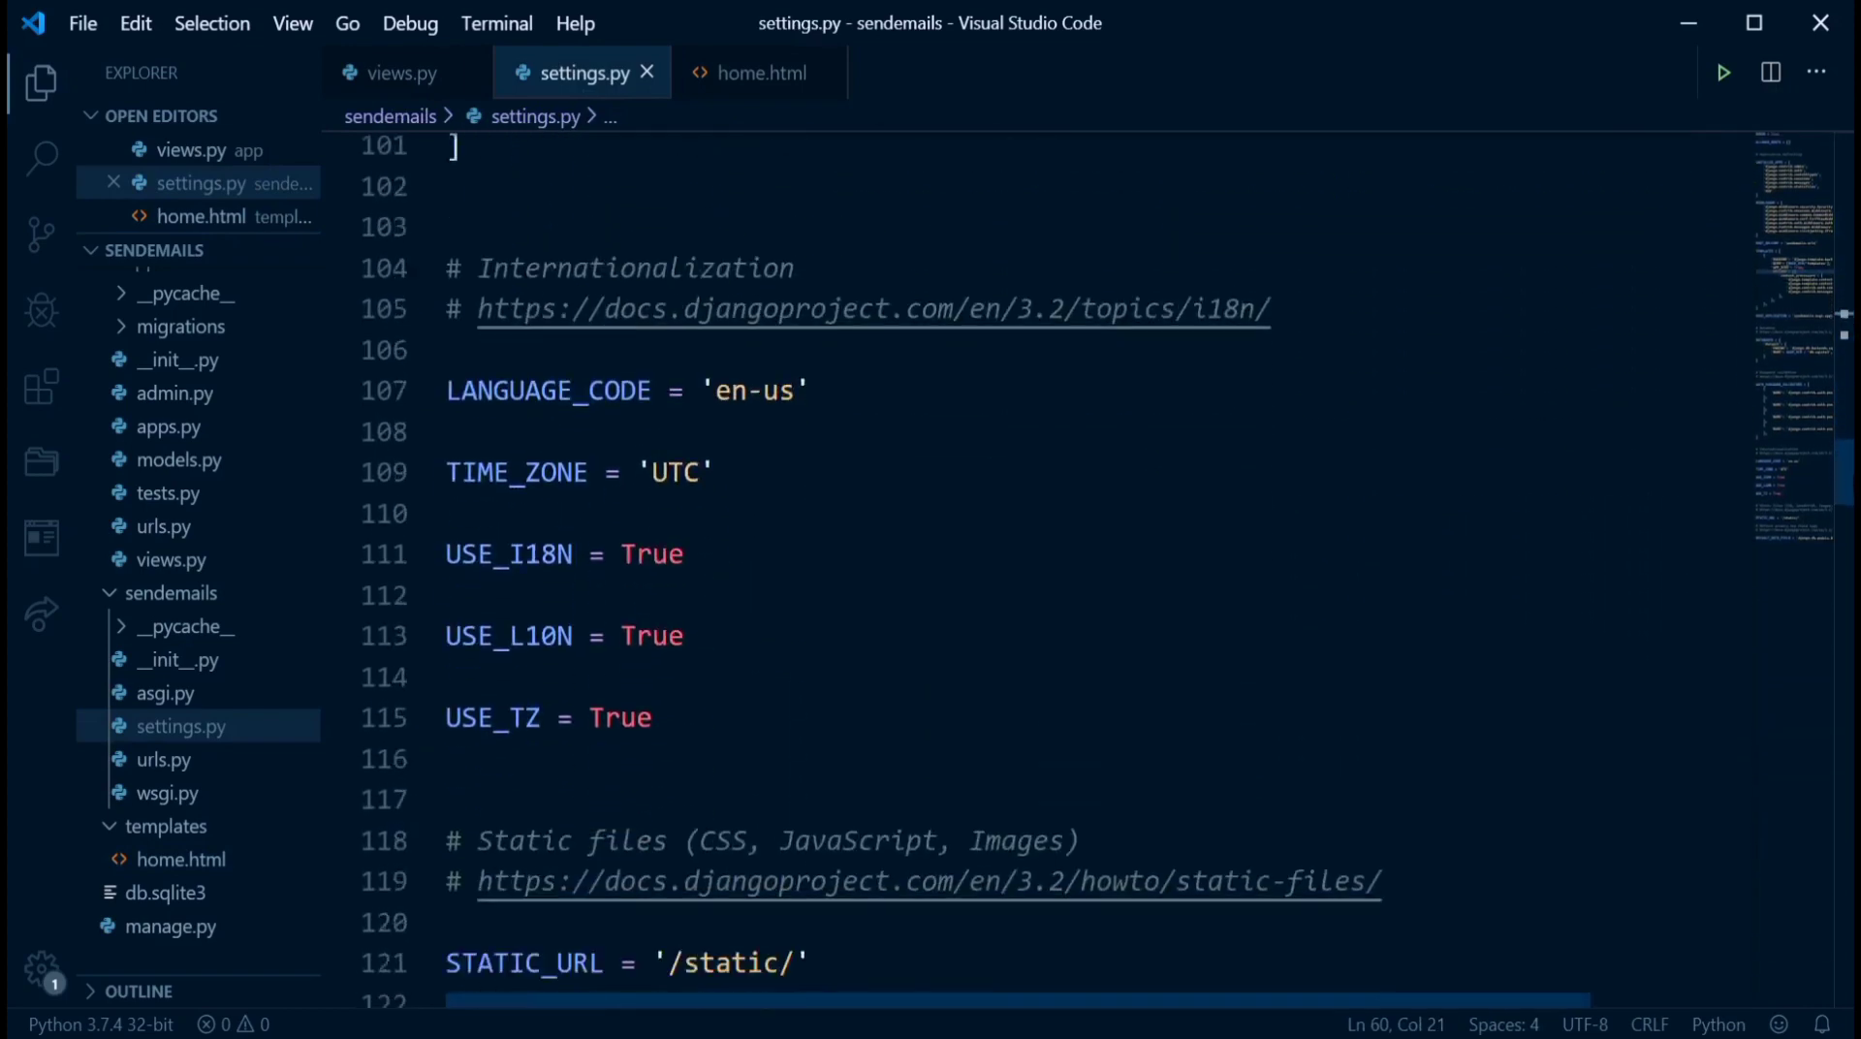
scroll("down", 3)
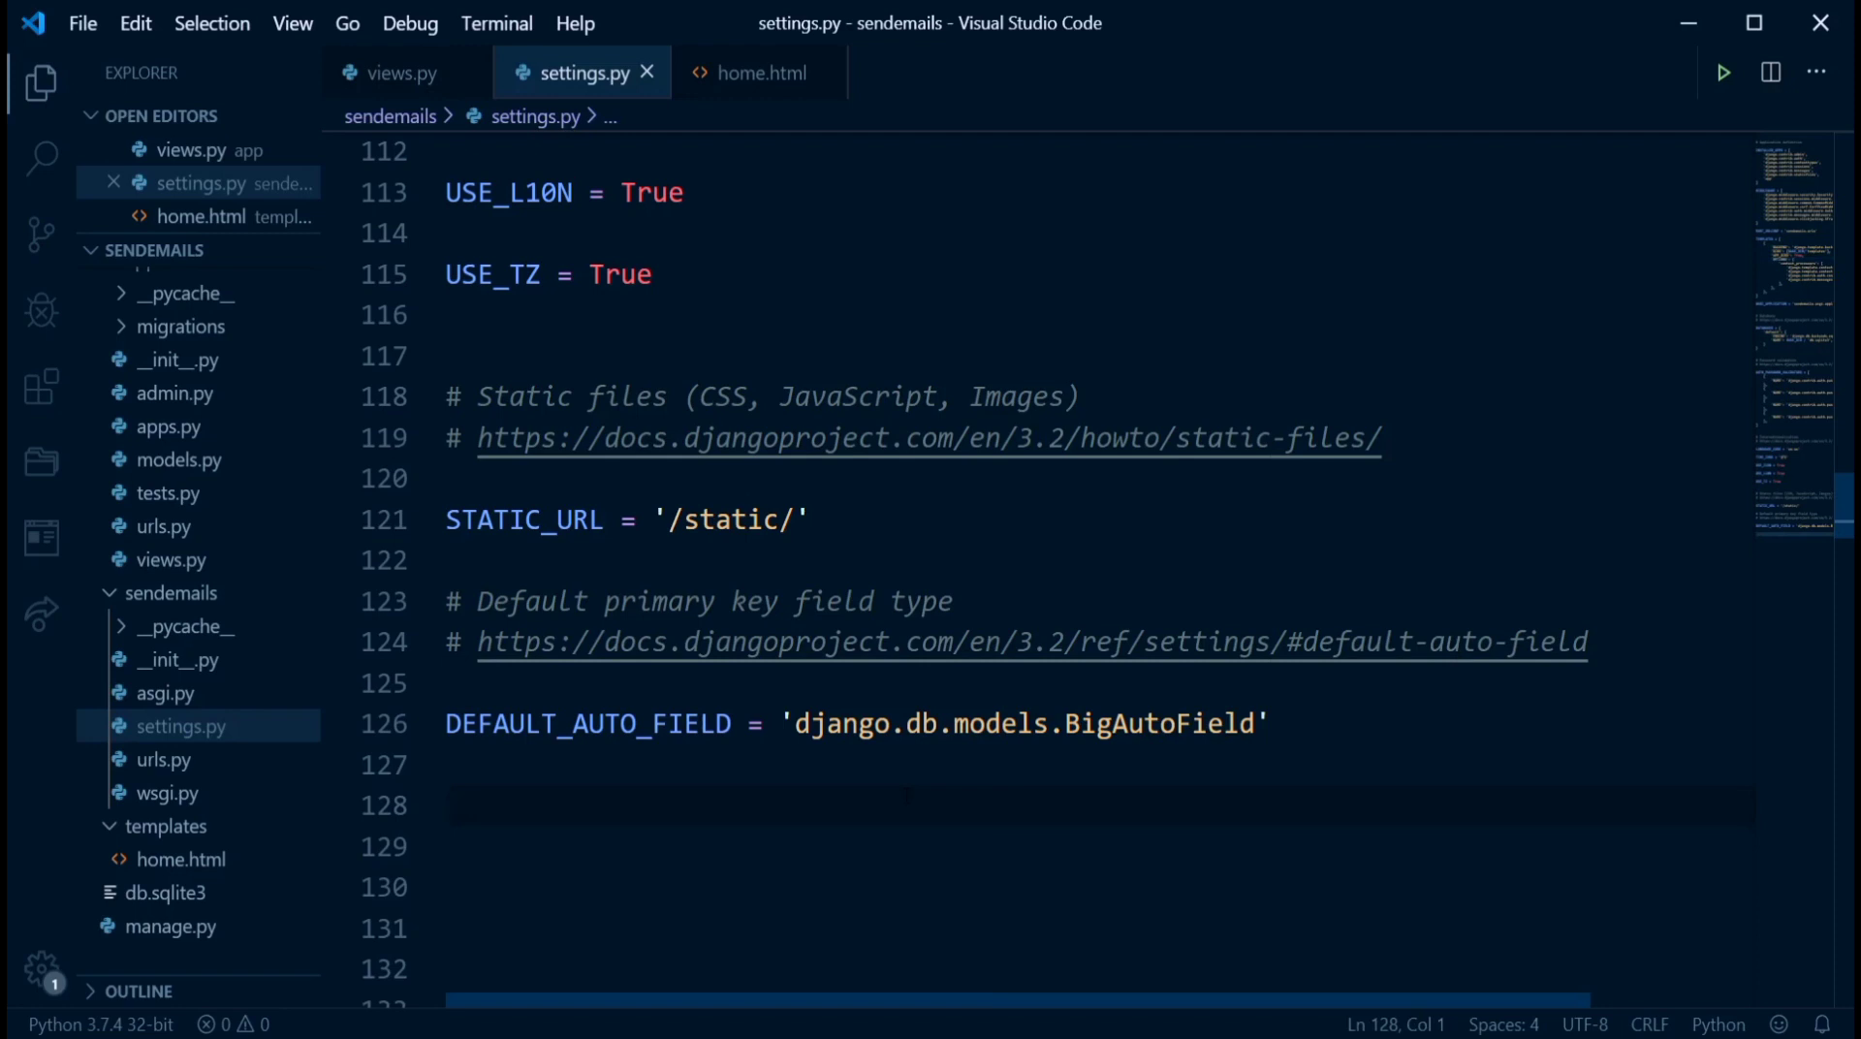
- Type EMAIL_BACKEND = 'django.core.mail.backends.smtp.EmailBackend', fixing the 'dka' typo
type("EMAIL")
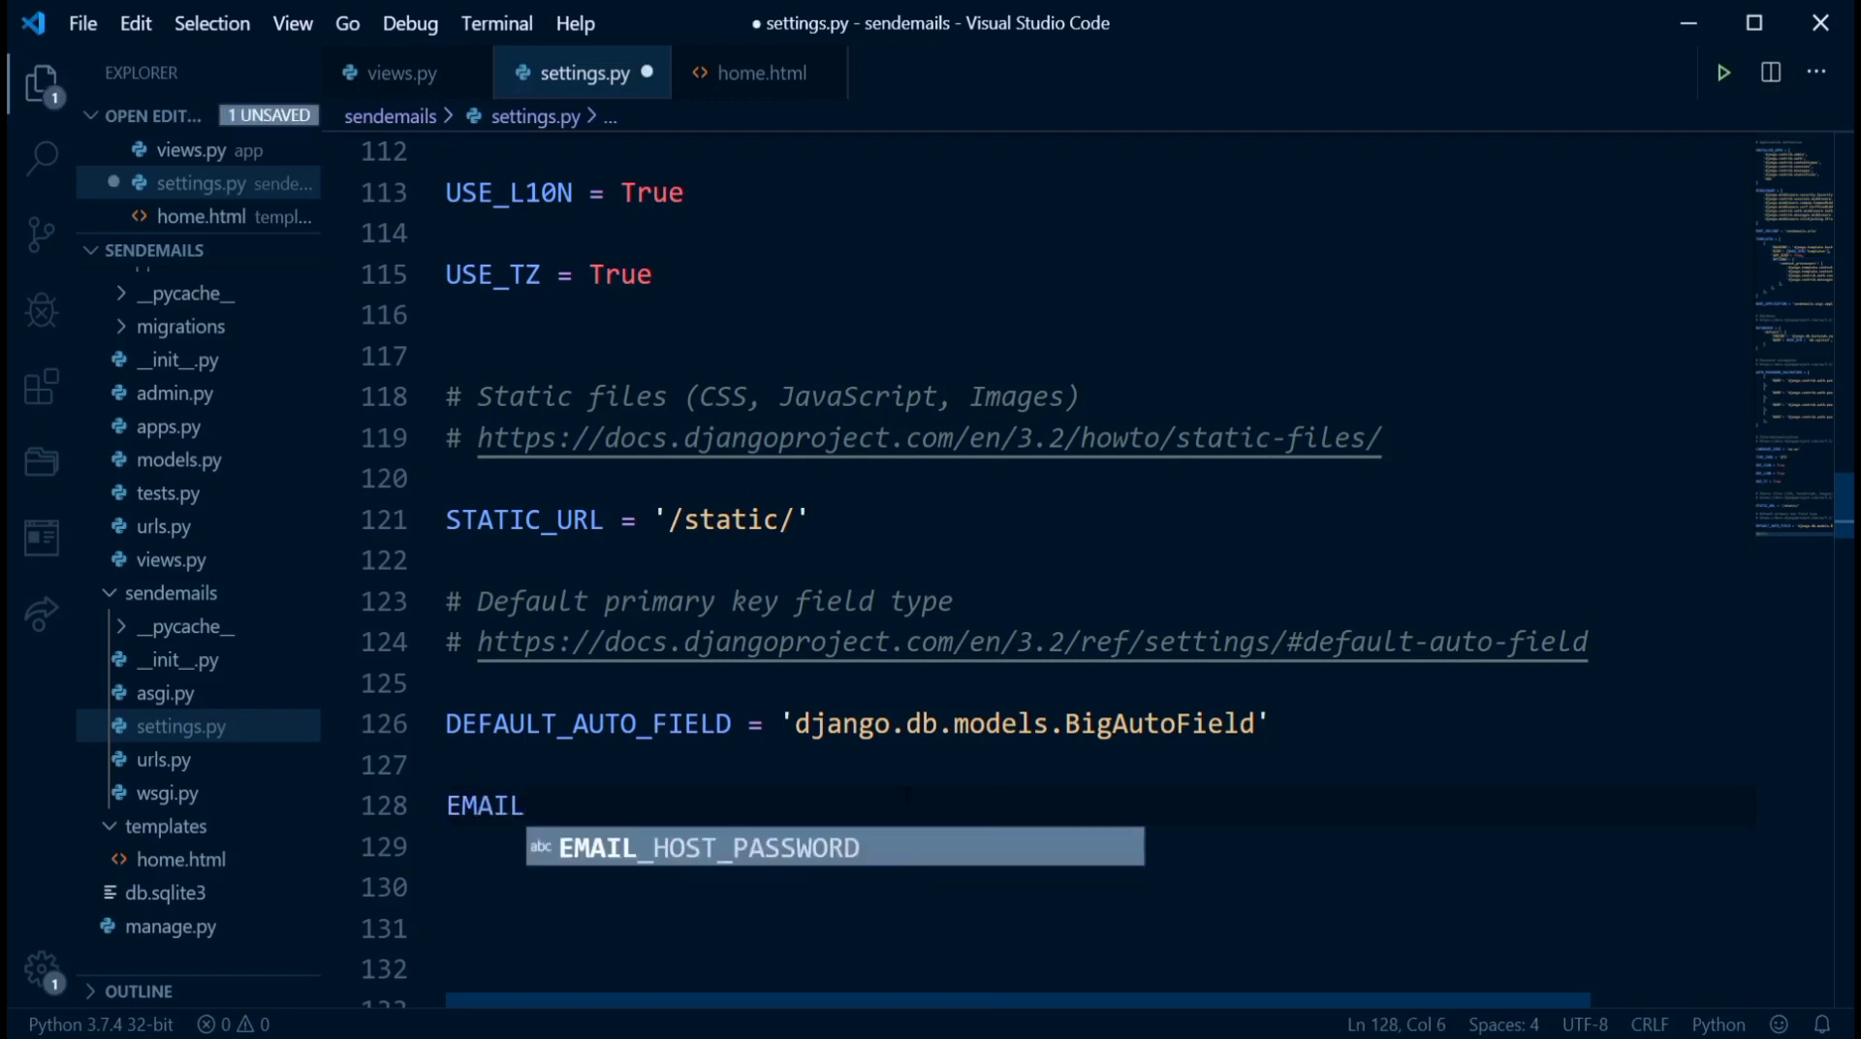
type("_BACK")
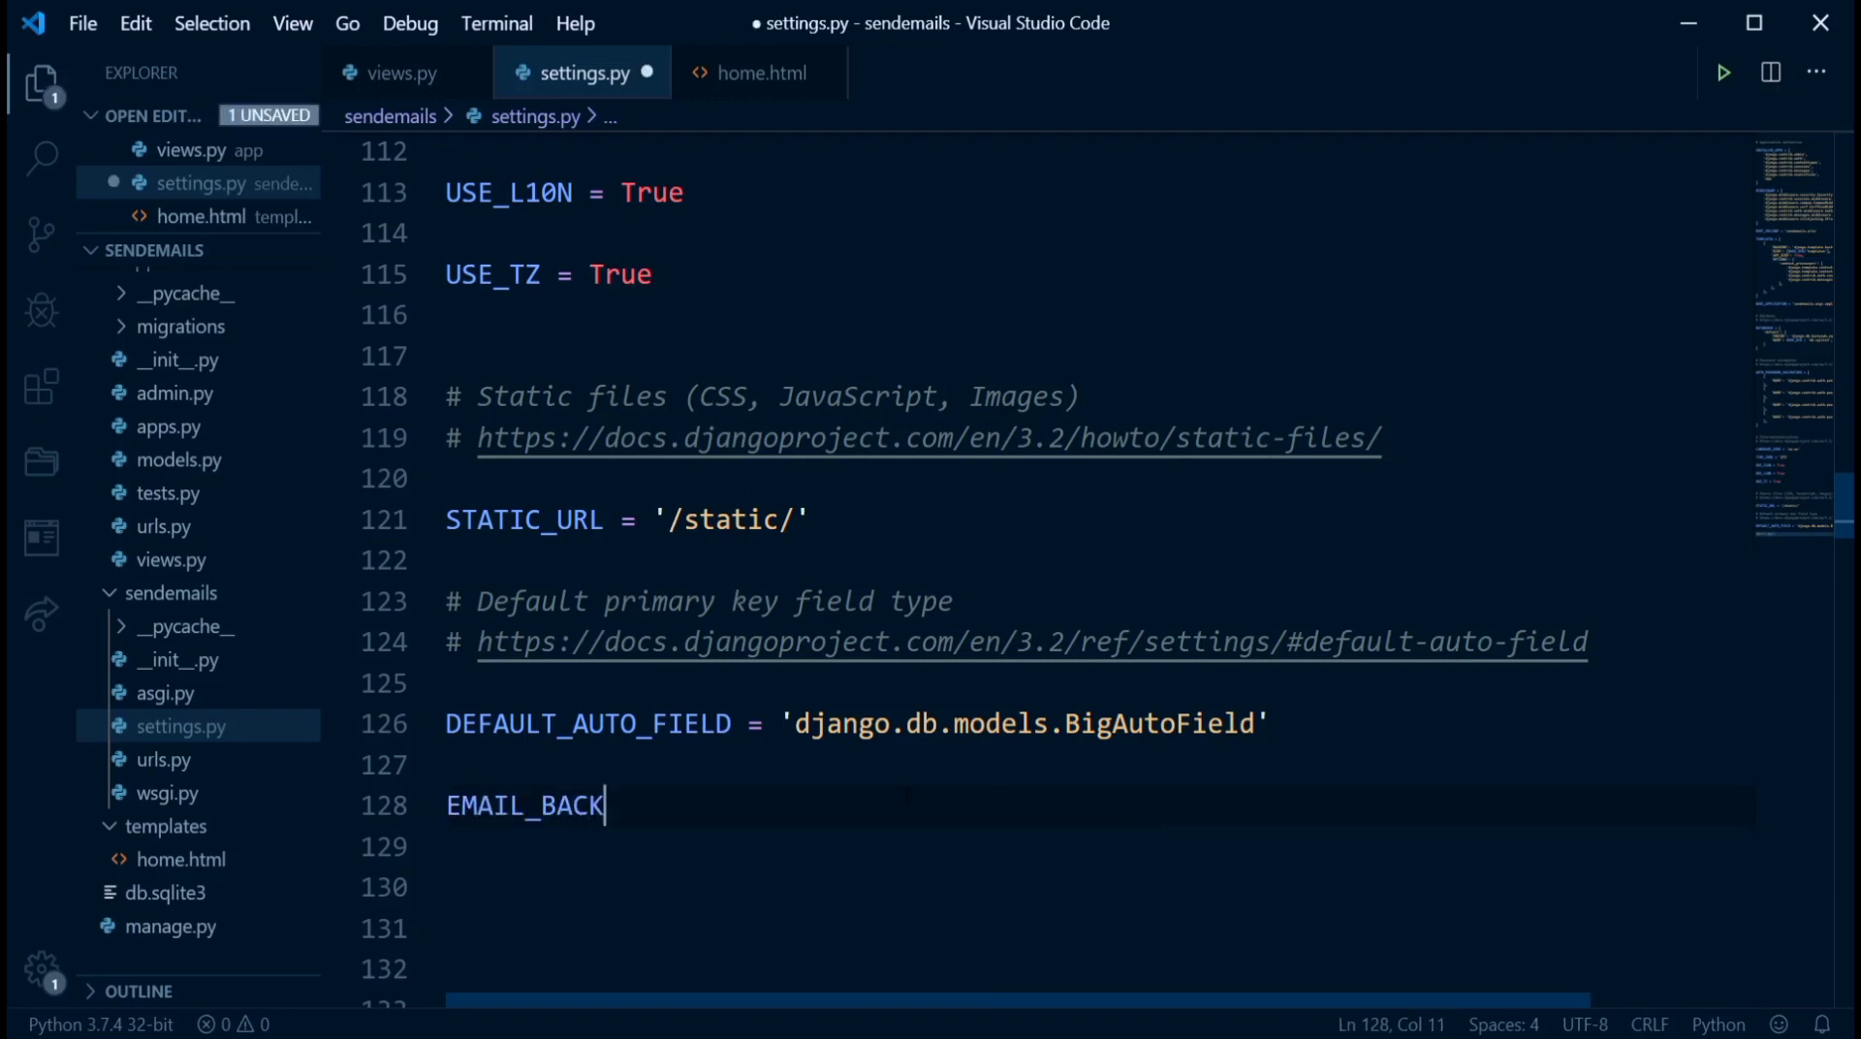
type("END =")
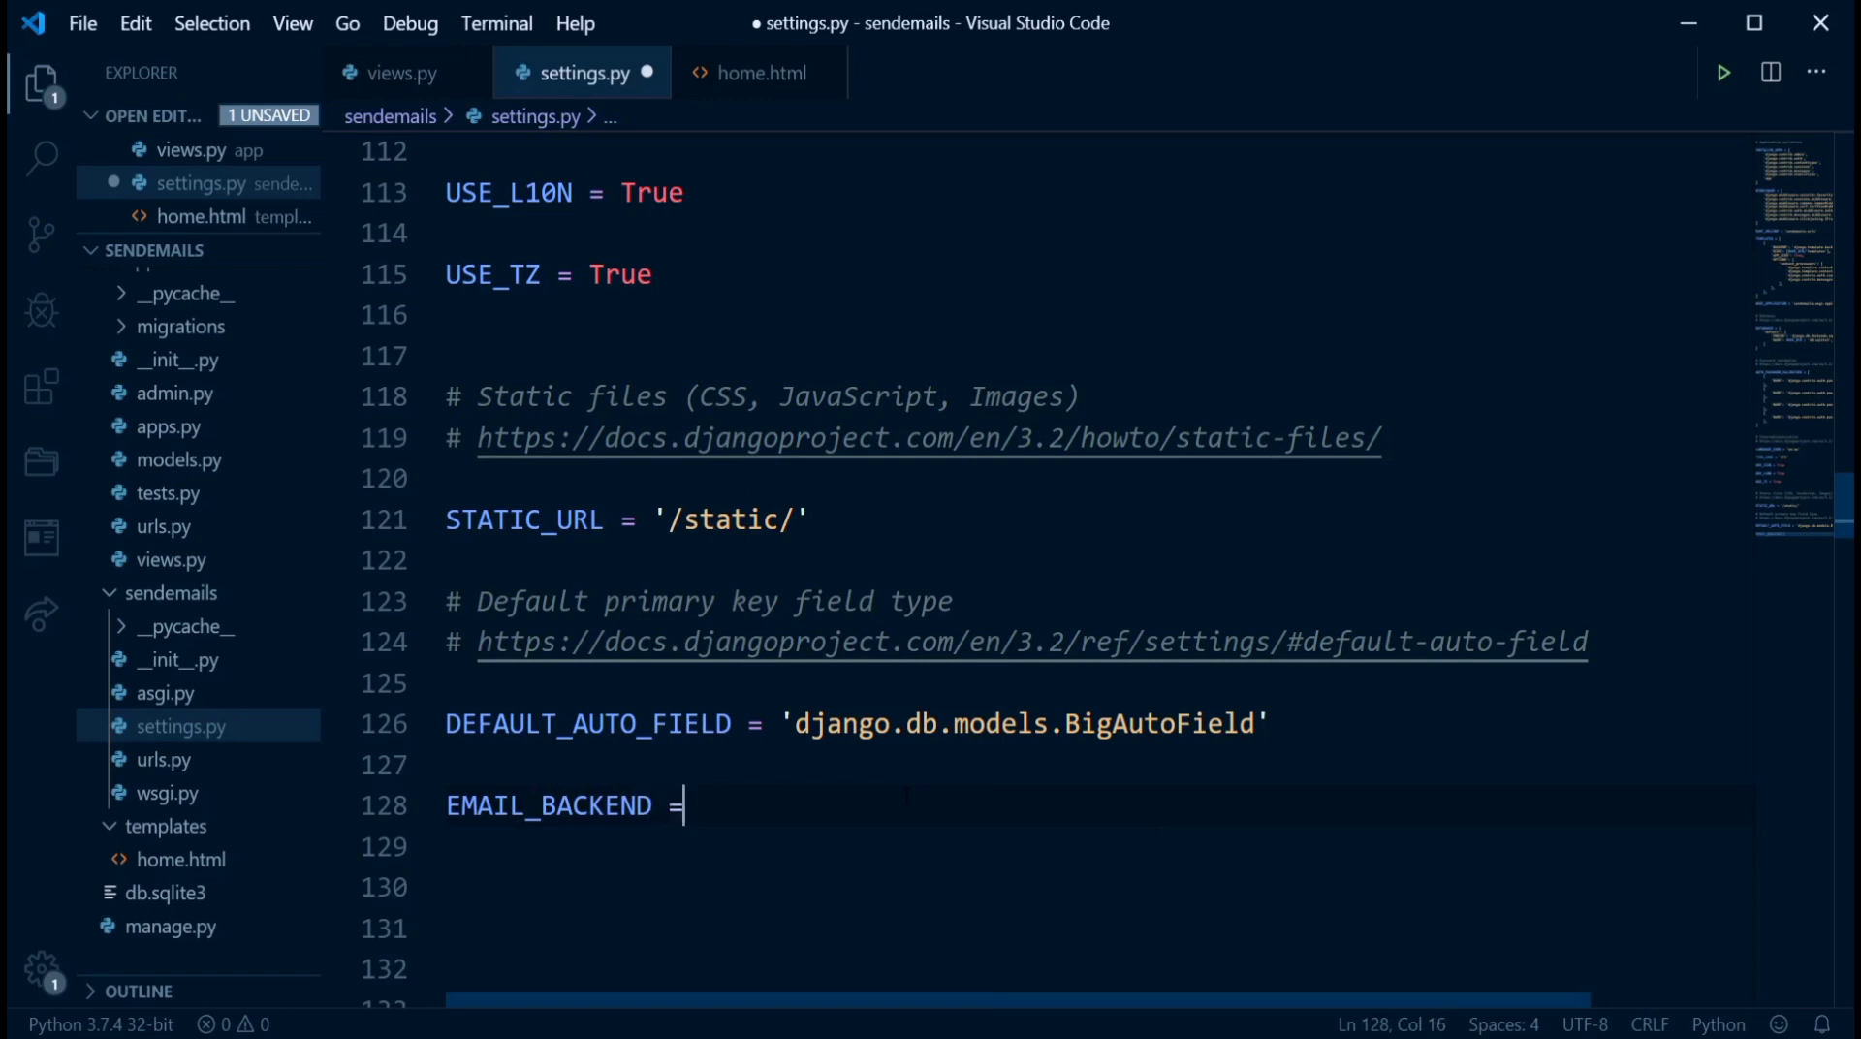
type("'dka'")
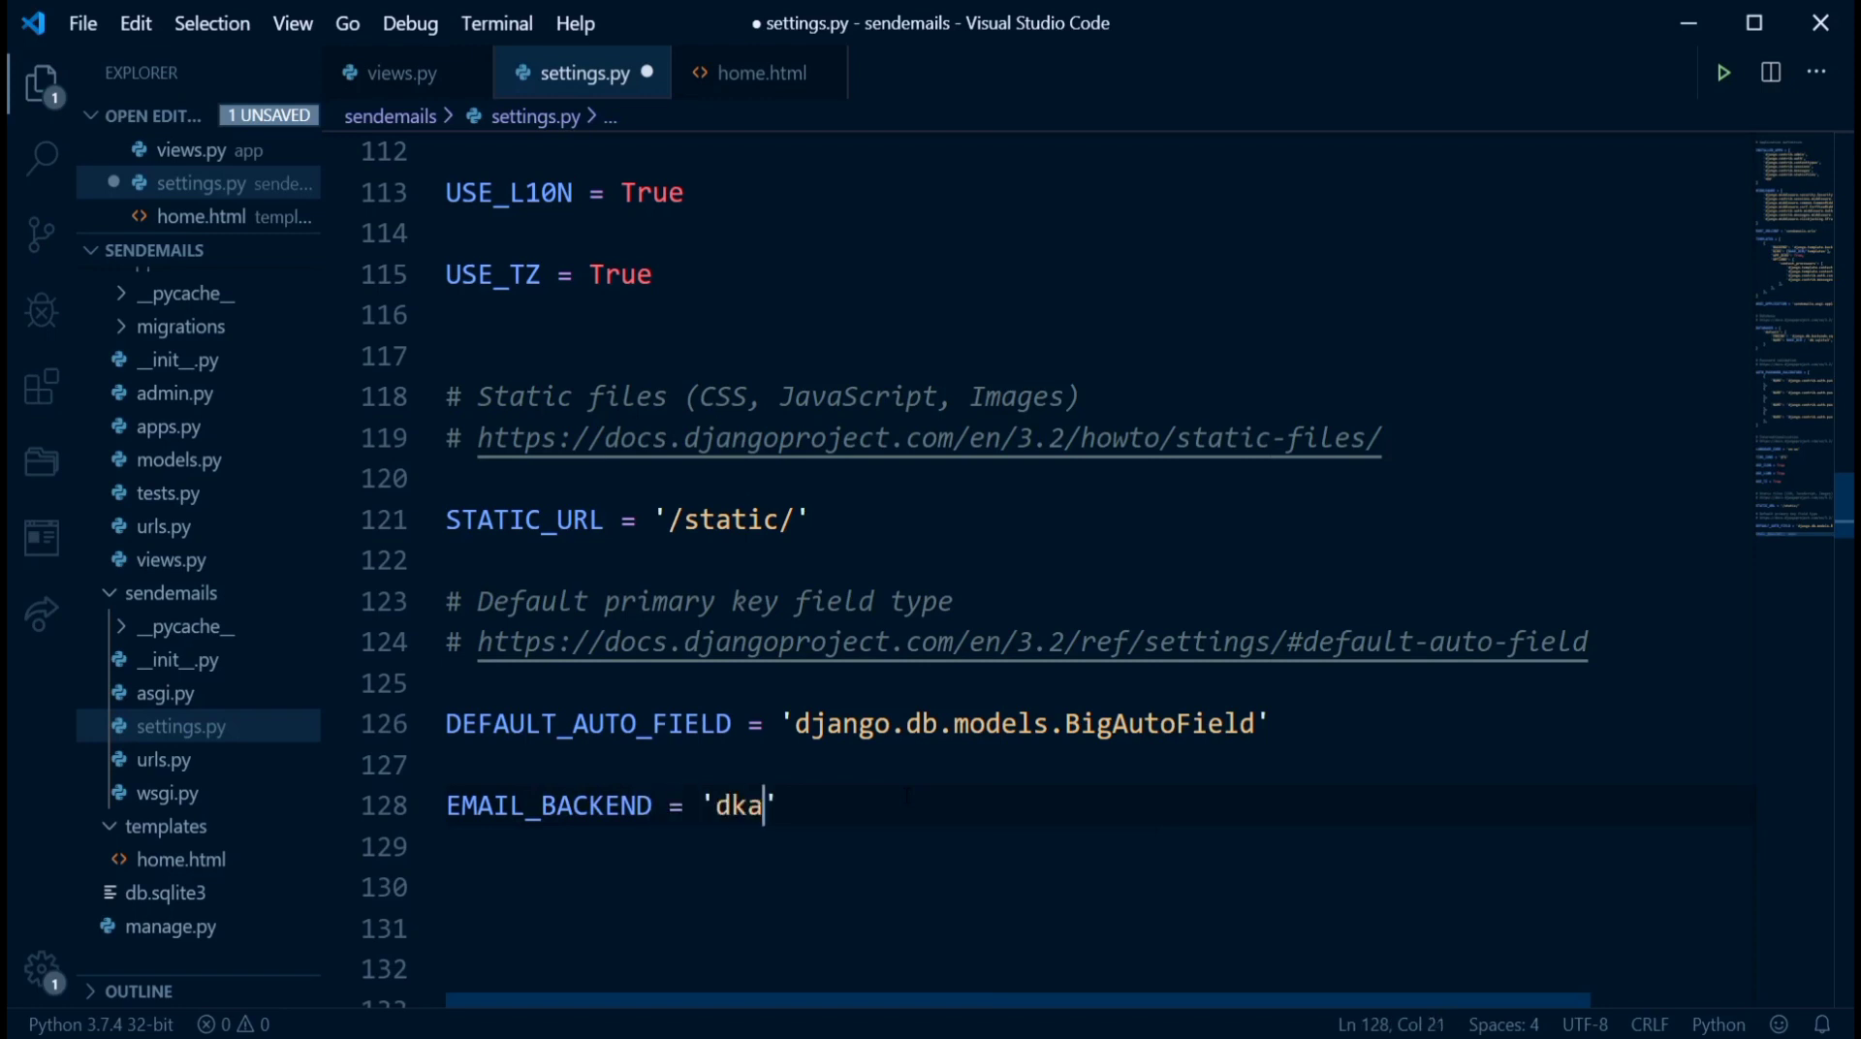
key("Backspace")
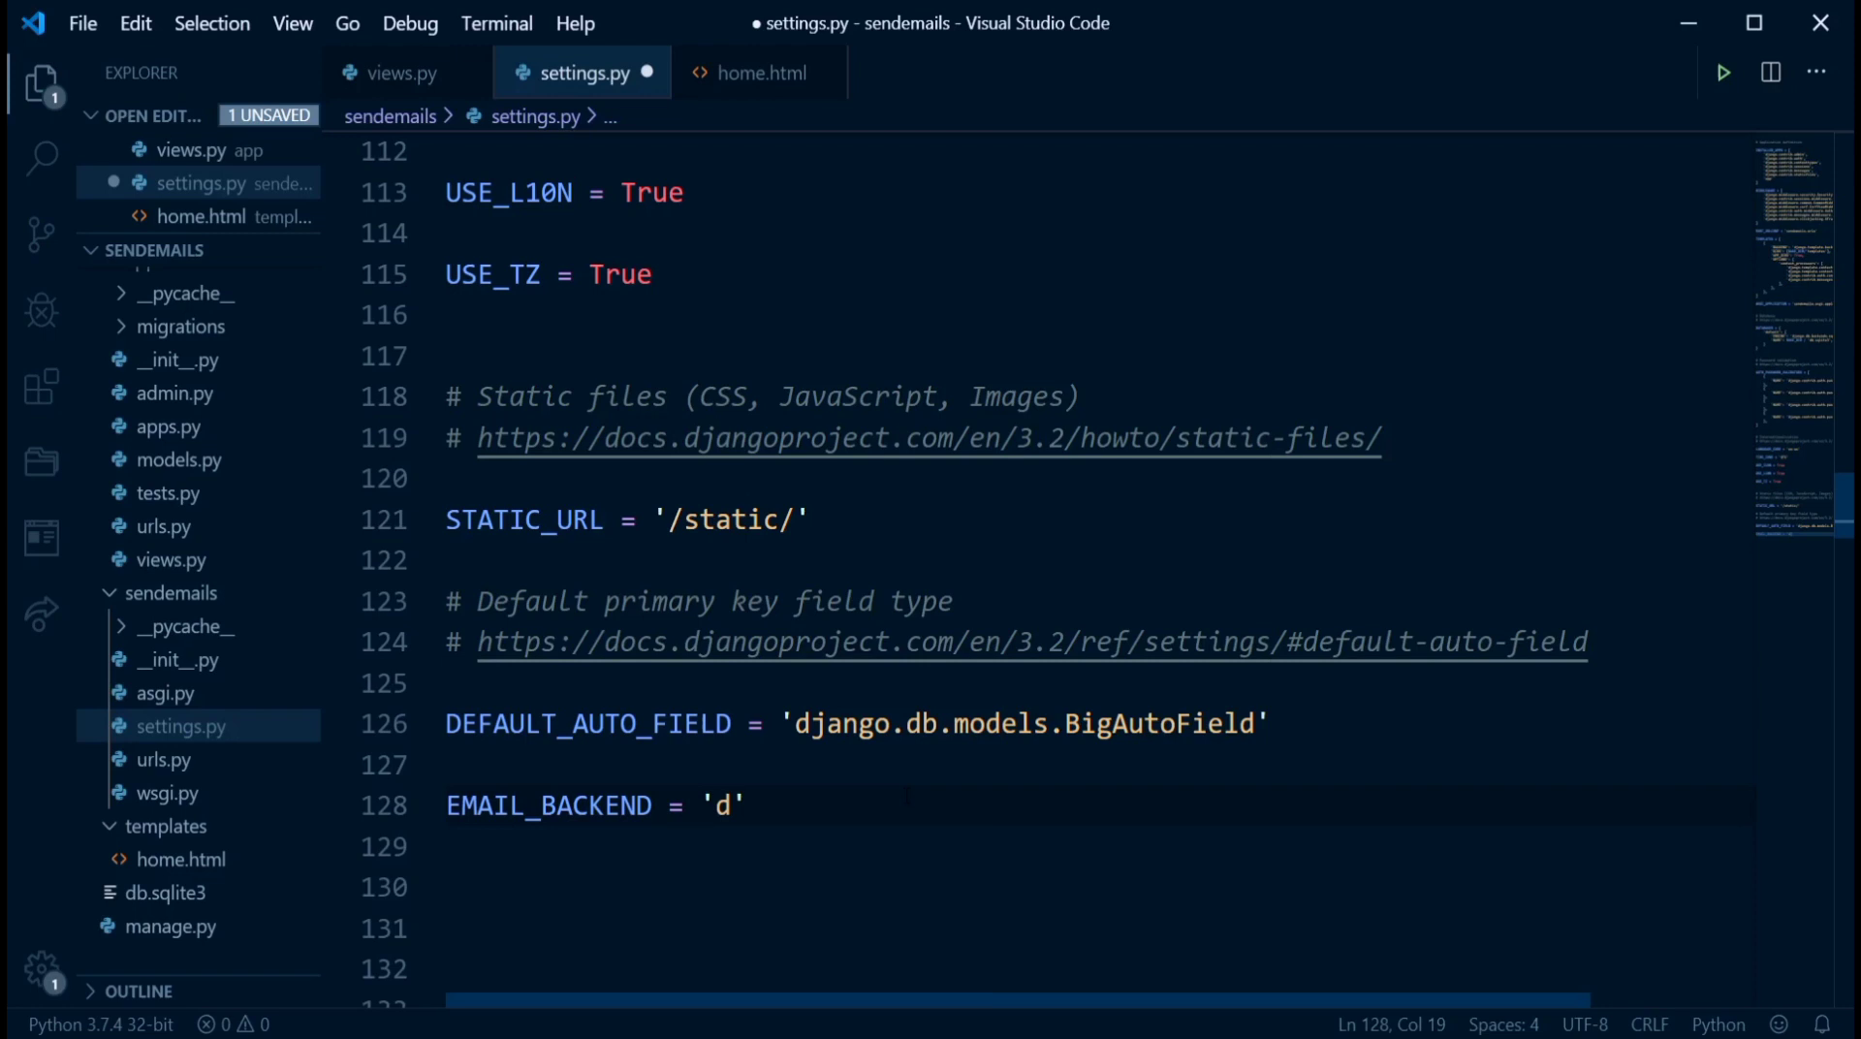
type("jango")
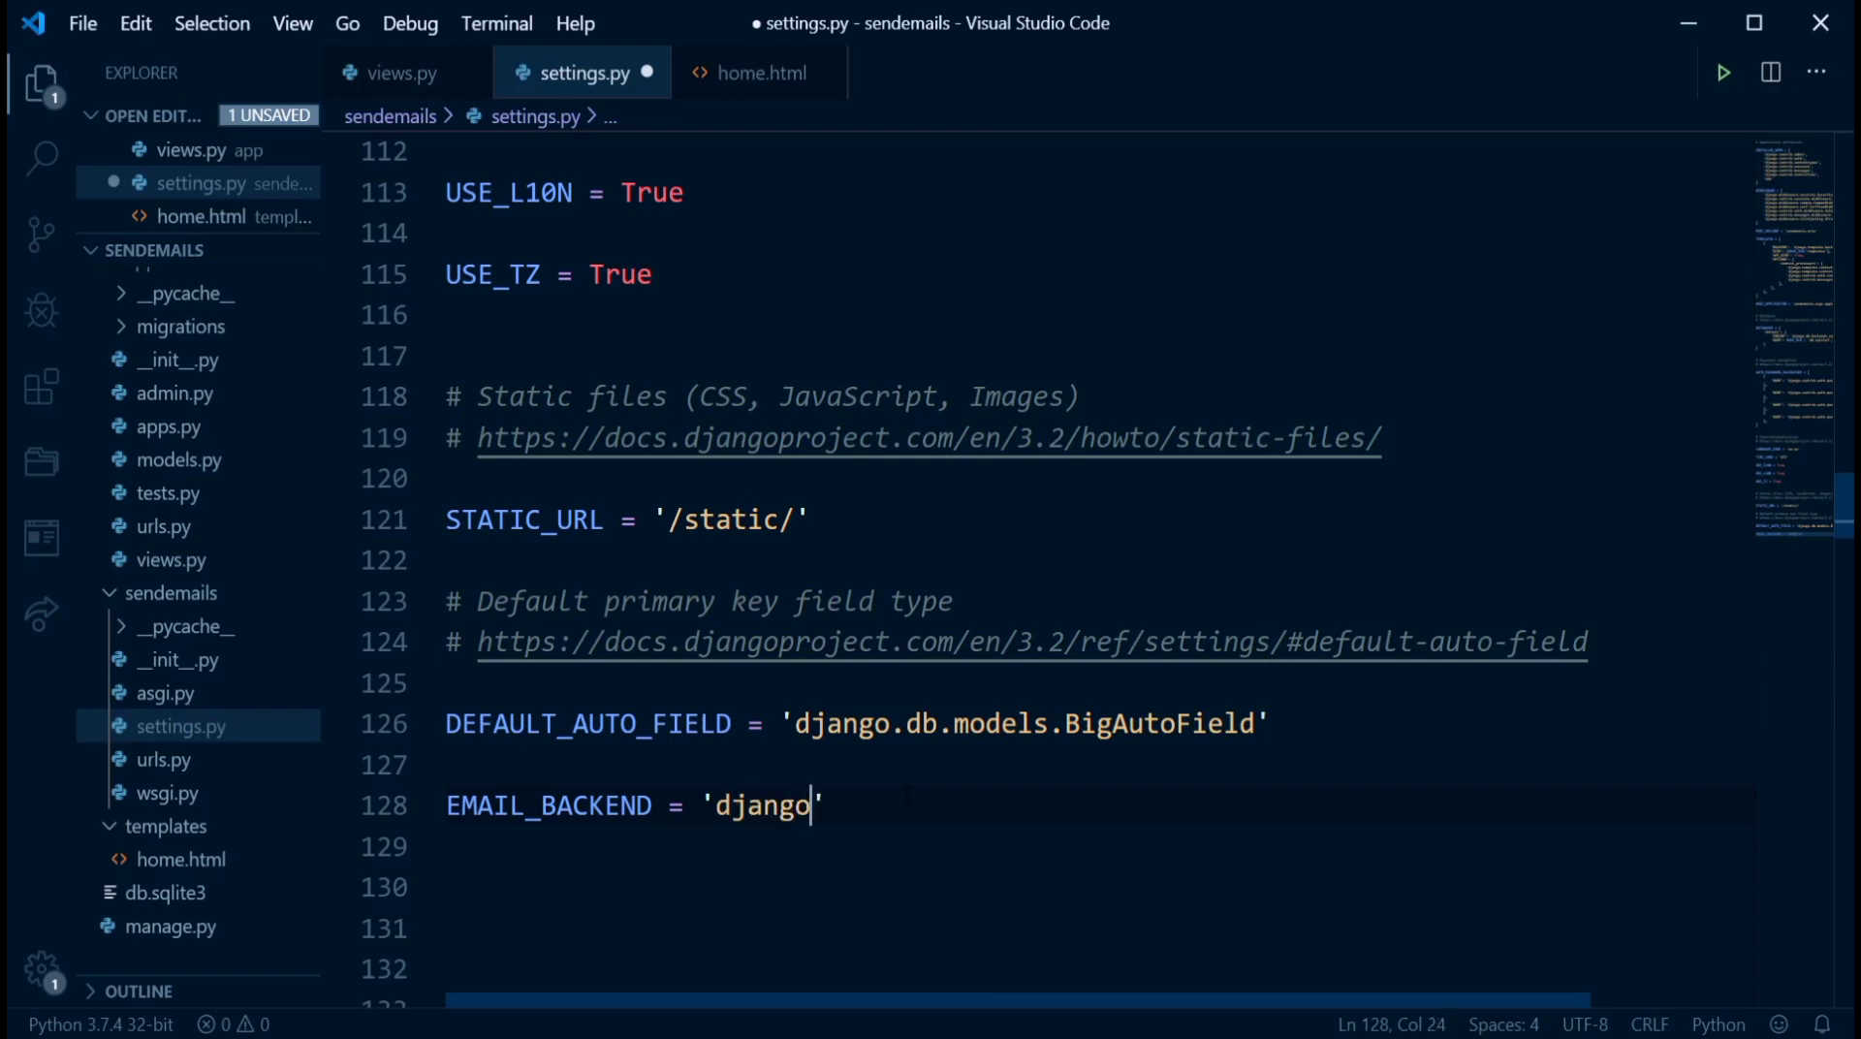
type(".core.mail")
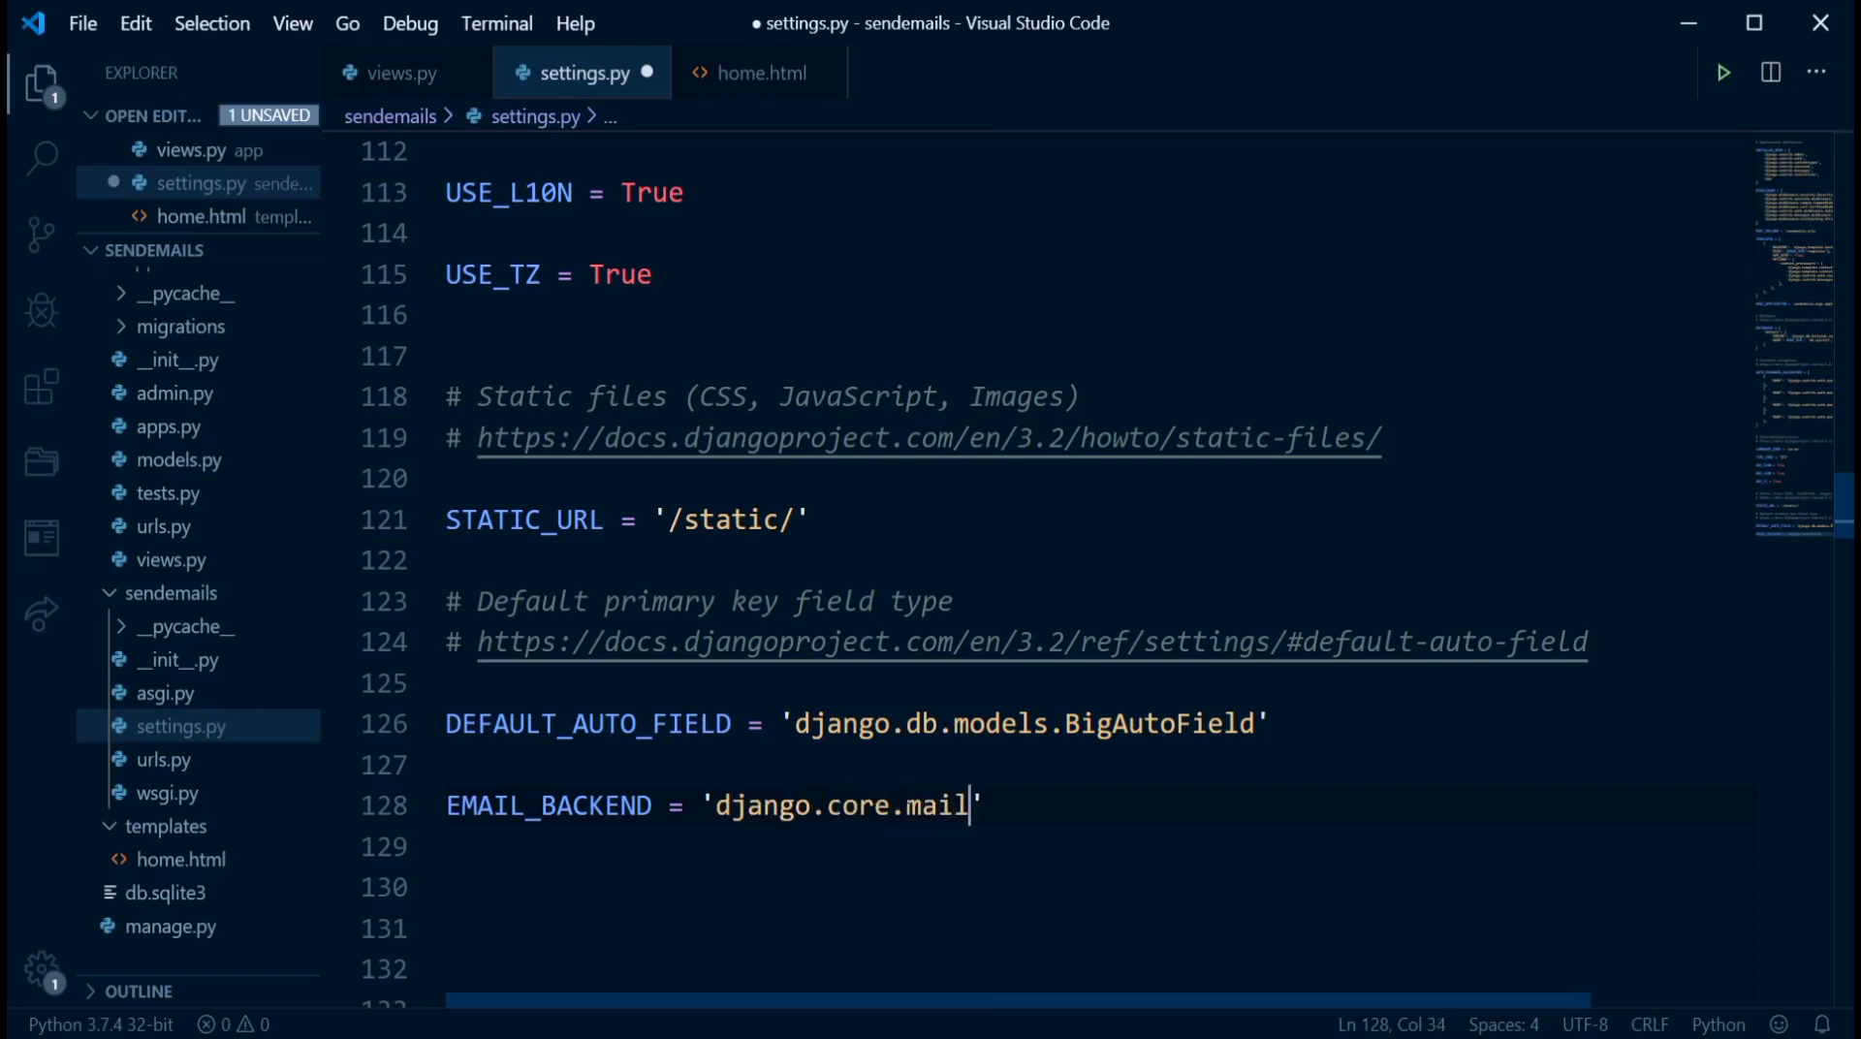
type(".")
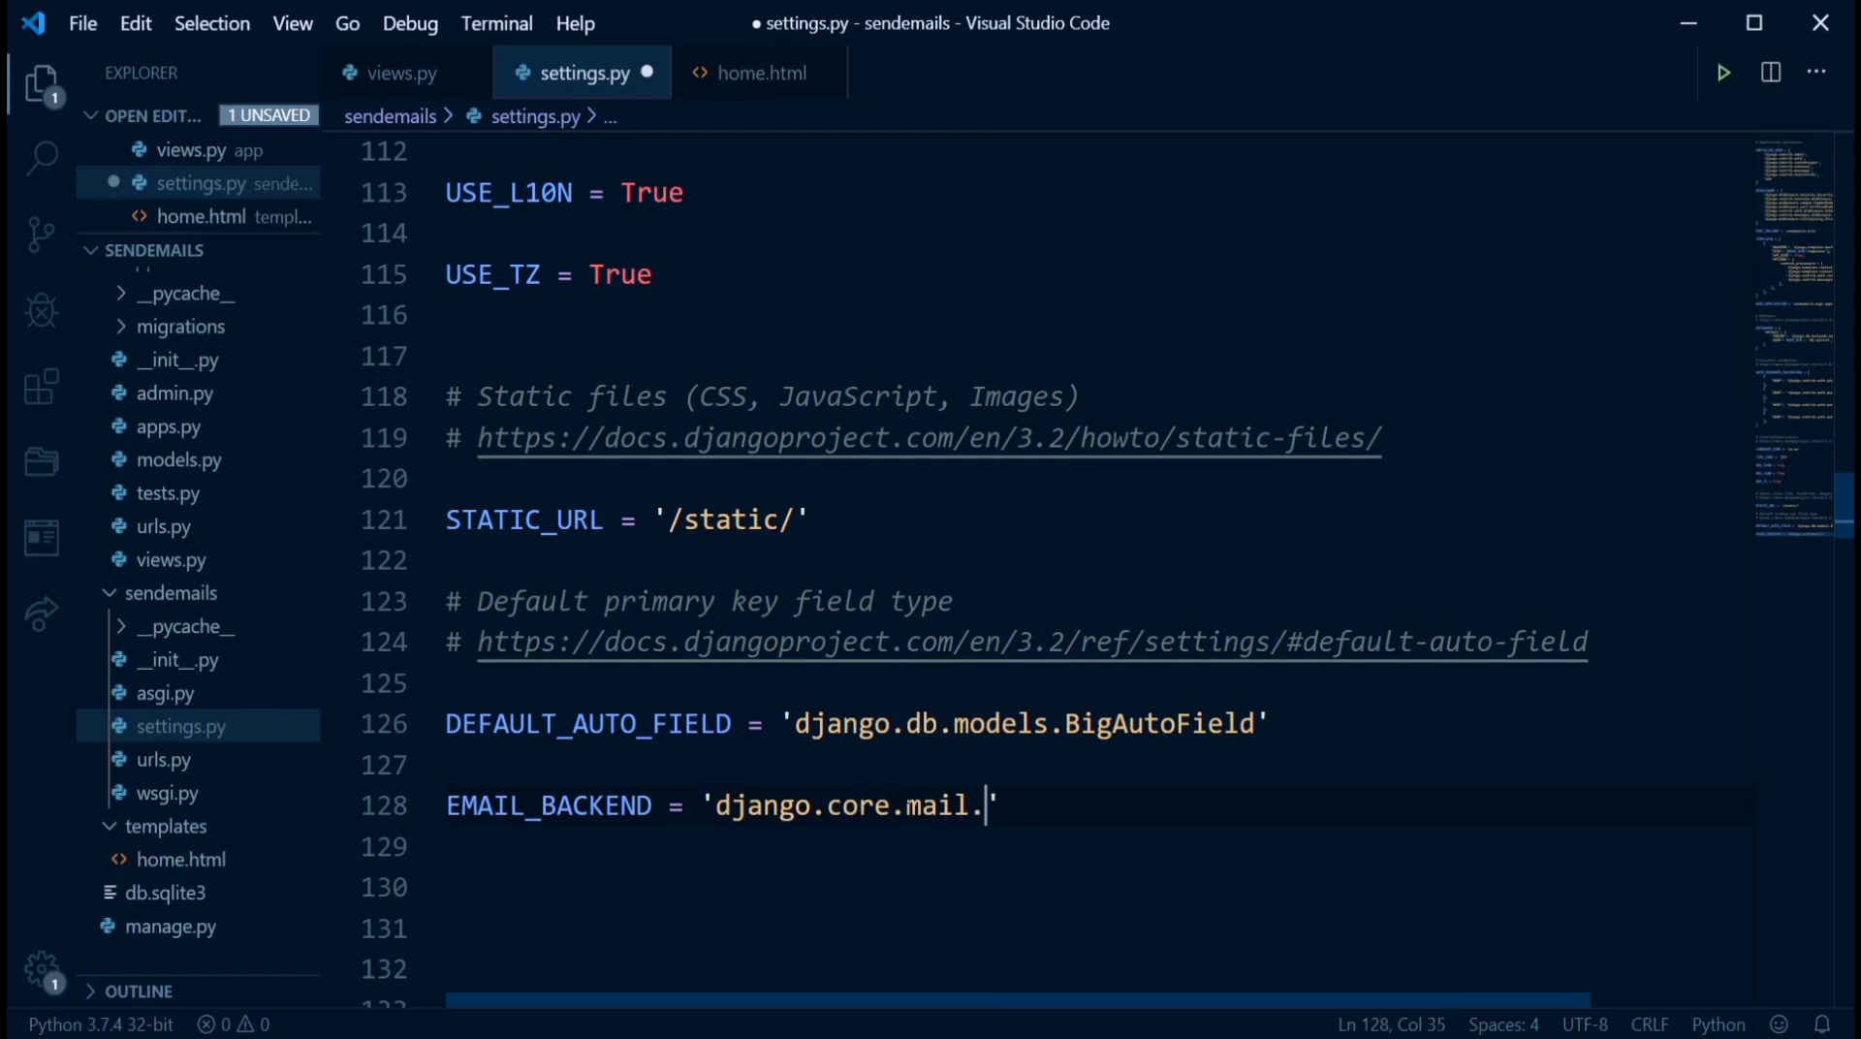
type("backends.")
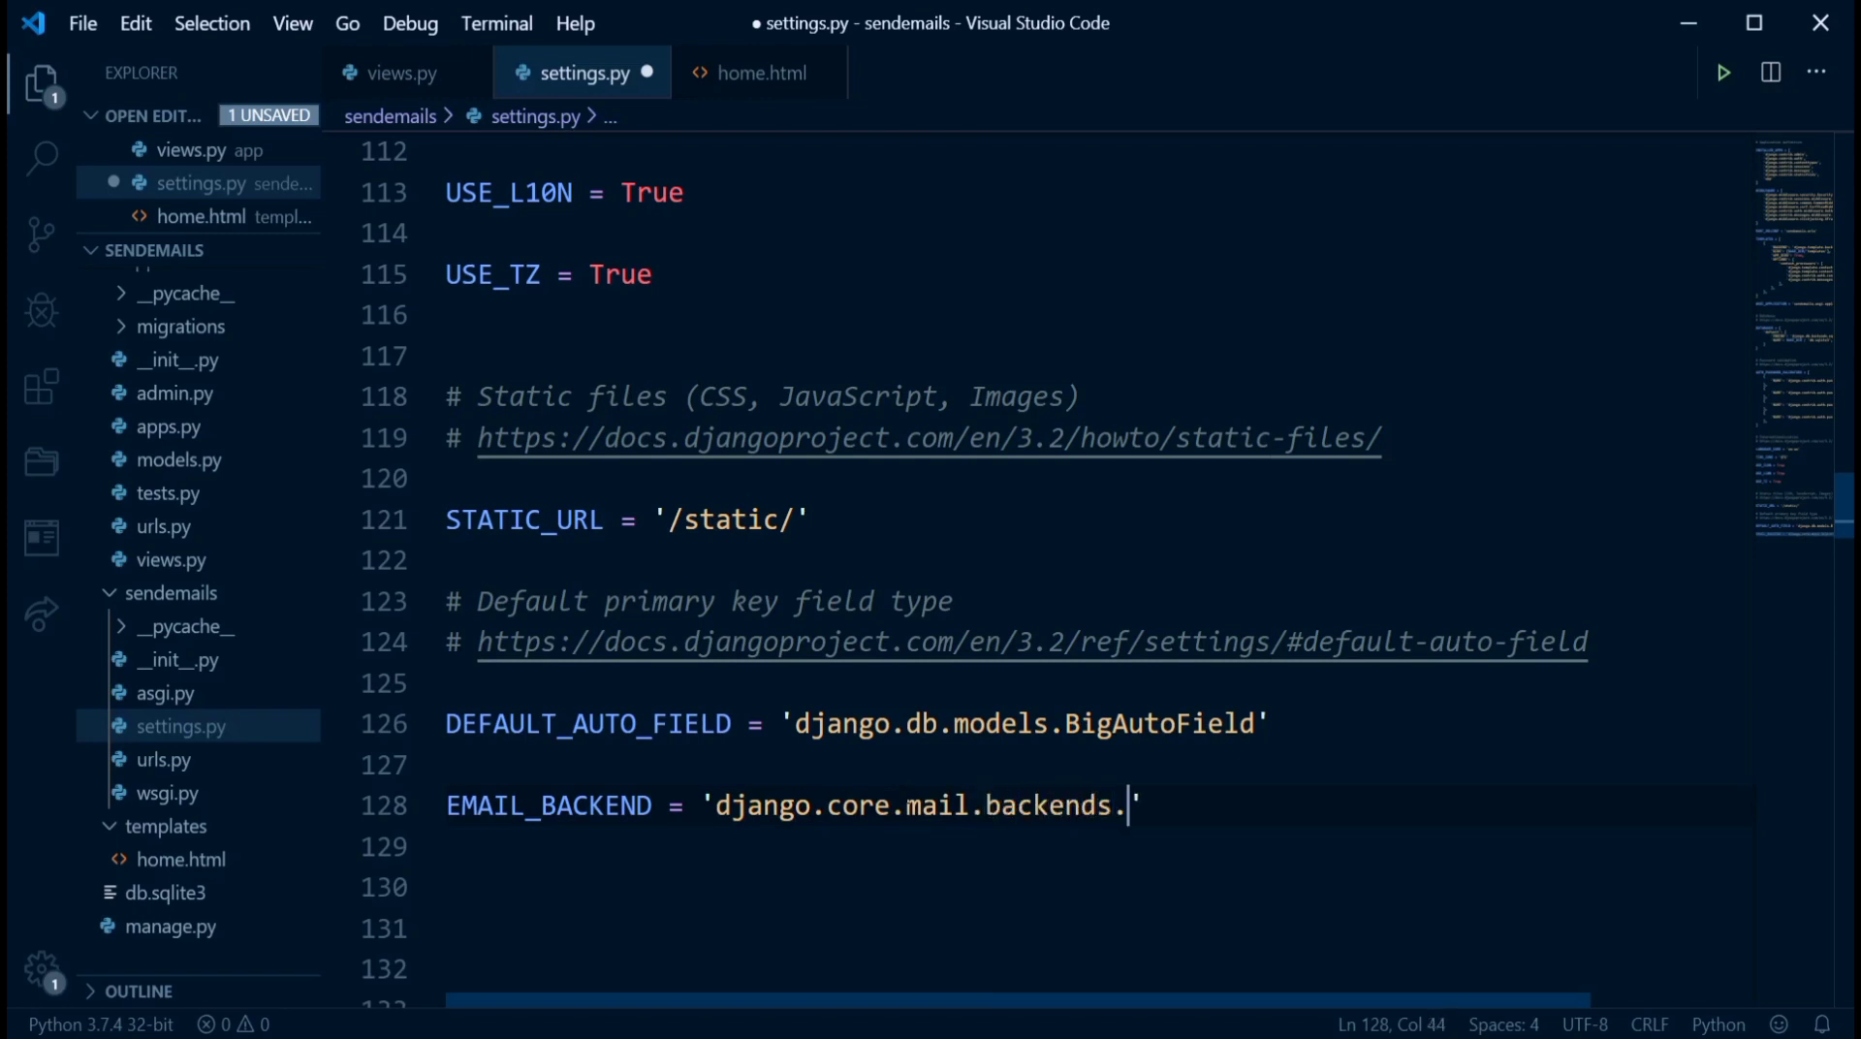
type("smtp")
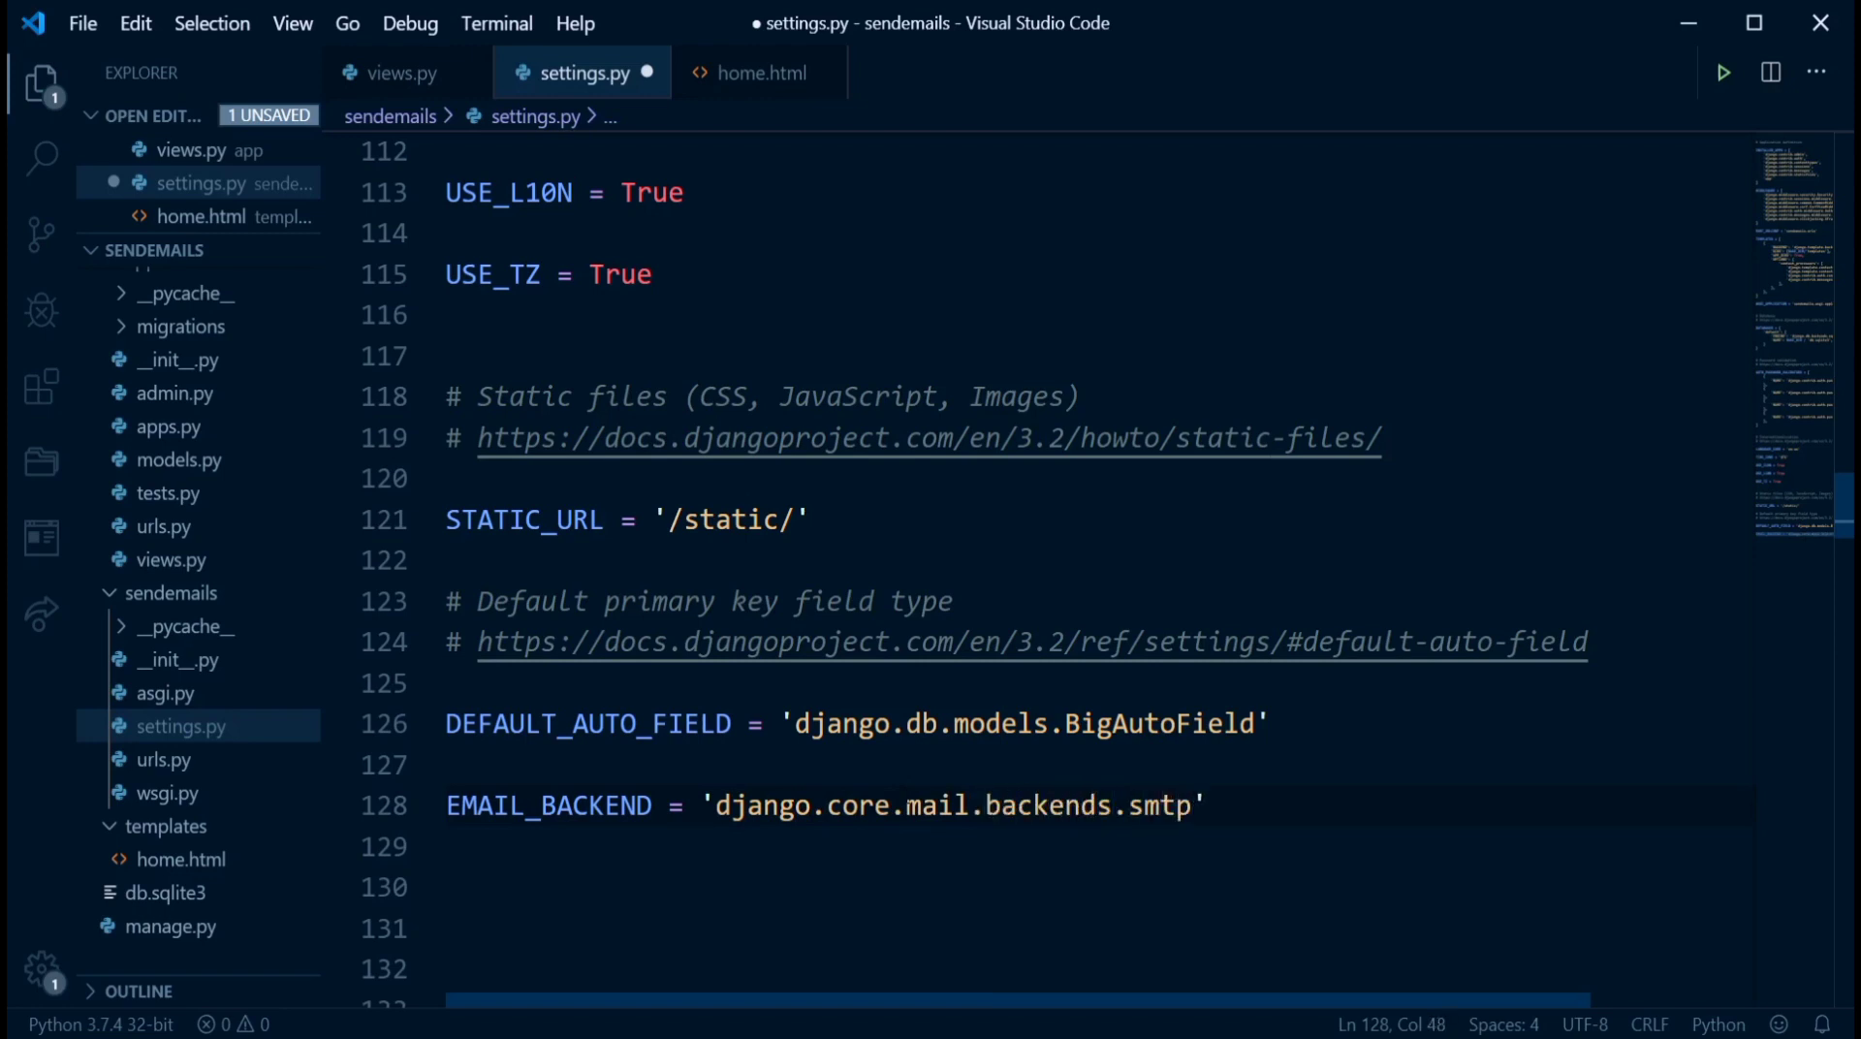
type("E")
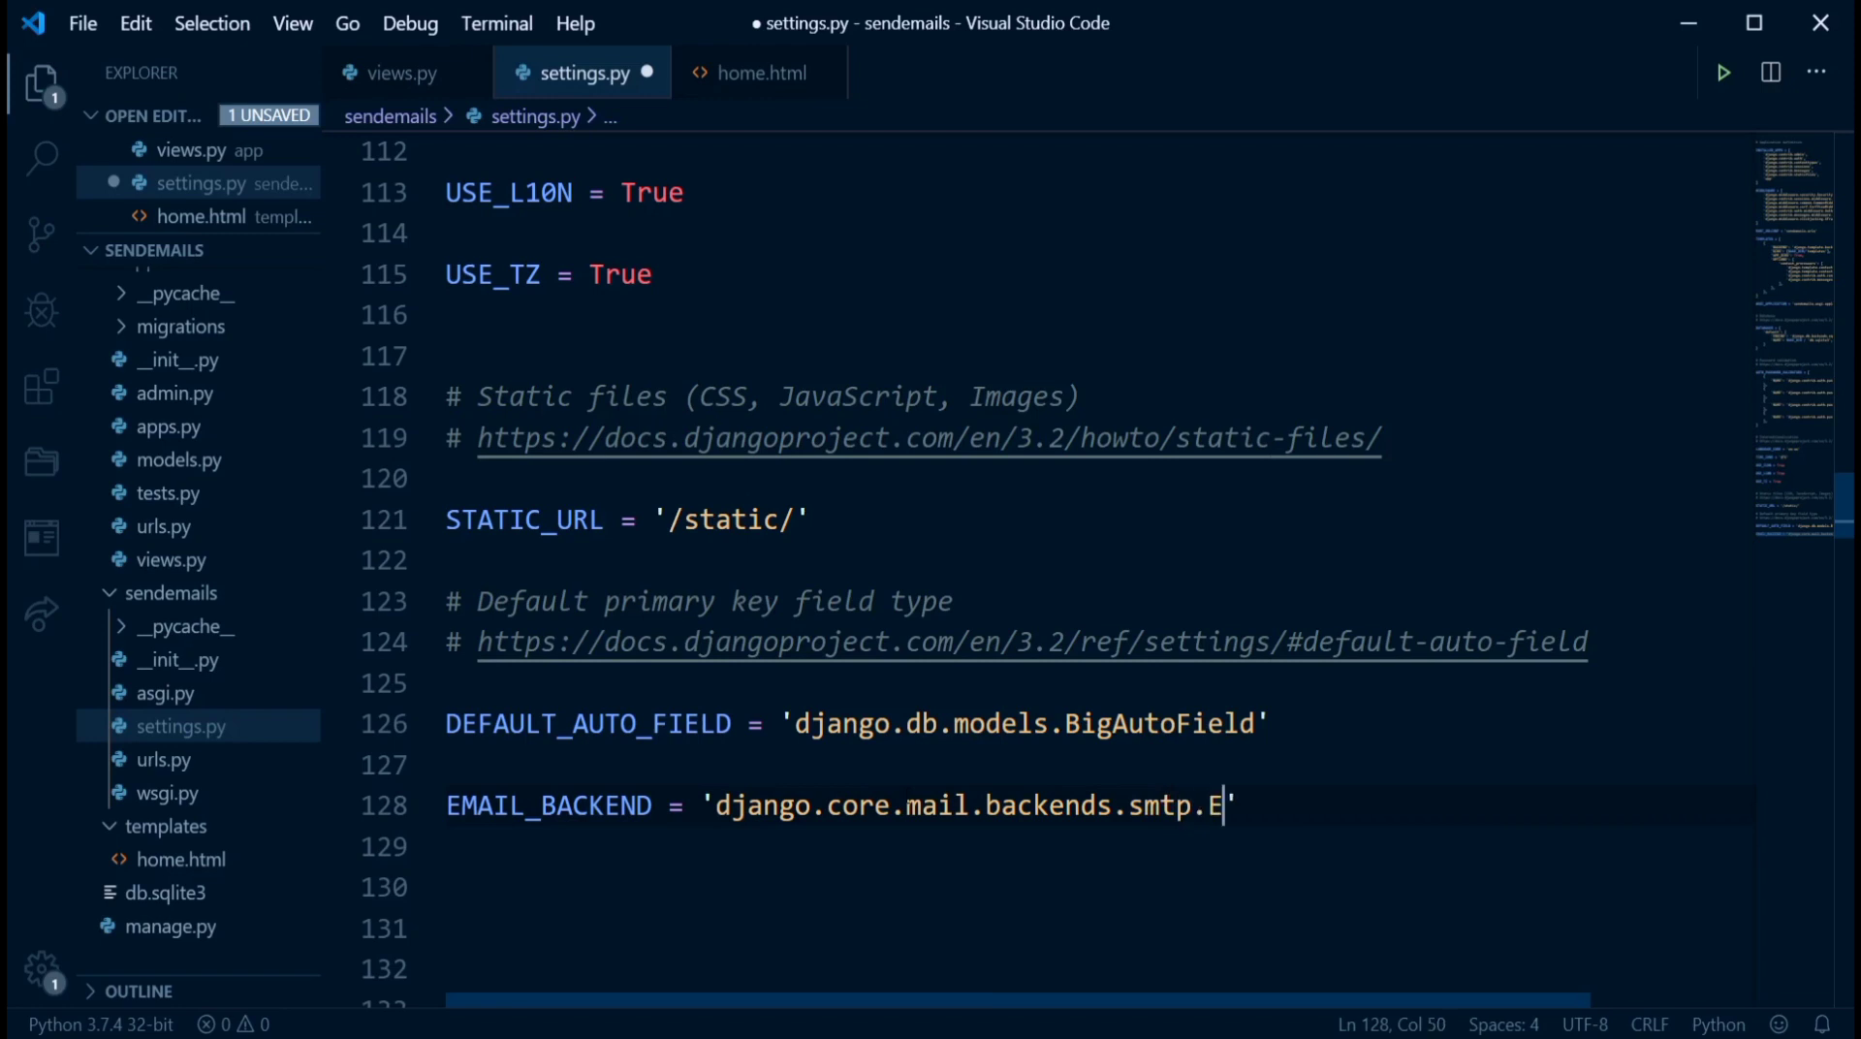
type("m")
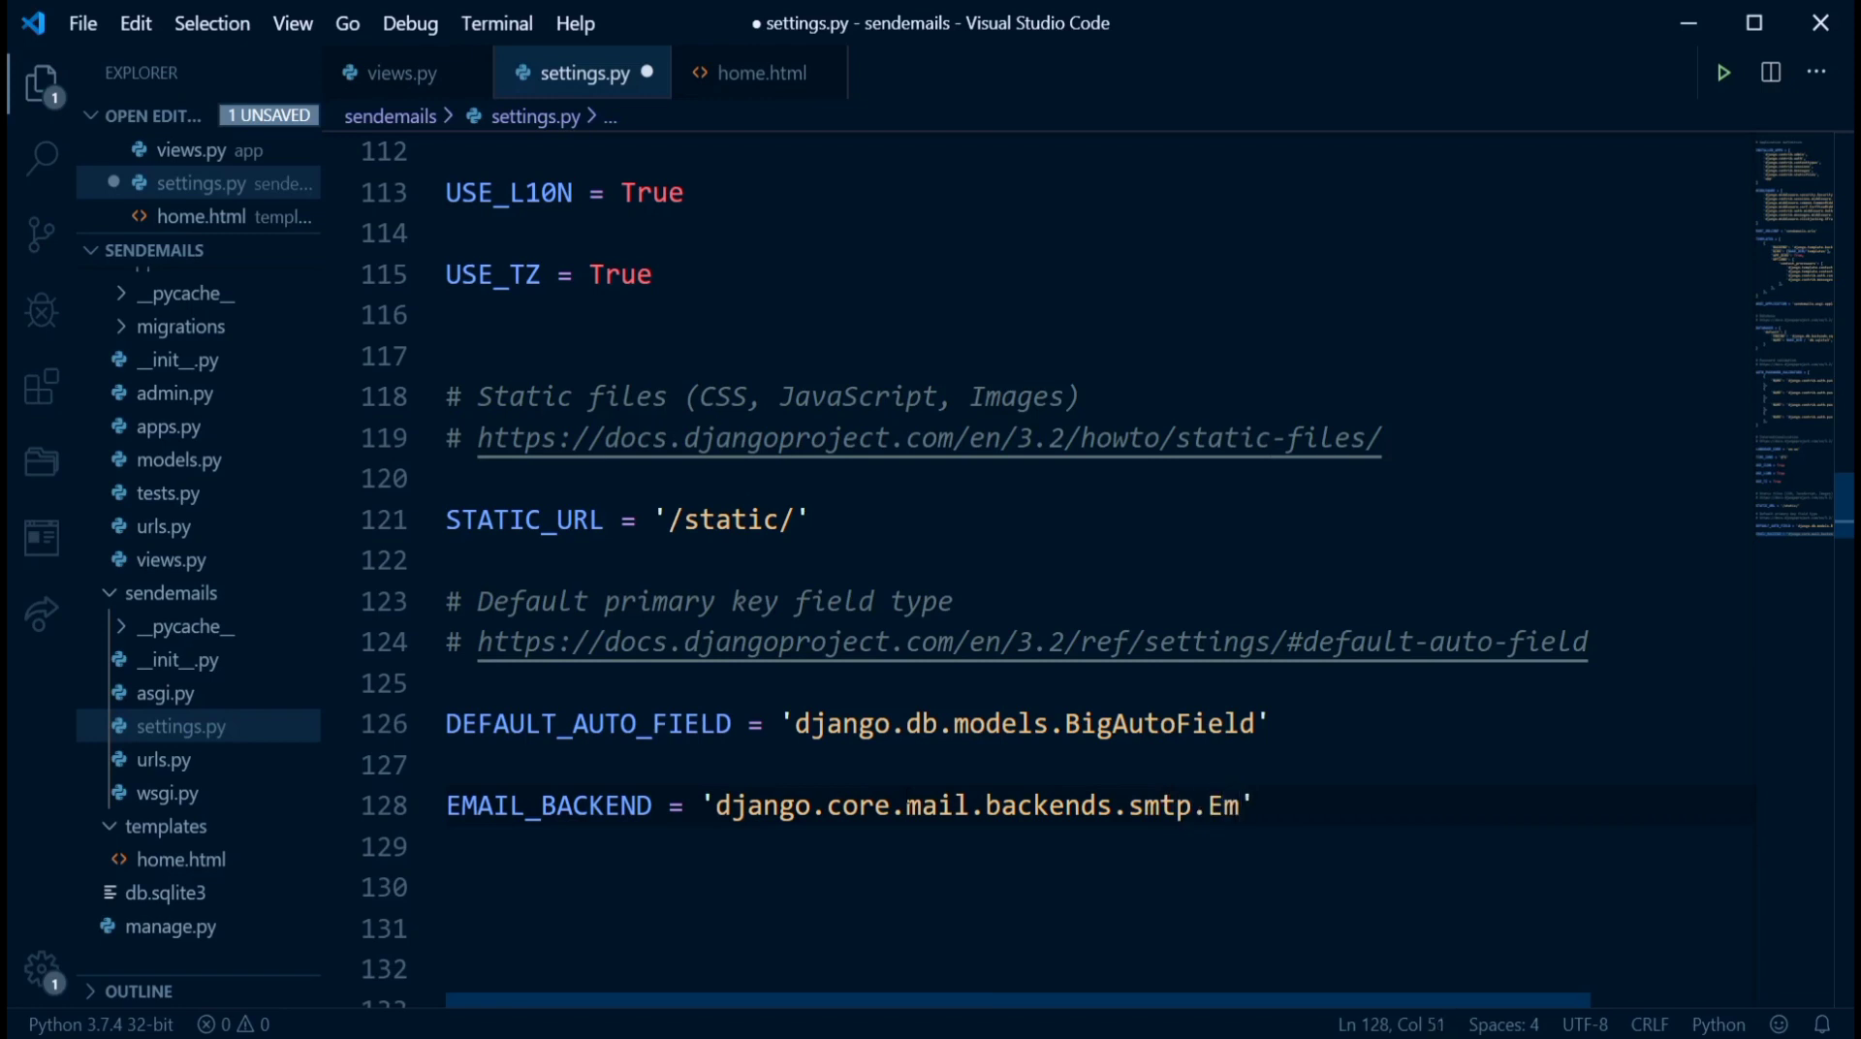
type("ail")
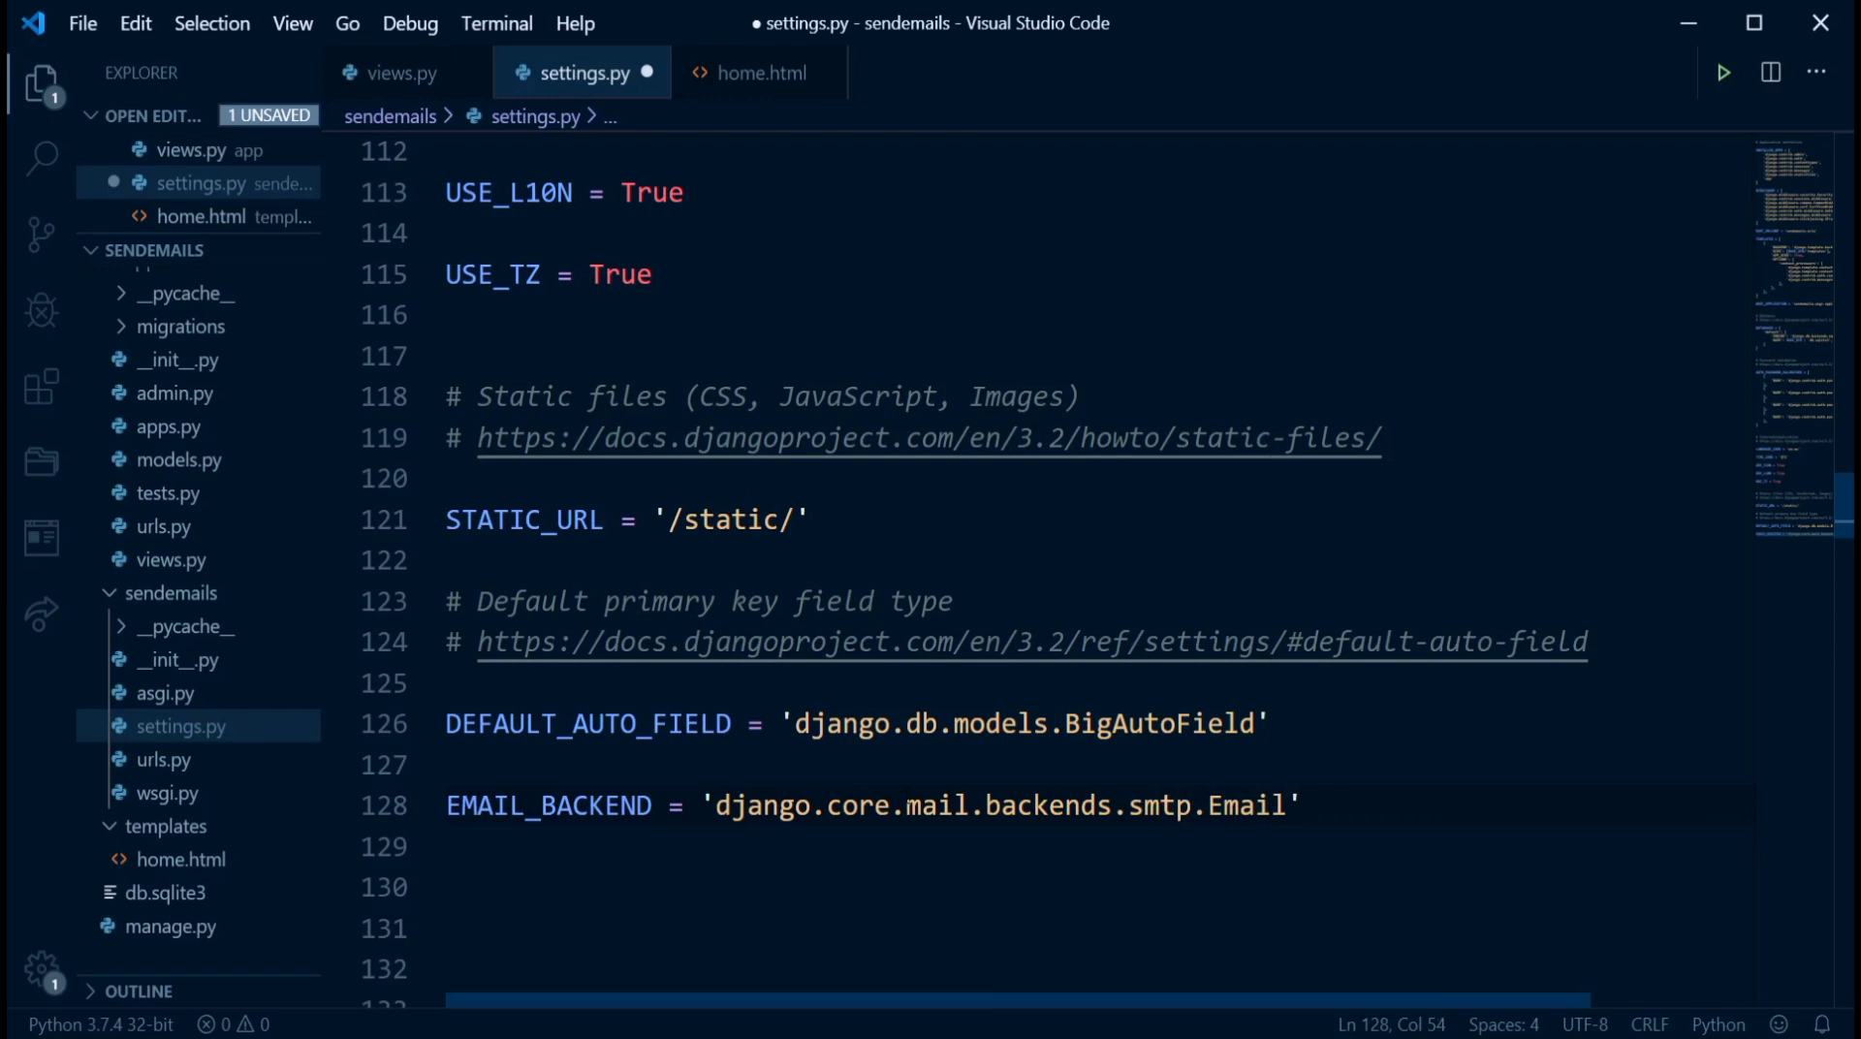
type("Backend")
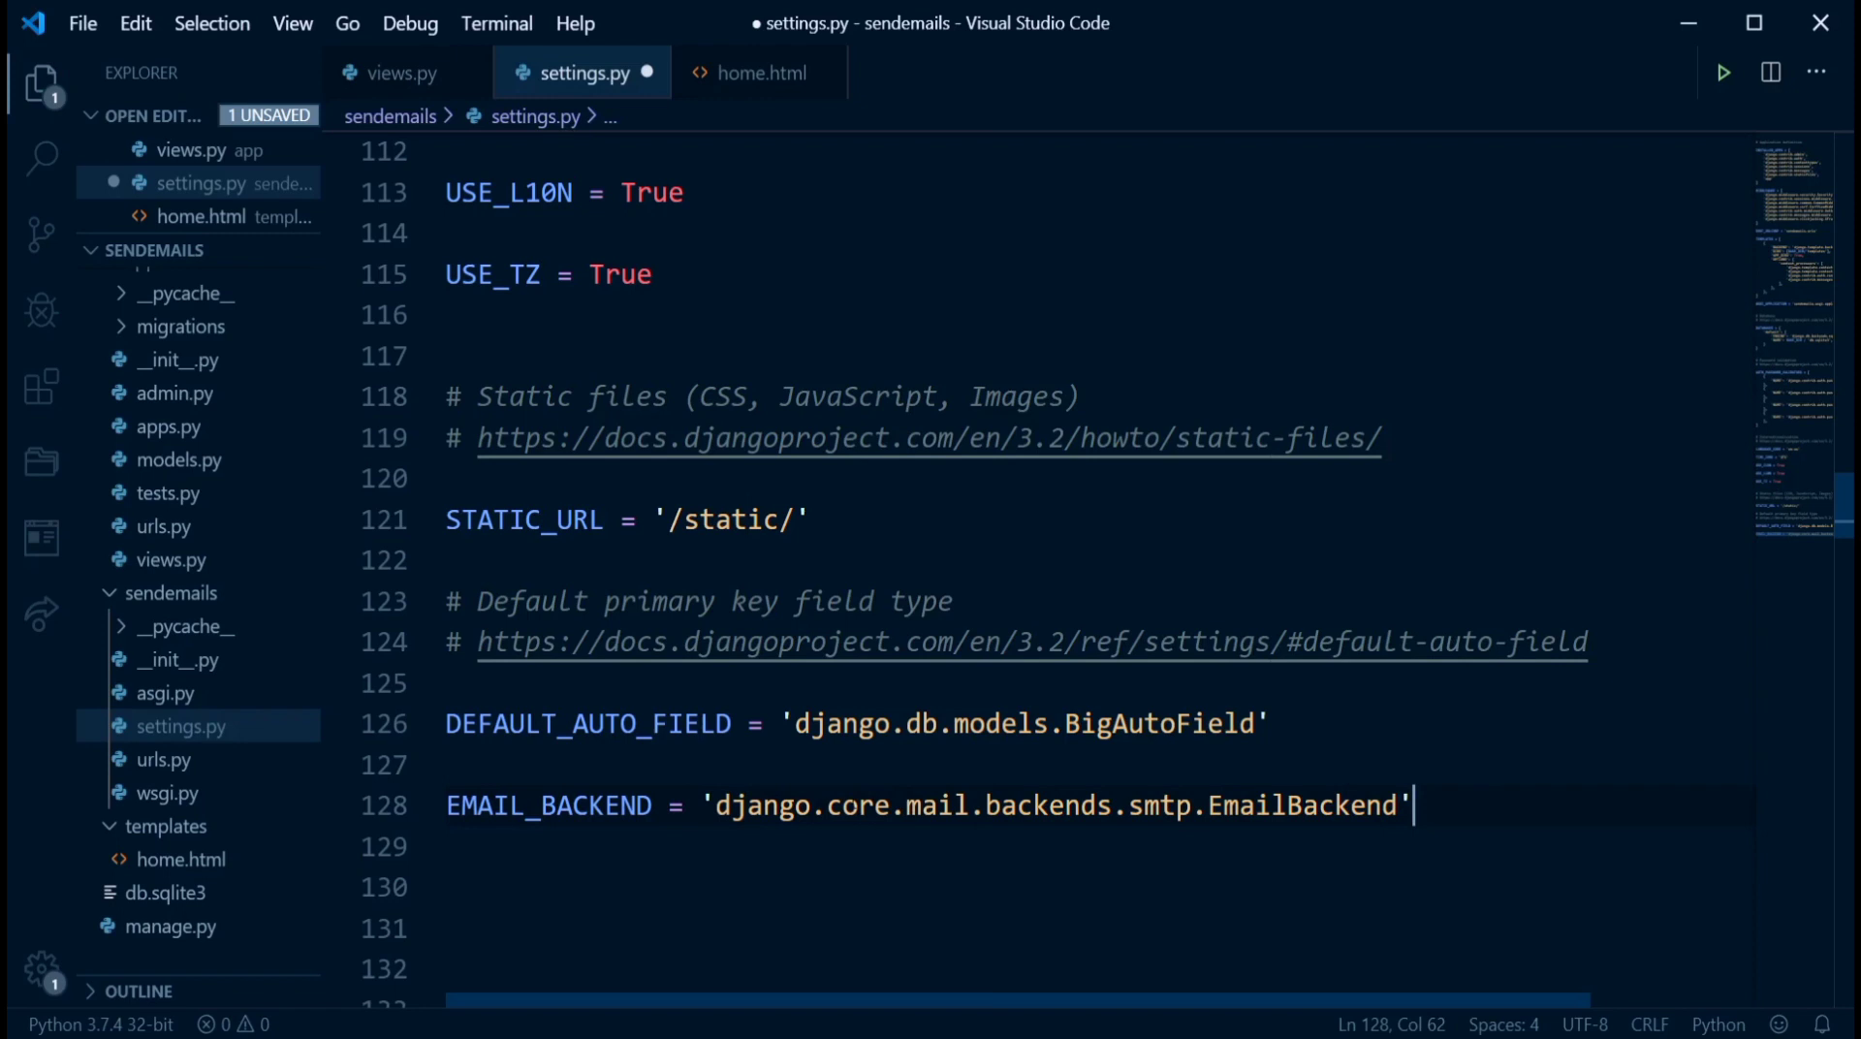
- Add EMAIL_HOST = 'smtp.gmail.com' below the EMAIL_BACKEND setting
key("Return")
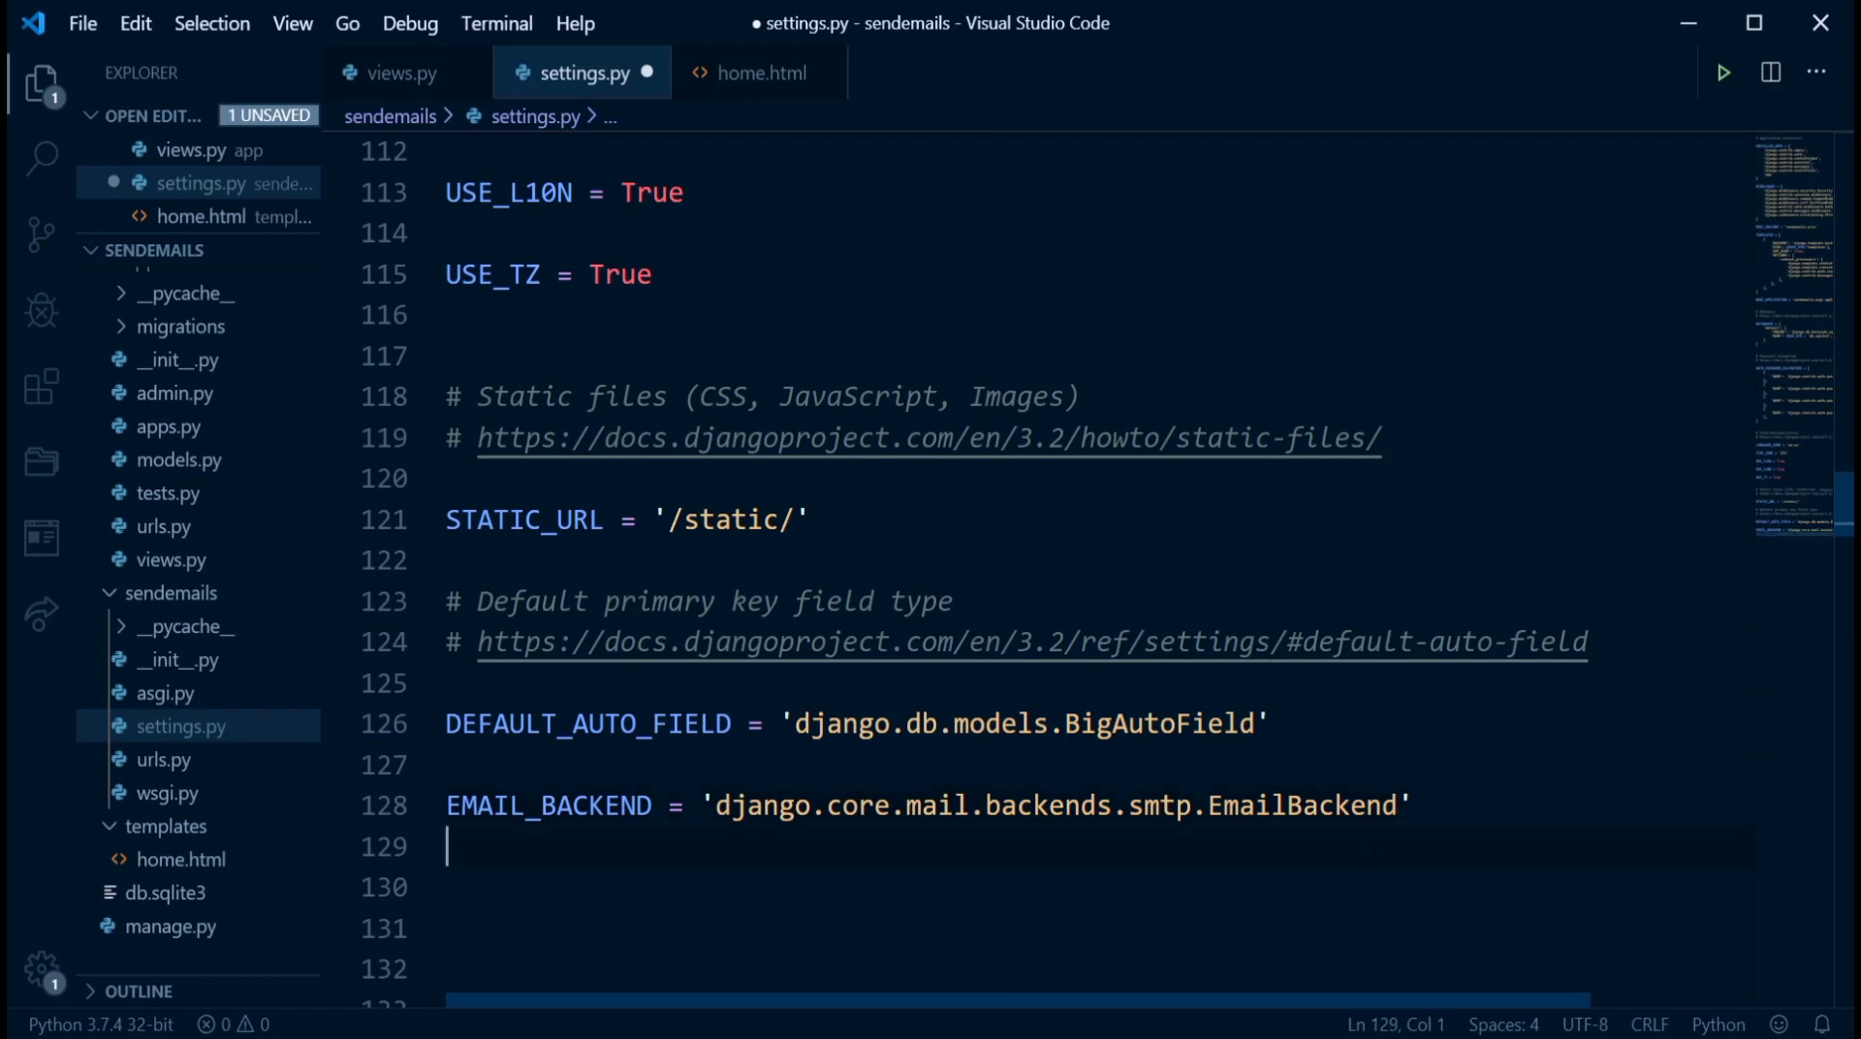
type("em")
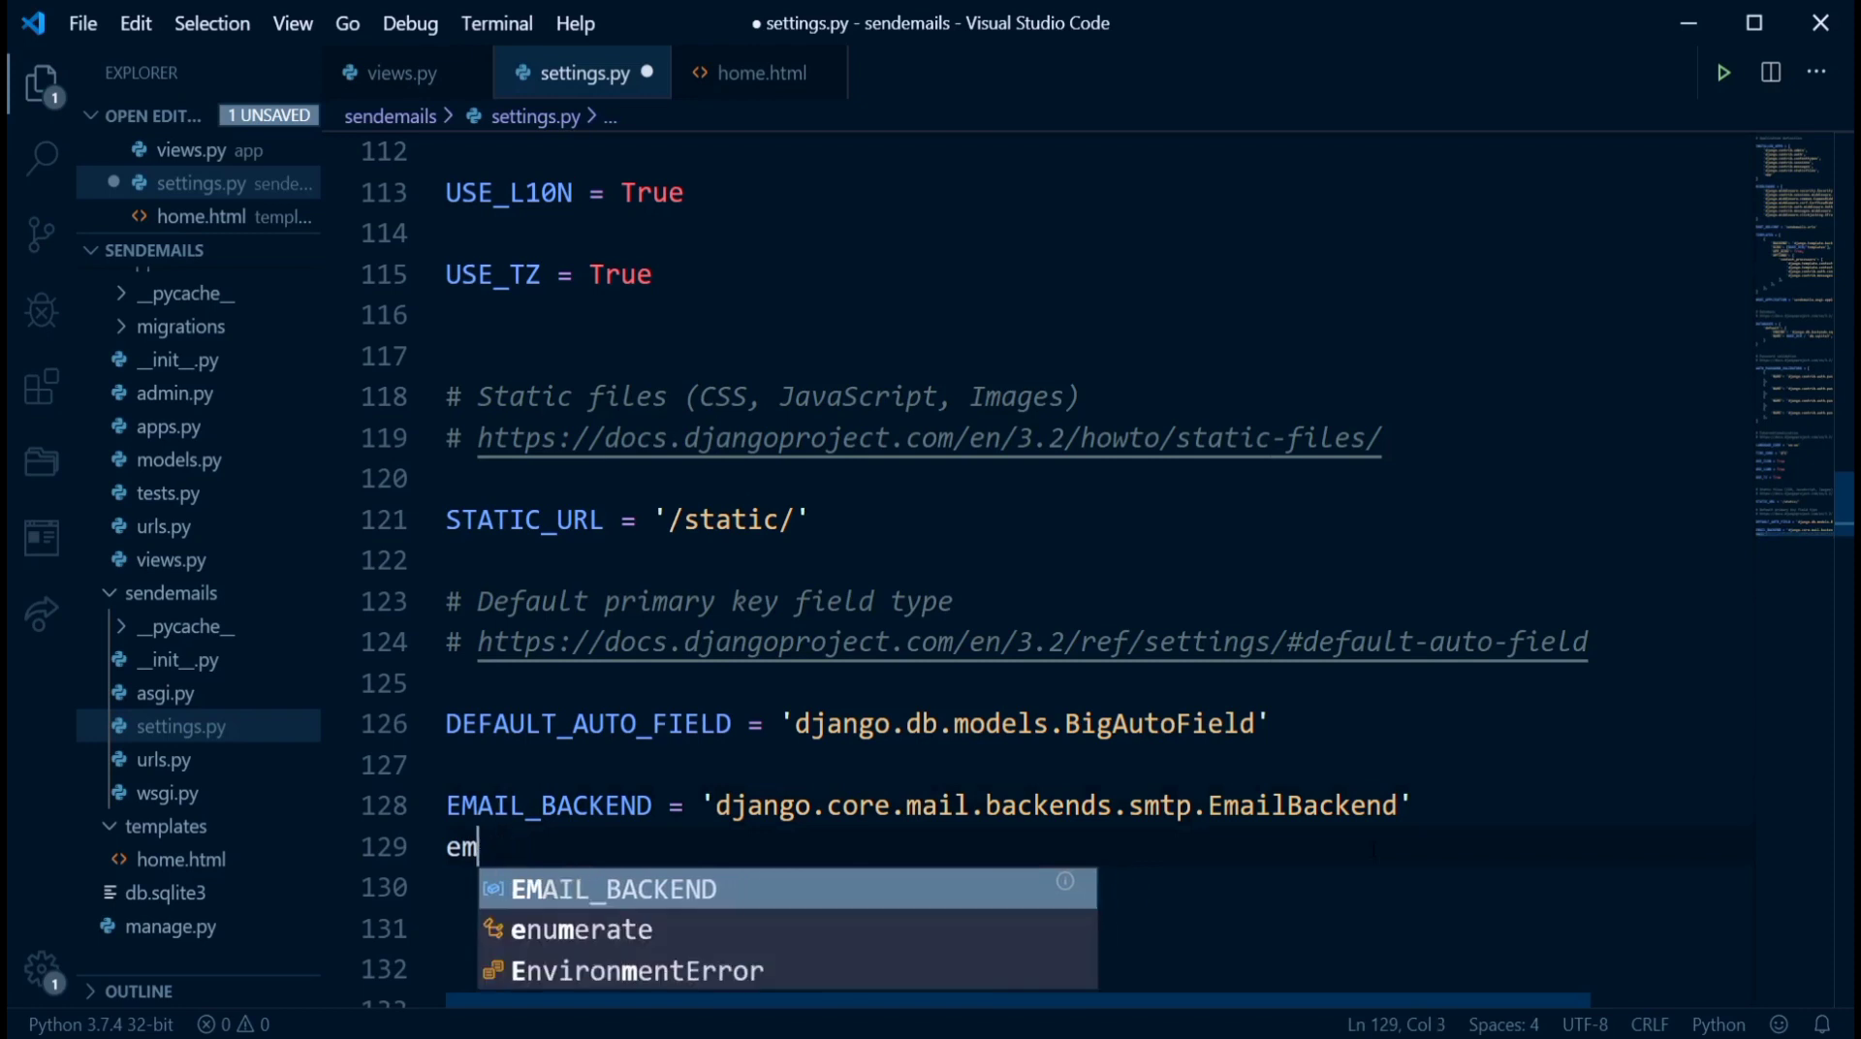
type("AIL_HOST =")
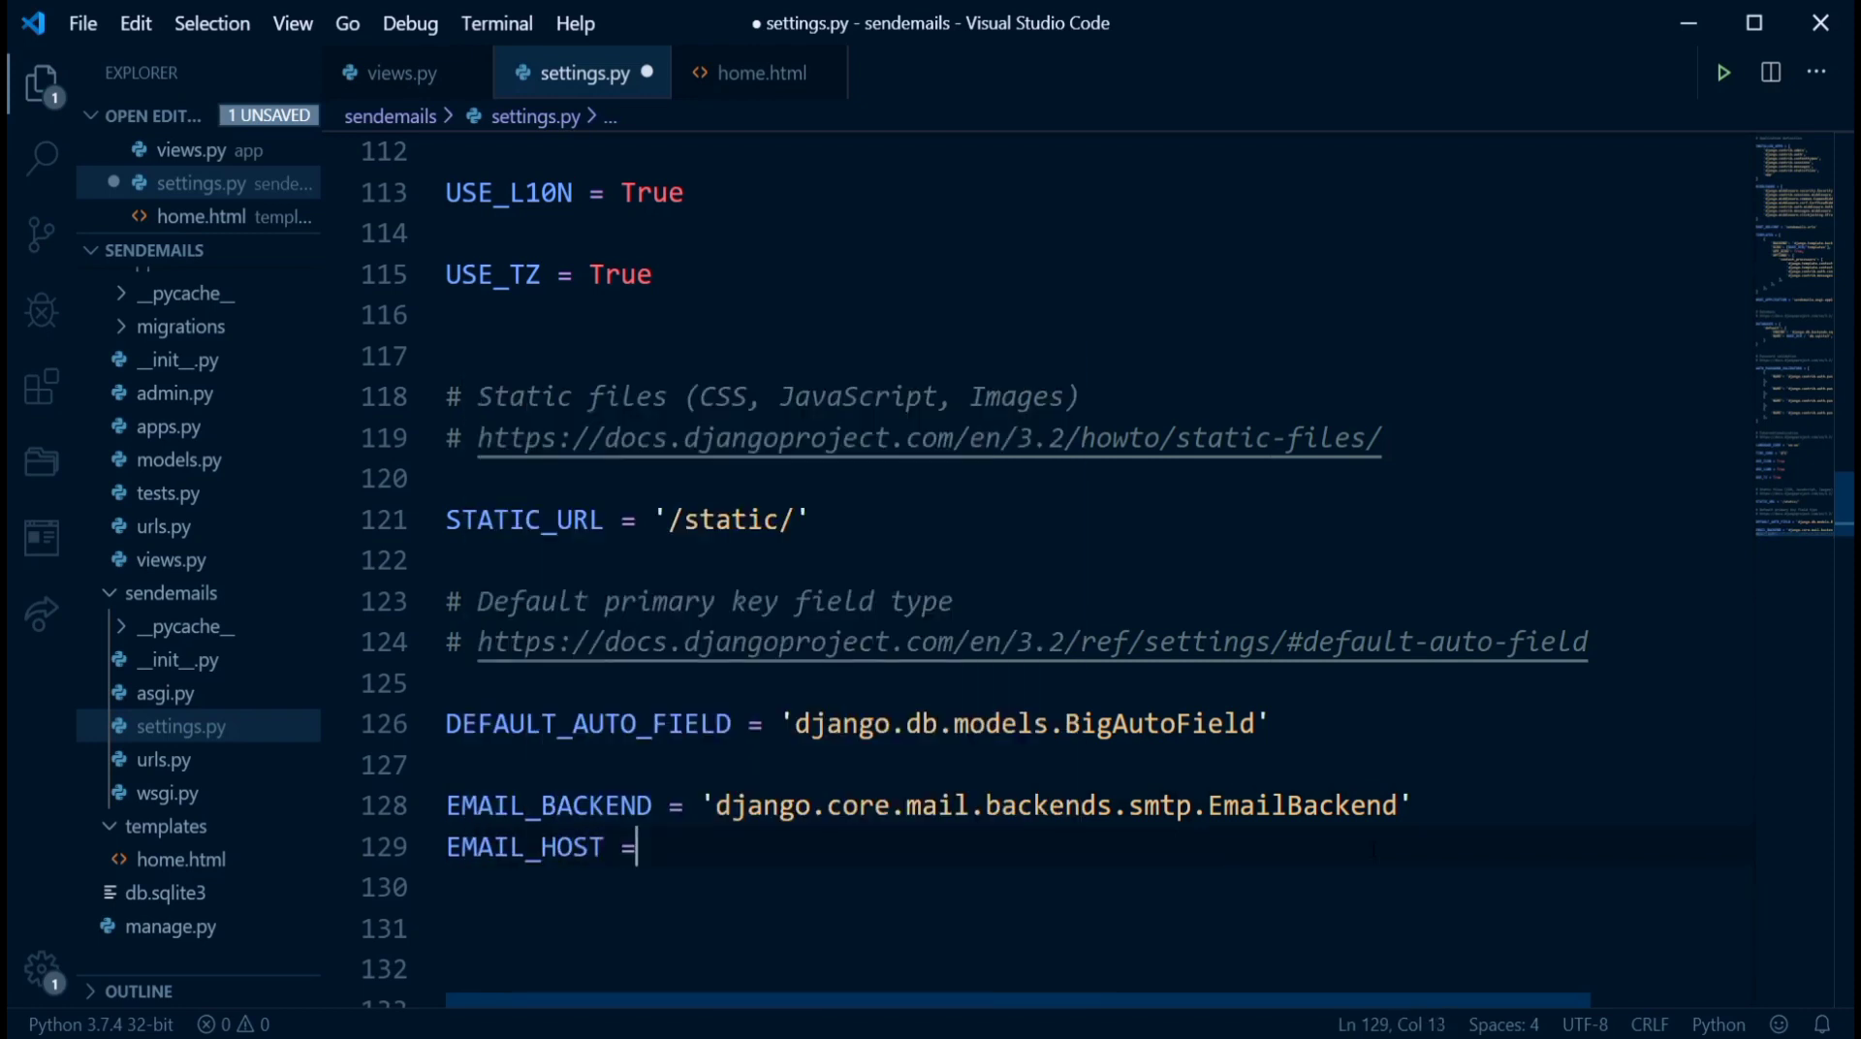
type("sm")
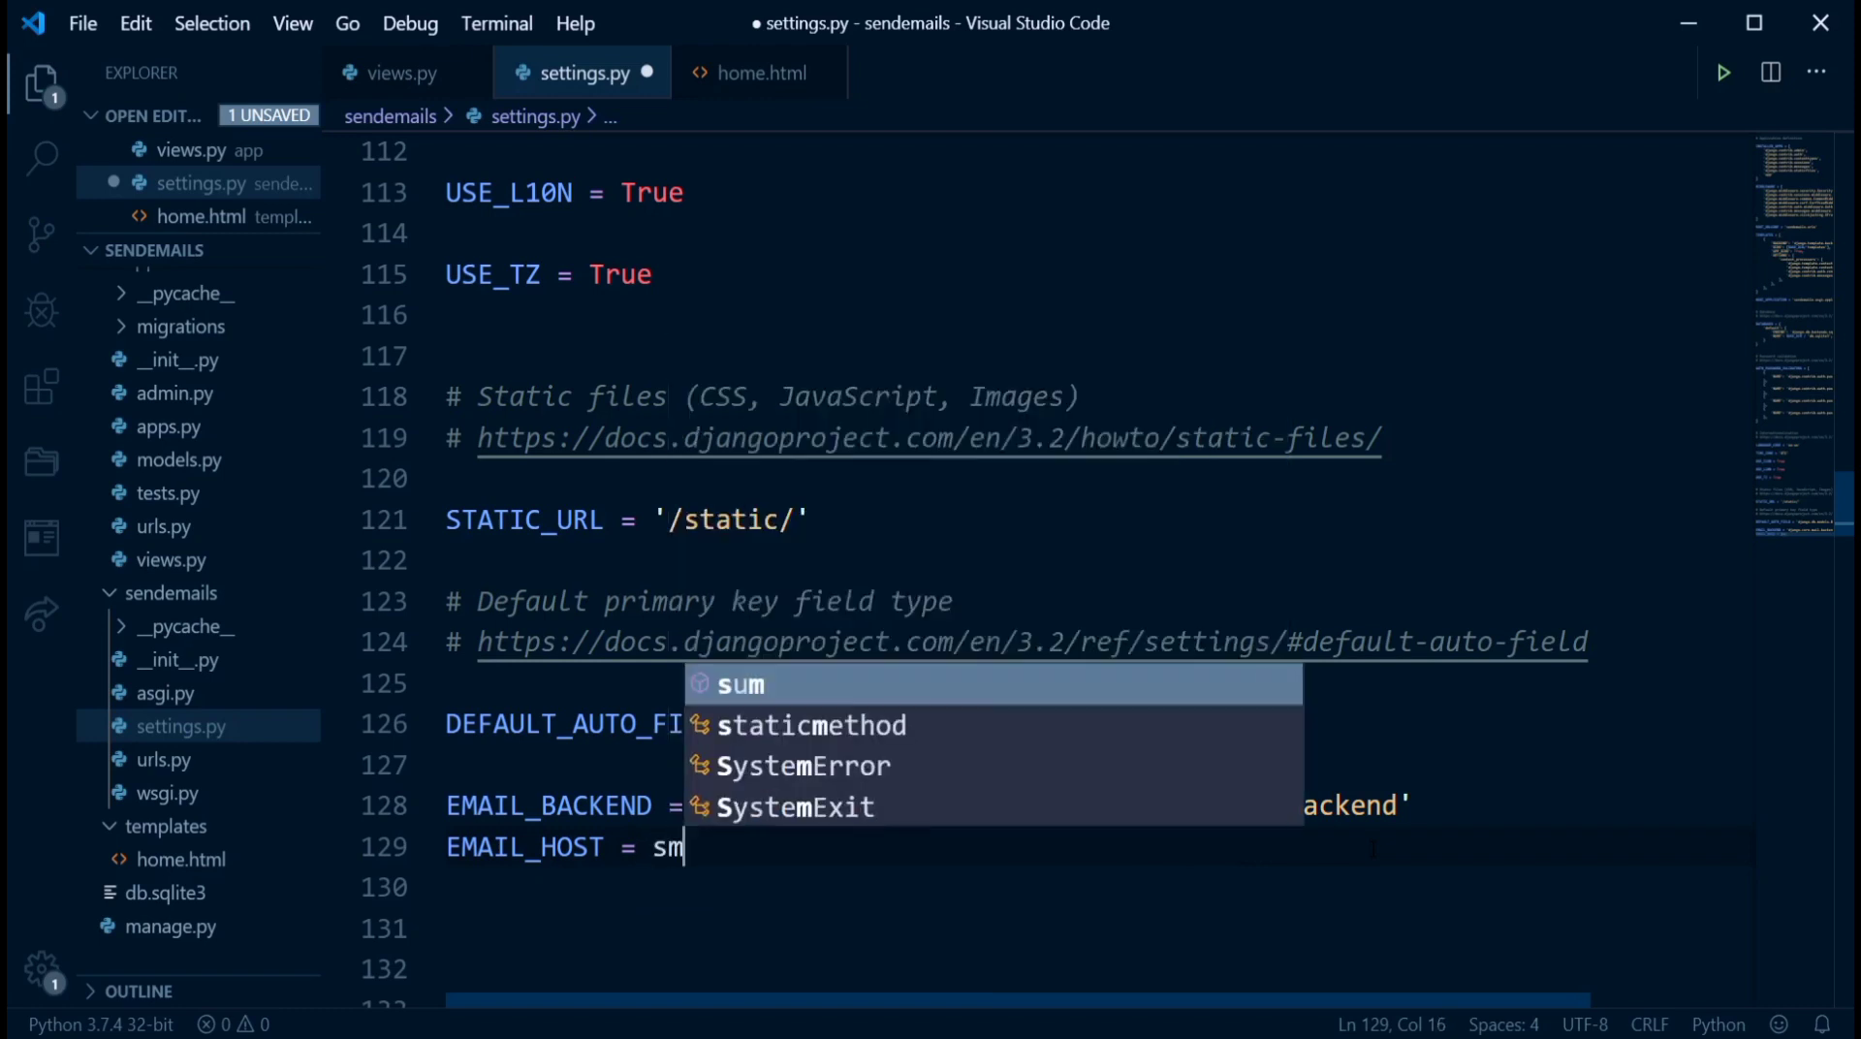
type("tp.")
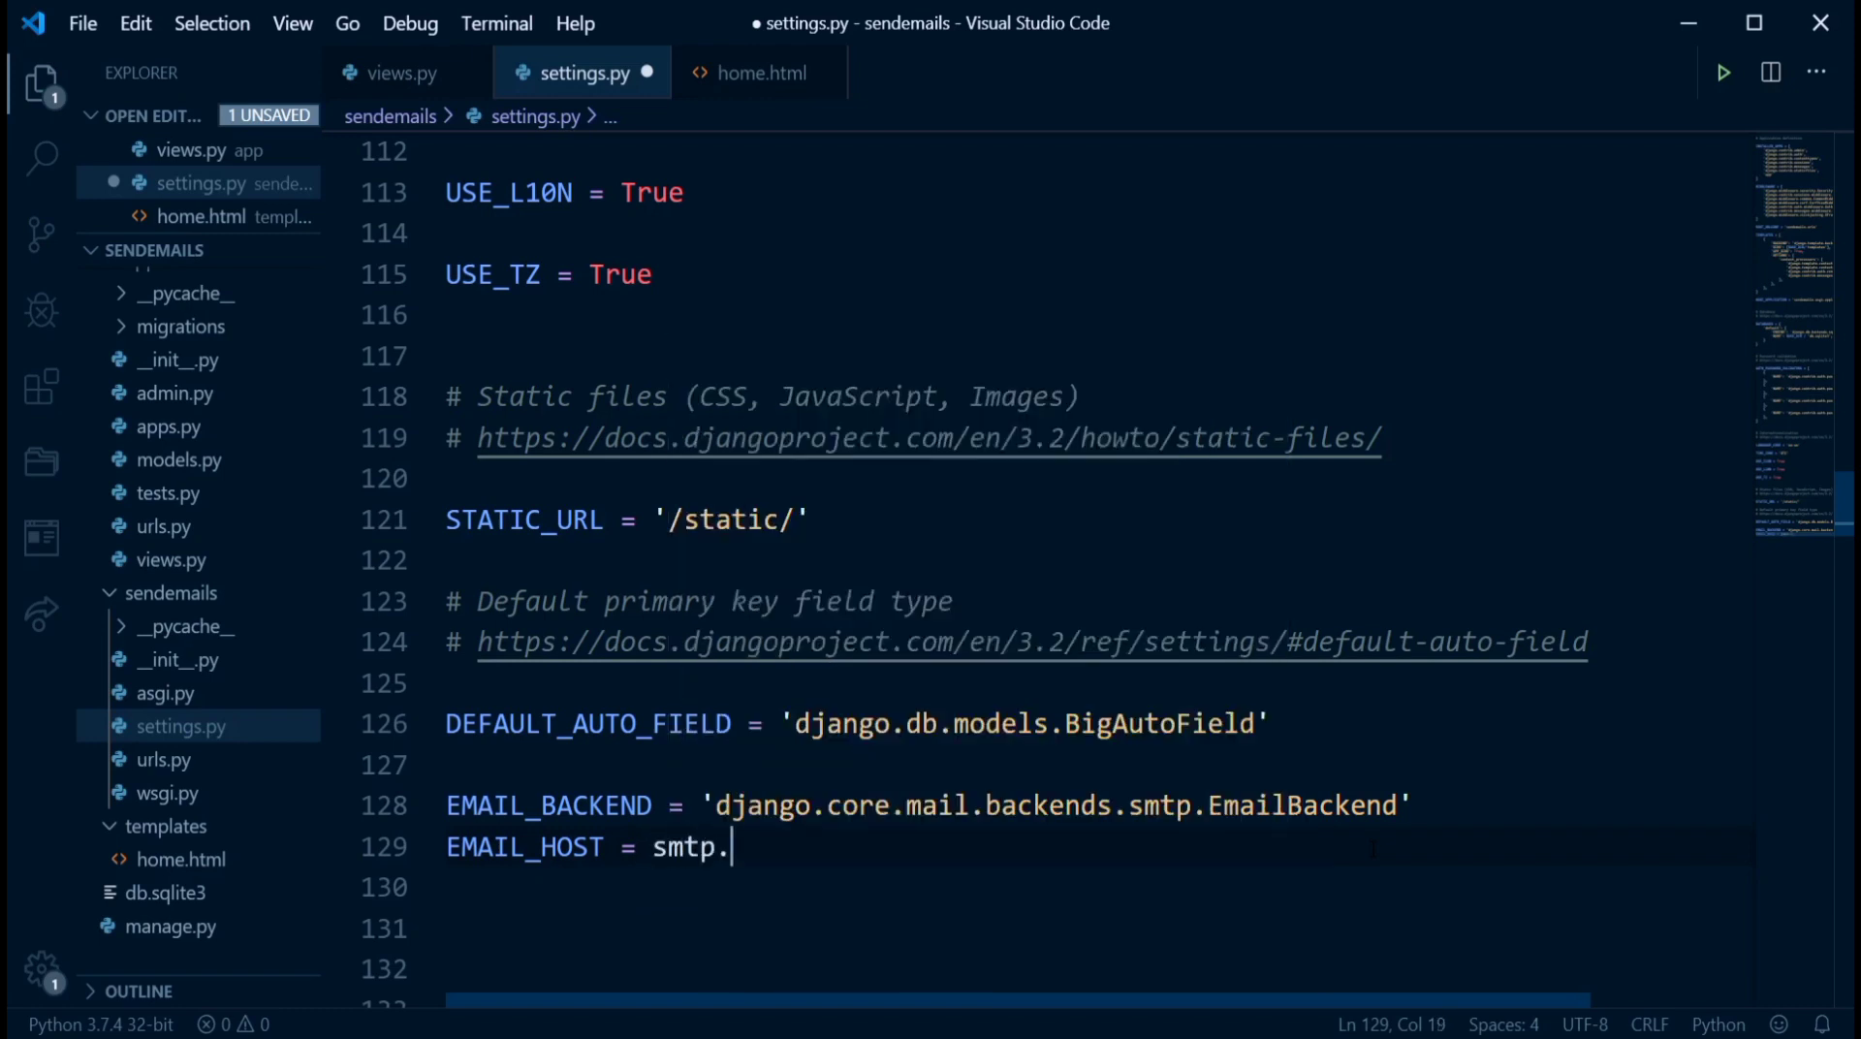
type("gmail.com")
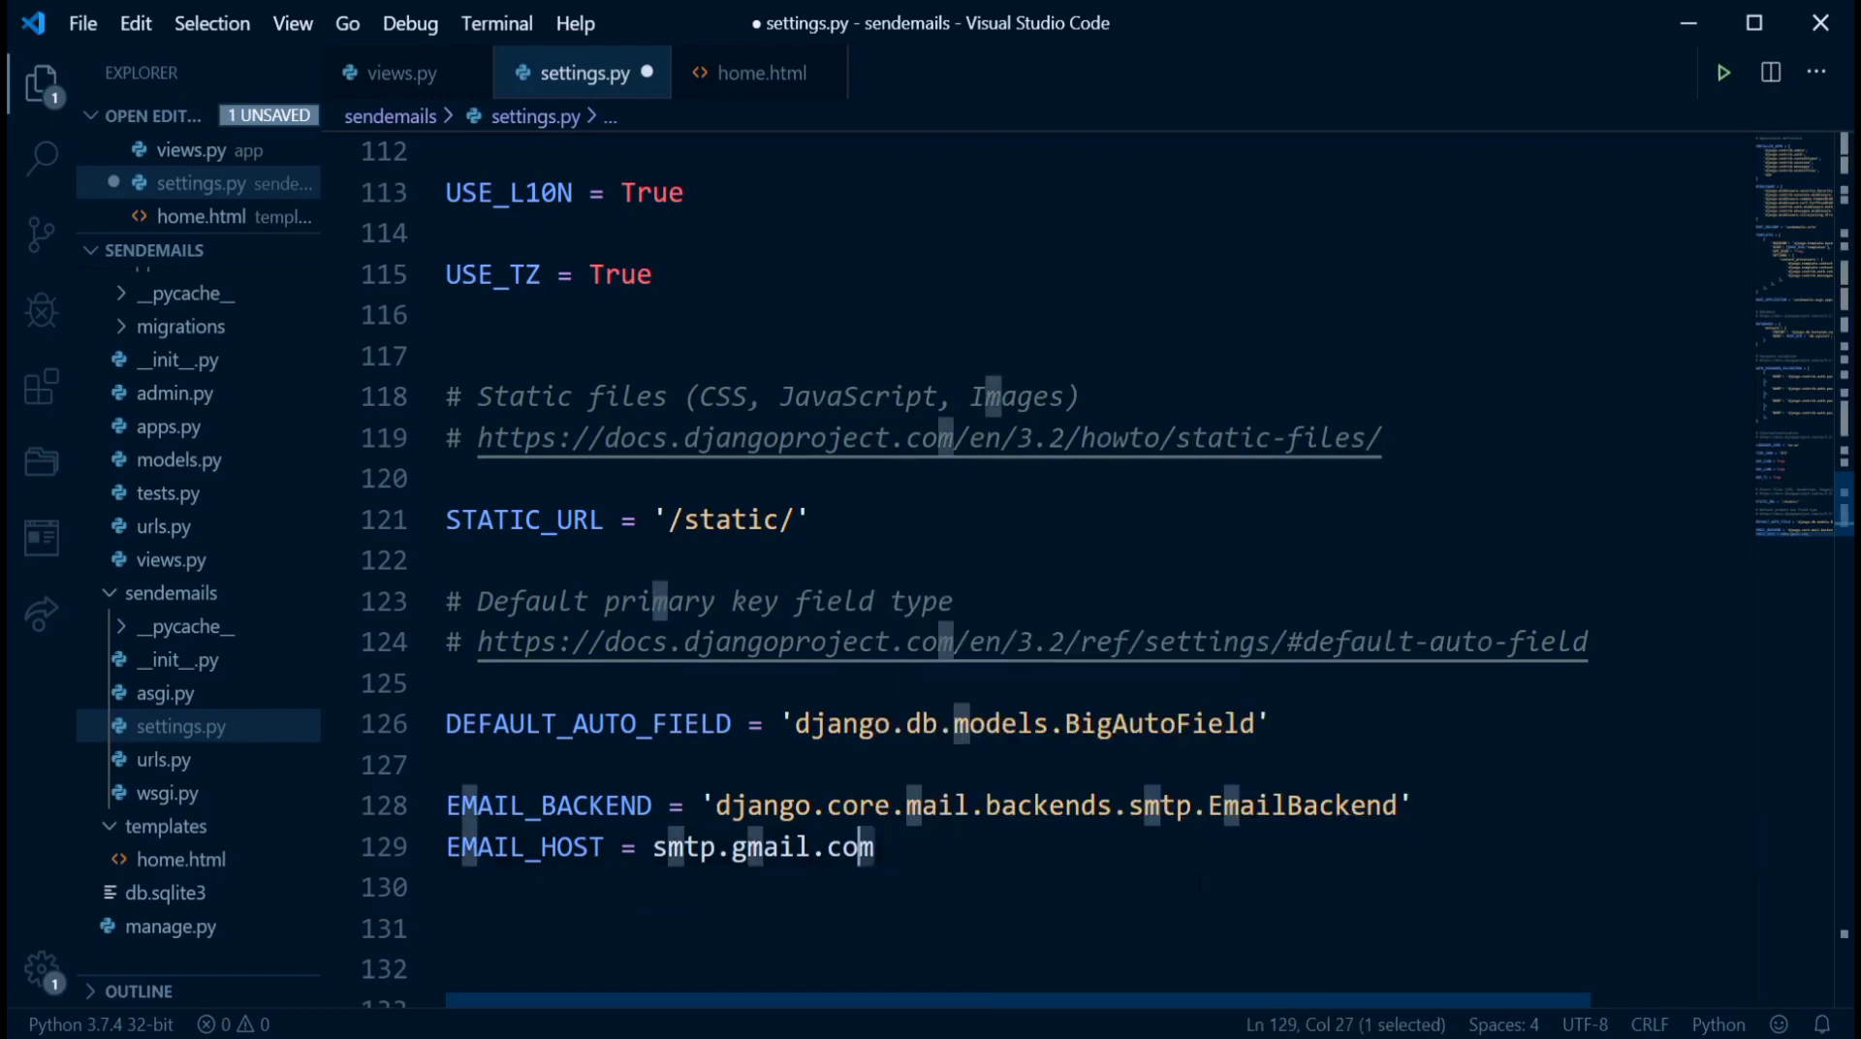
type("'")
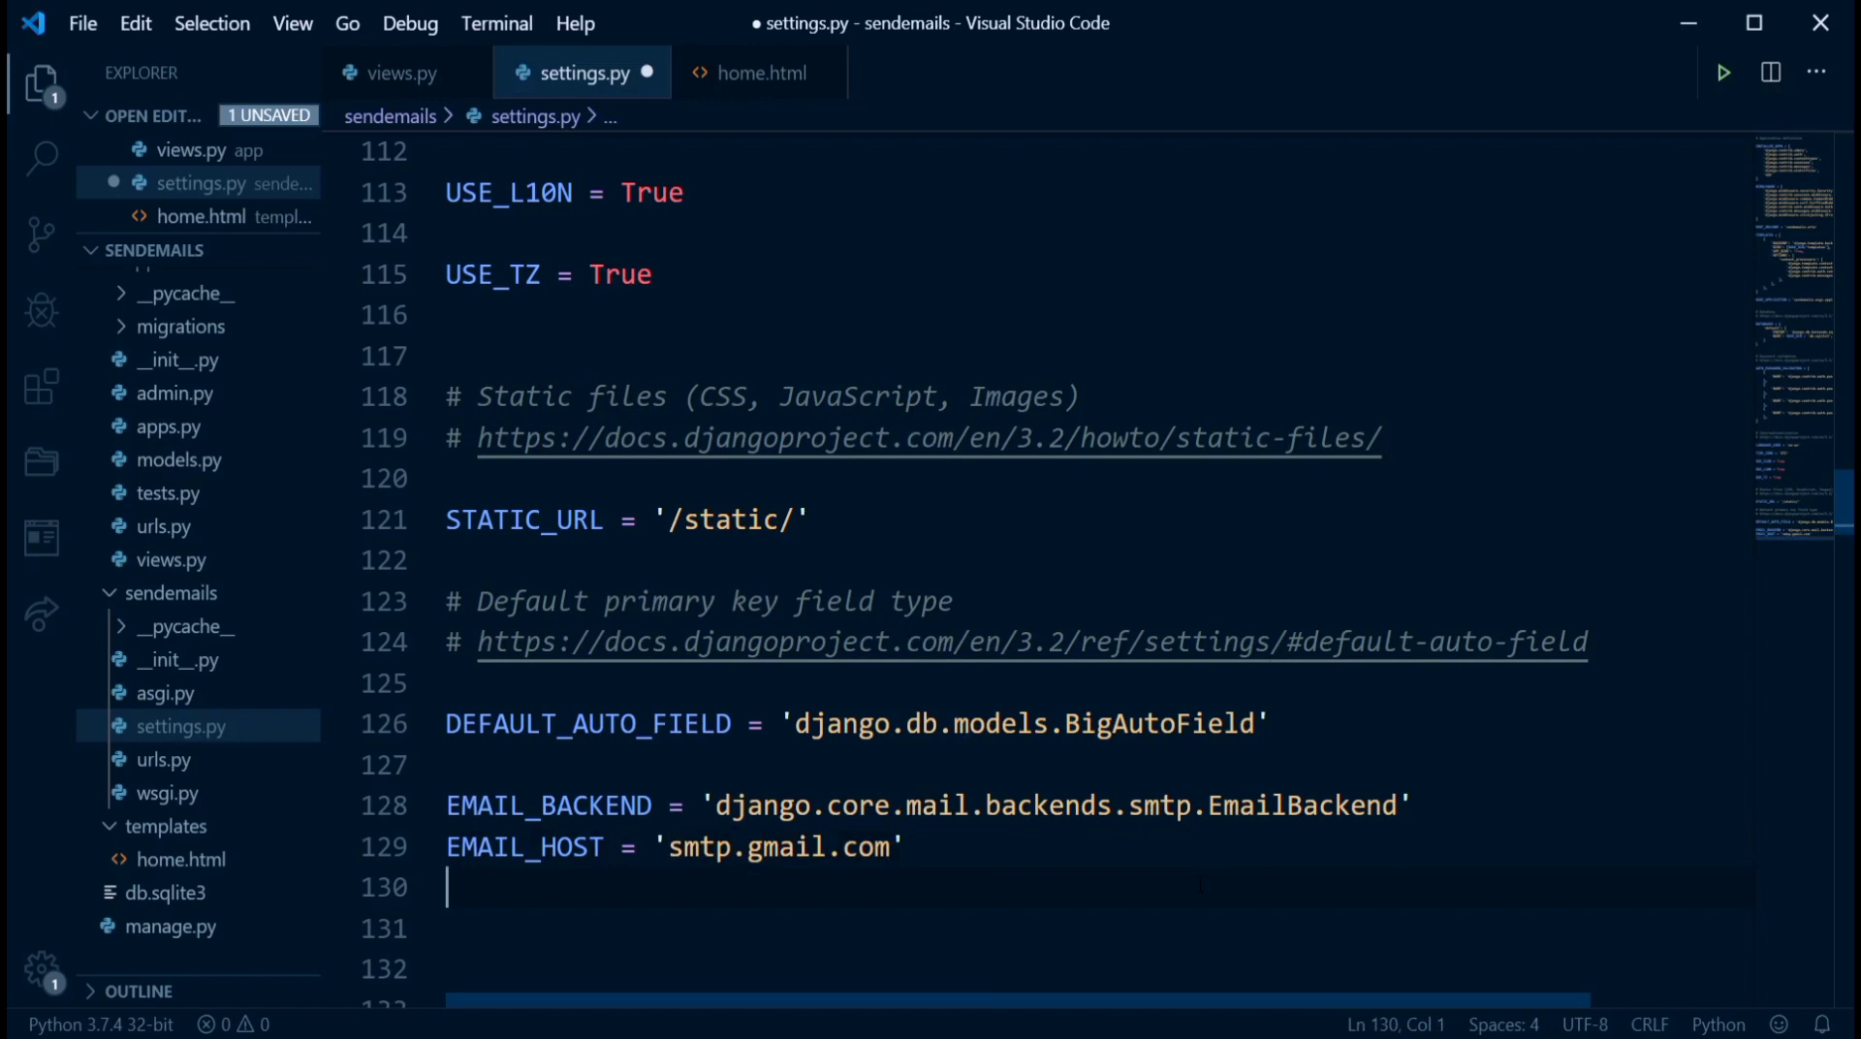
- Add EMAIL_USE_TLS = True on the following line
type("EMAIL_US")
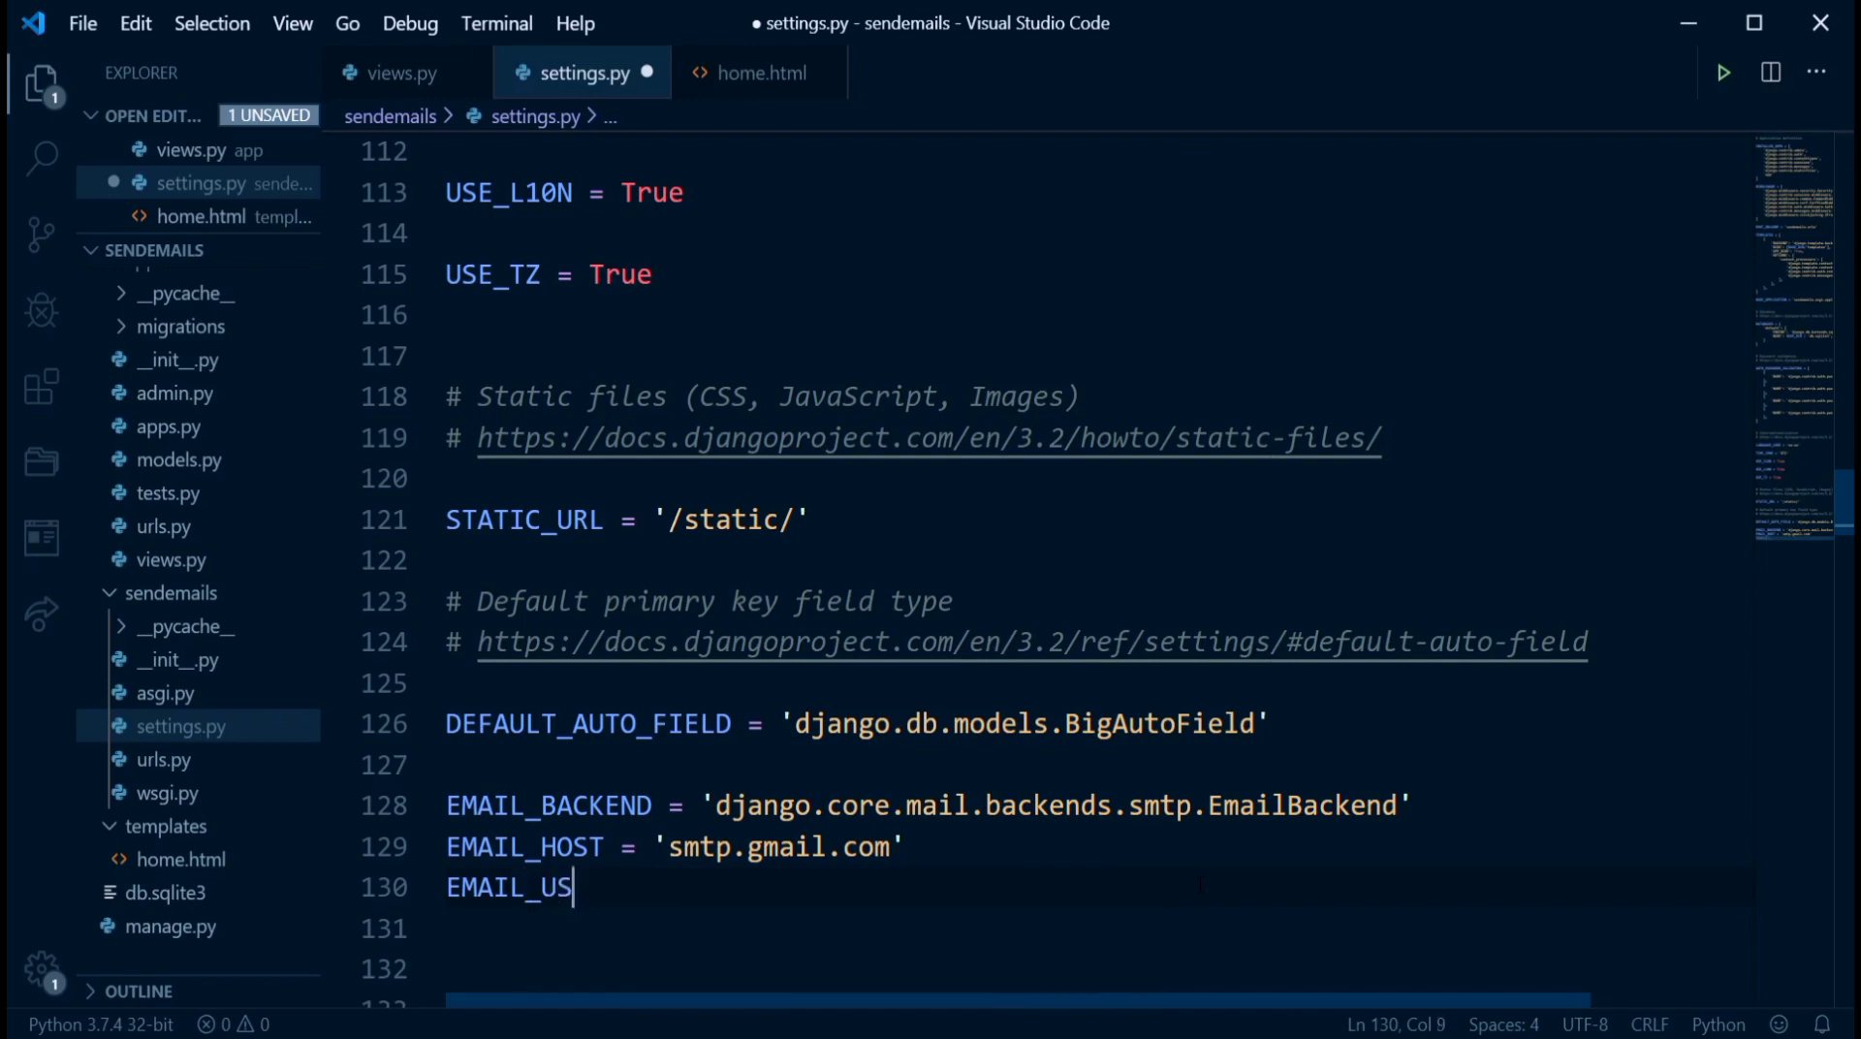
type("E_TLS")
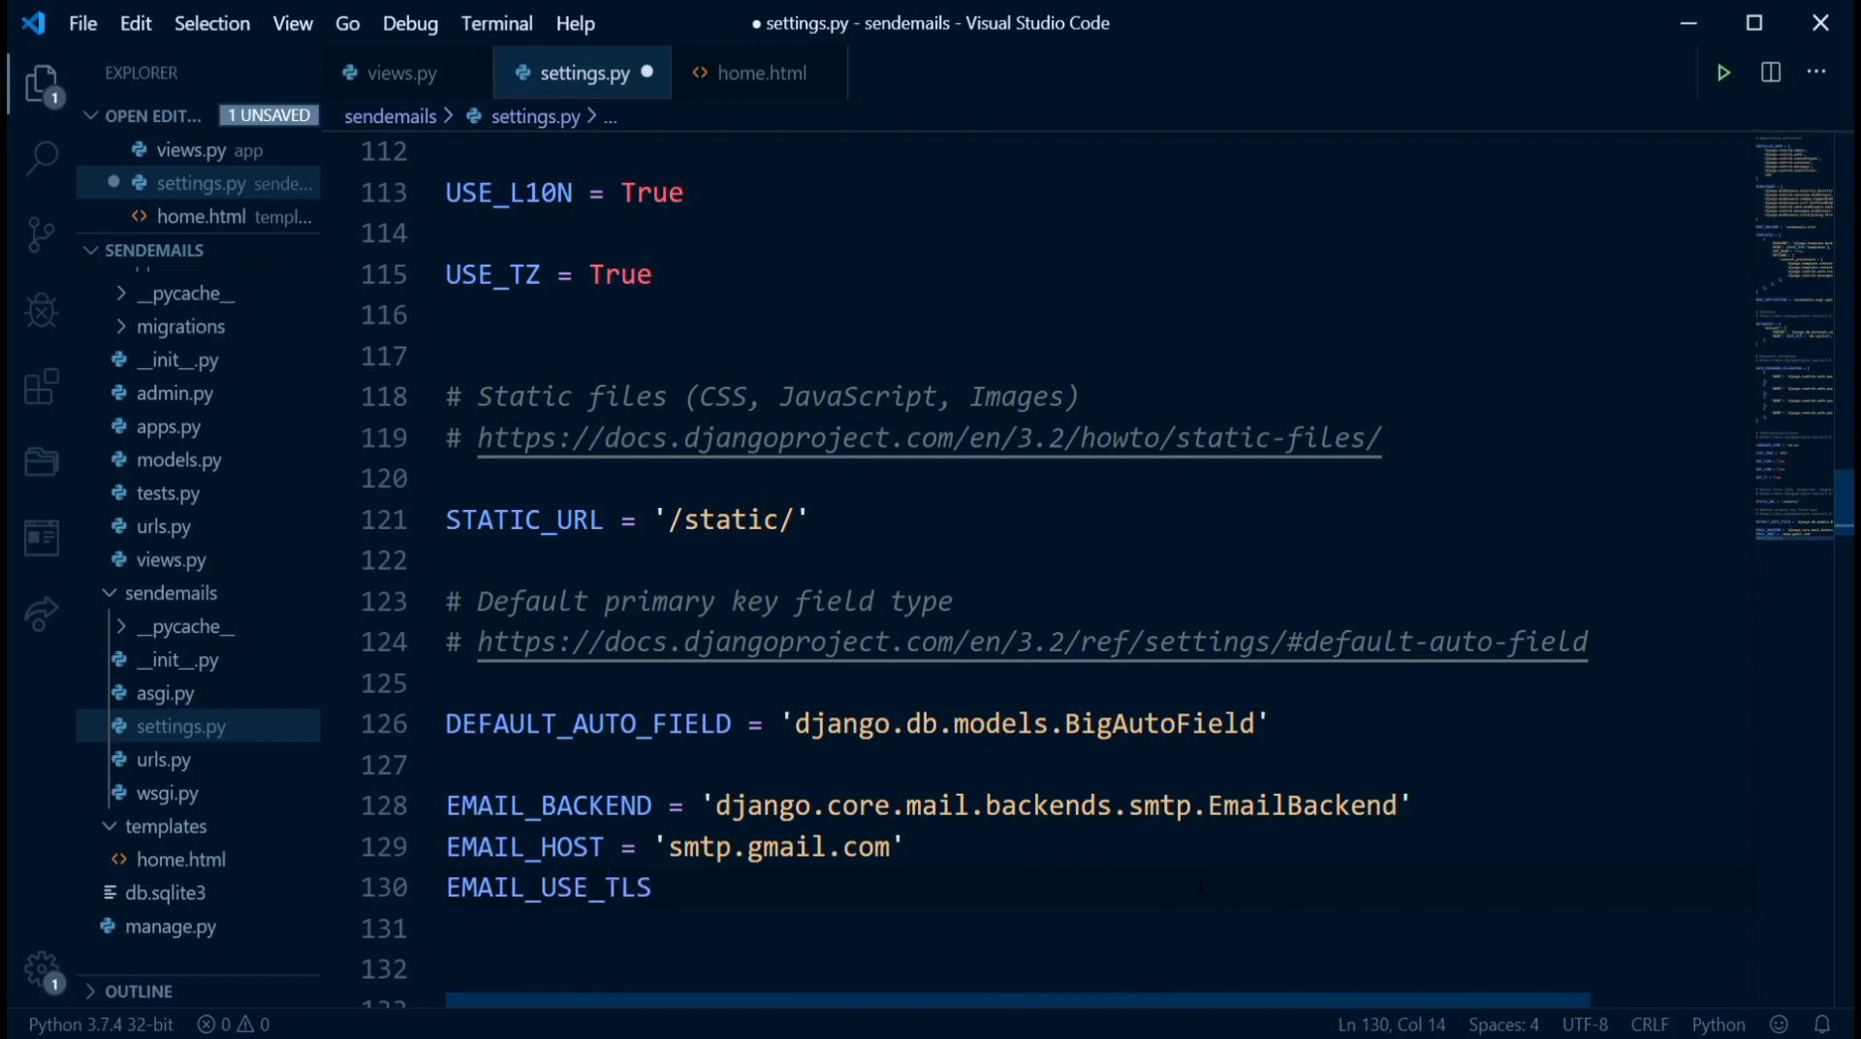
type("= True")
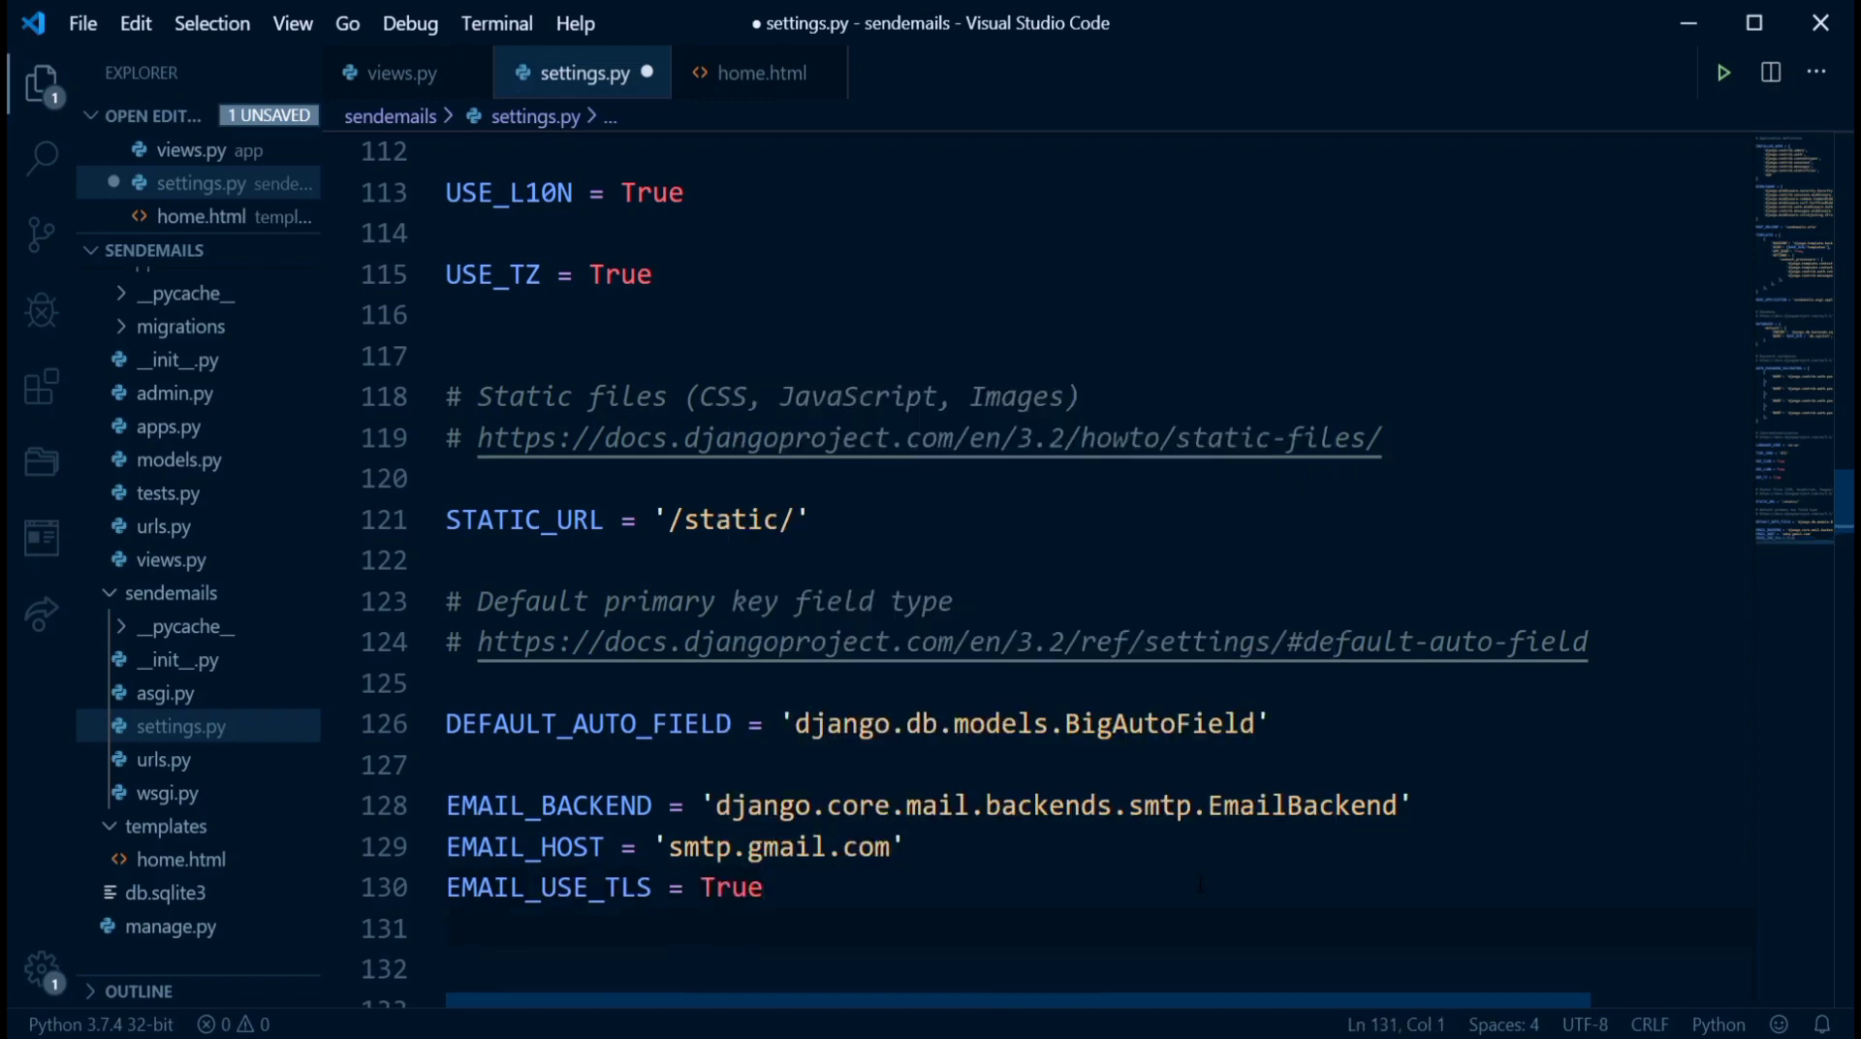
- Add EMAIL_PORT = 587 to settings.py
type("EMAI")
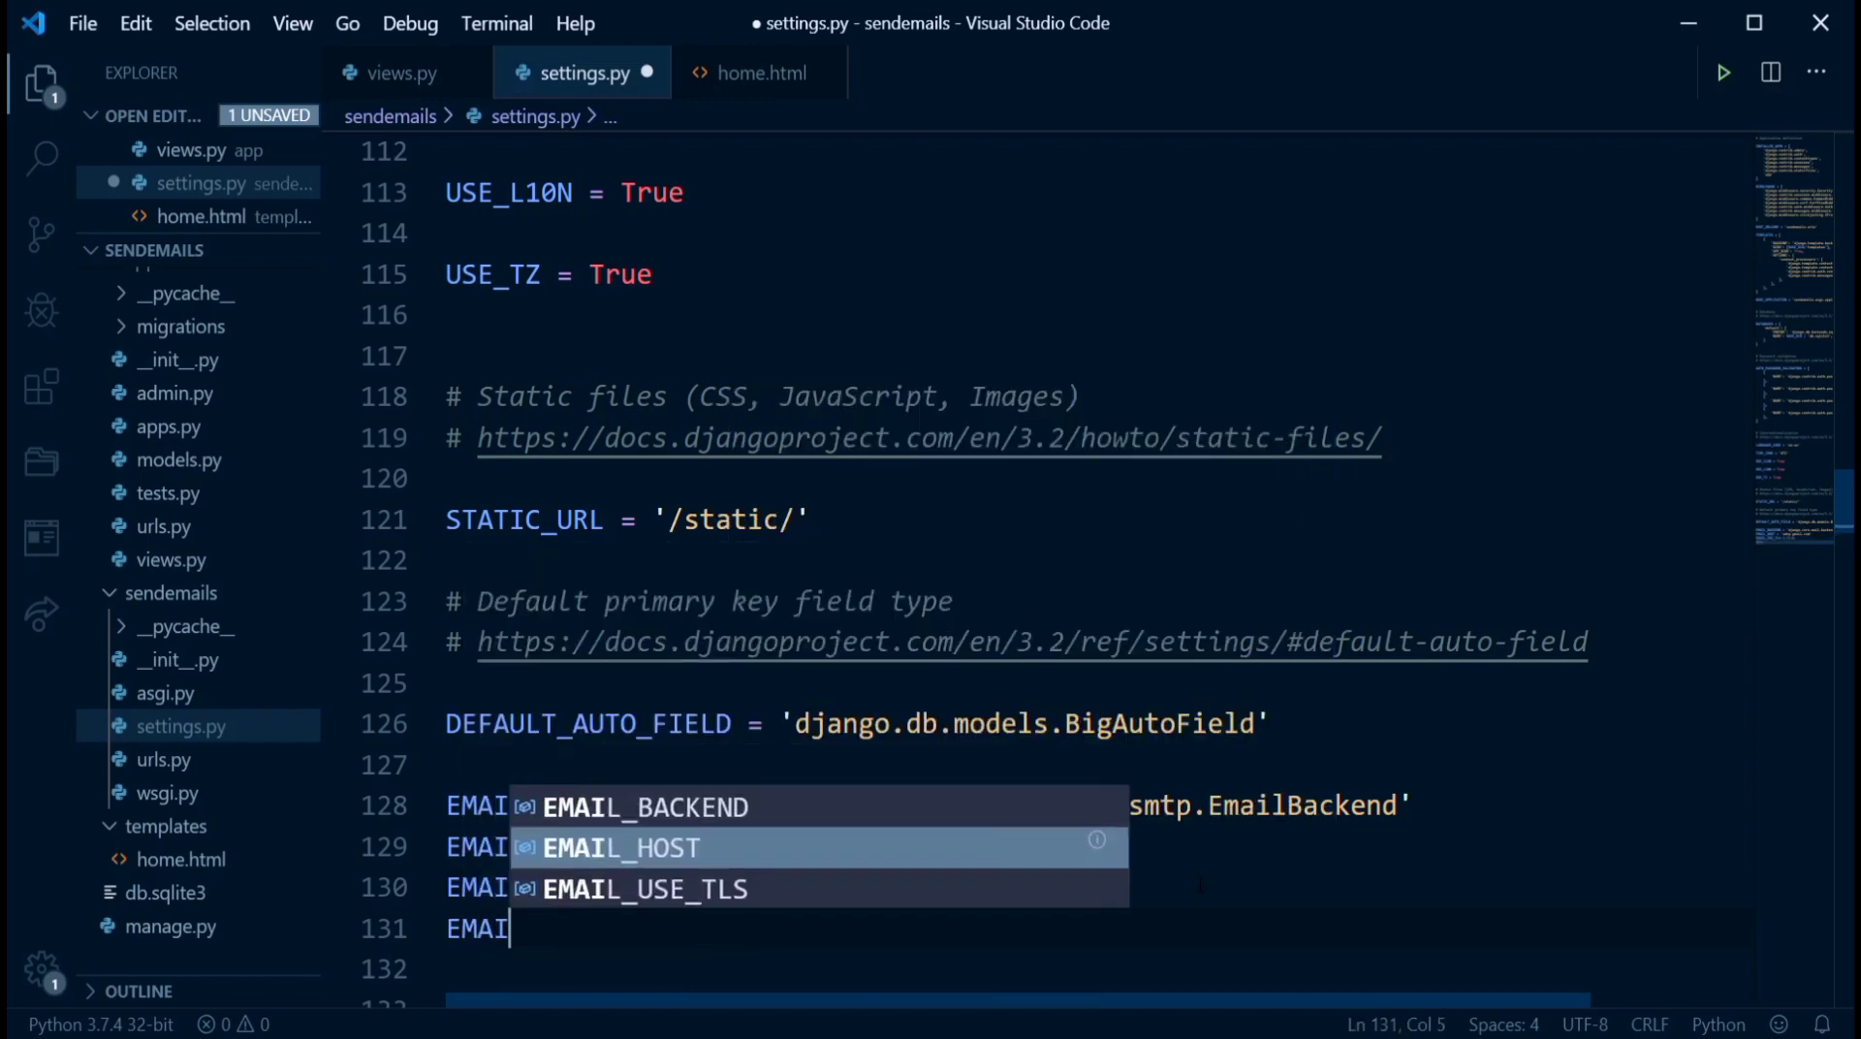
type("L_PORT")
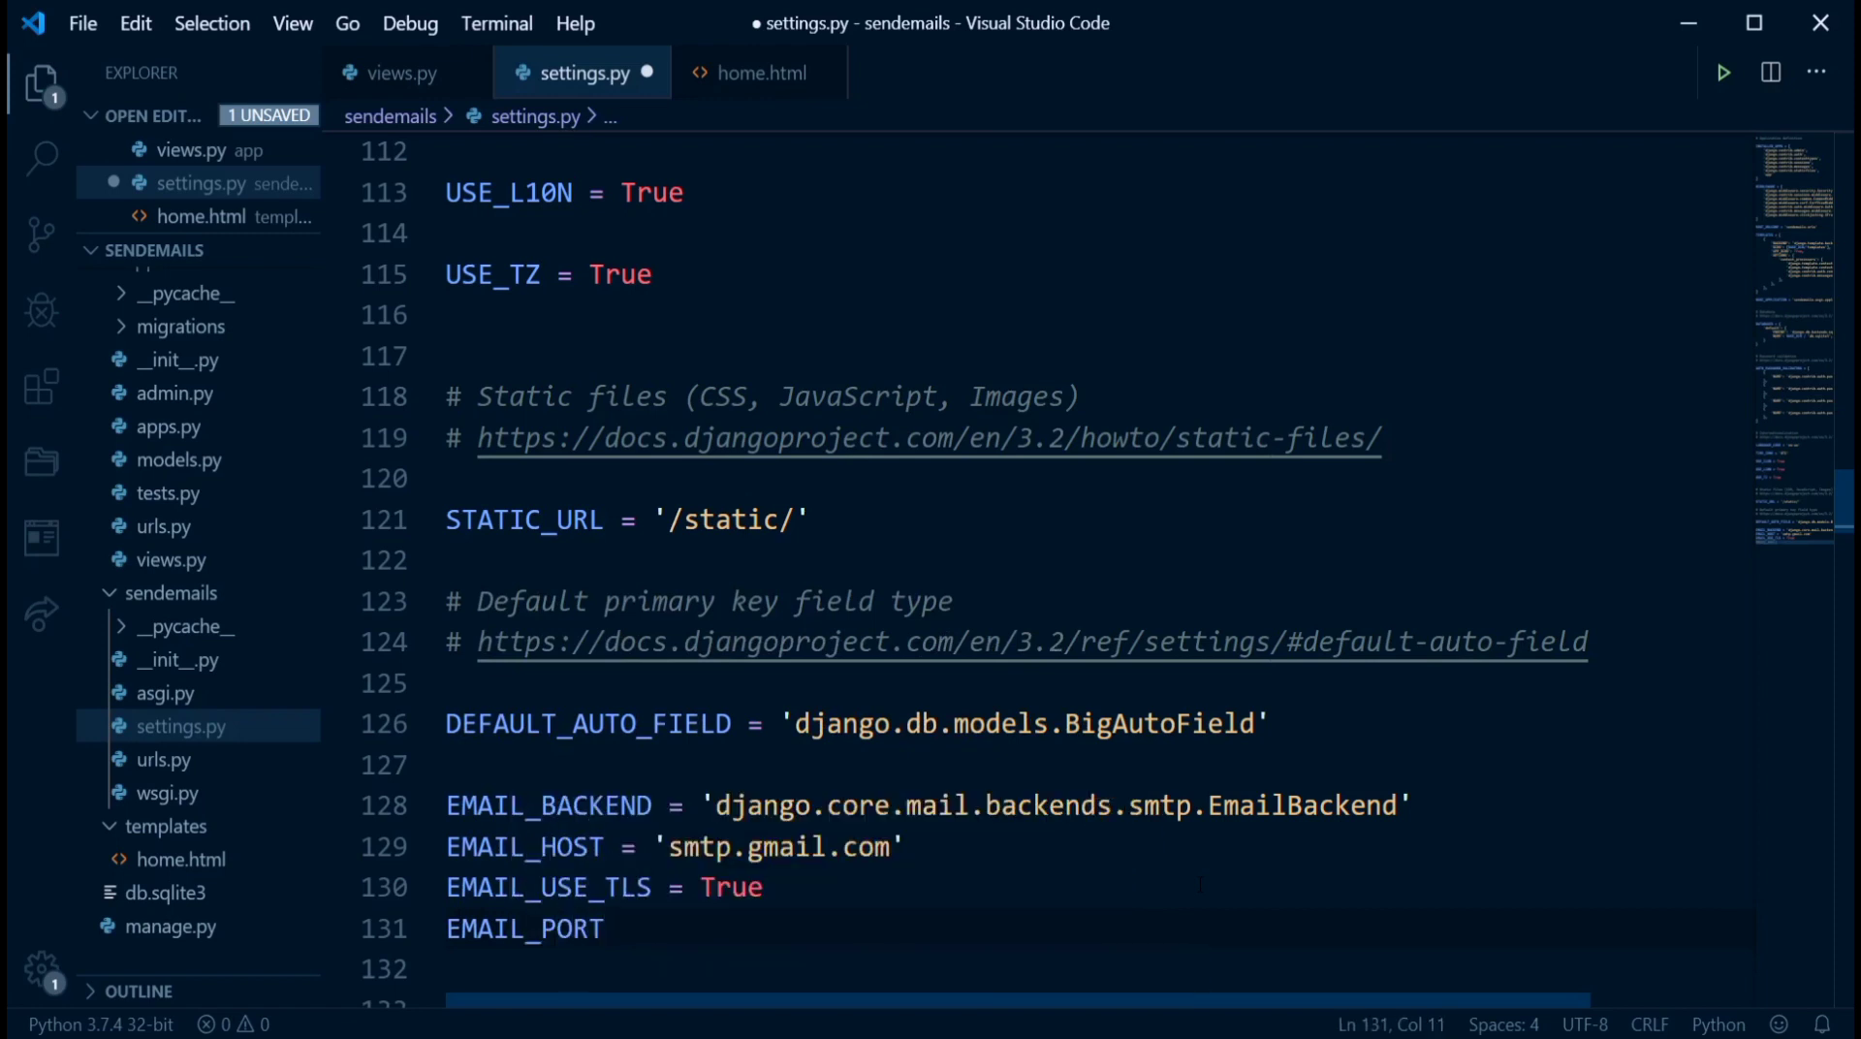
type("=")
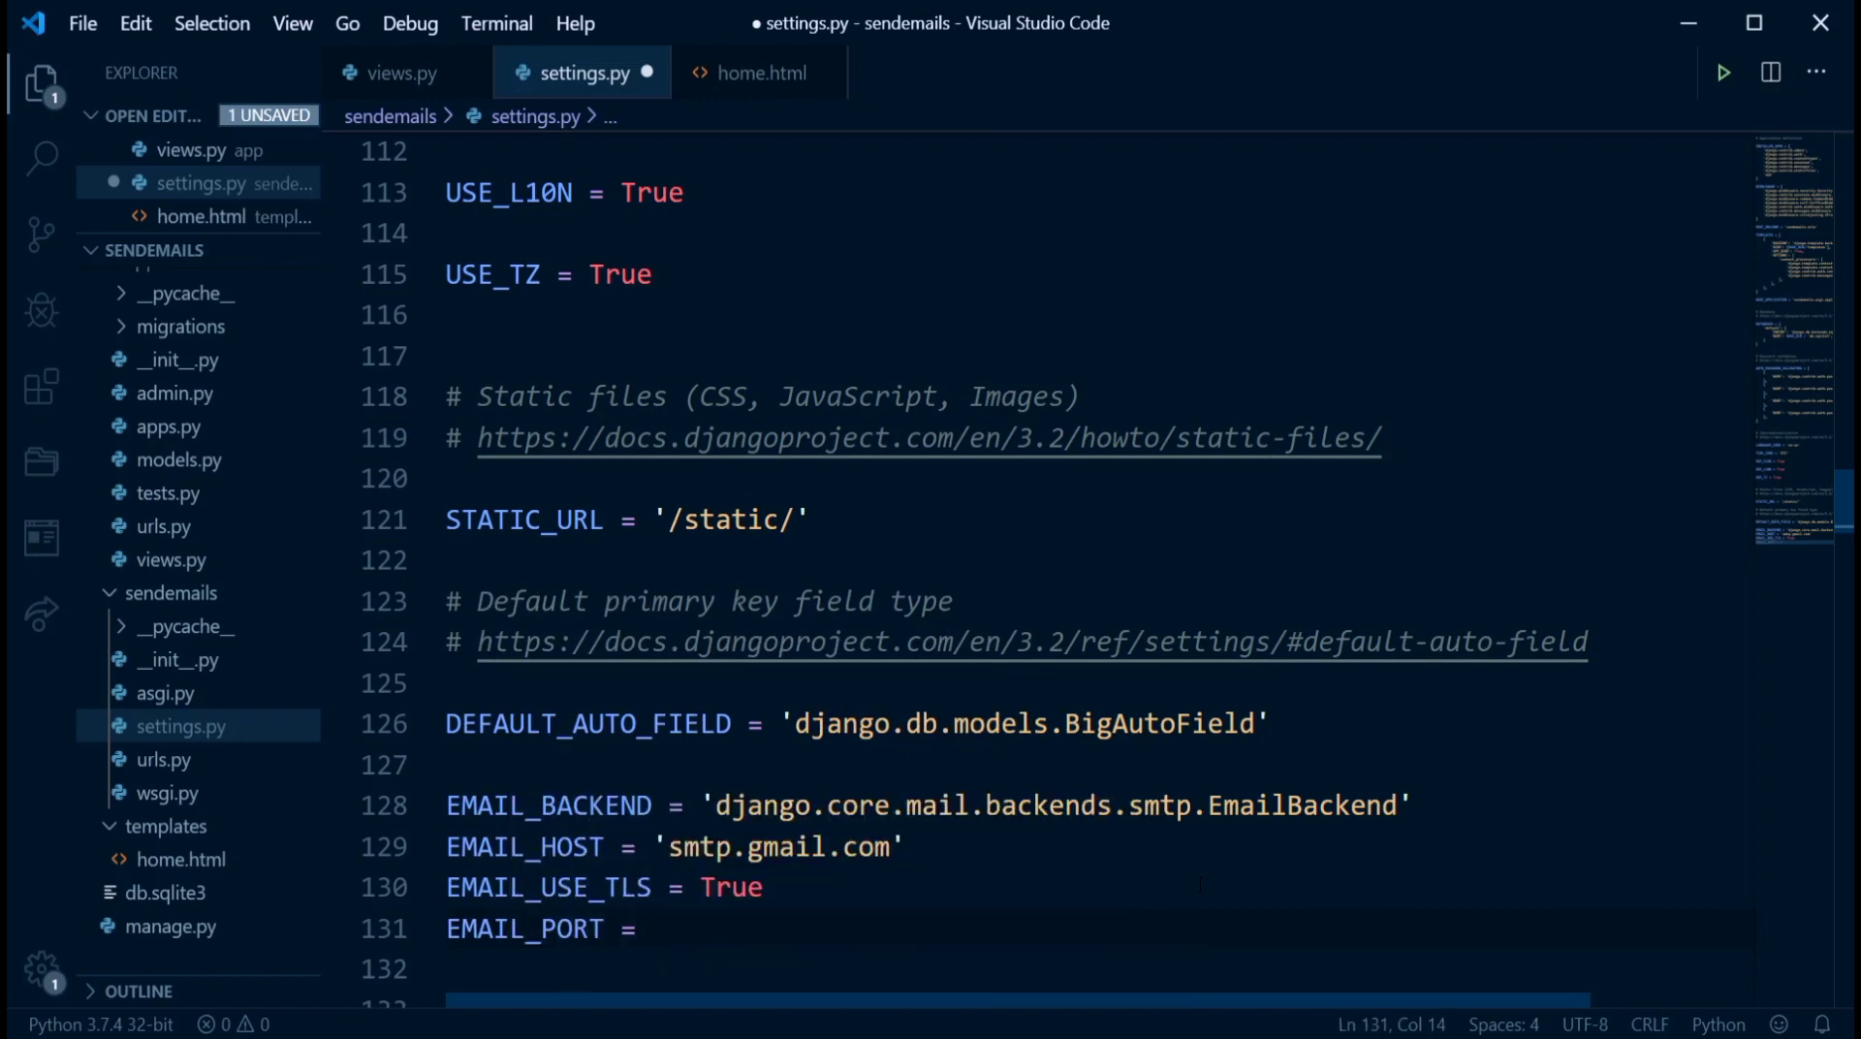
type("587")
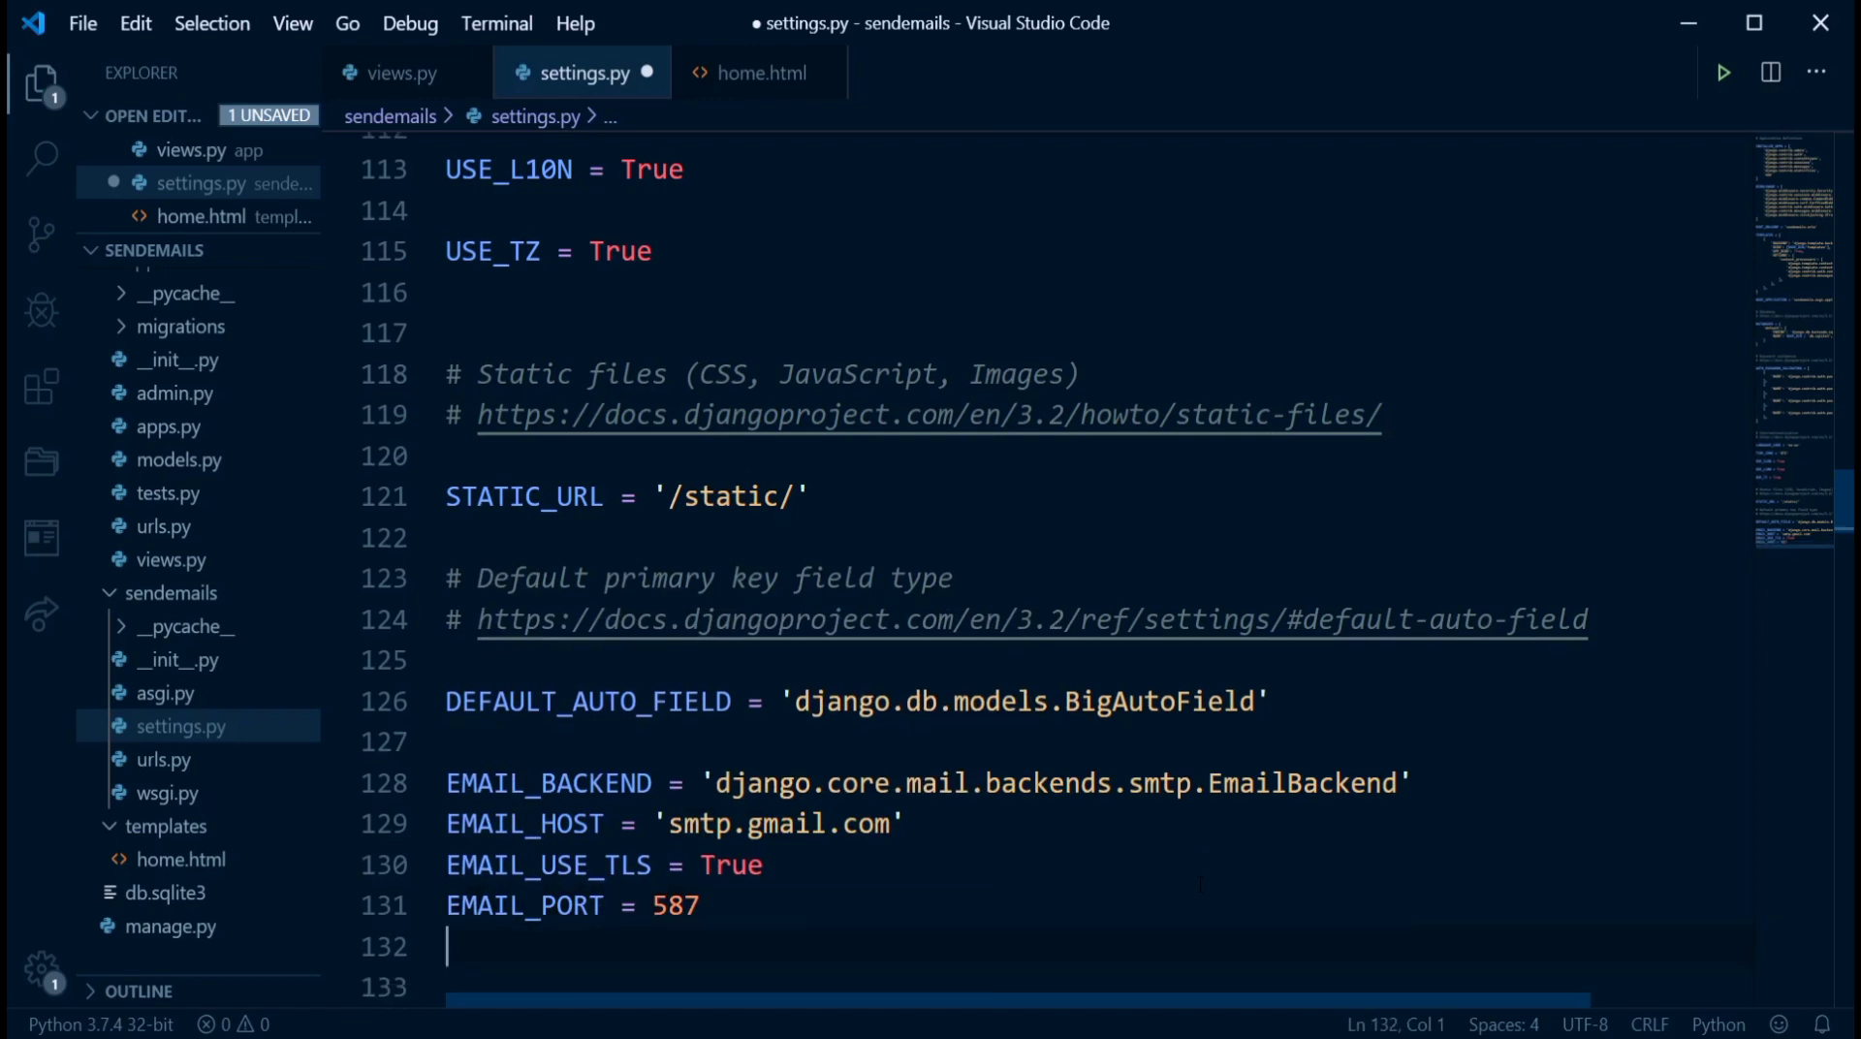
type("EMAIL")
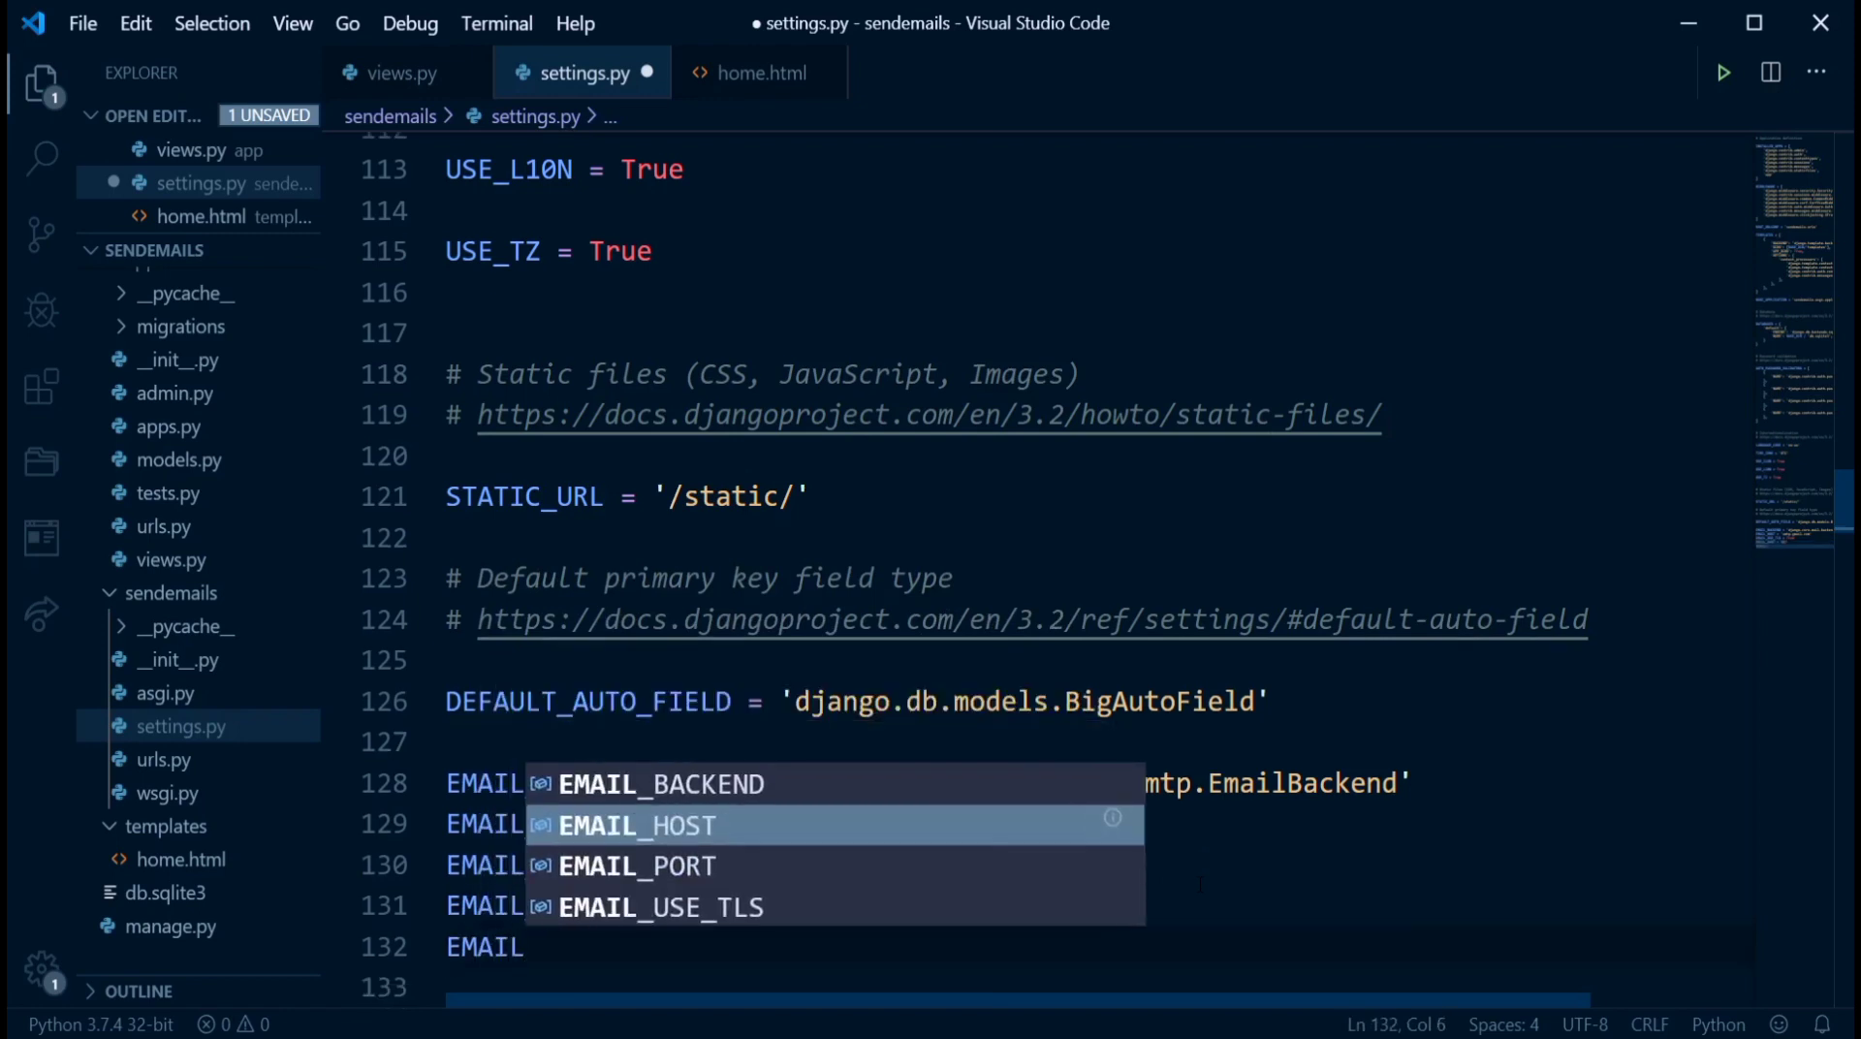
type("EMAIL_HOST")
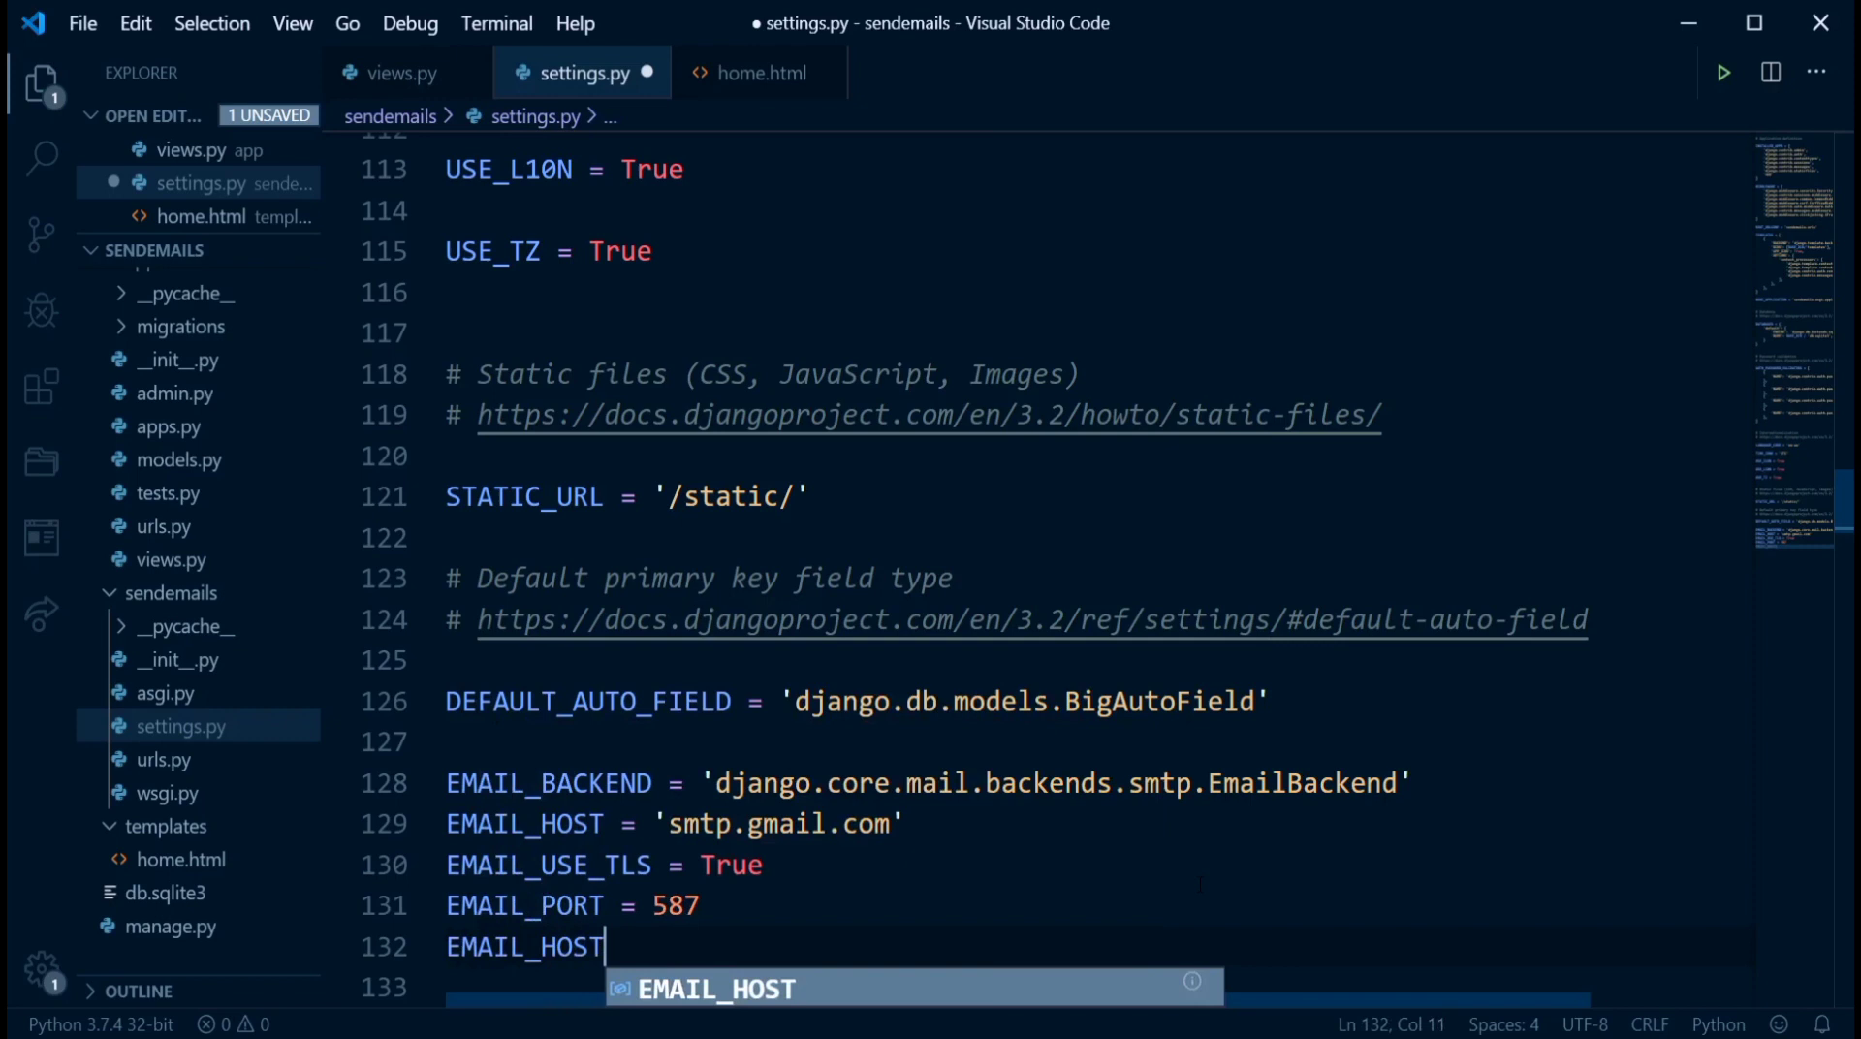
type("_U")
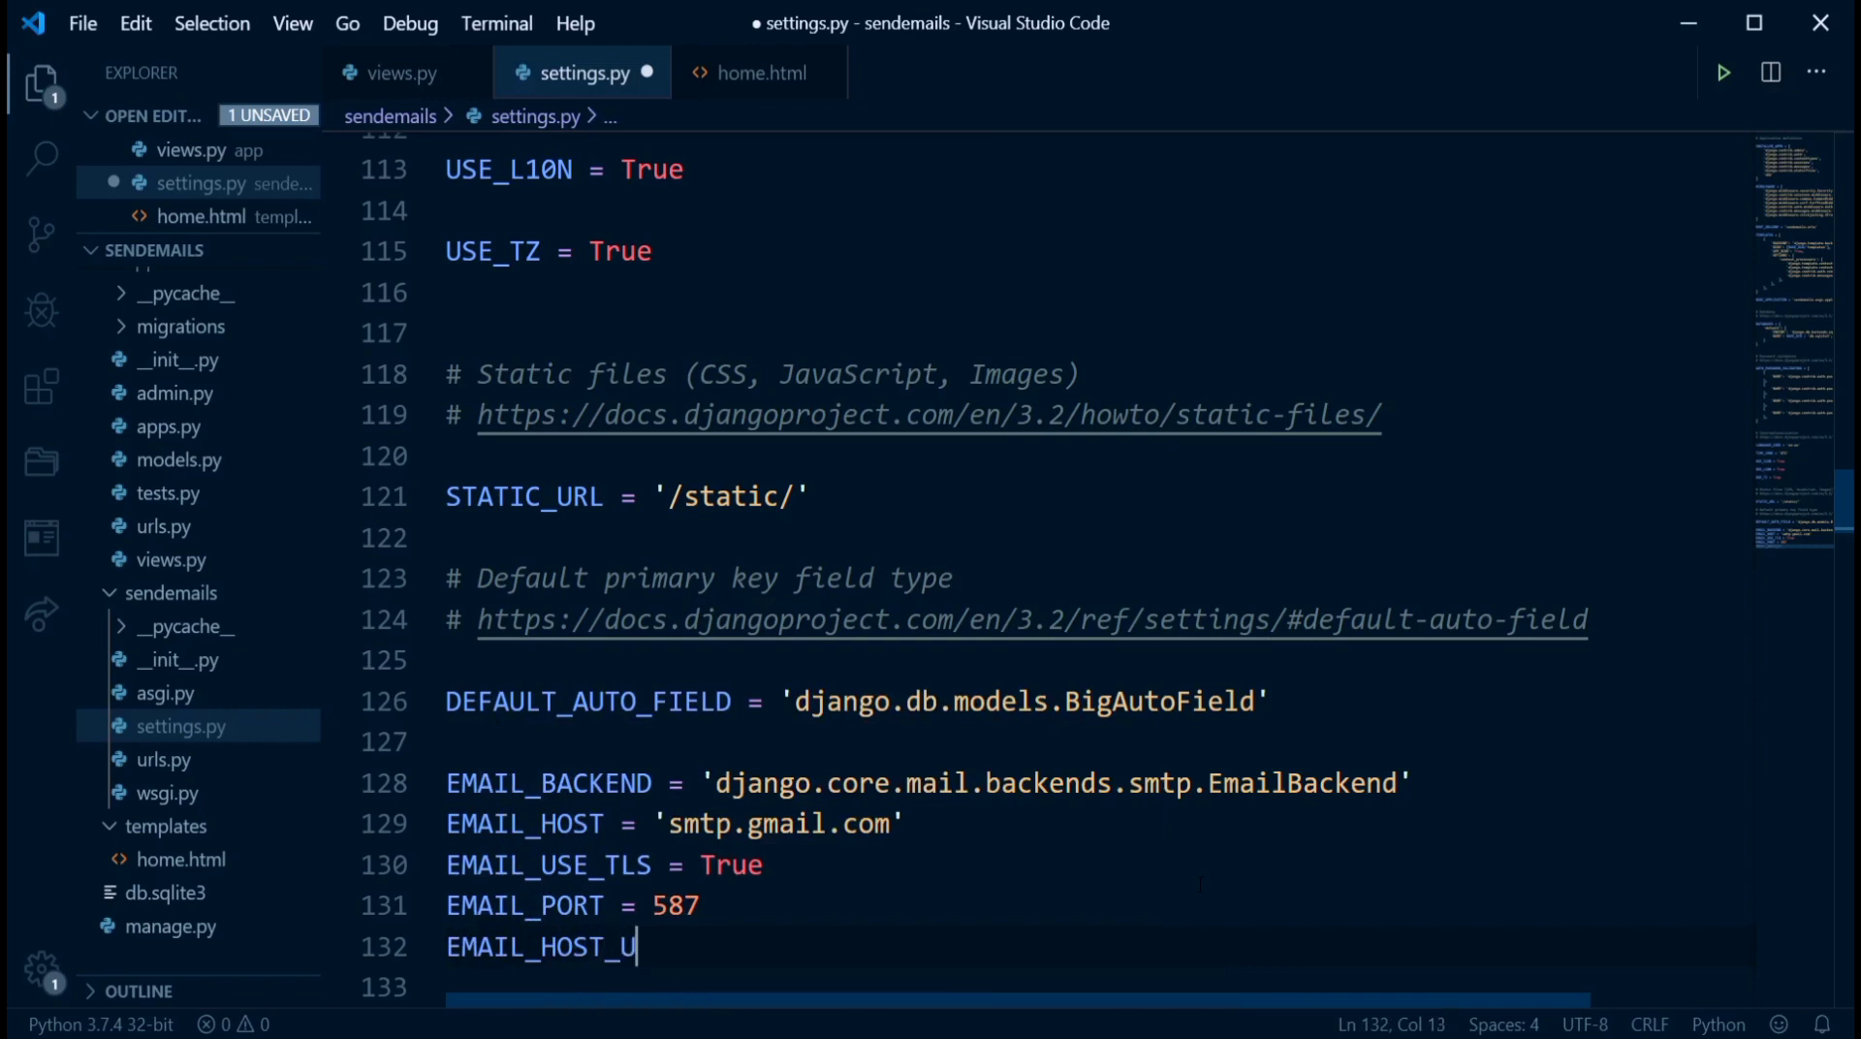
type("SER =")
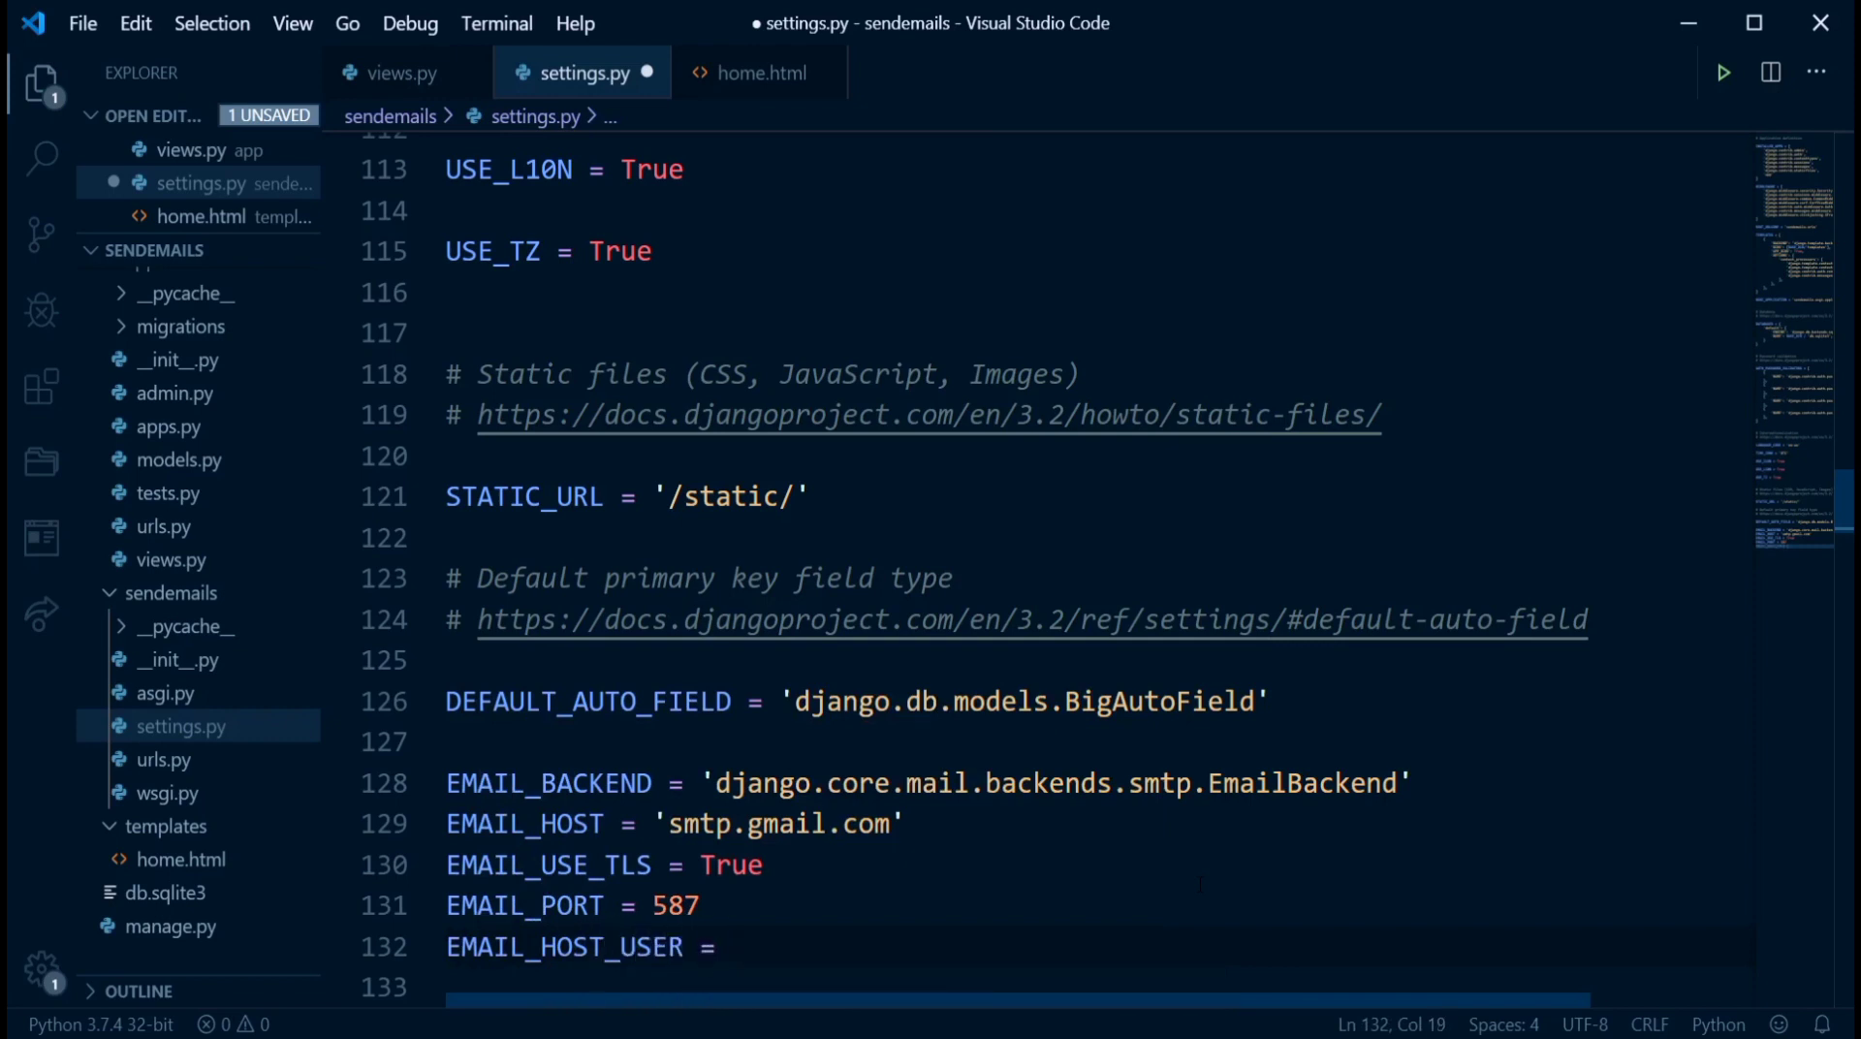
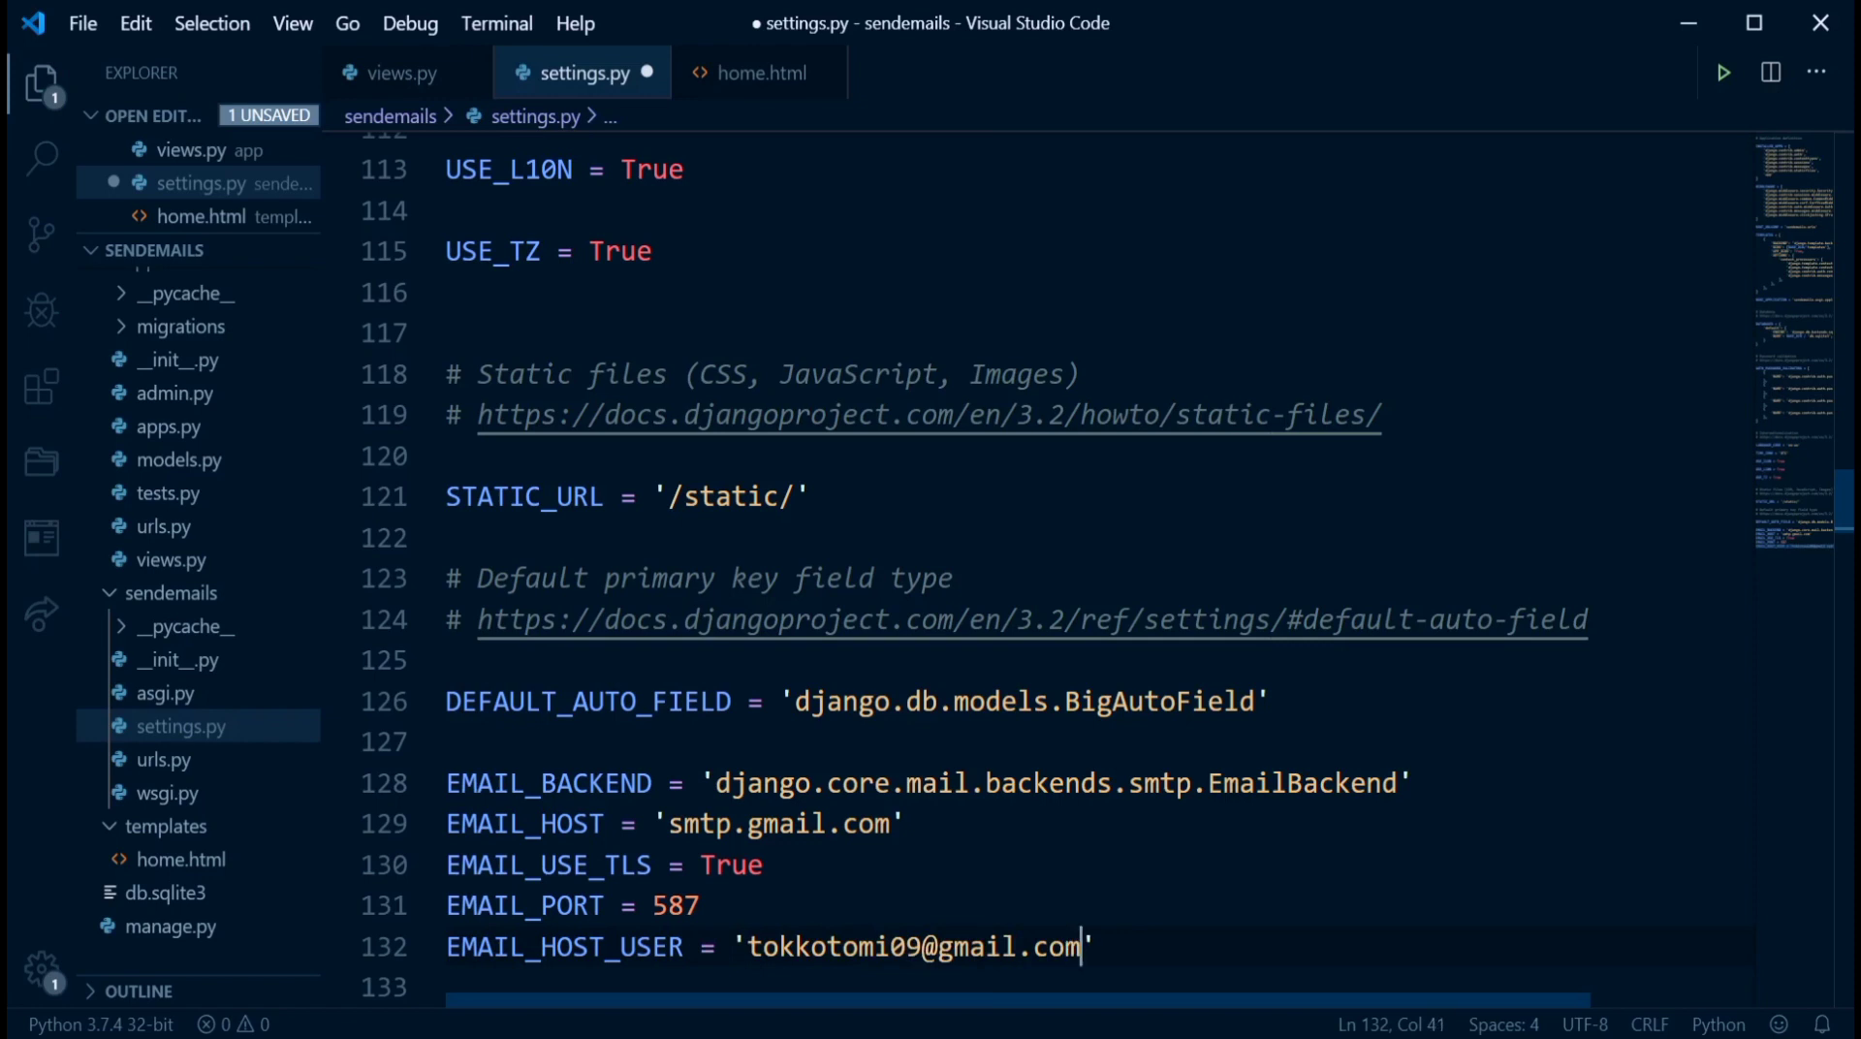
scroll("down", 3)
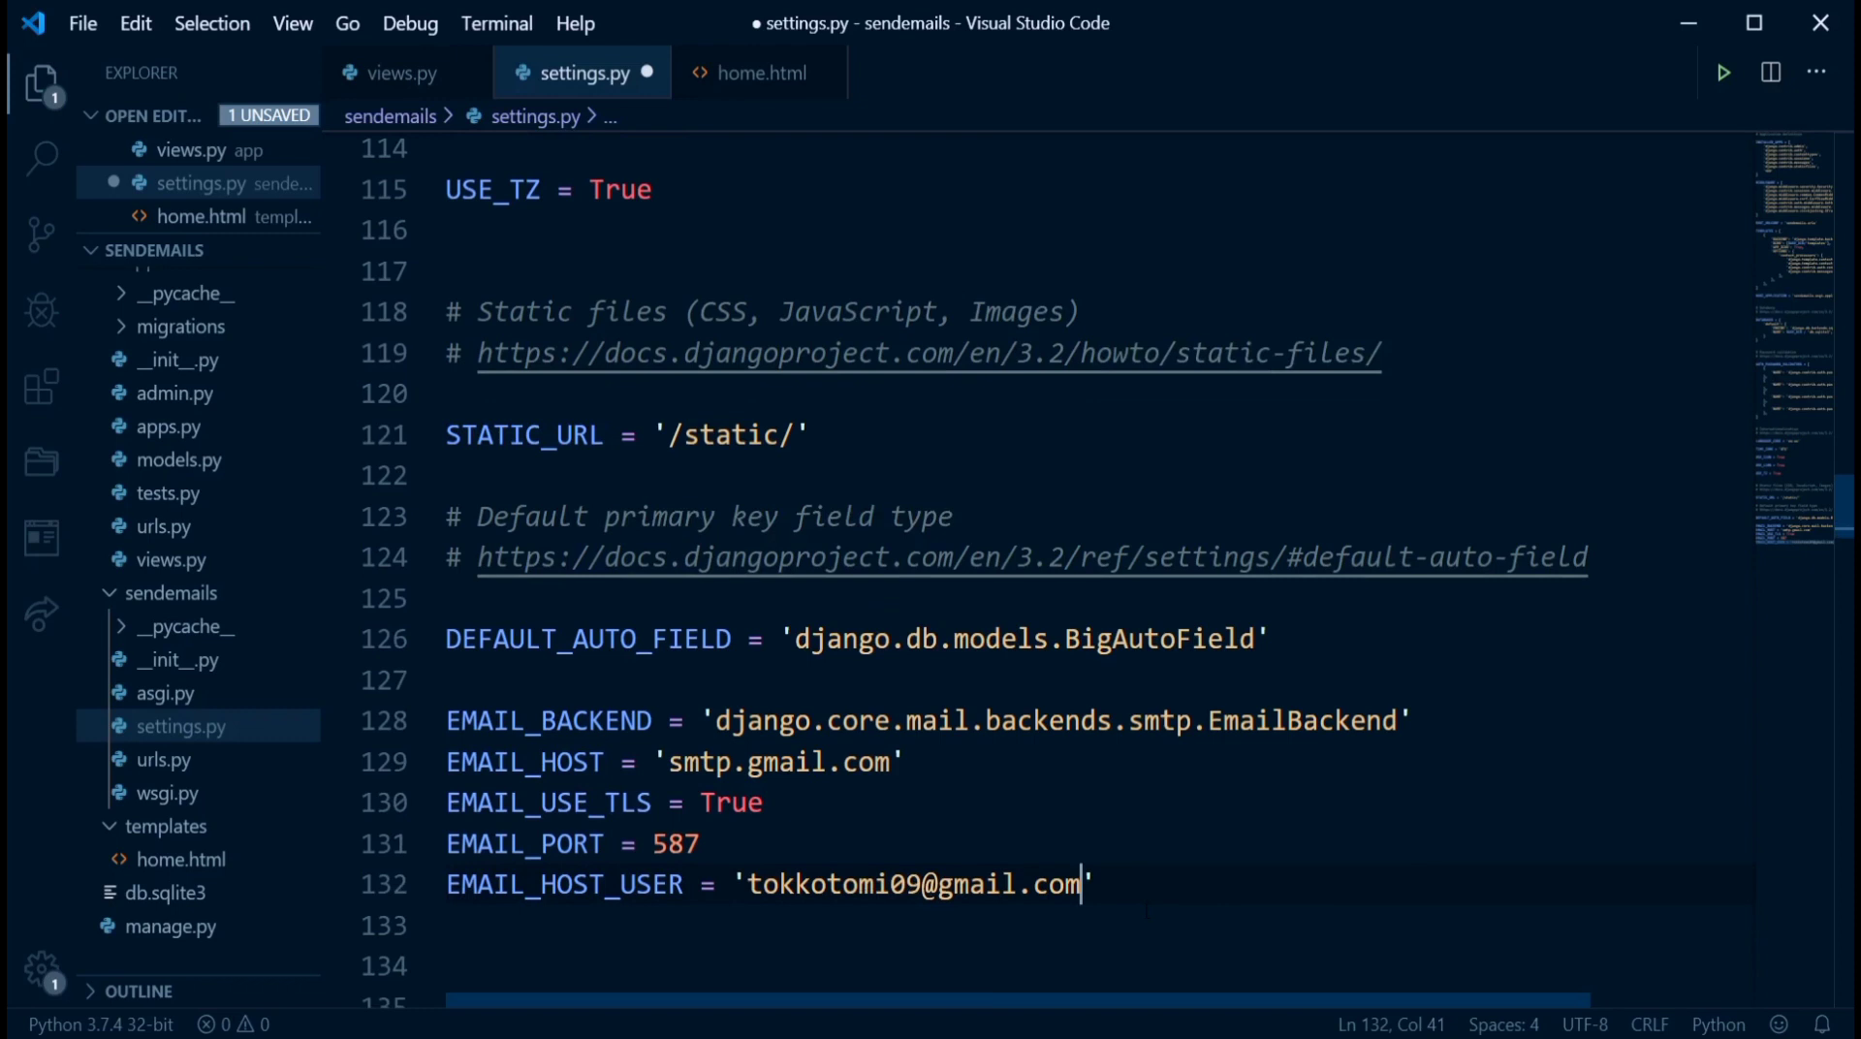
key("Return")
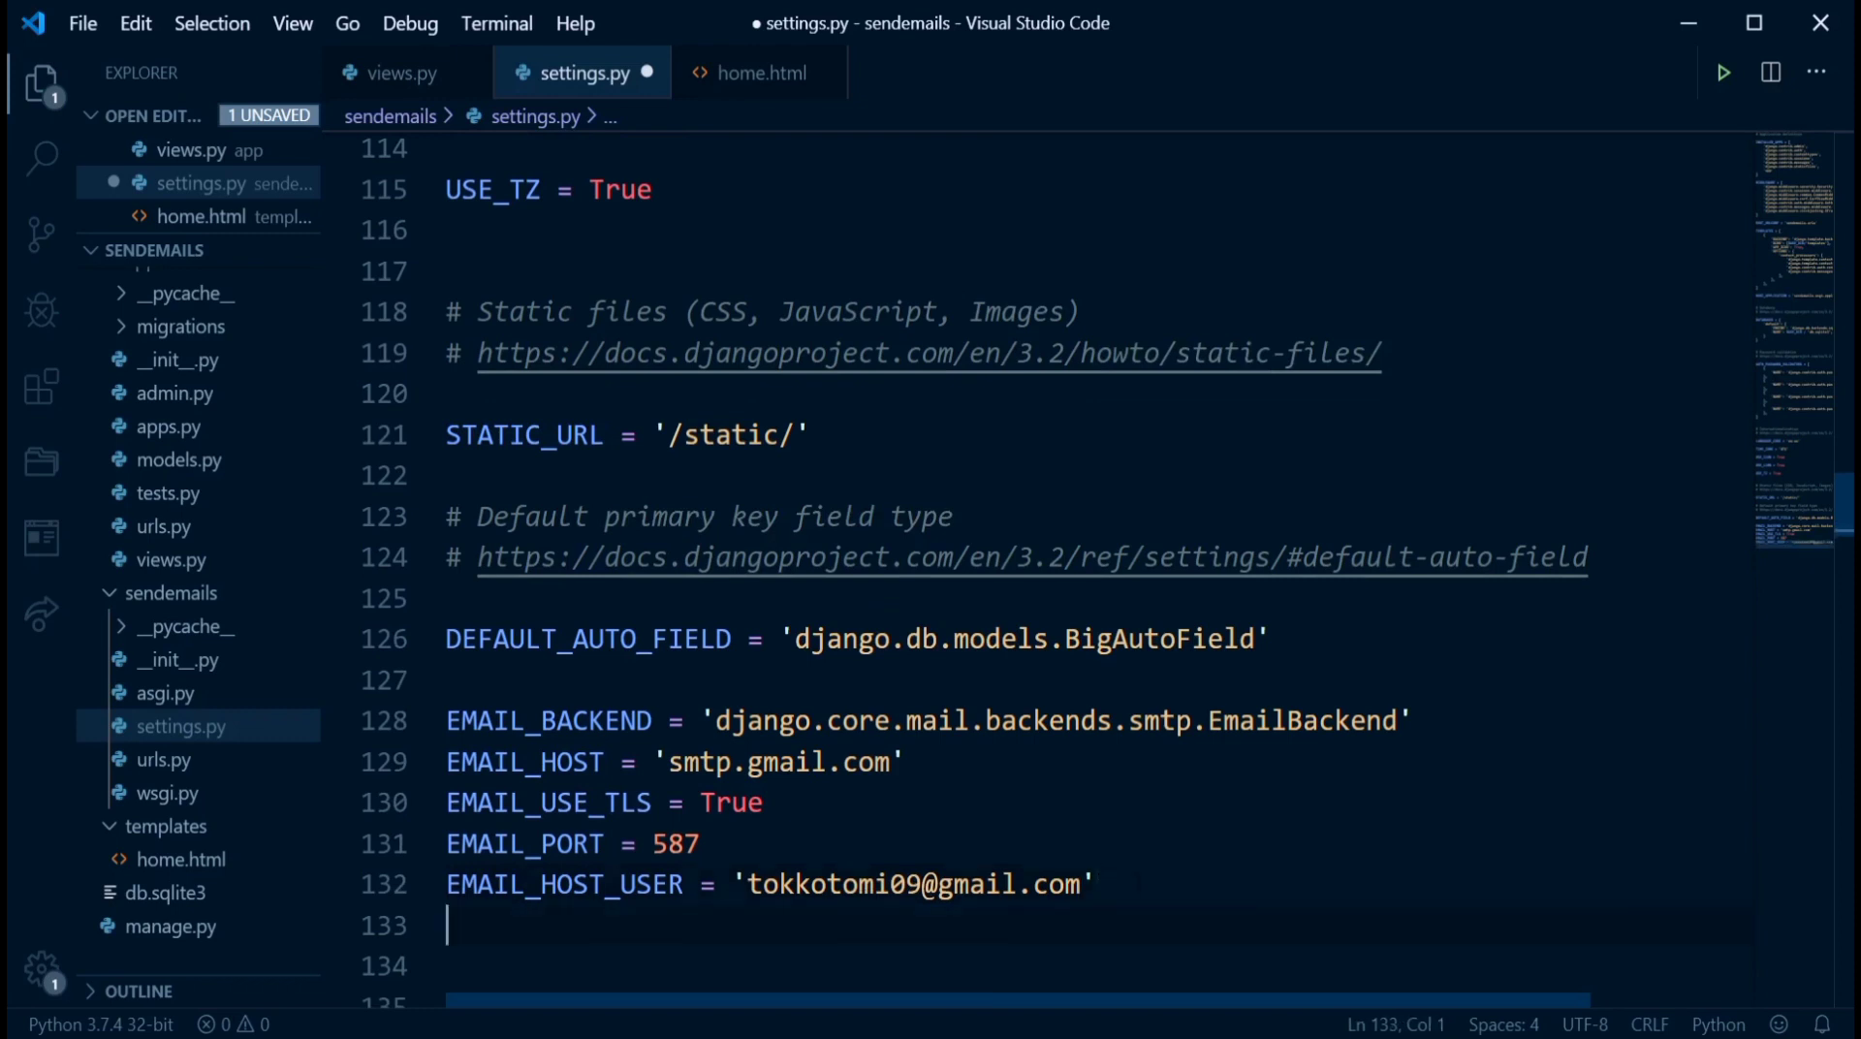
- Add a commented-out empty EMAIL_HOST_PASSWORD = '' line and save settings.py
type("EMAIL_HOST_PASSWORD = '")
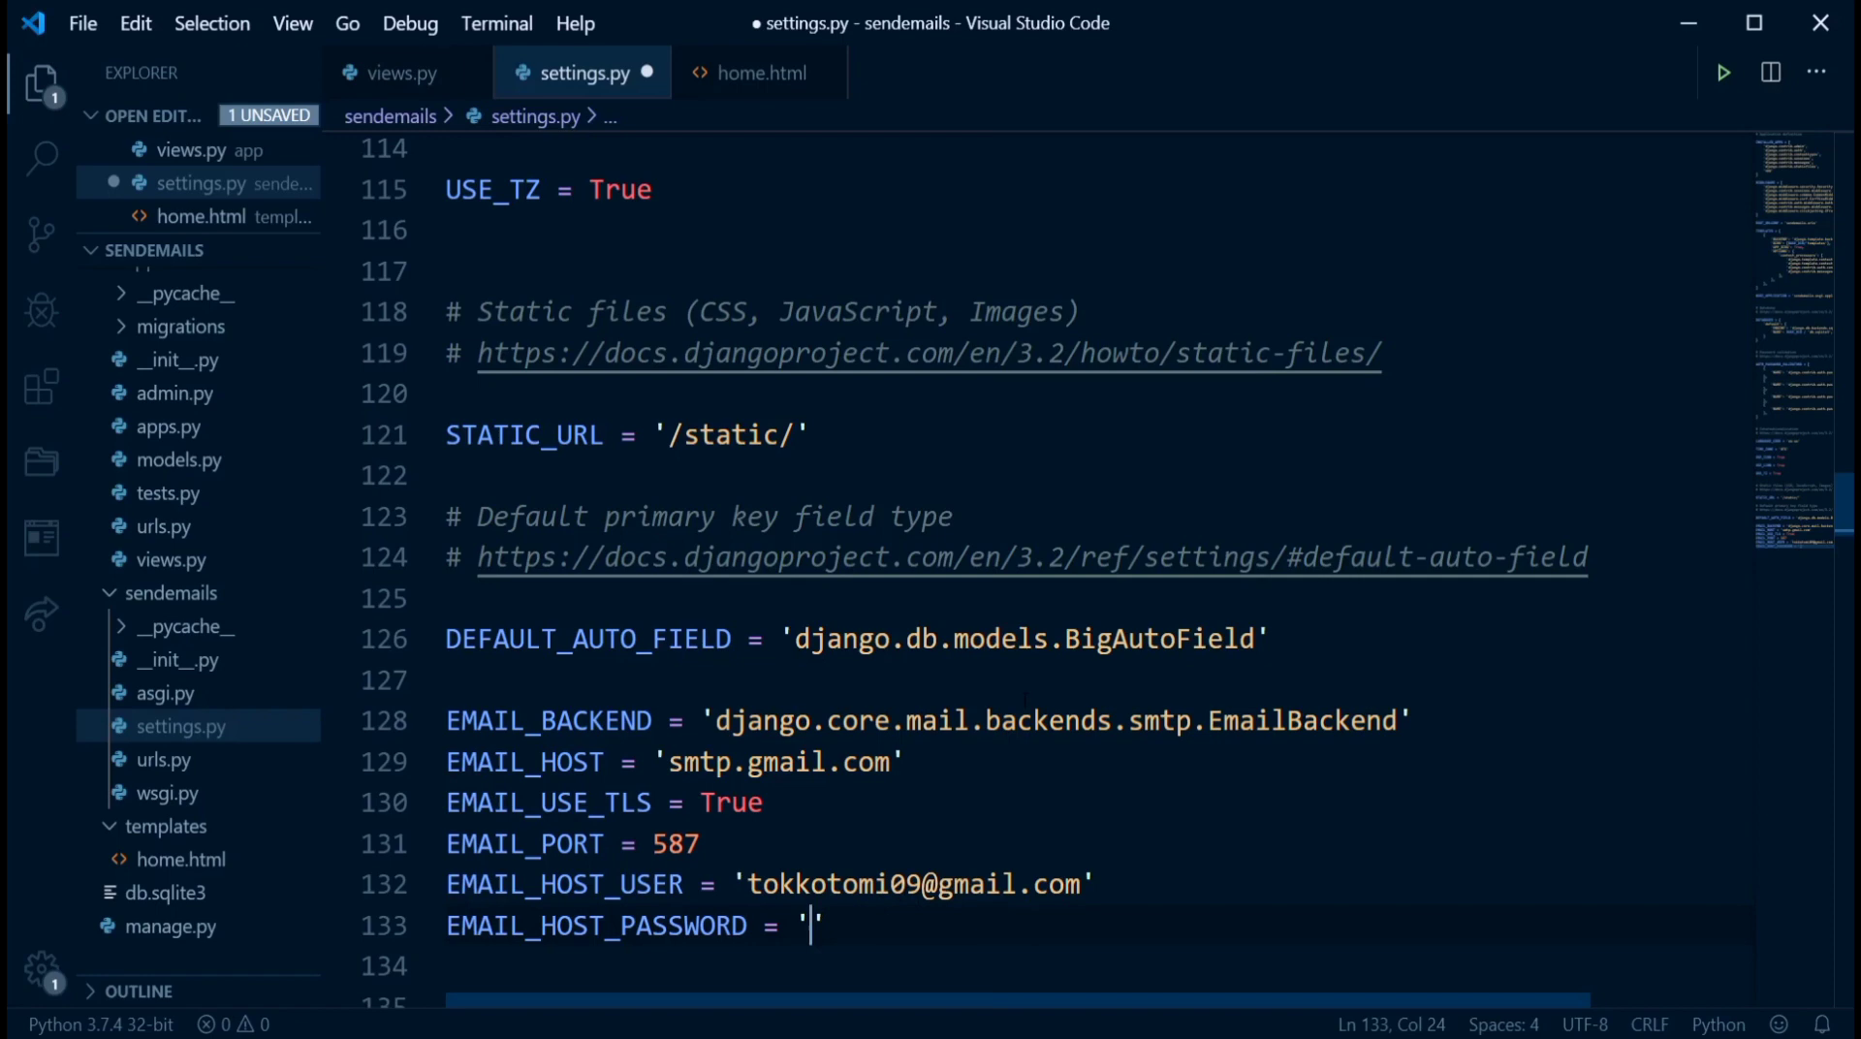
scroll("down", 3)
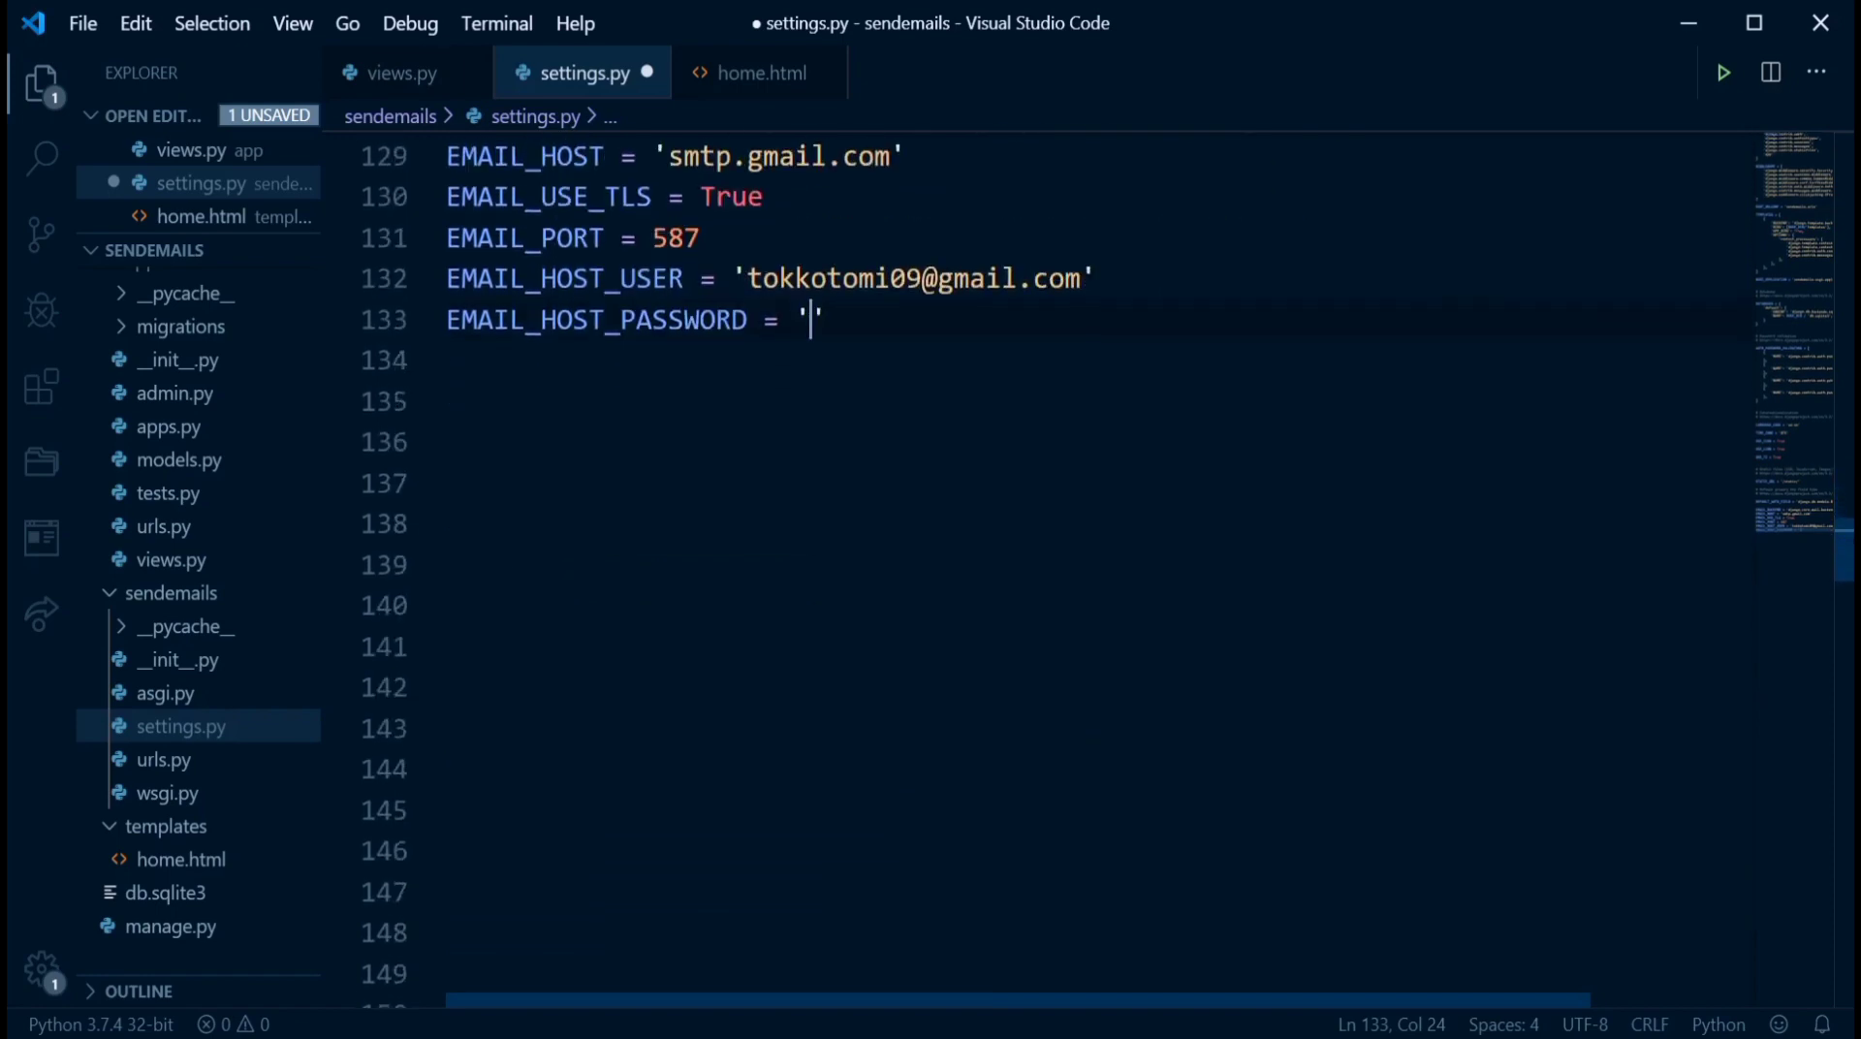
scroll("up", 3)
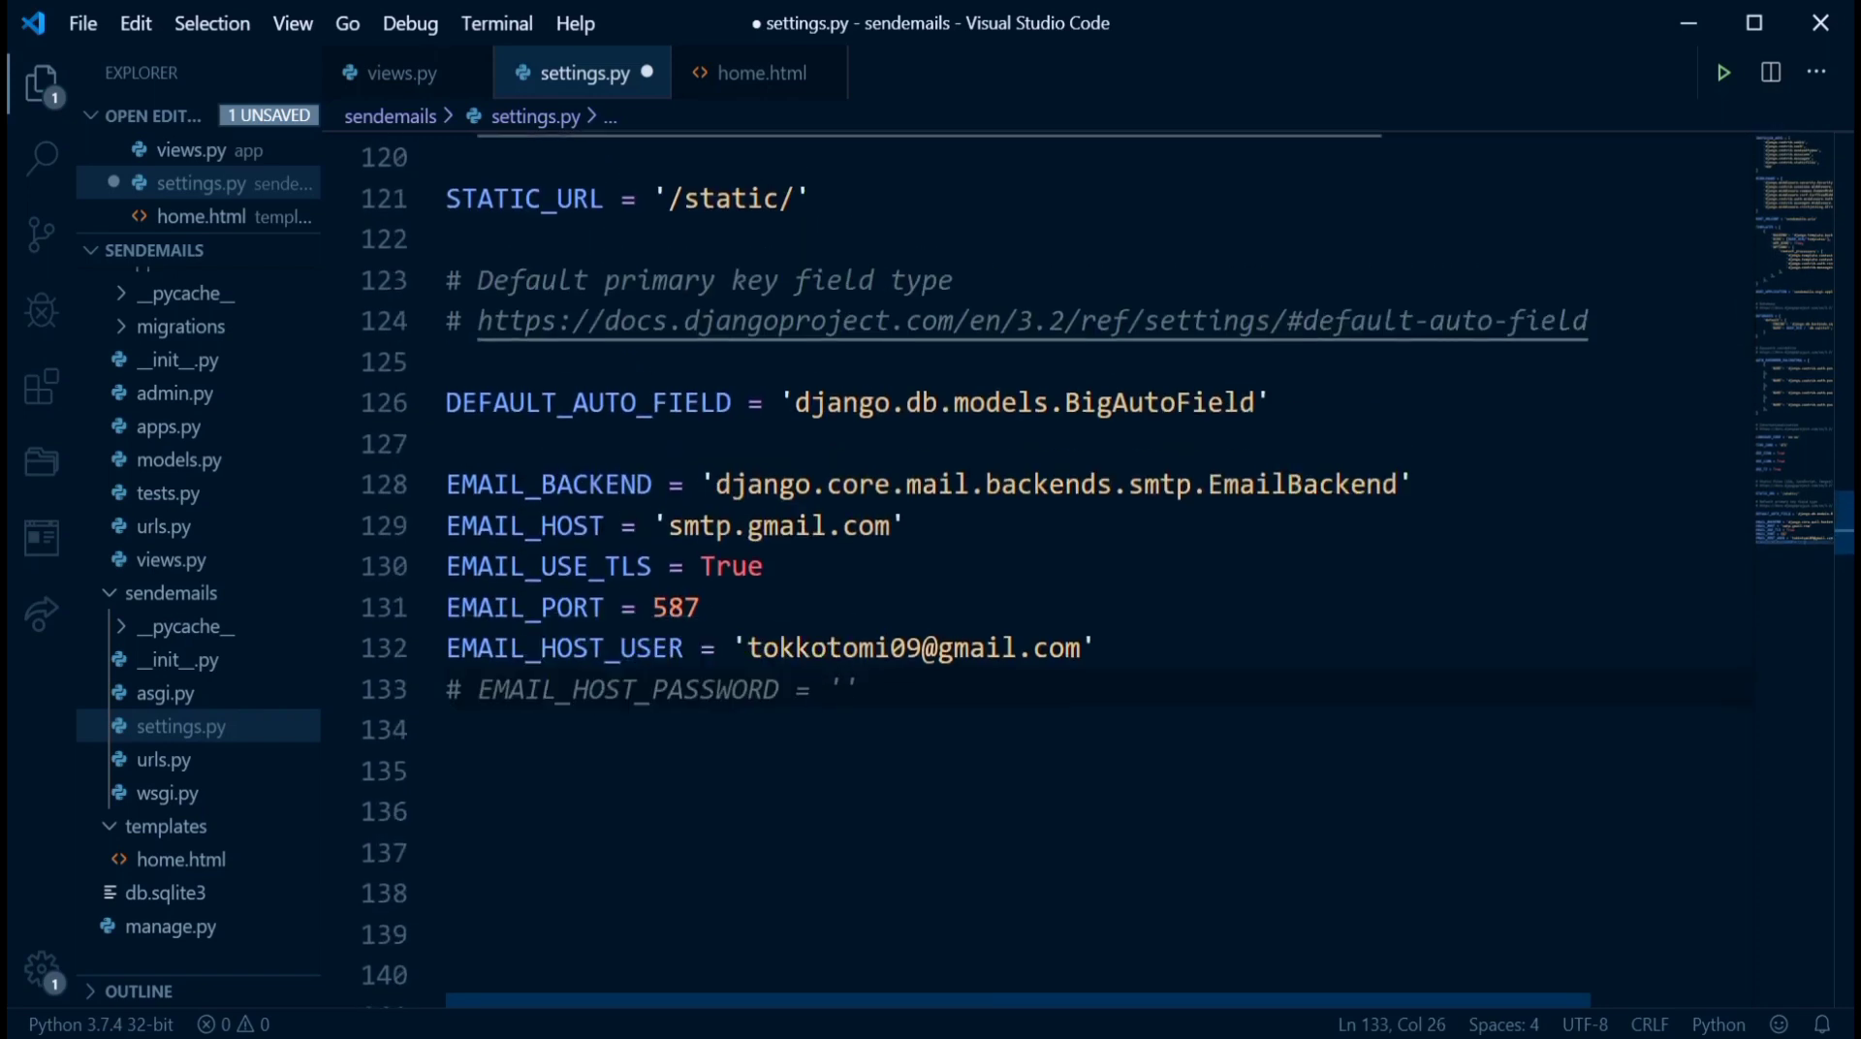
scroll("up", 3)
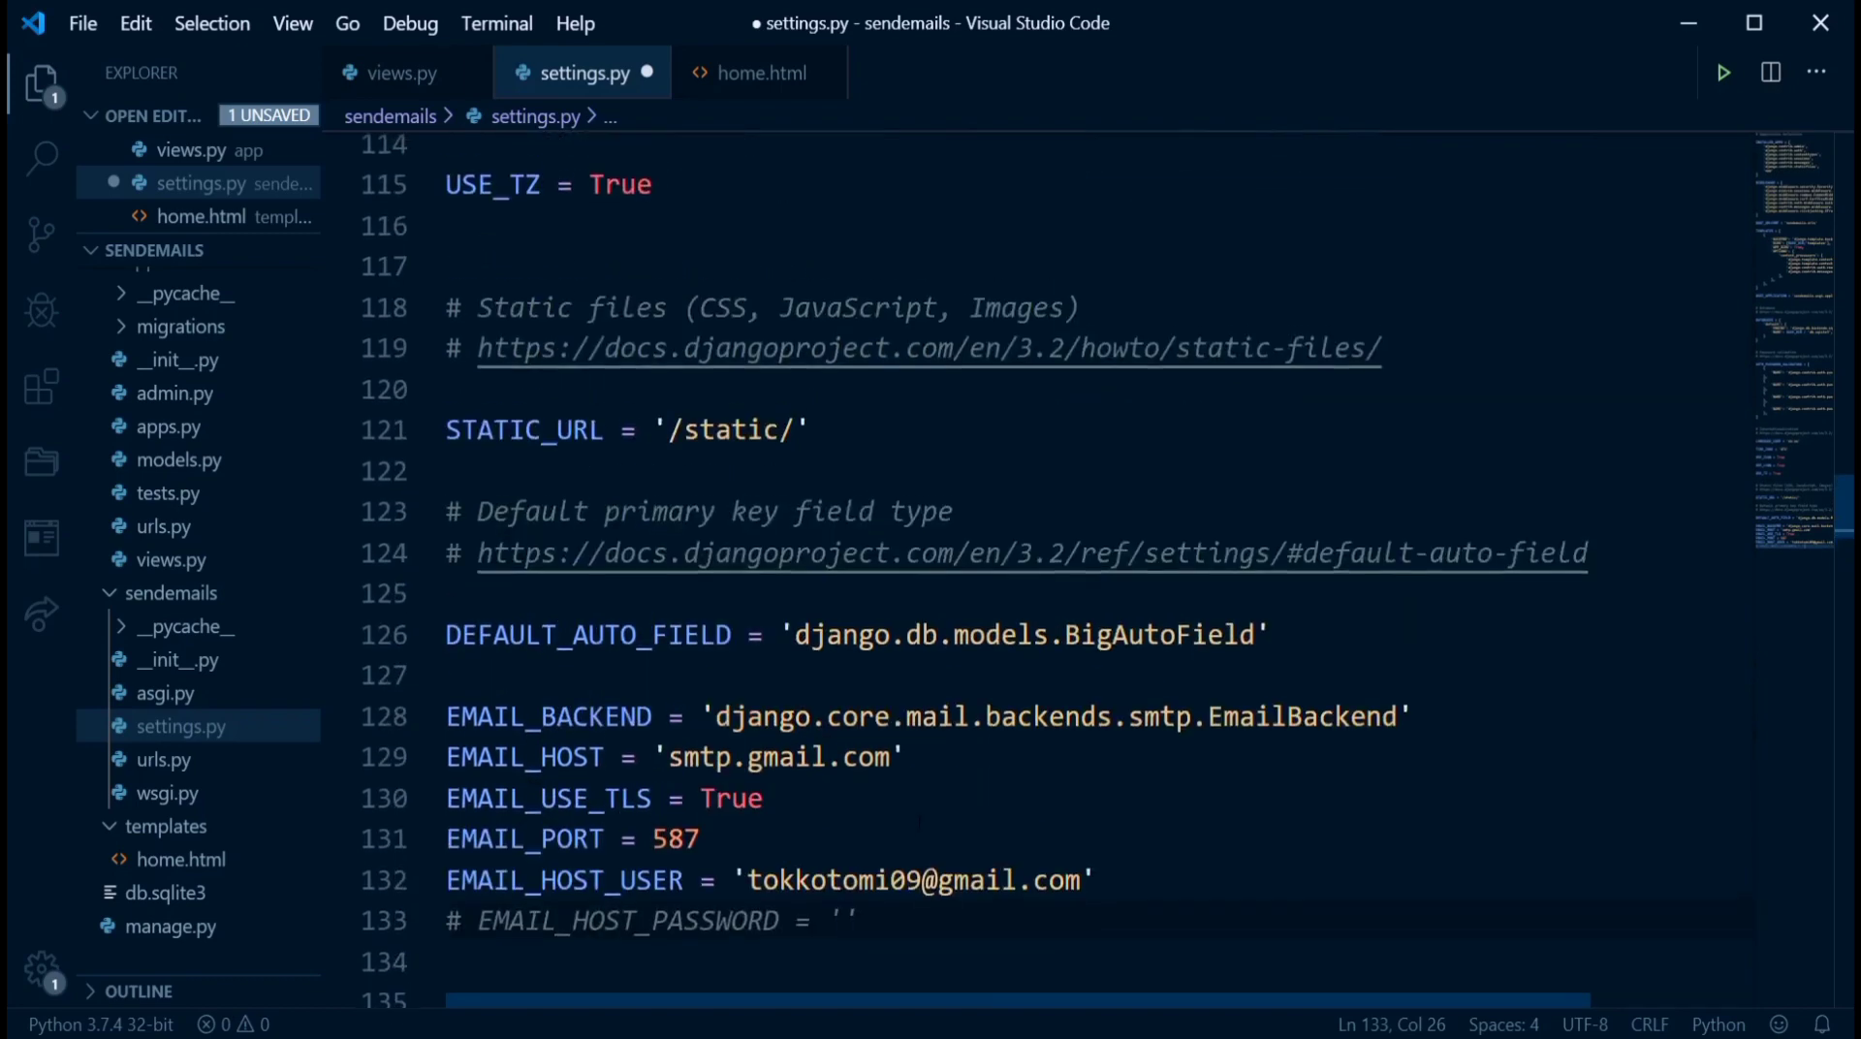
key("ctrl+s")
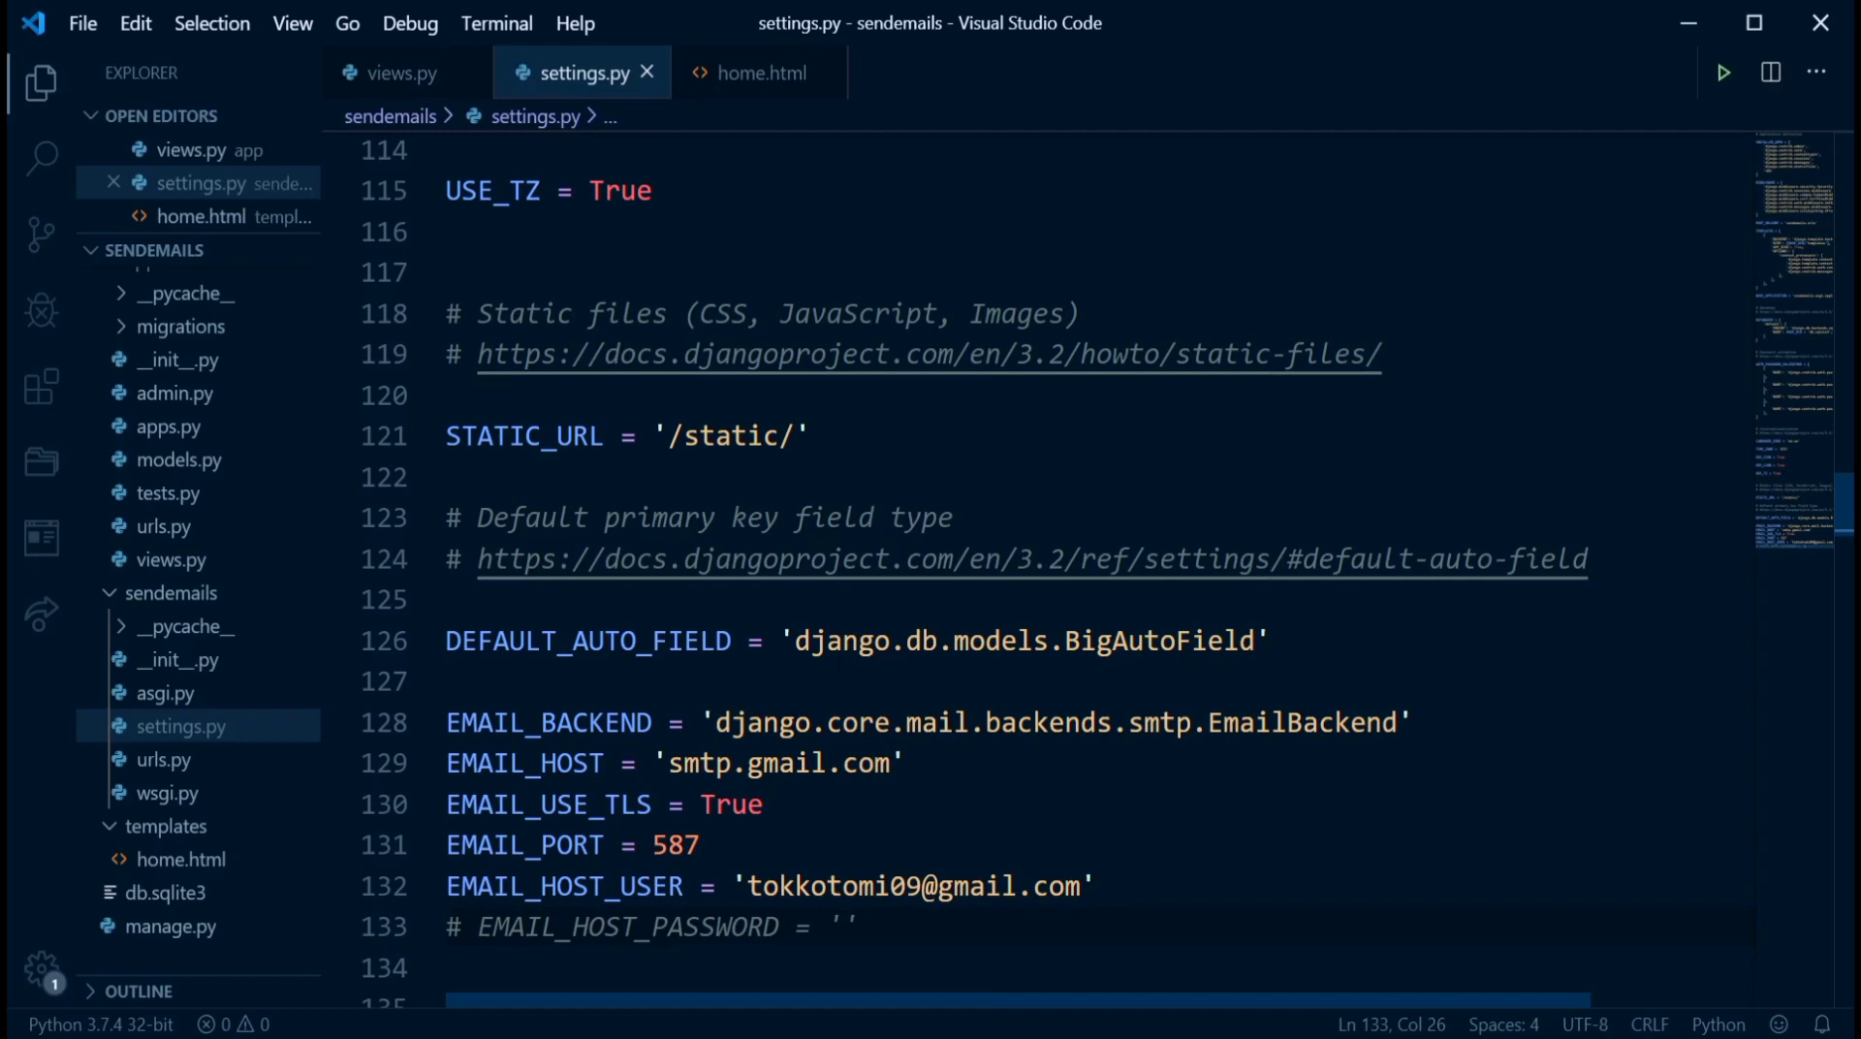
mouse_move(401, 71)
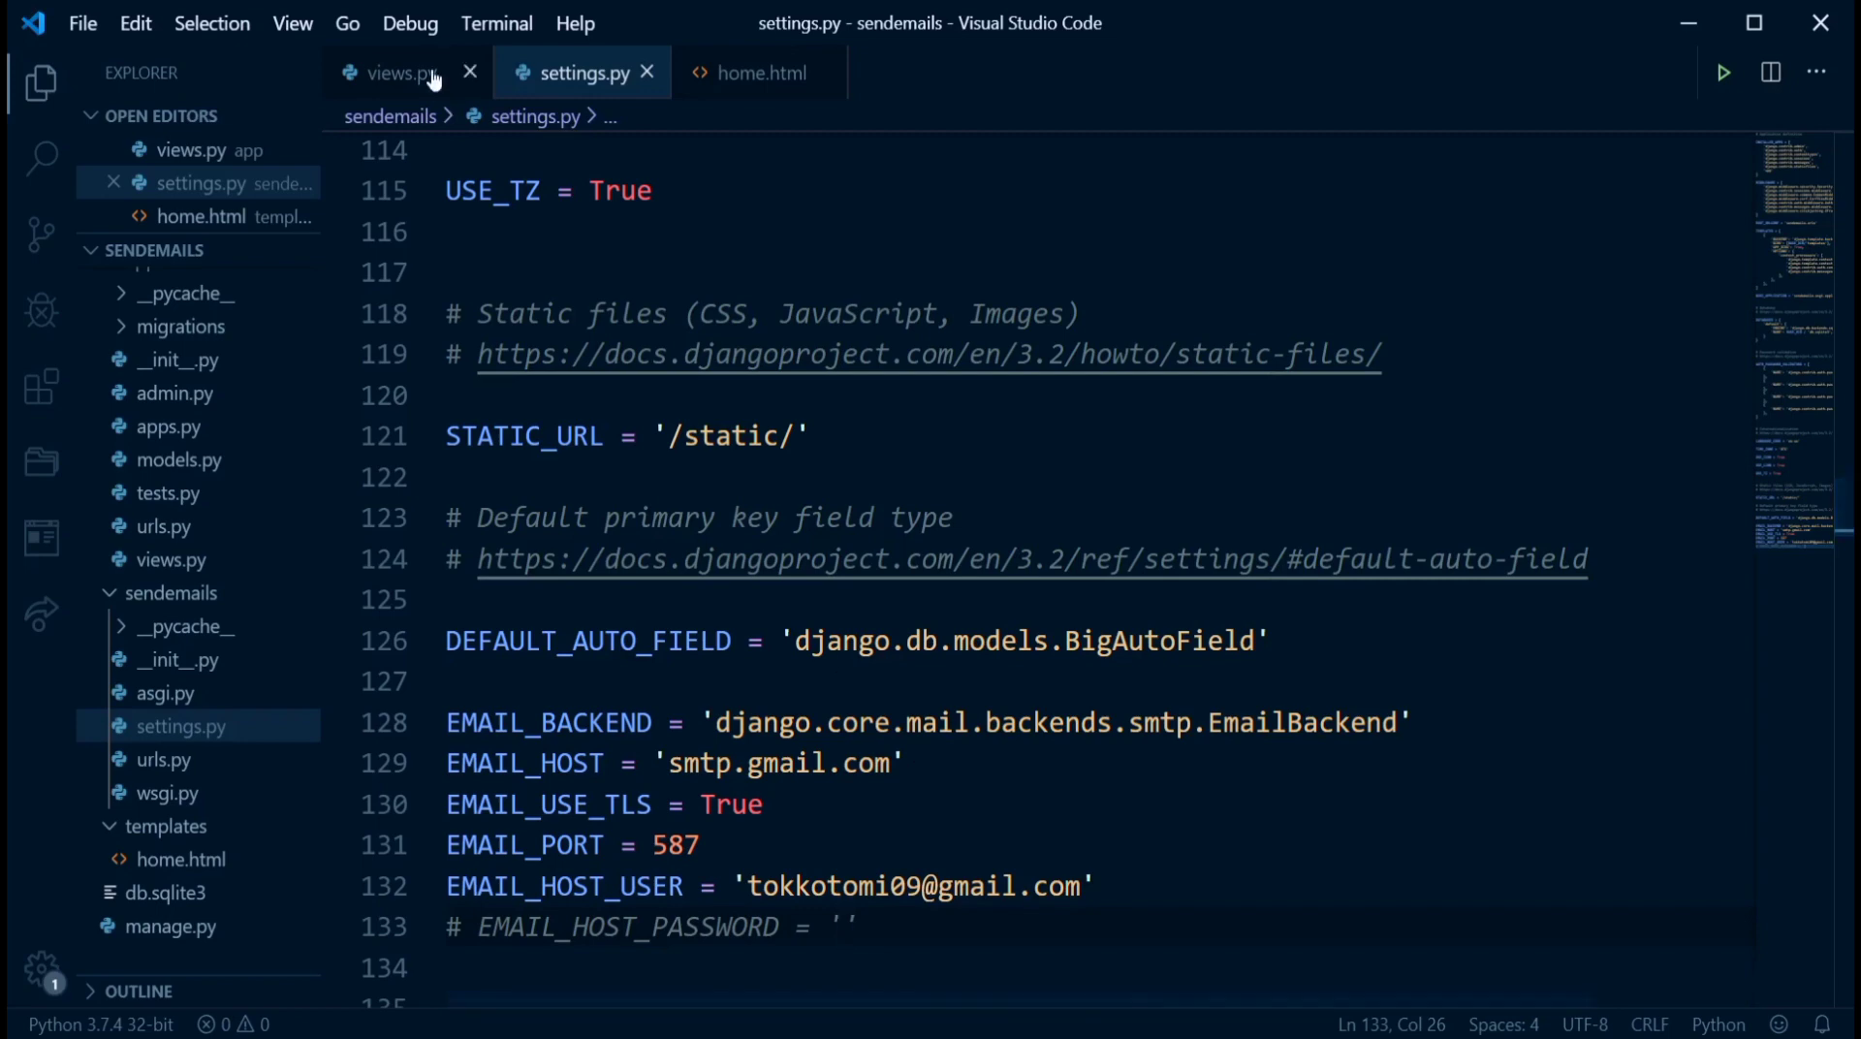
- Add 'from django.core.mail import send_mail' on line 2 of views.py
left_click(394, 72)
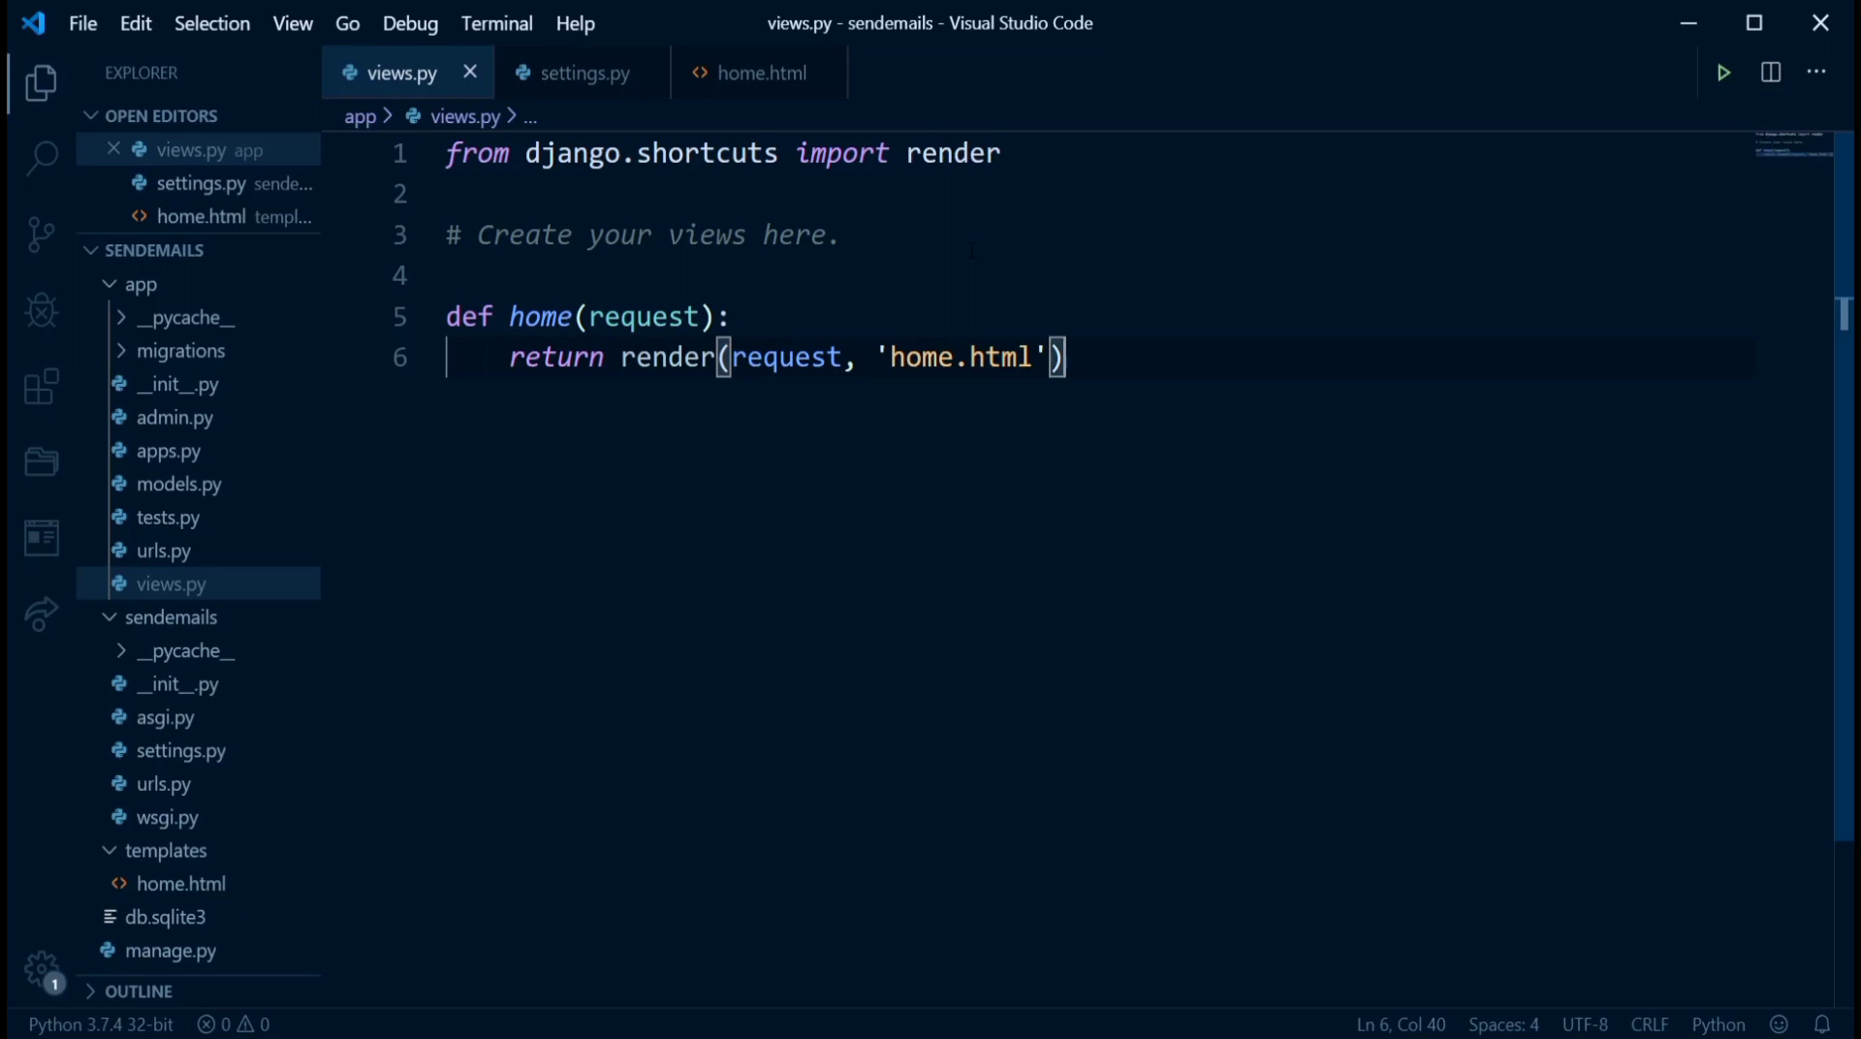
key("enter")
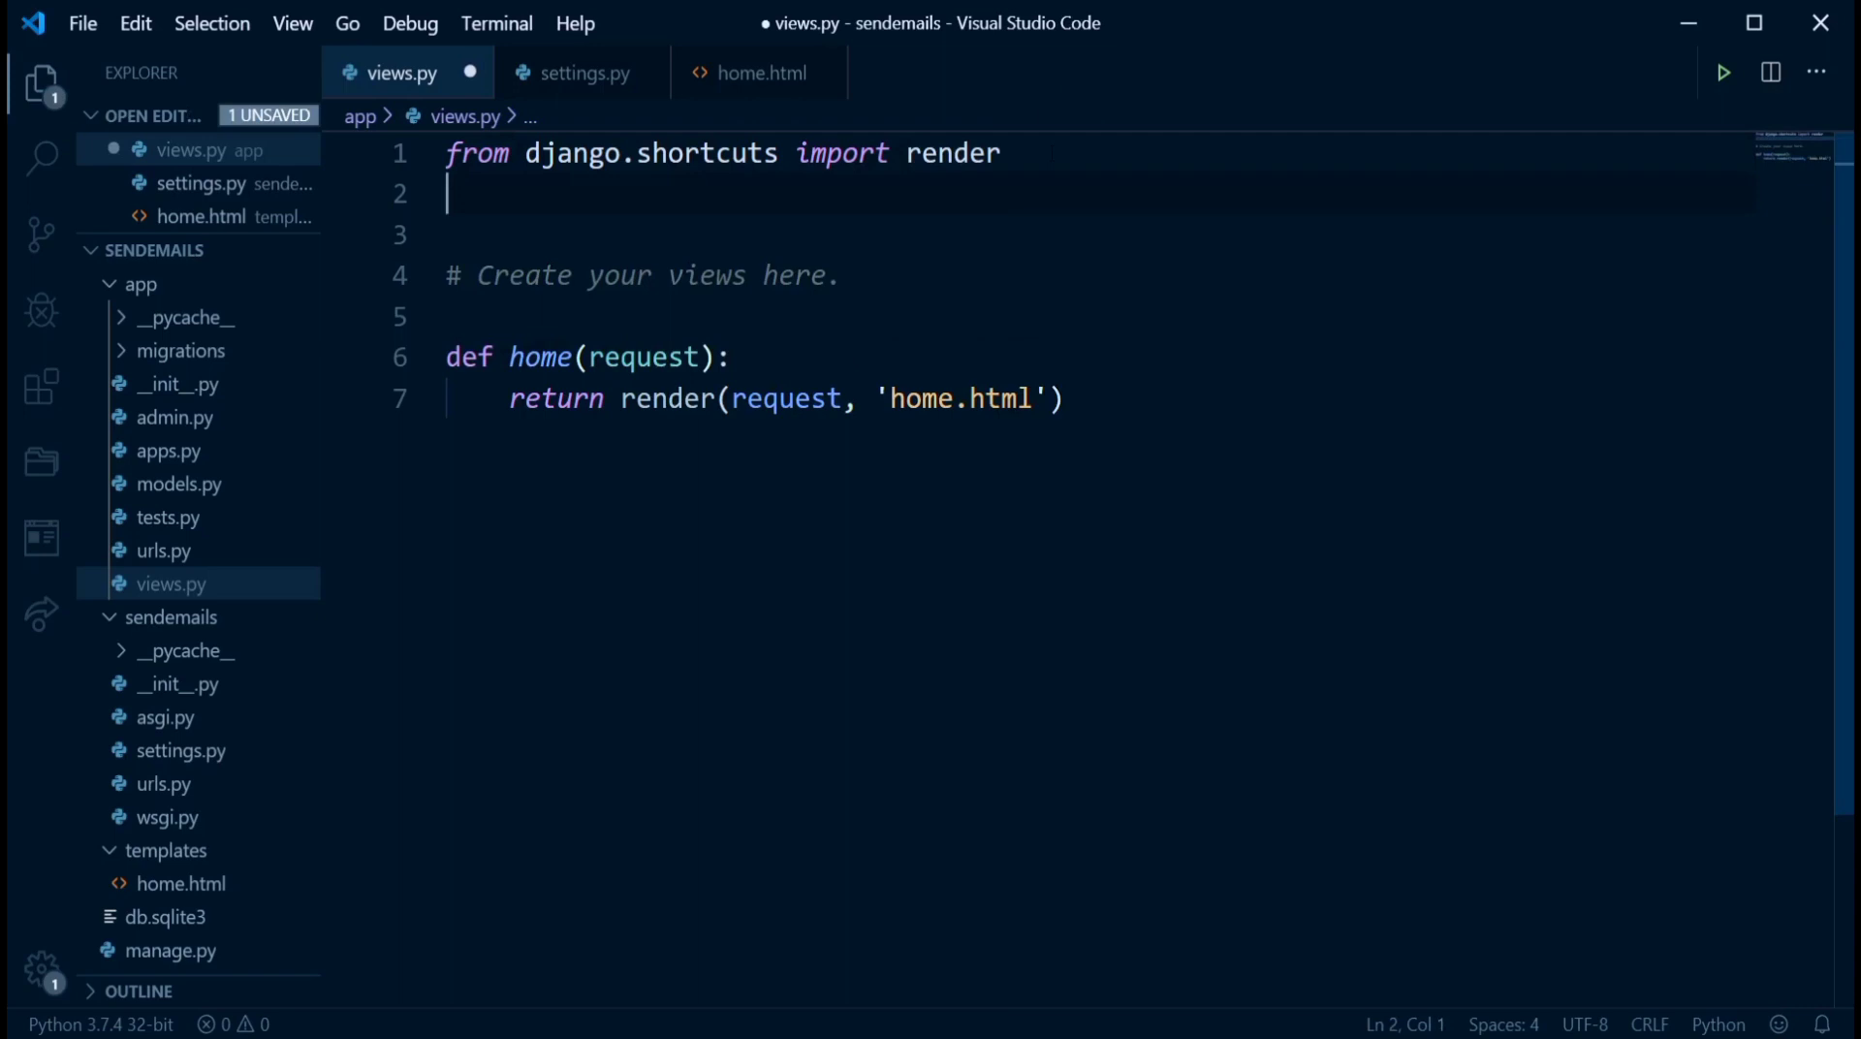
type("from dj")
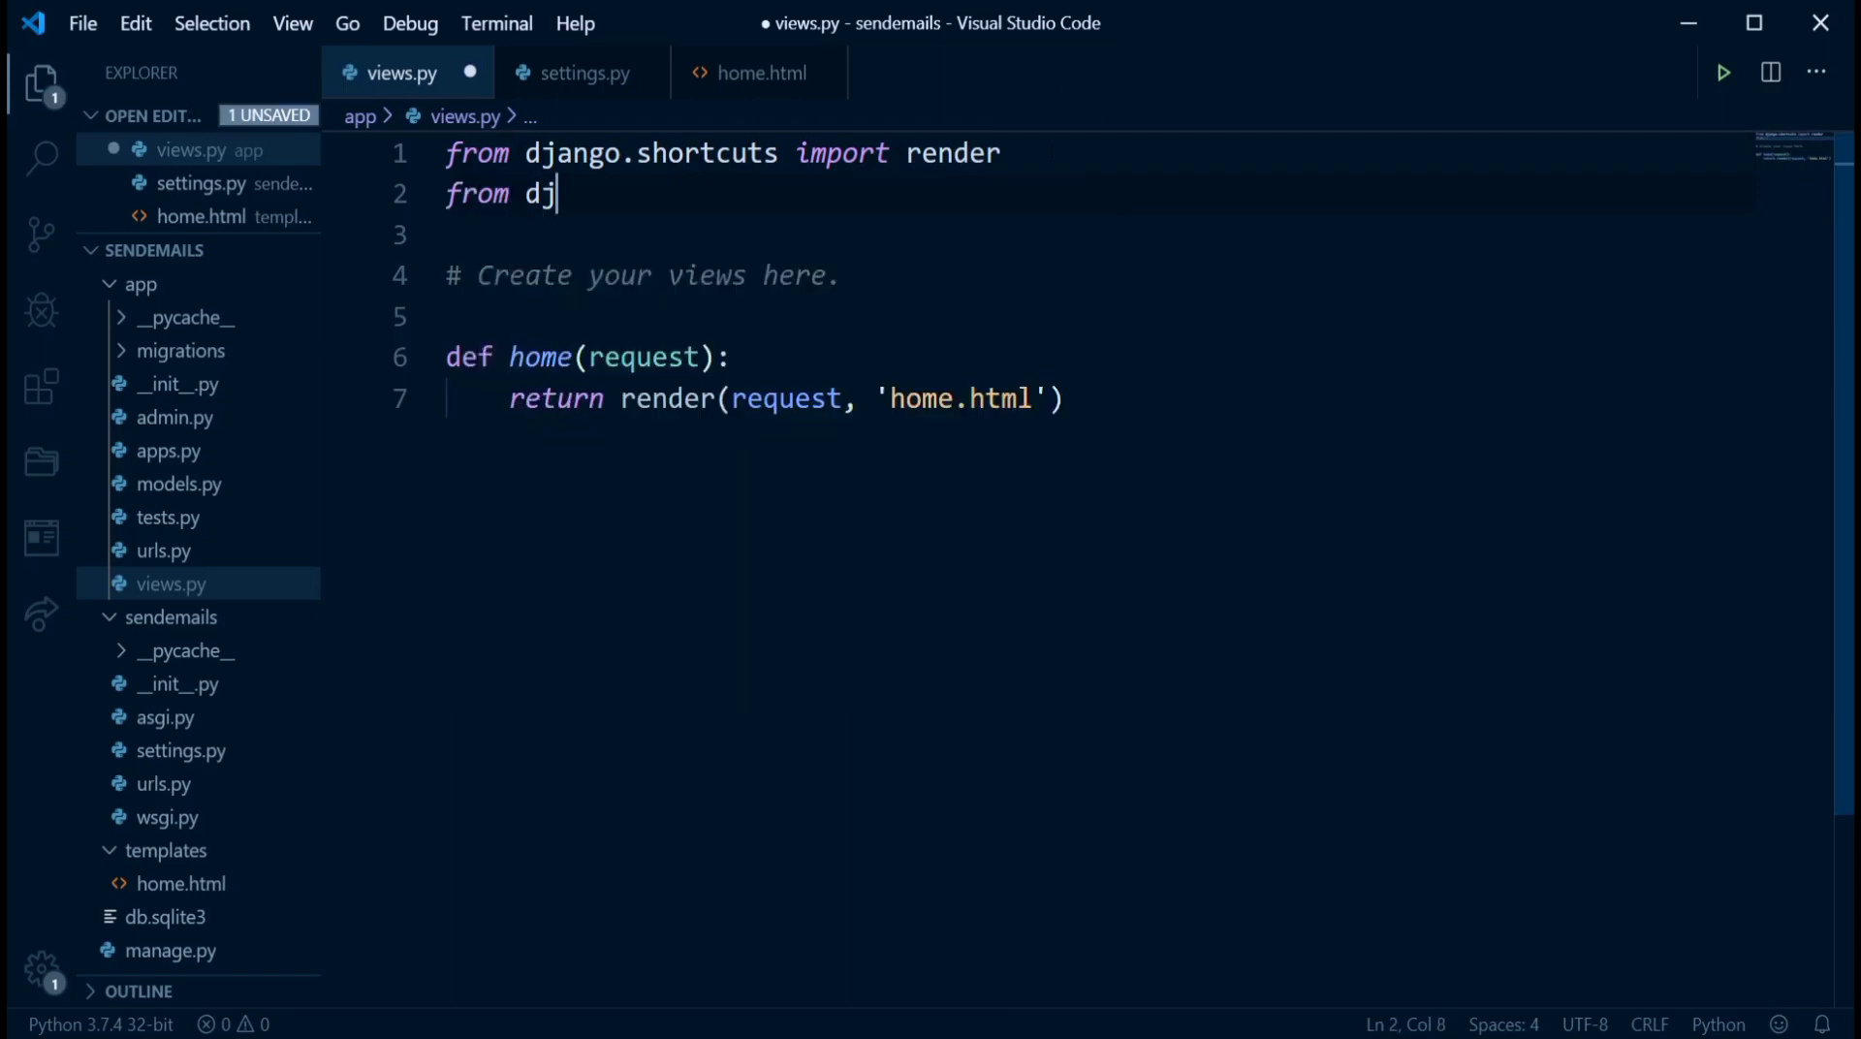
type("ango.core.m")
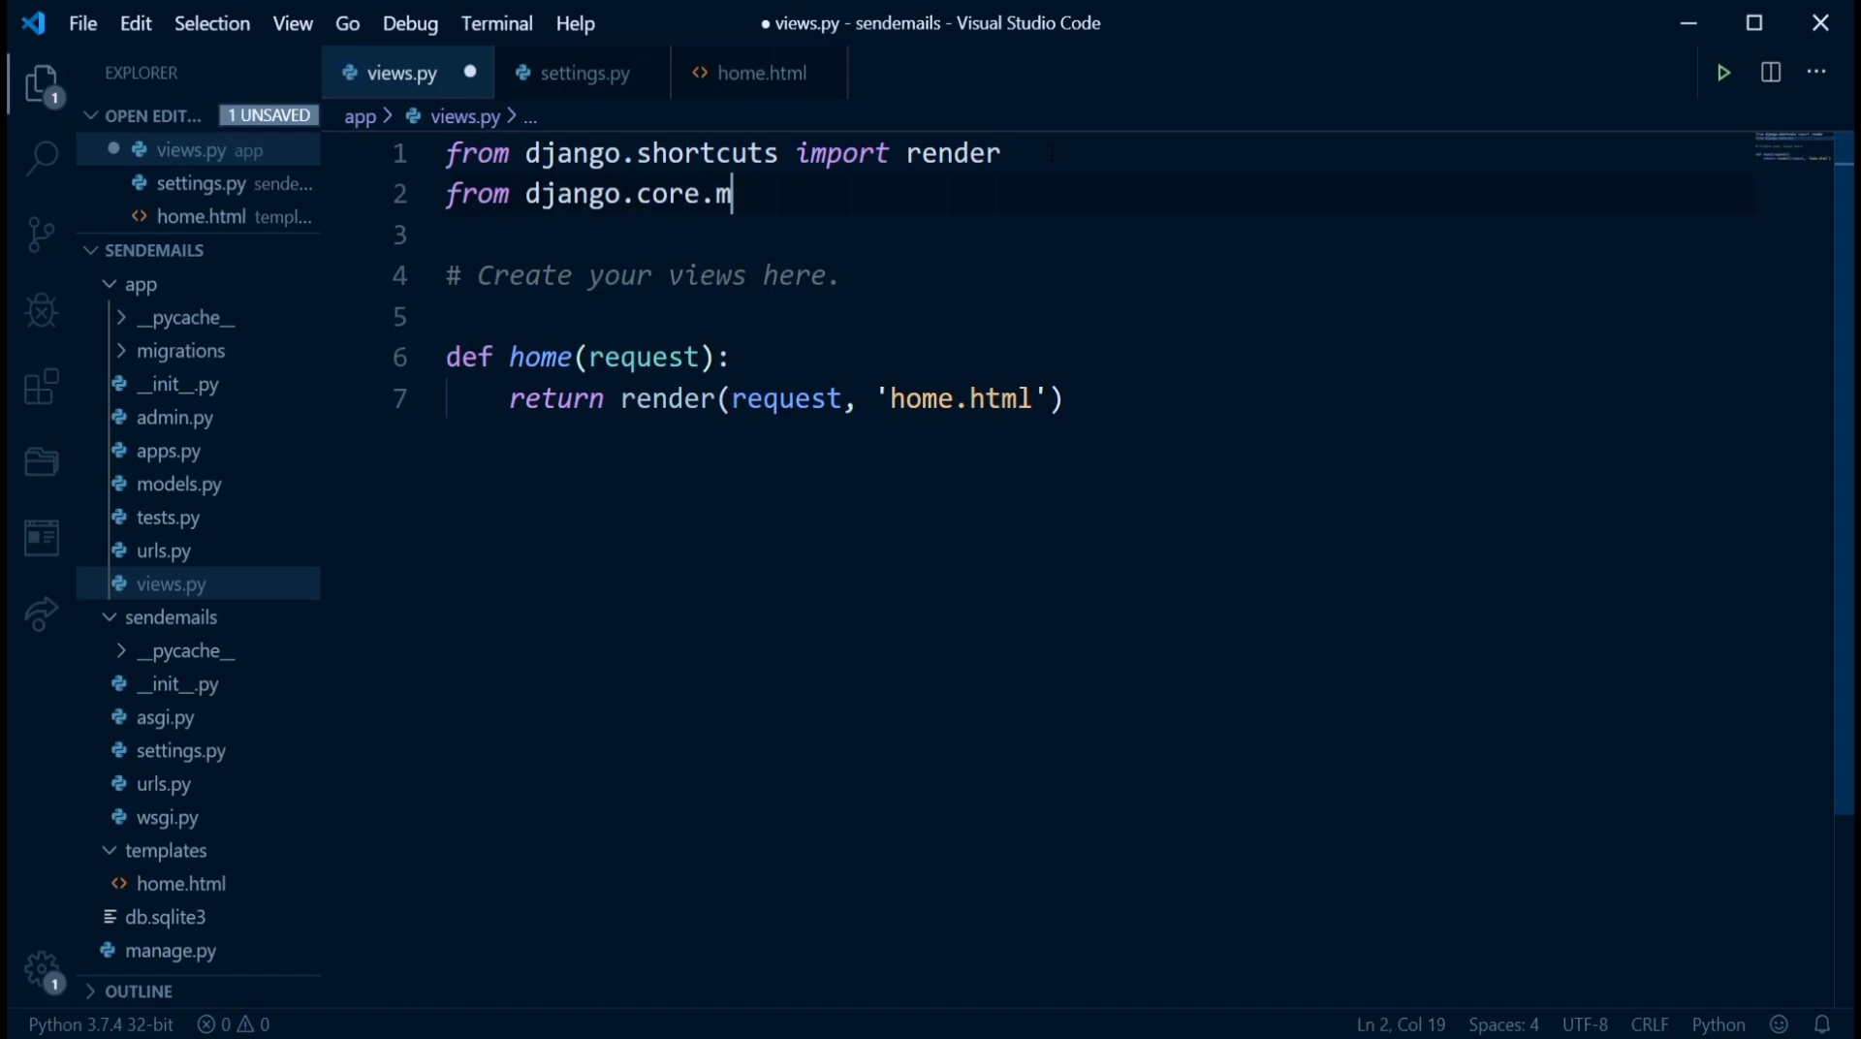
type("ail imp")
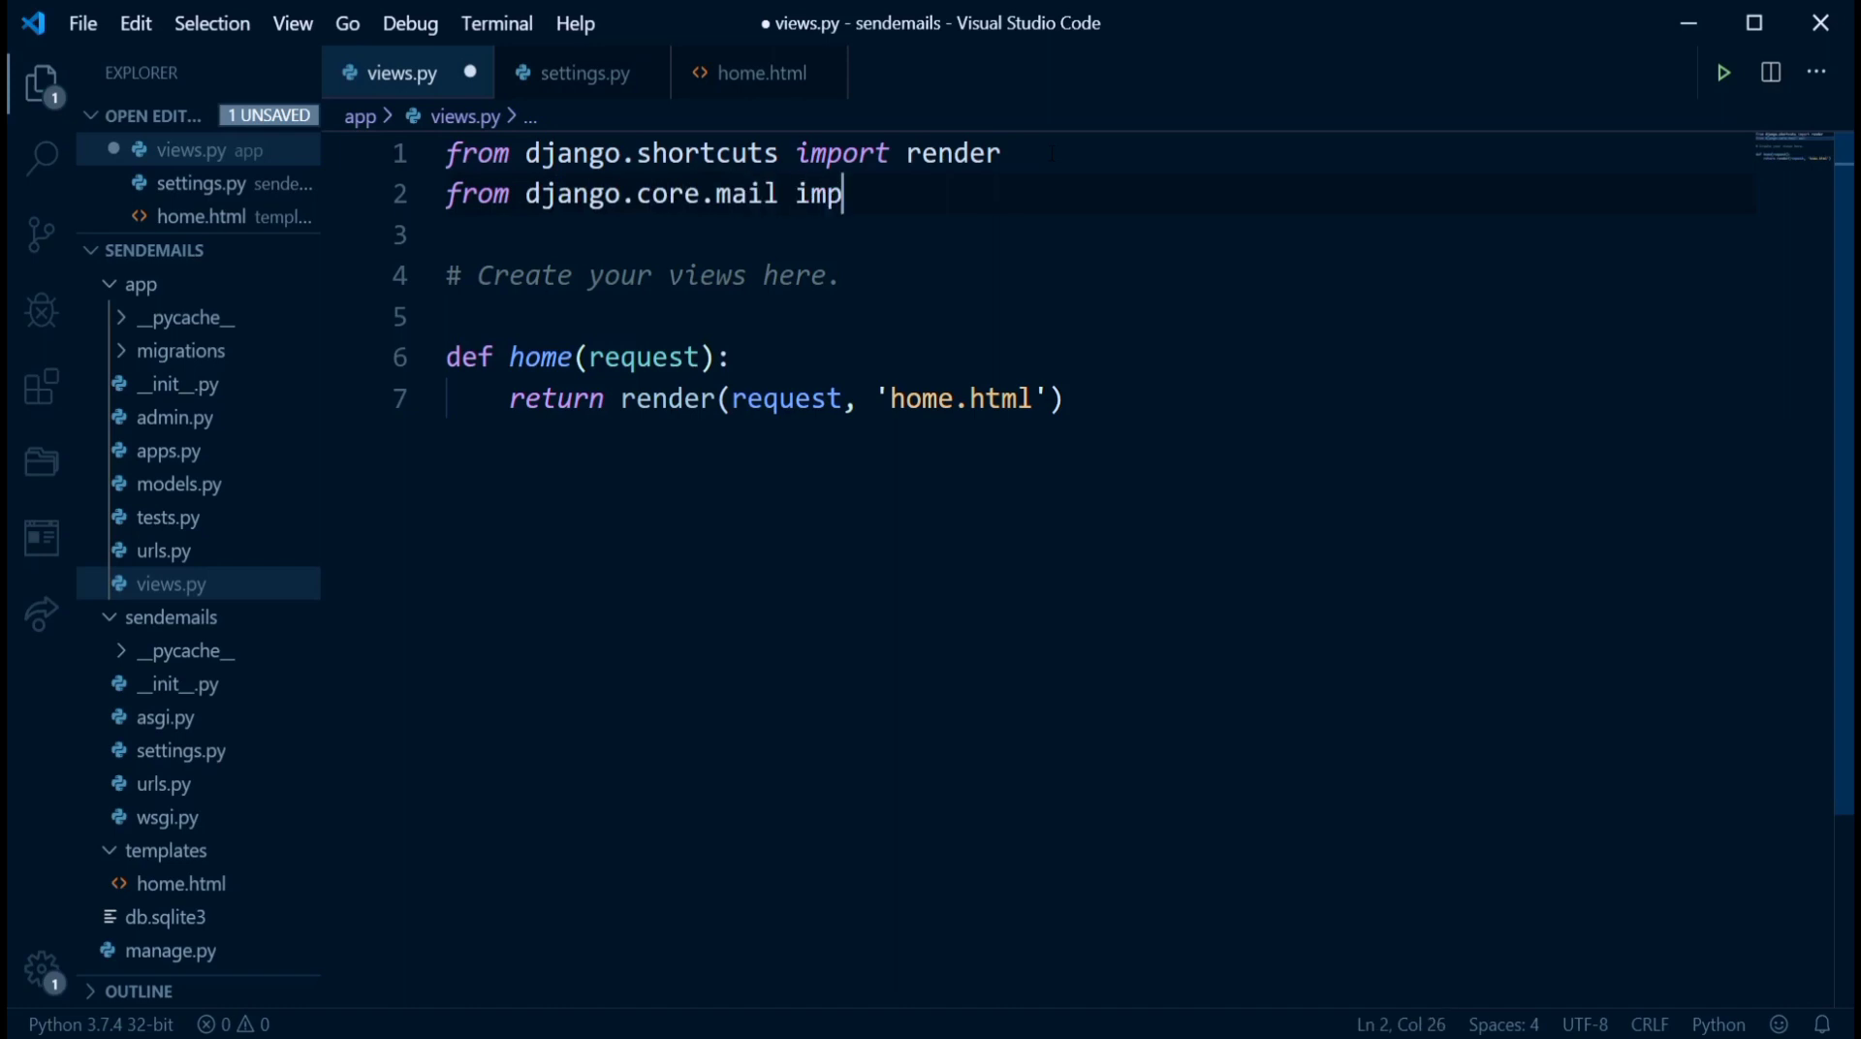
type("ort")
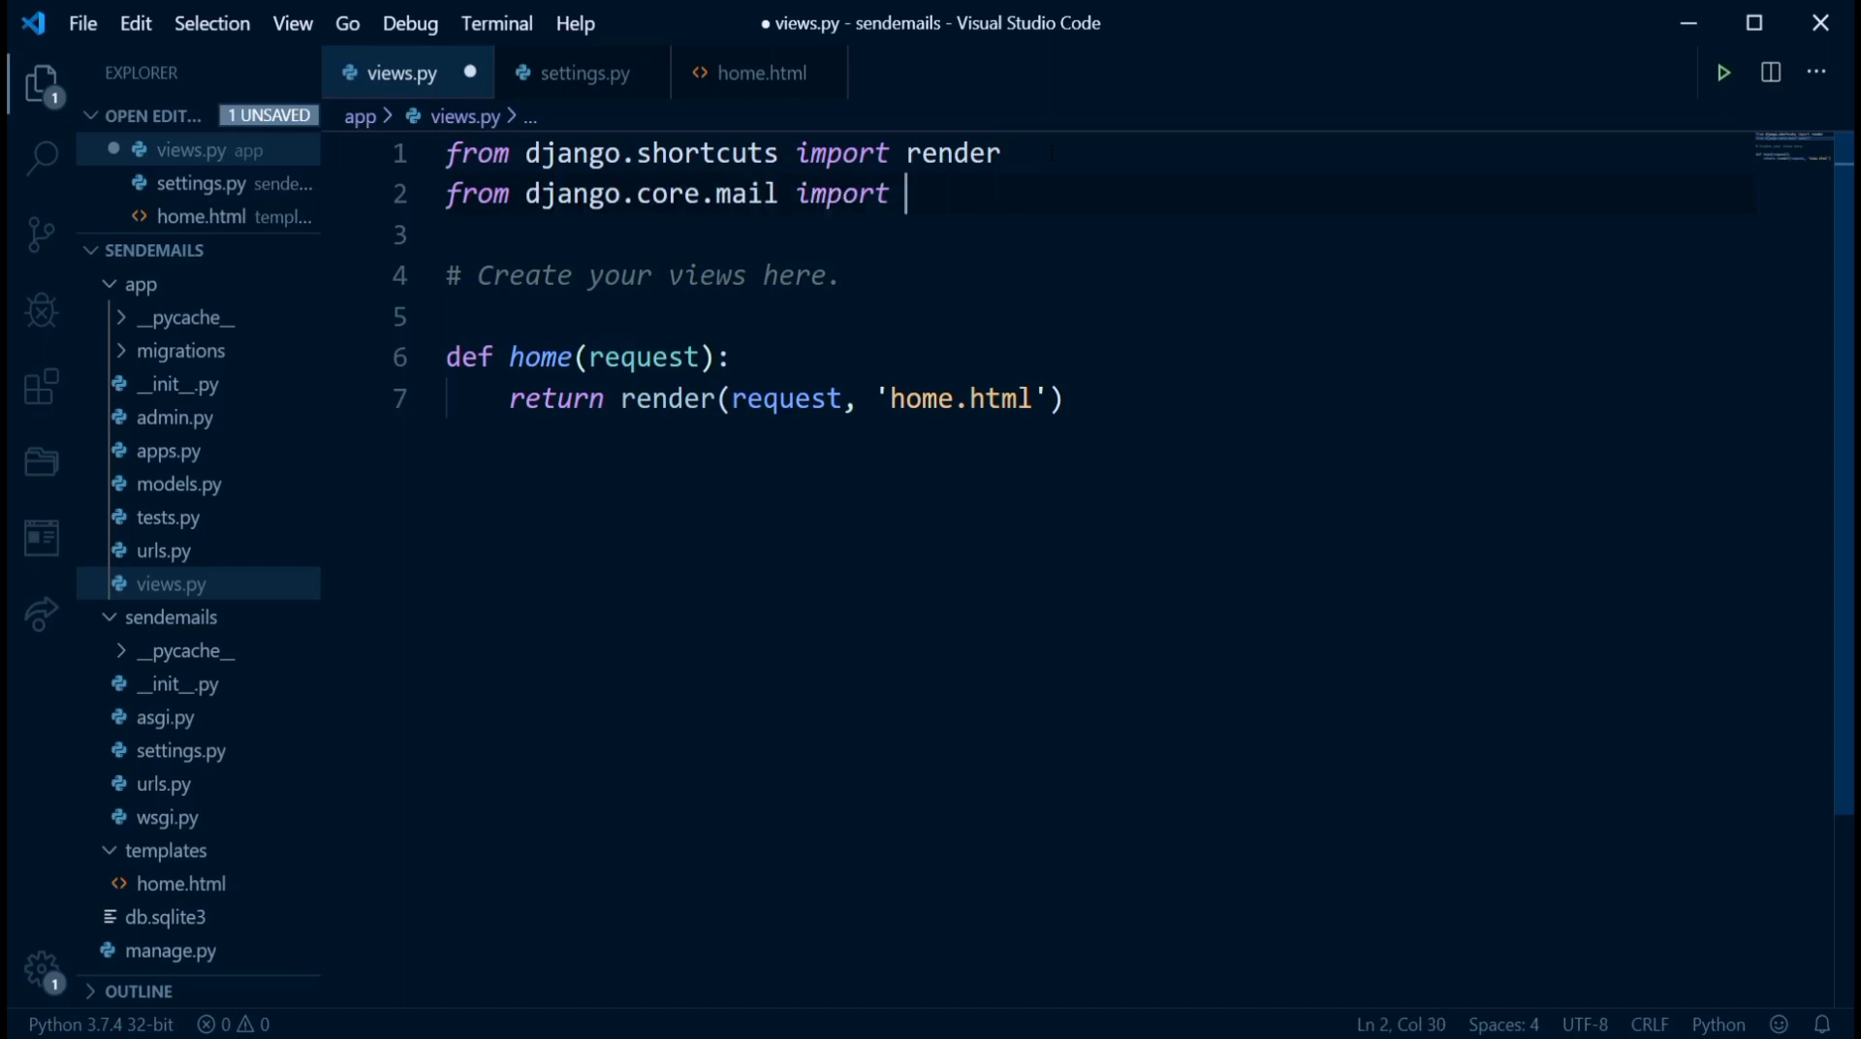
type("send_mail")
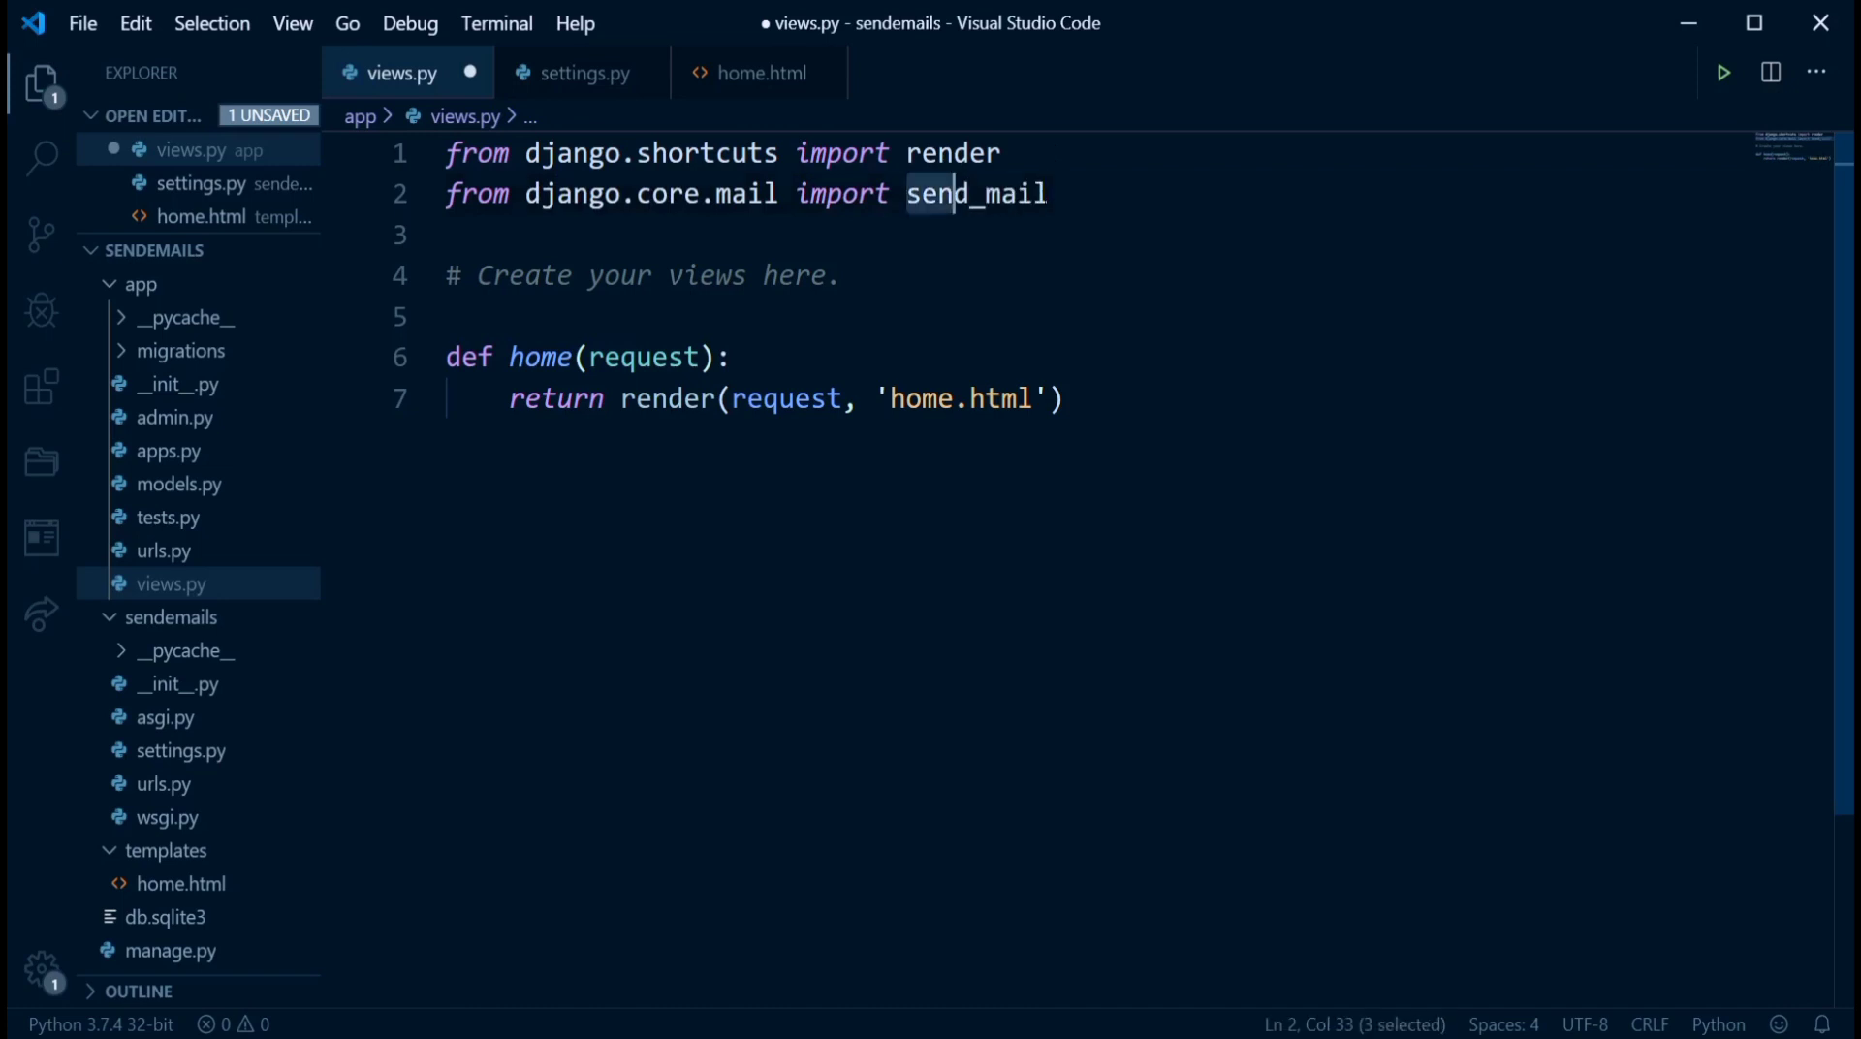
- Highlight send_mail, then start a new line inside the home view body
double_click(975, 194)
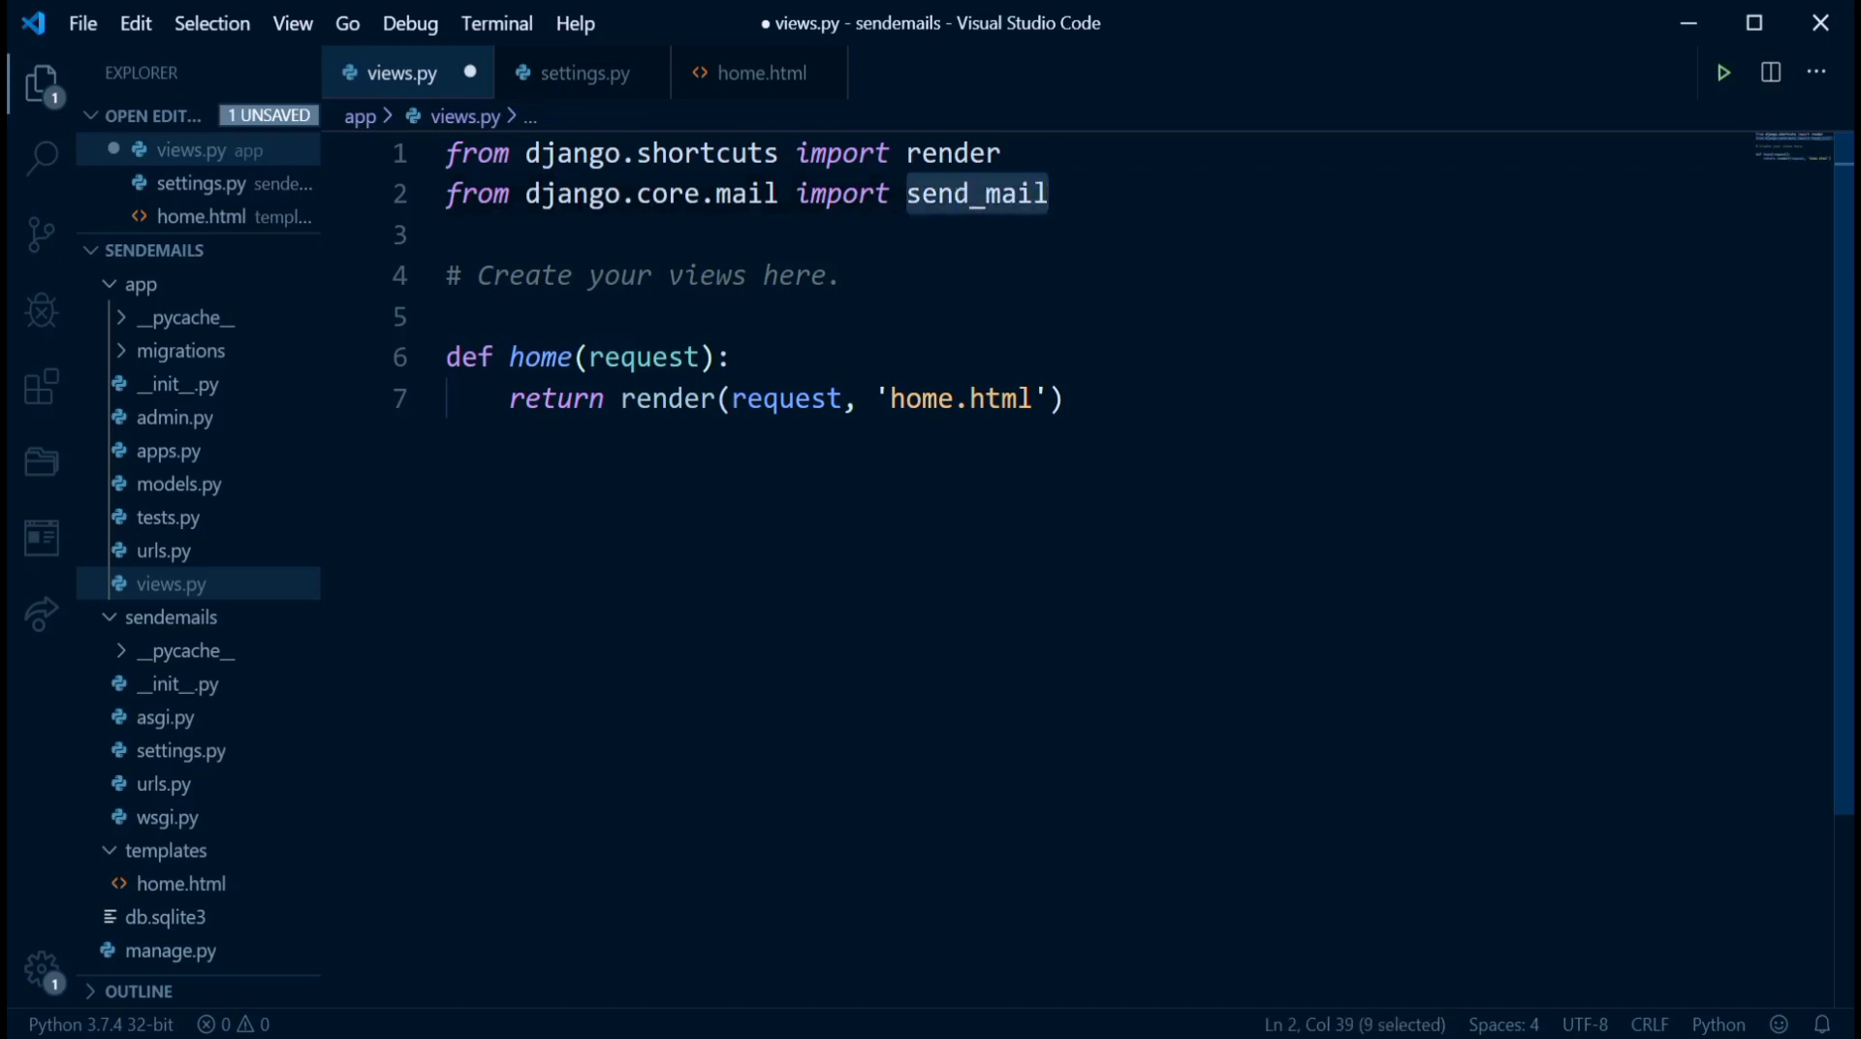
left_click(731, 357)
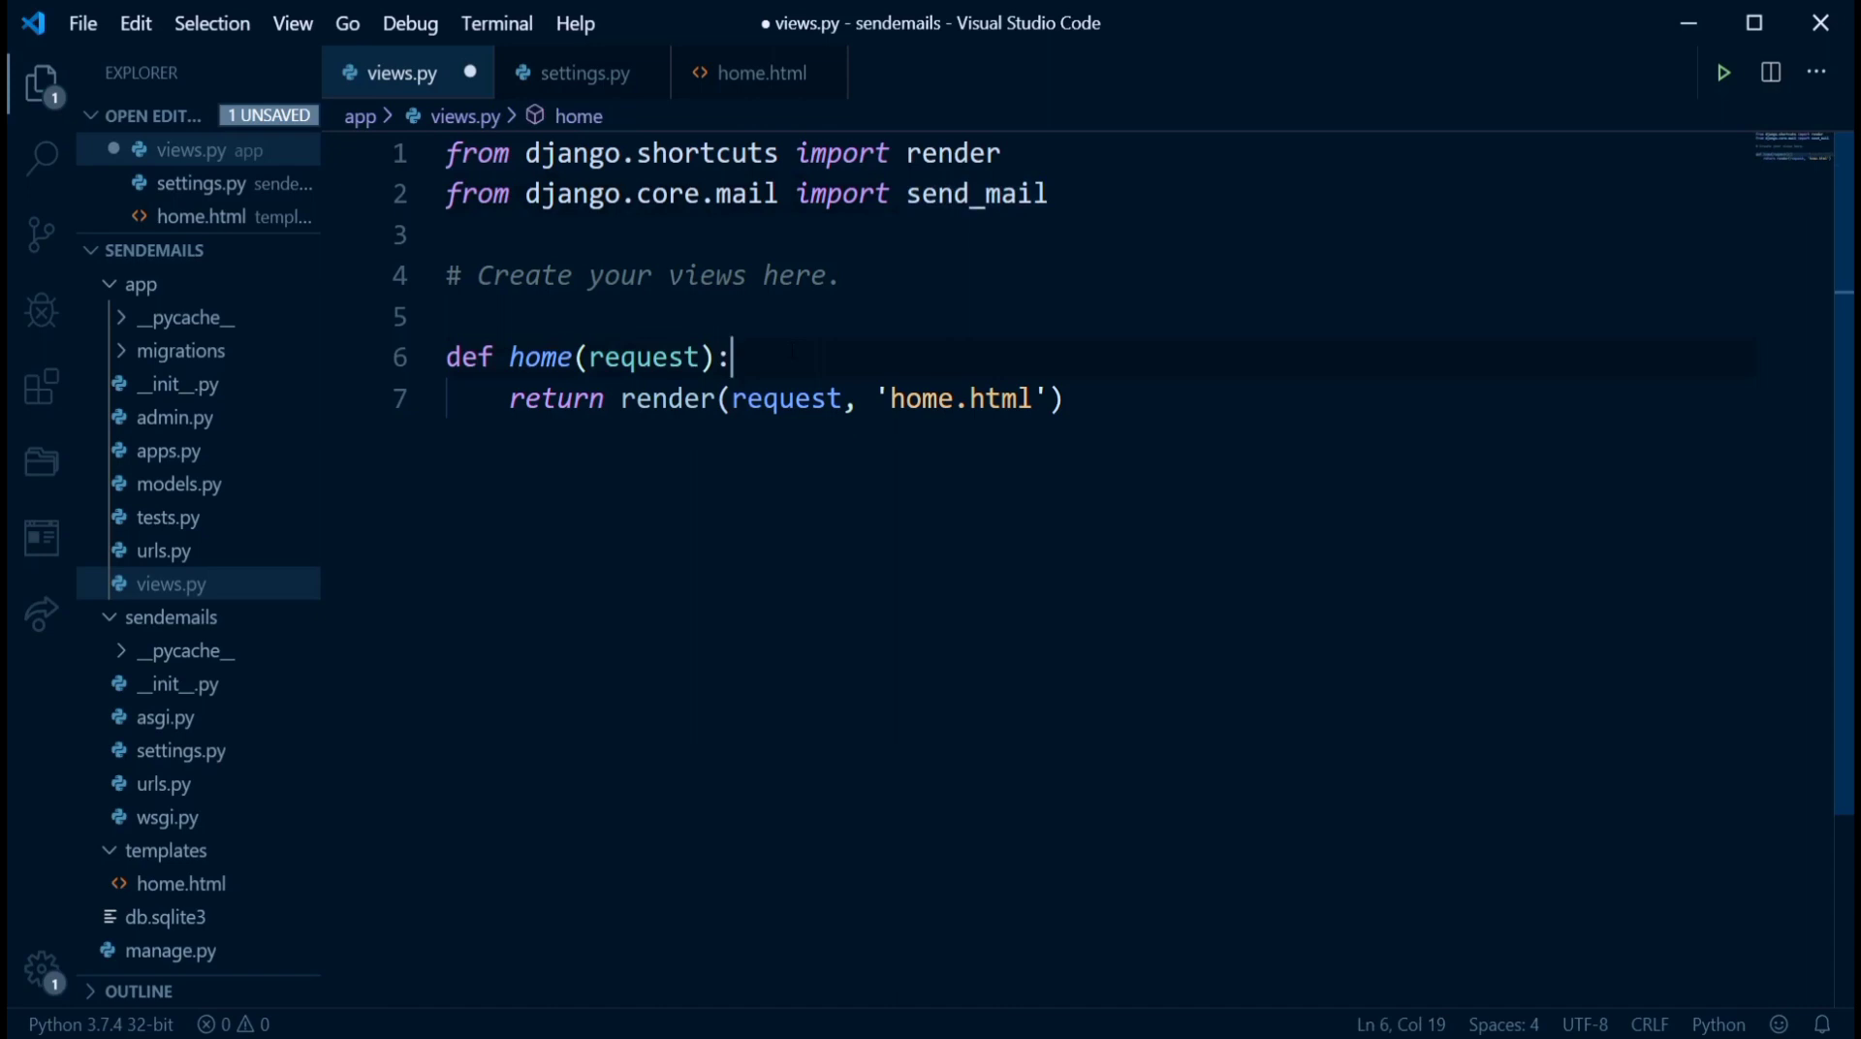
key("Enter")
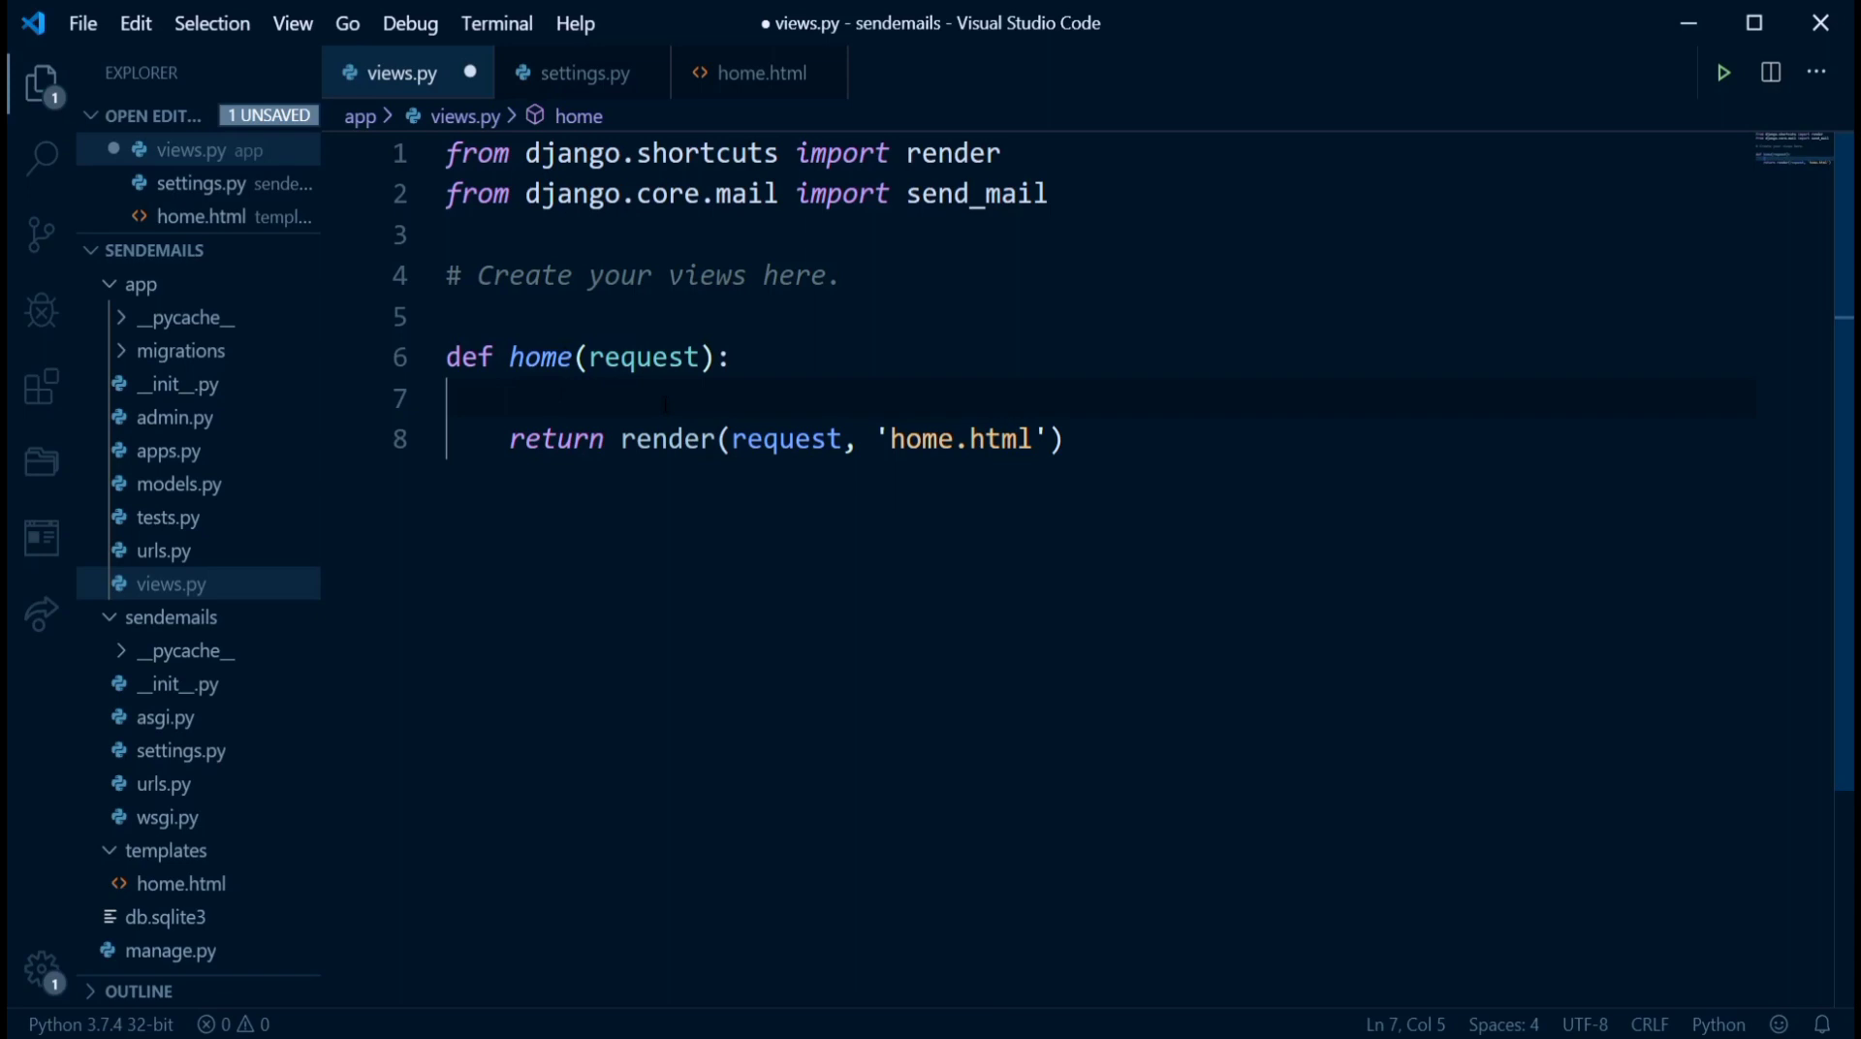
- Start a send_mail call with subject 'Hey, sending from codewithtomi tutorial'
type("send_mail")
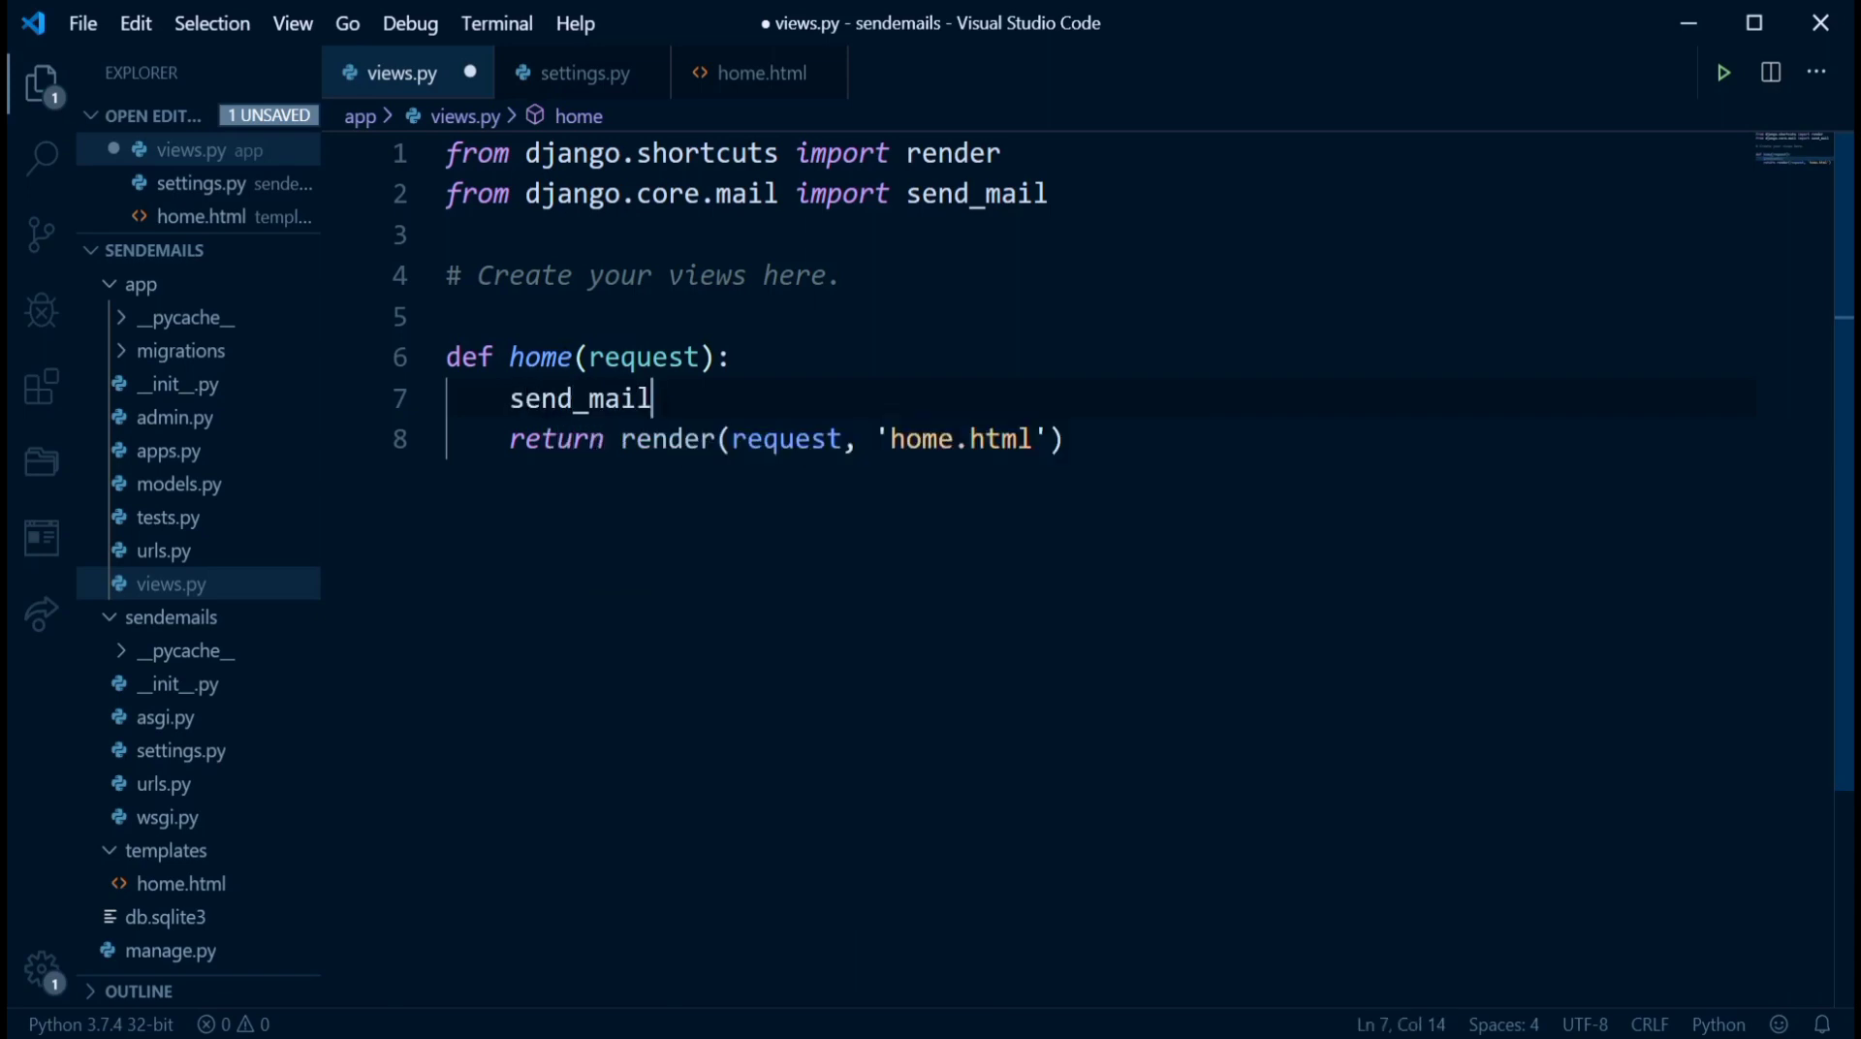
type("(")
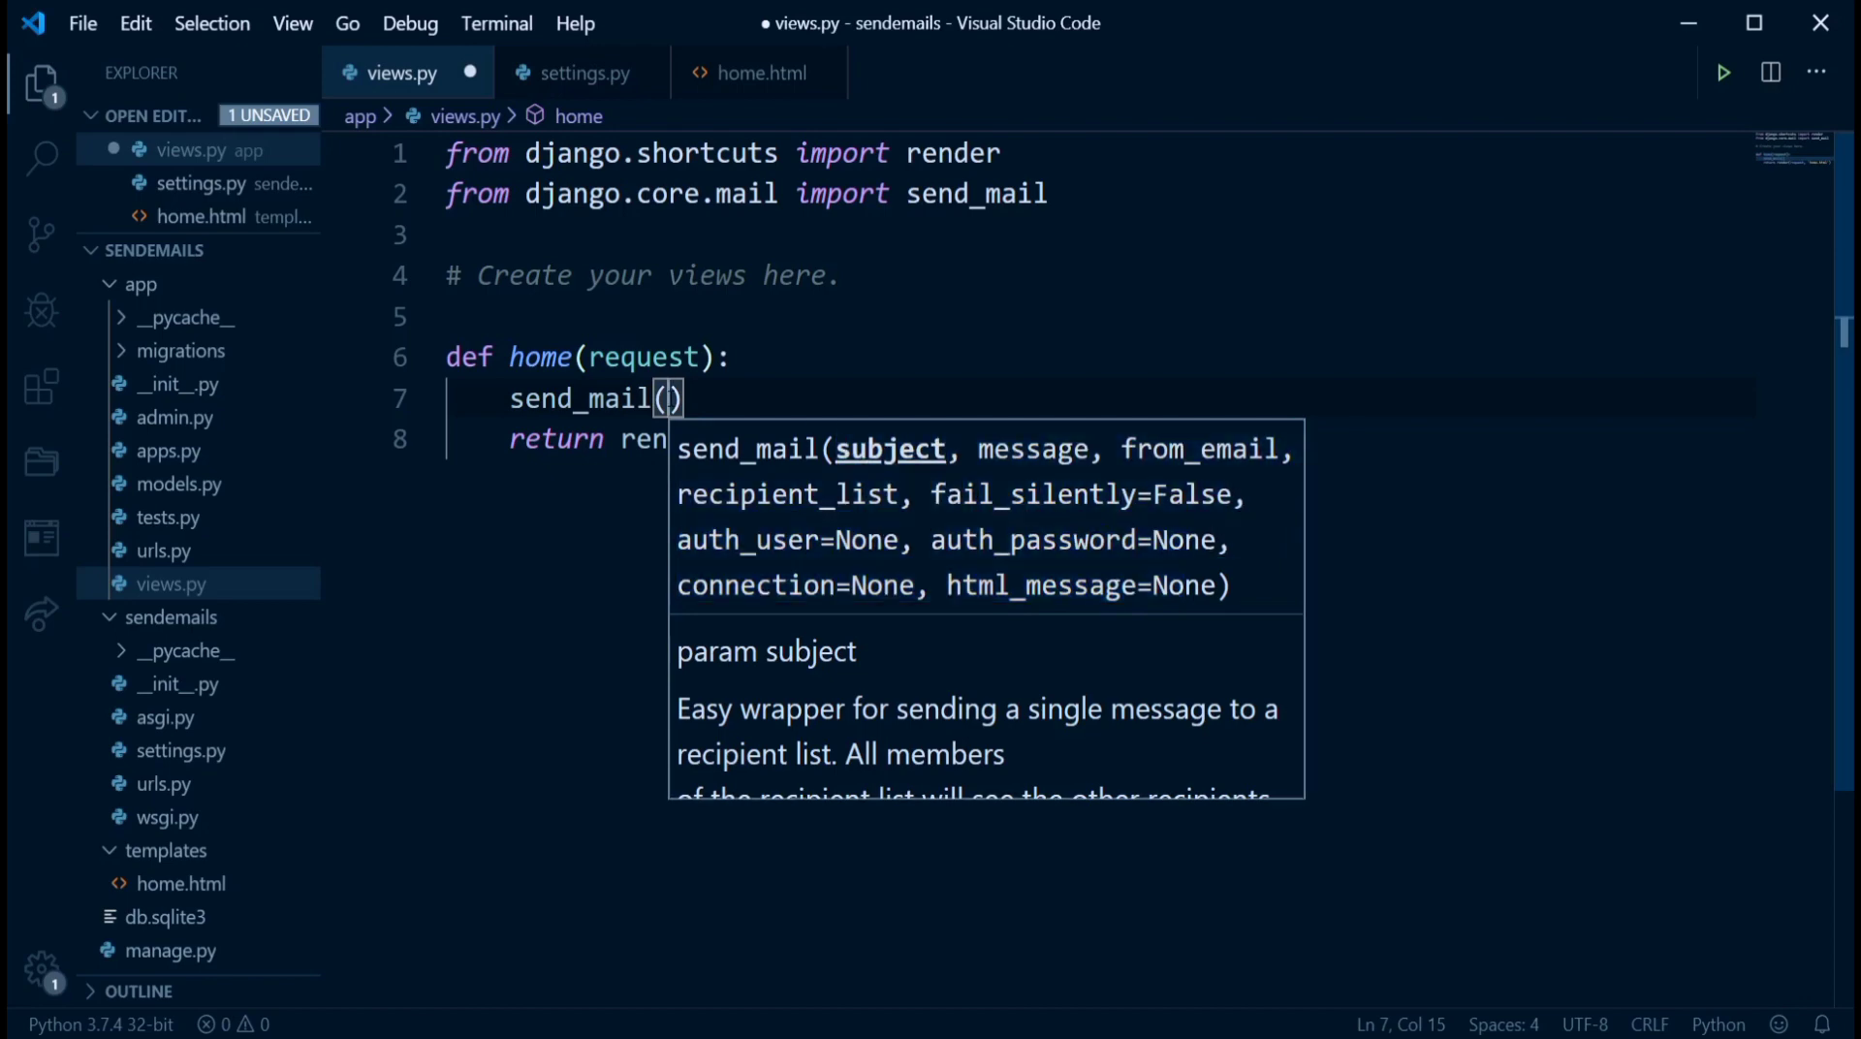
type("'")
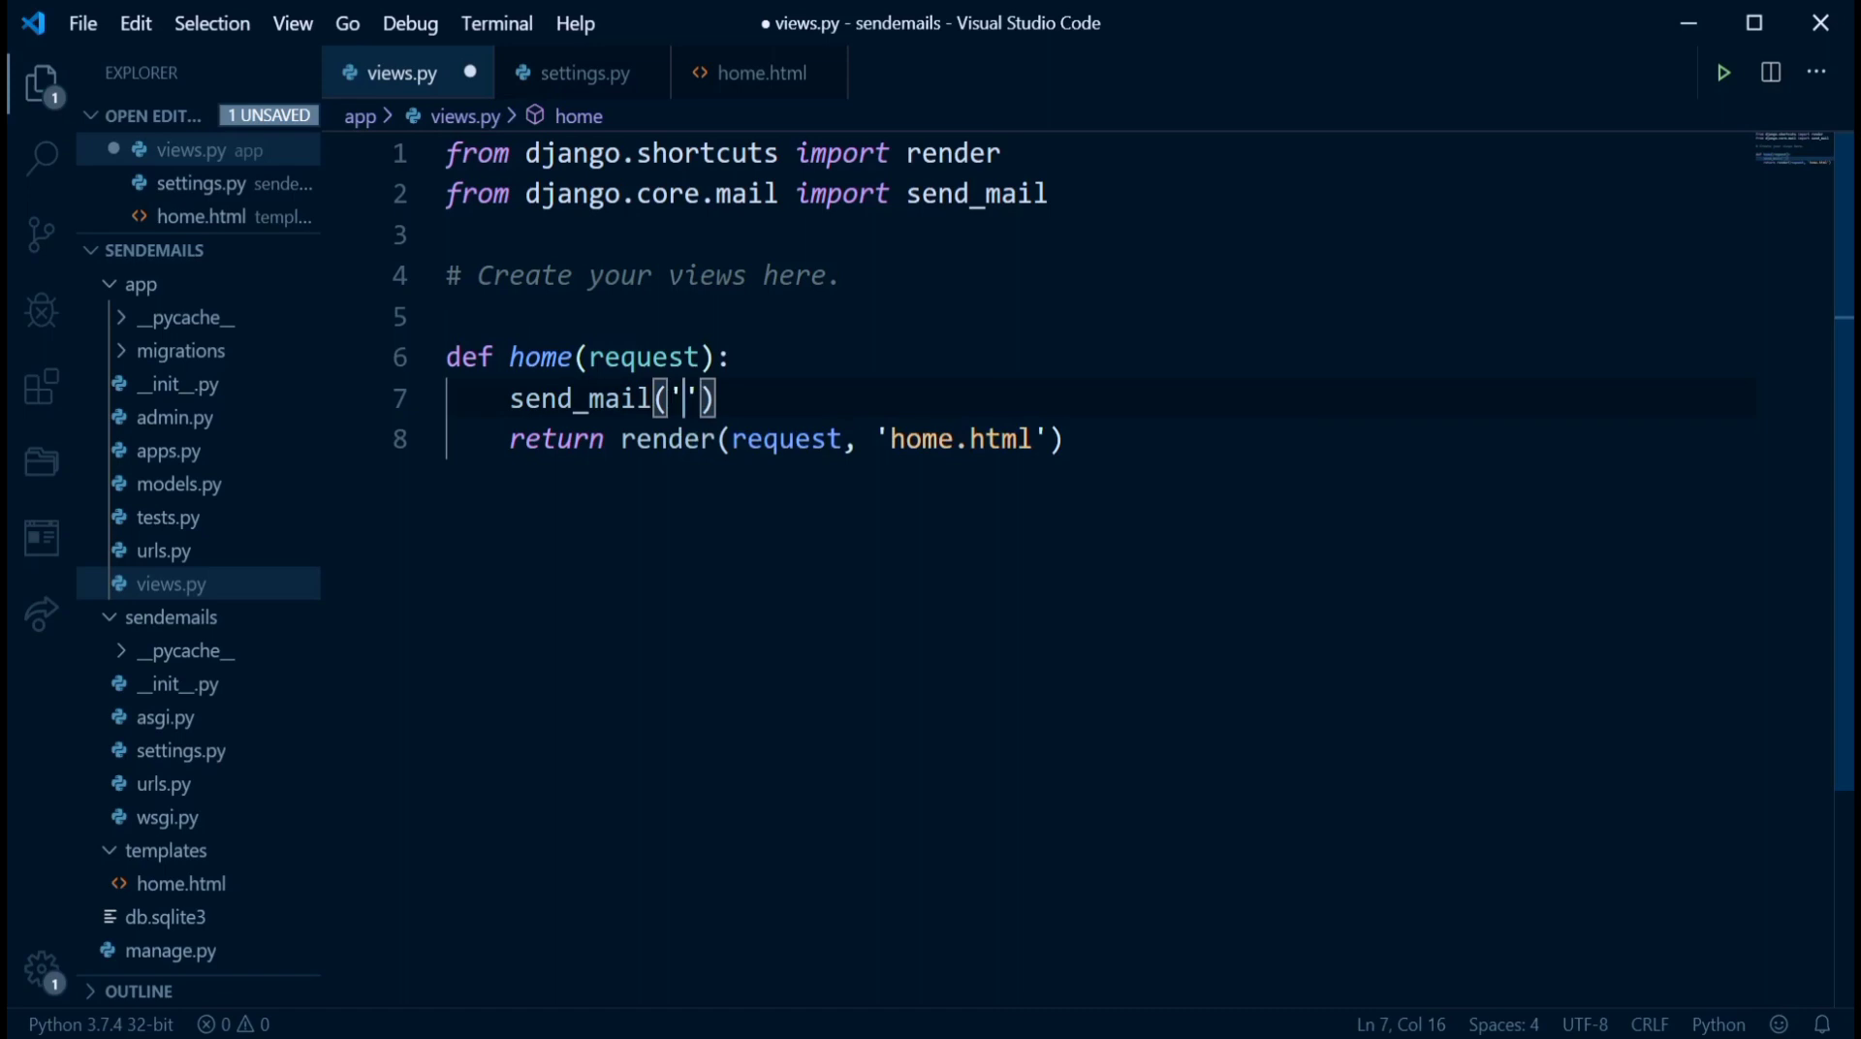
type("Hey,")
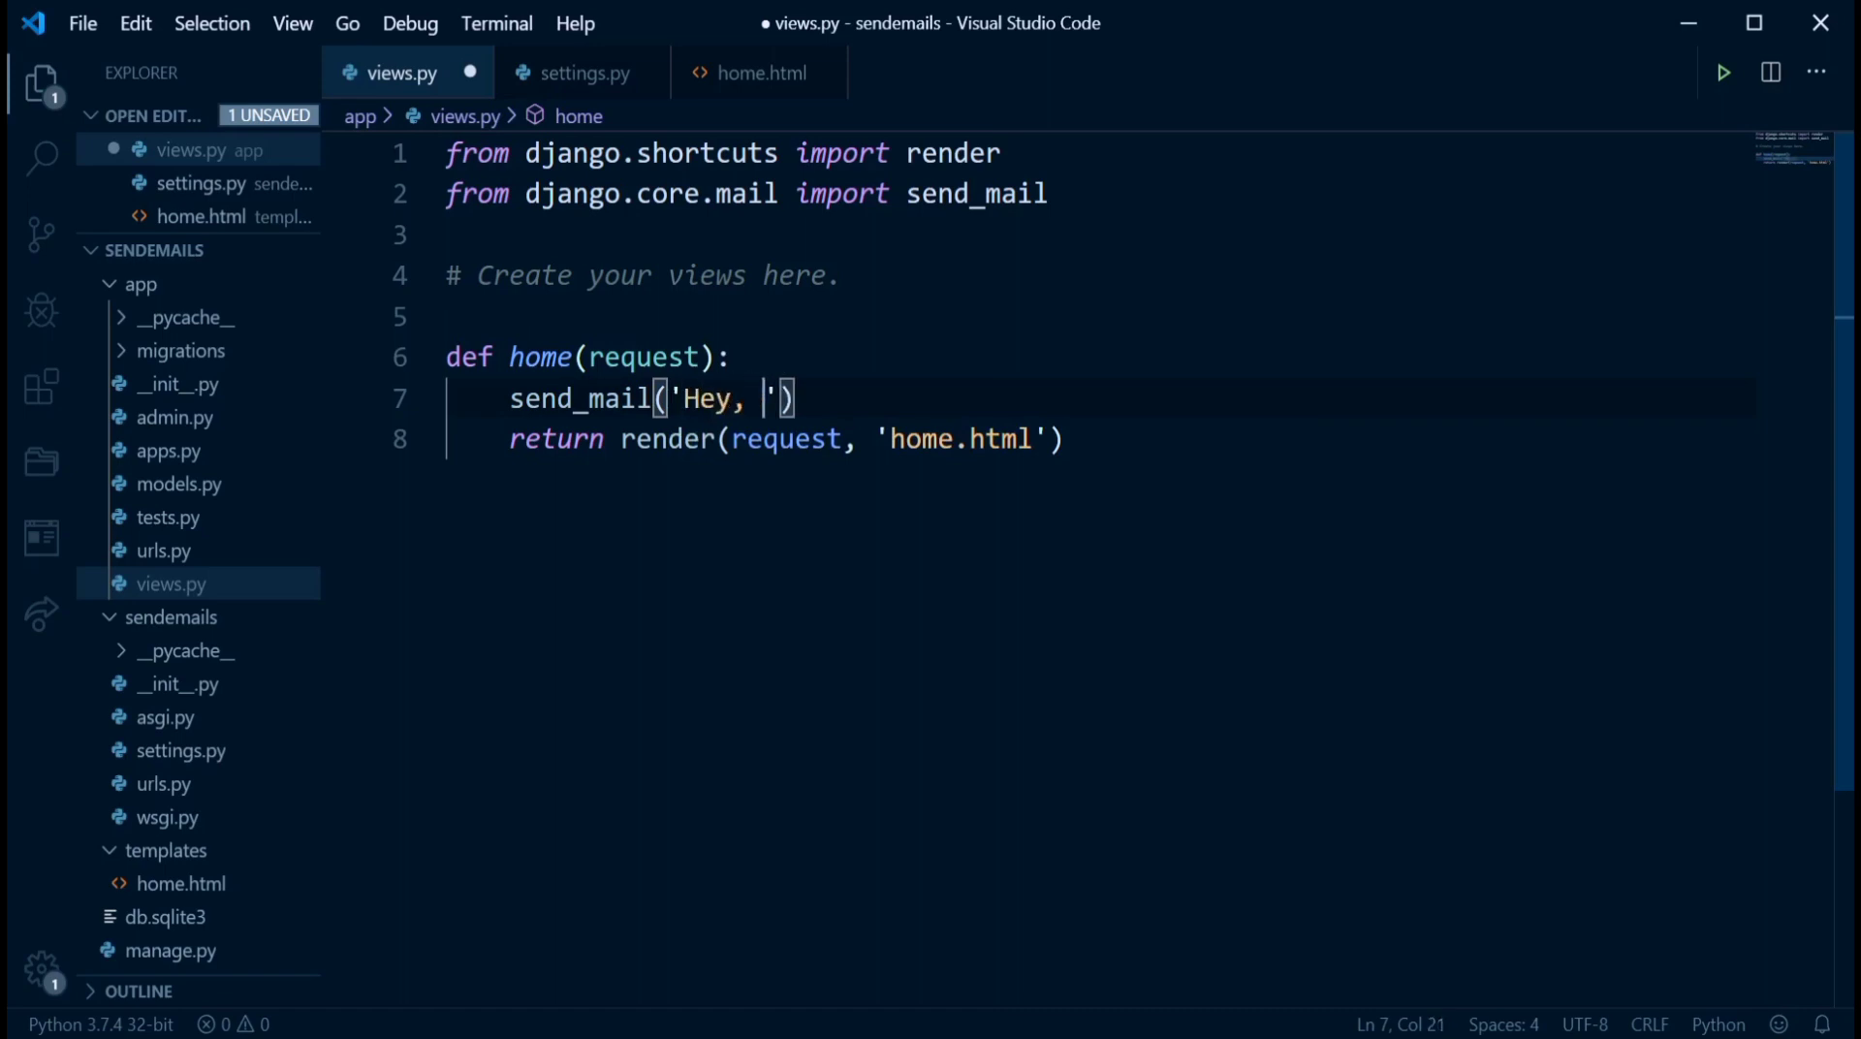
type("sending t")
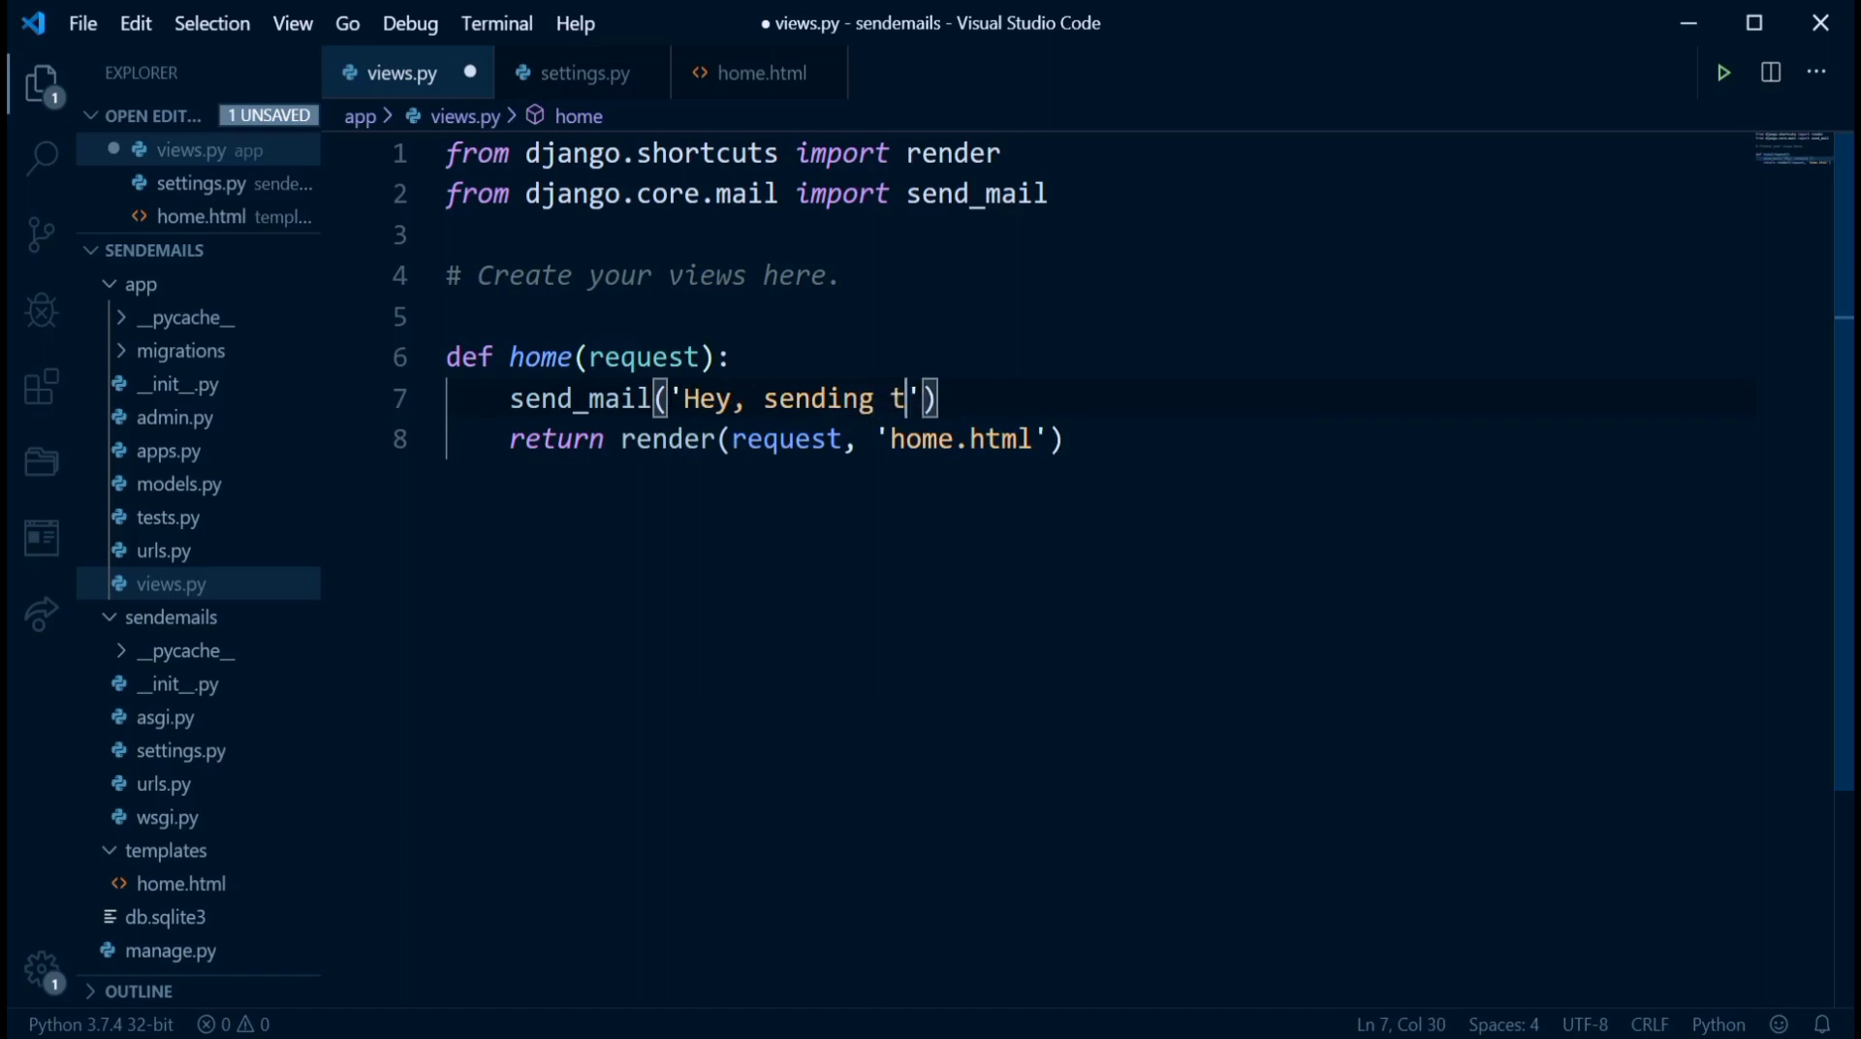
type("from code")
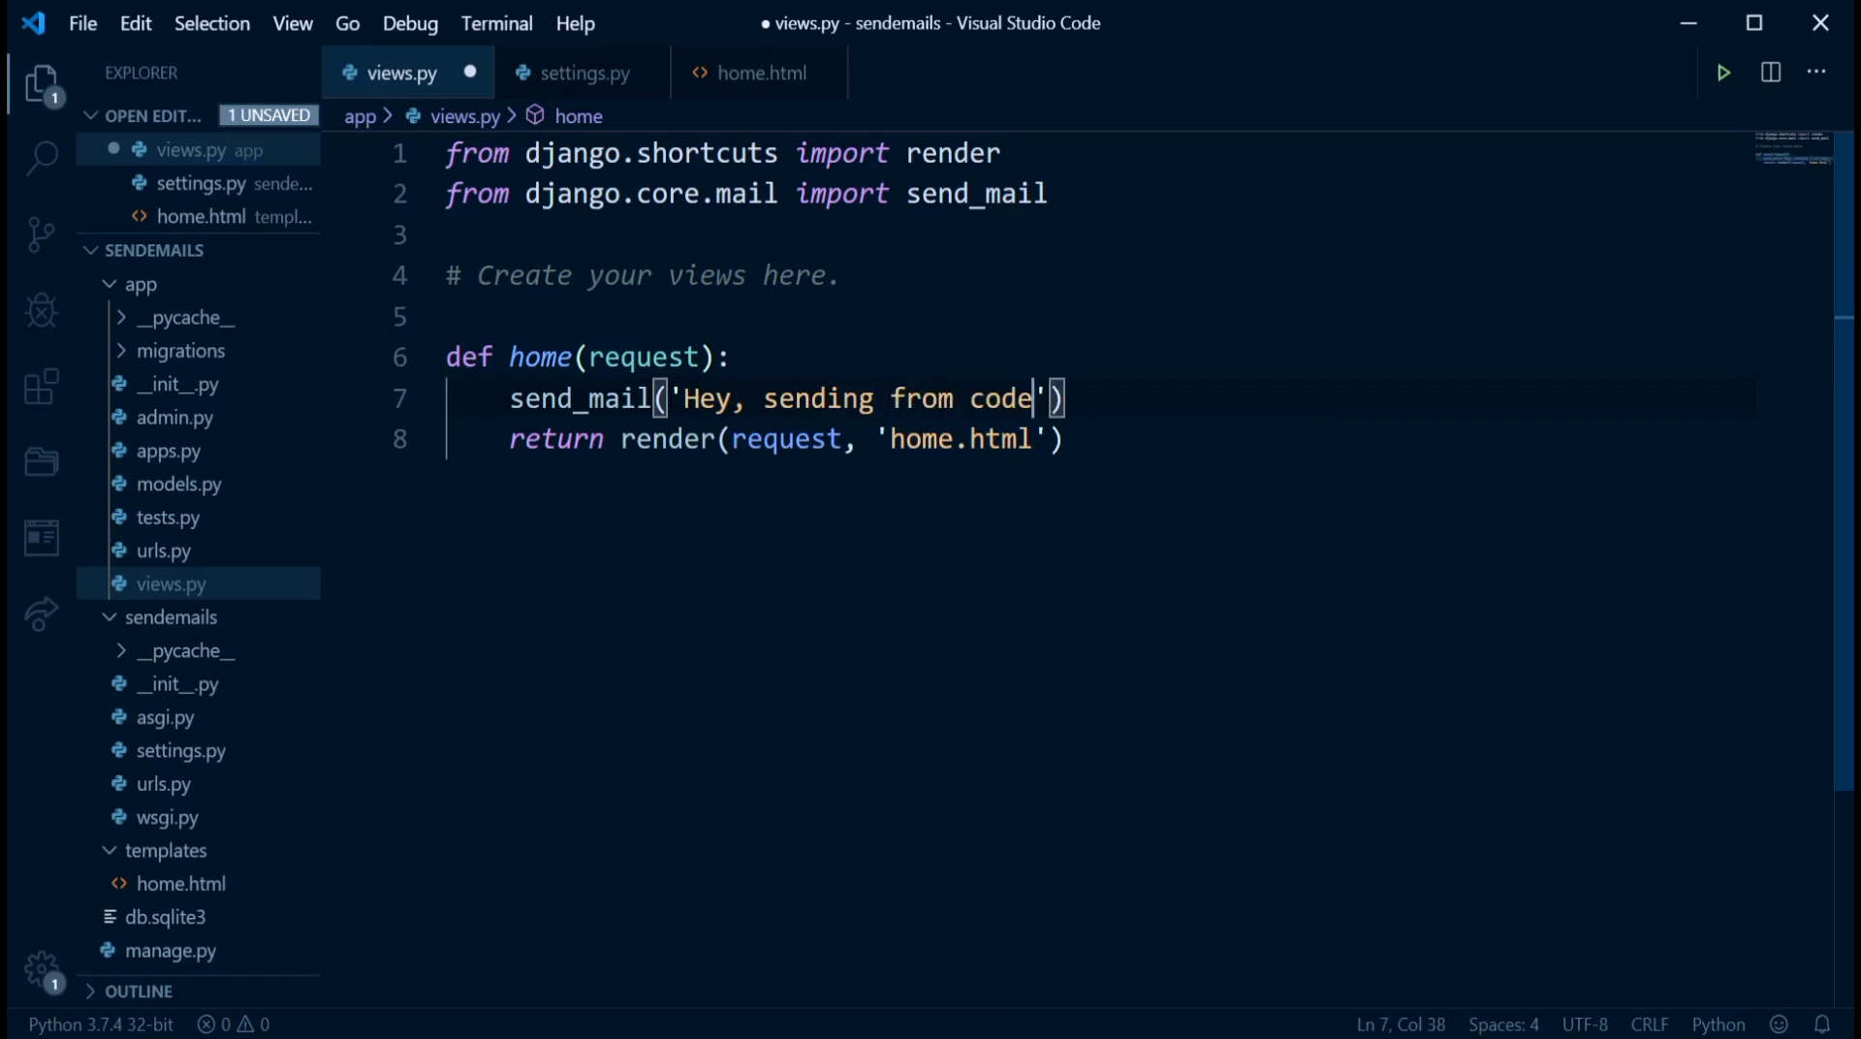
type("withtomi")
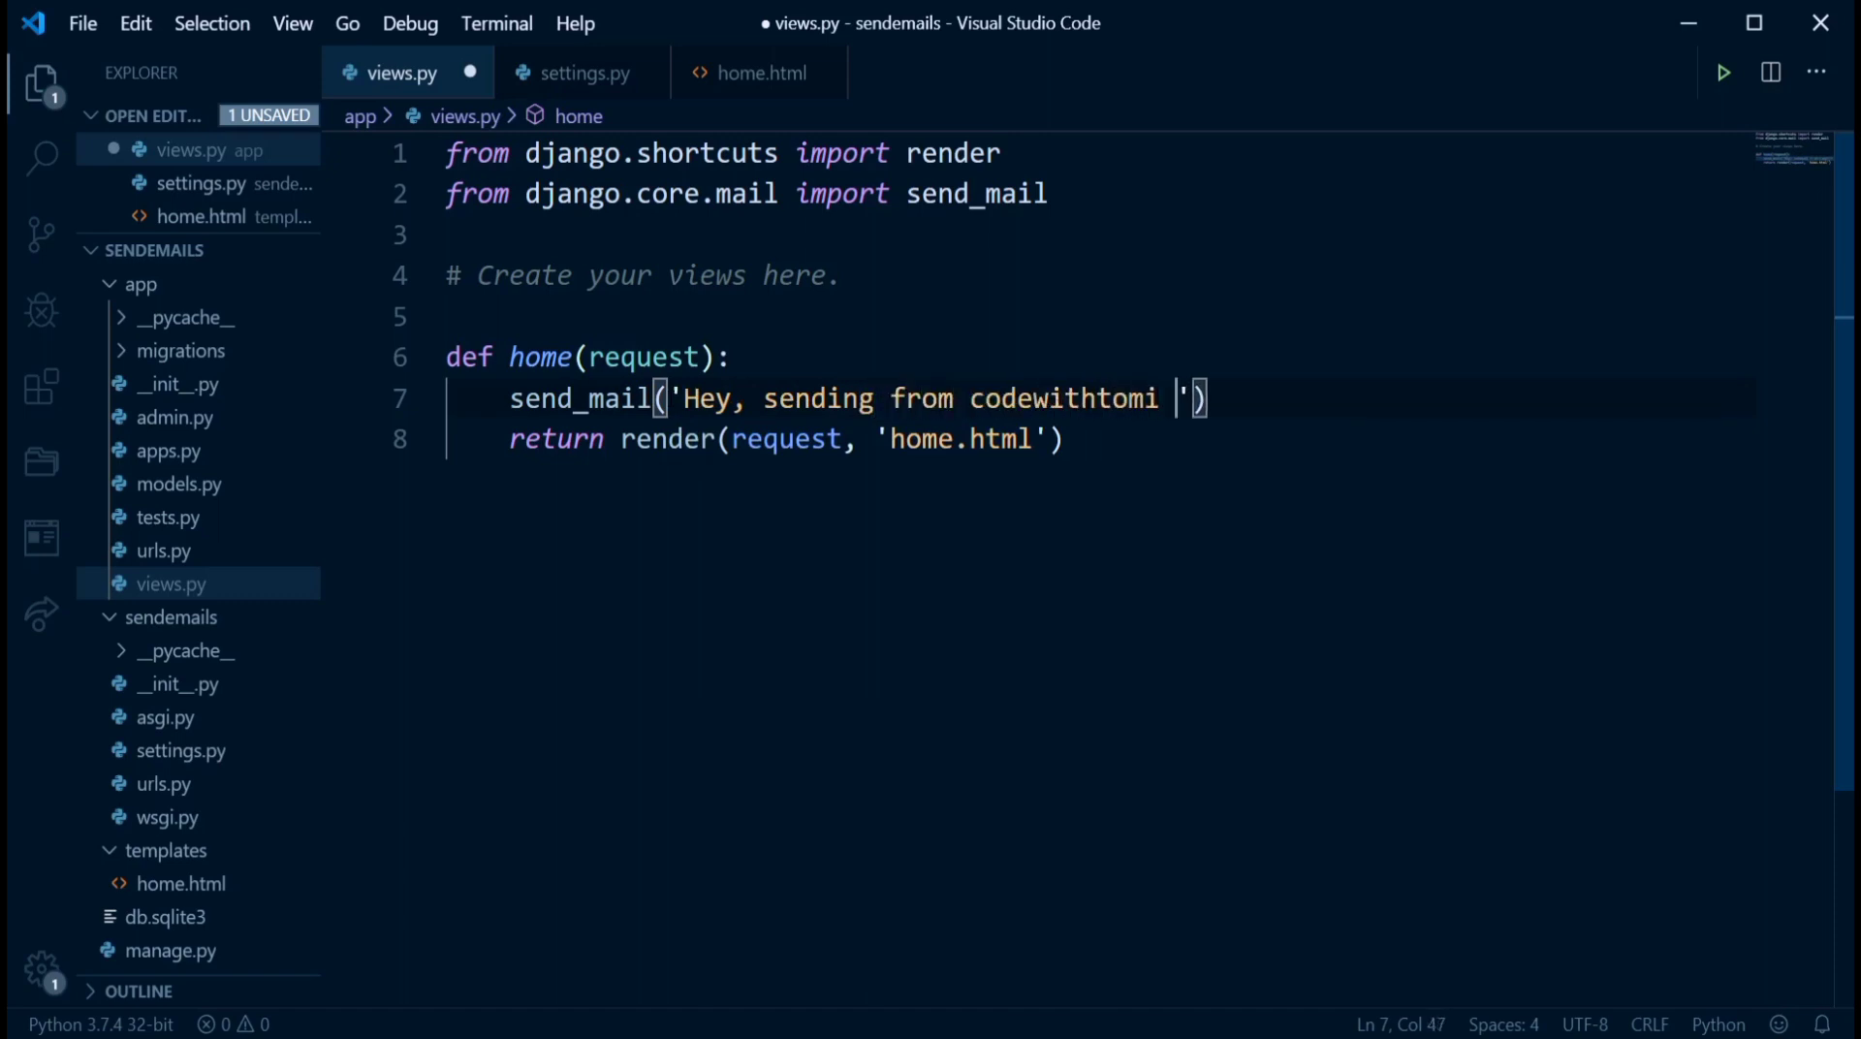
type("tuts")
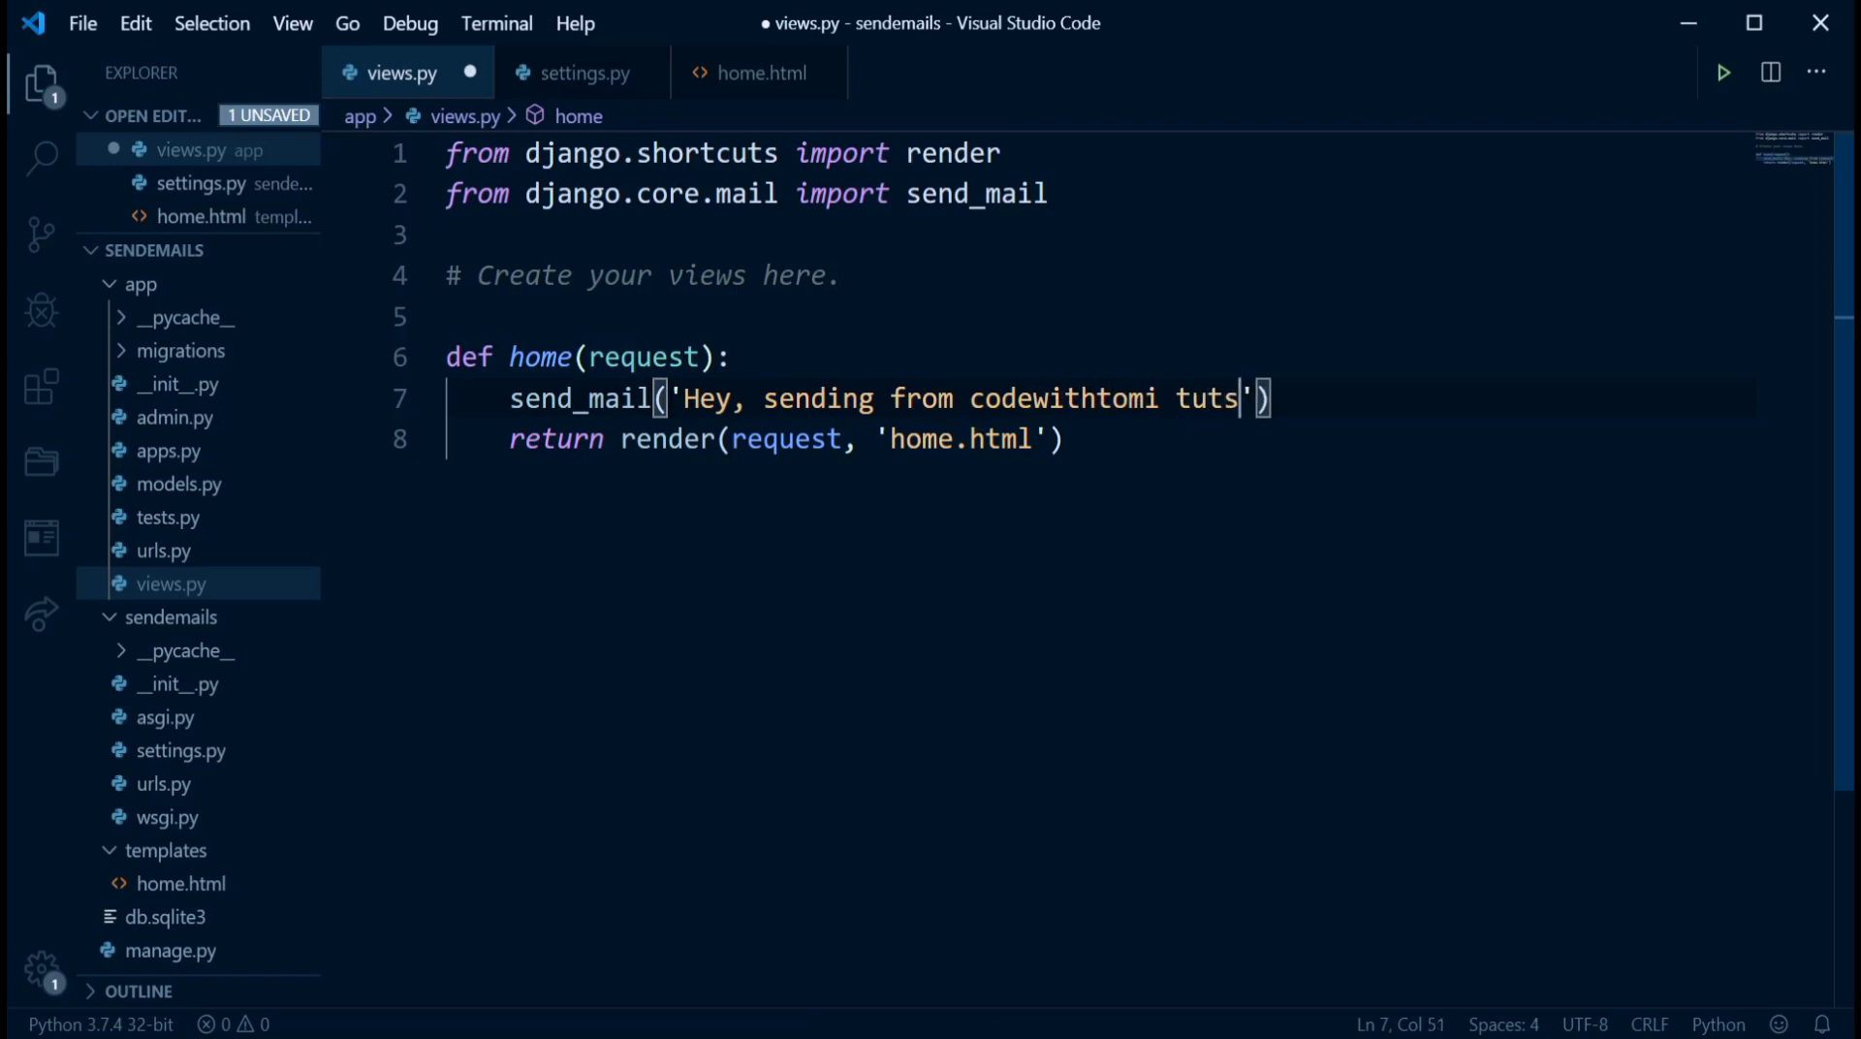
type("orial")
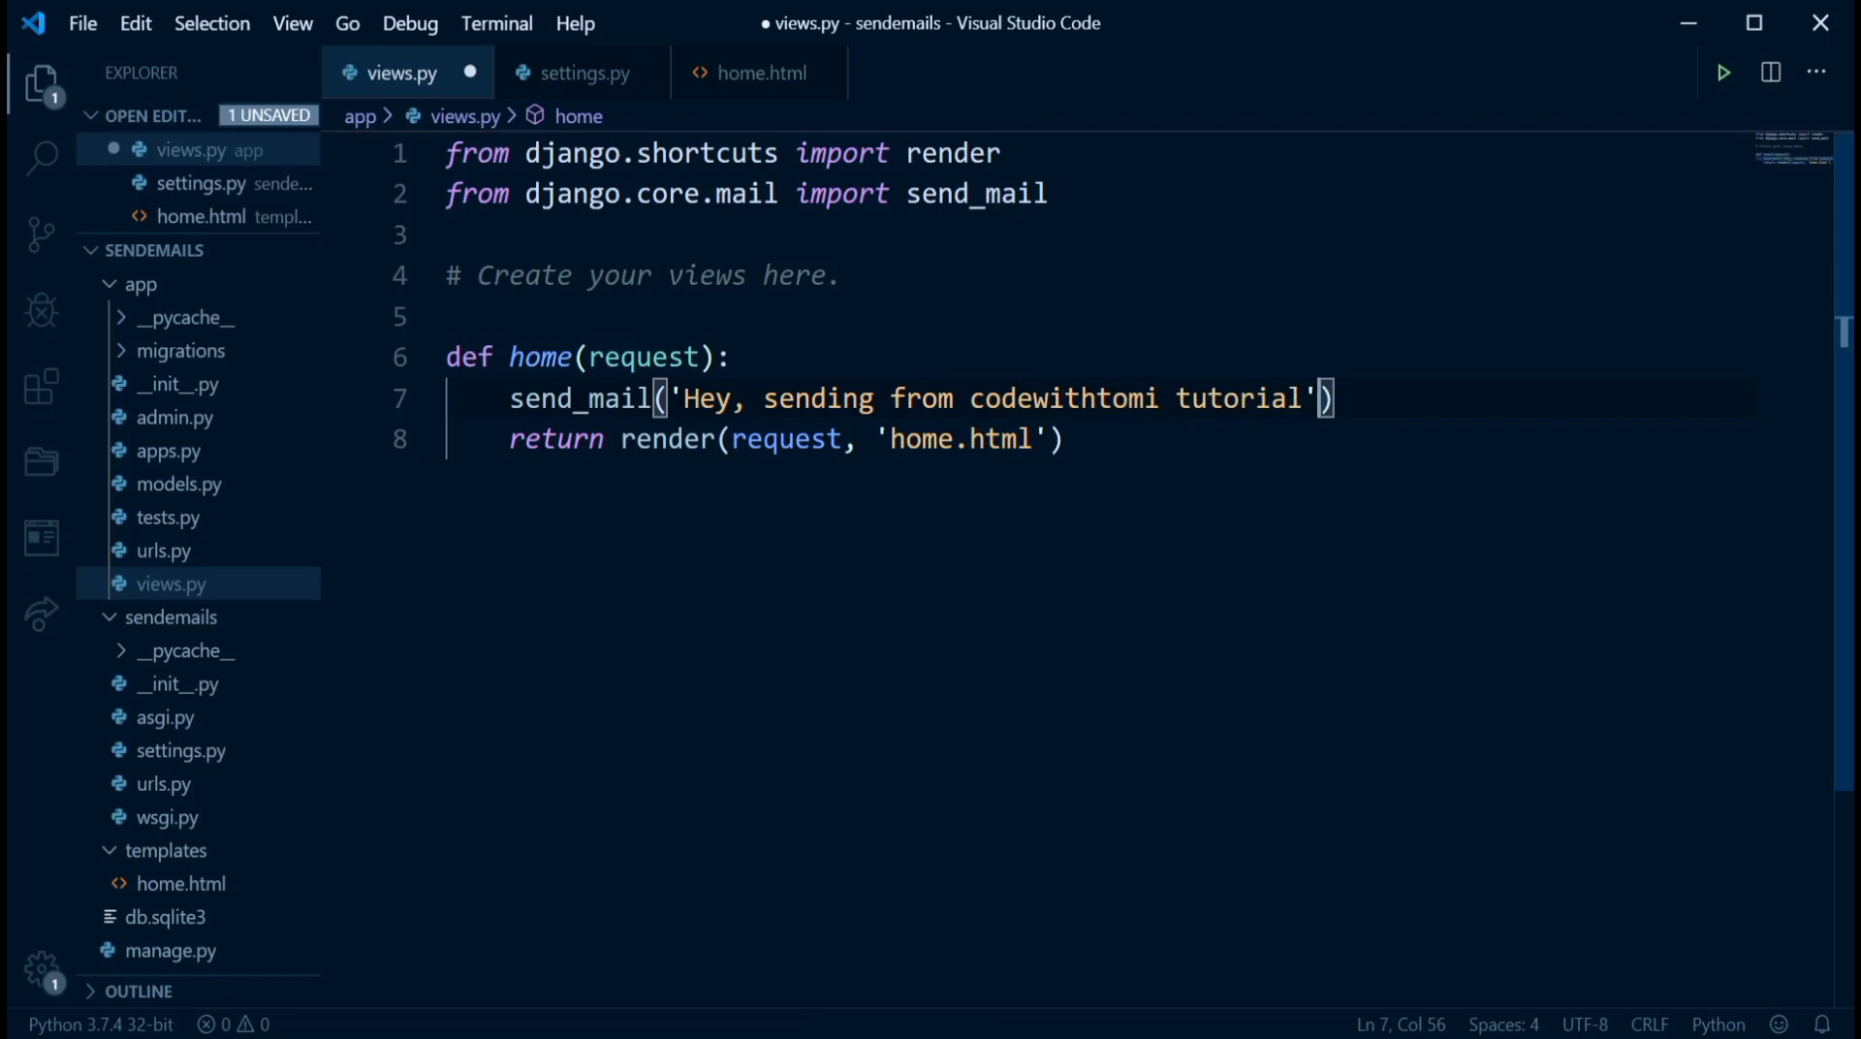
type(",")
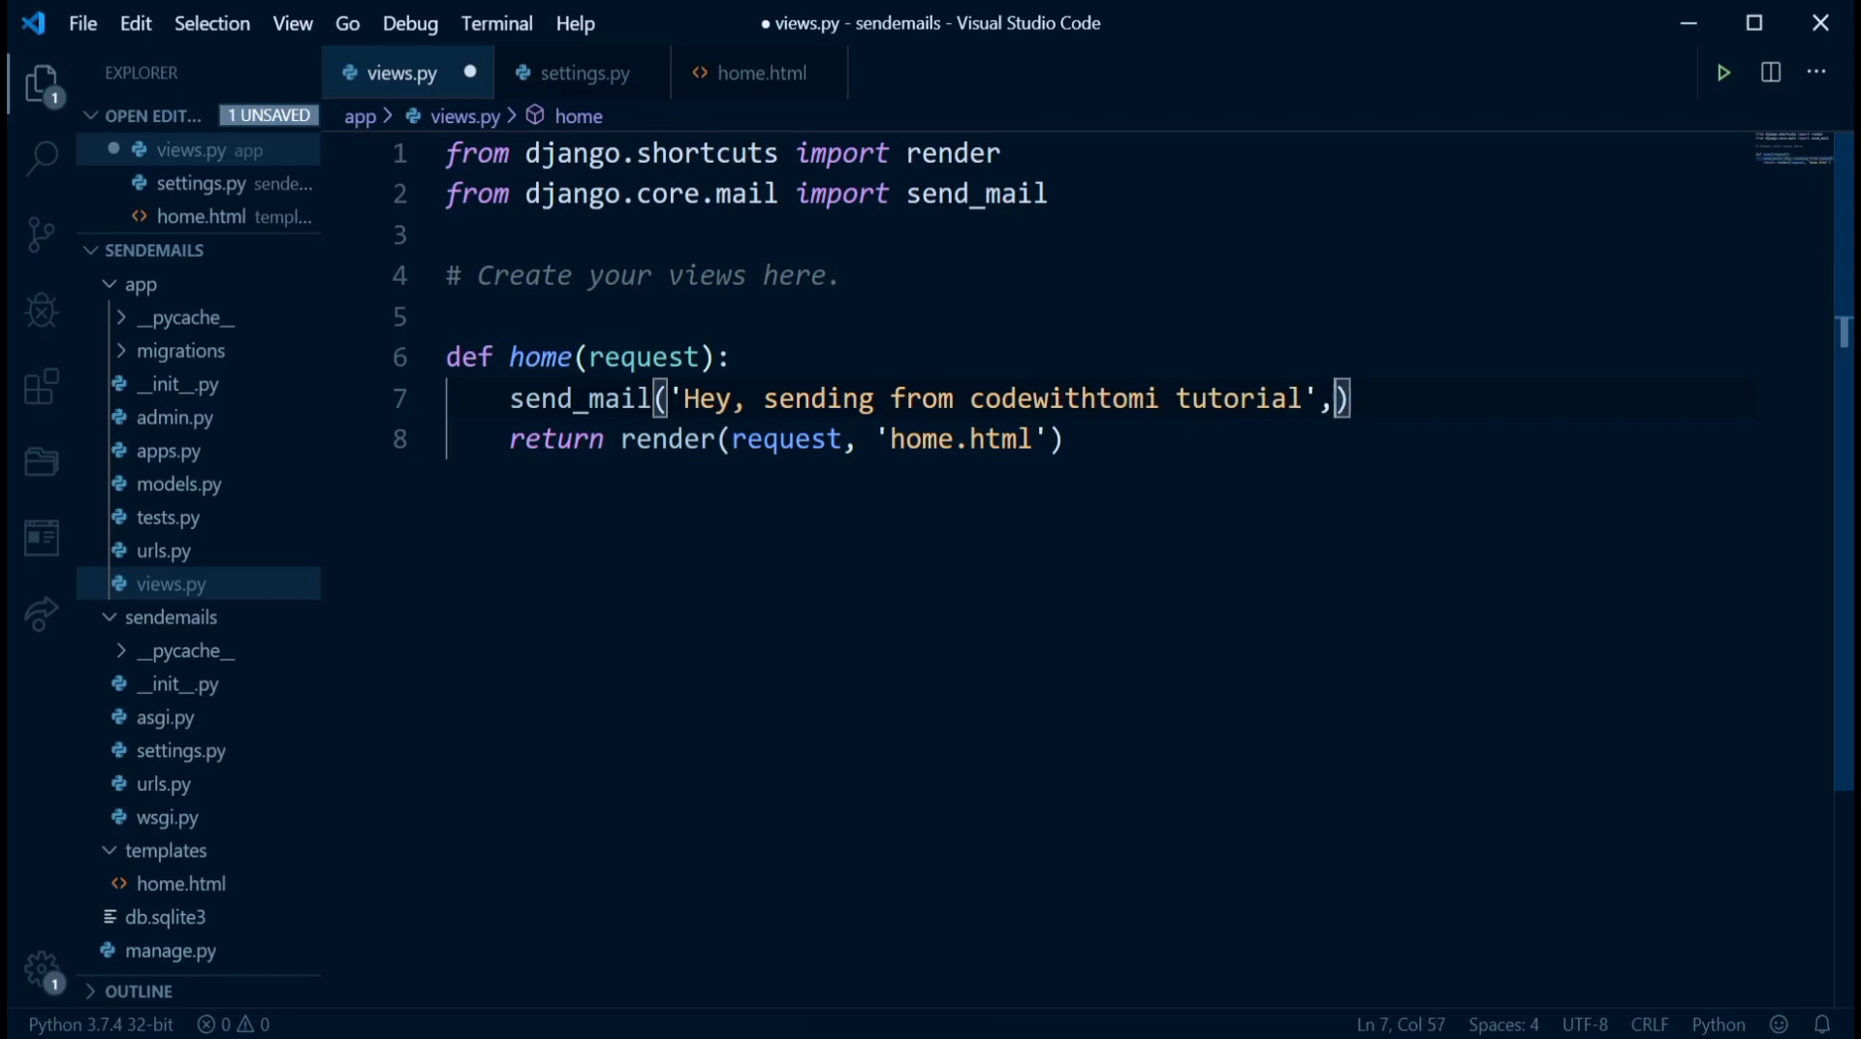
key("Enter")
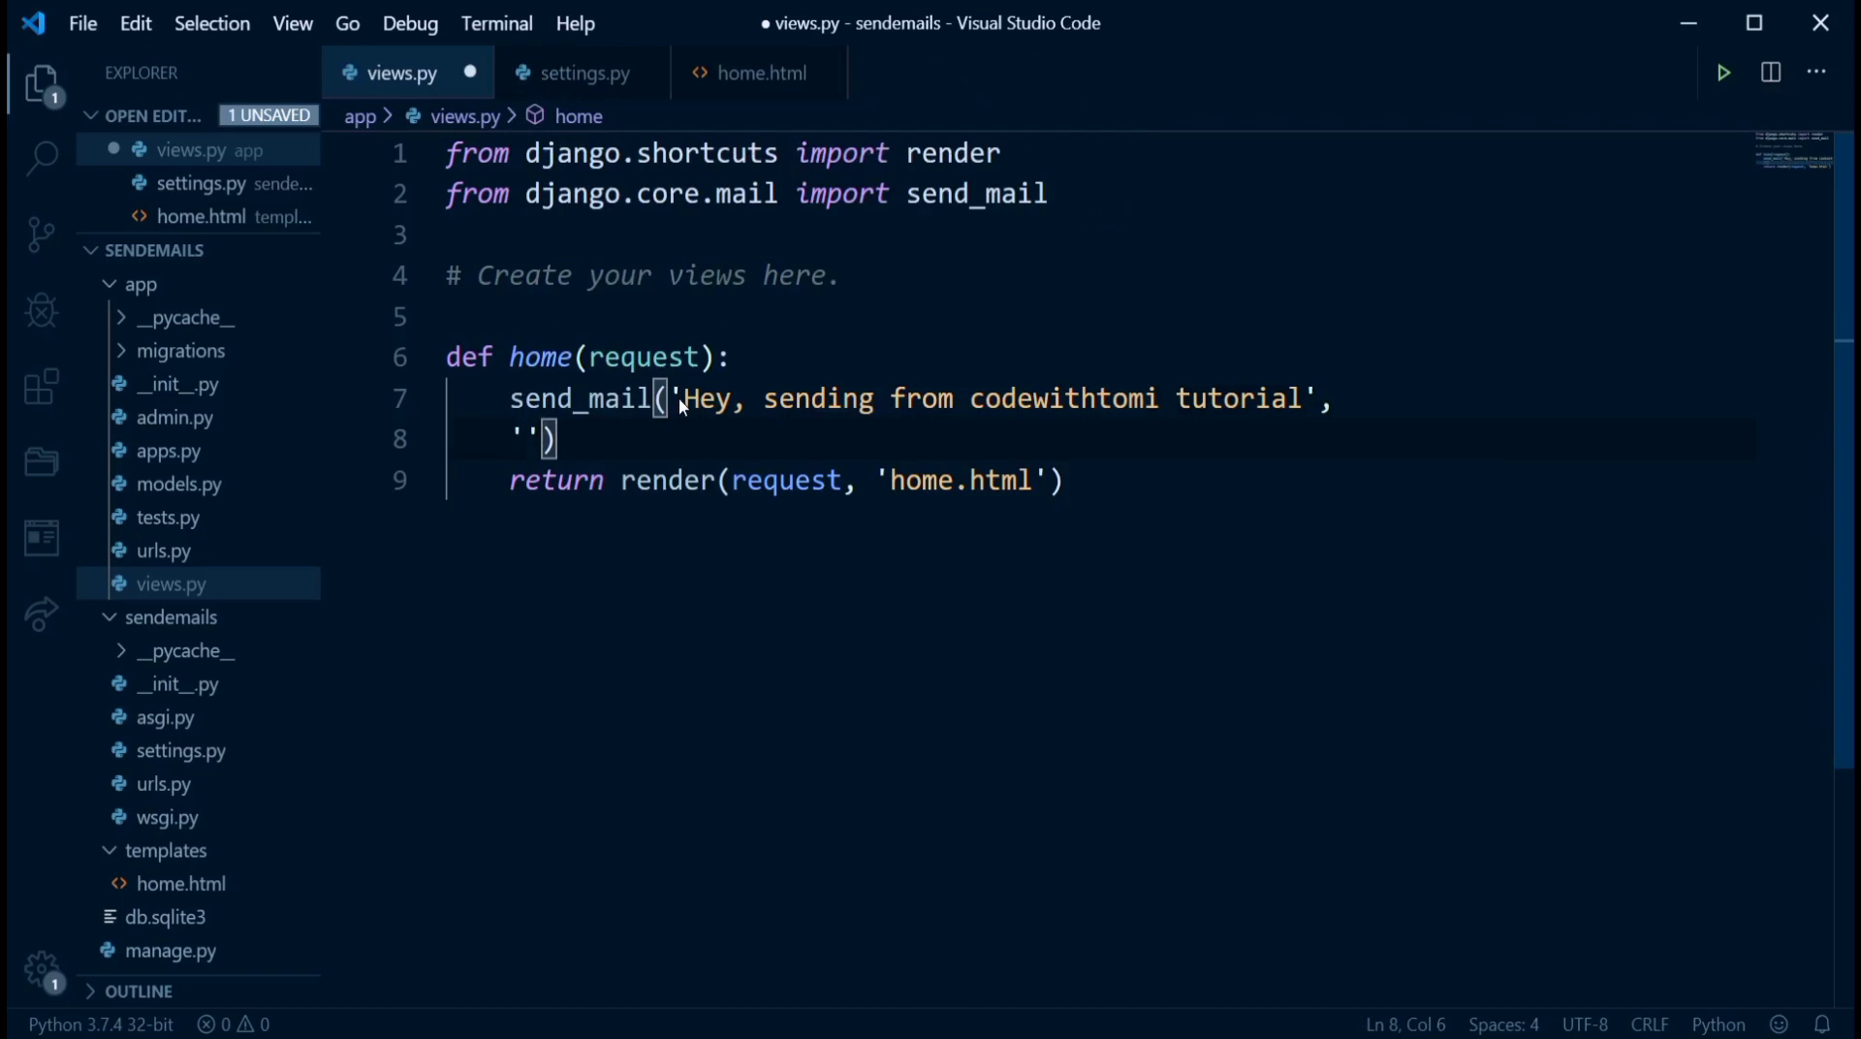
- Add the message argument 'Hi, this mail is coming ... tutorial'
type("Hi, this")
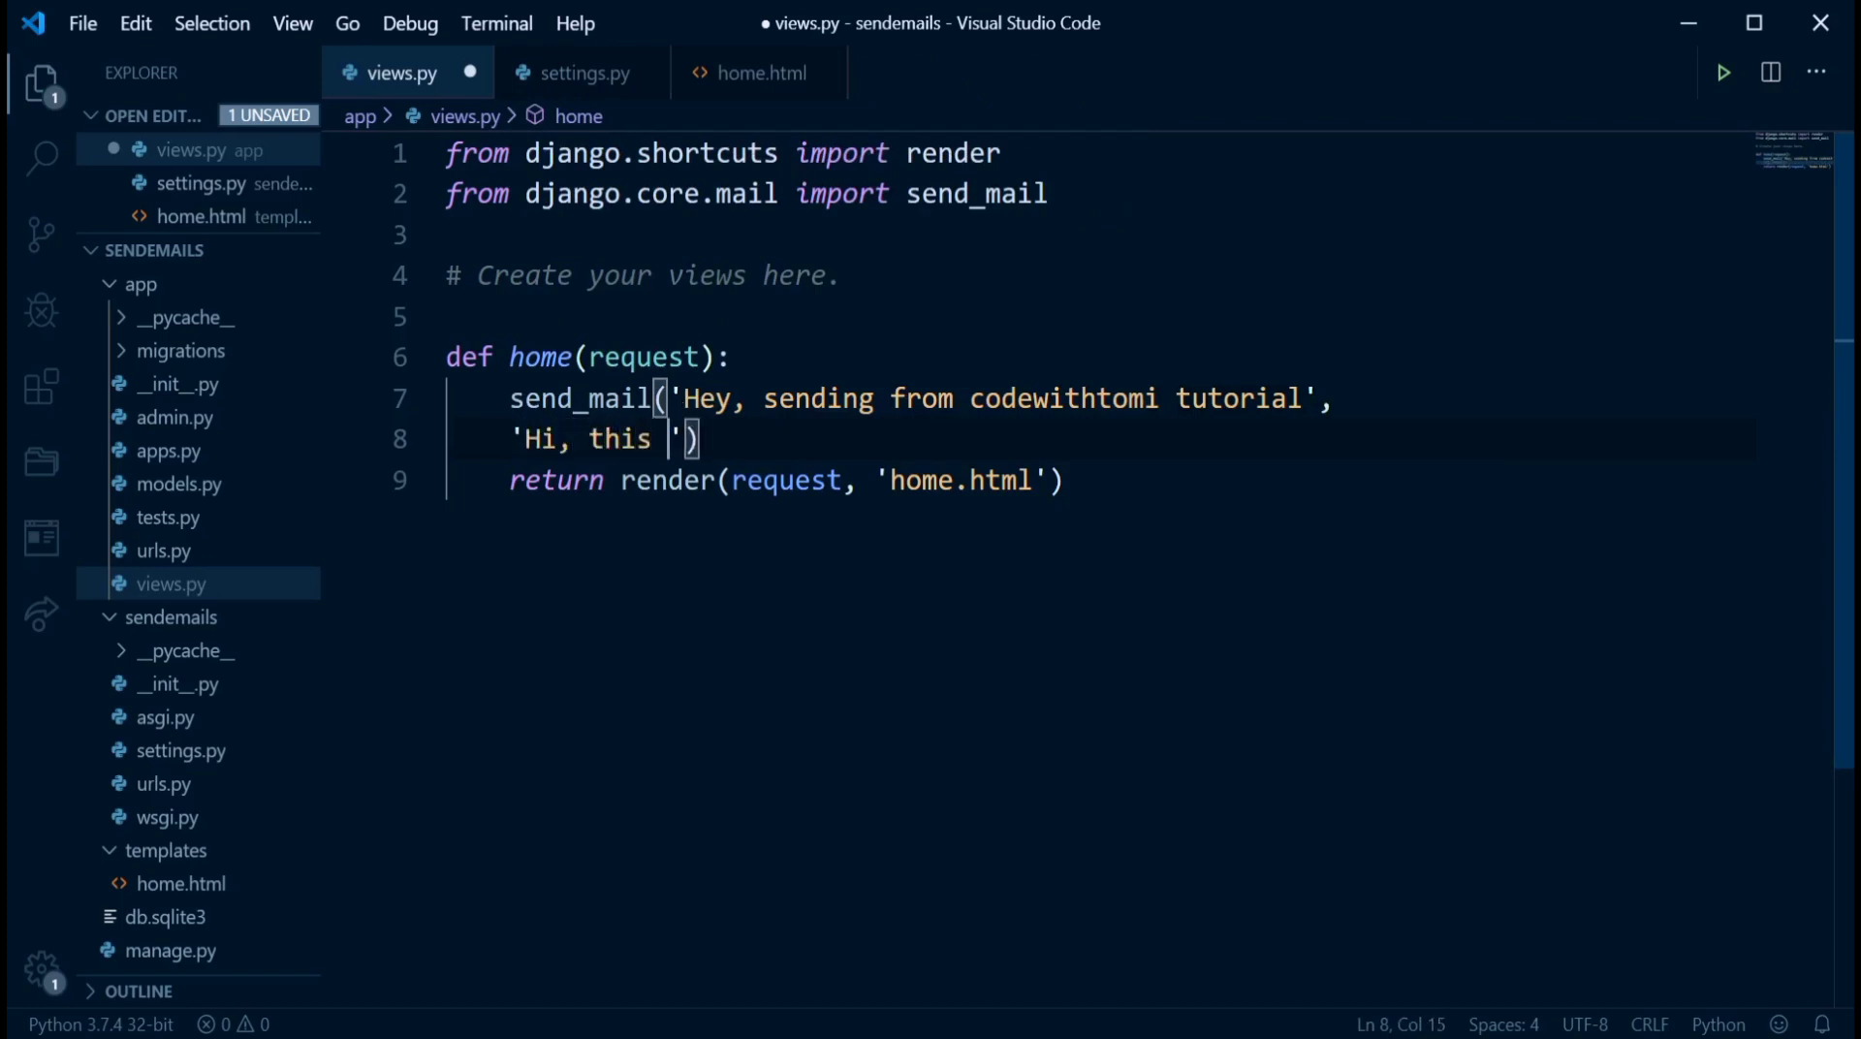
type("mail is coming from a")
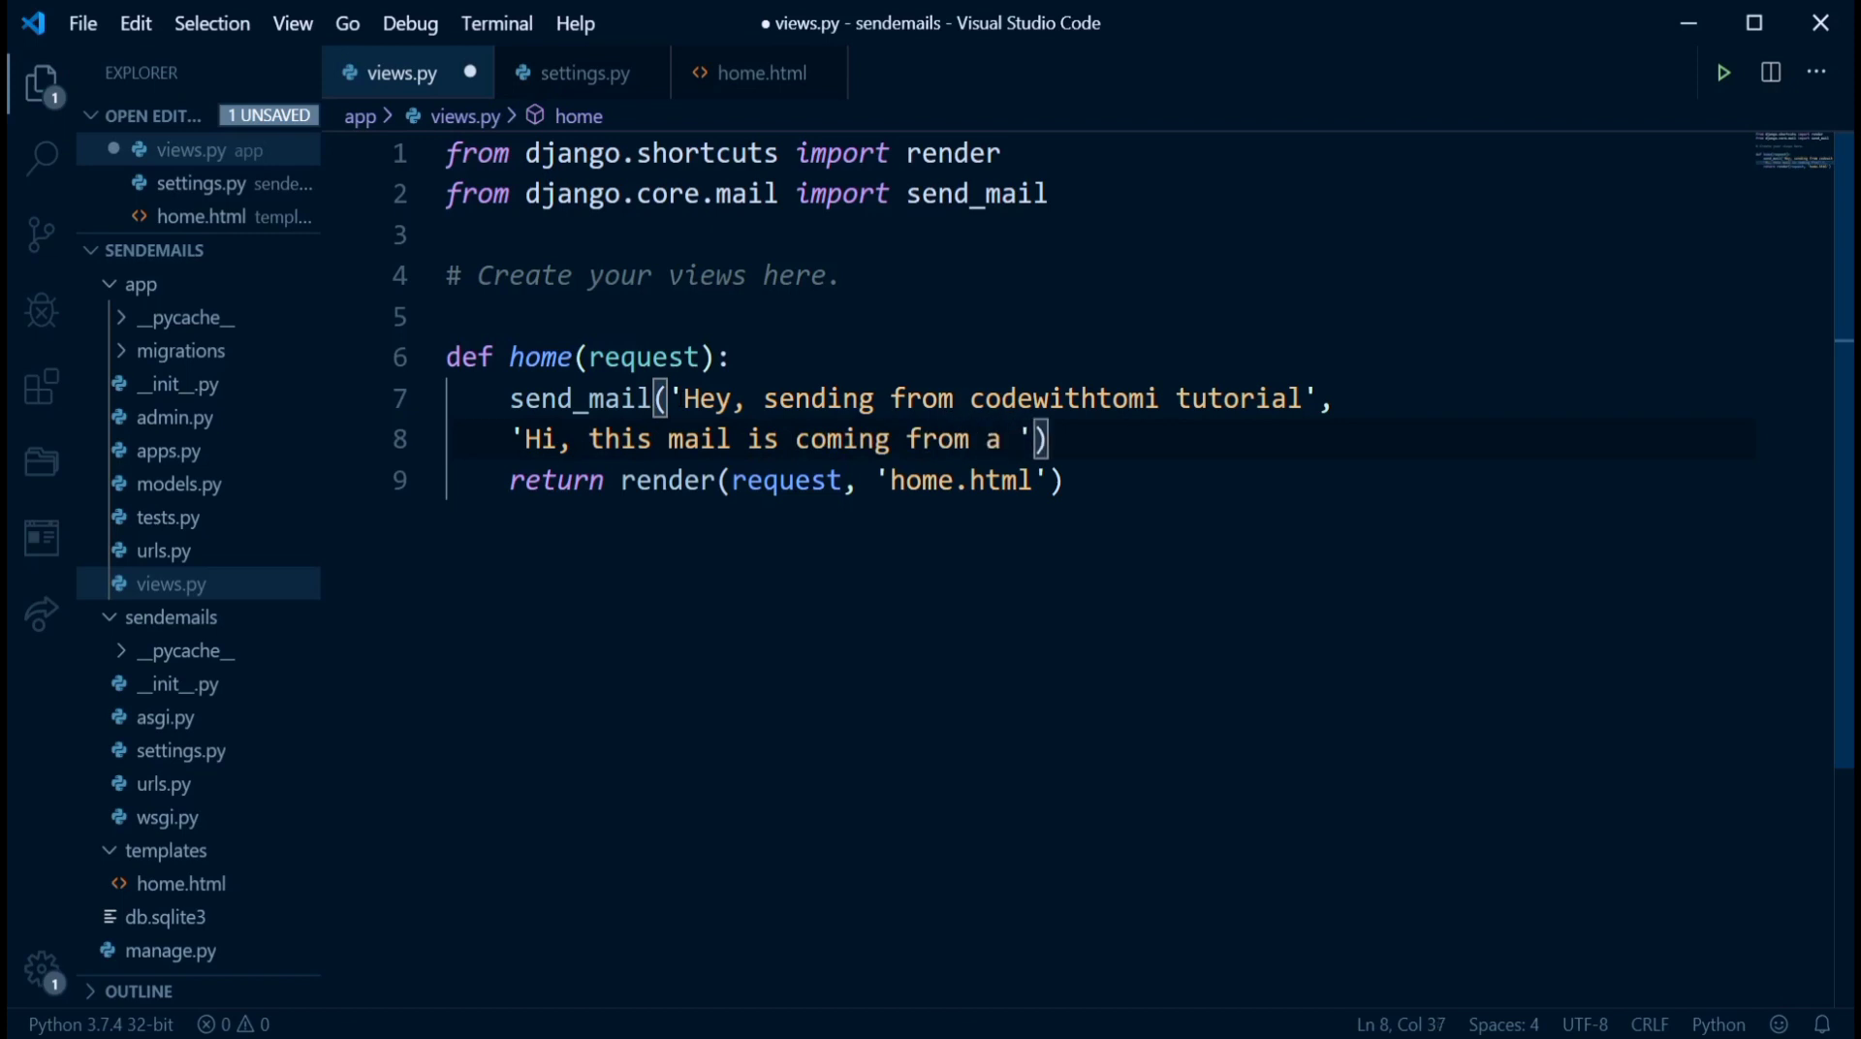
type("tutor")
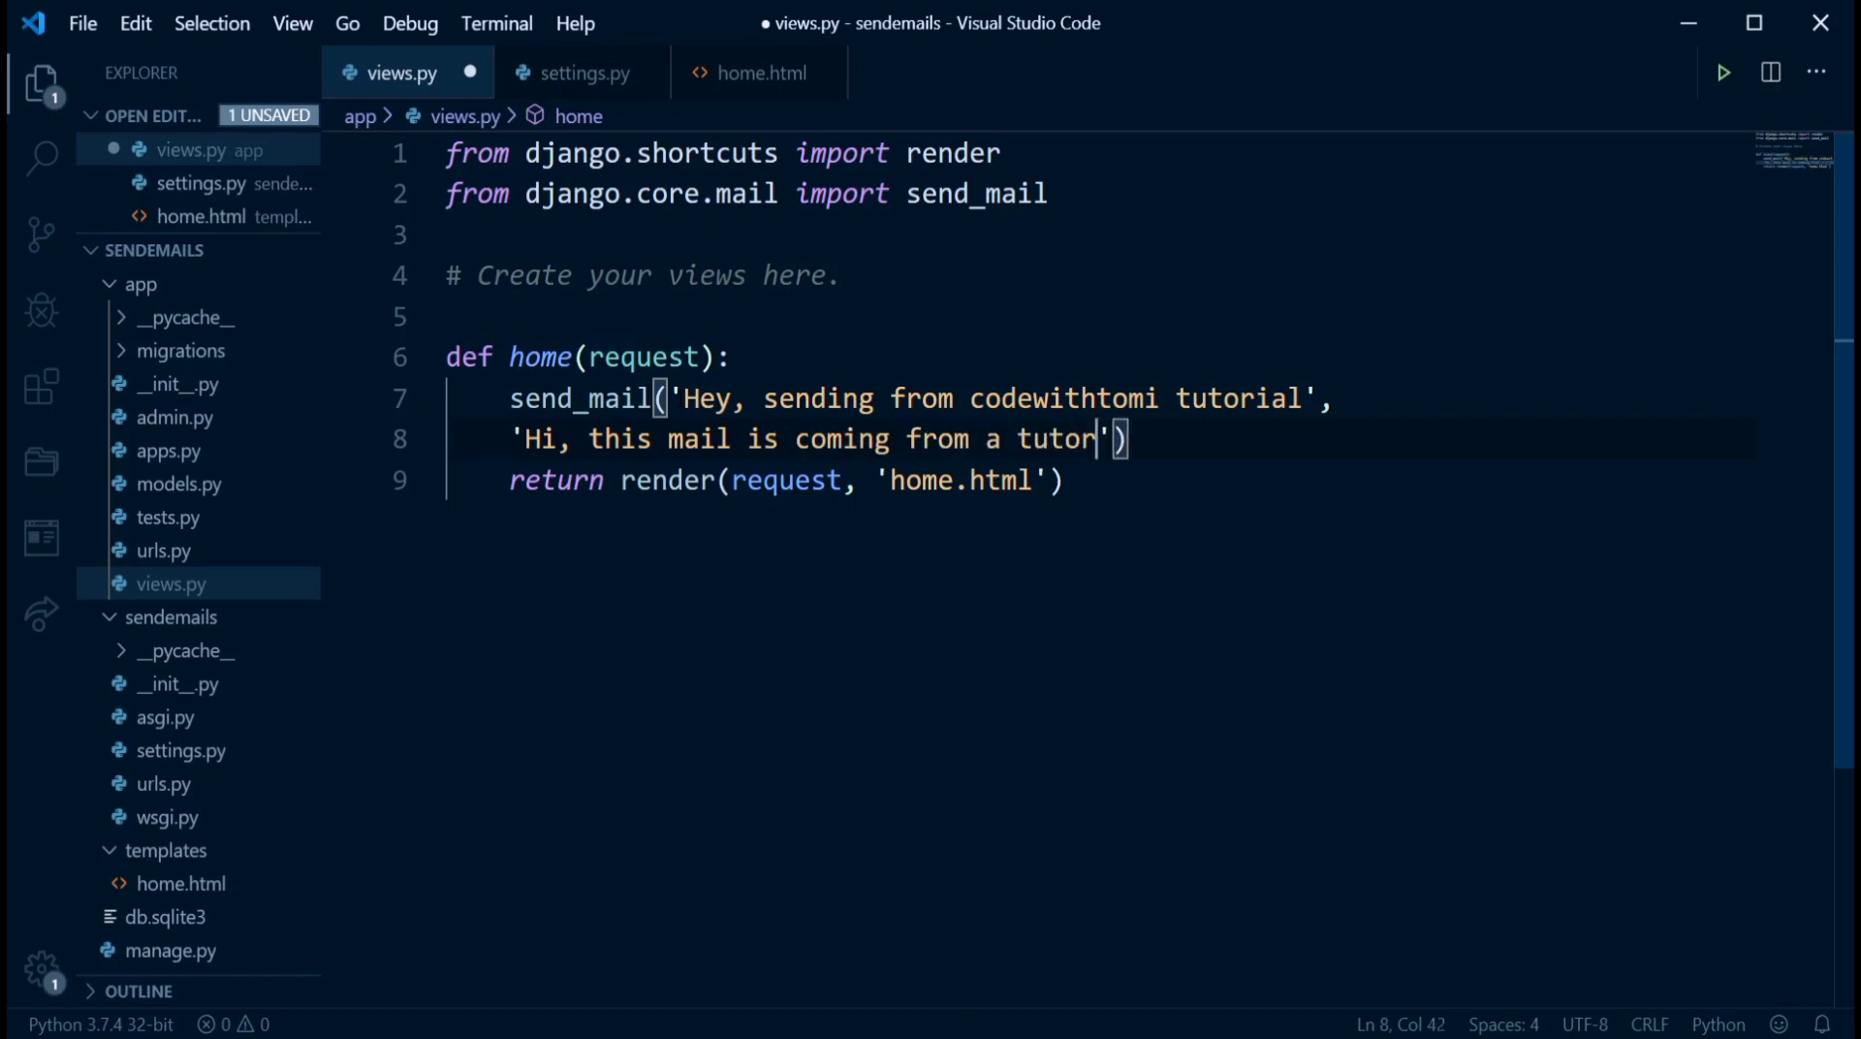
type("ial")
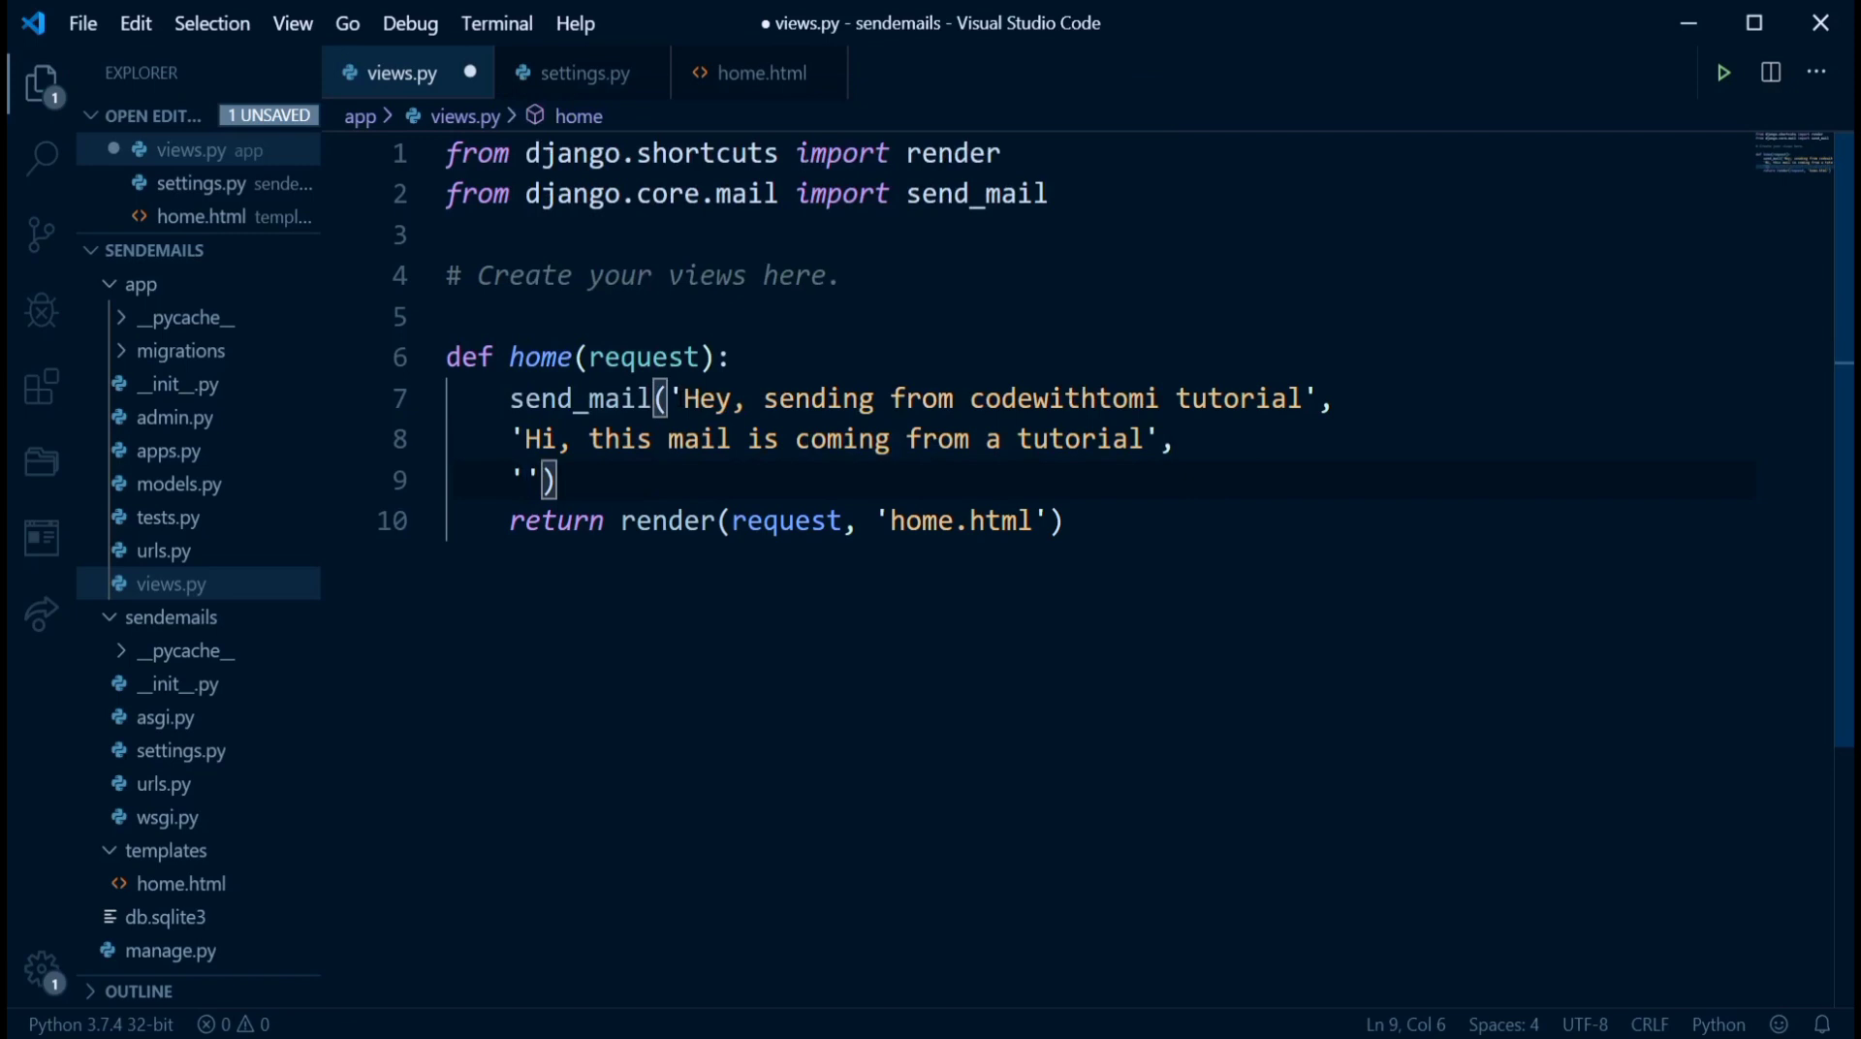
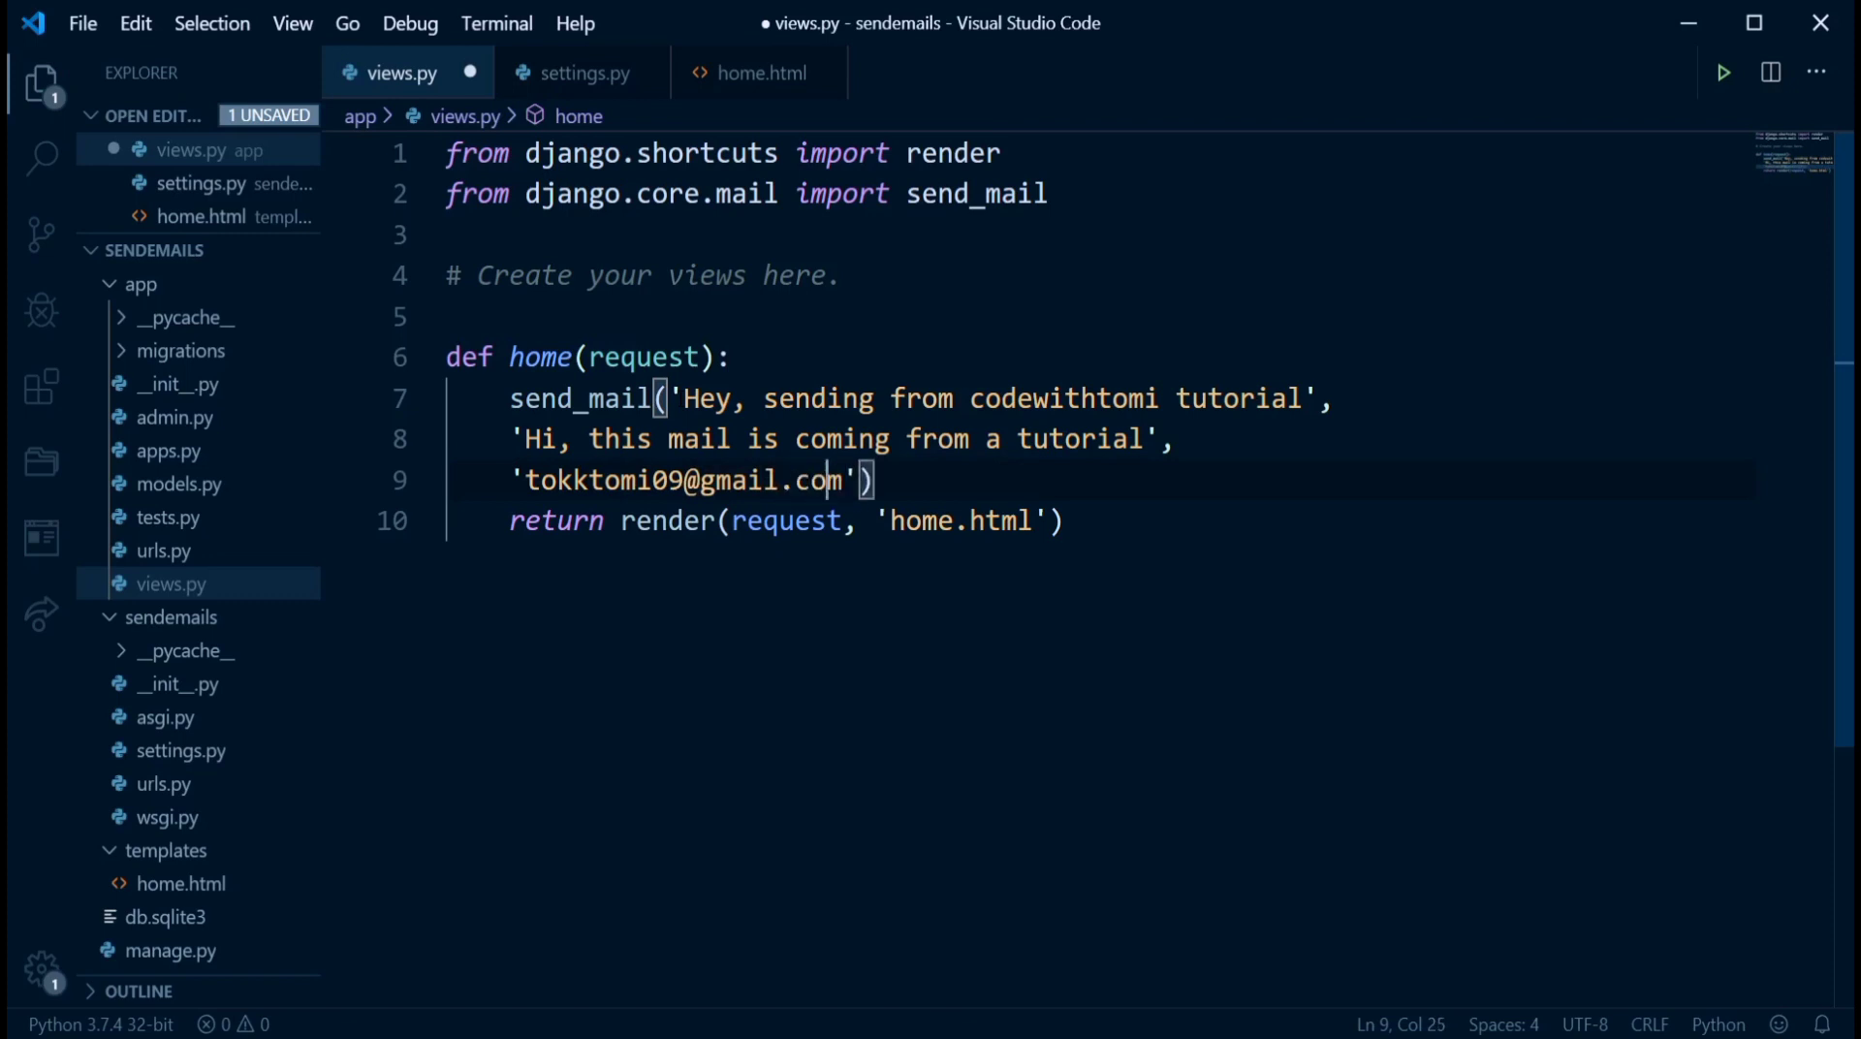
type("0")
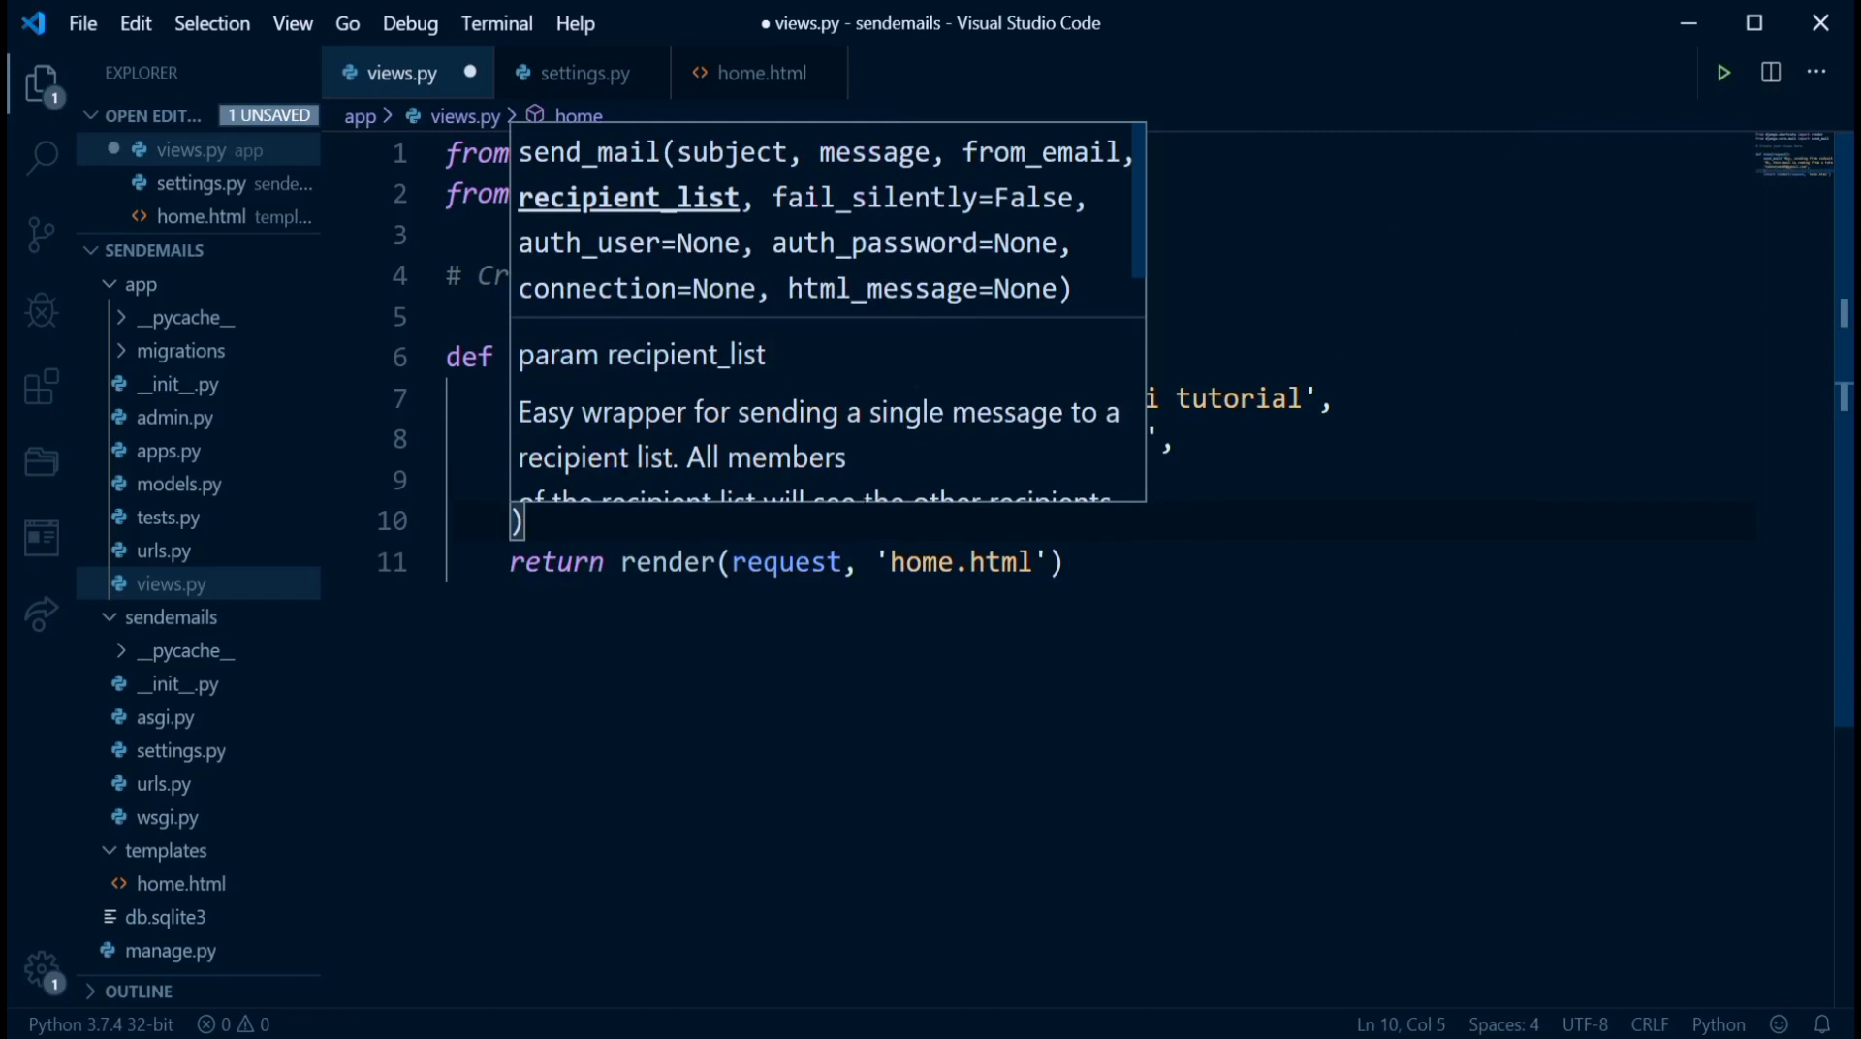
- Start the recipient list as empty brackets, then view the empty Temp Mail inbox
type("[]")
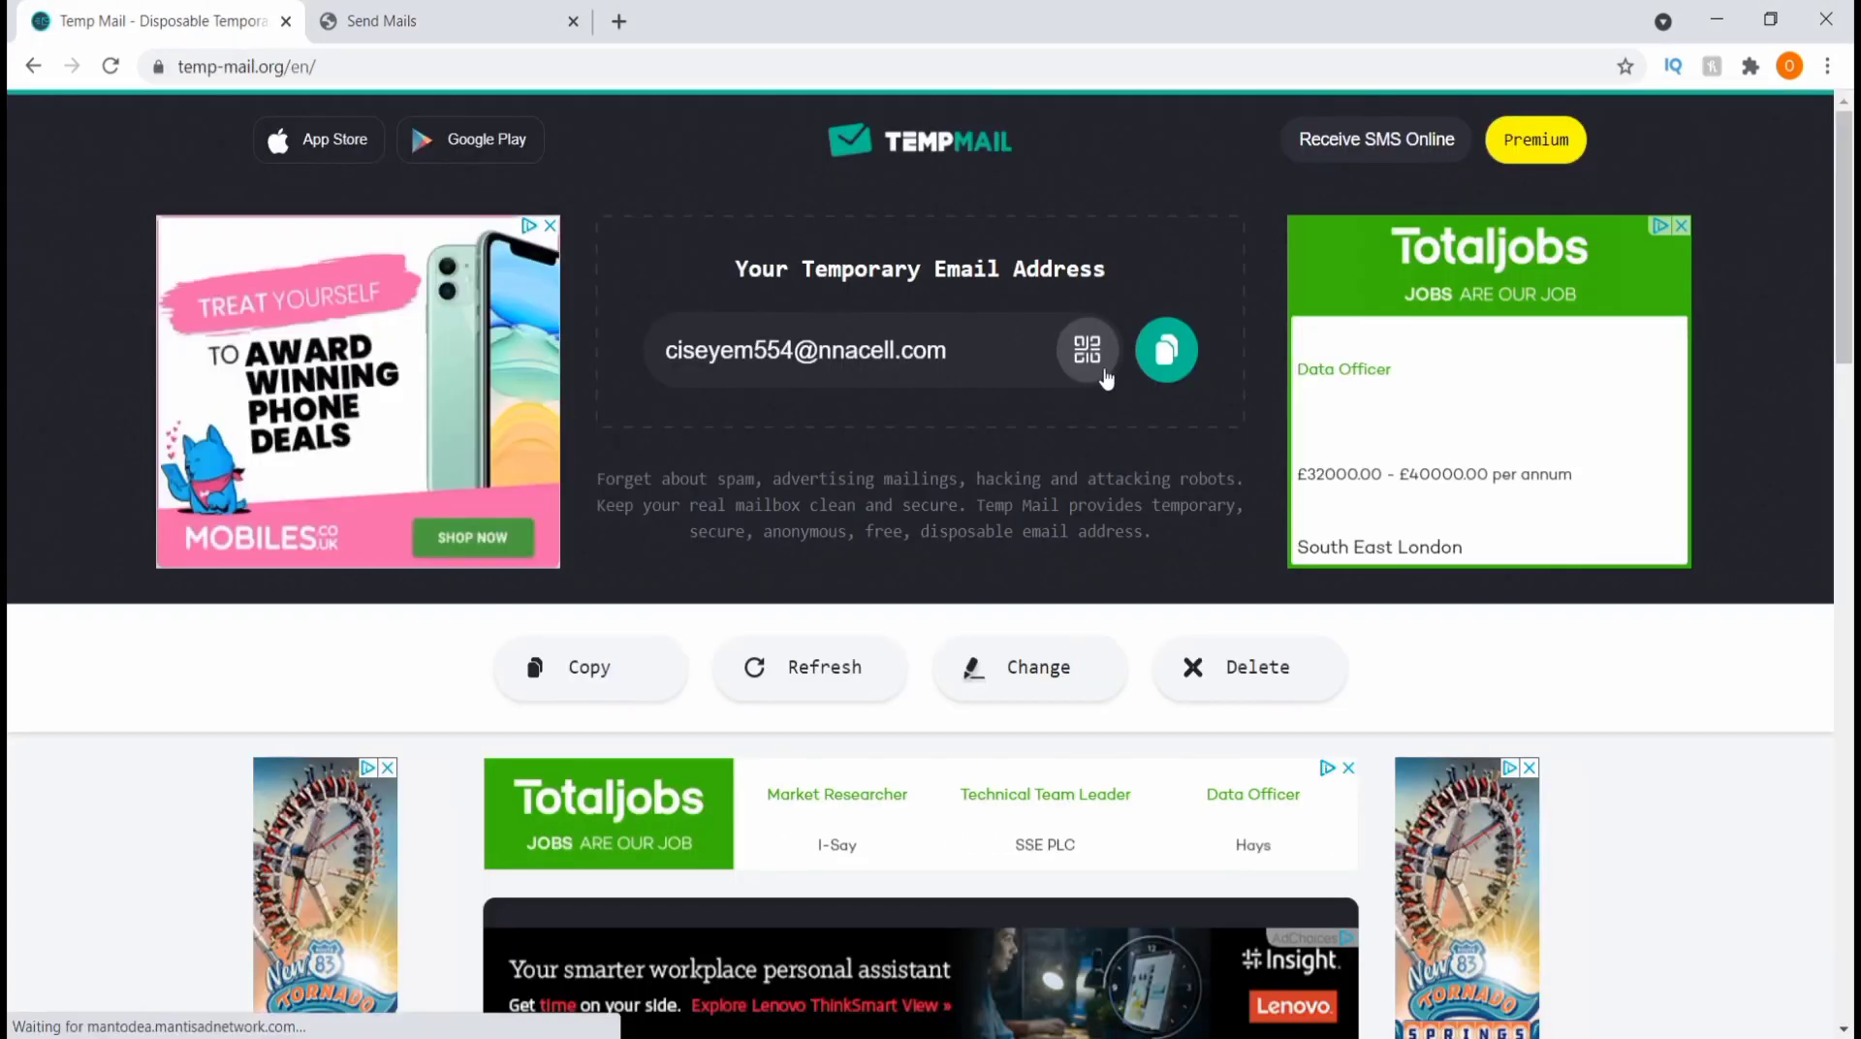
scroll("down", 3)
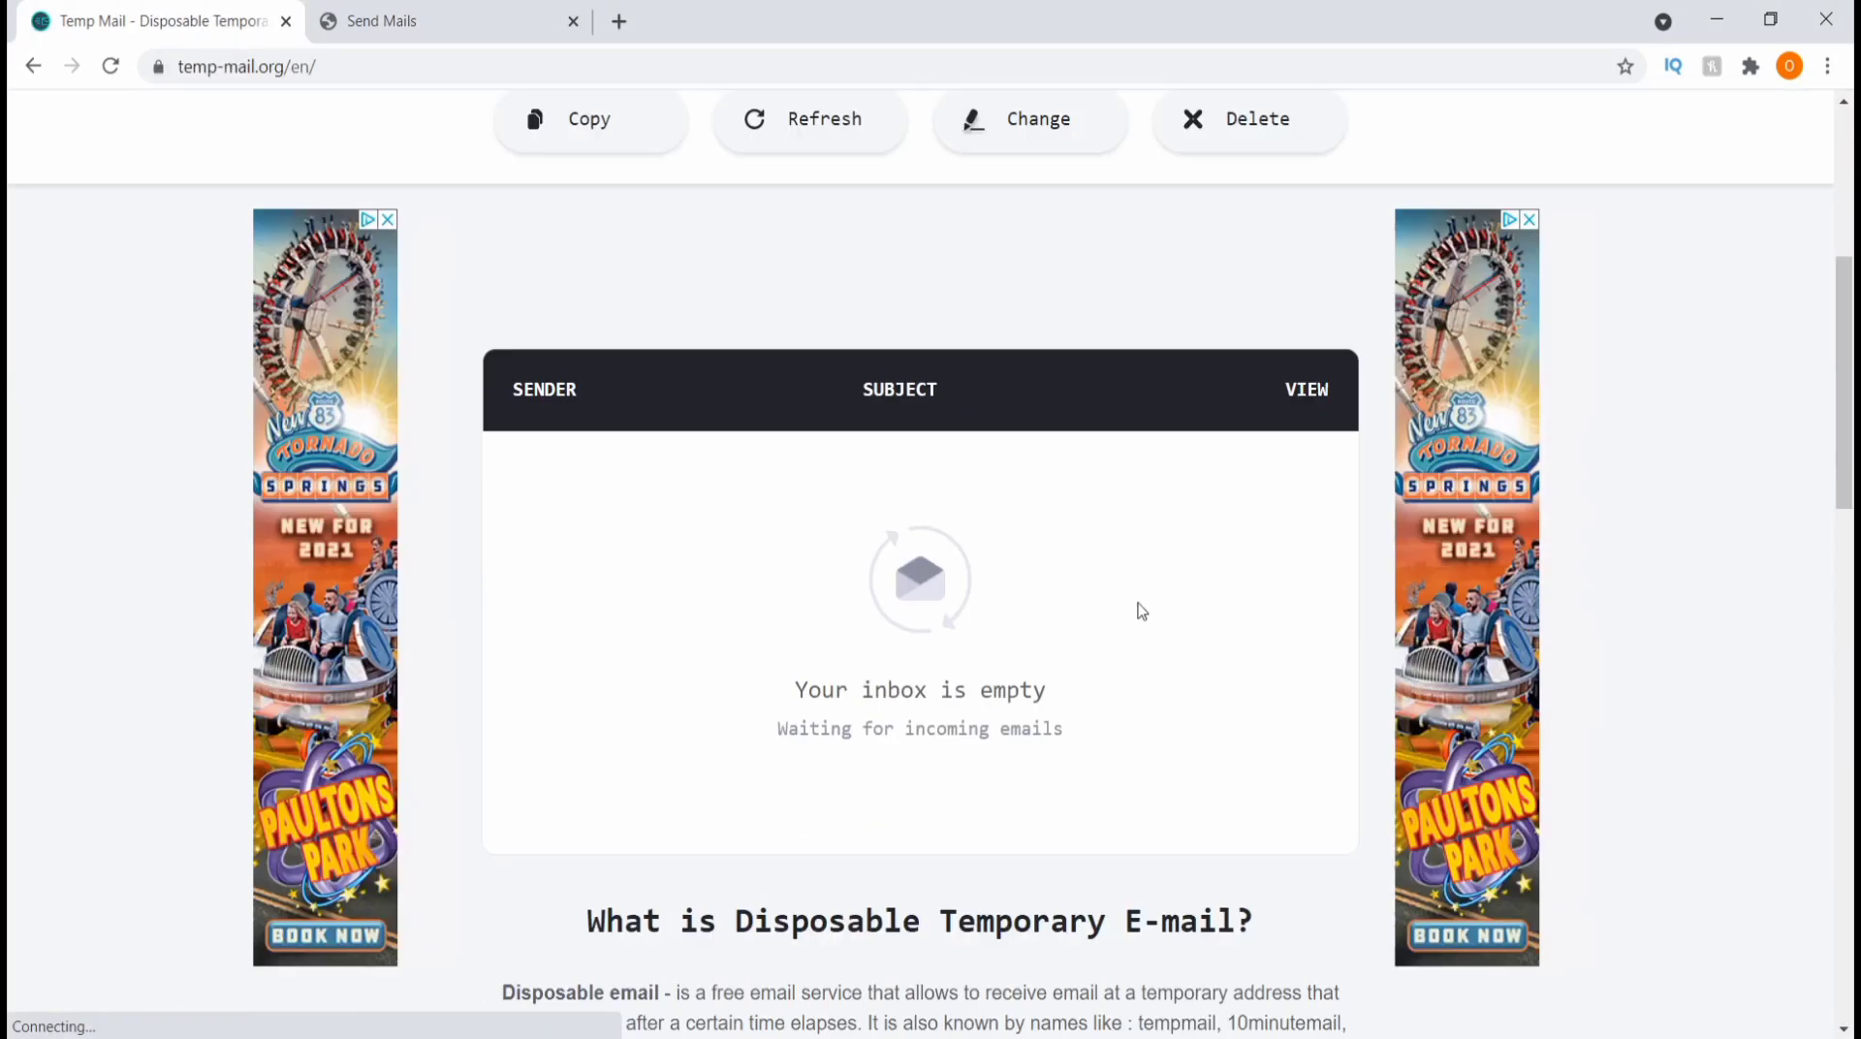
scroll("up", 3)
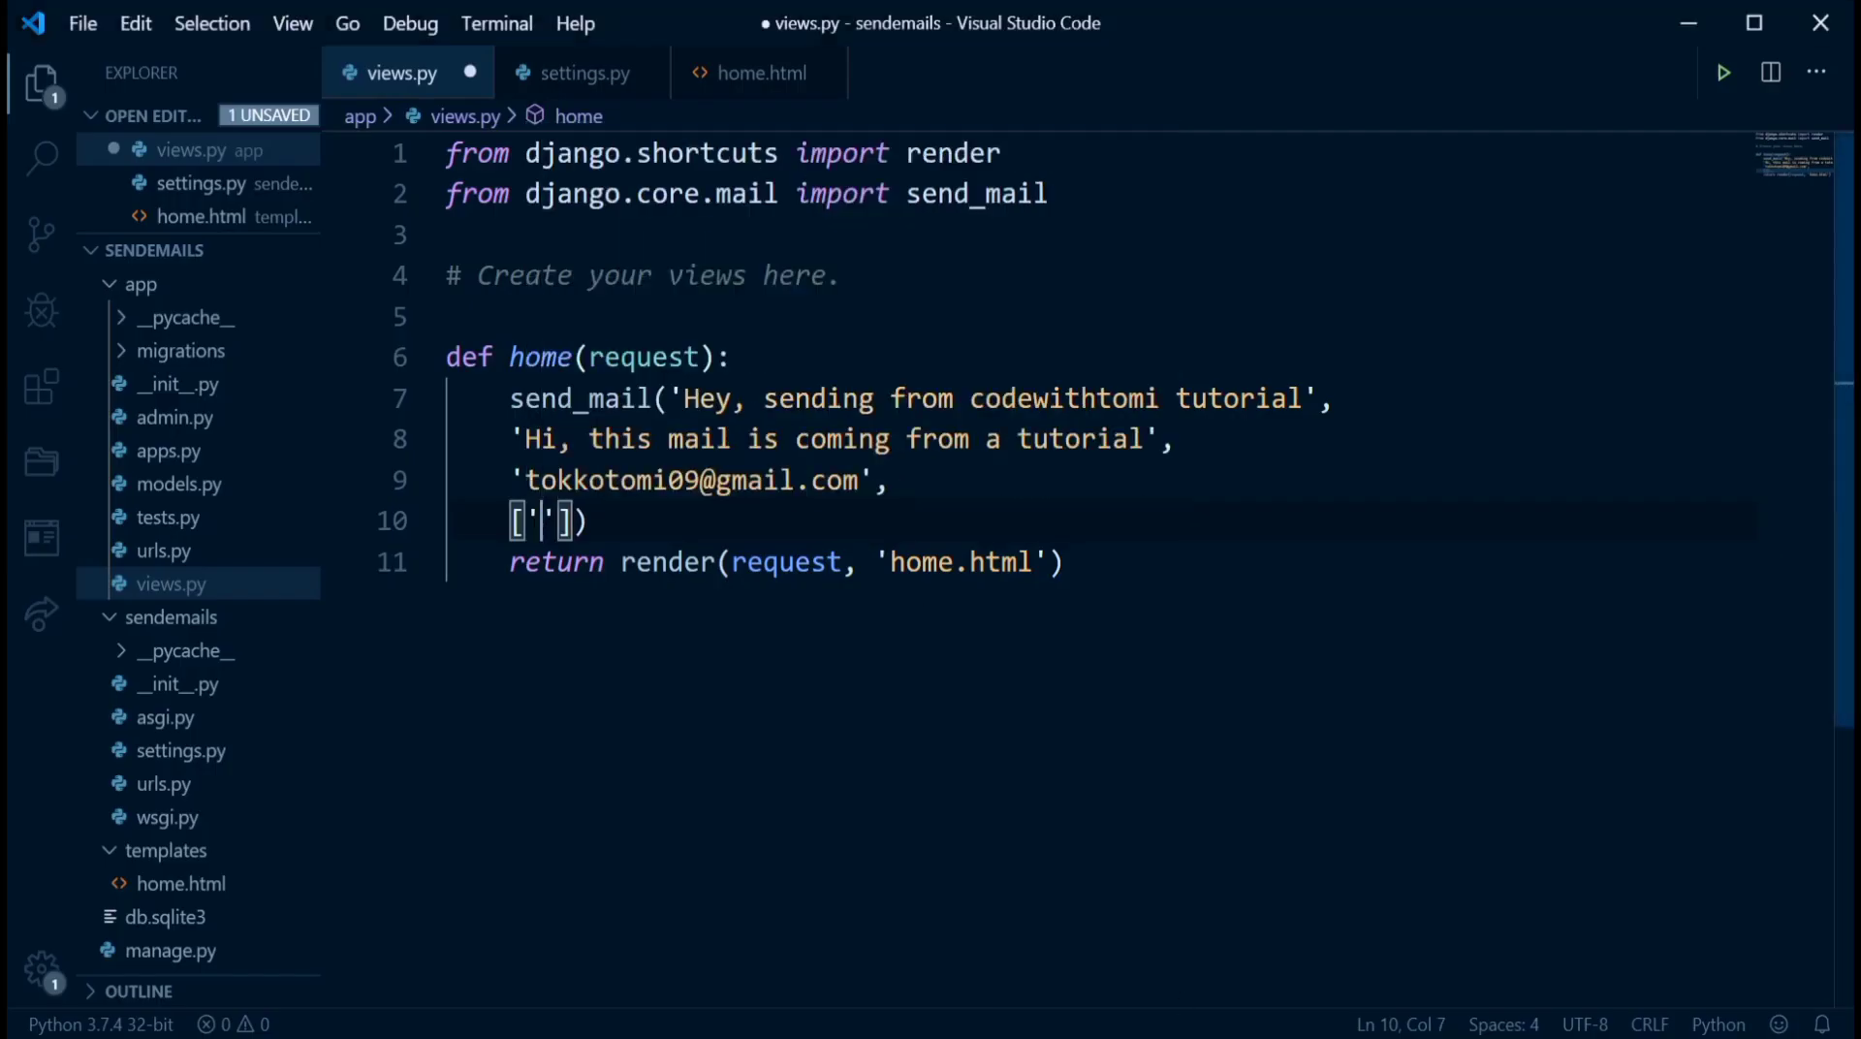
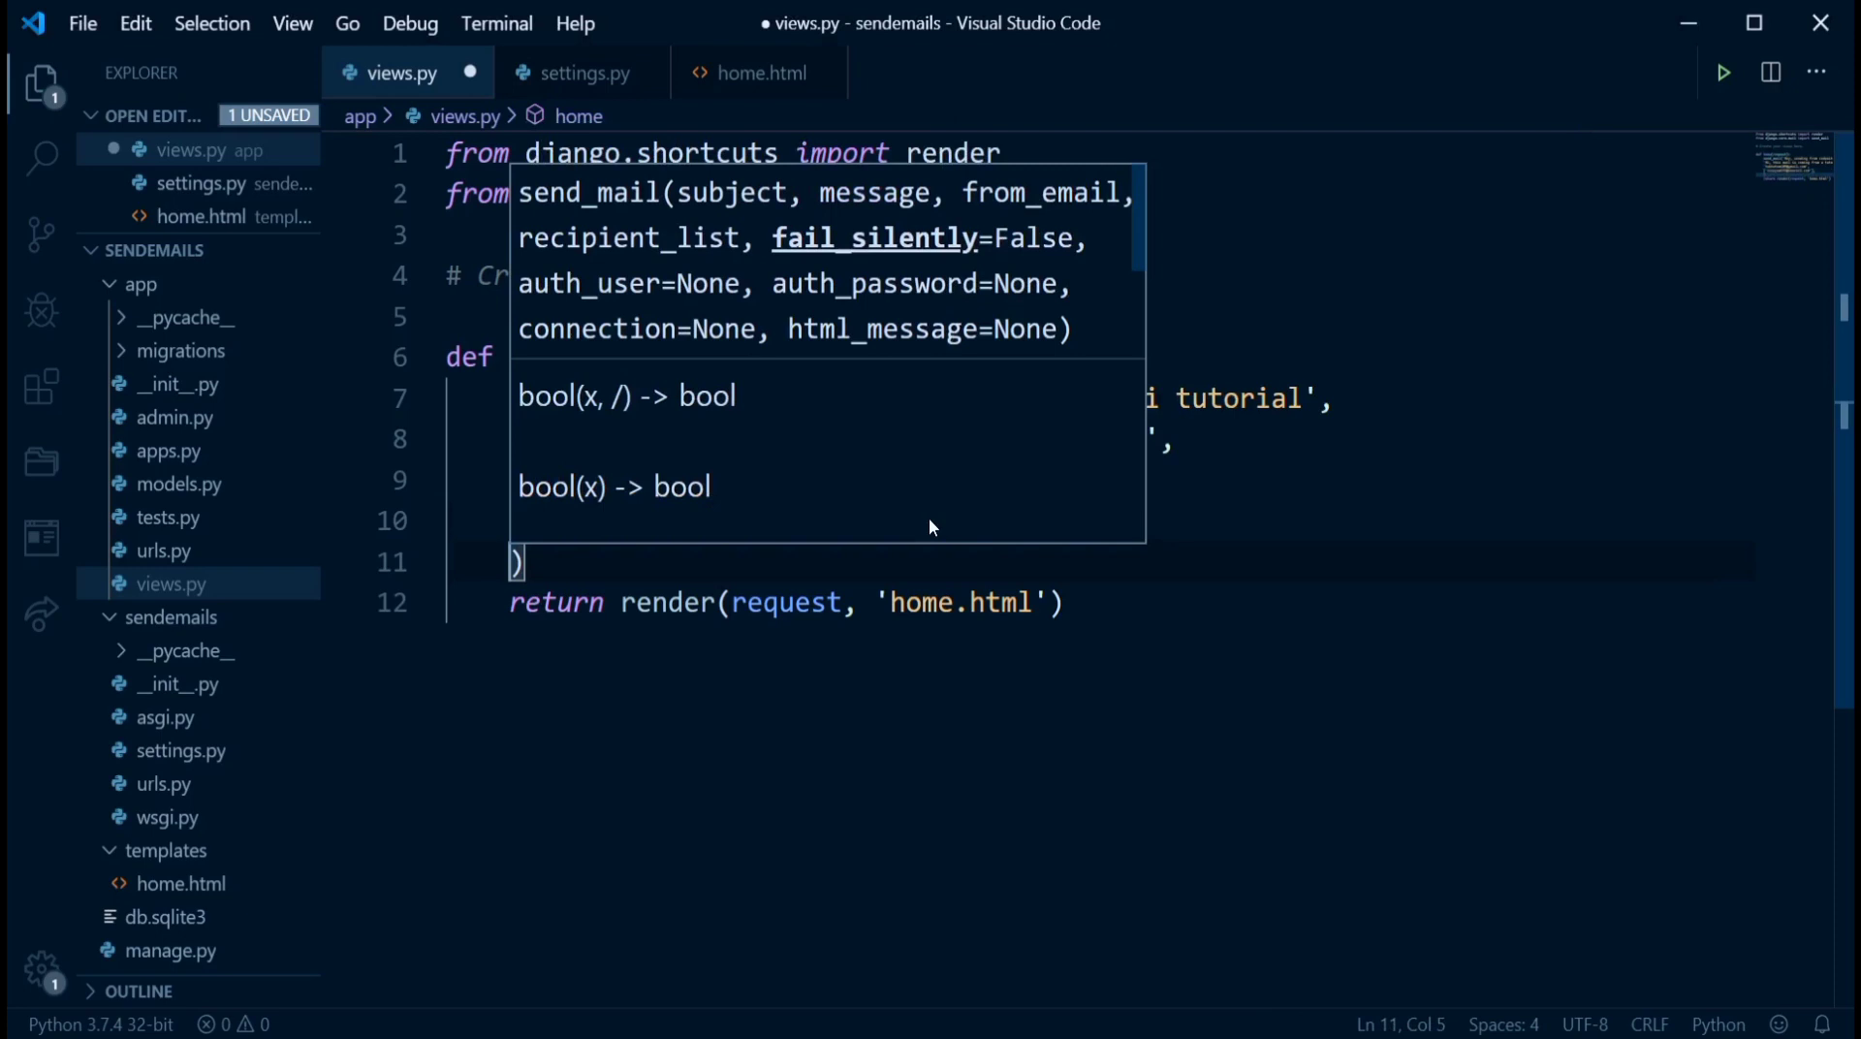
type("fail_silently=")
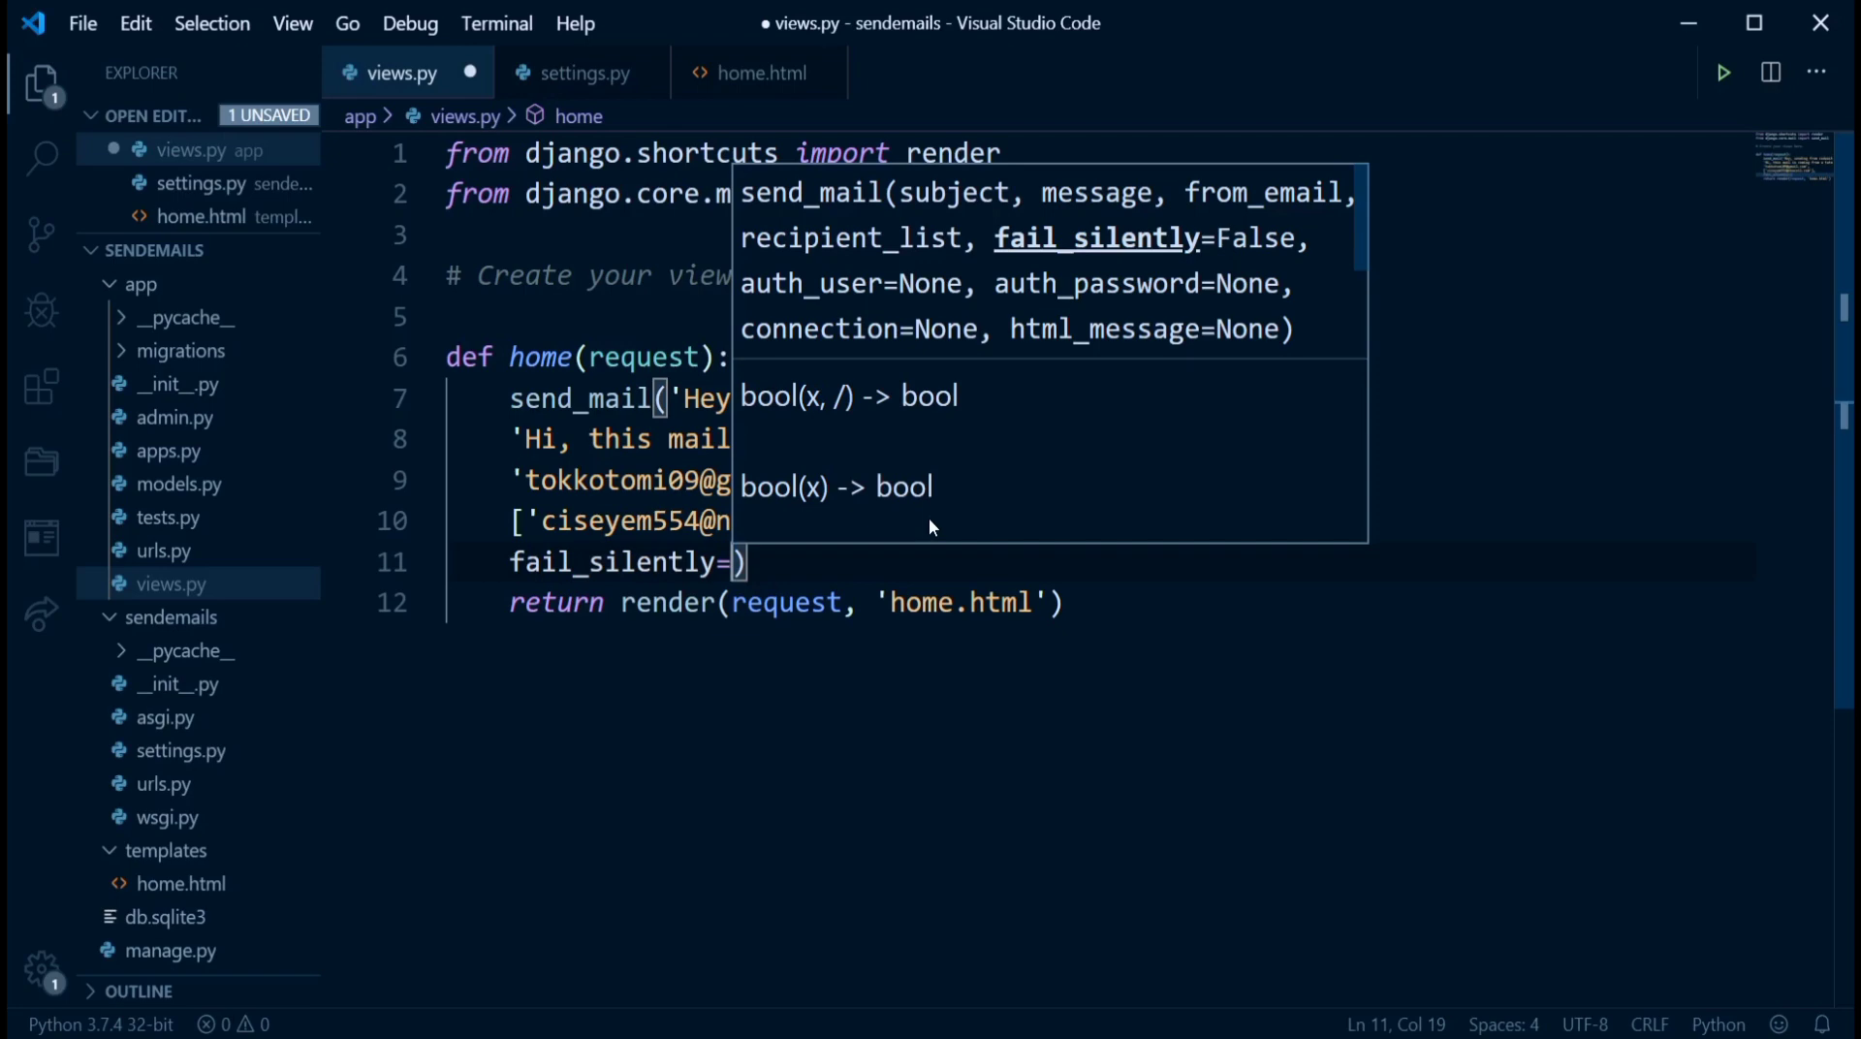
type("Fas")
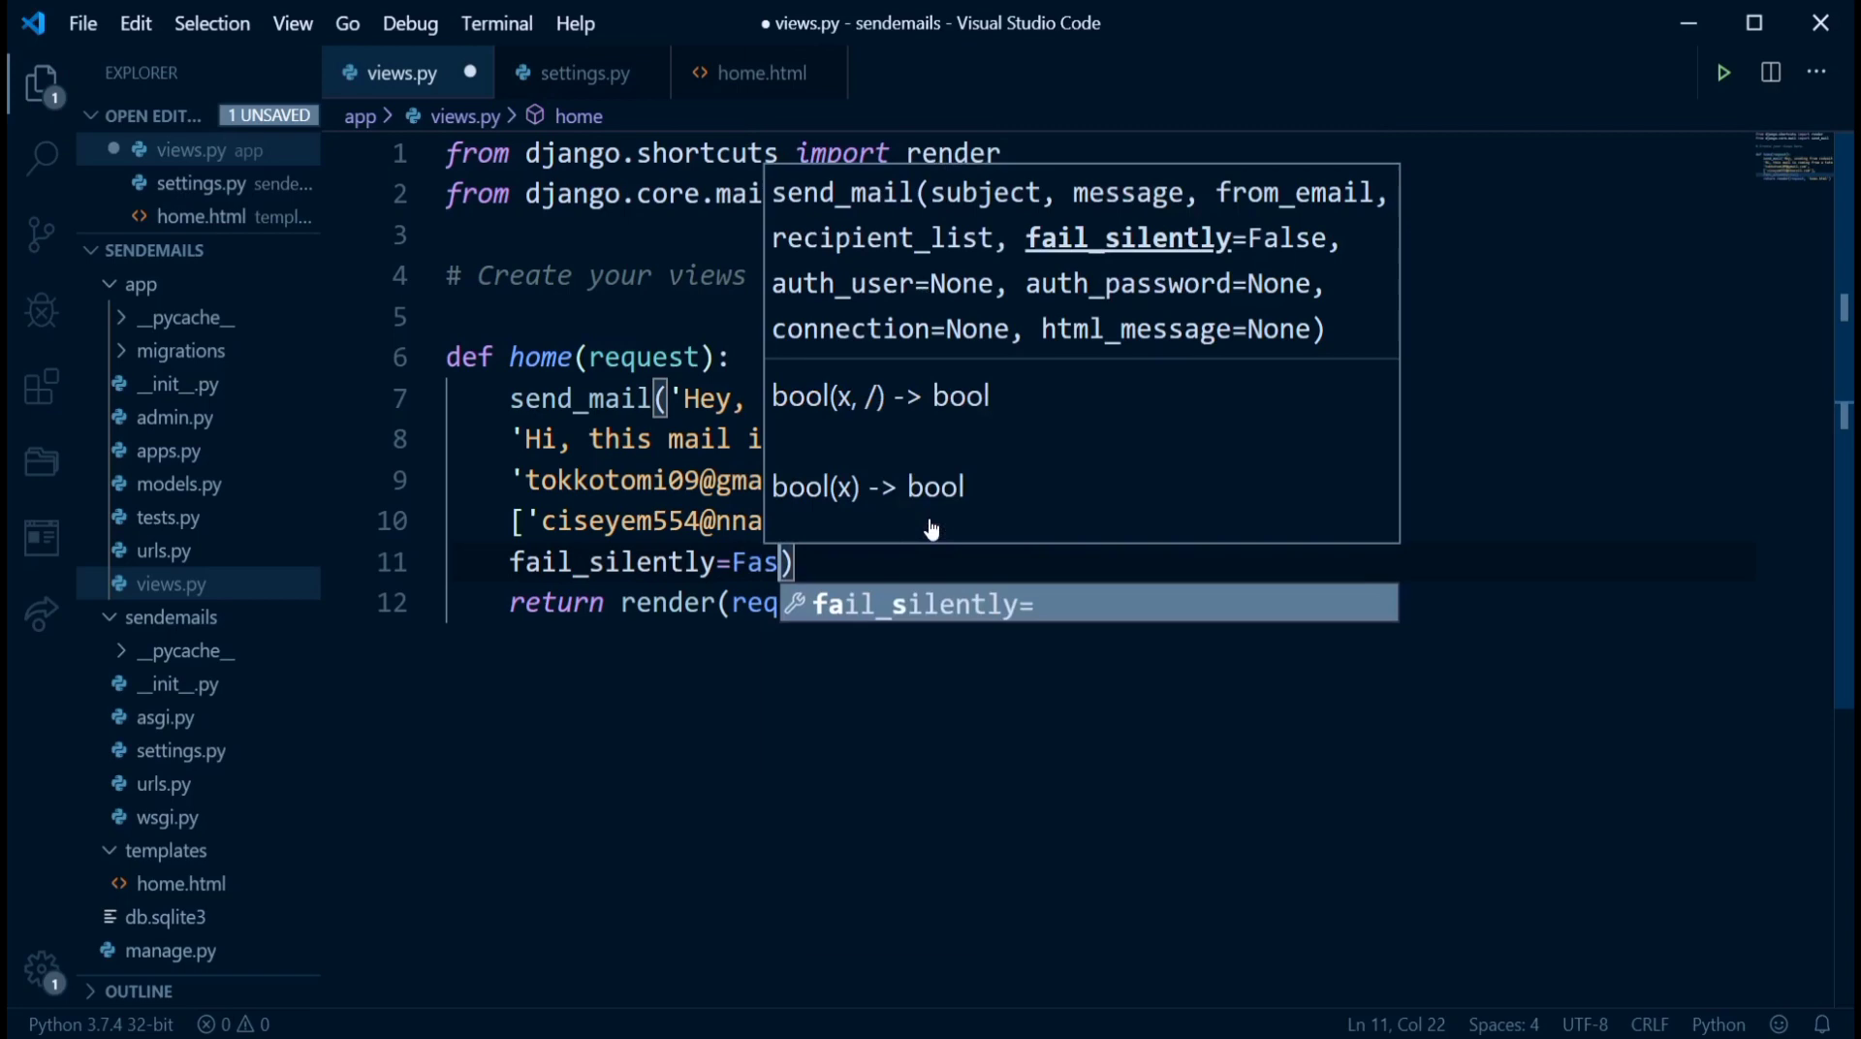
type("le")
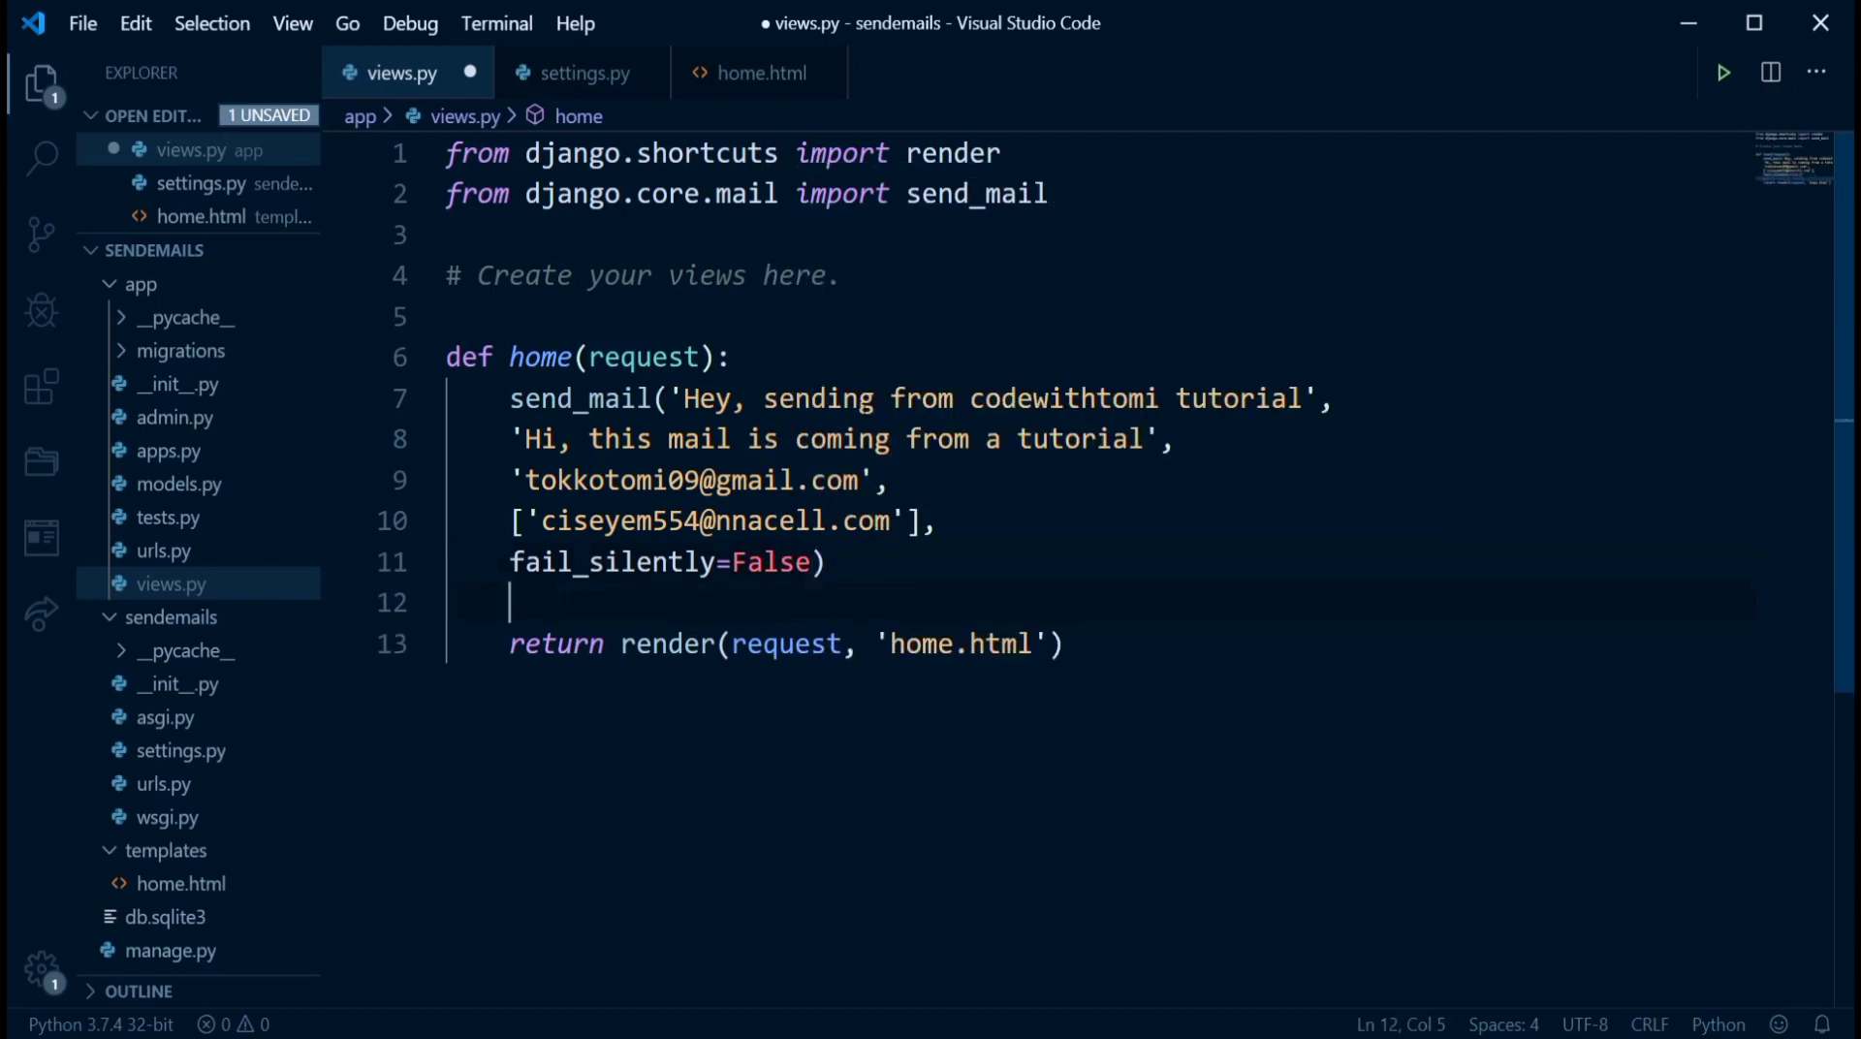
key("Enter")
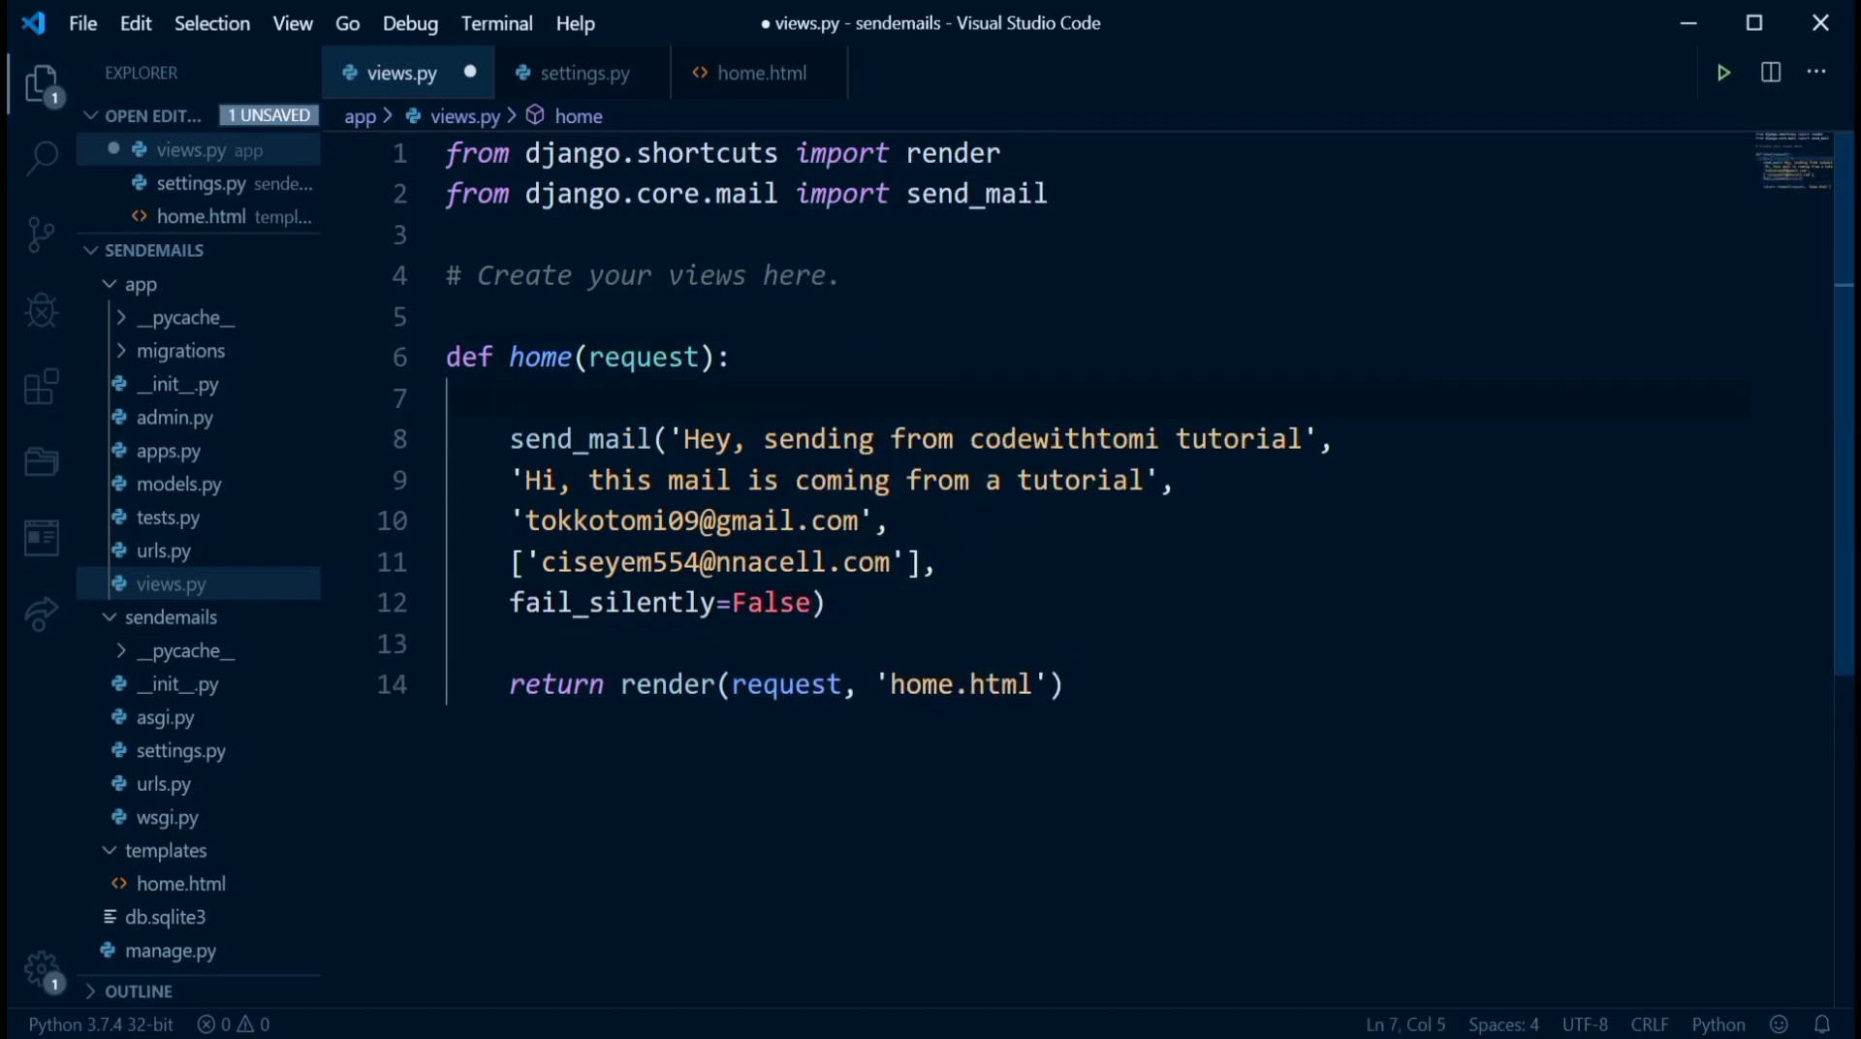
key("ctrl+s")
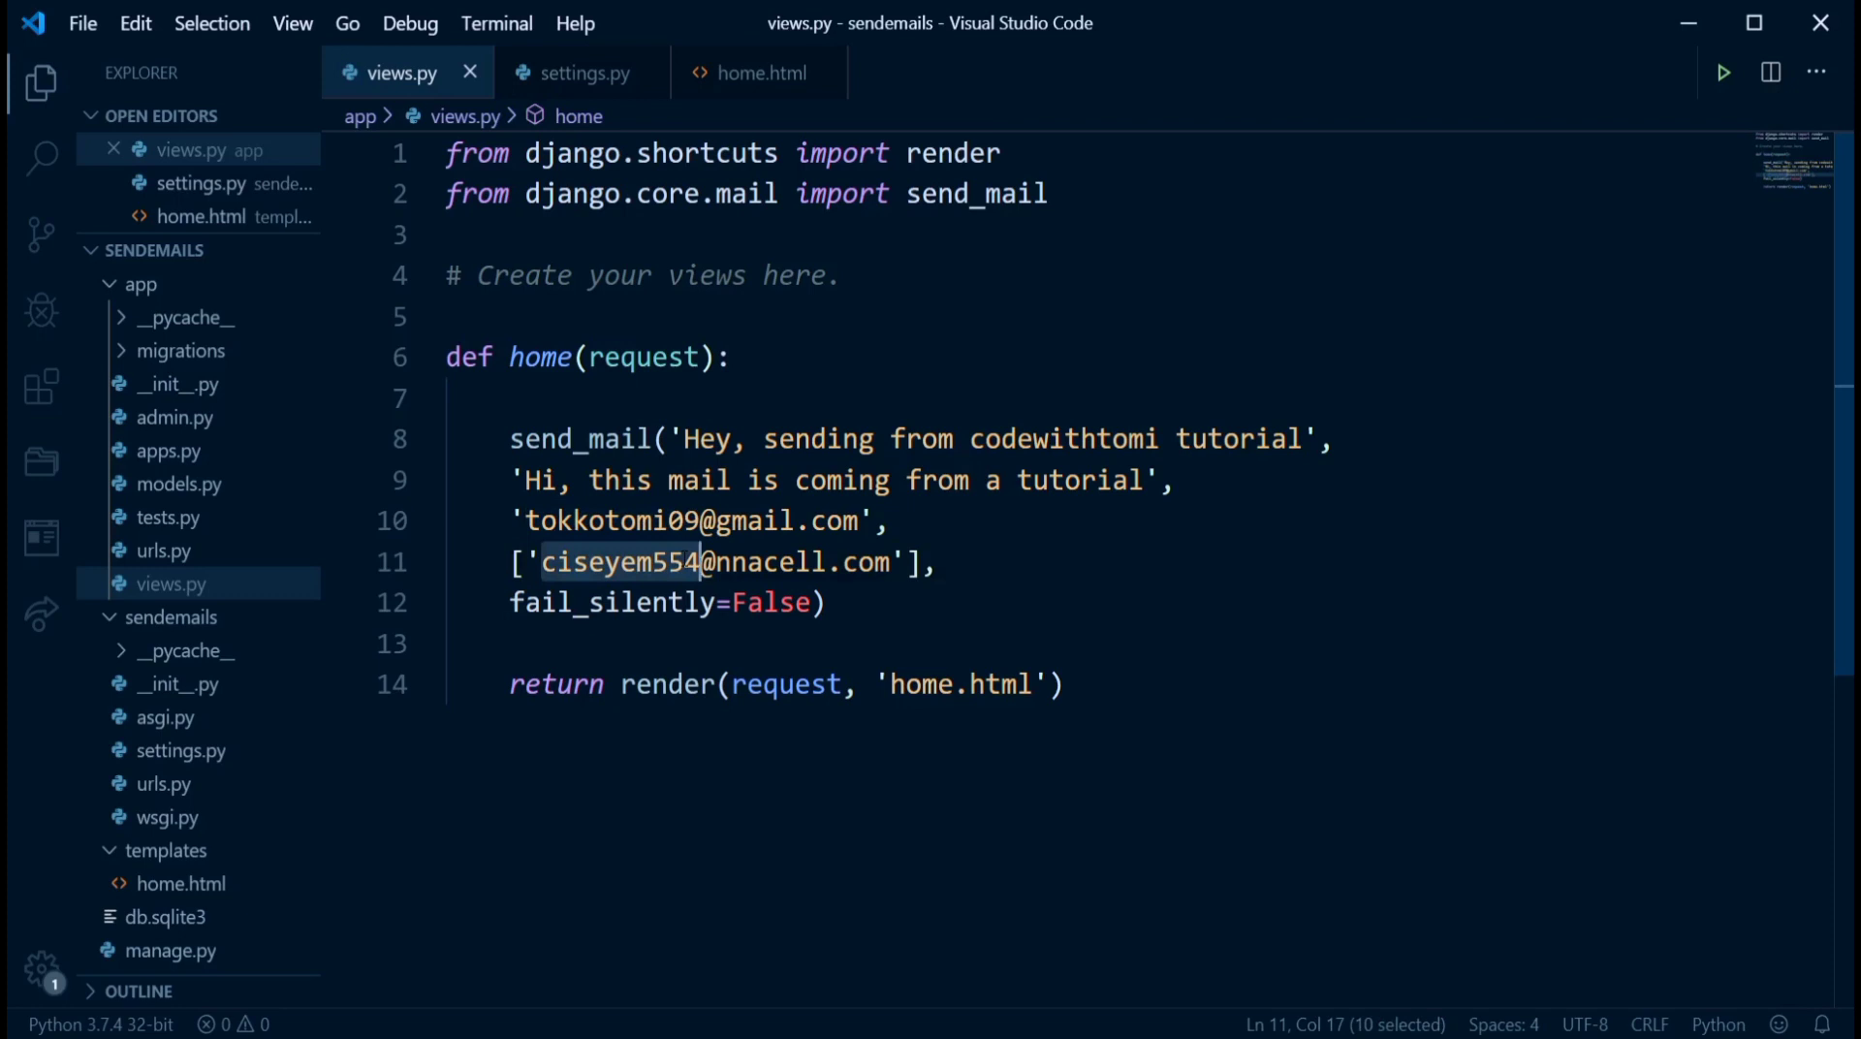
left_click(913, 562)
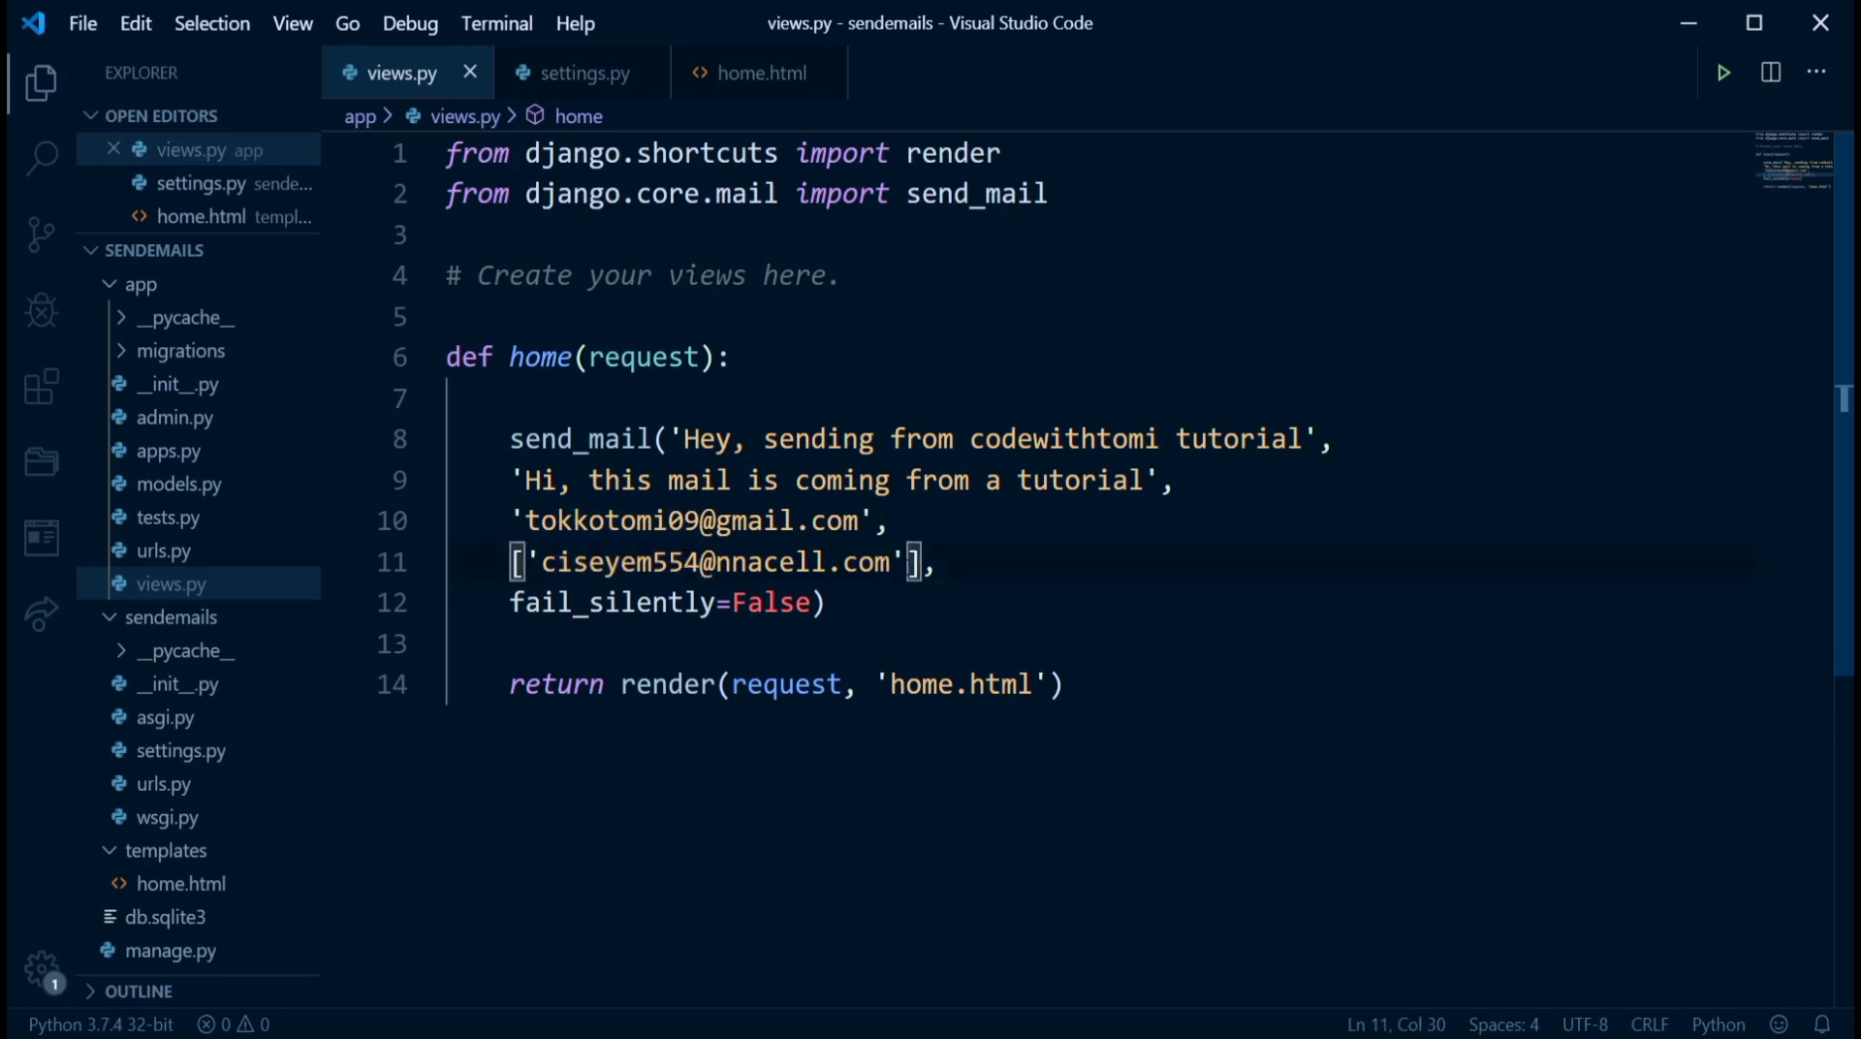
type(",")
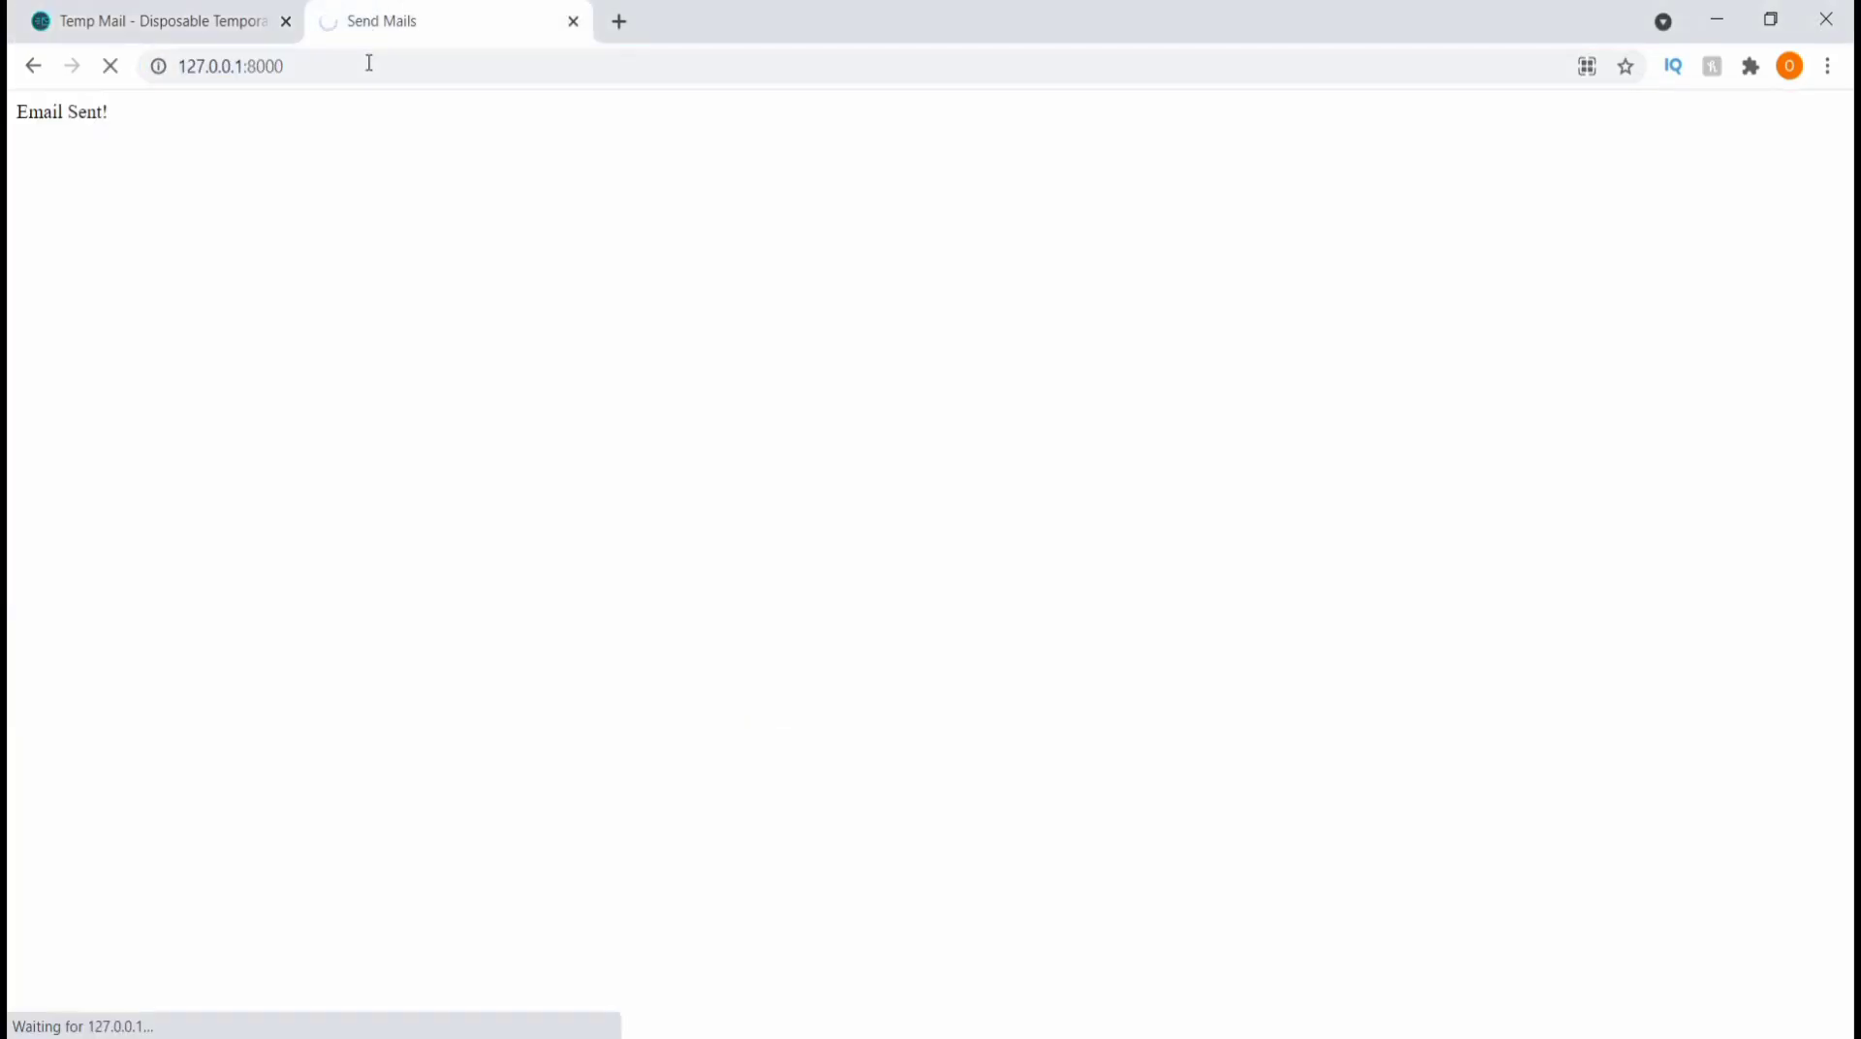
mouse_move(186, 194)
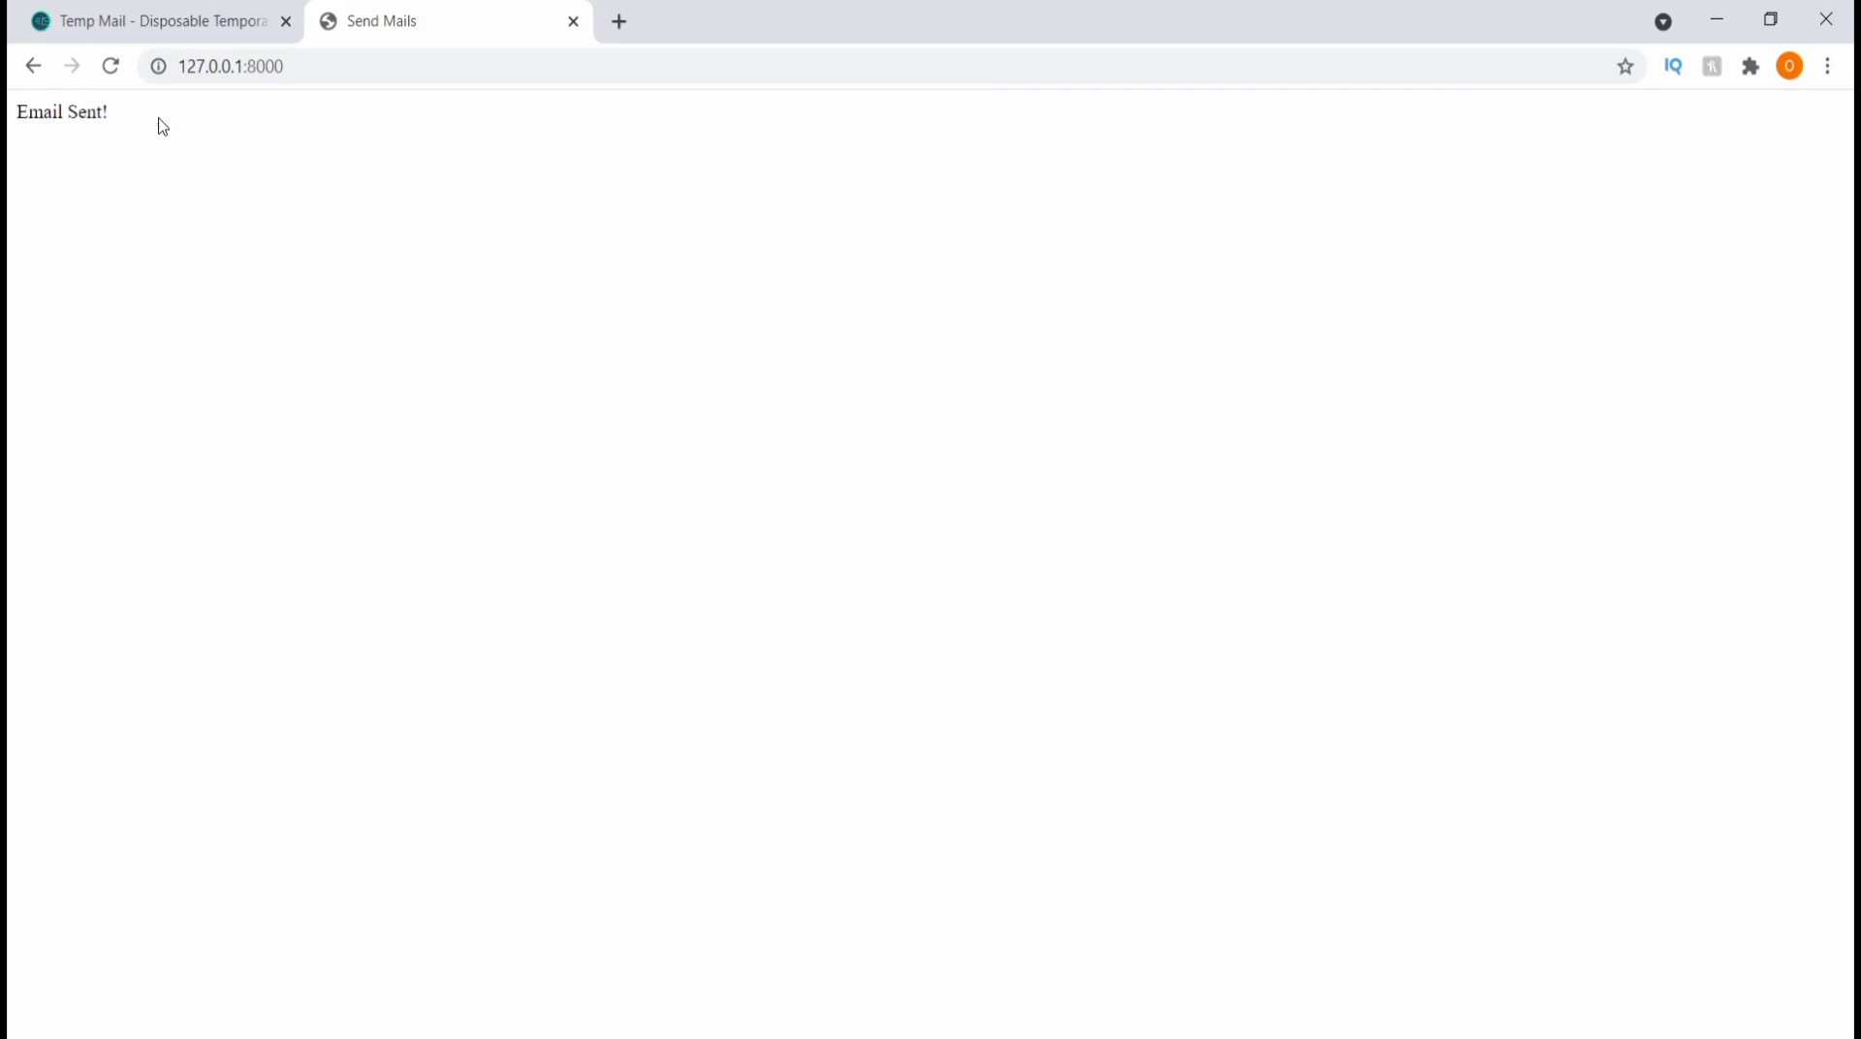
- Return to the Temp Mail tab after the local page reports Email Sent!
left_click(155, 19)
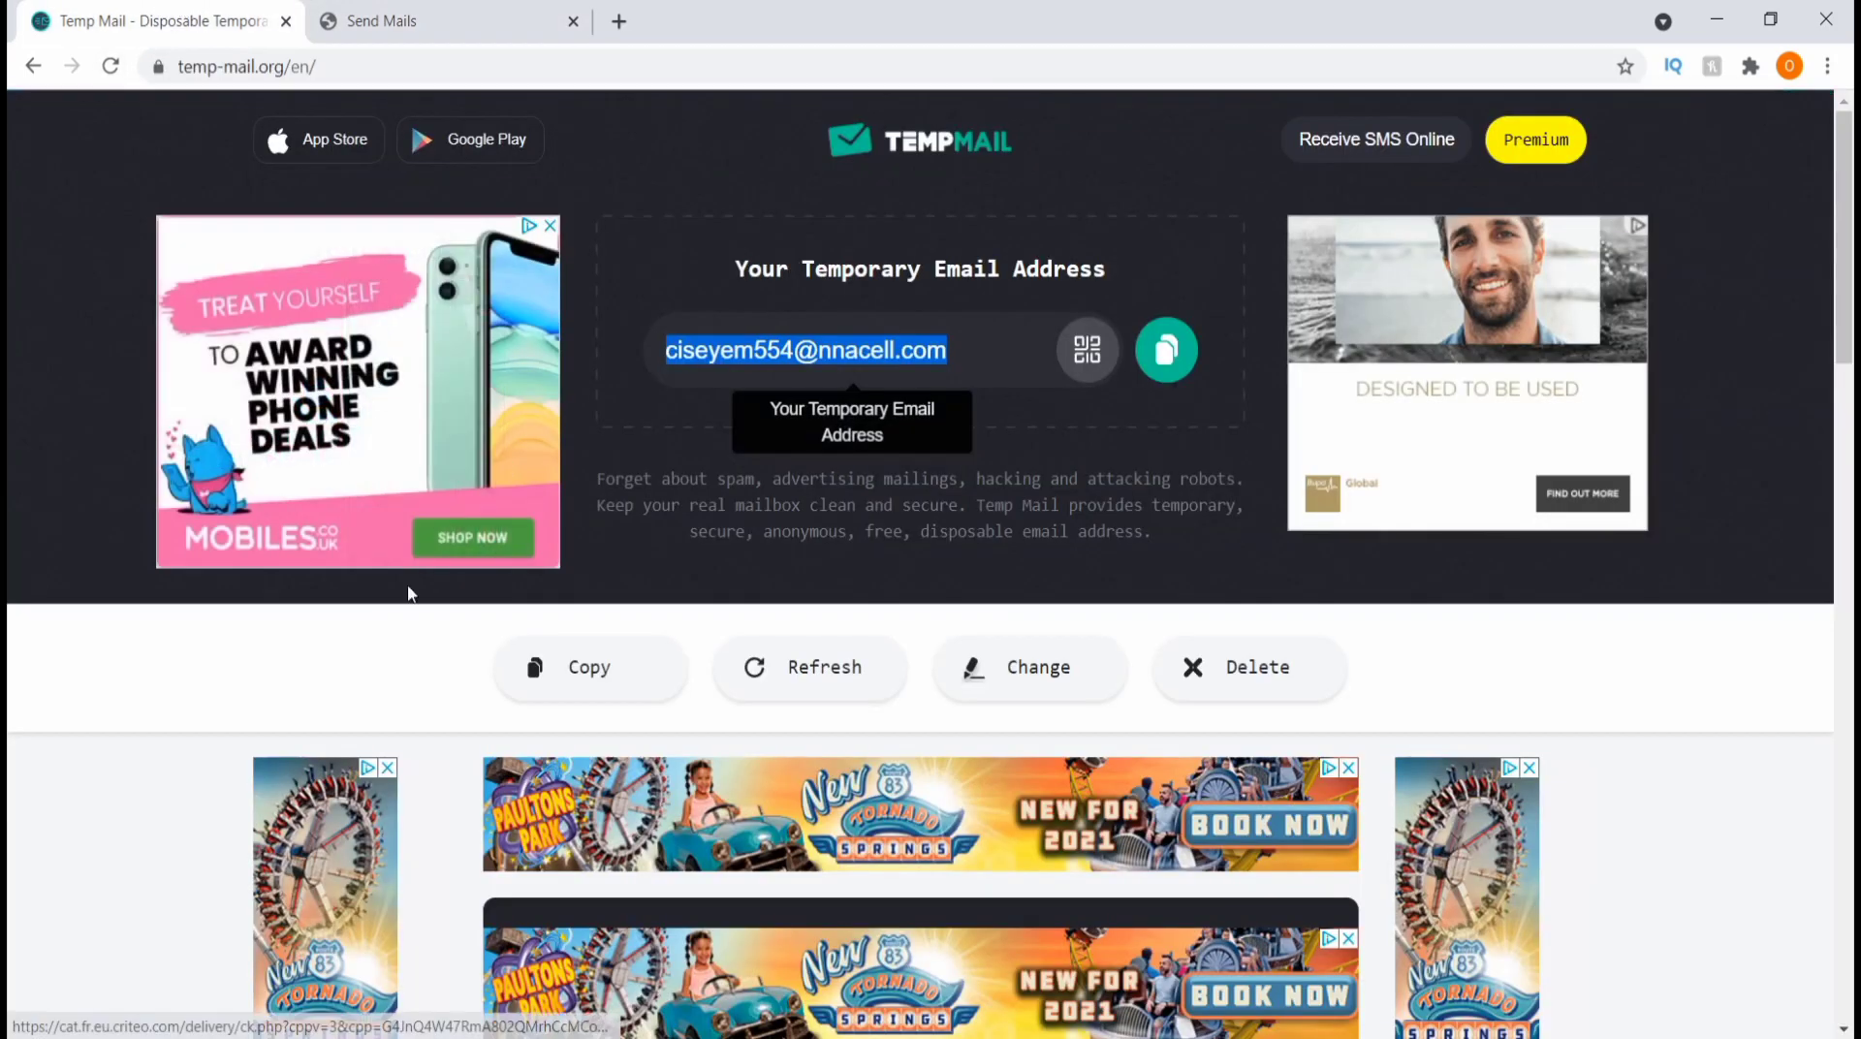
- Refresh the inbox until the tutorial email arrives, then open it
scroll("down", 3)
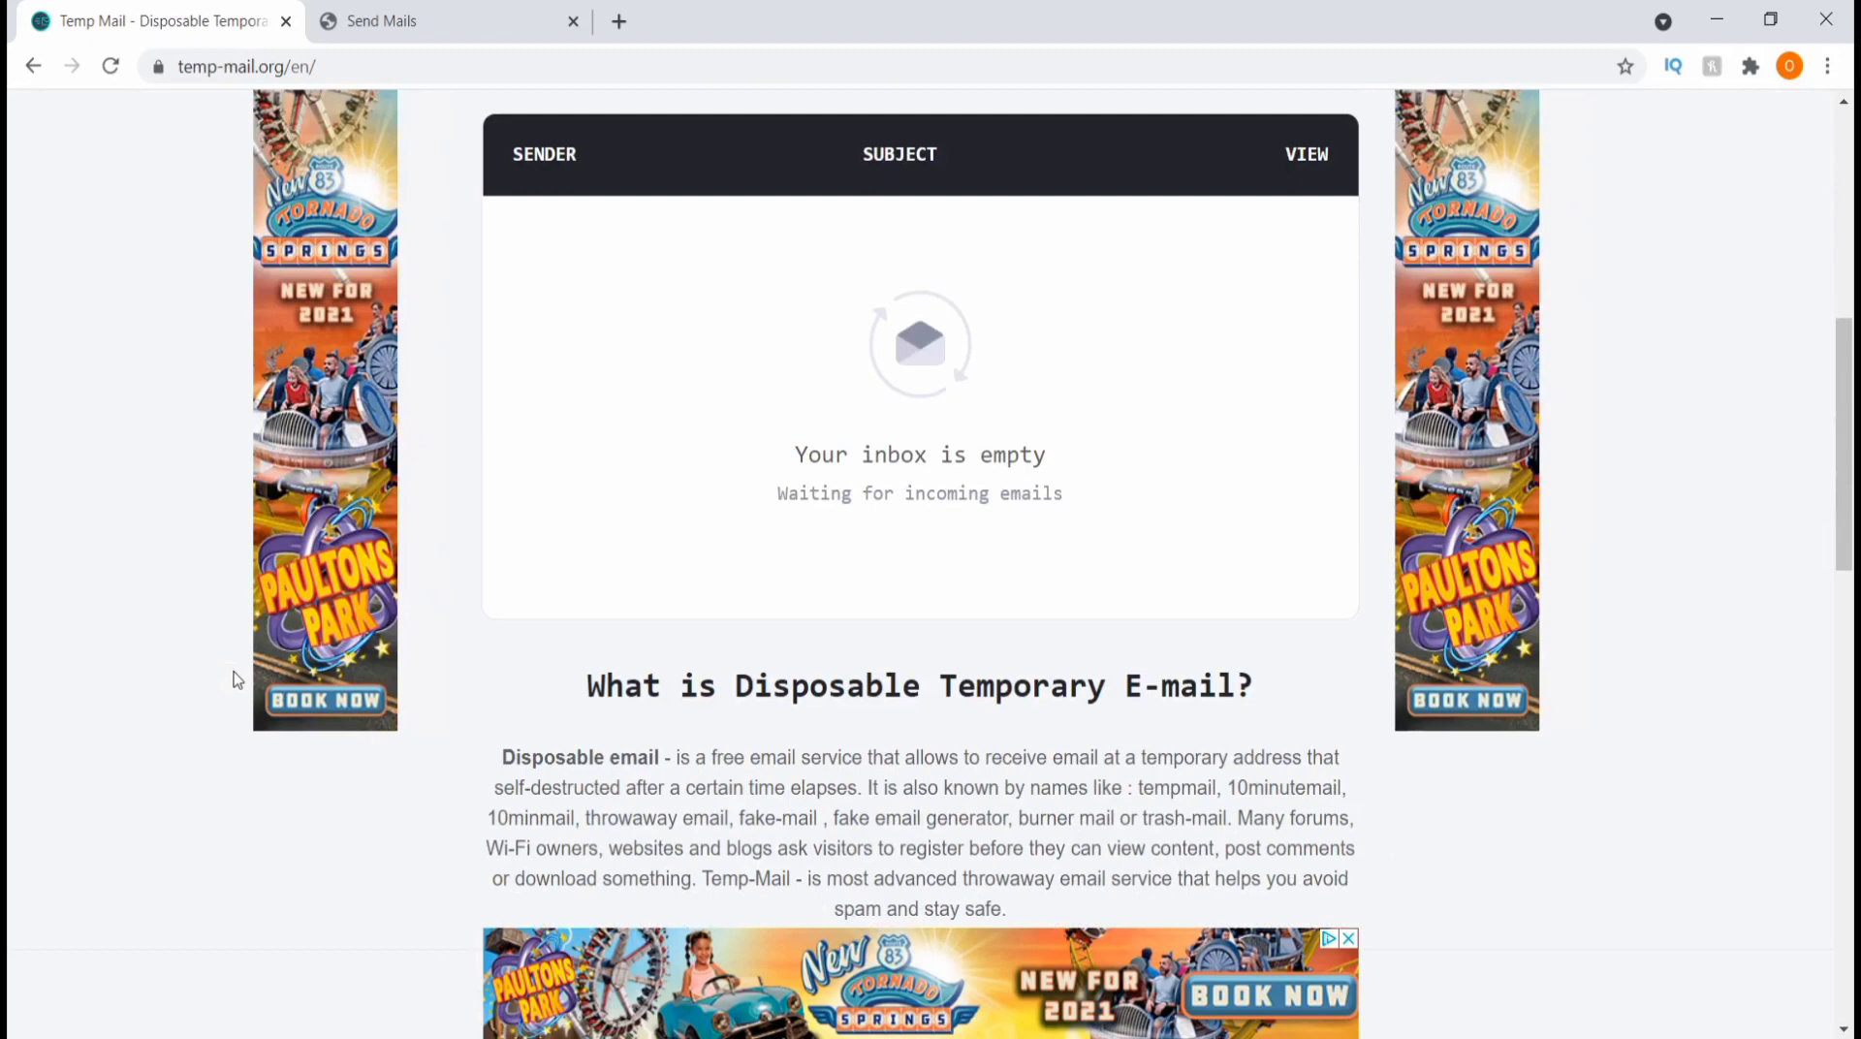
scroll("up", 3)
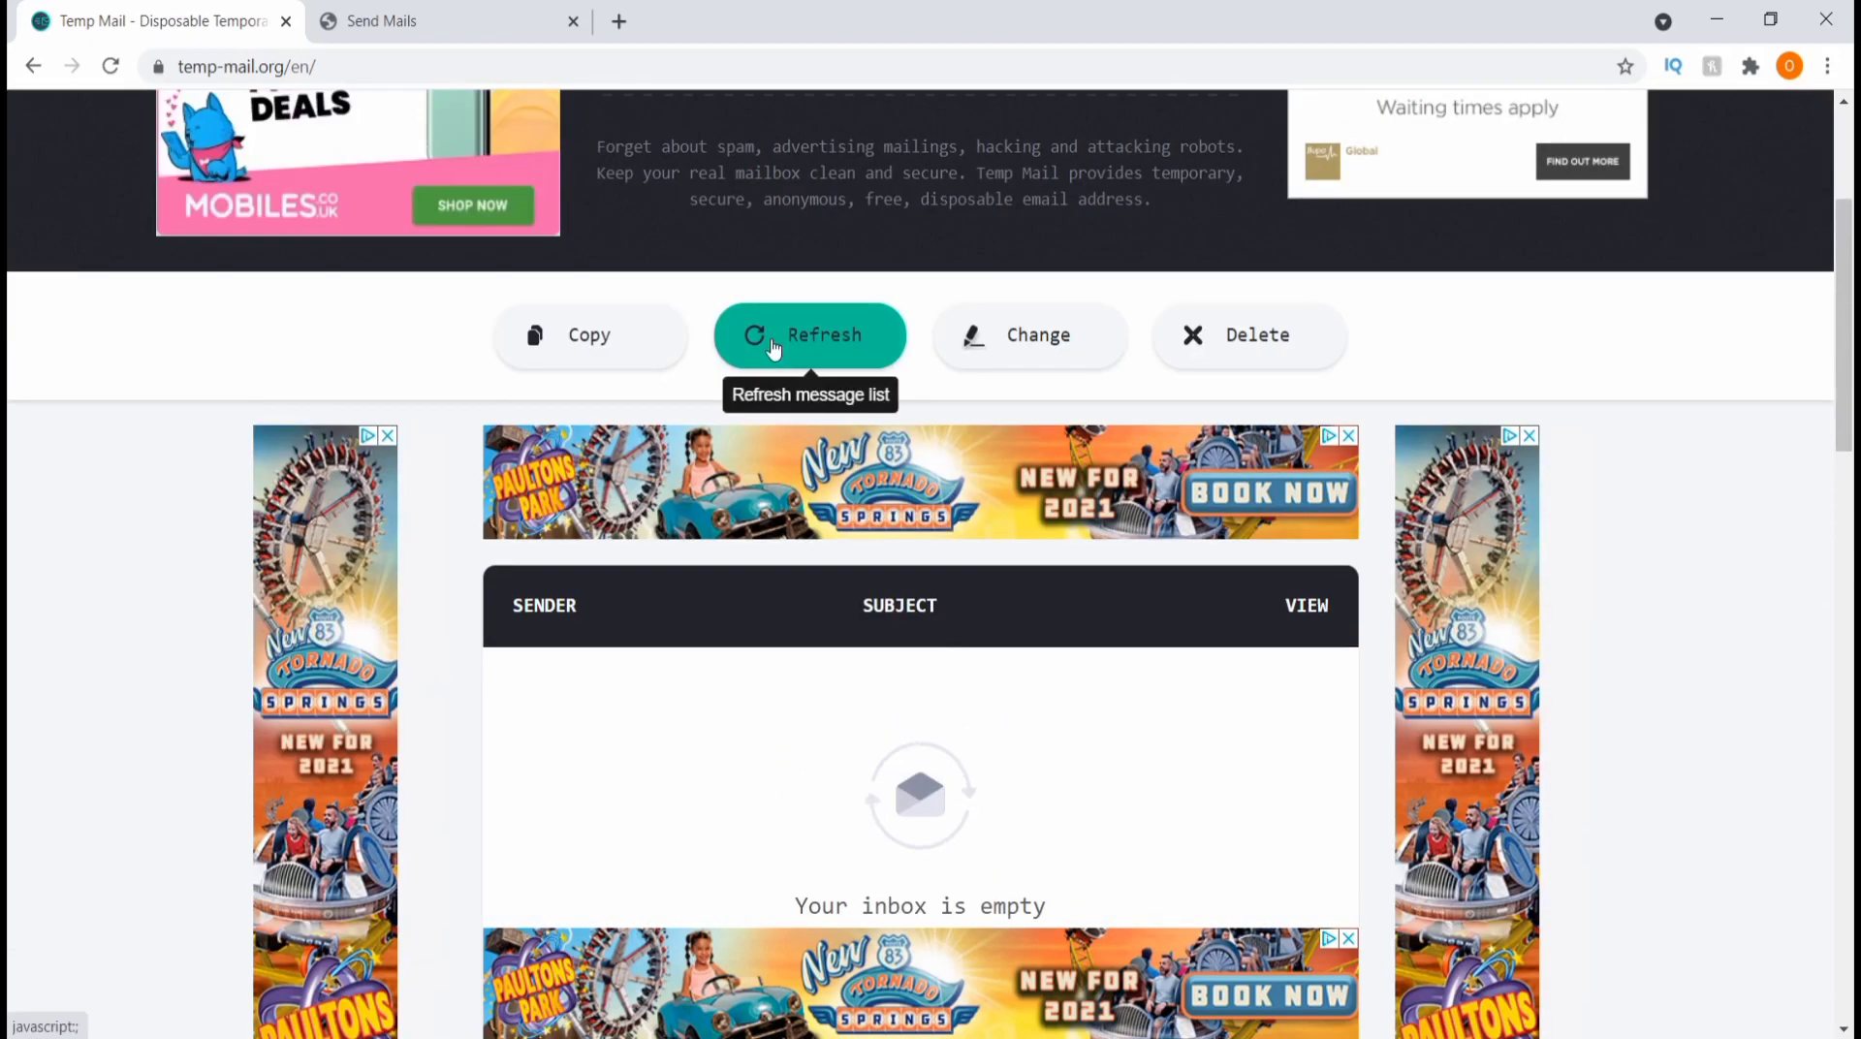
left_click(810, 336)
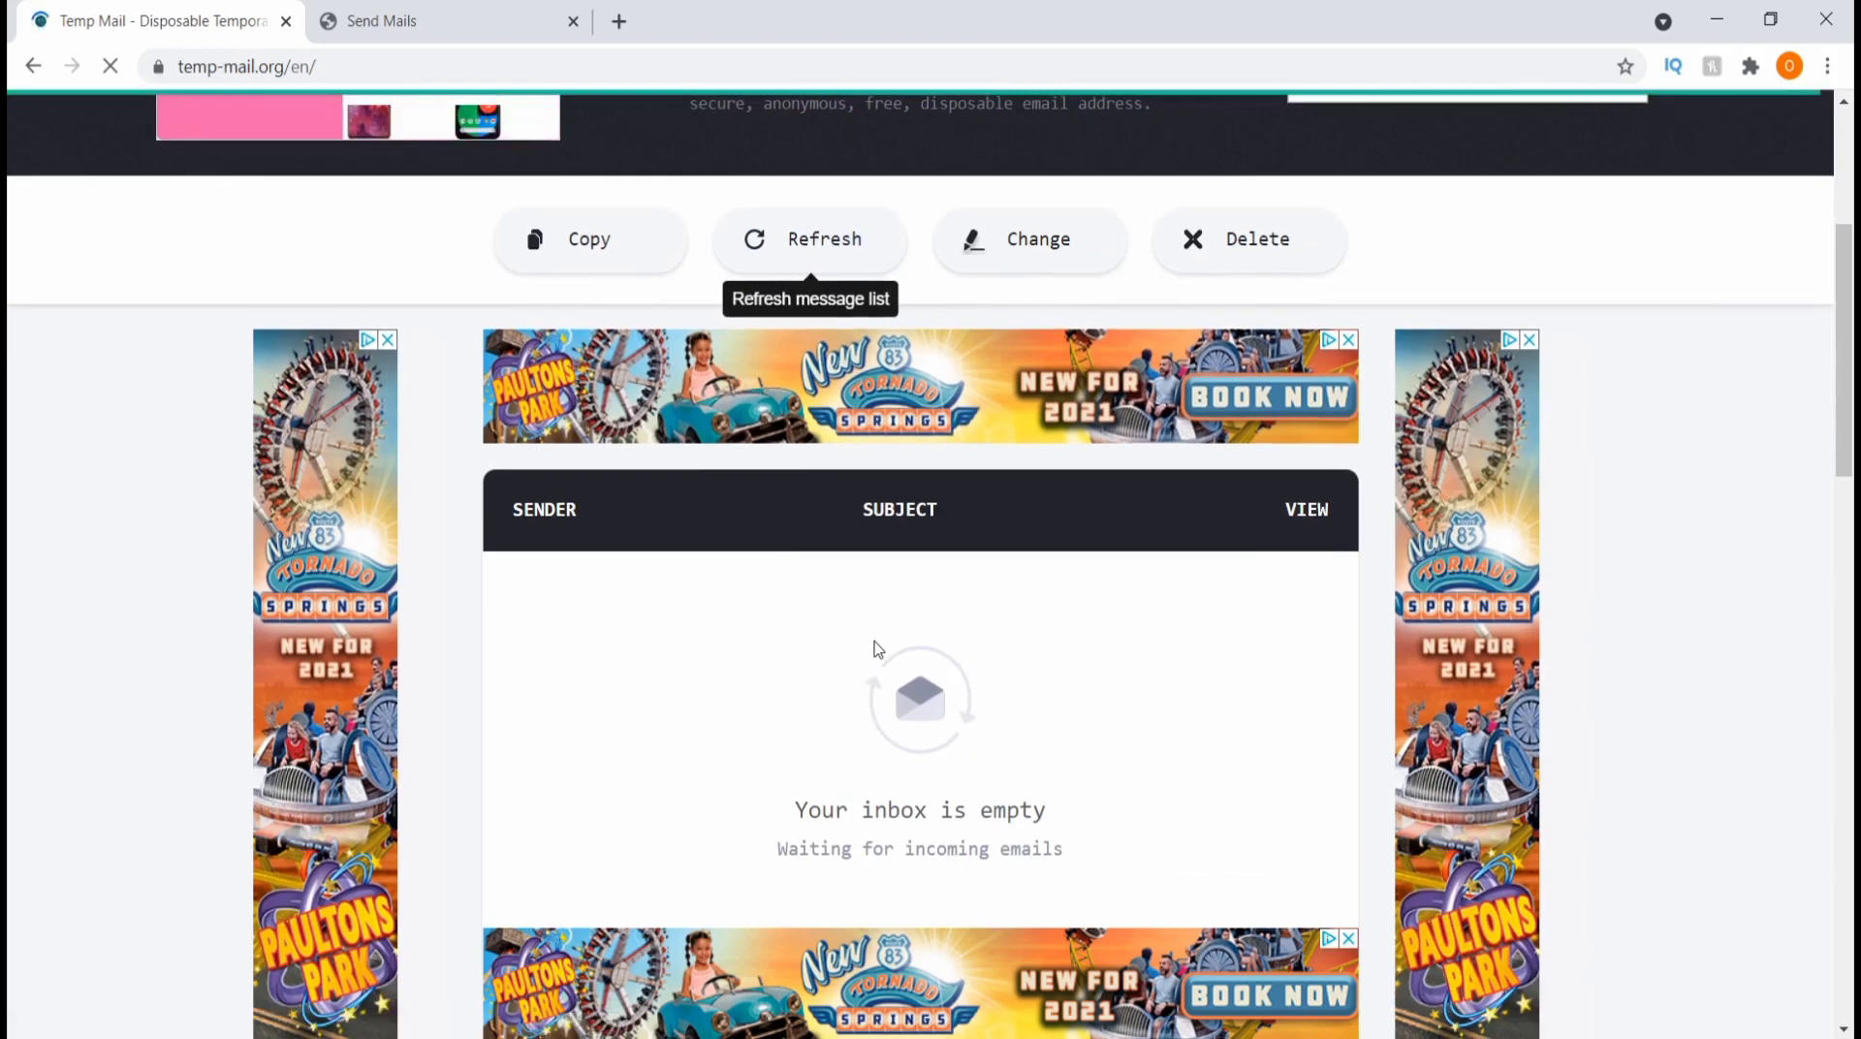
left_click(810, 238)
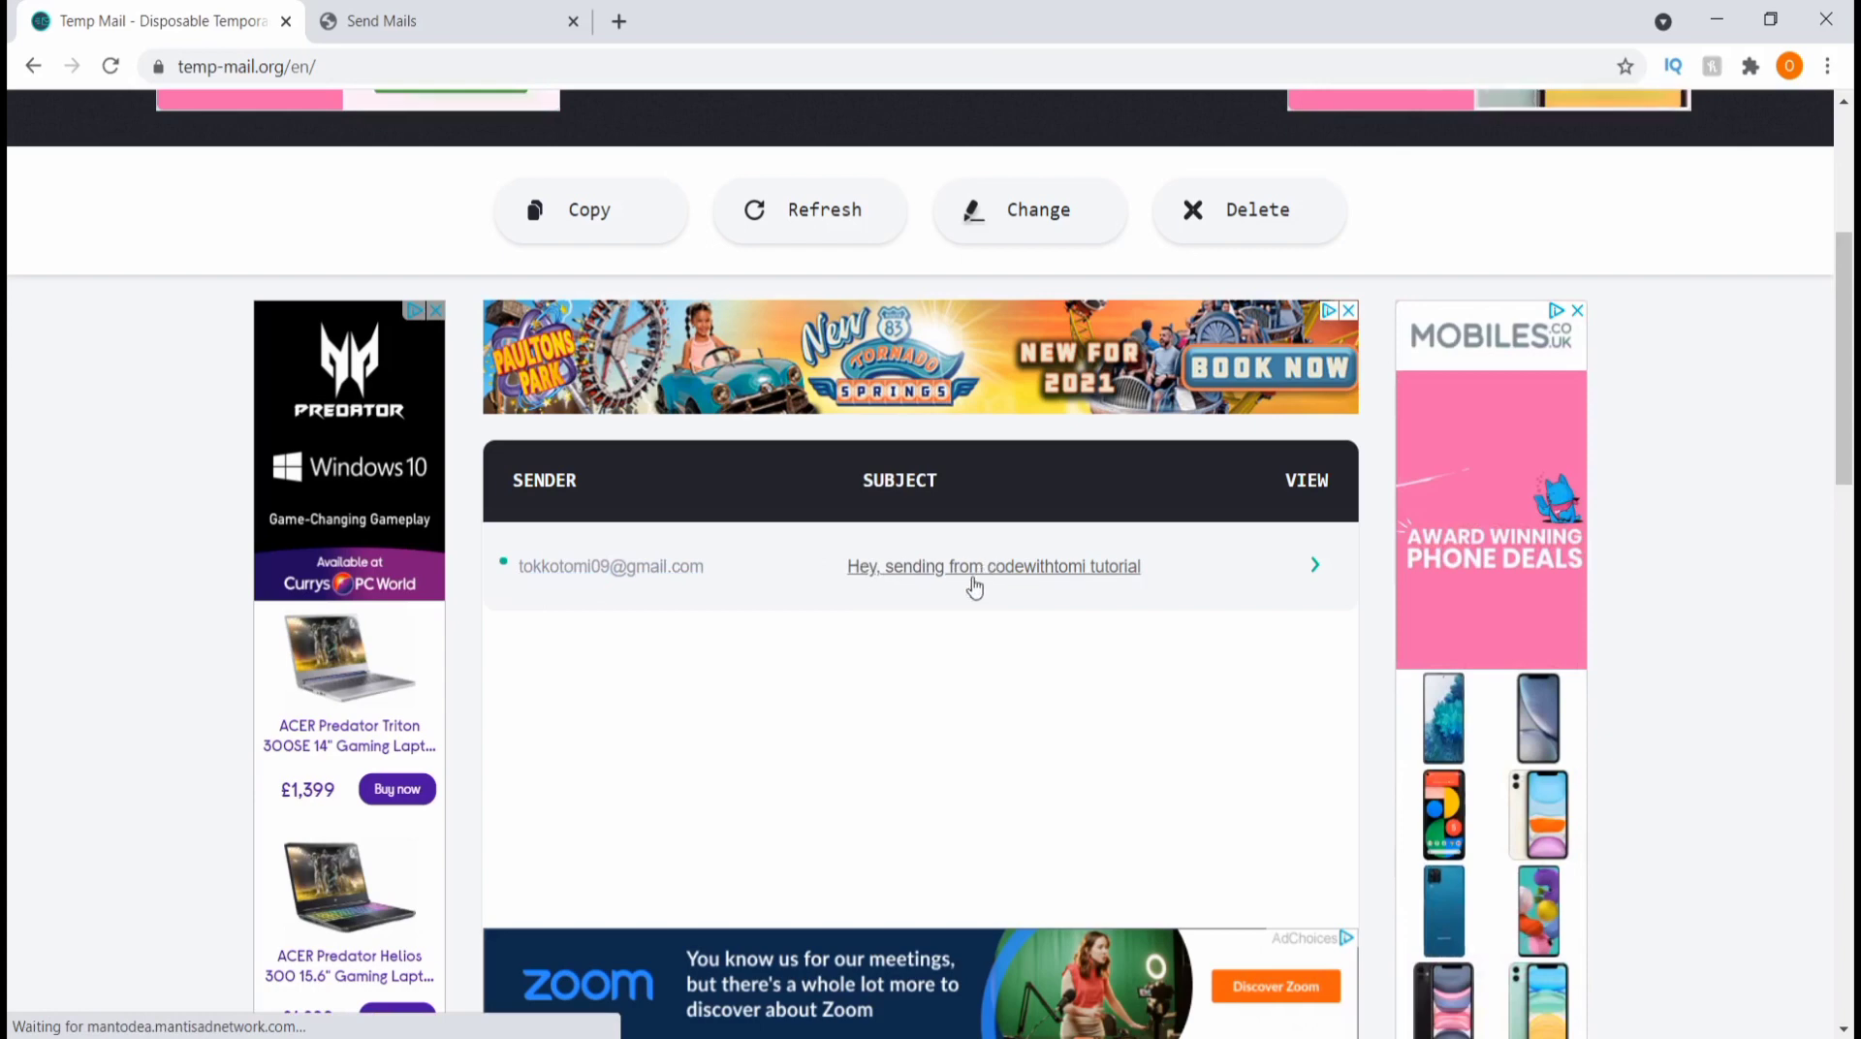
left_click(992, 566)
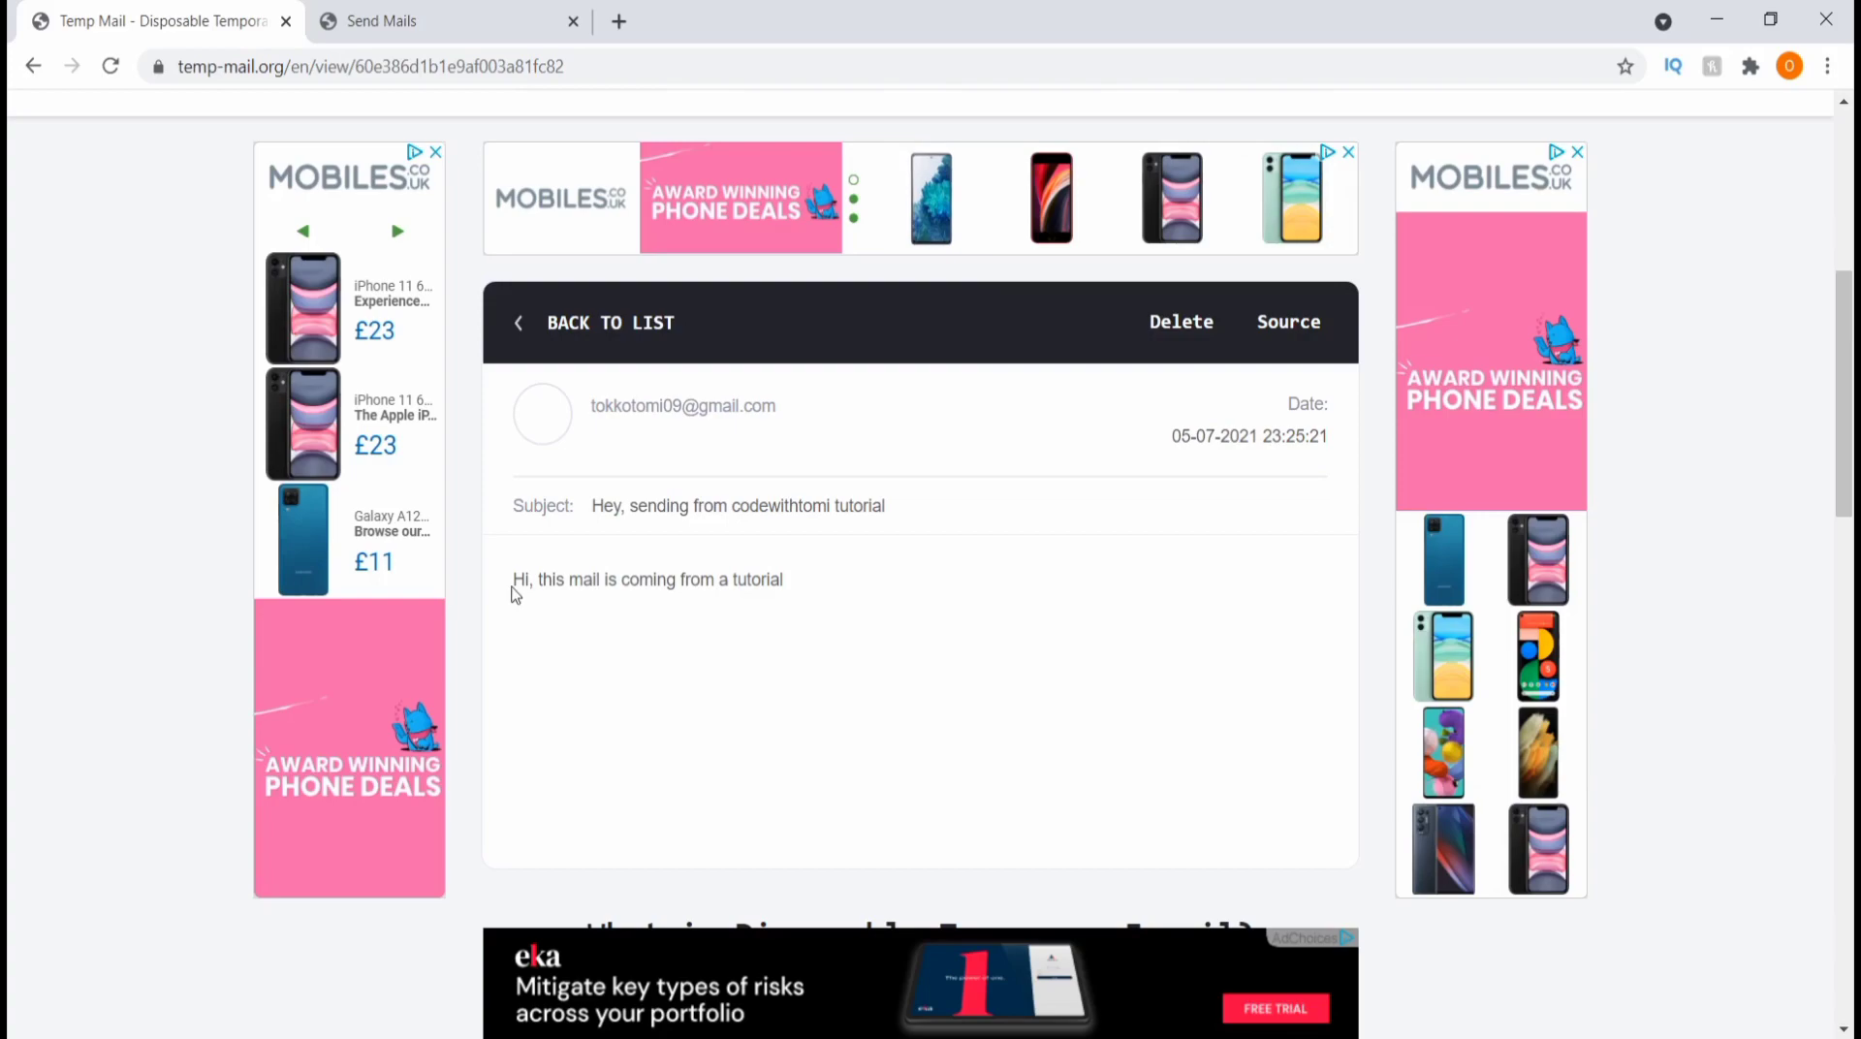
key("alt+tab")
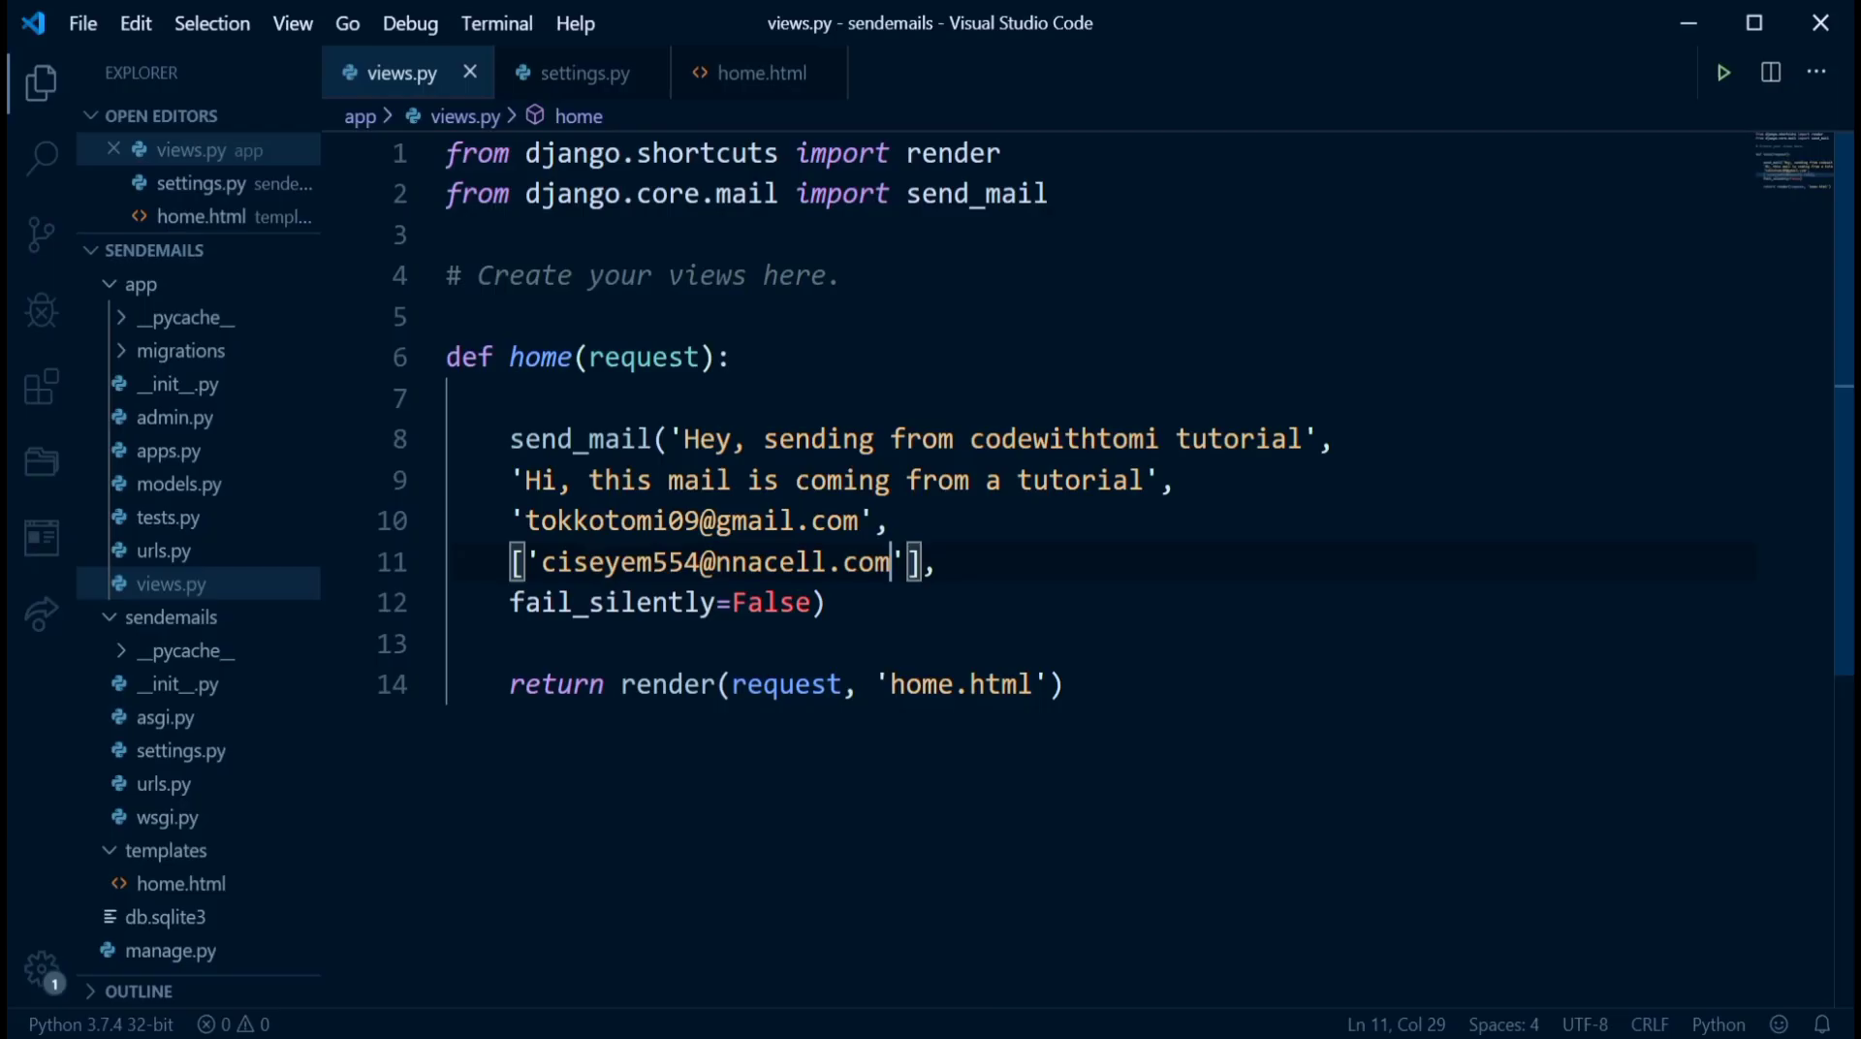
left_click(543, 481)
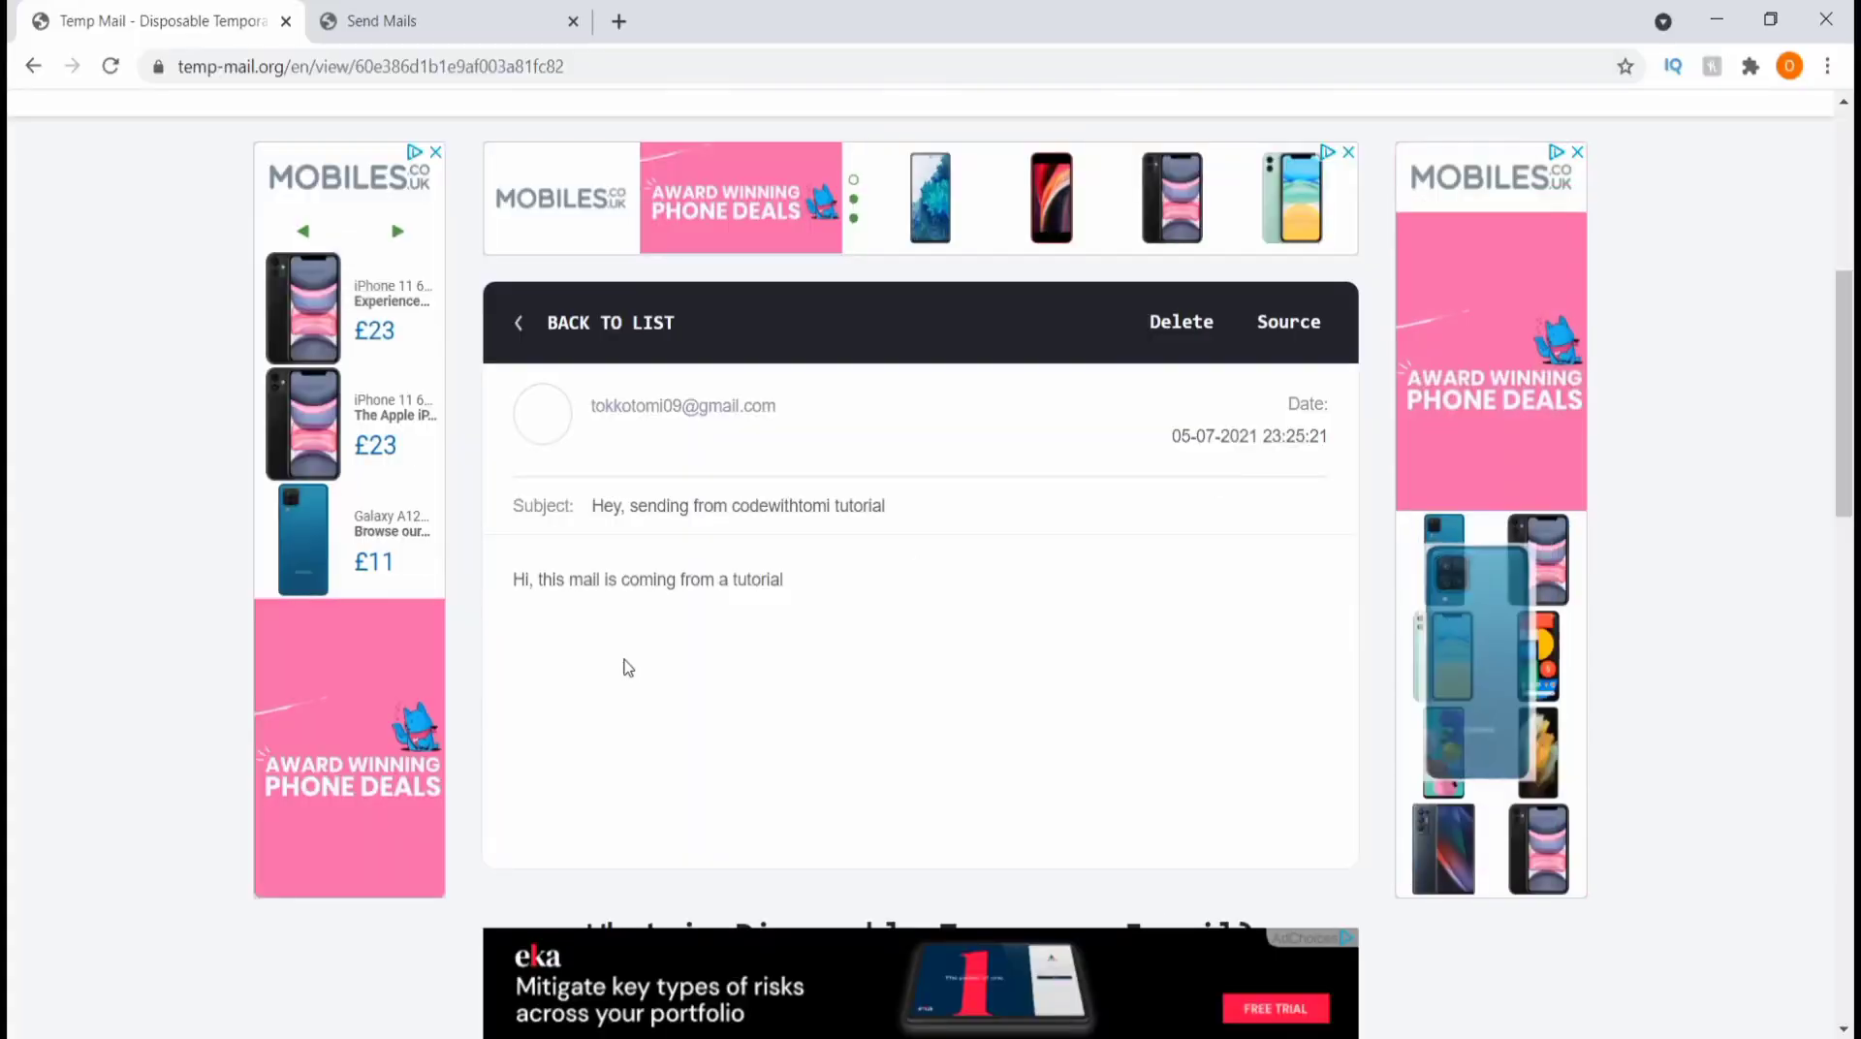
scroll("down", 3)
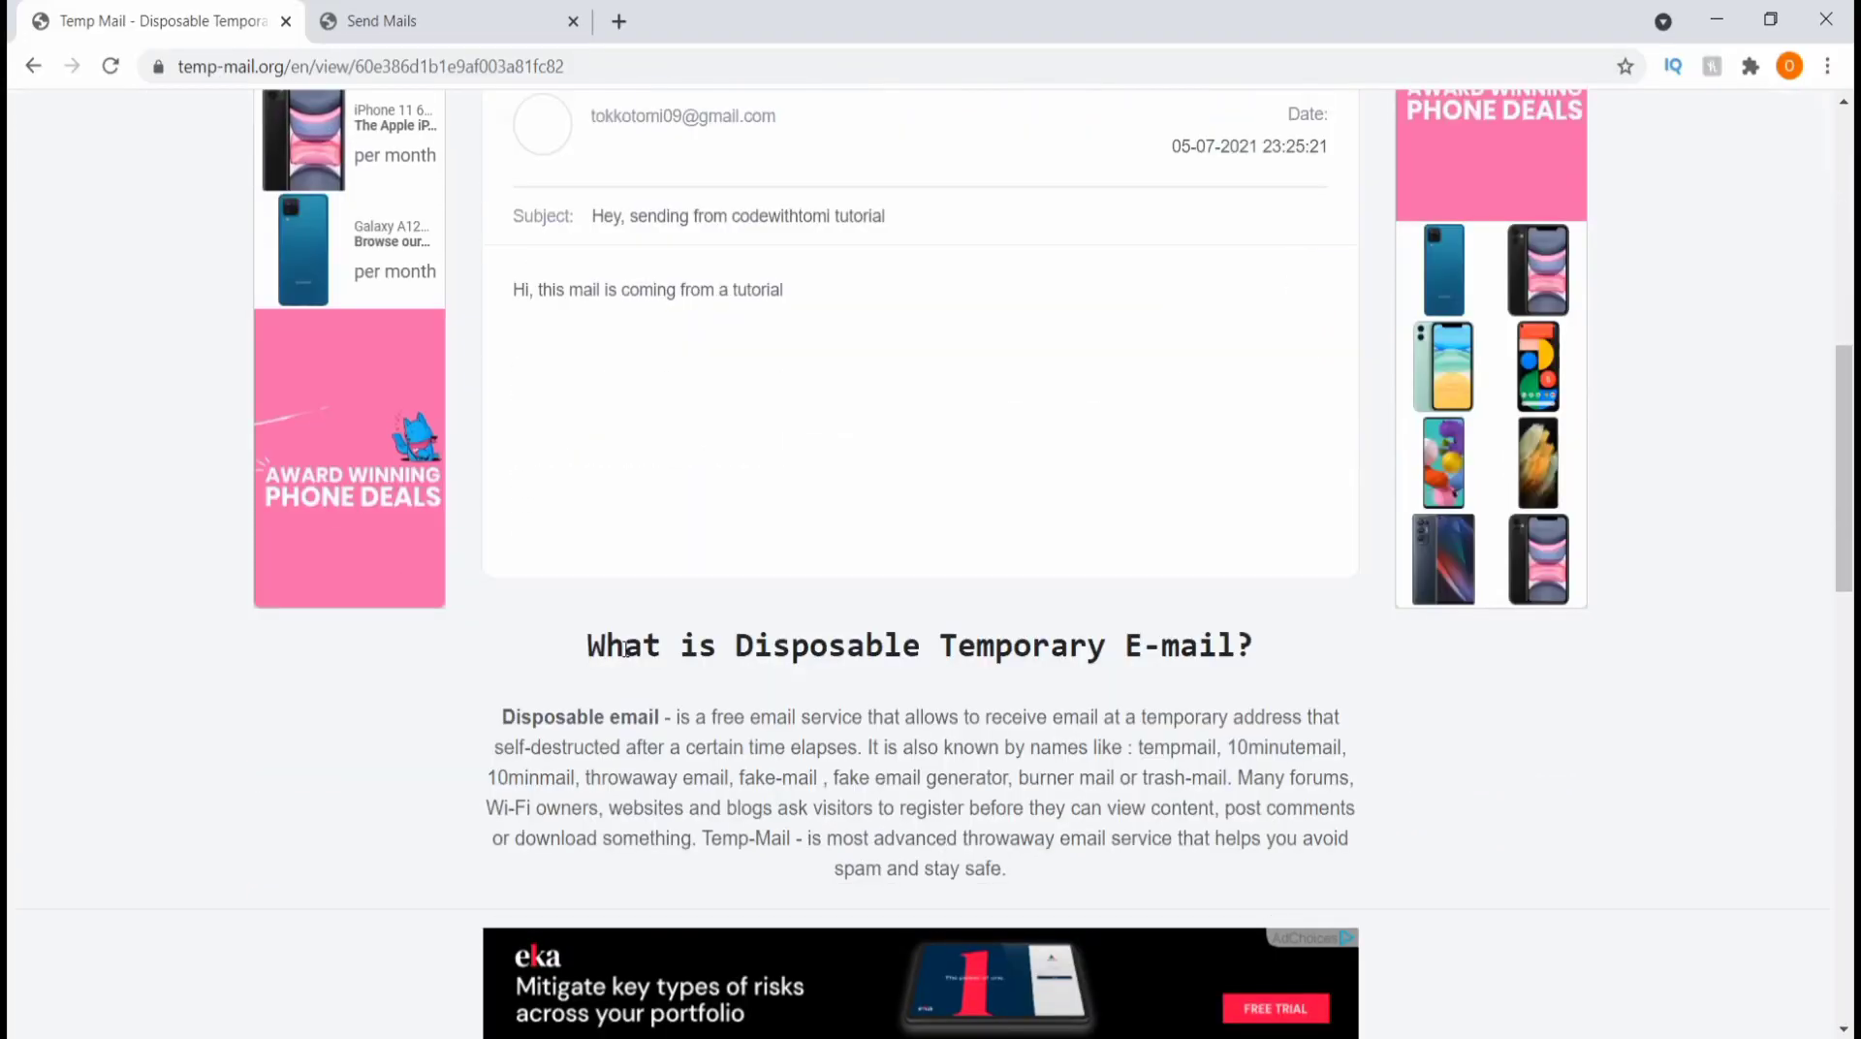
scroll("up", 3)
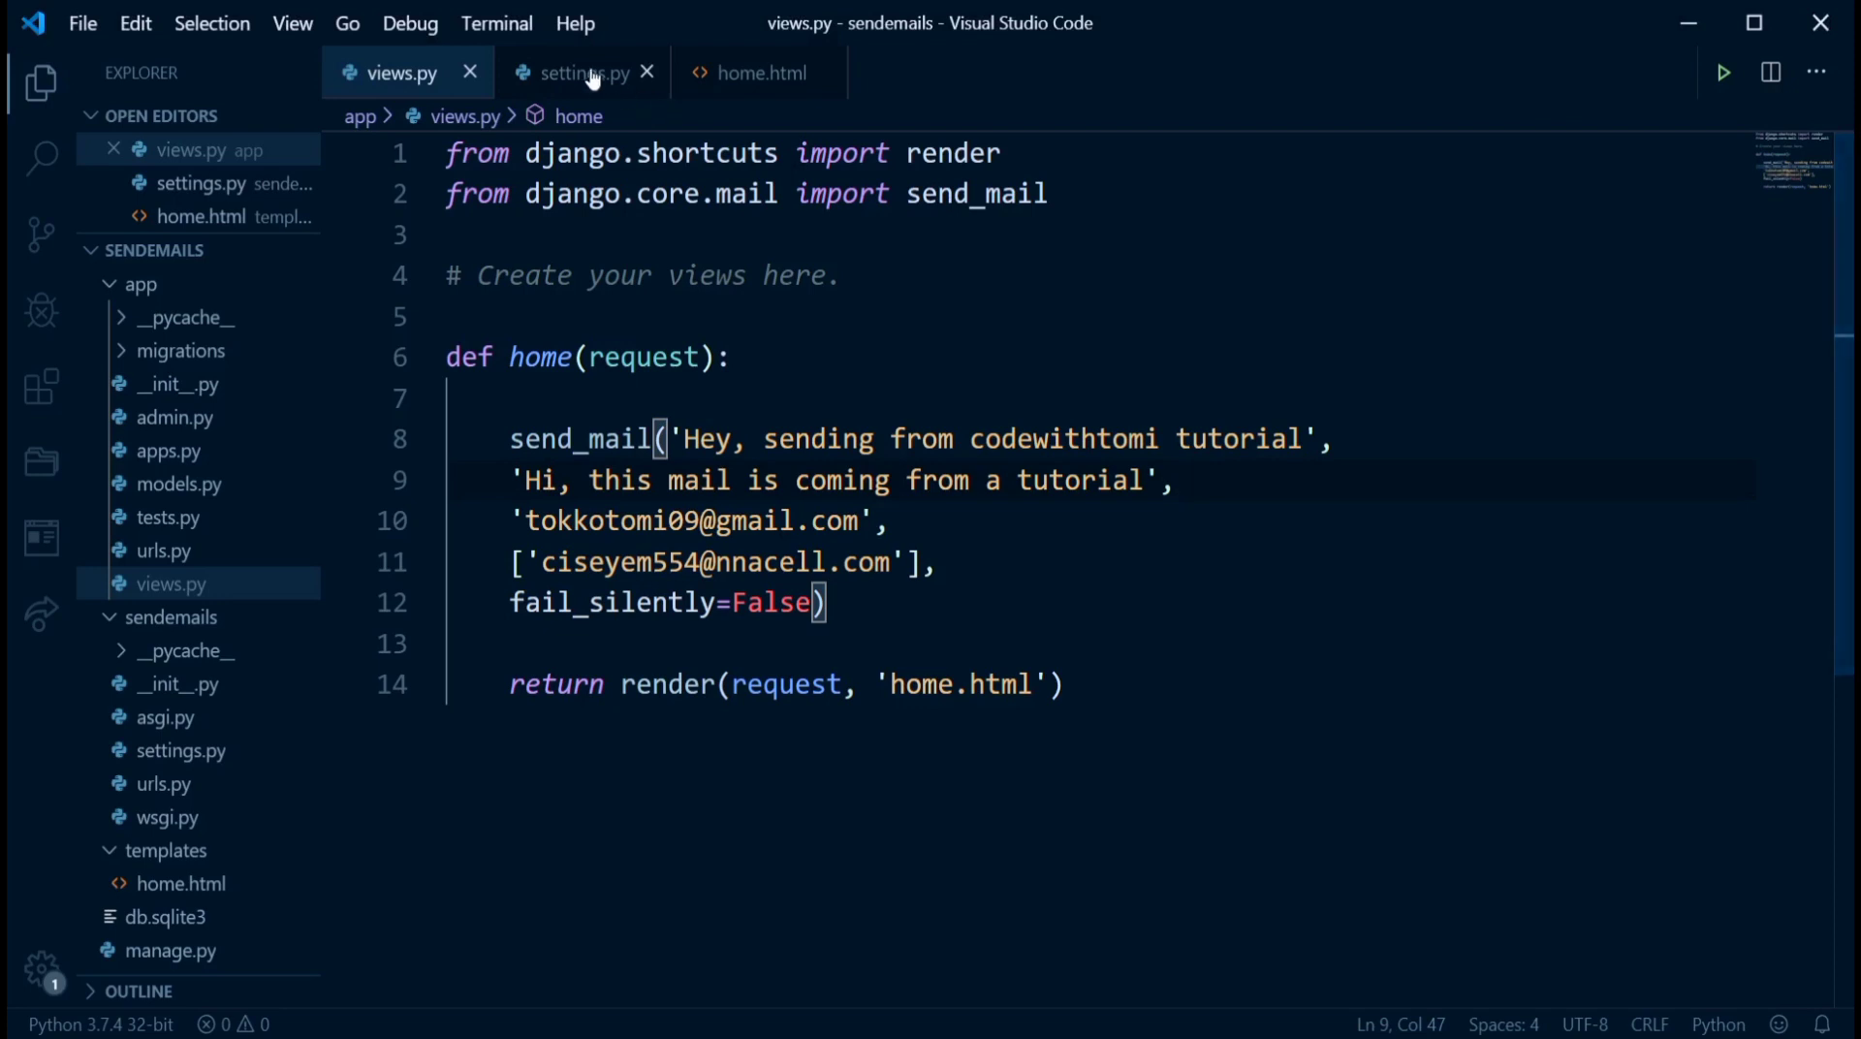
left_click(584, 72)
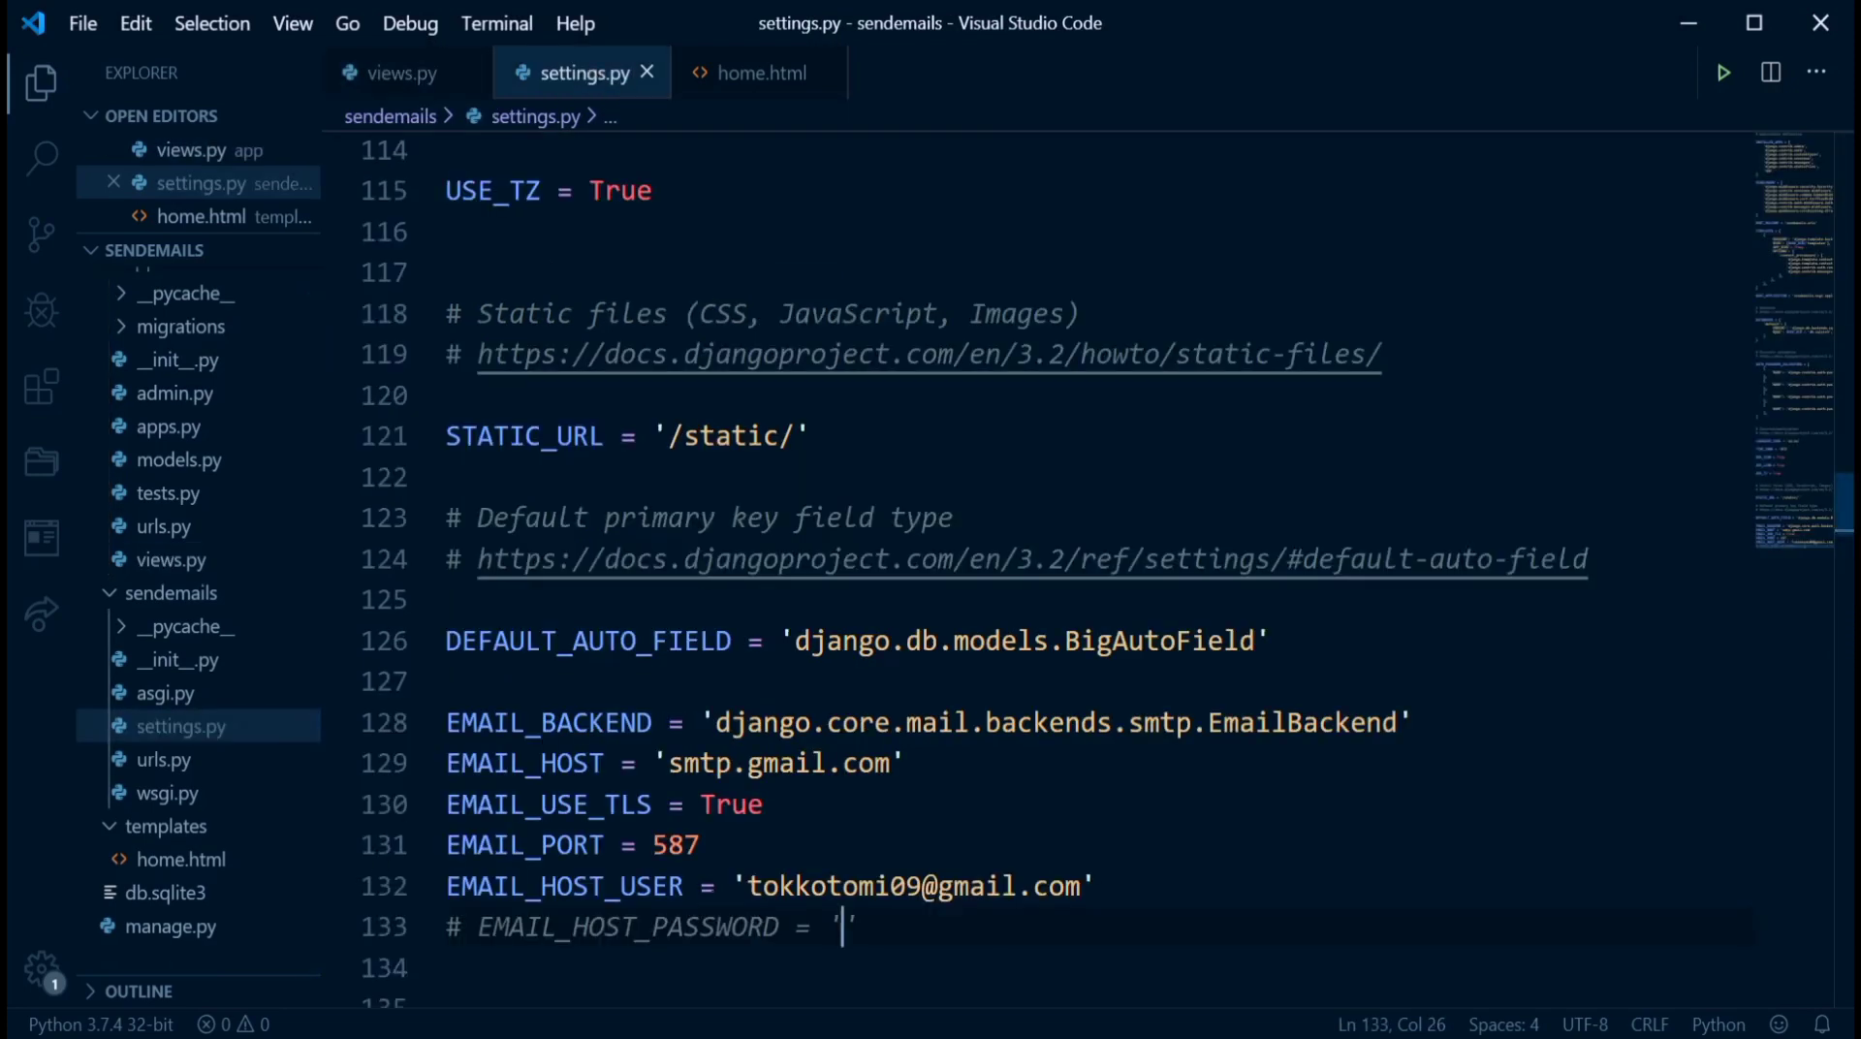
mouse_move(512, 147)
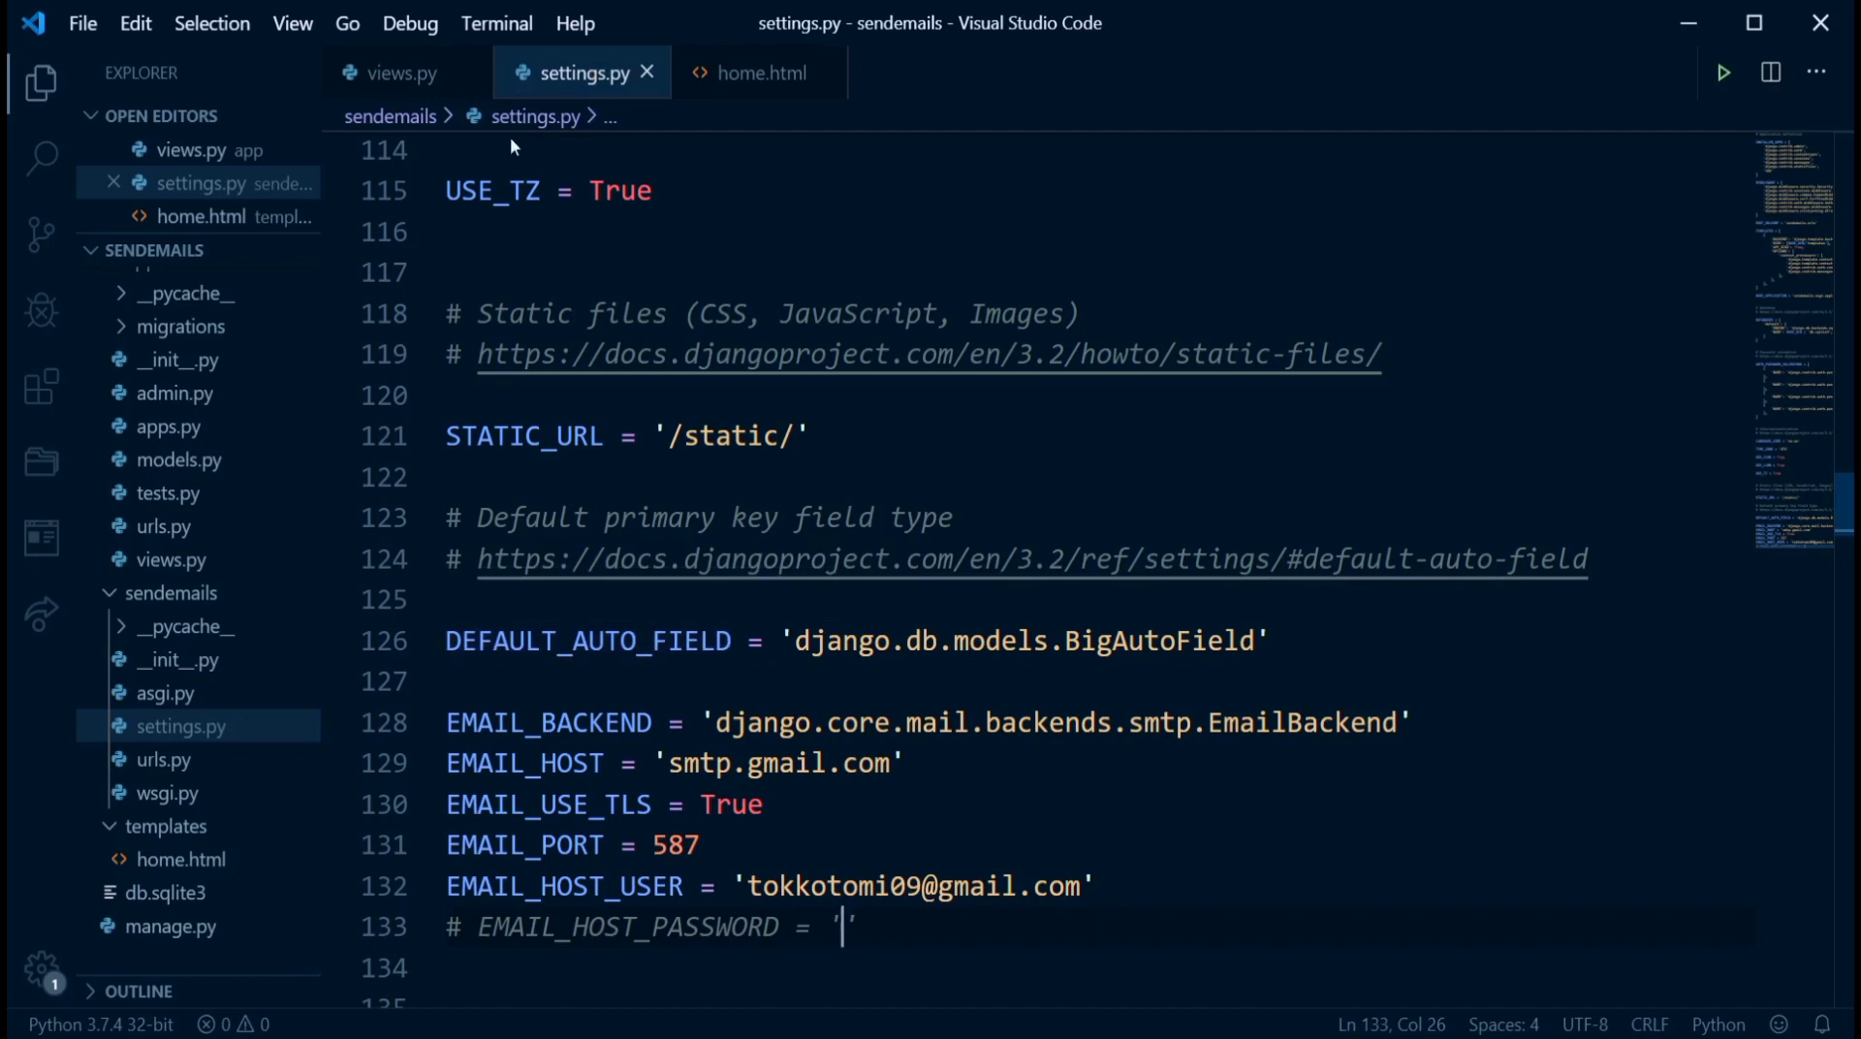
mouse_move(400, 72)
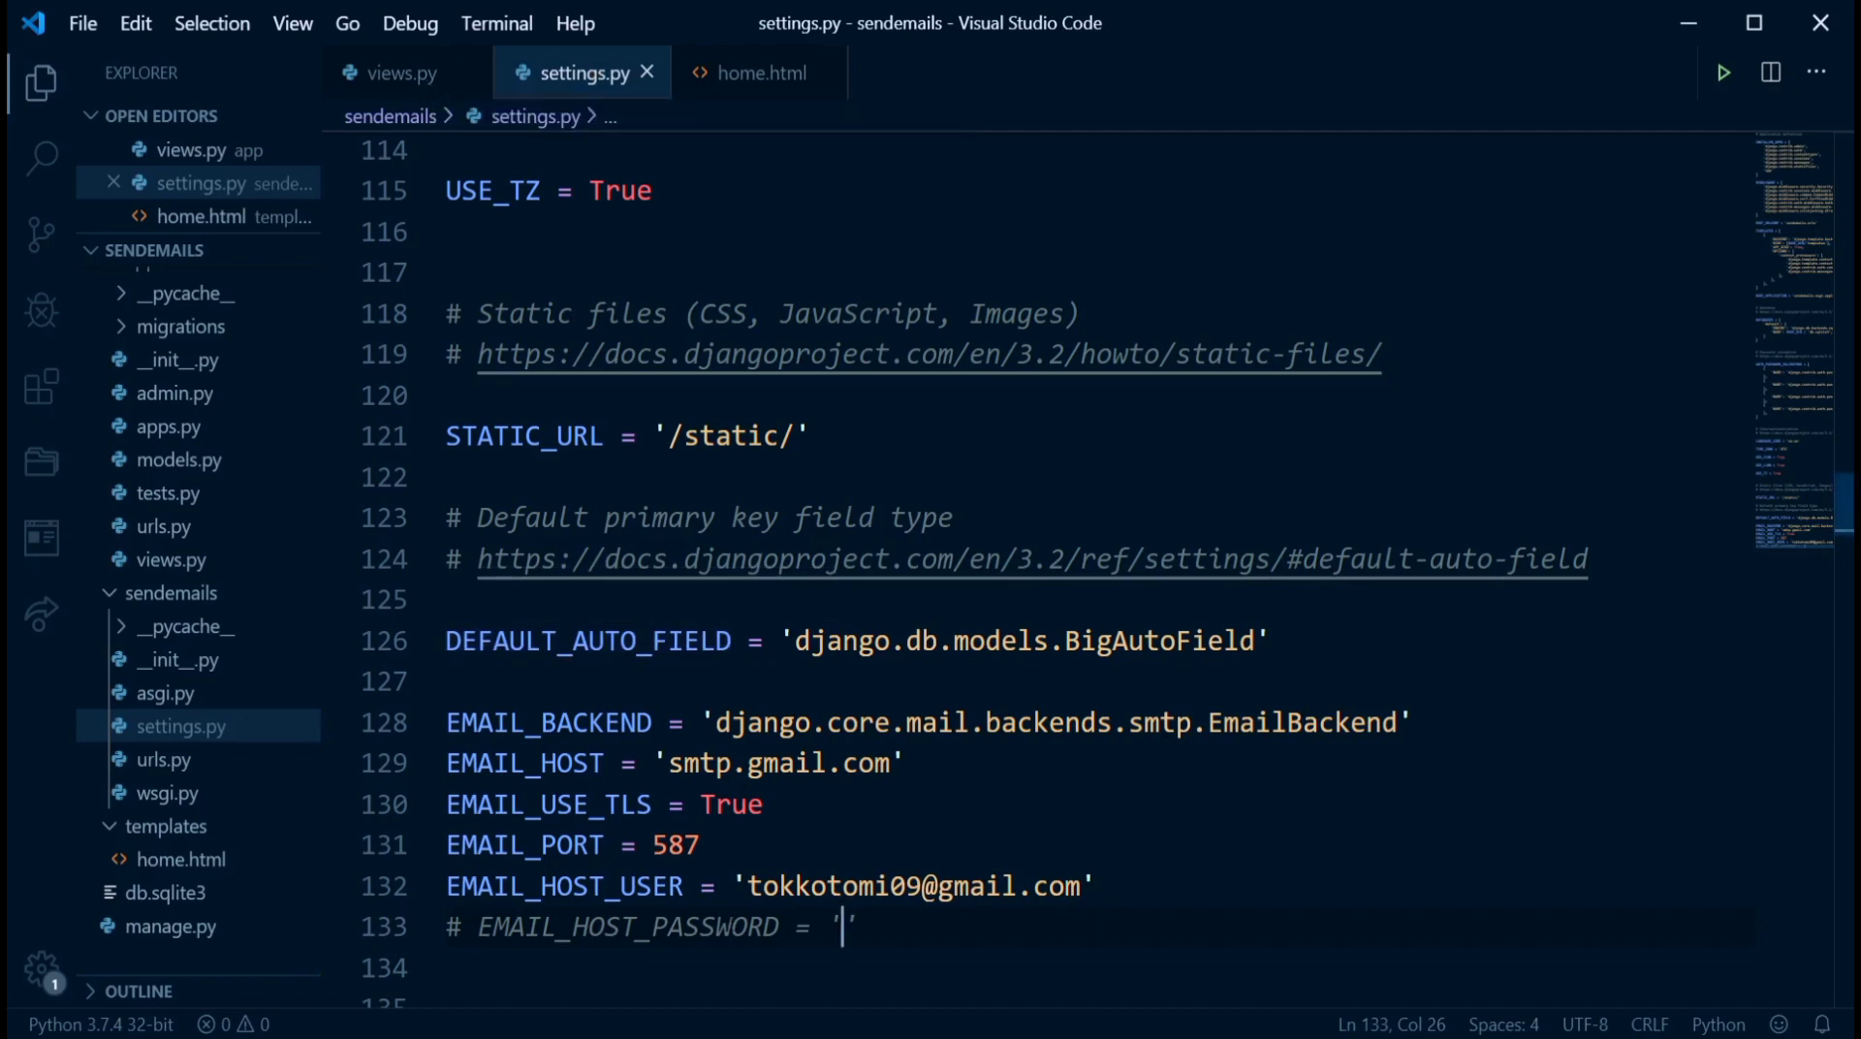
mouse_move(396, 72)
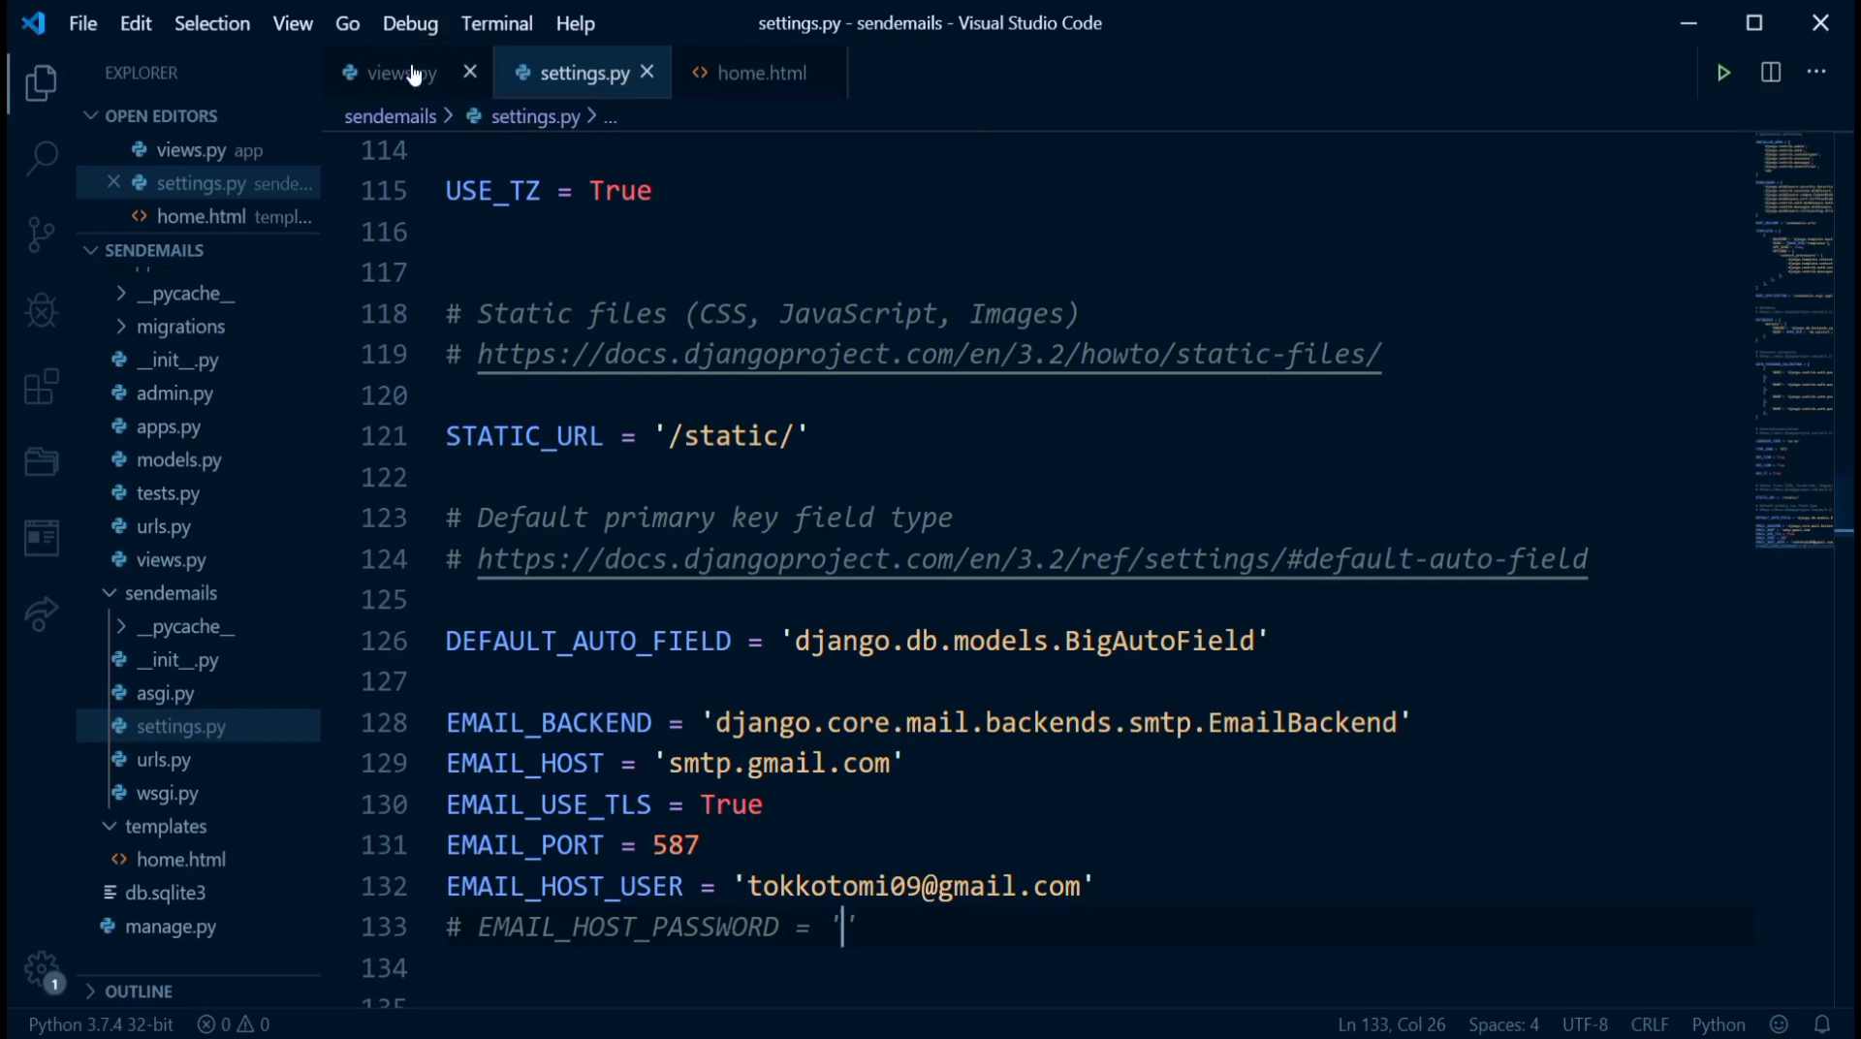
left_click(393, 71)
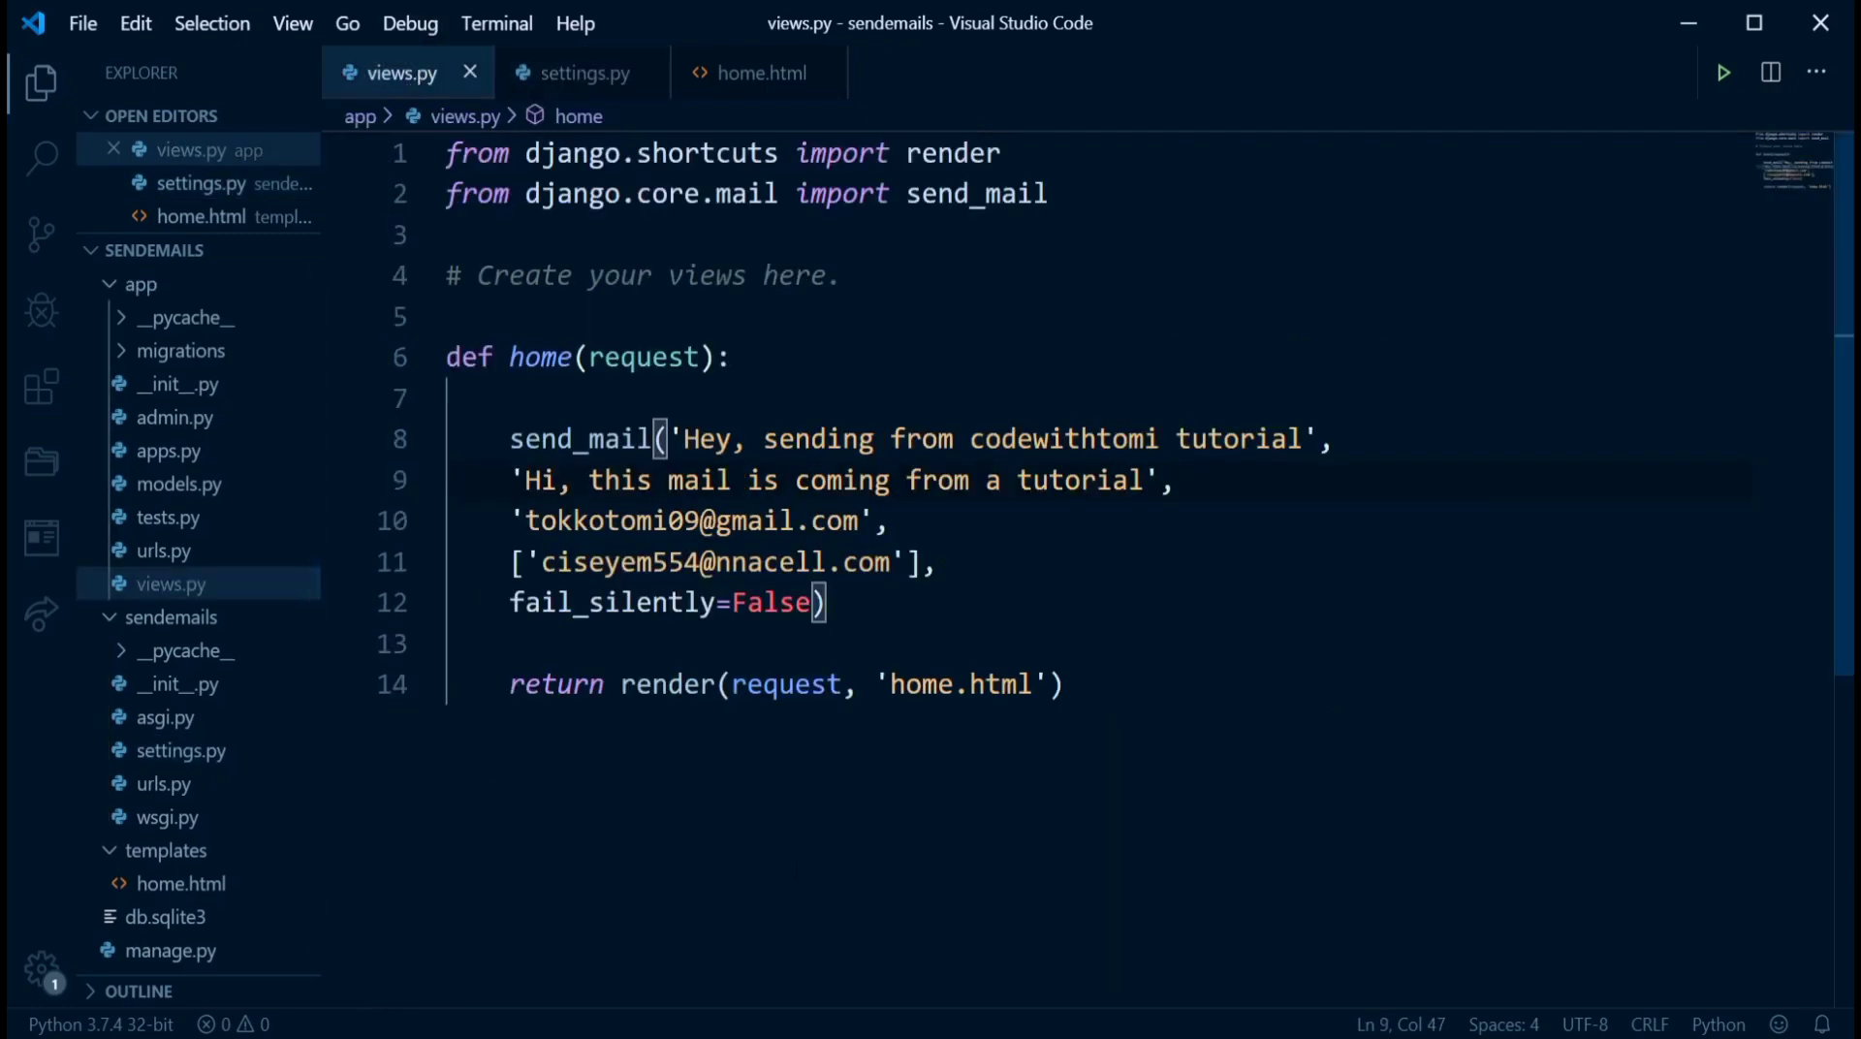